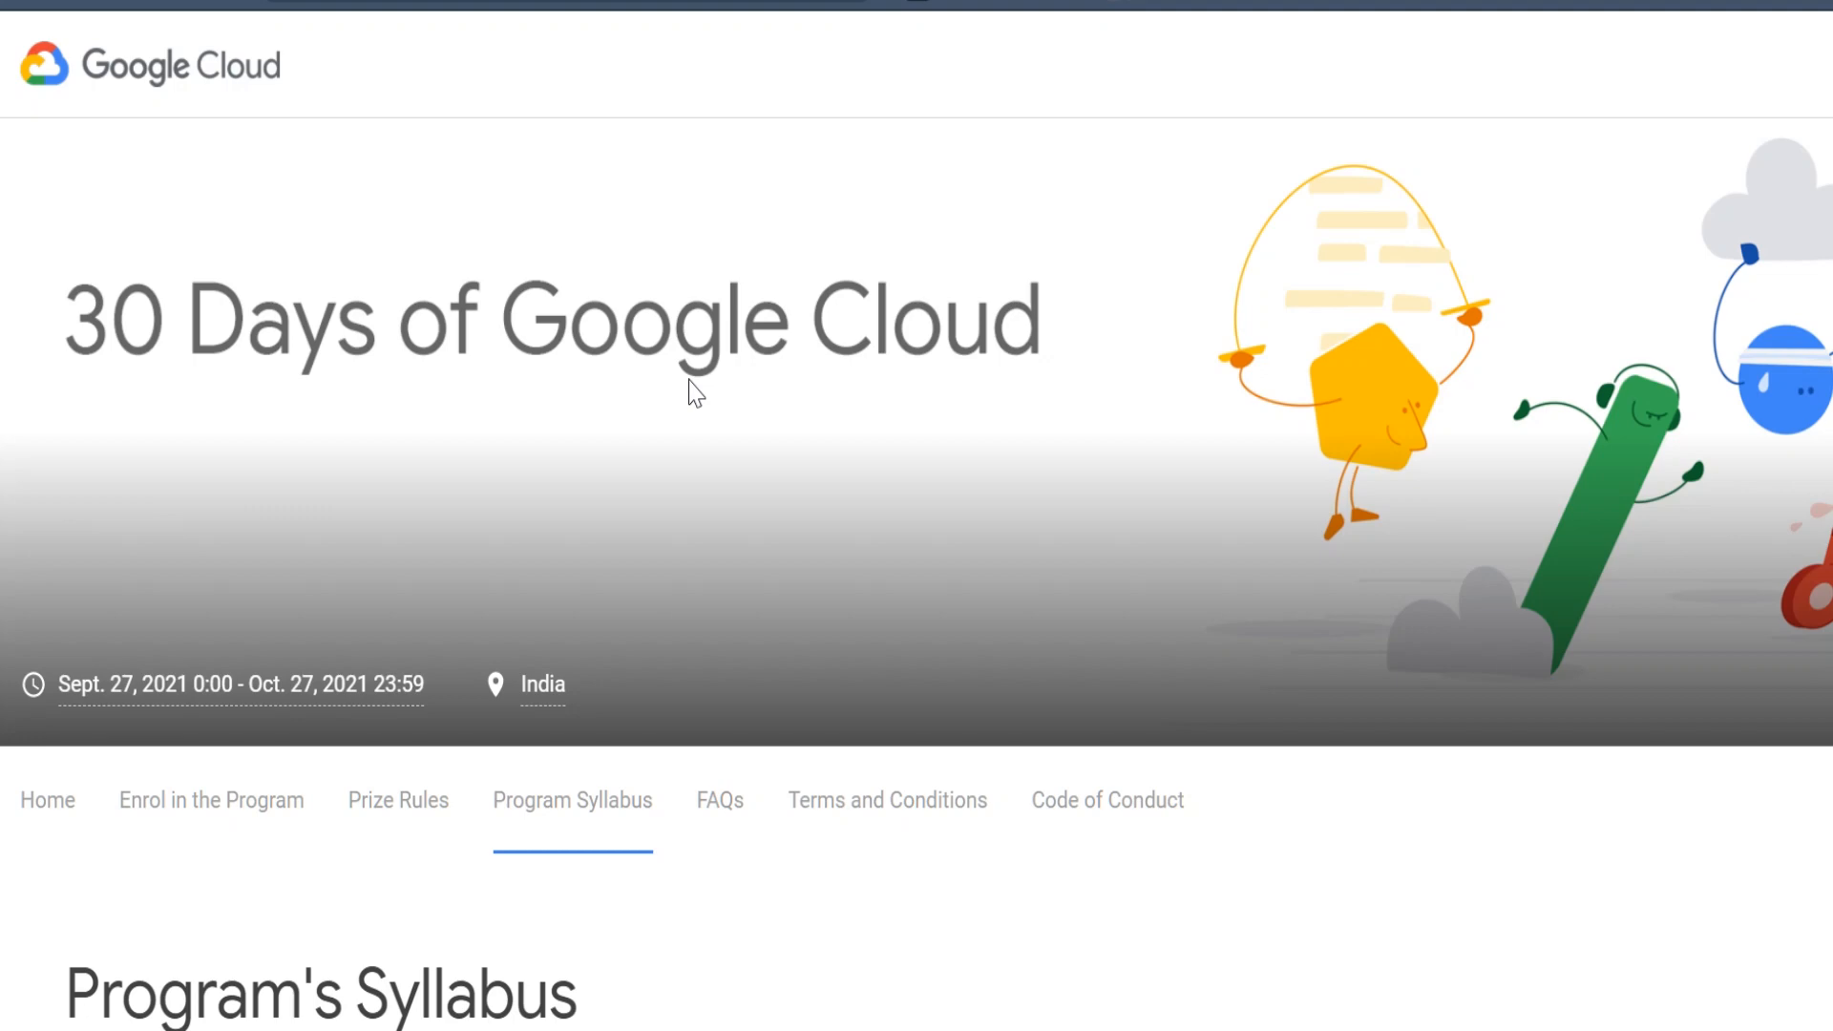
{"action": "mouse_move", "coordinate": [48, 800]}
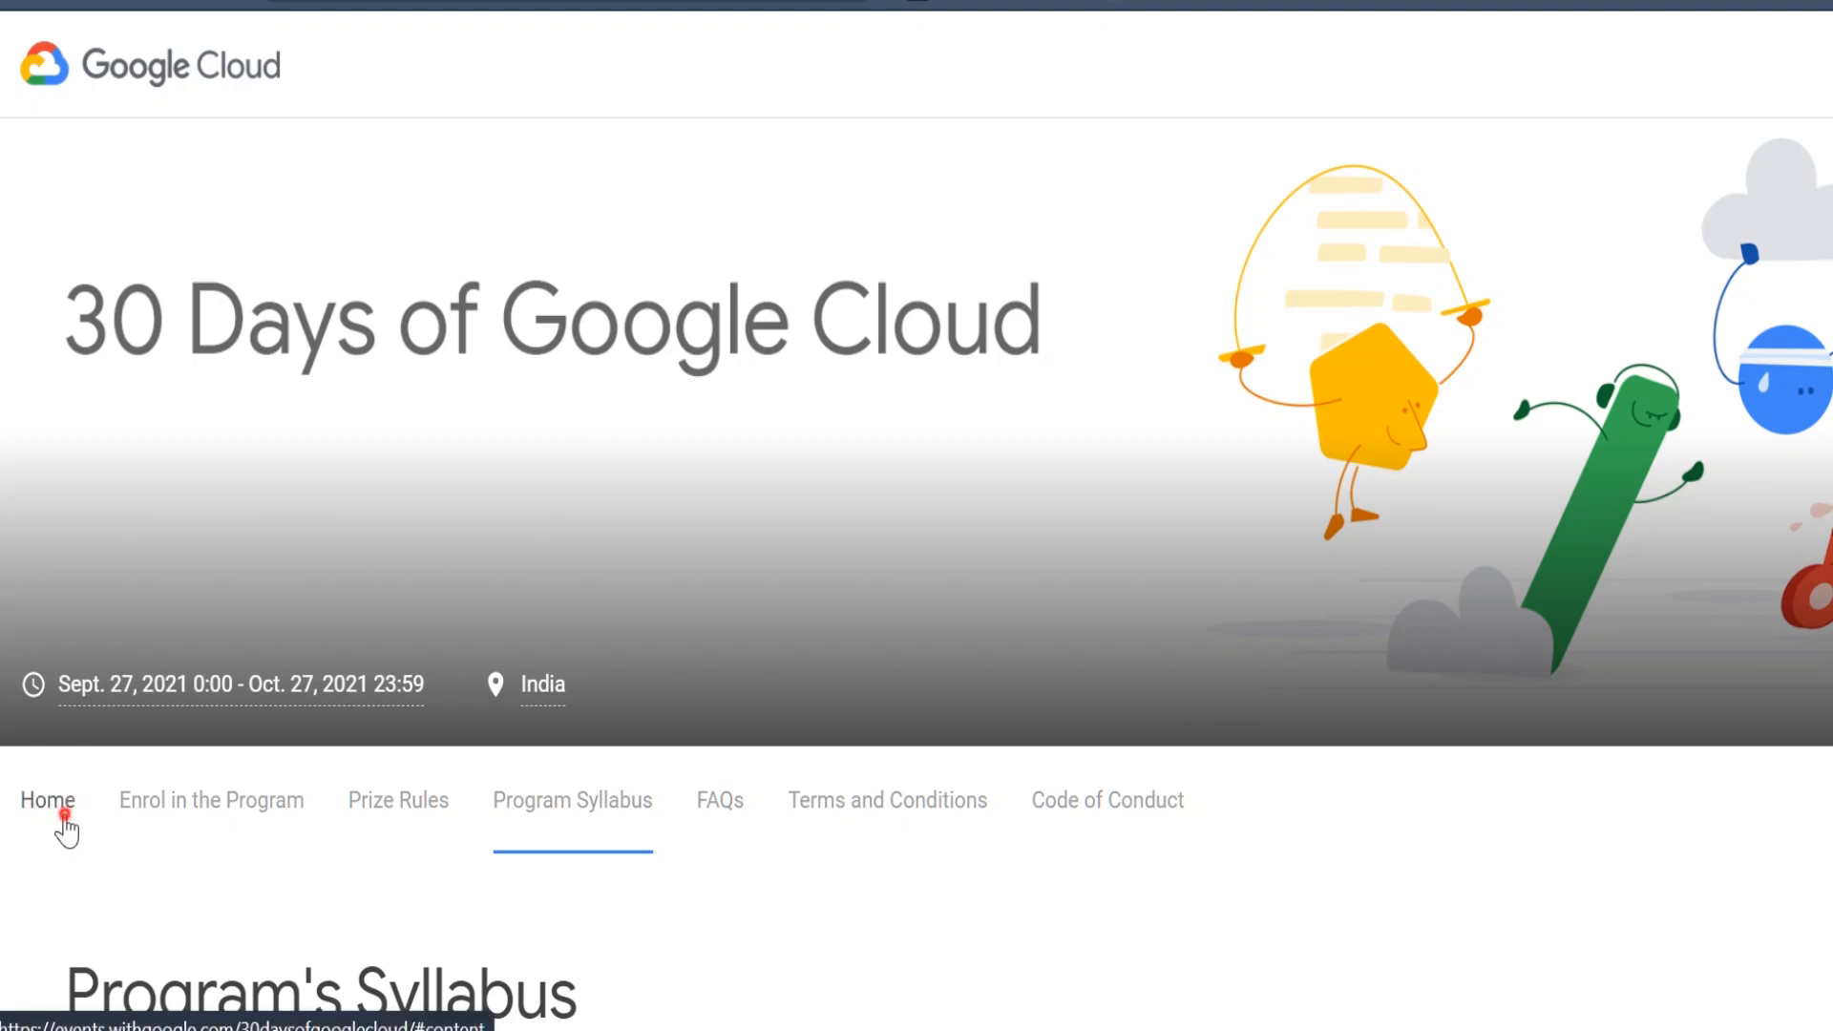
- Go back to the site's Home page with the 'What is 30 Days of Google Cloud?' introduction
{"action": "left_click", "coordinate": [46, 800]}
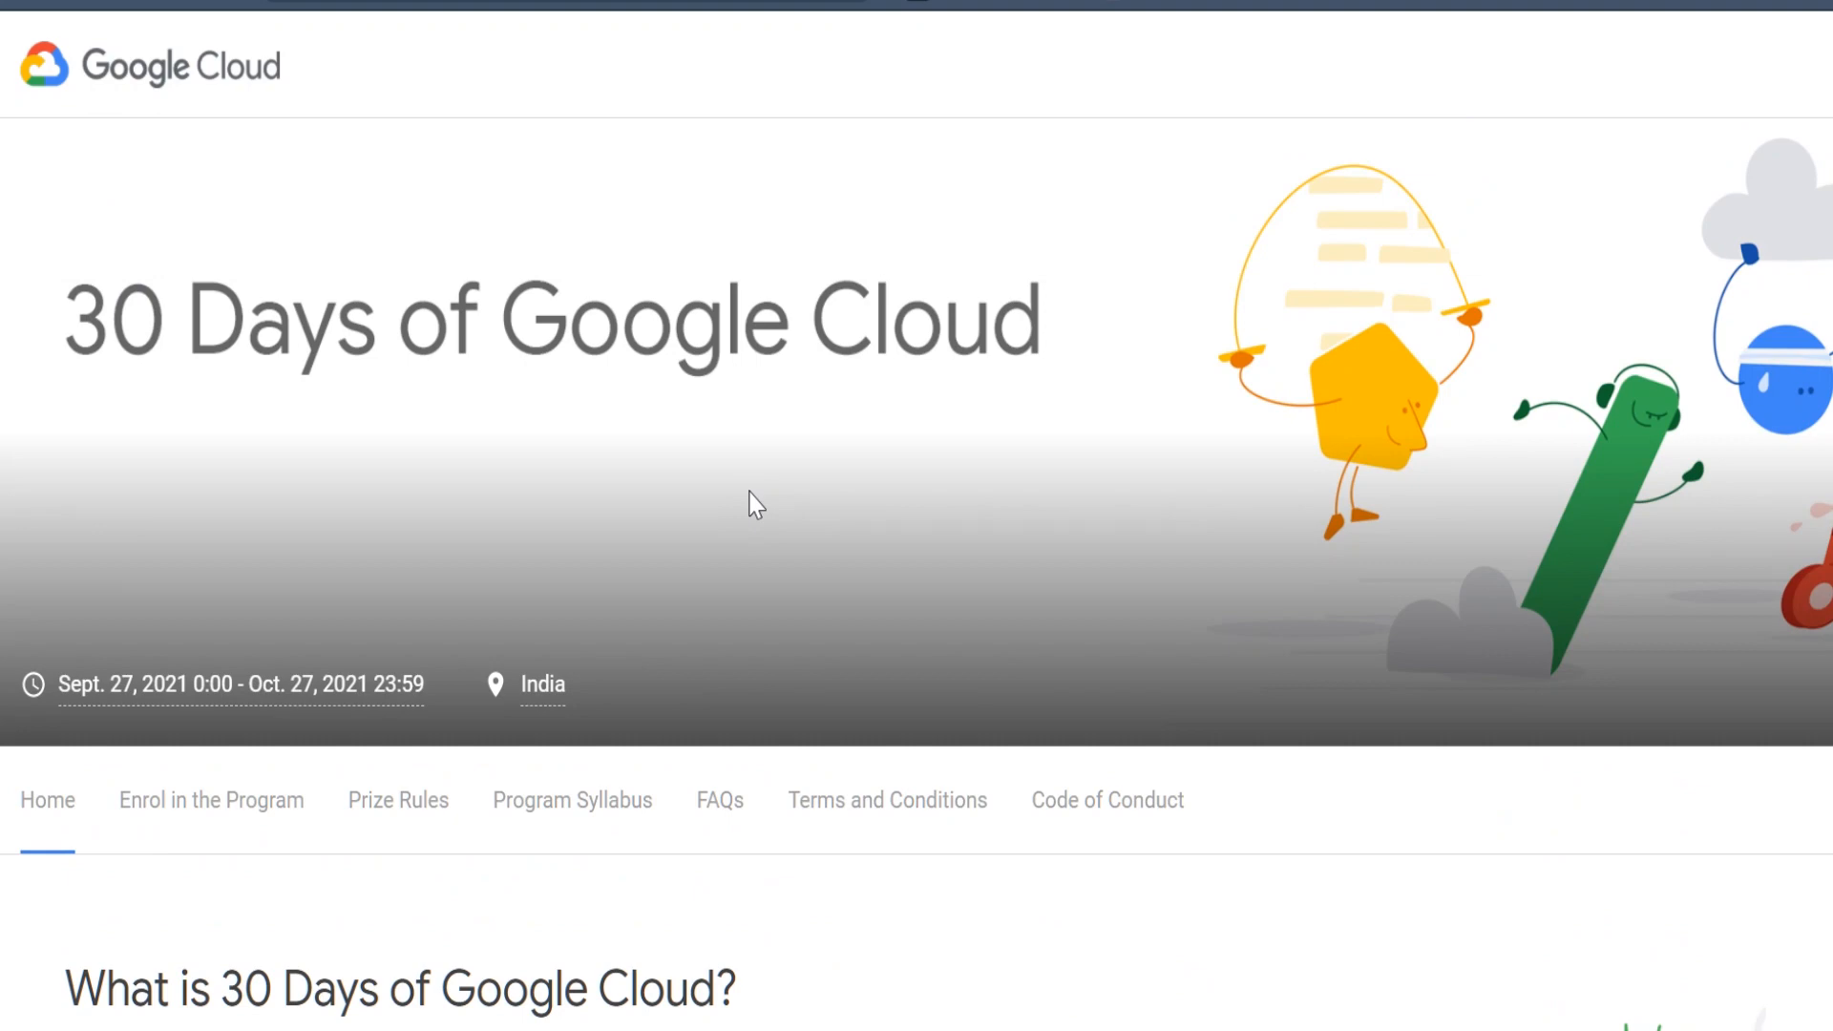
- Read down the introduction to the 'Why should I enrol in the program?' section
{"action": "scroll", "scroll_direction": "down", "scroll_amount": 3}
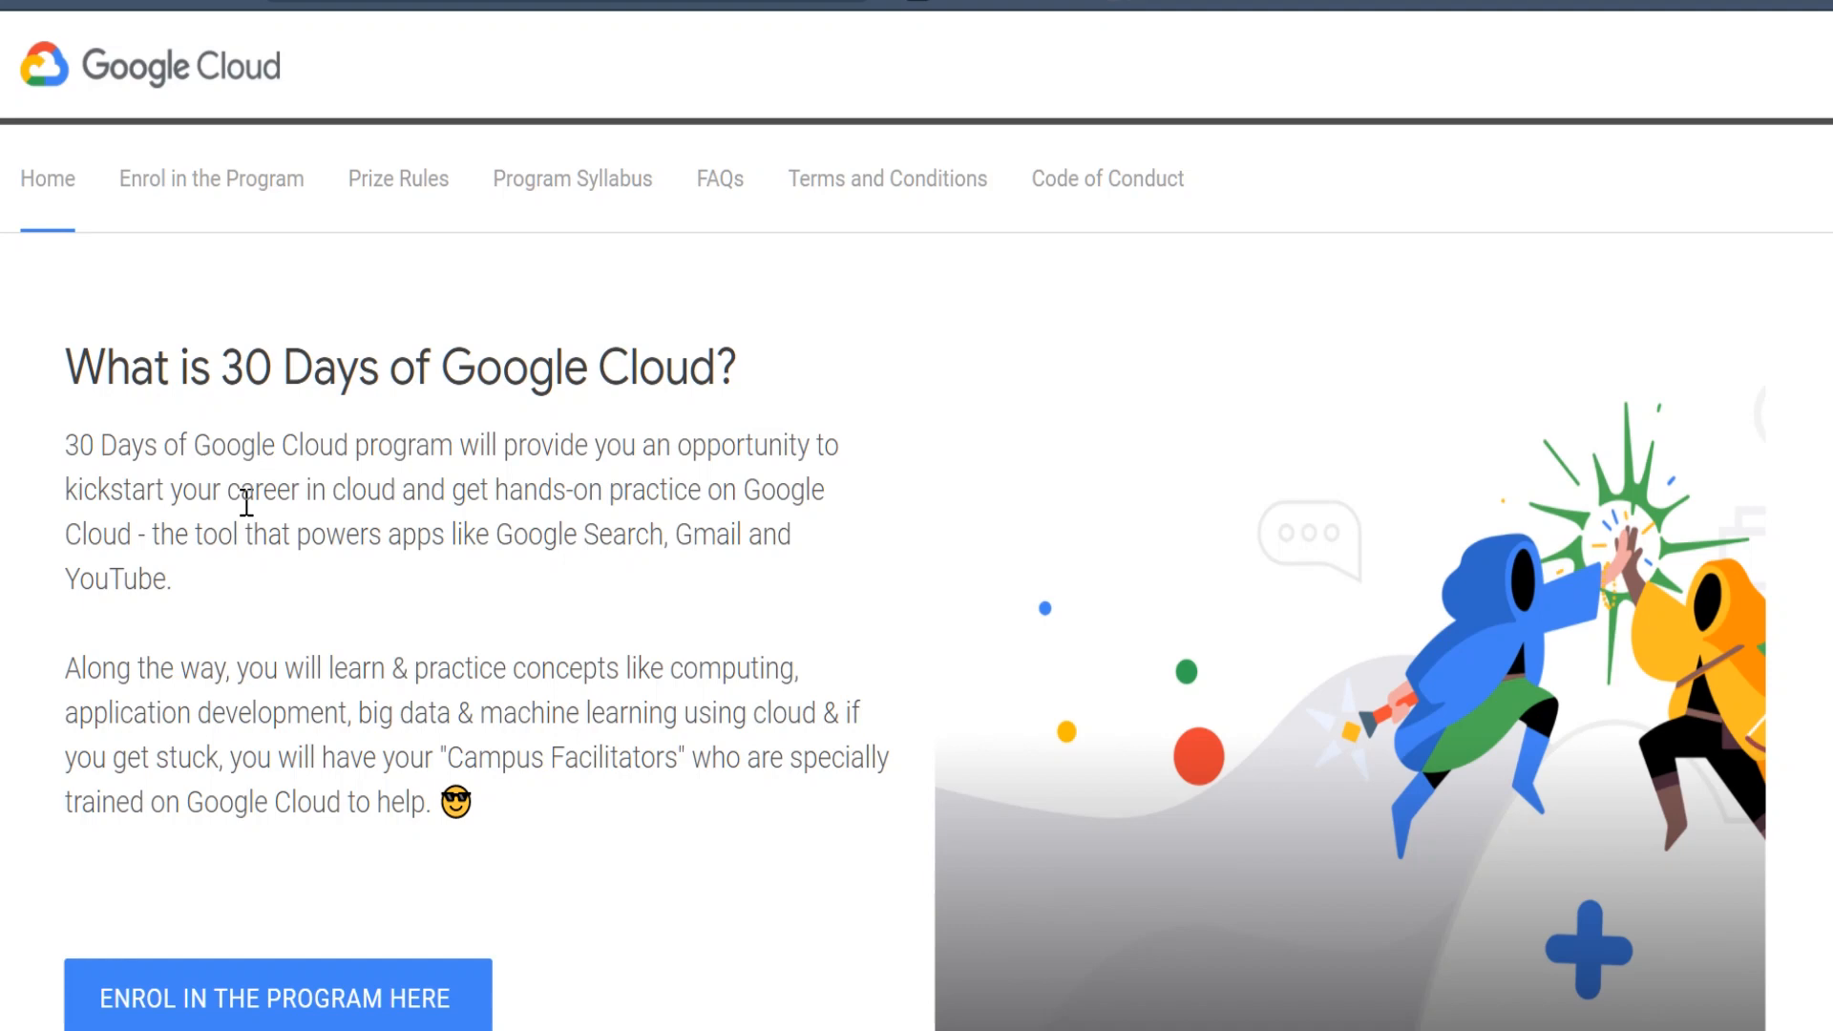
{"action": "scroll", "scroll_direction": "down", "scroll_amount": 3}
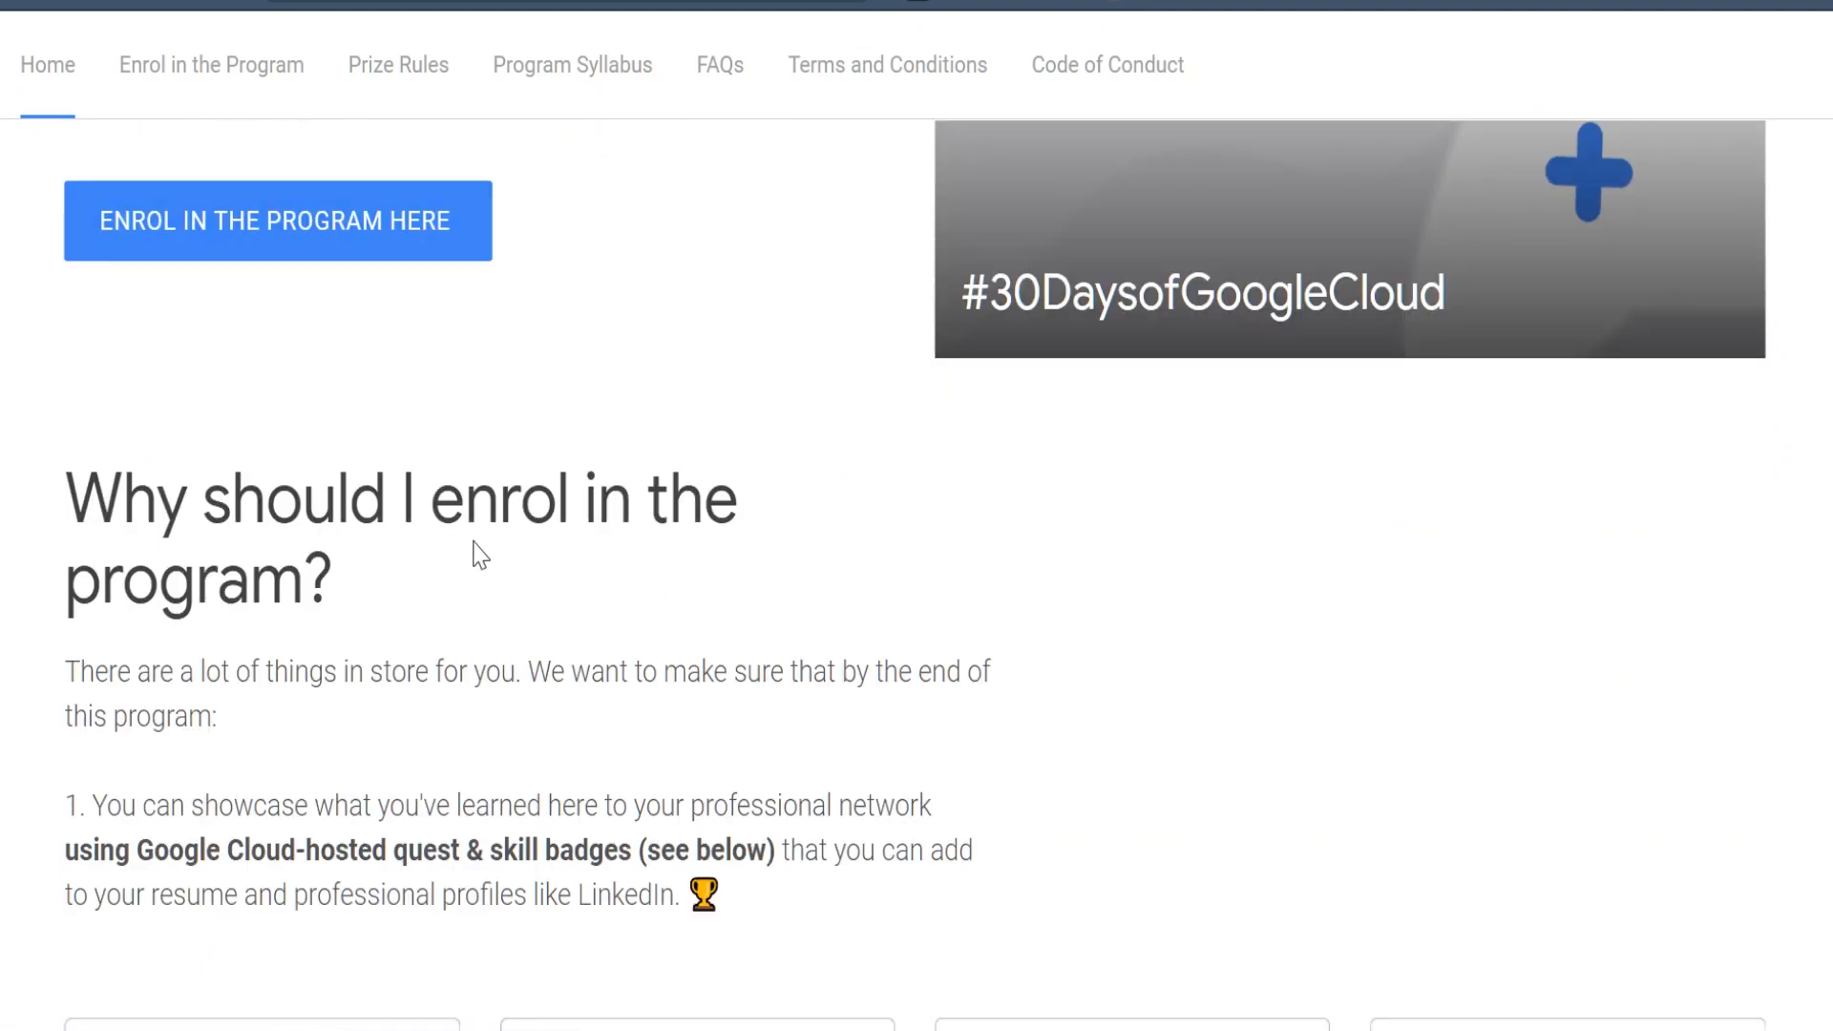
{"action": "mouse_move", "coordinate": [835, 511]}
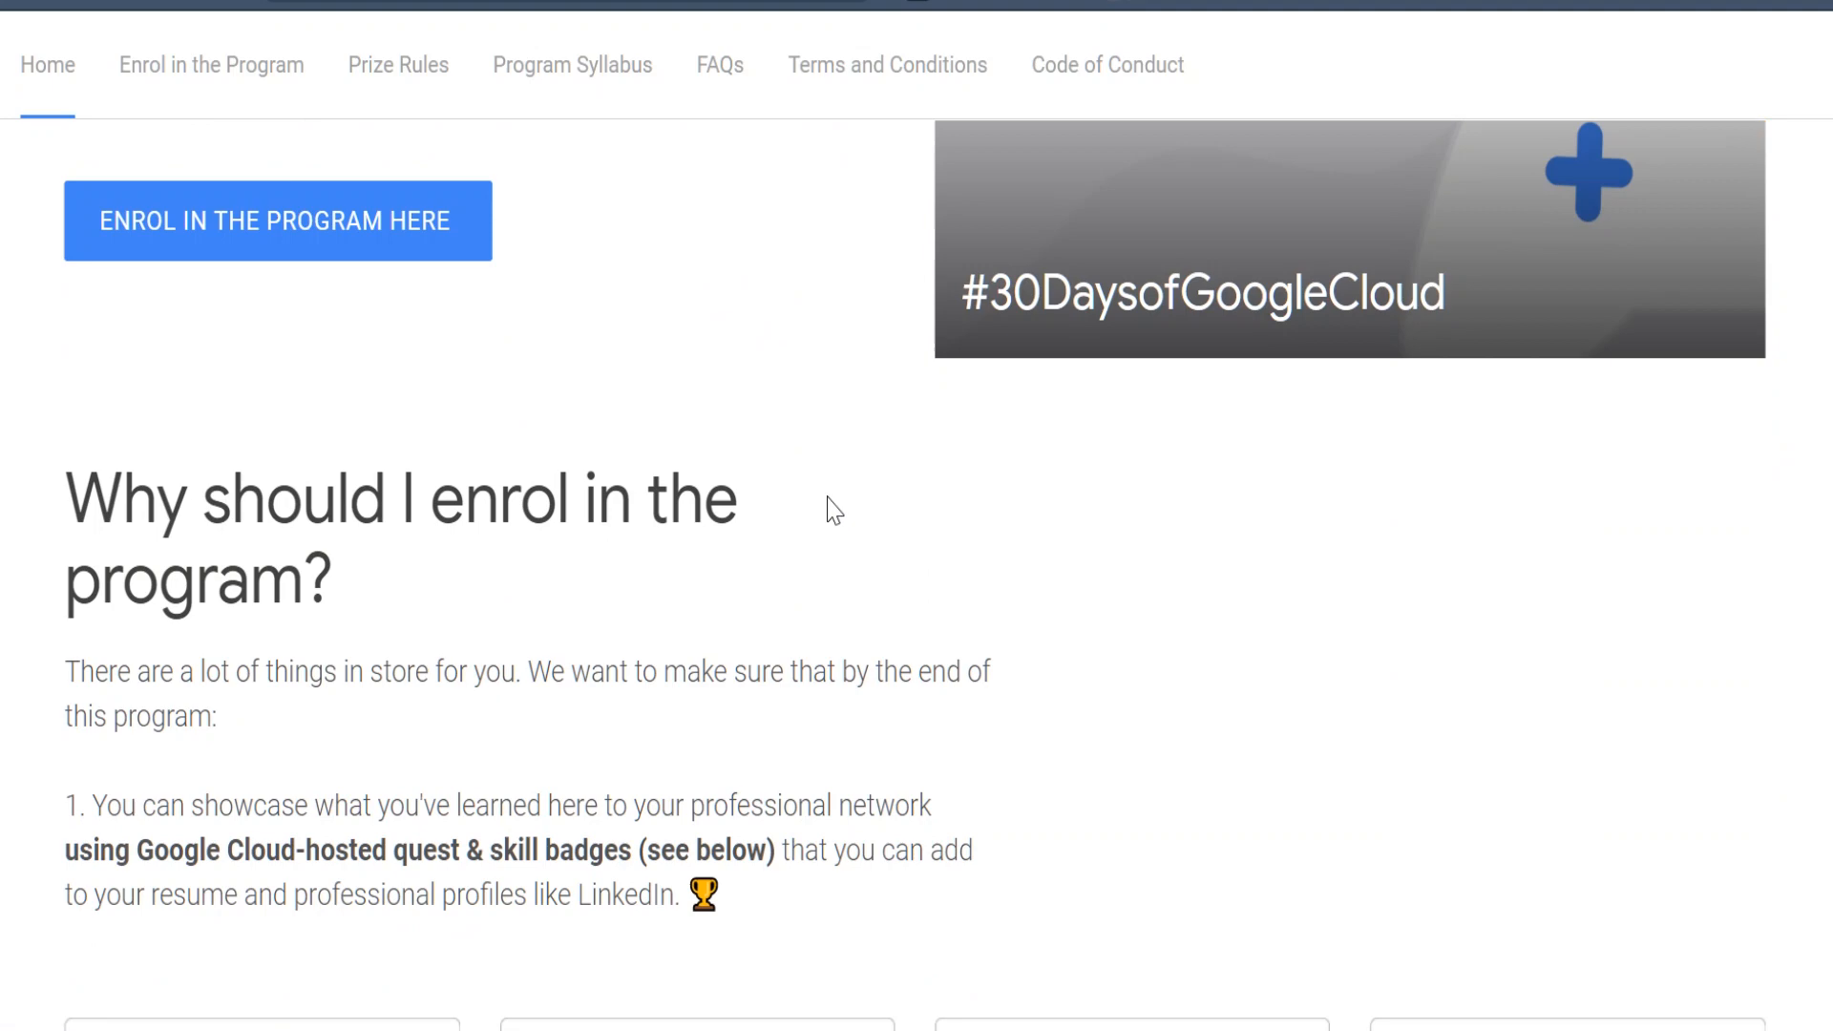
{"action": "scroll", "scroll_direction": "down", "scroll_amount": 3}
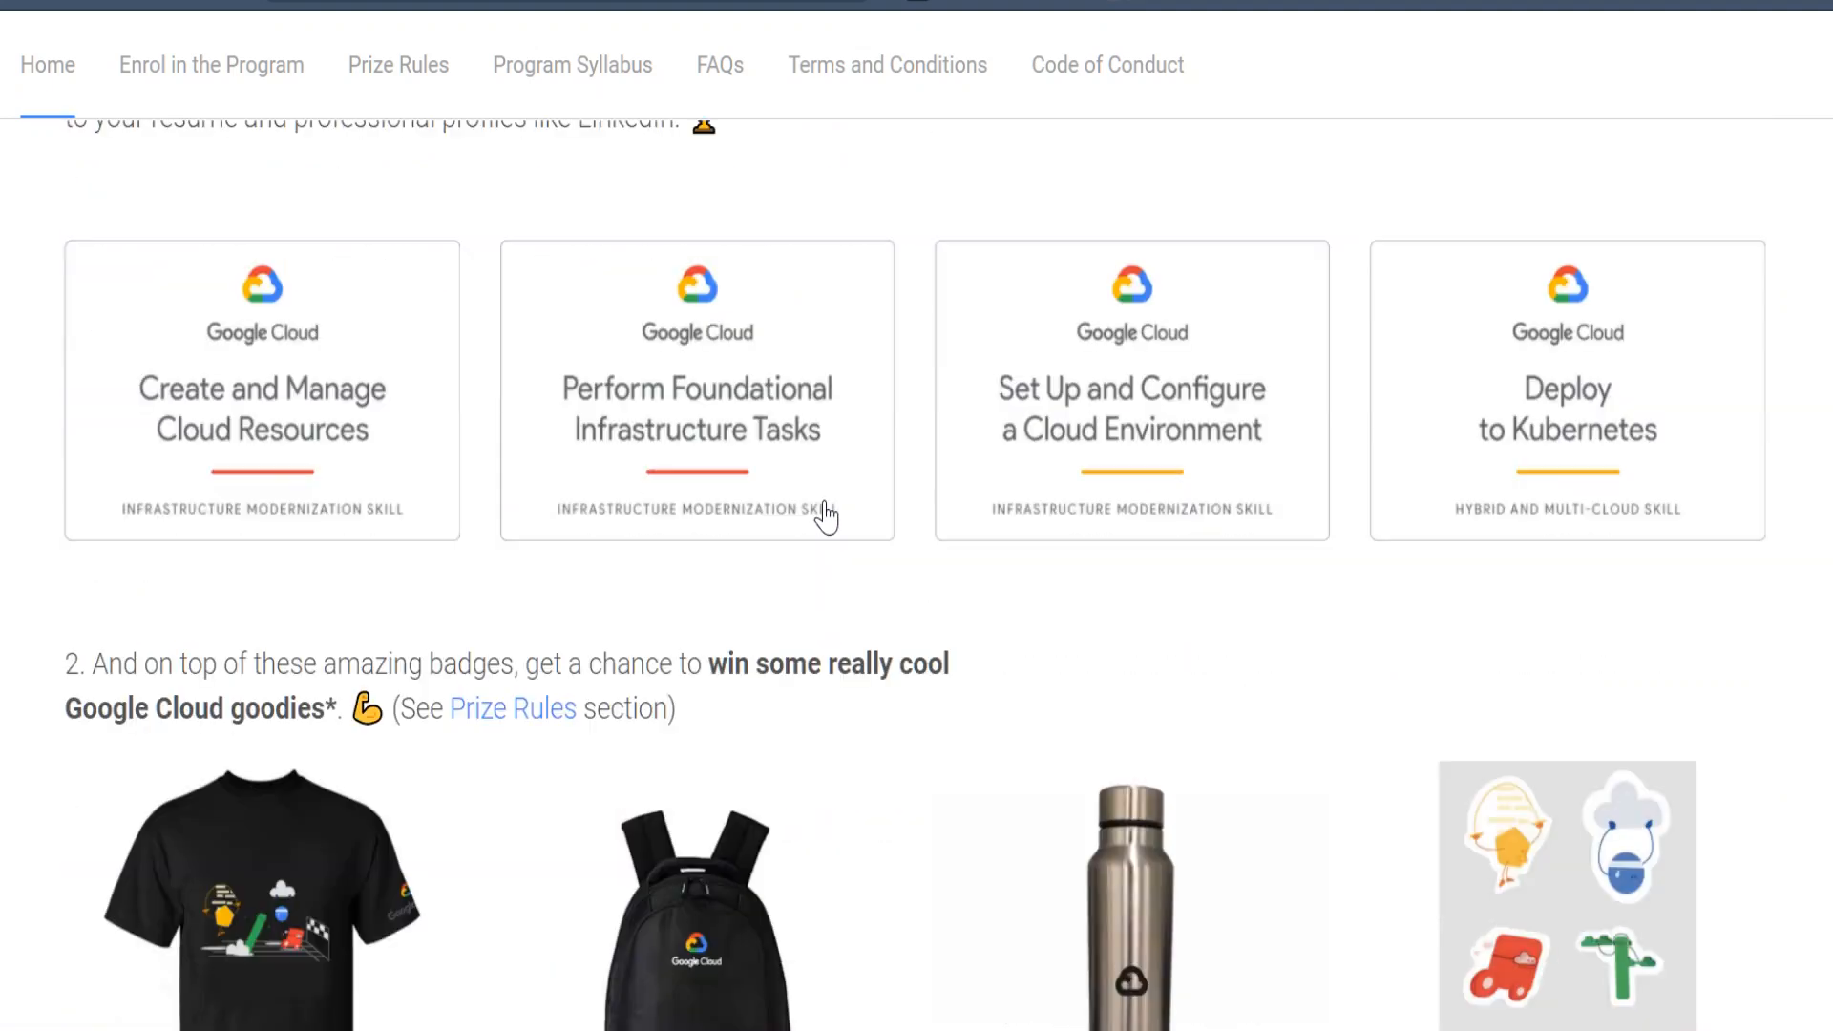
{"action": "scroll", "scroll_direction": "down", "scroll_amount": 3}
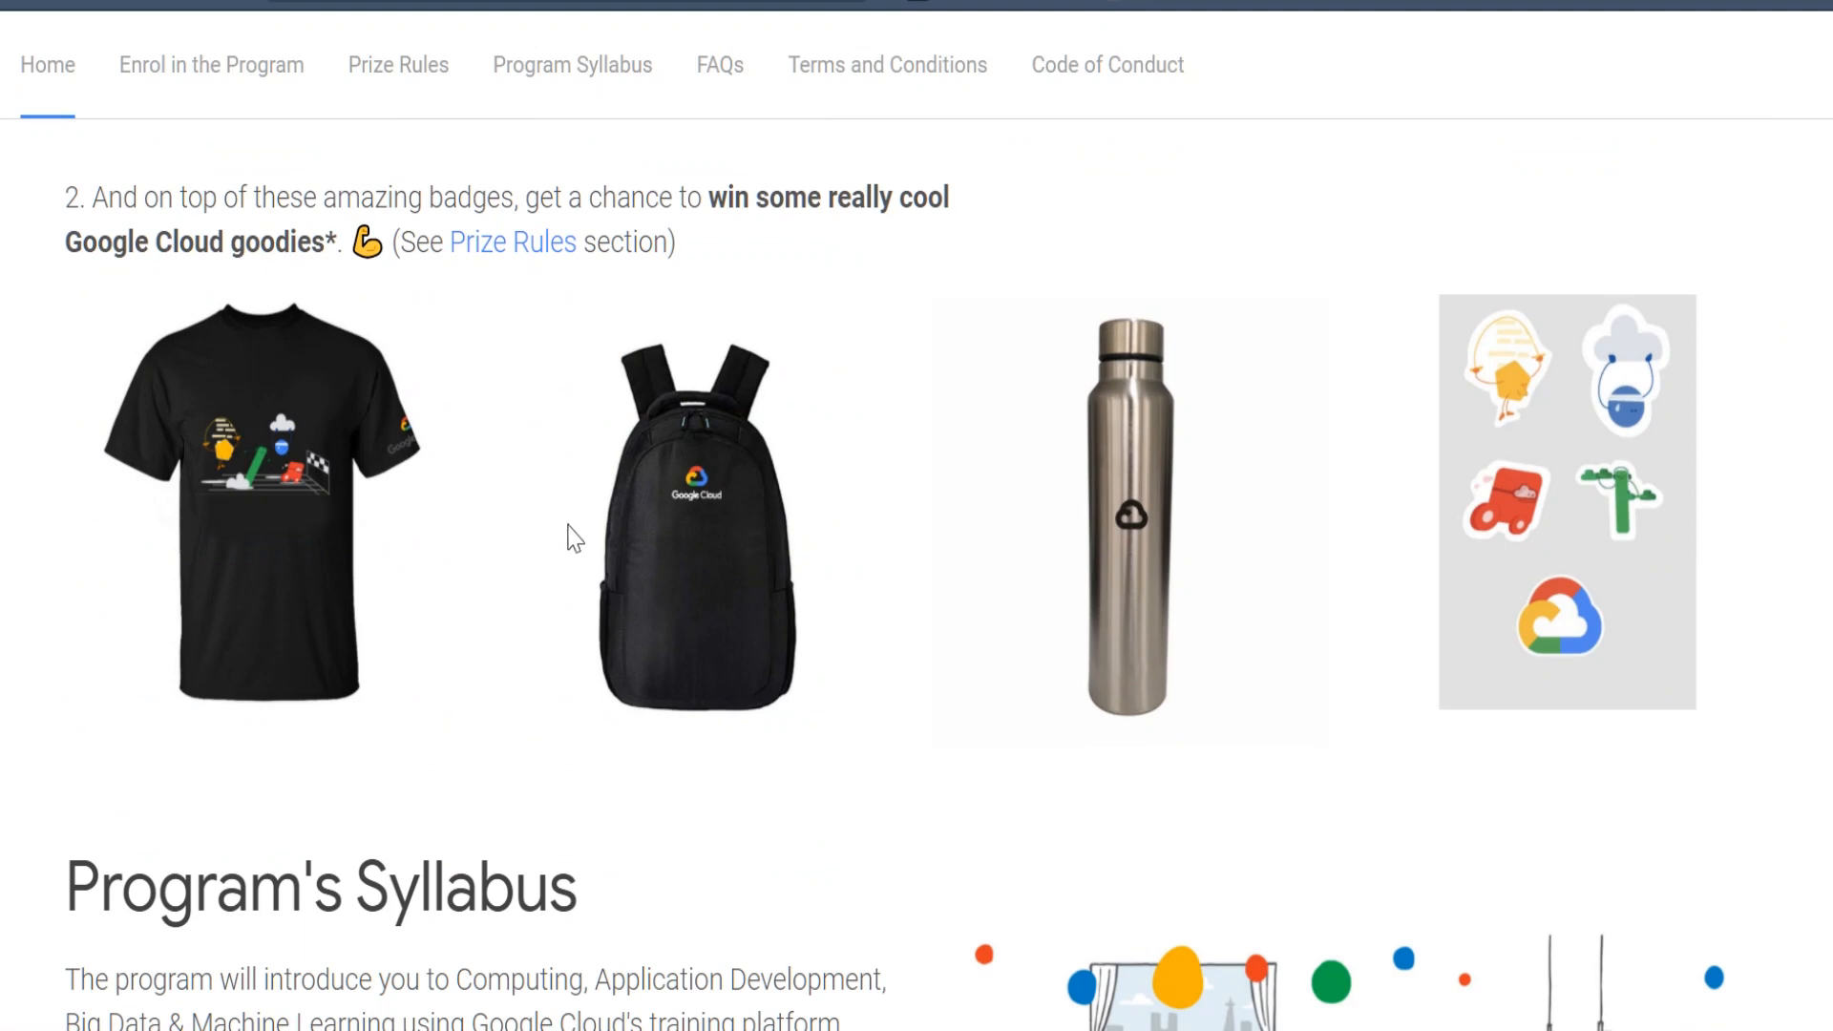
{"action": "mouse_move", "coordinate": [1455, 579]}
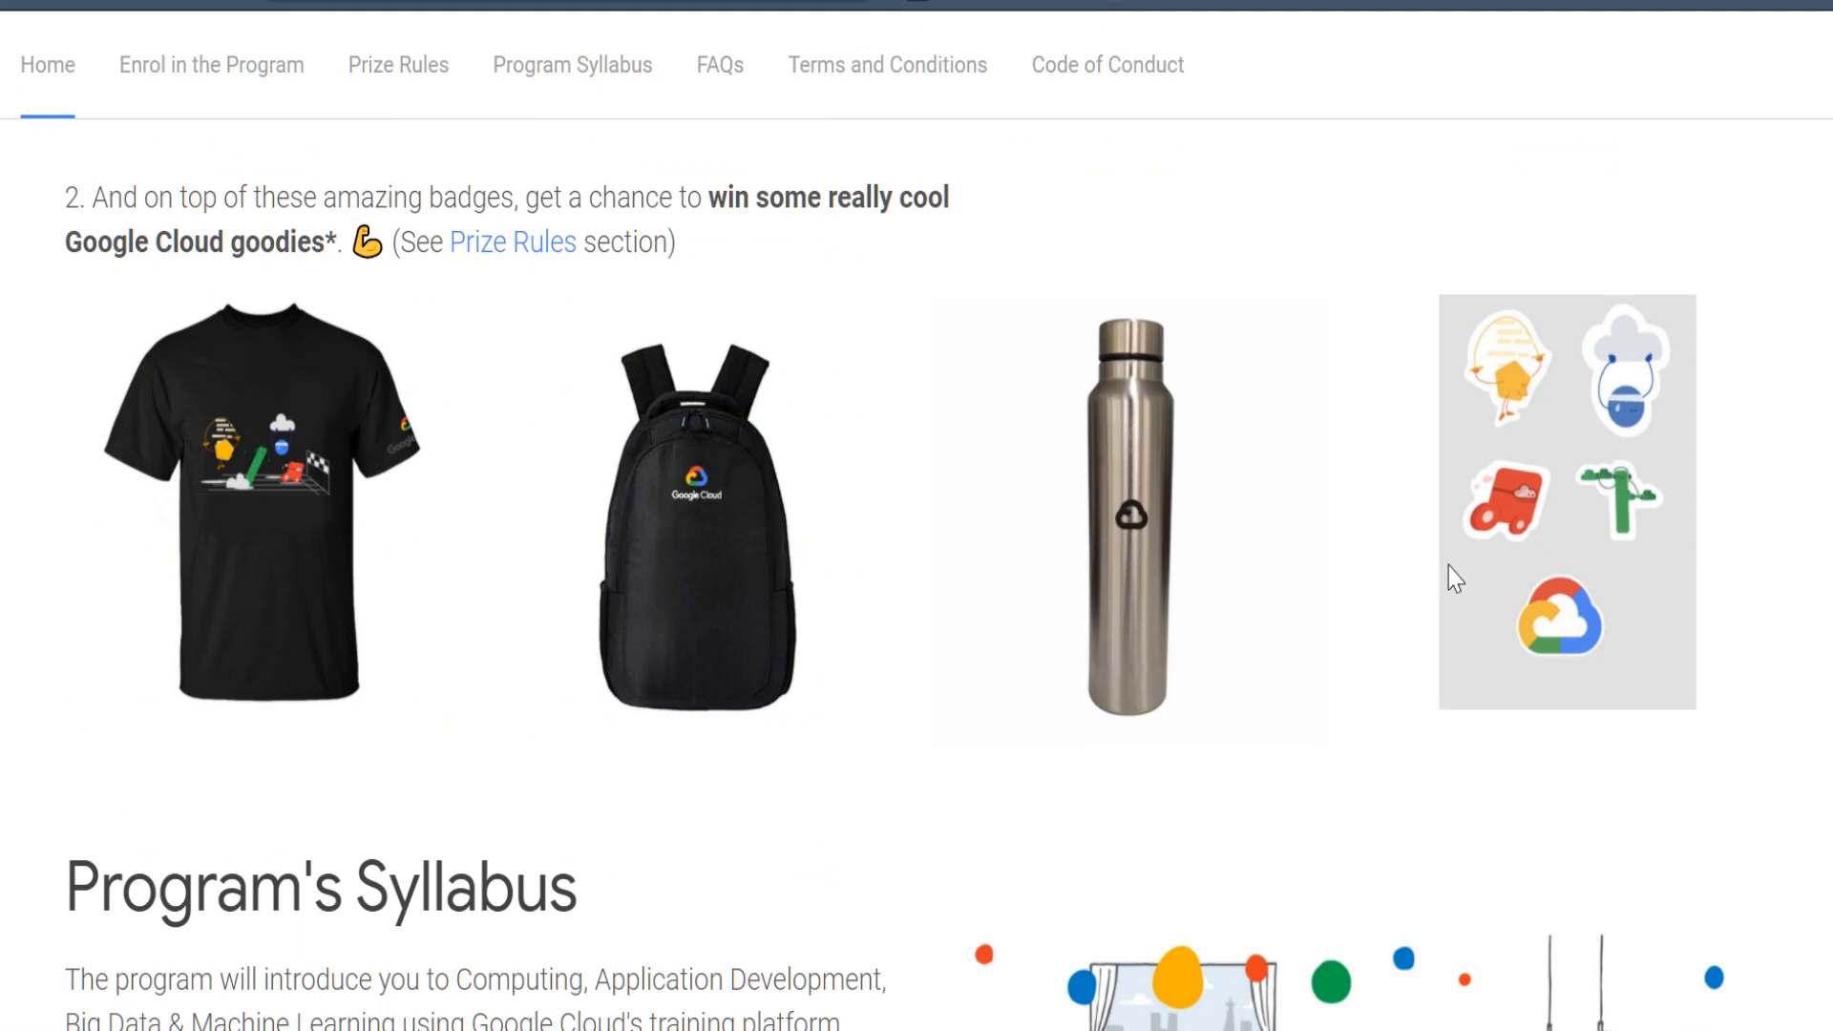
{"action": "mouse_move", "coordinate": [1491, 586]}
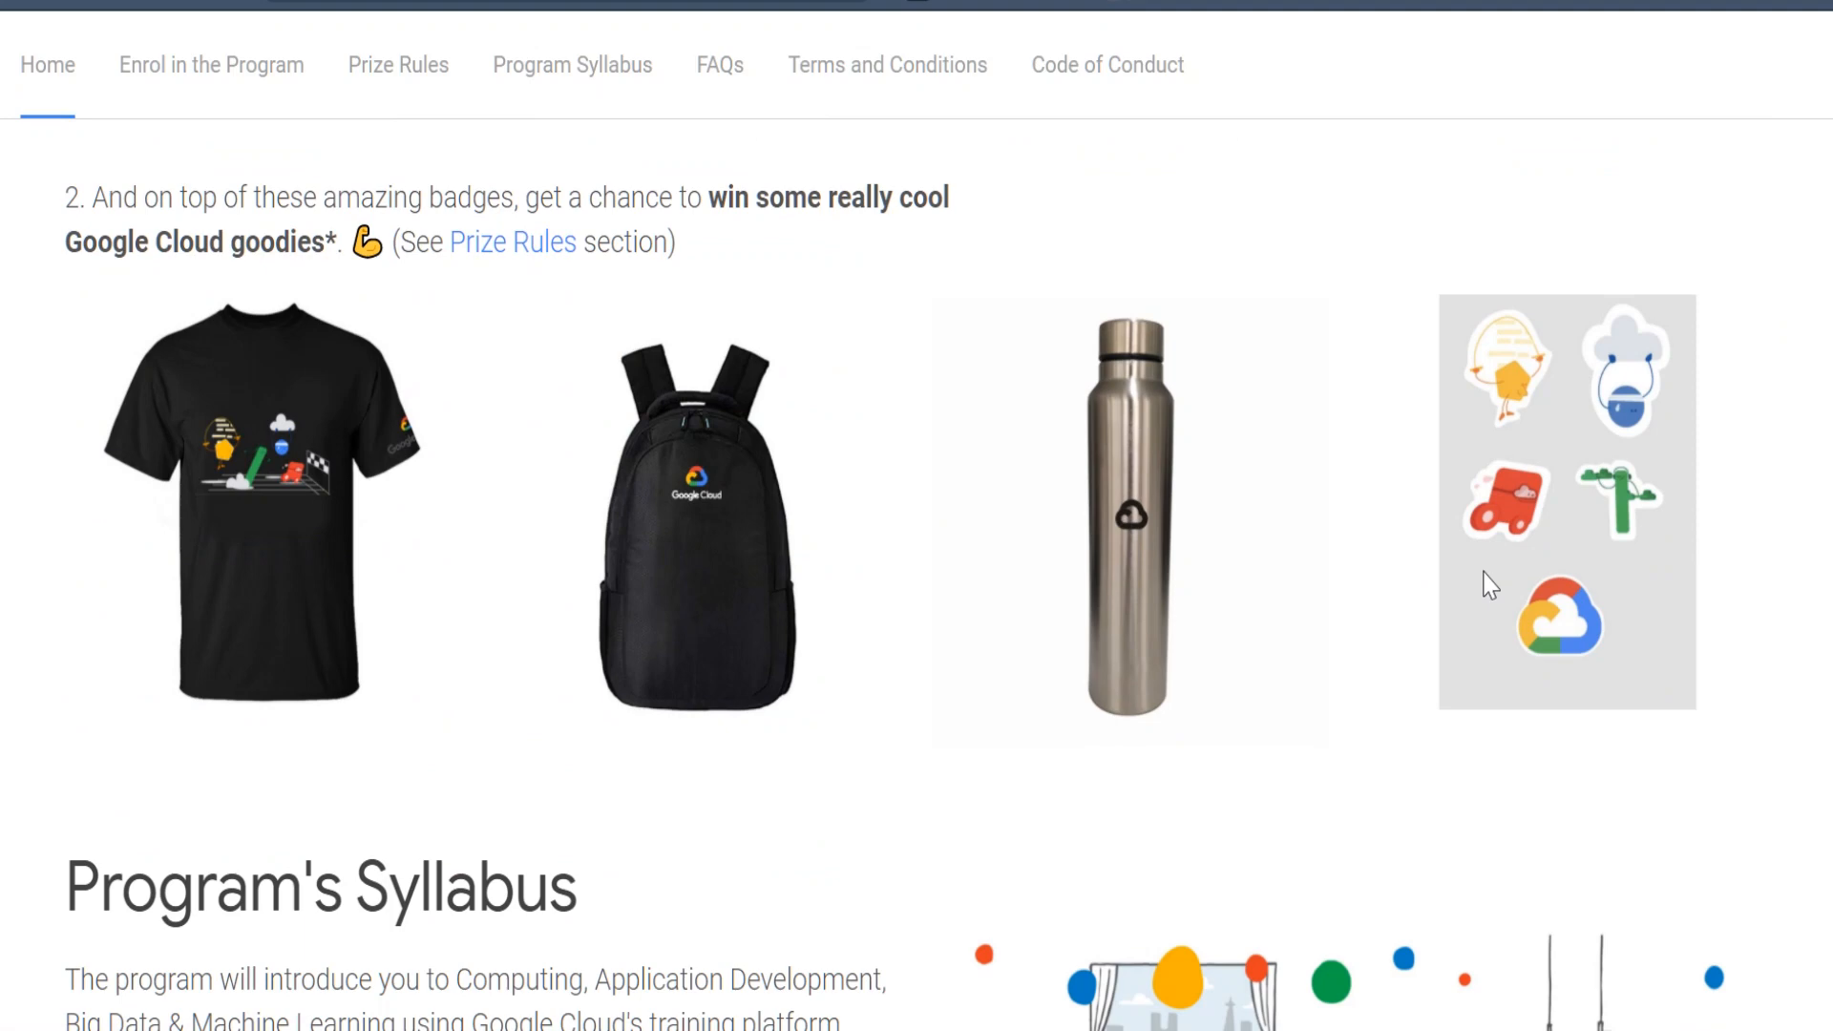
{"action": "mouse_move", "coordinate": [815, 800]}
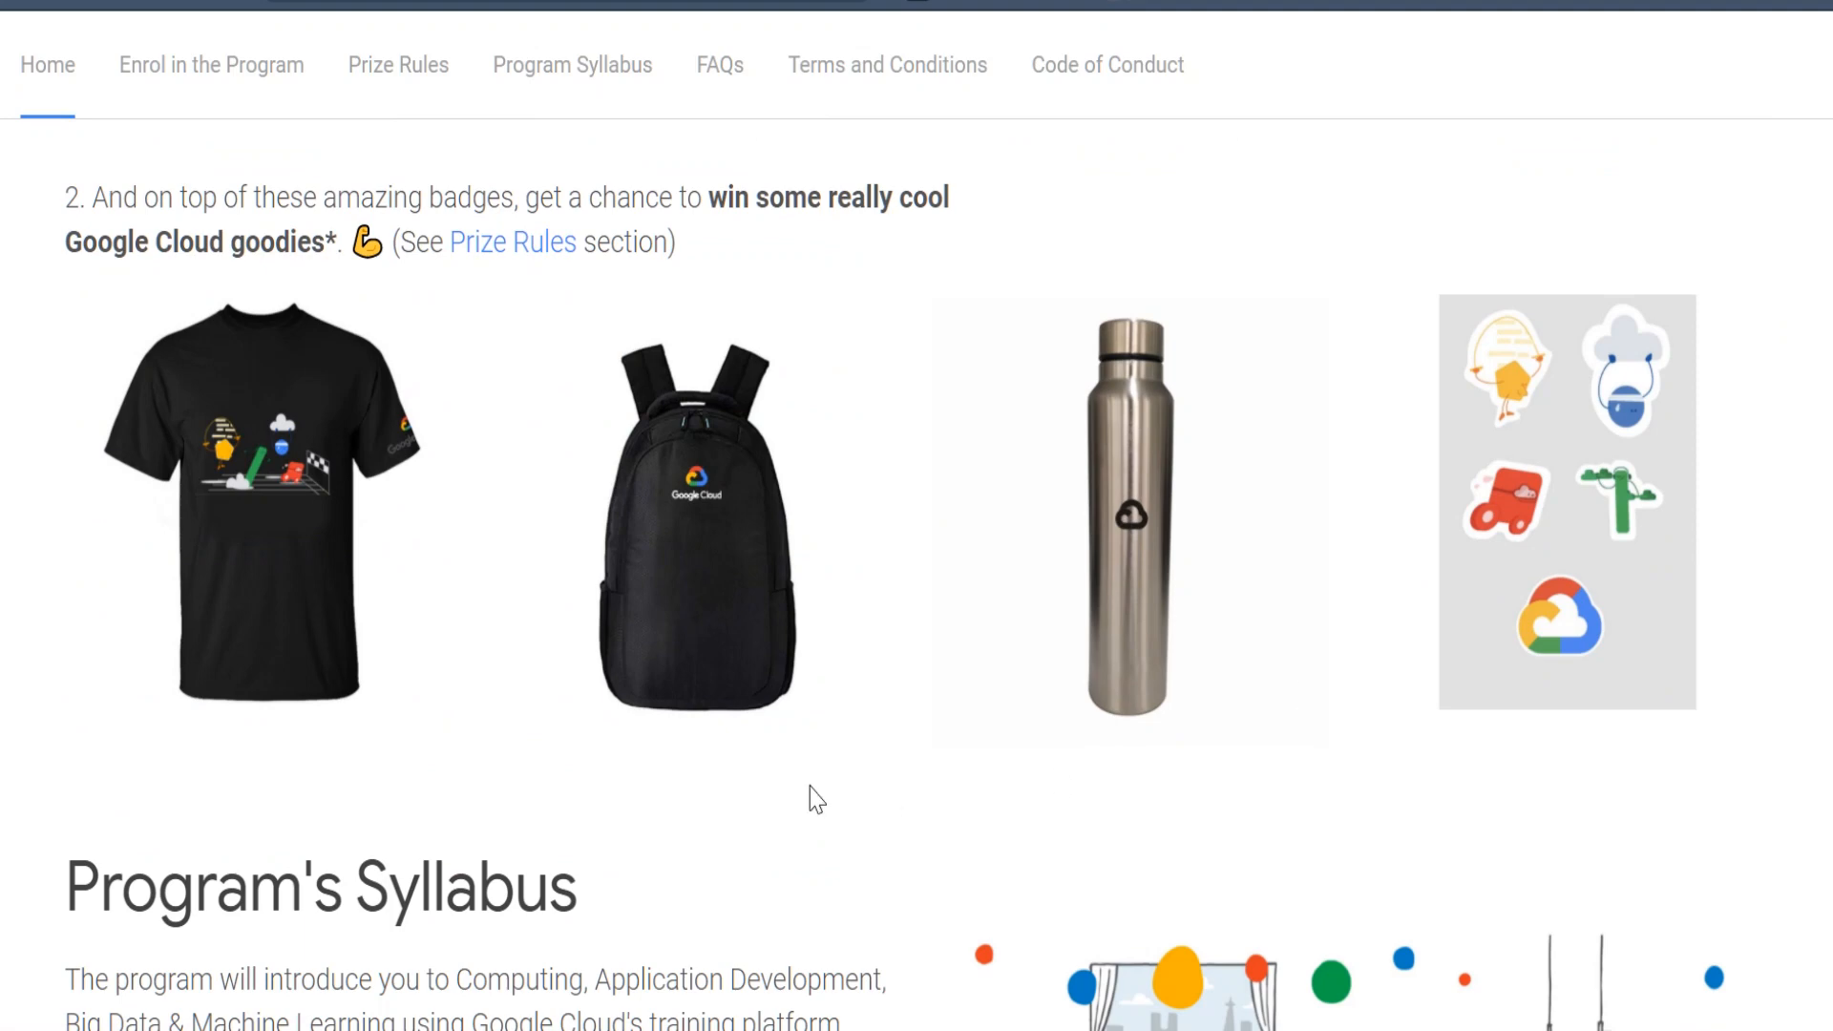
{"action": "mouse_move", "coordinate": [1736, 558]}
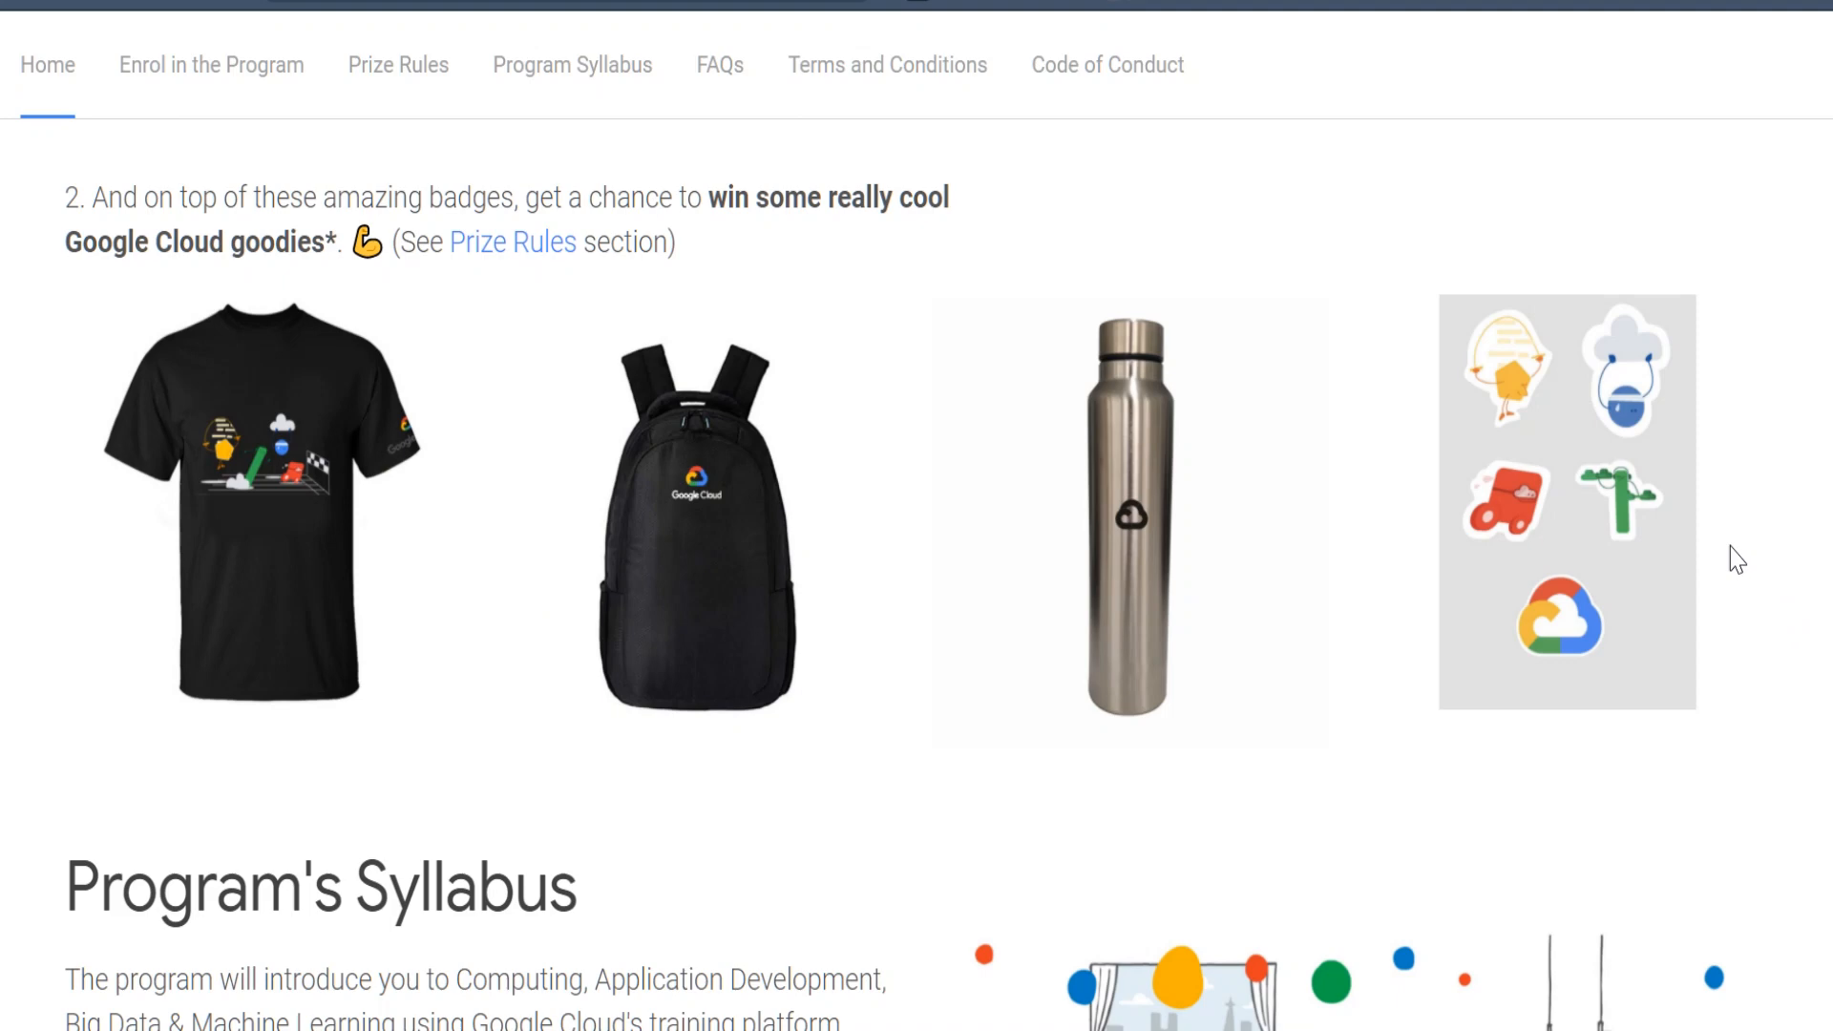
{"action": "mouse_move", "coordinate": [747, 592]}
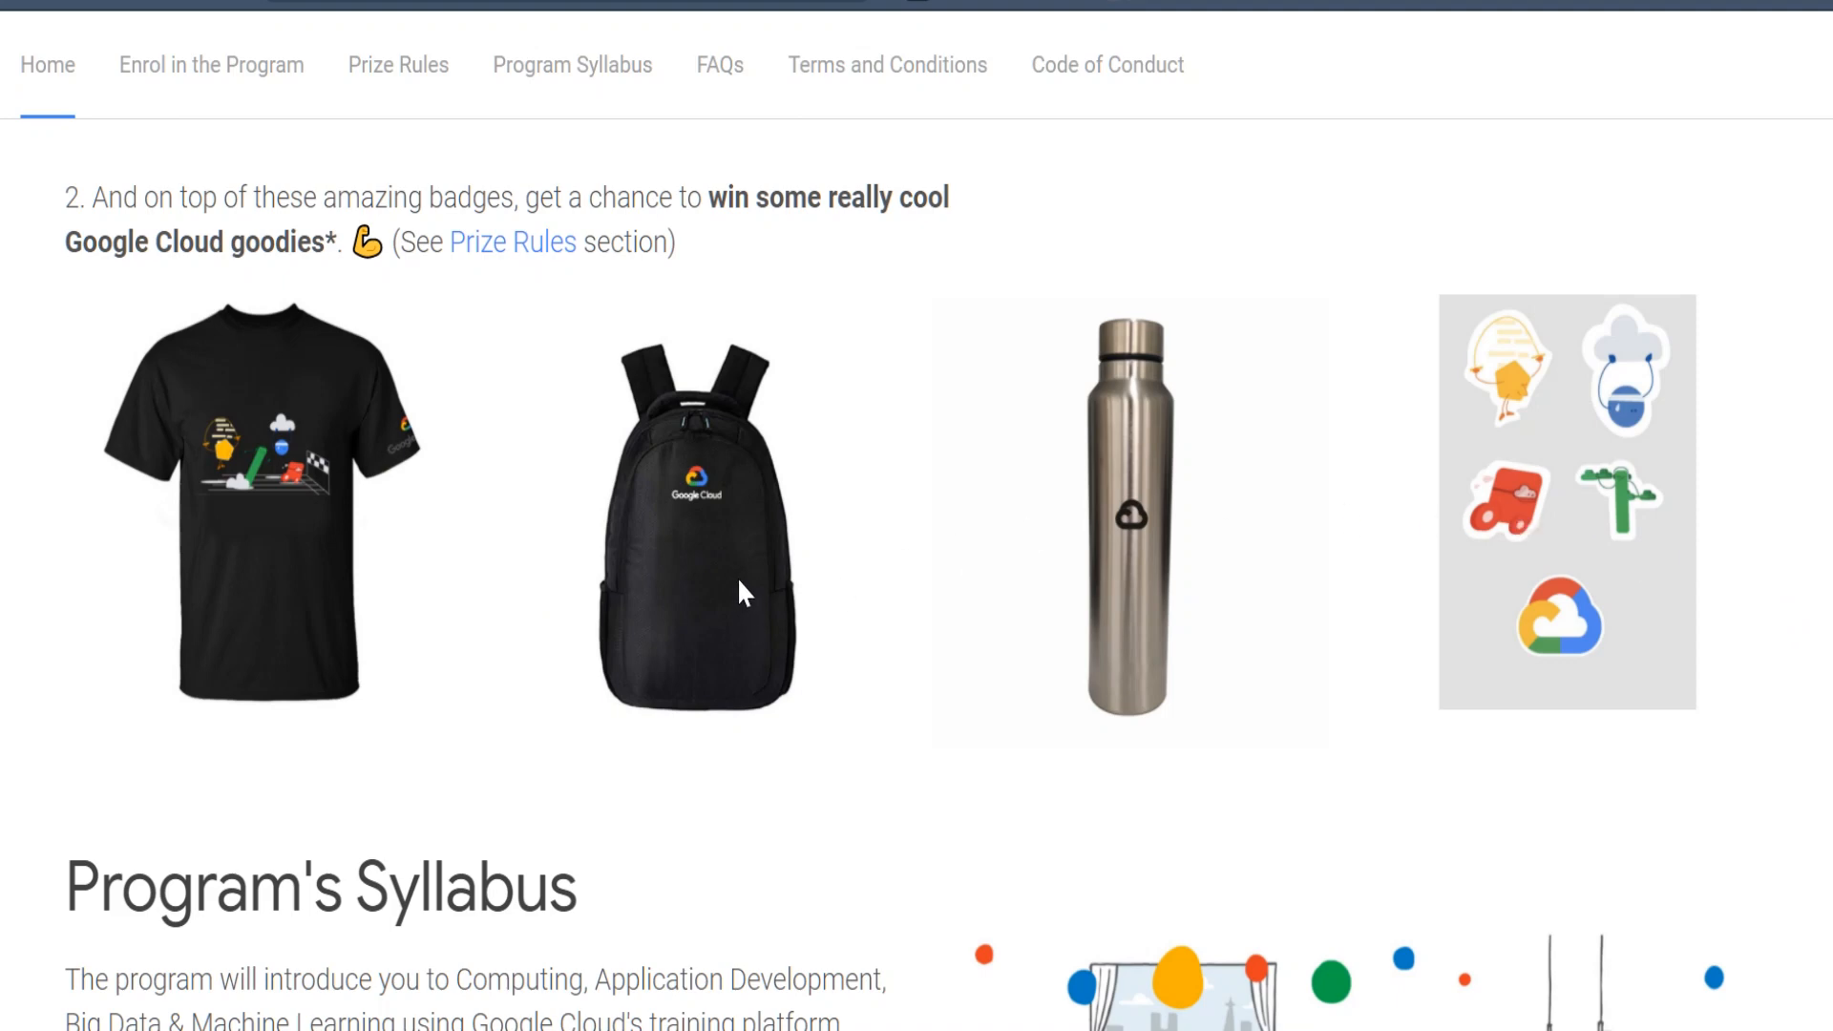
{"action": "mouse_move", "coordinate": [1039, 550]}
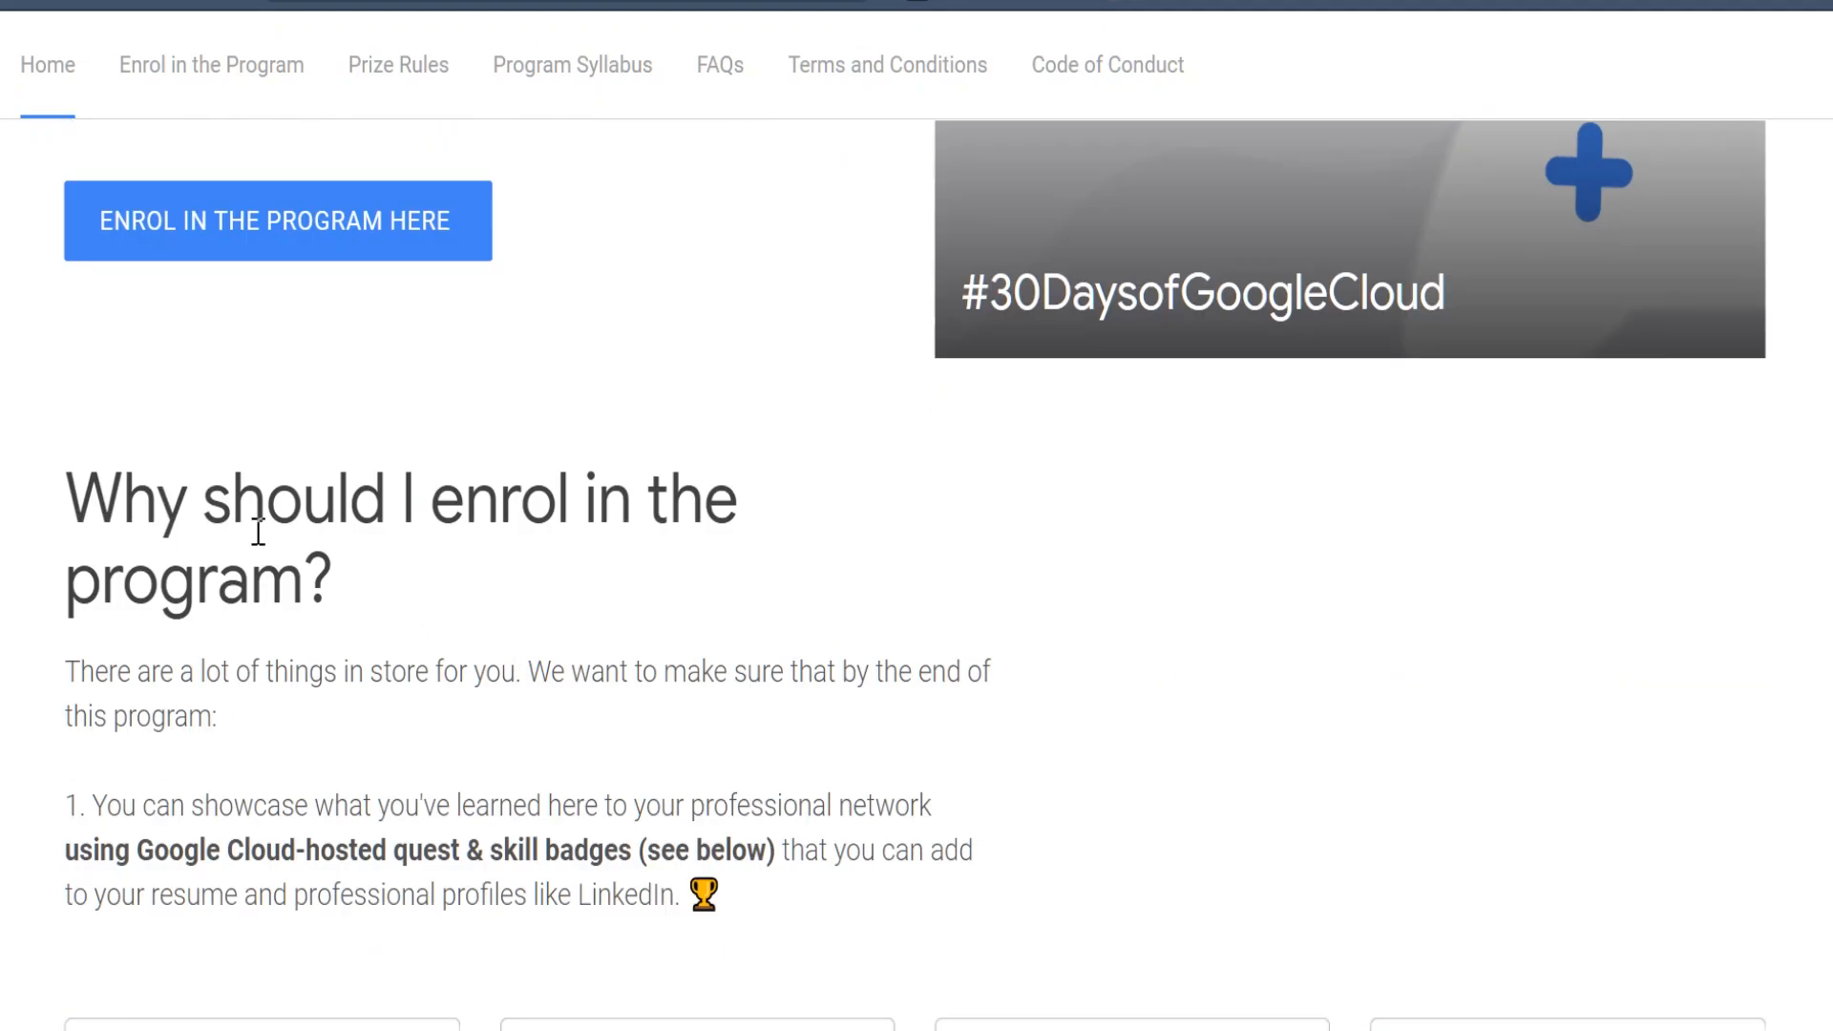
- Scroll past the badges and goodies to the Program's Syllabus text on Qwiklabs labs and two tracks
{"action": "scroll", "scroll_direction": "down", "scroll_amount": 3}
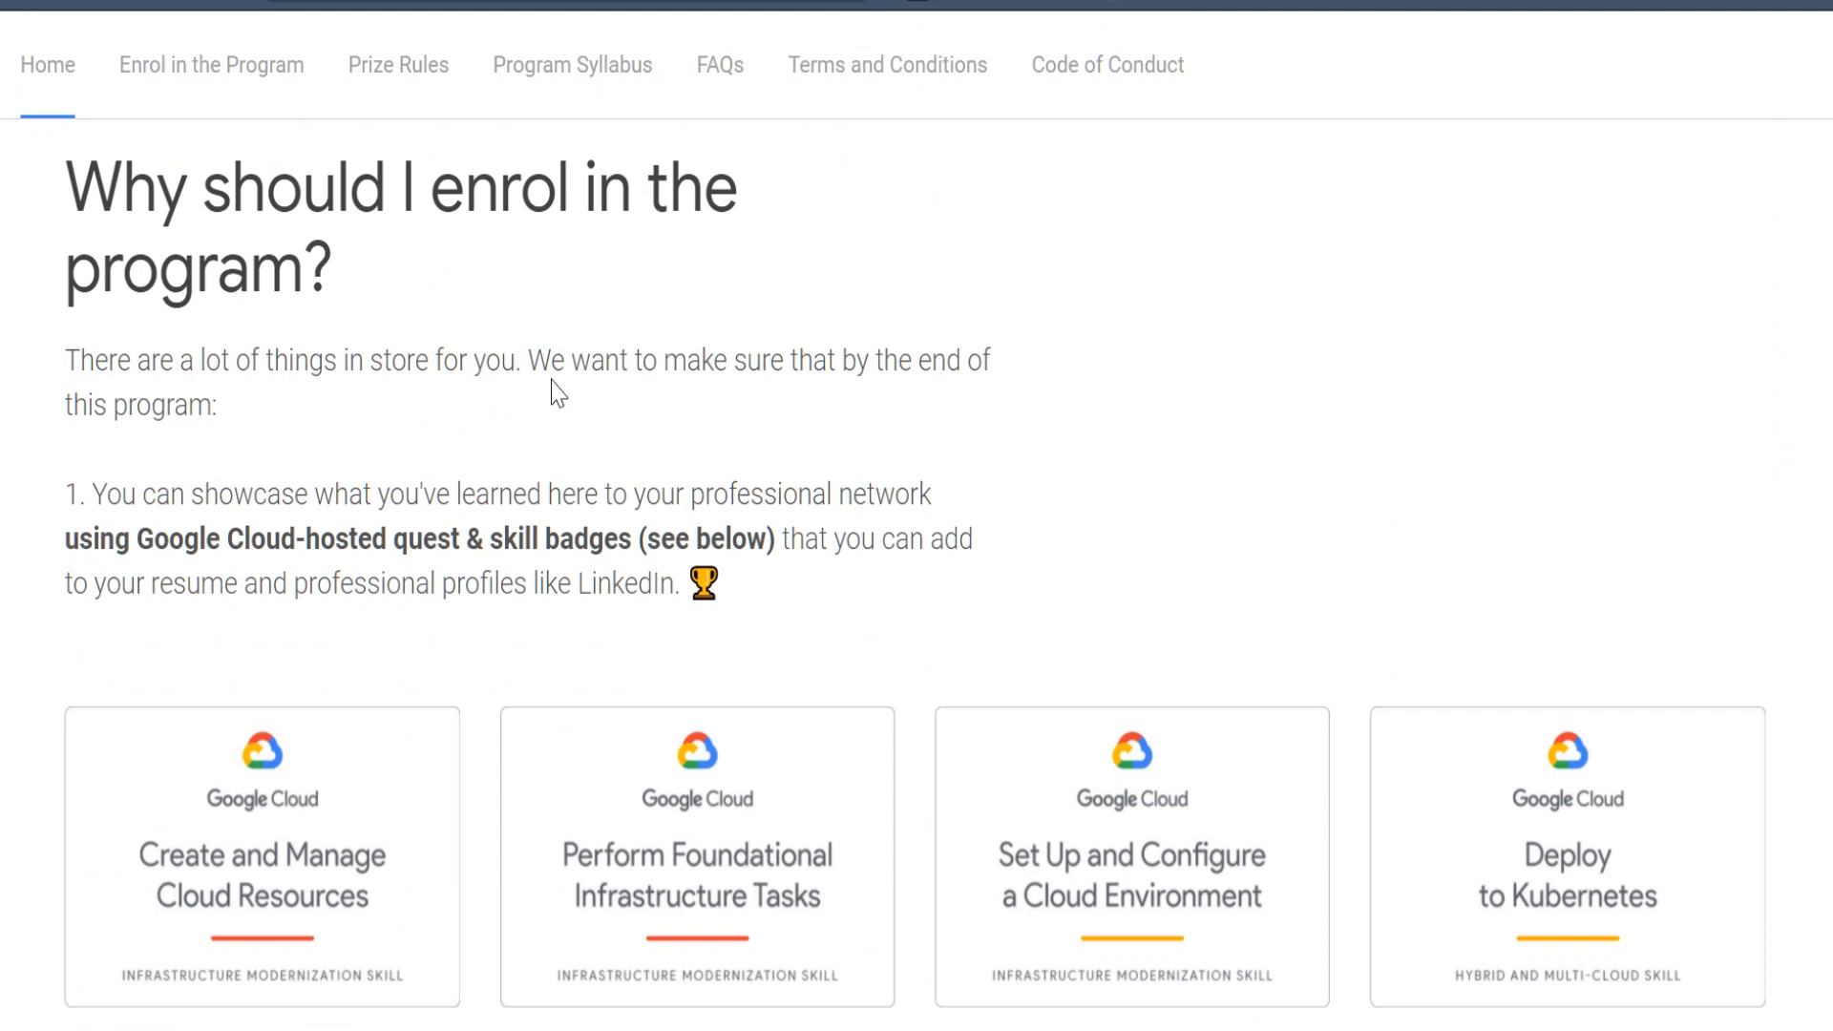
{"action": "mouse_move", "coordinate": [680, 485]}
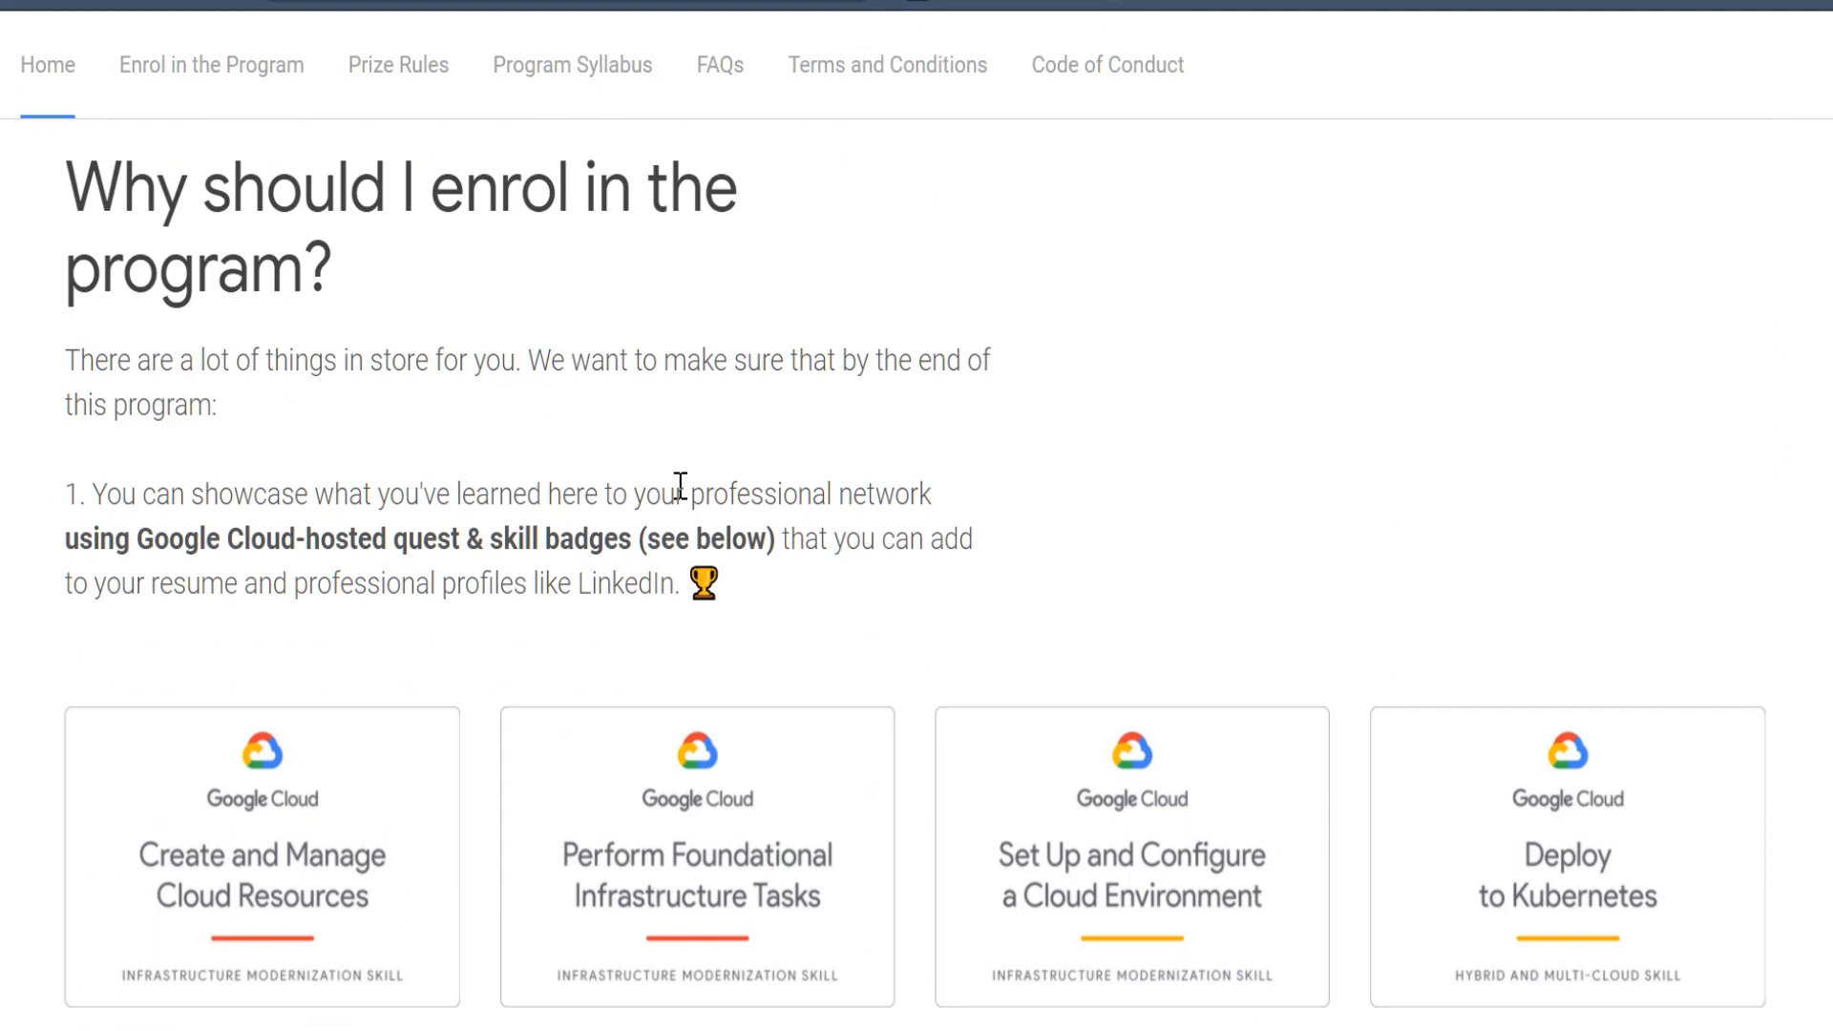
{"action": "mouse_move", "coordinate": [373, 506]}
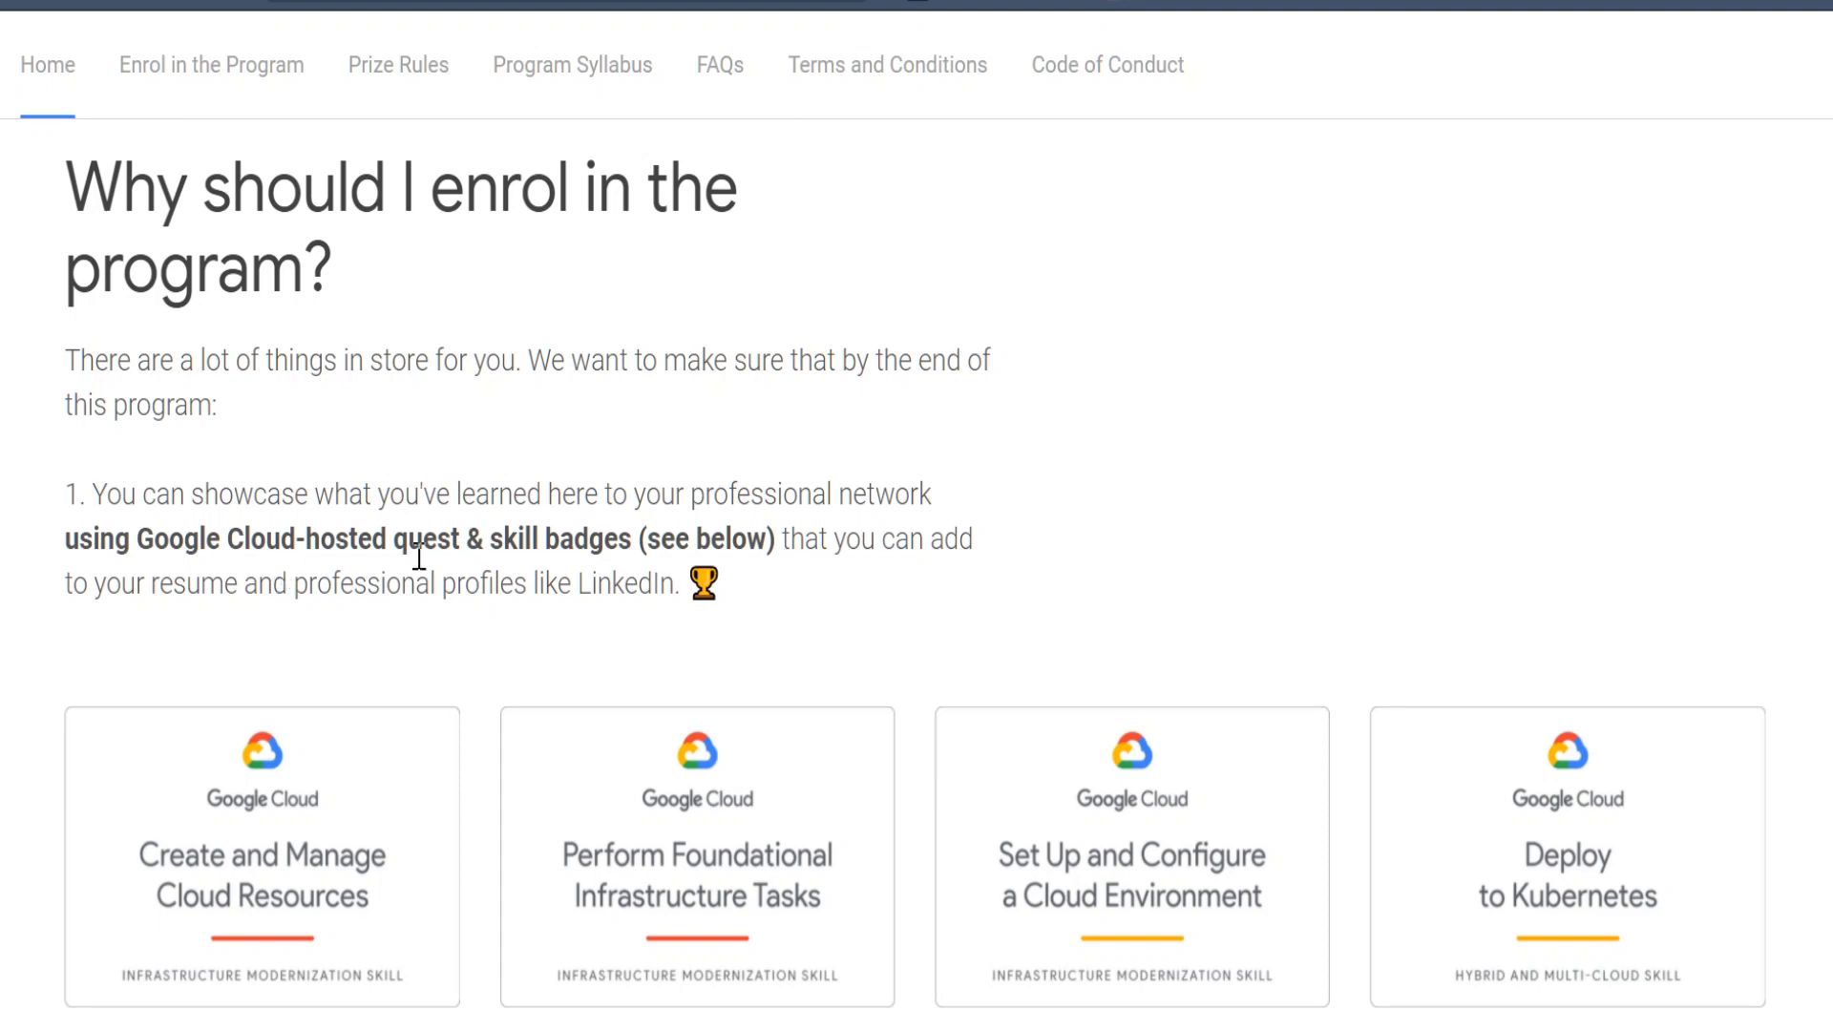
{"action": "mouse_move", "coordinate": [584, 571]}
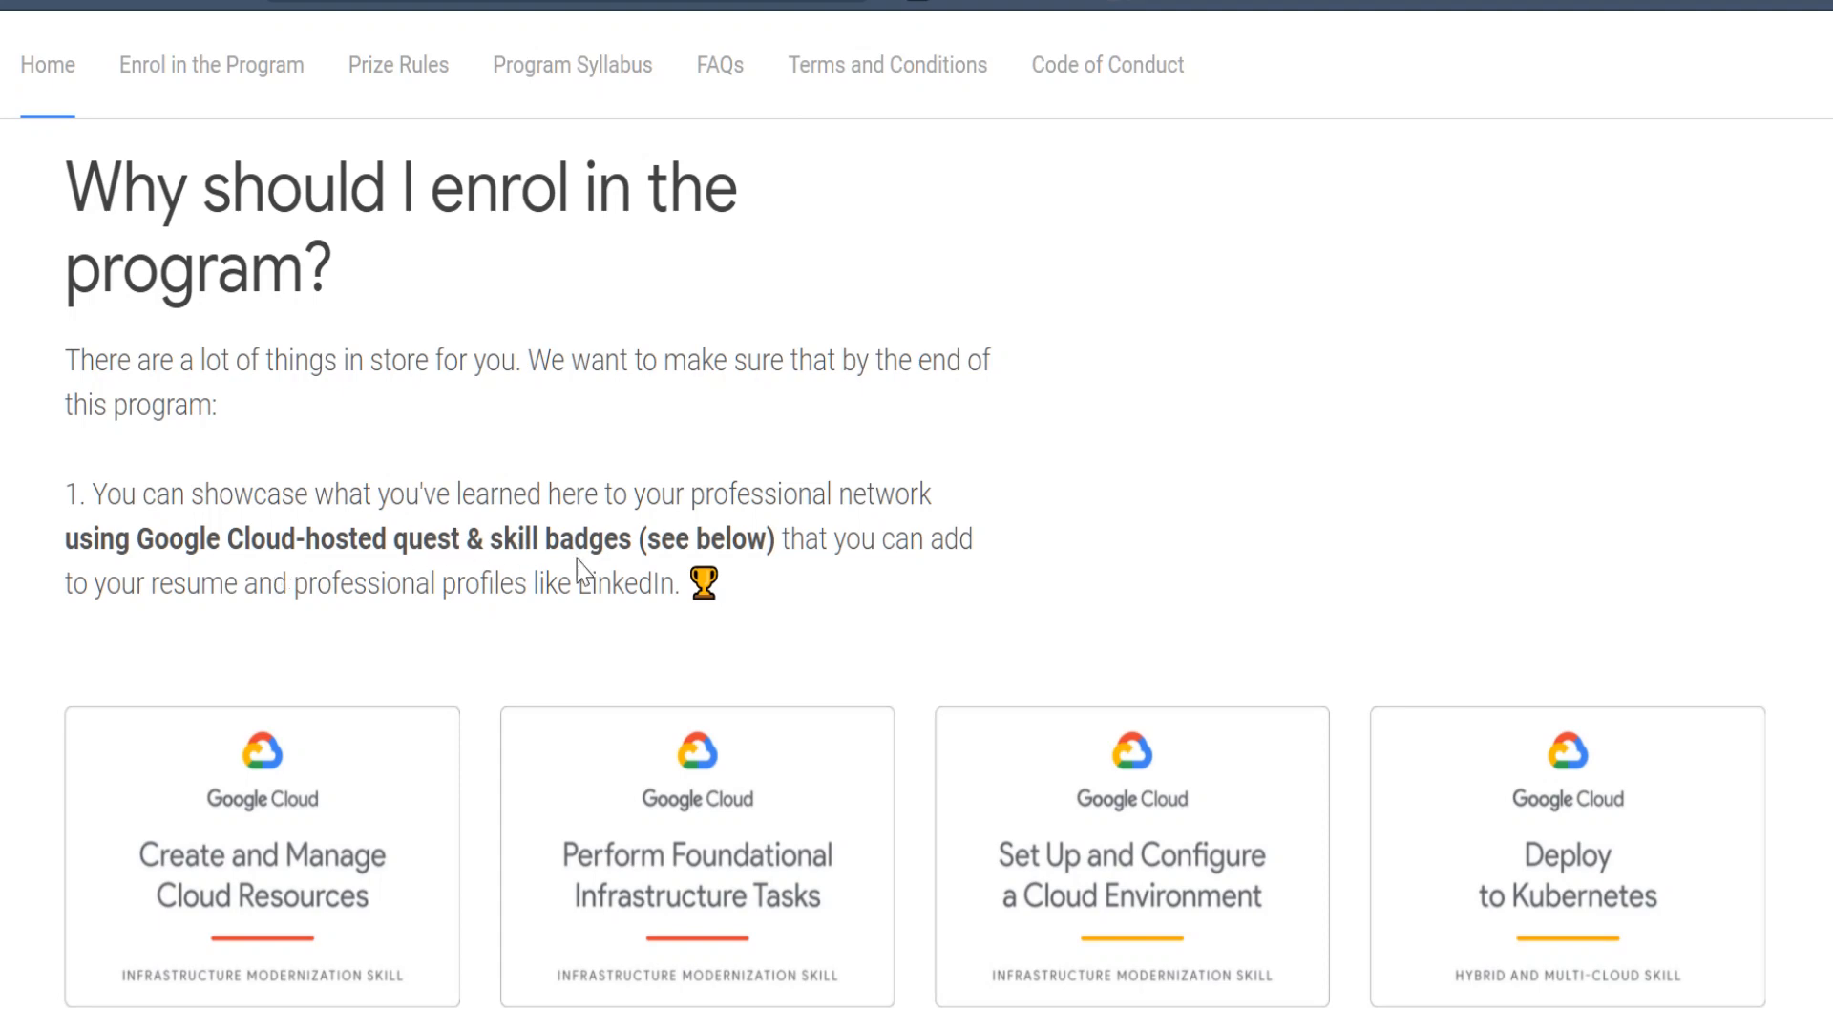
{"action": "mouse_move", "coordinate": [860, 583]}
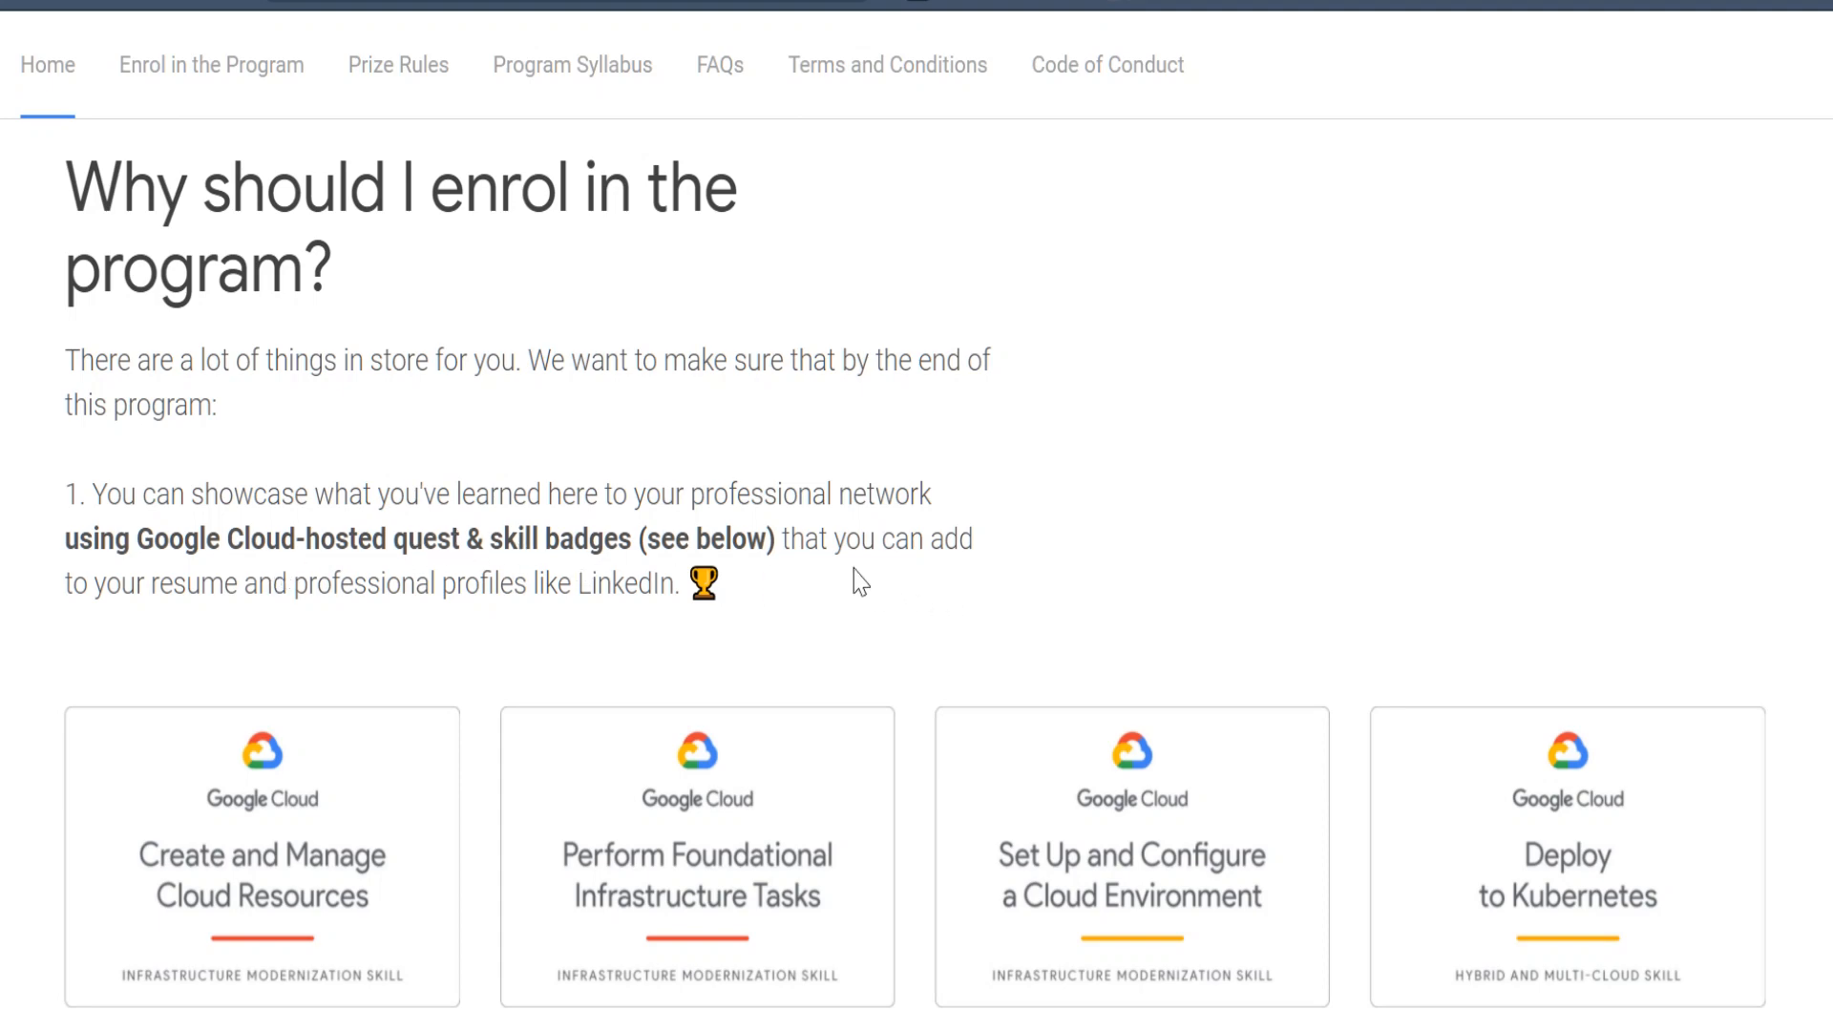
{"action": "scroll", "scroll_direction": "down", "scroll_amount": 3}
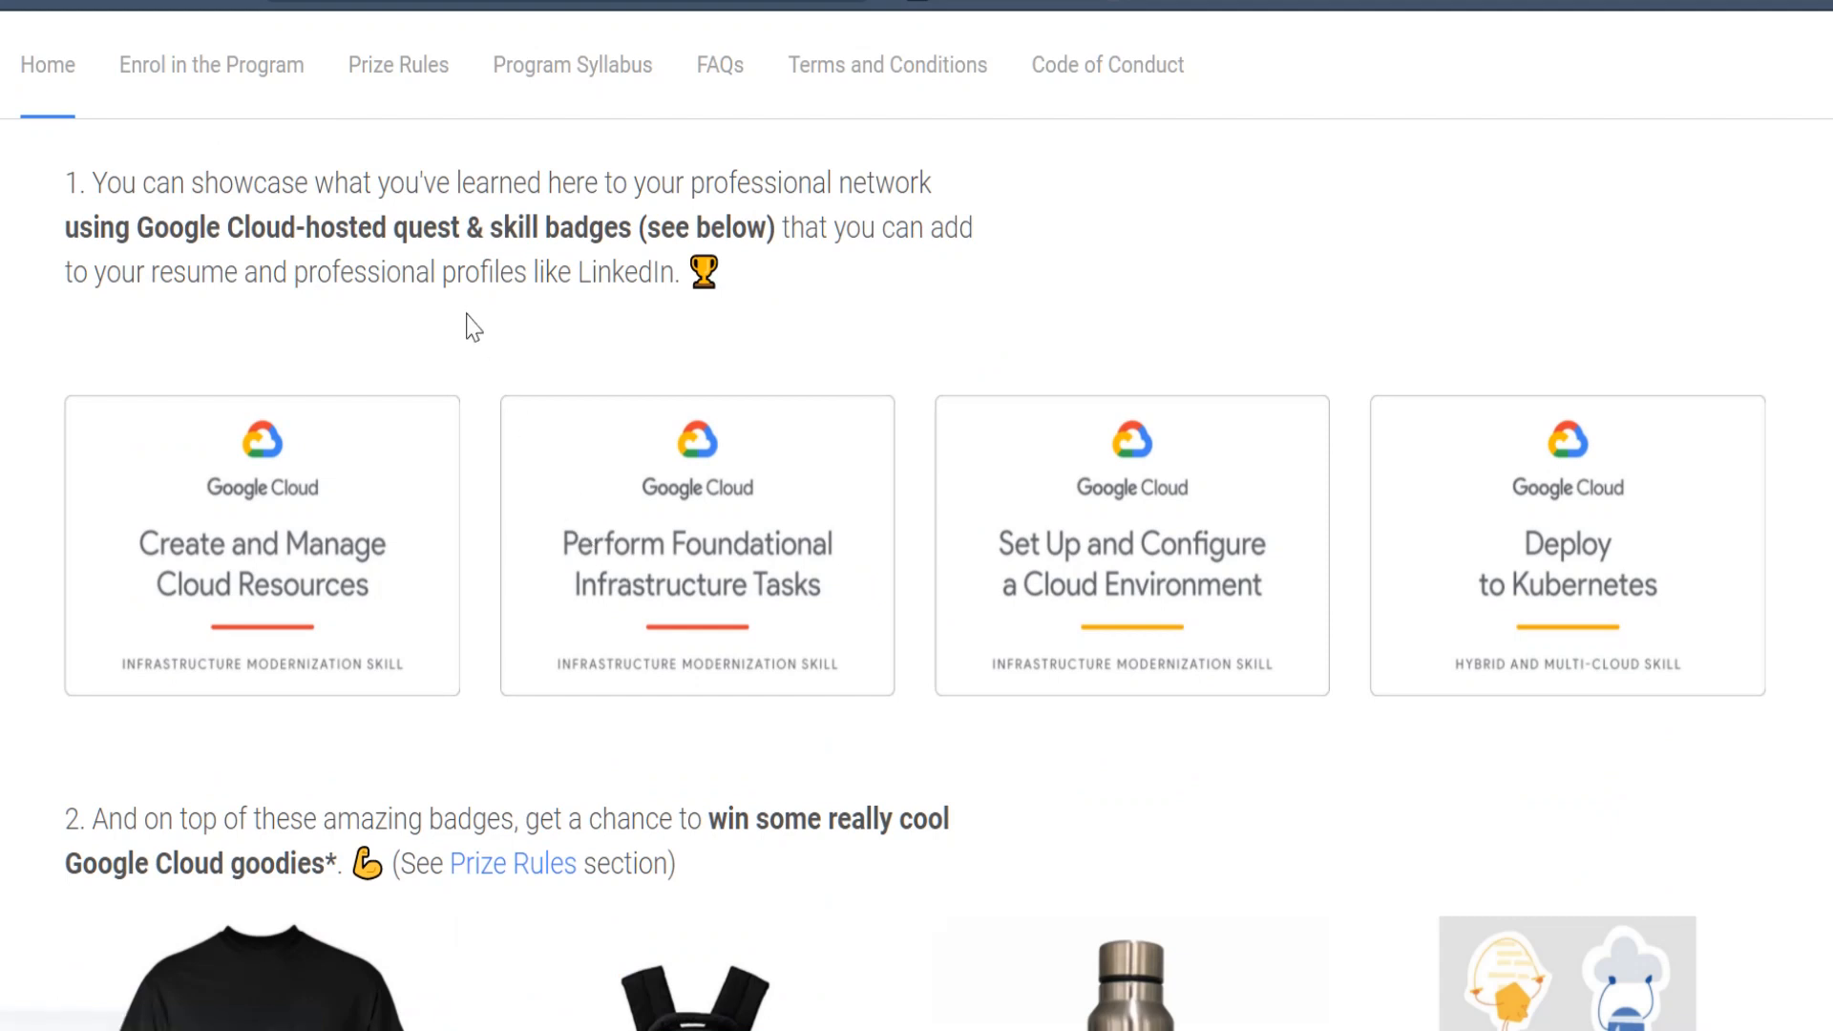
{"action": "mouse_move", "coordinate": [271, 592]}
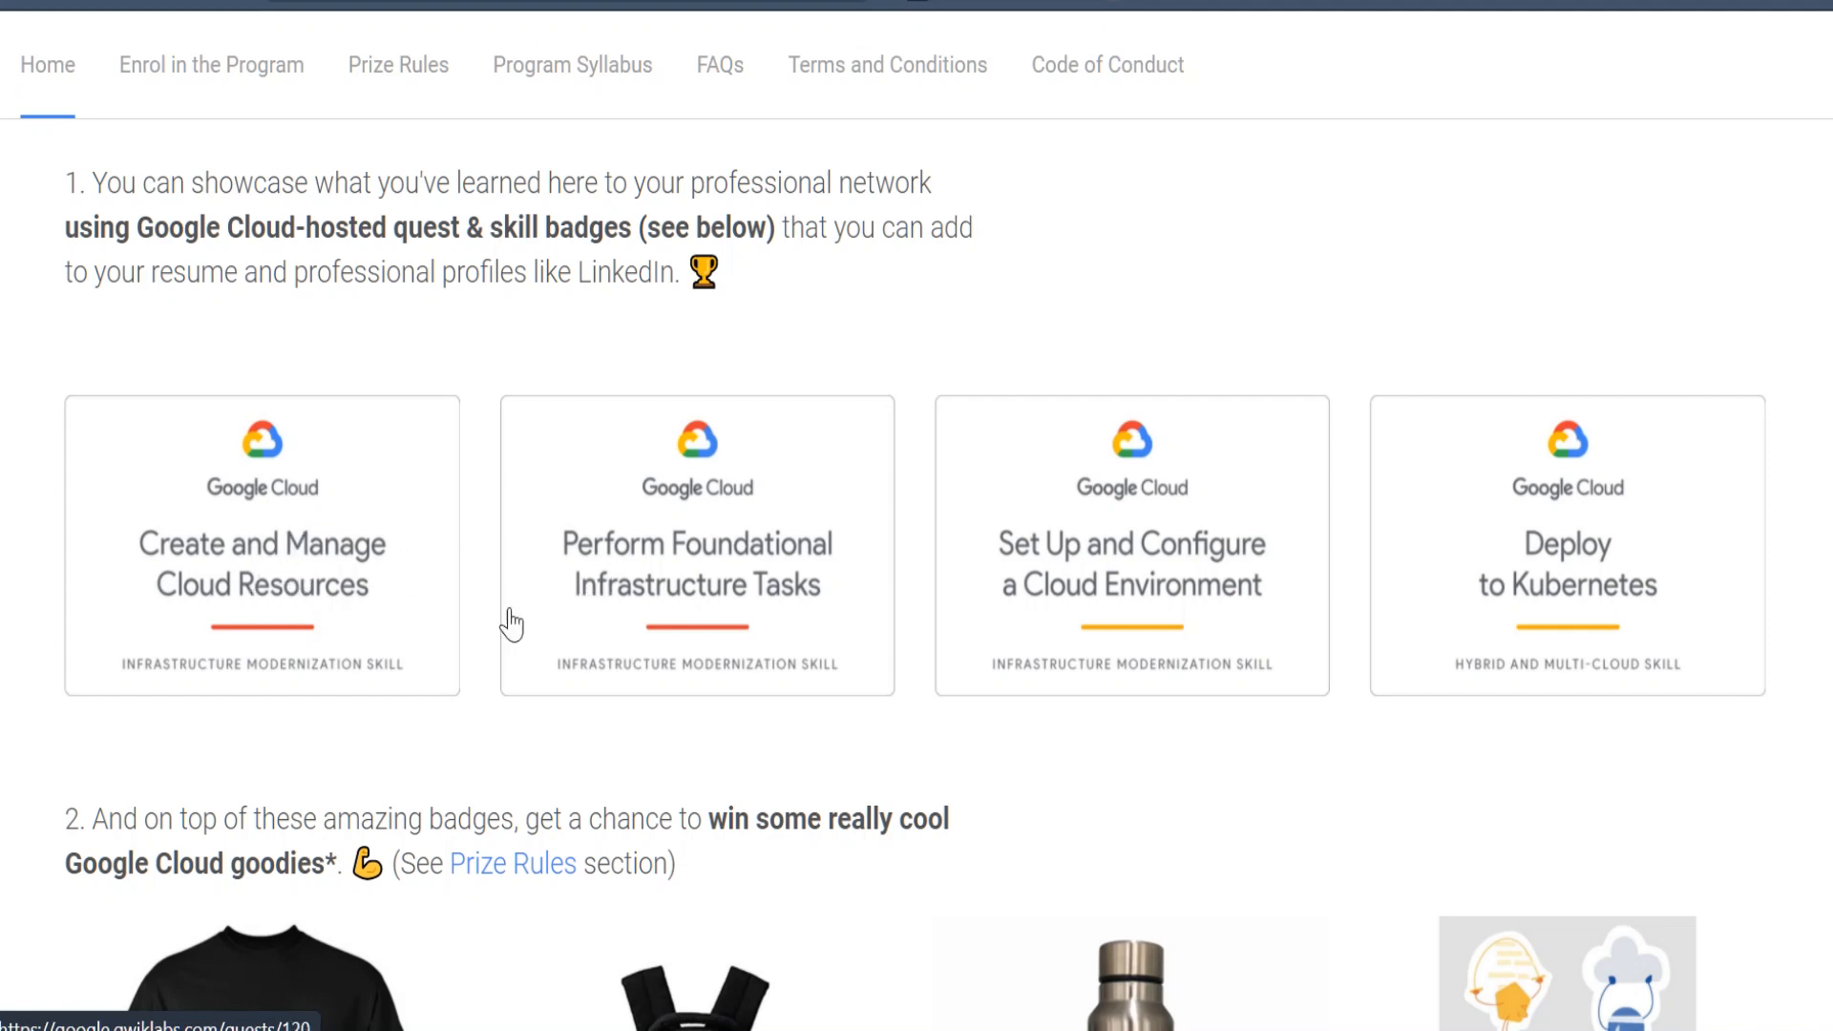
{"action": "mouse_move", "coordinate": [842, 573]}
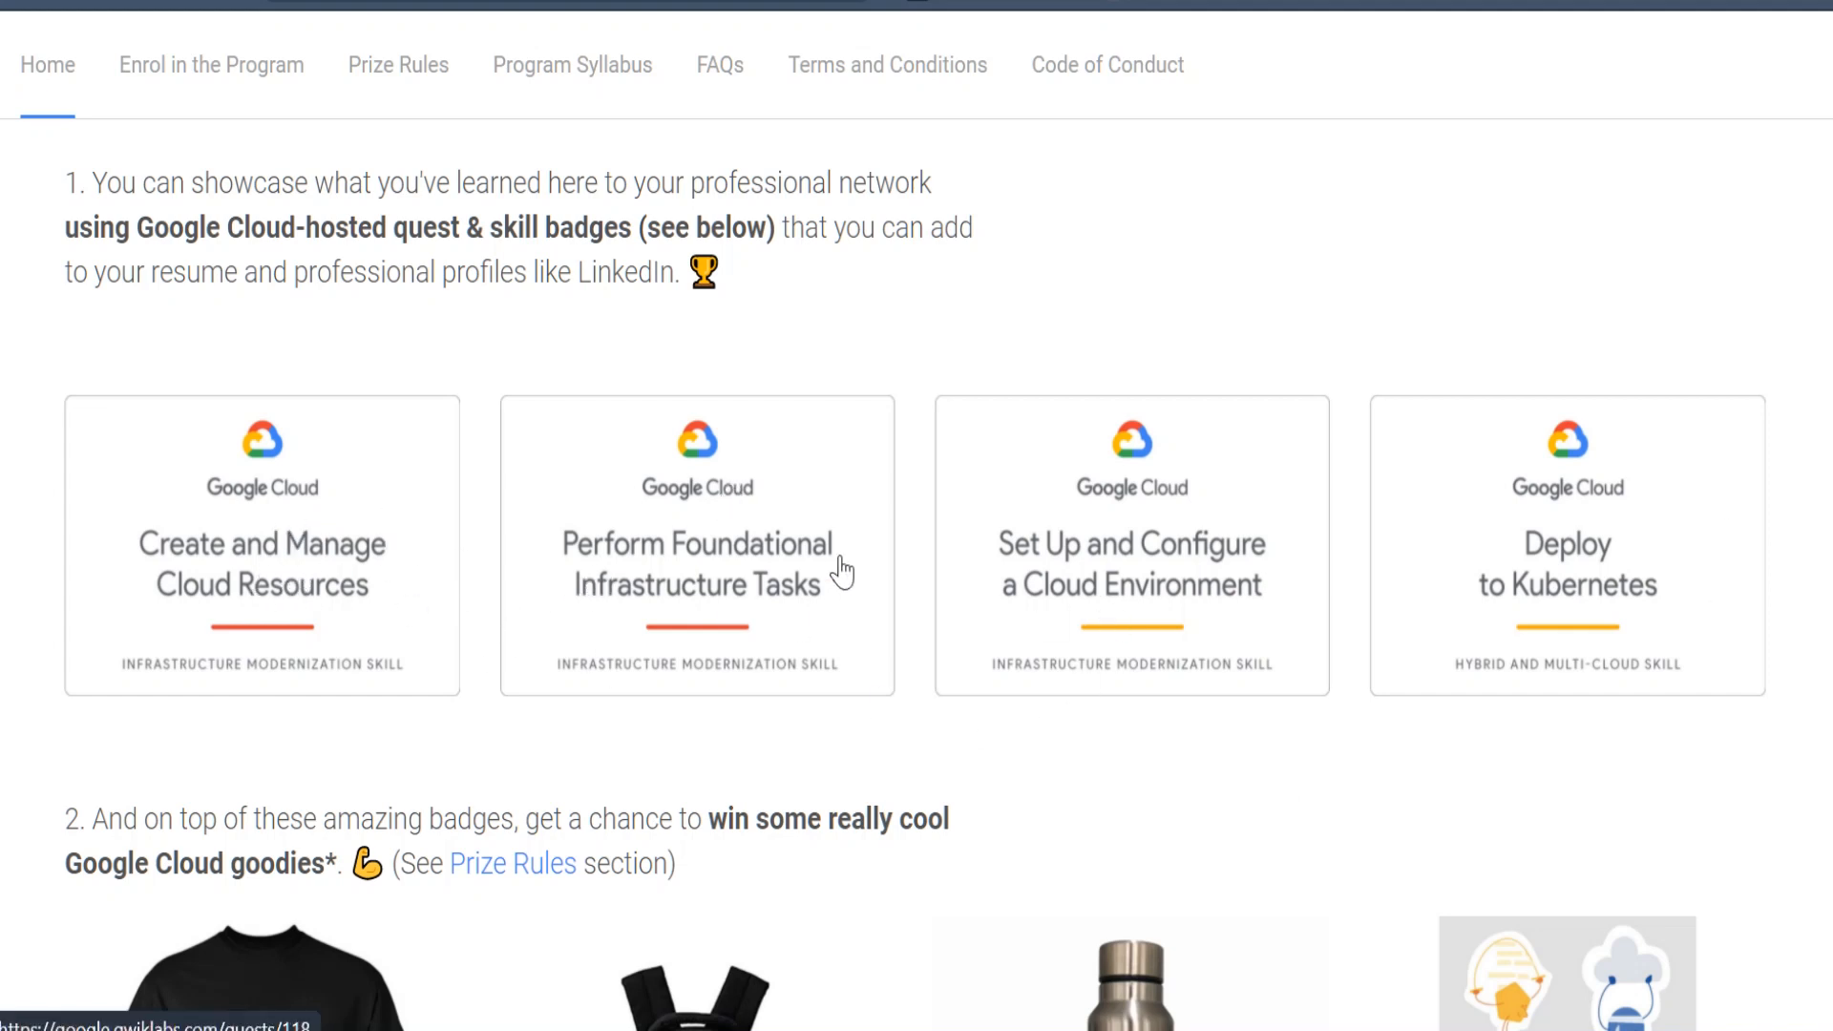
{"action": "mouse_move", "coordinate": [1054, 587]}
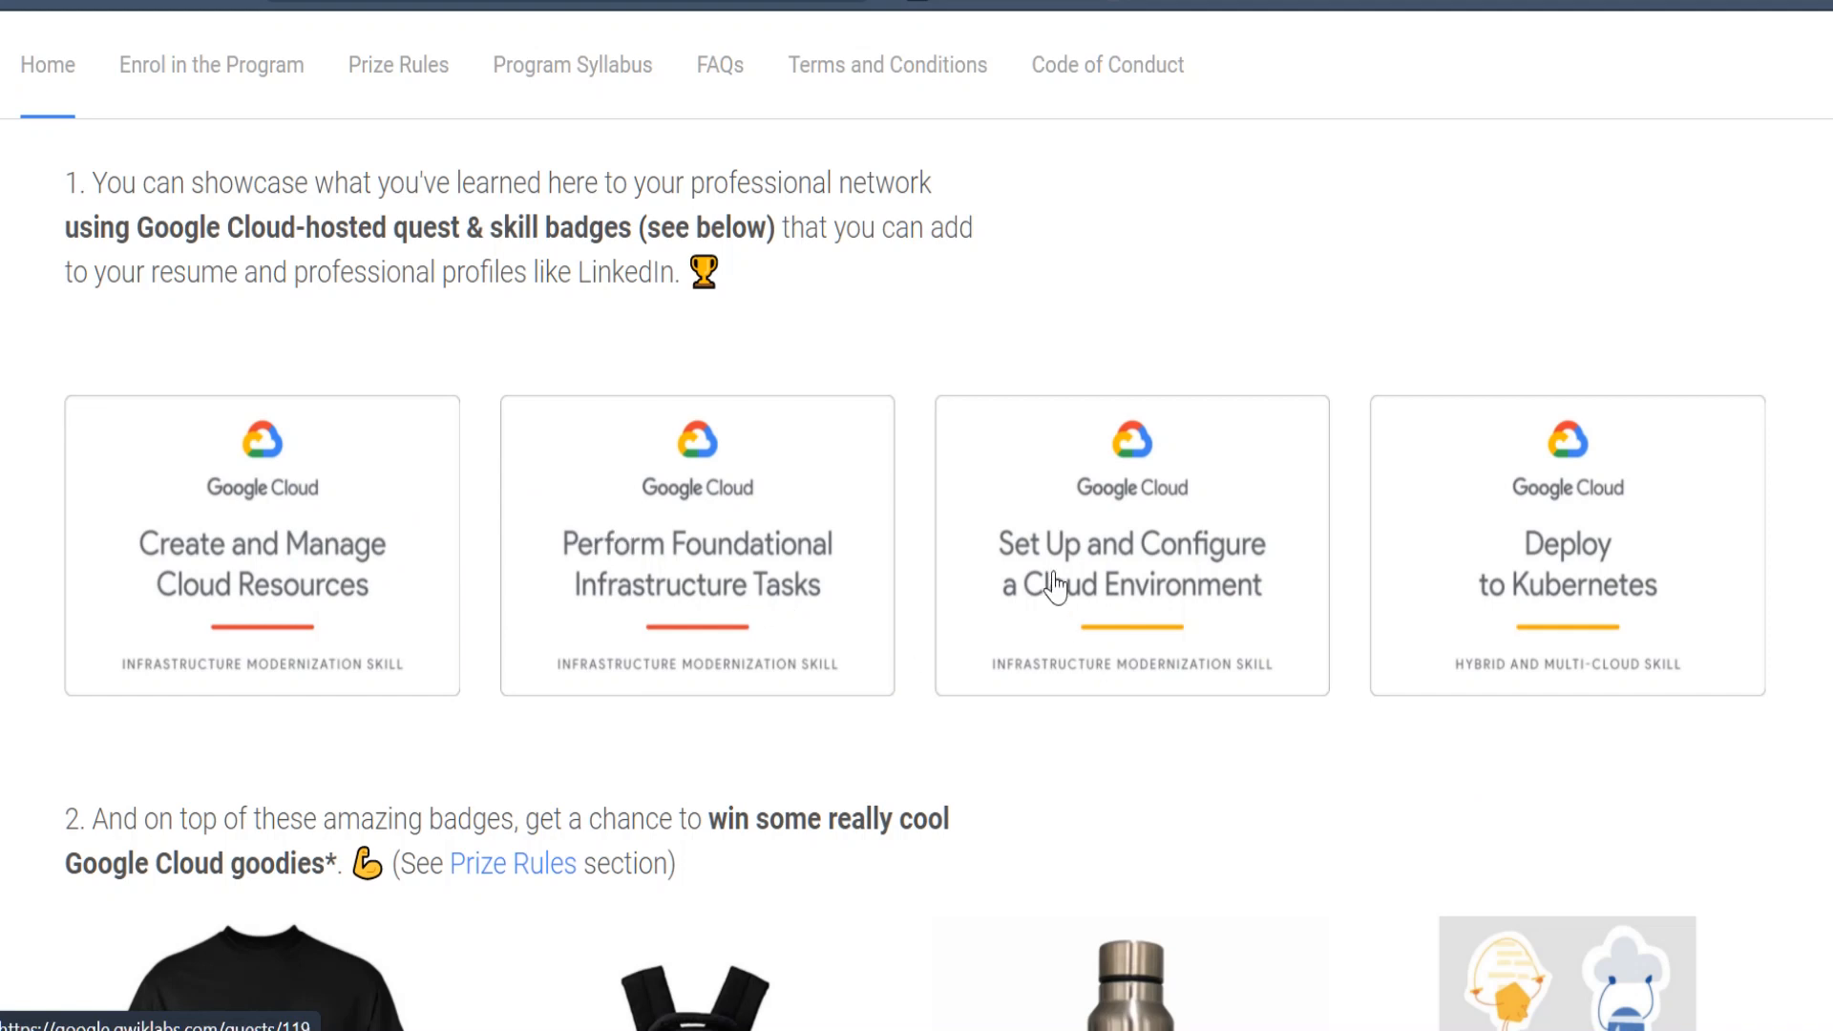
{"action": "mouse_move", "coordinate": [1375, 669]}
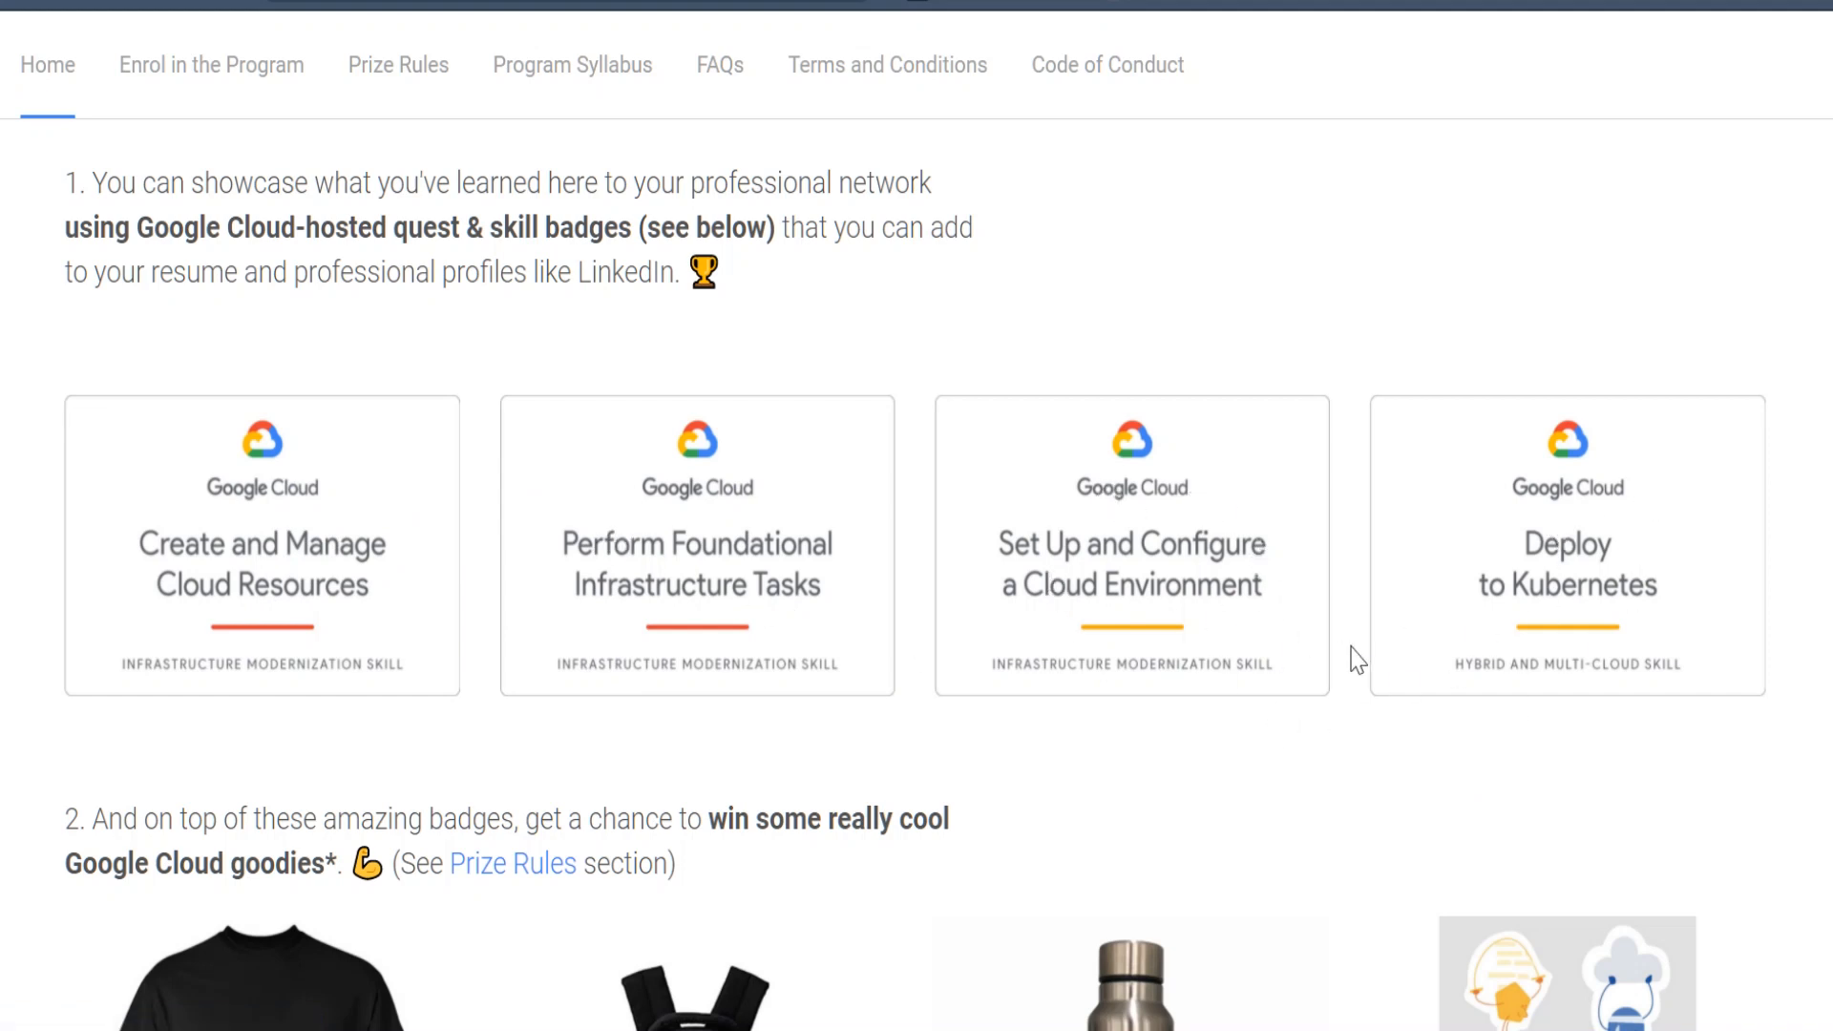
{"action": "mouse_move", "coordinate": [1299, 606]}
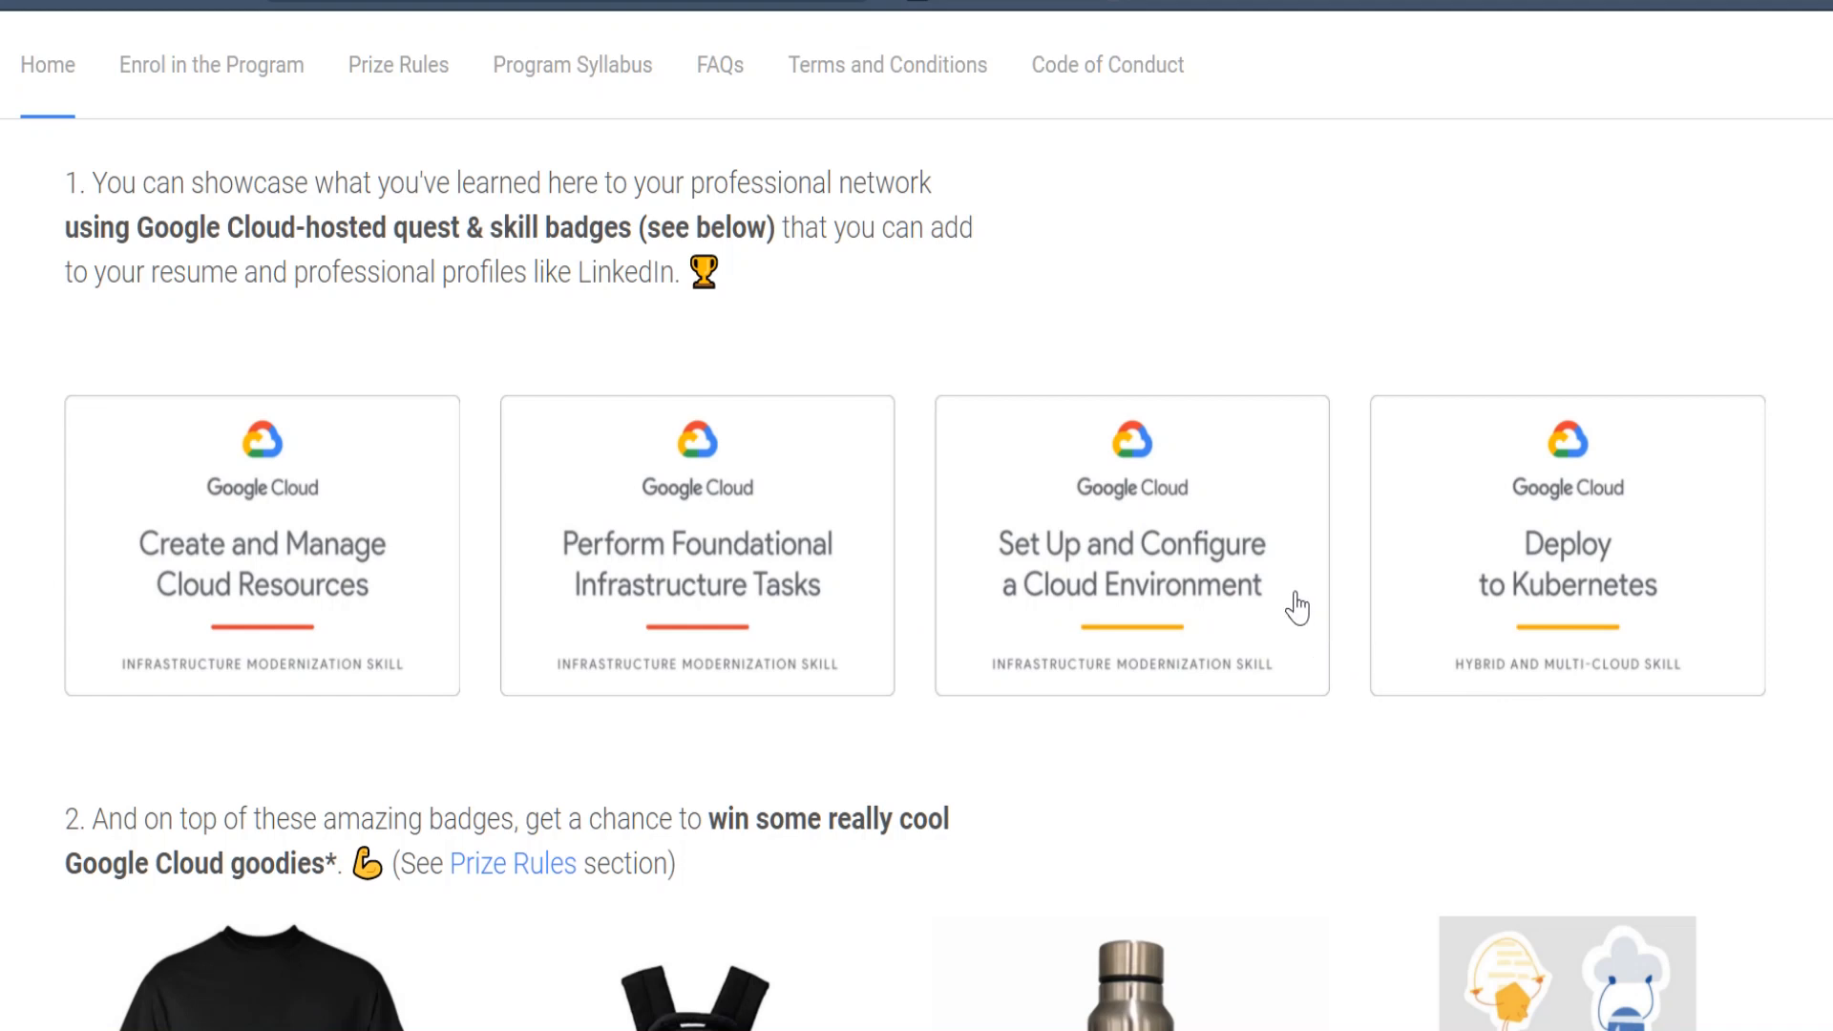
{"action": "scroll", "scroll_direction": "down", "scroll_amount": 3}
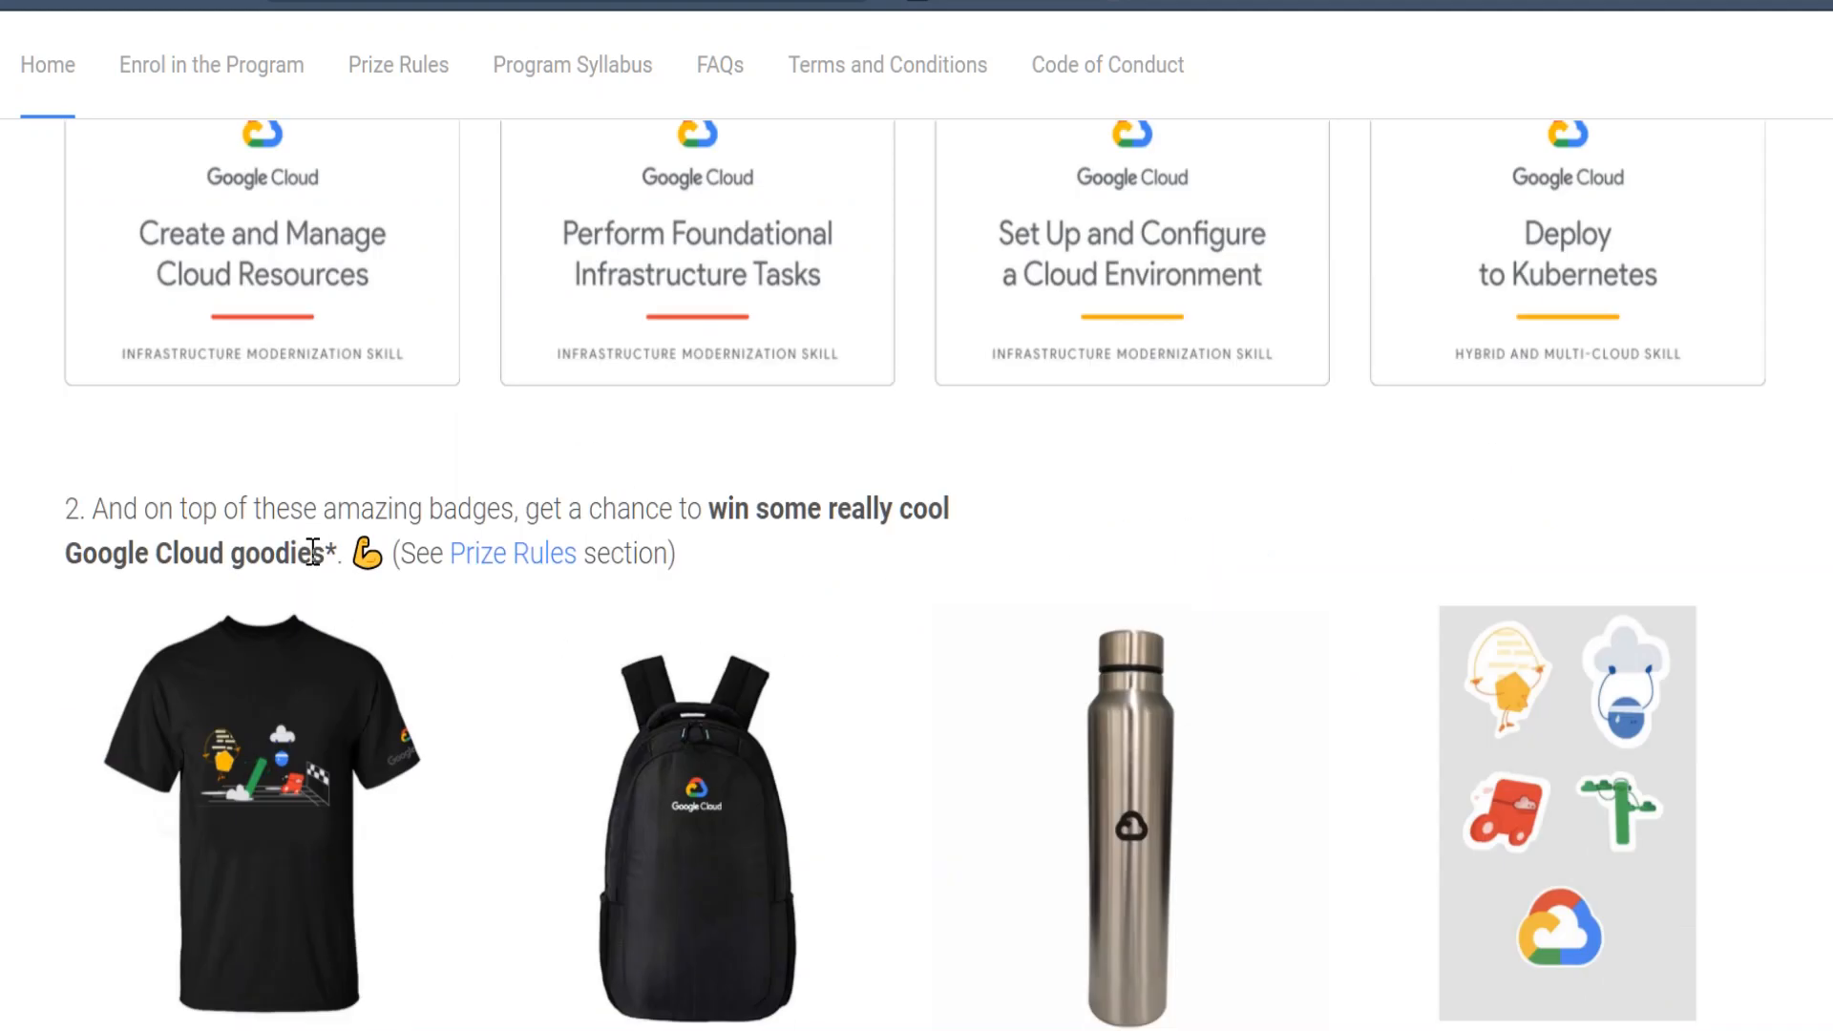
{"action": "mouse_move", "coordinate": [794, 546]}
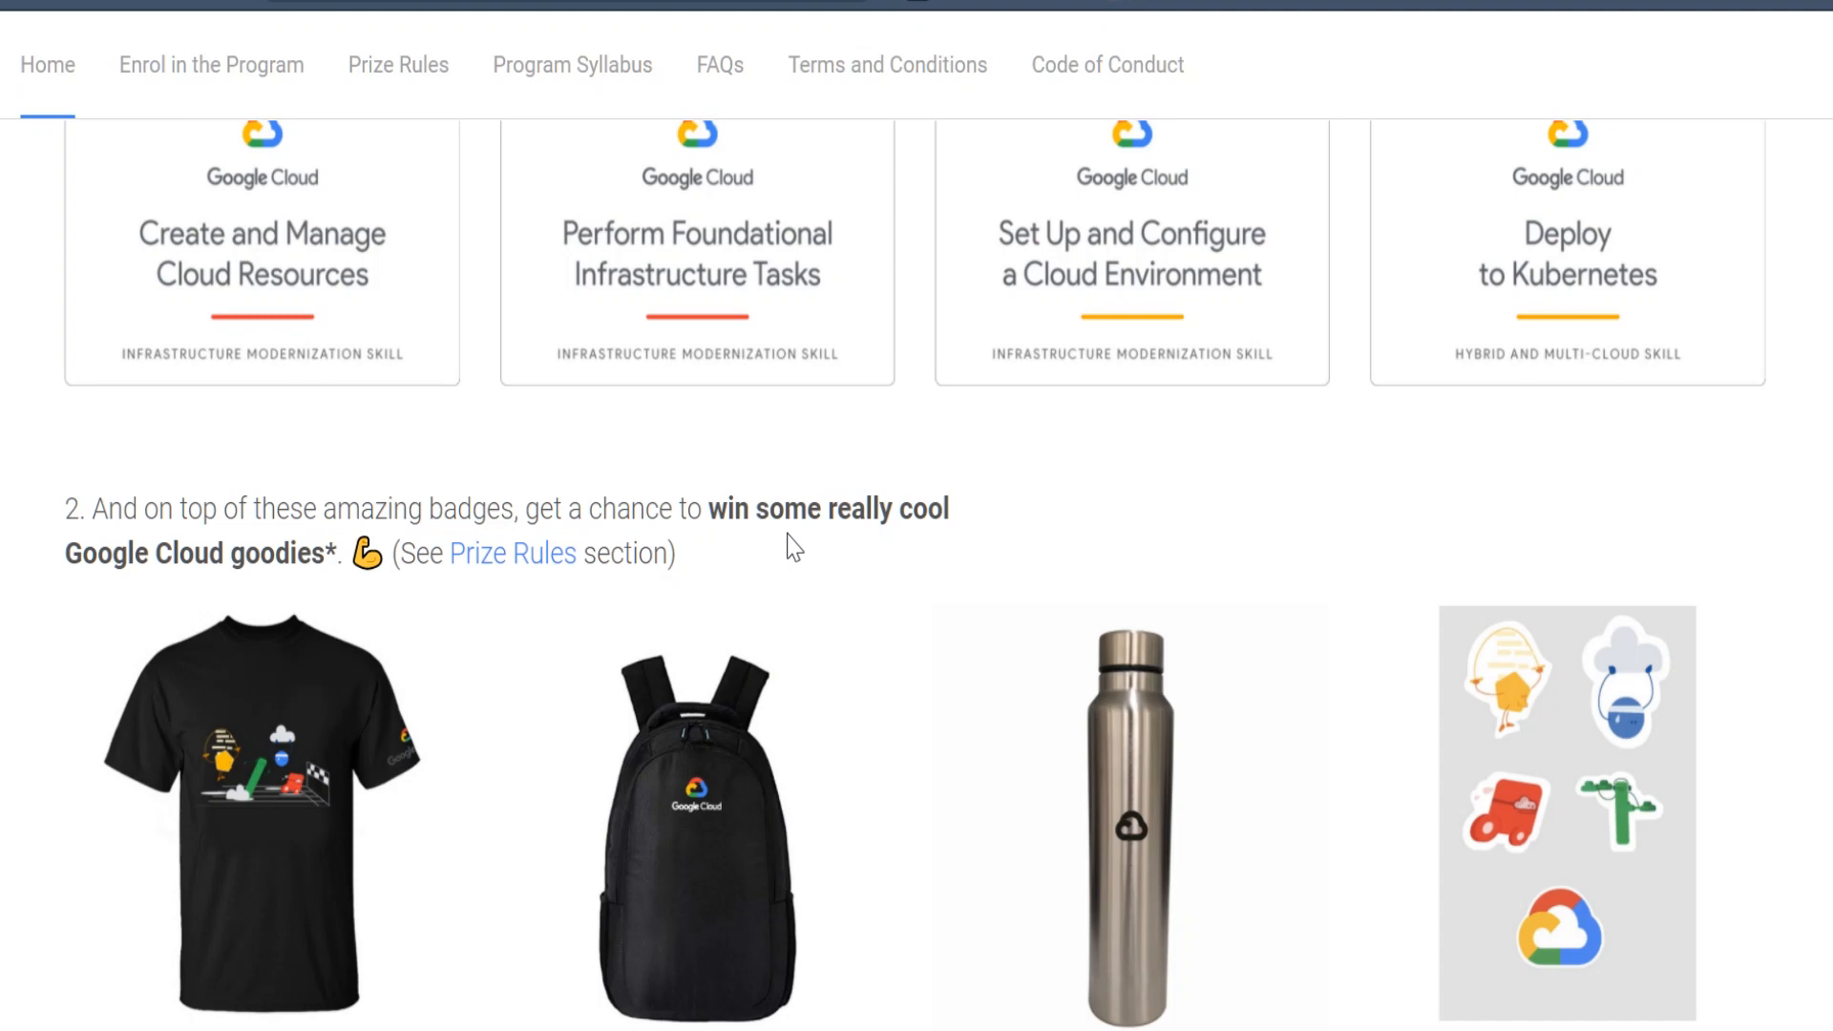
{"action": "mouse_move", "coordinate": [1106, 642]}
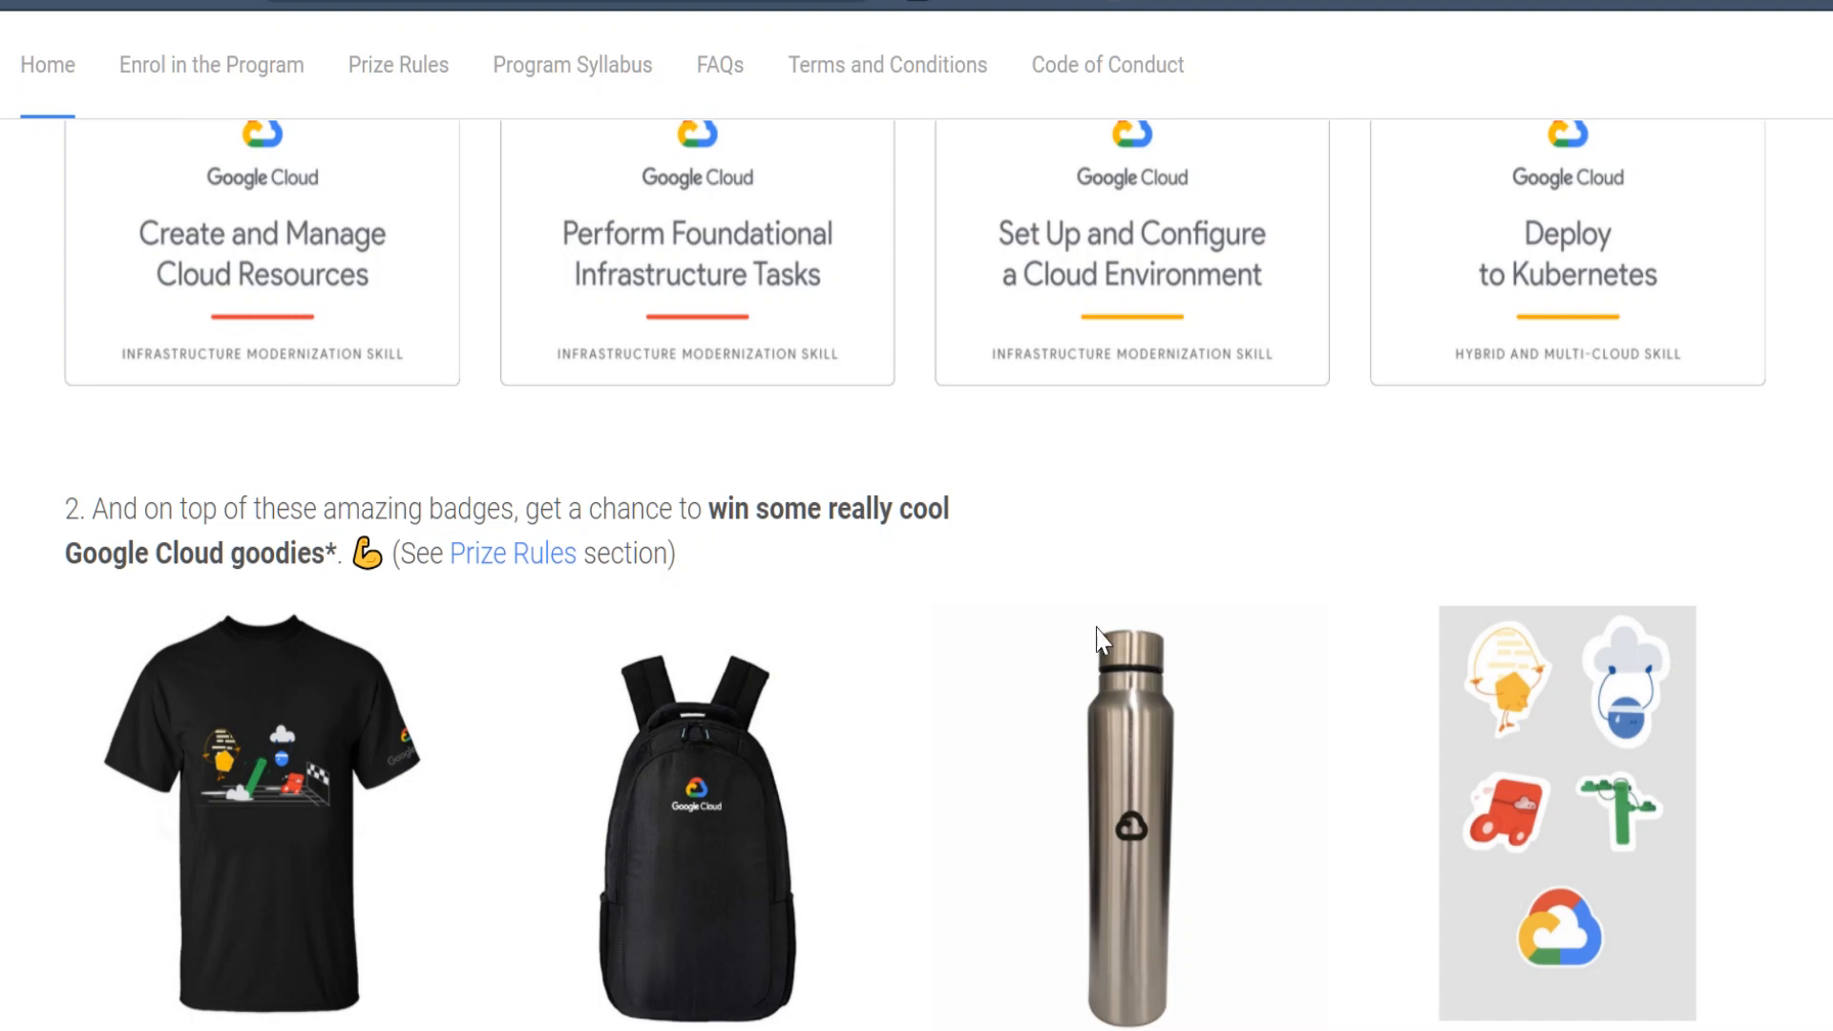
{"action": "mouse_move", "coordinate": [1108, 628]}
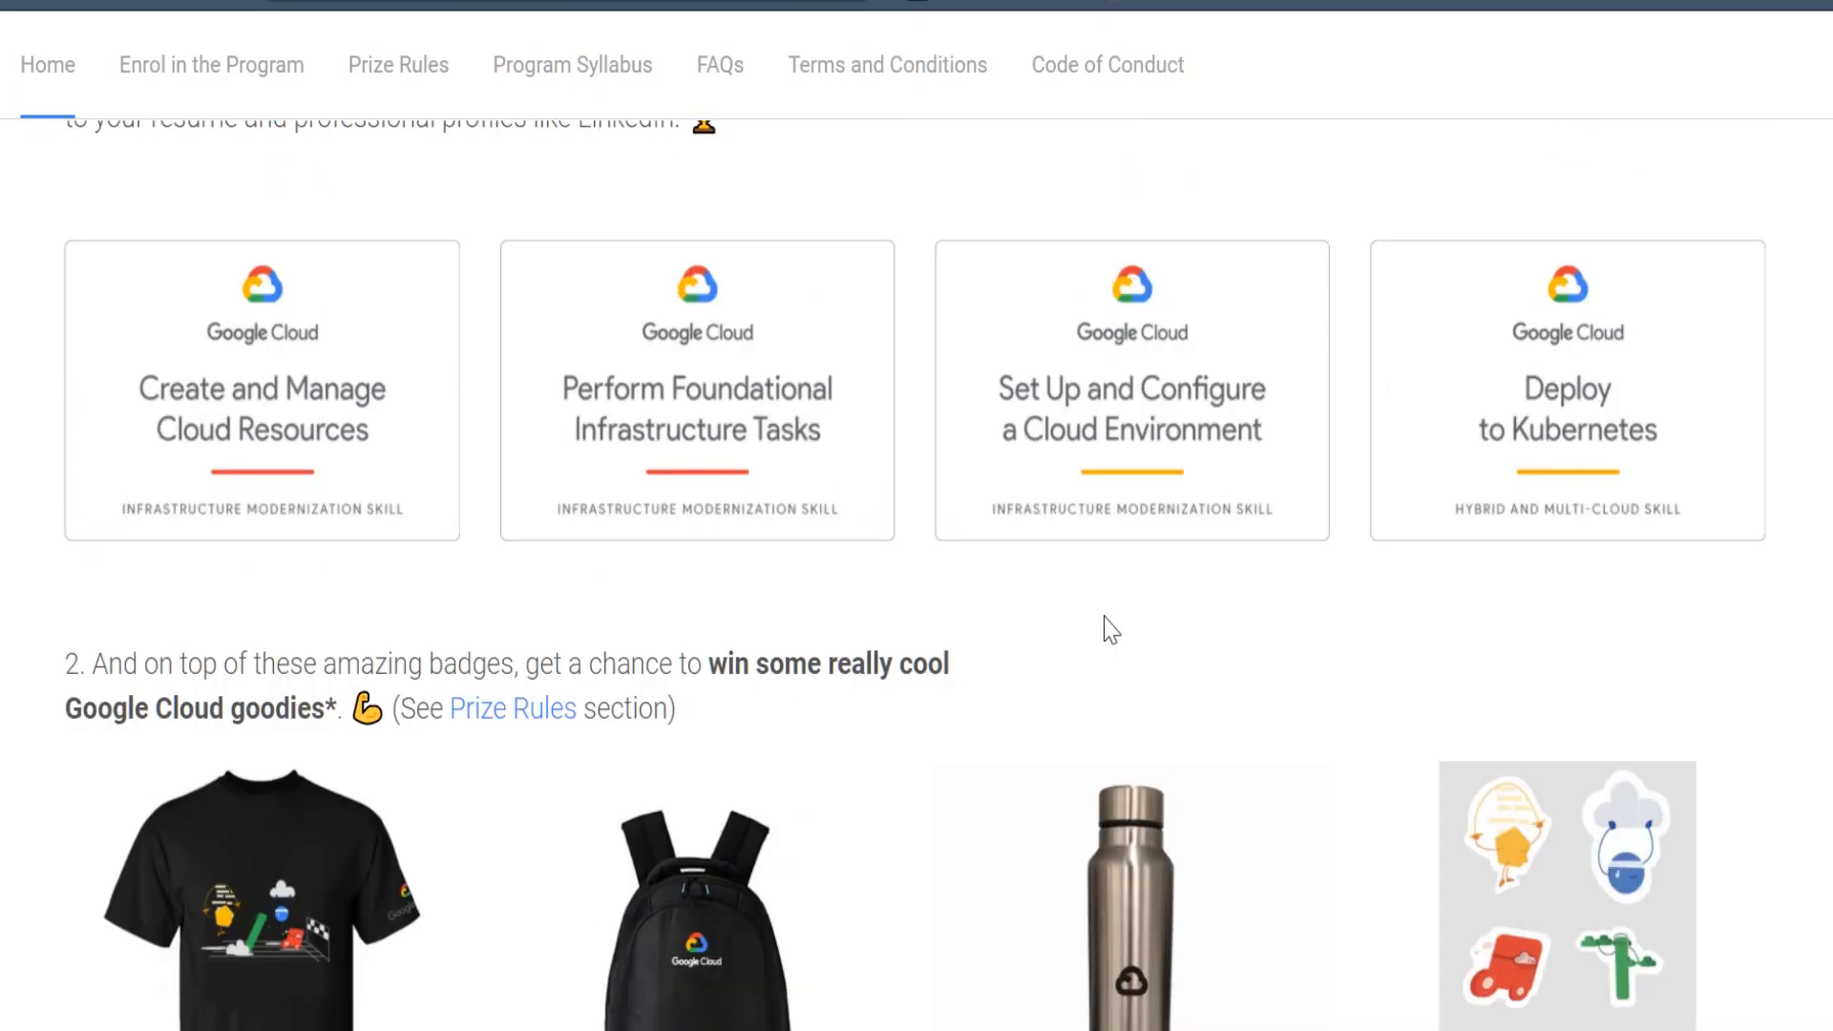
{"action": "scroll", "scroll_direction": "down", "scroll_amount": 3}
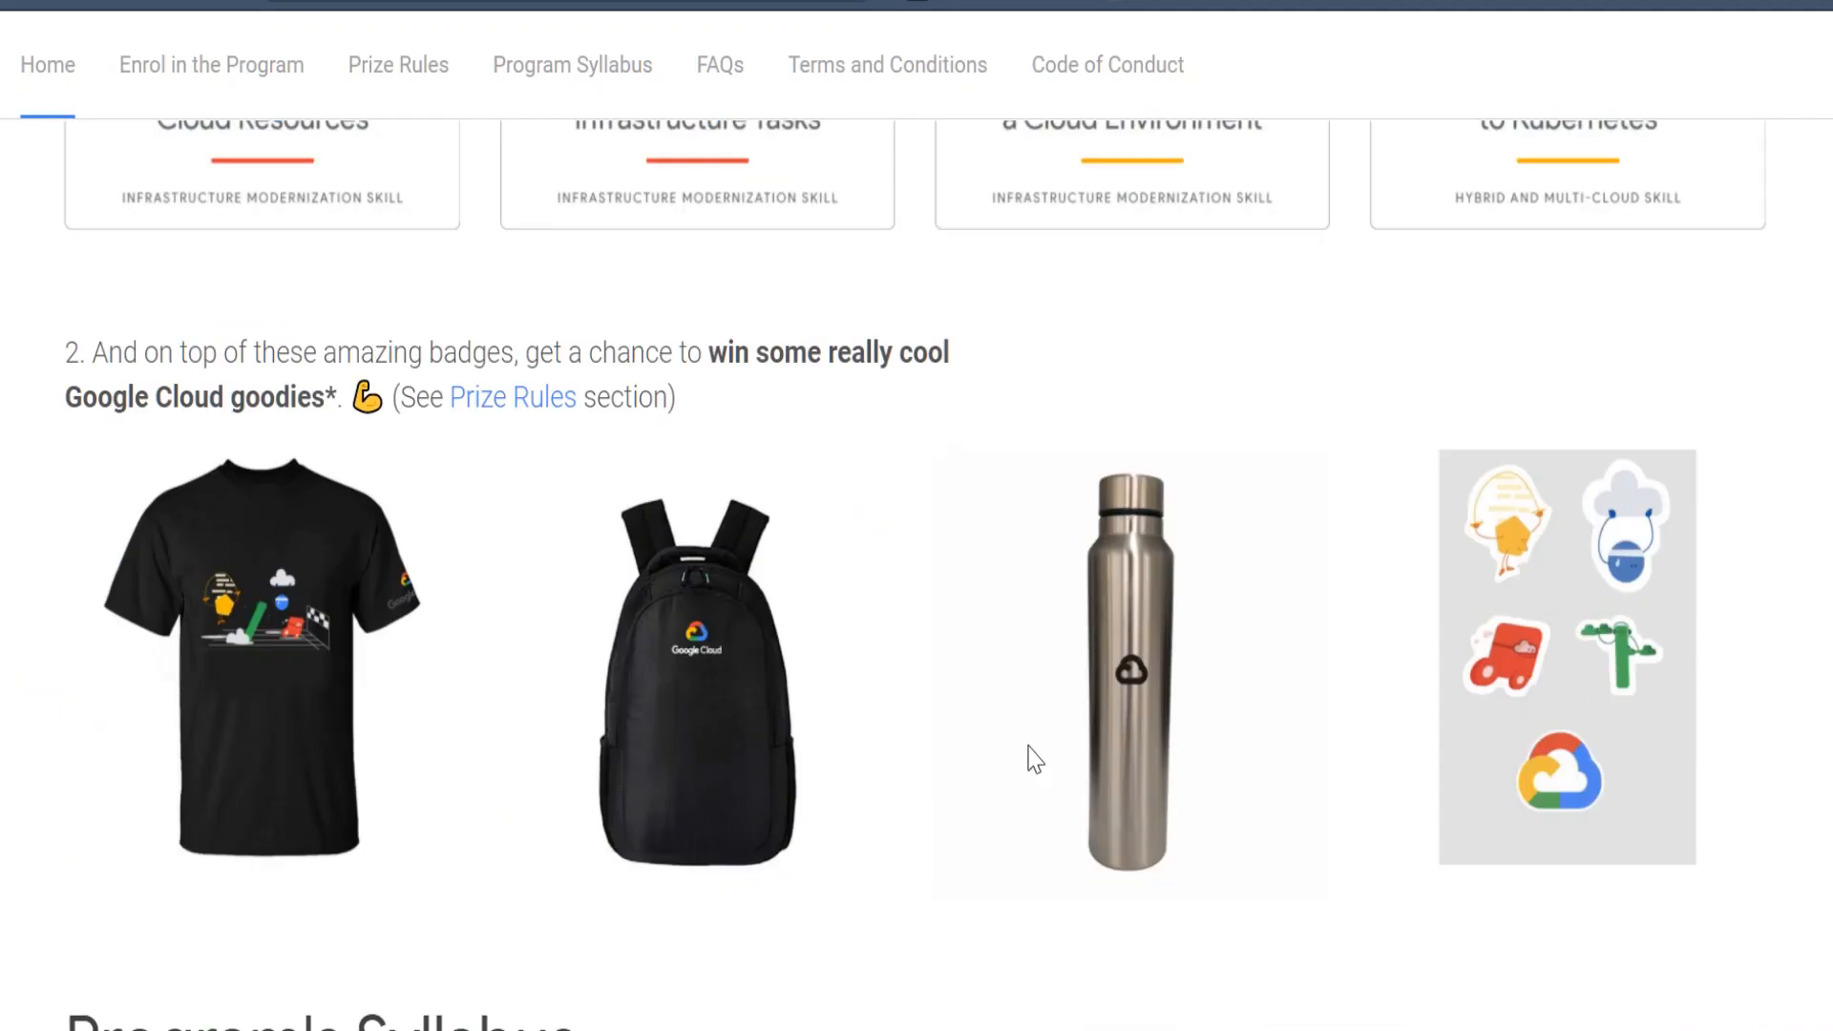
{"action": "scroll", "scroll_direction": "down", "scroll_amount": 3}
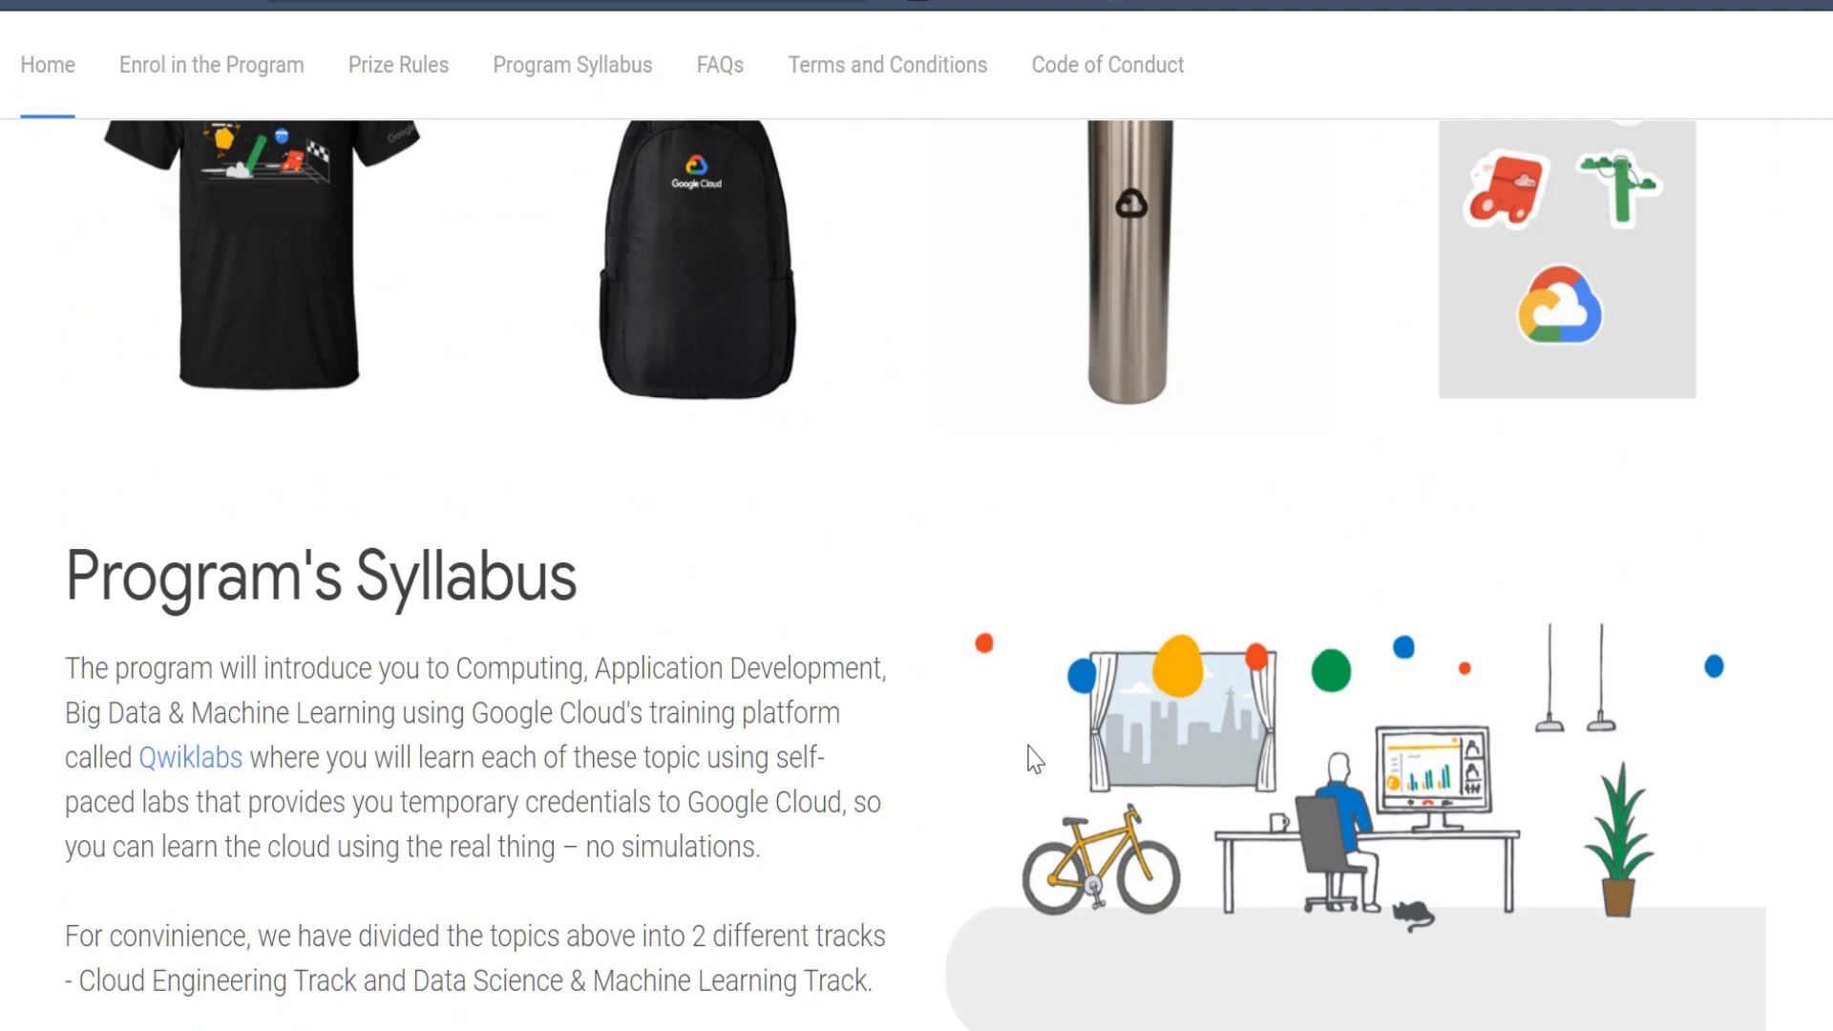
- Scroll to the expanded Track 1: Cloud Engineering Track listing its six skill badges
{"action": "scroll", "scroll_direction": "down", "scroll_amount": 3}
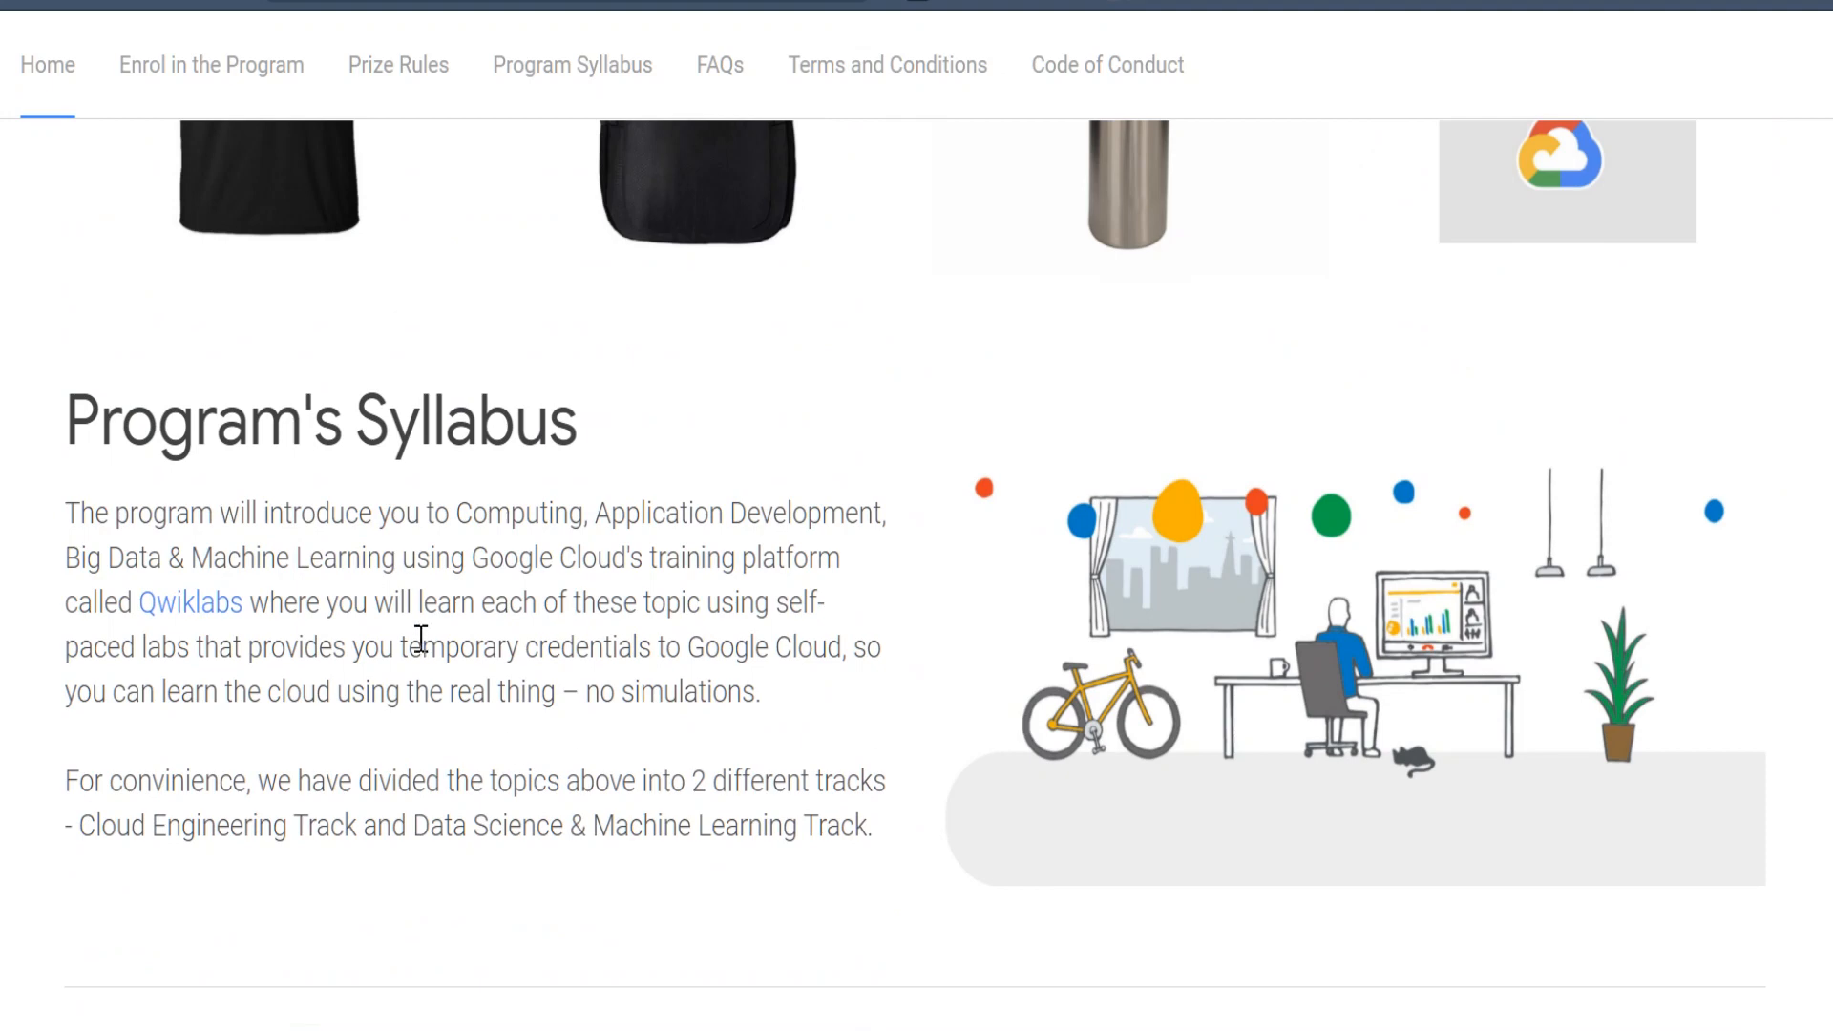
{"action": "mouse_move", "coordinate": [414, 527]}
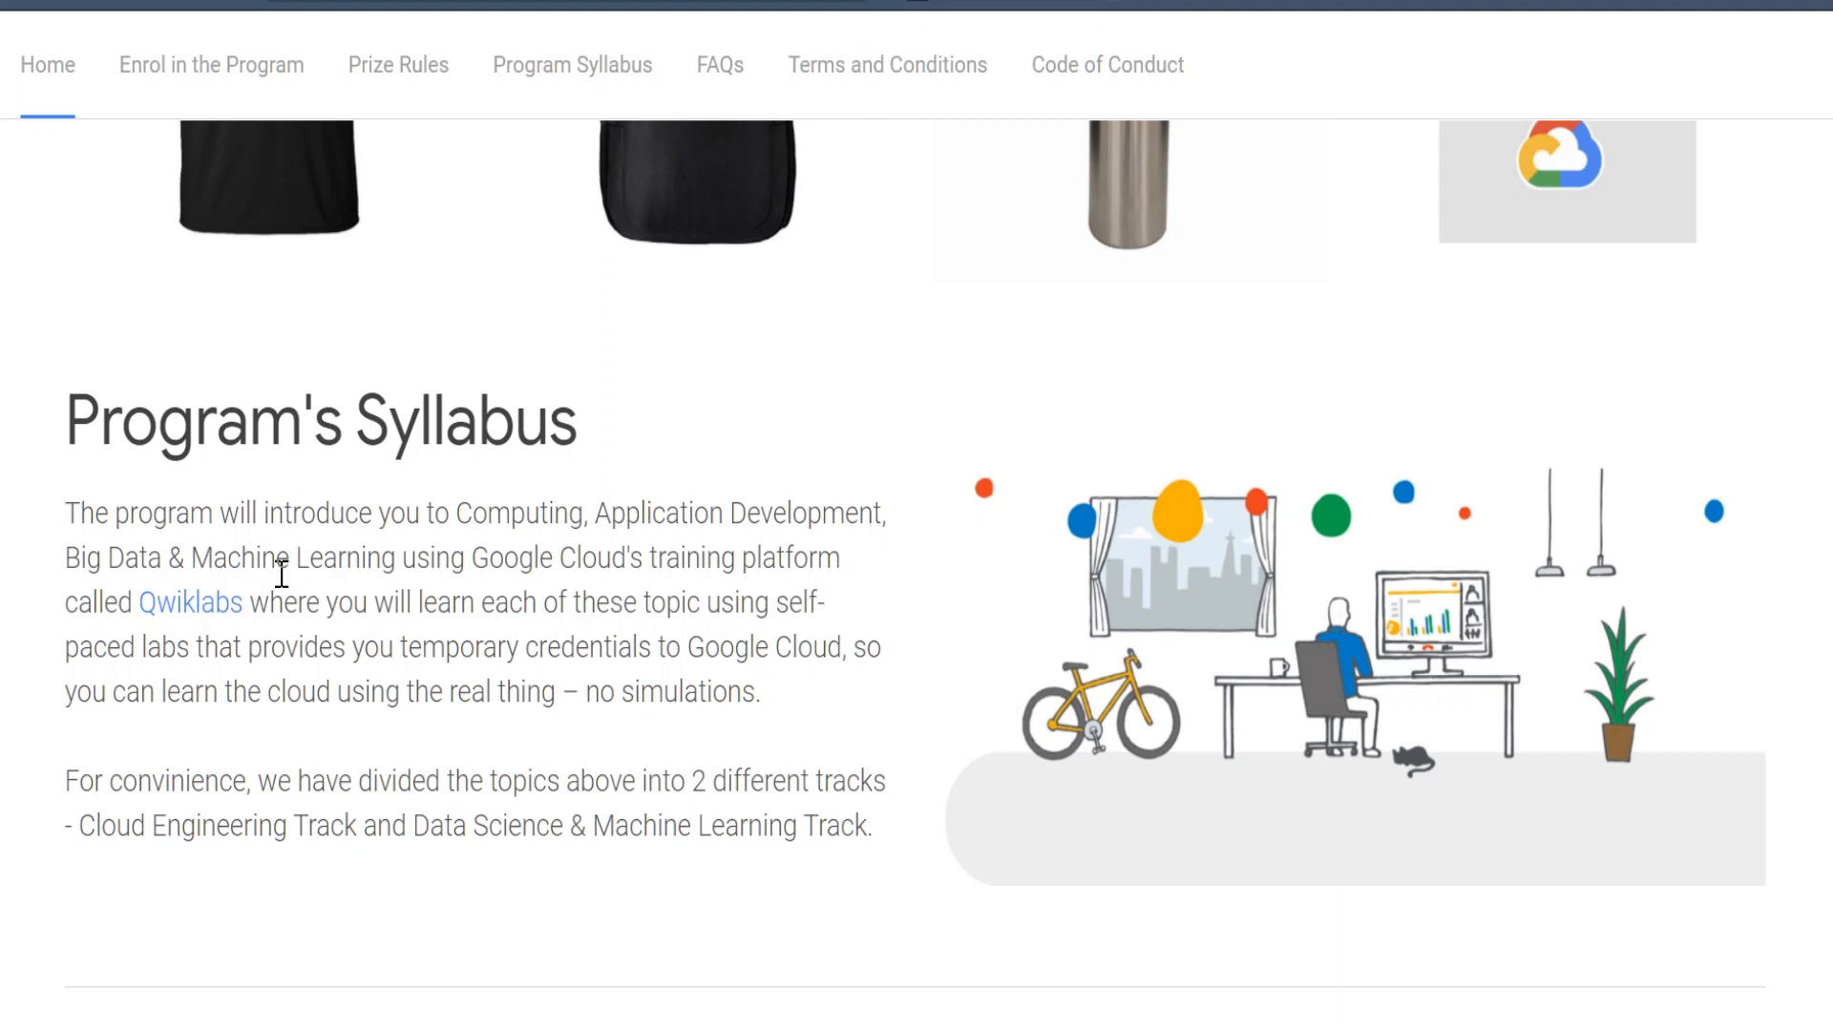
{"action": "mouse_move", "coordinate": [361, 585]}
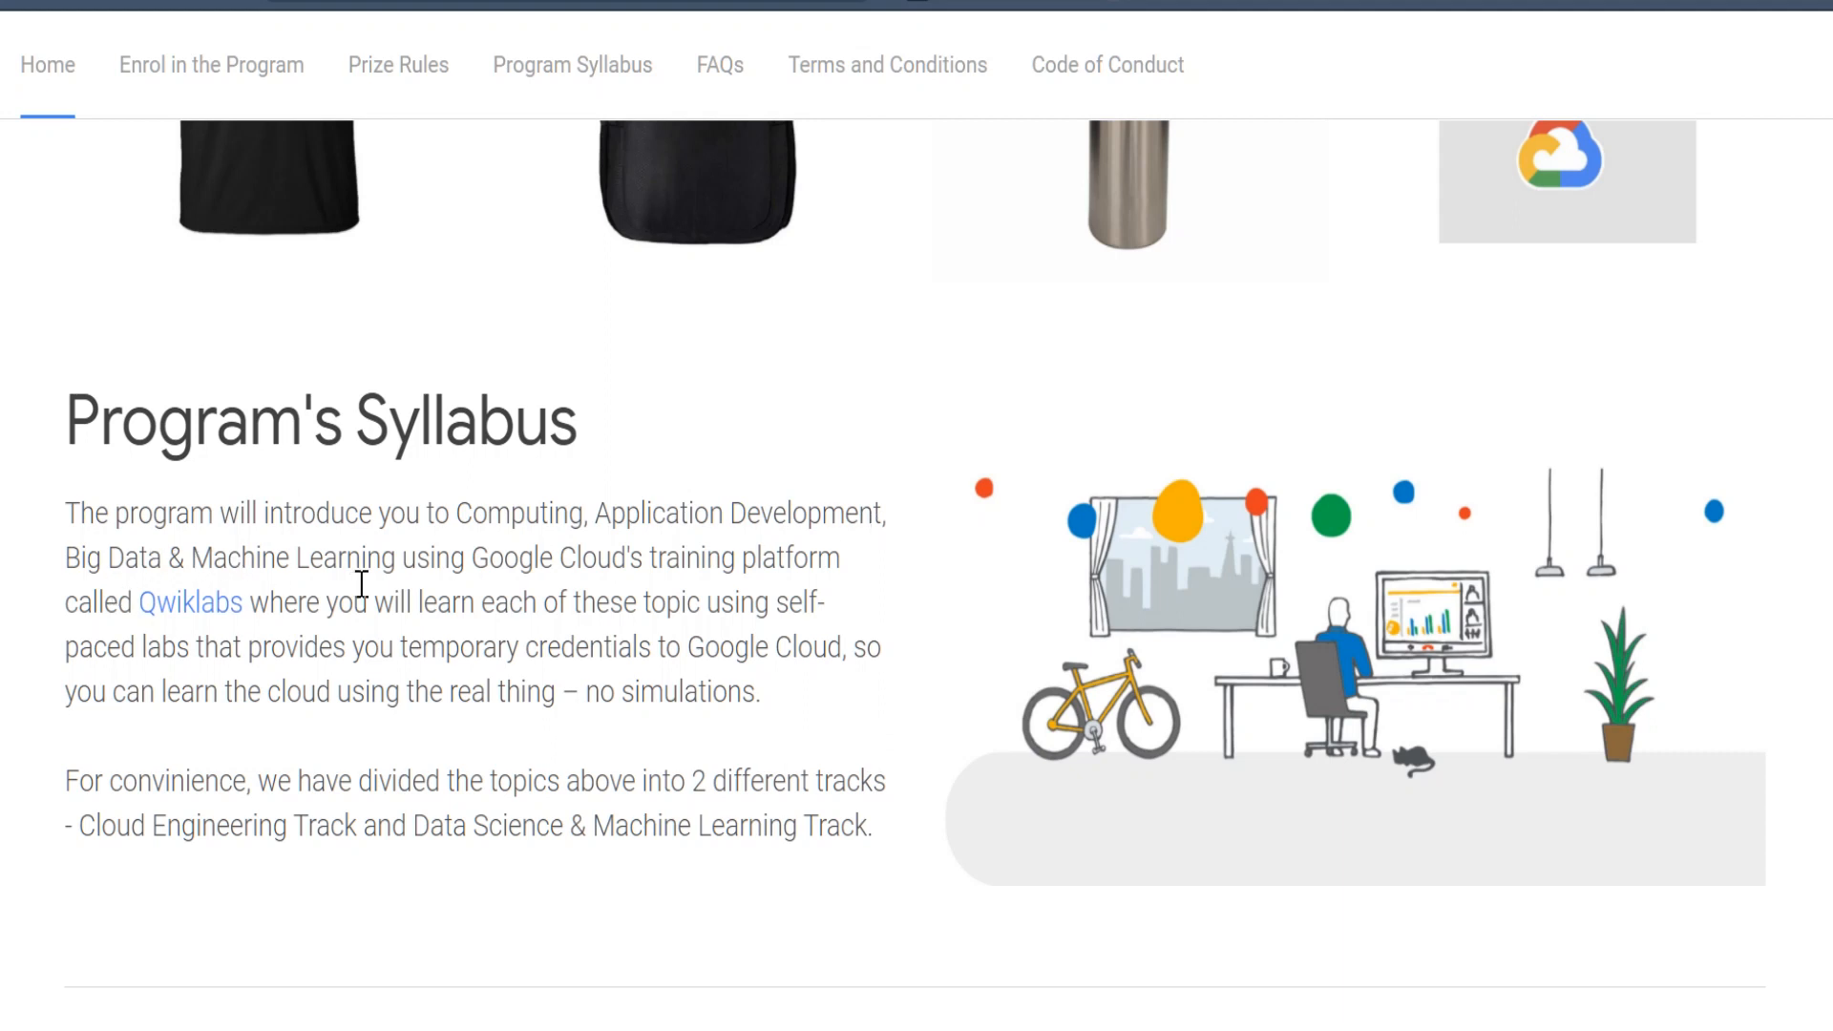
{"action": "mouse_move", "coordinate": [221, 628]}
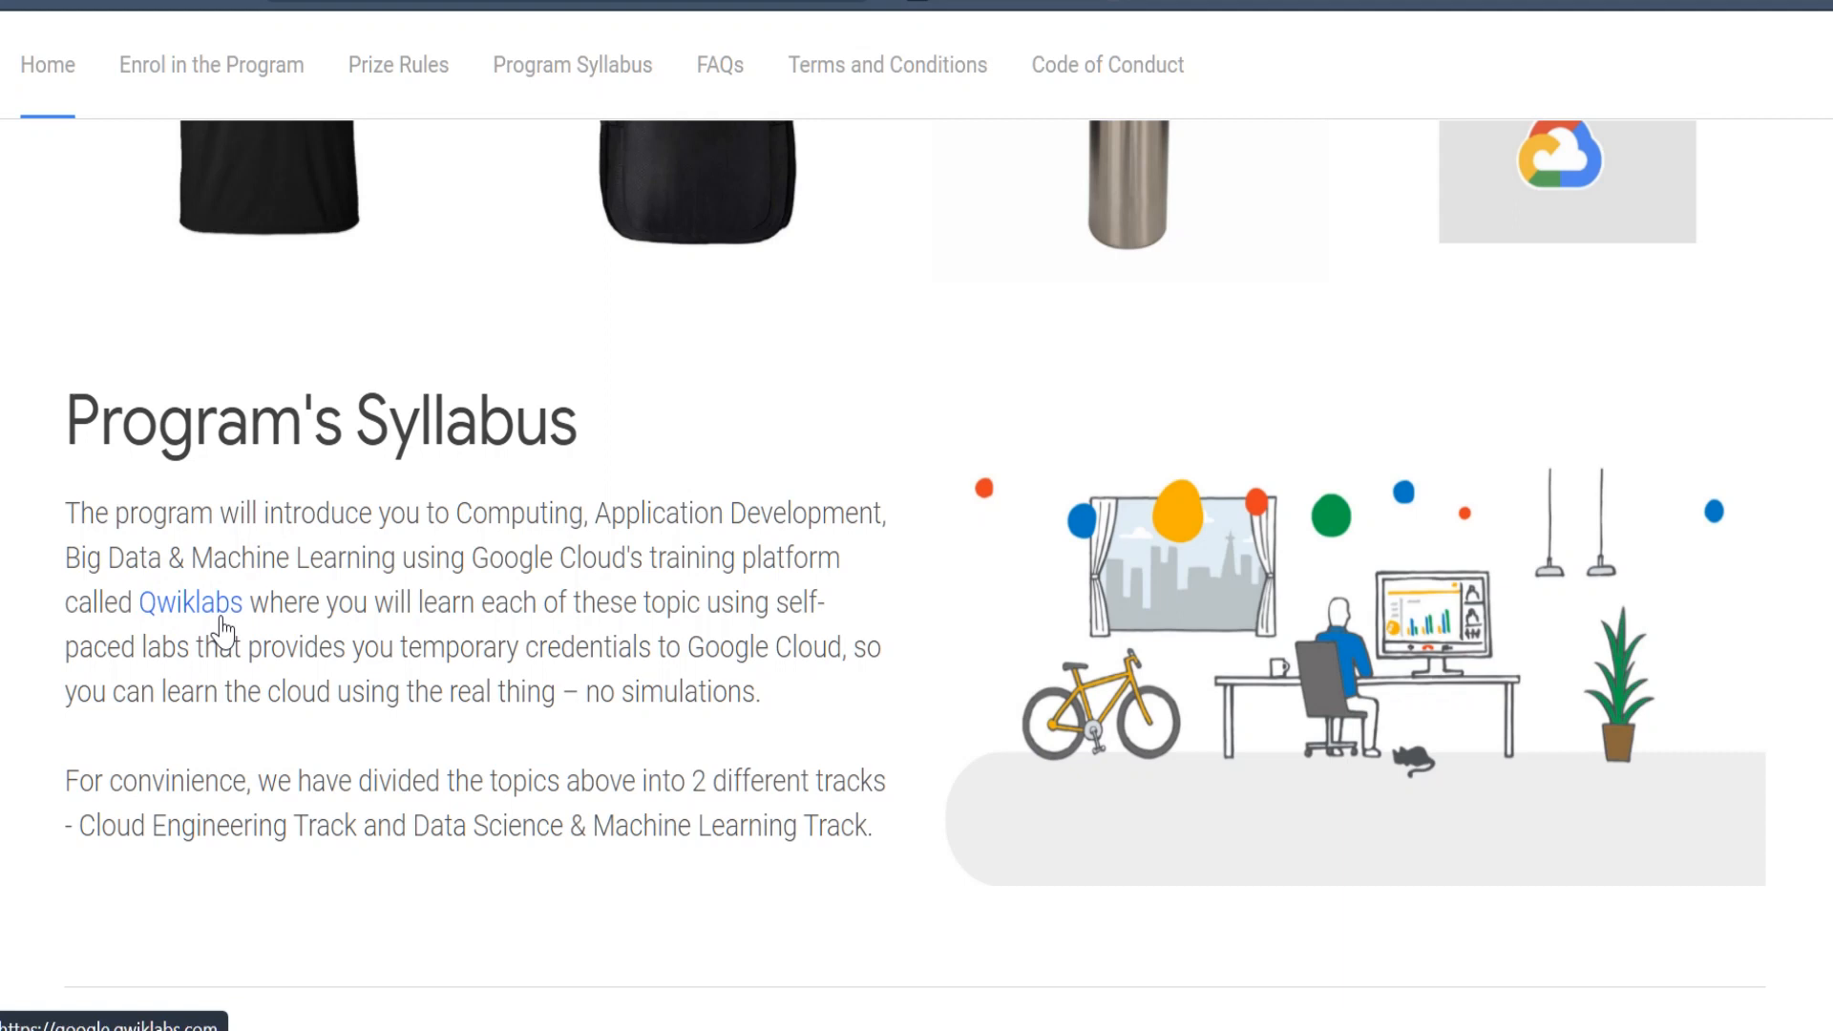
{"action": "mouse_move", "coordinate": [560, 641]}
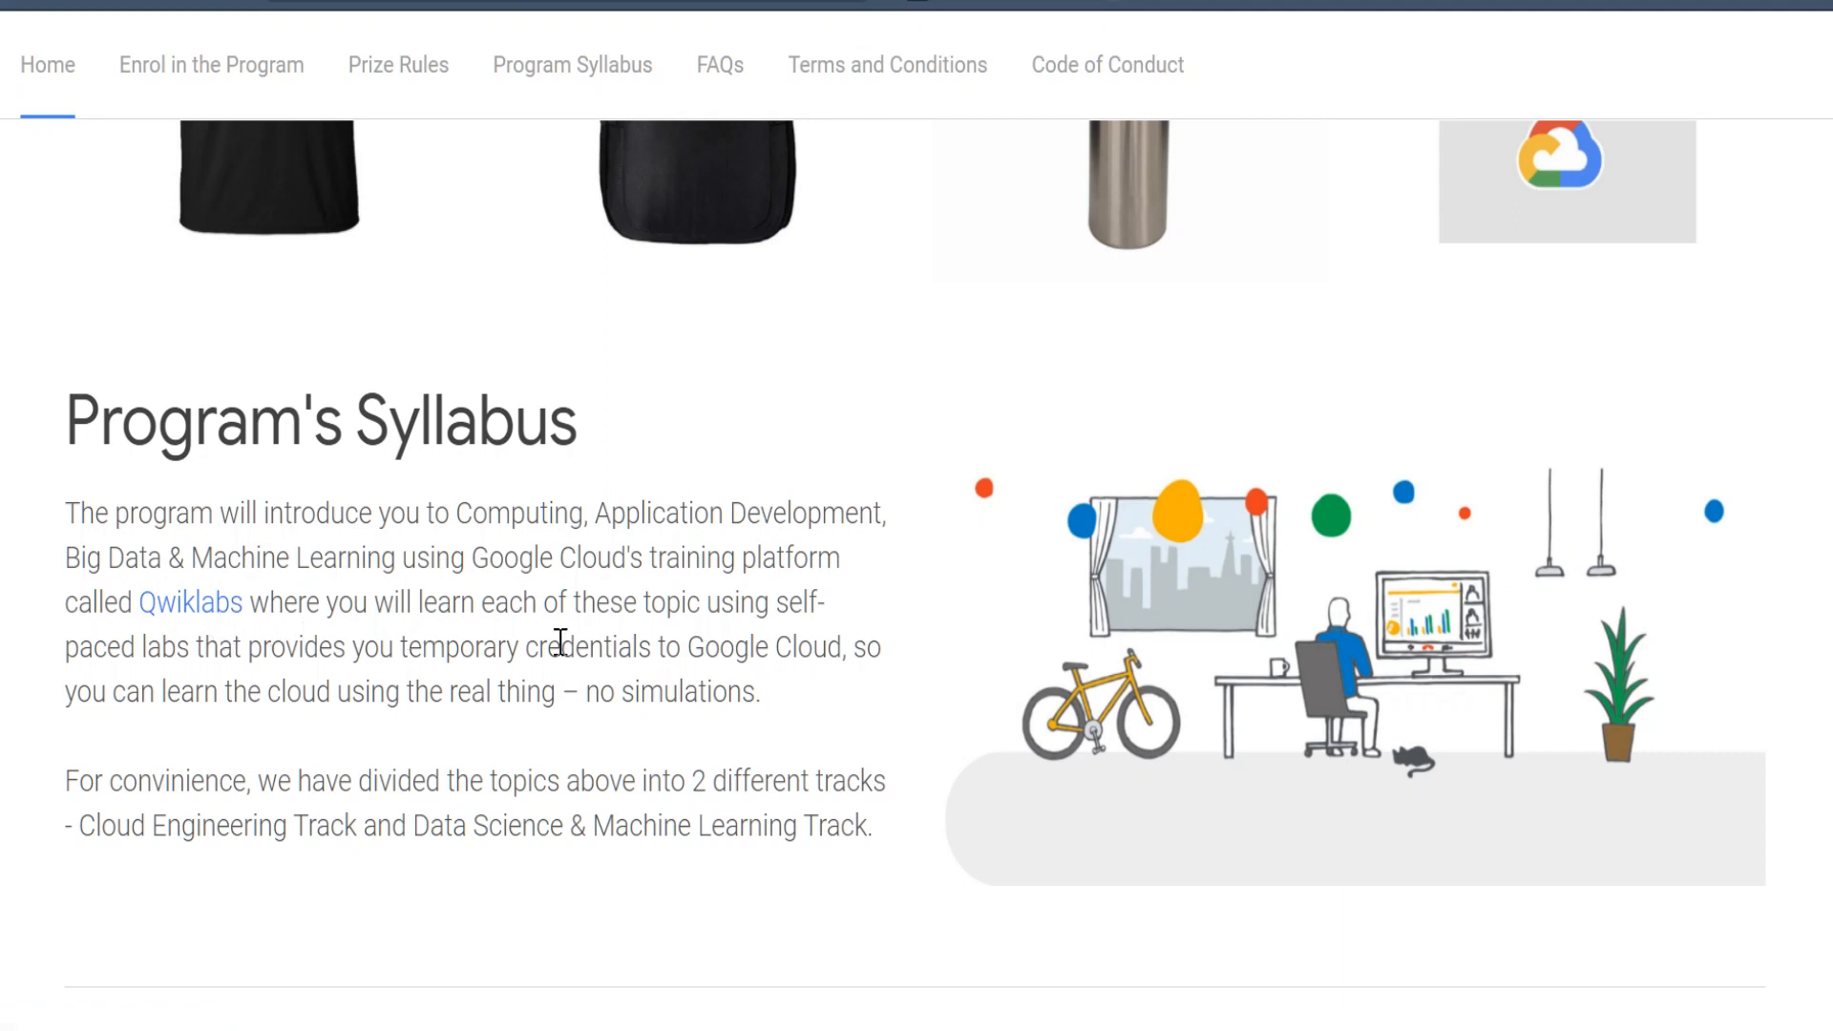
{"action": "mouse_move", "coordinate": [84, 683]}
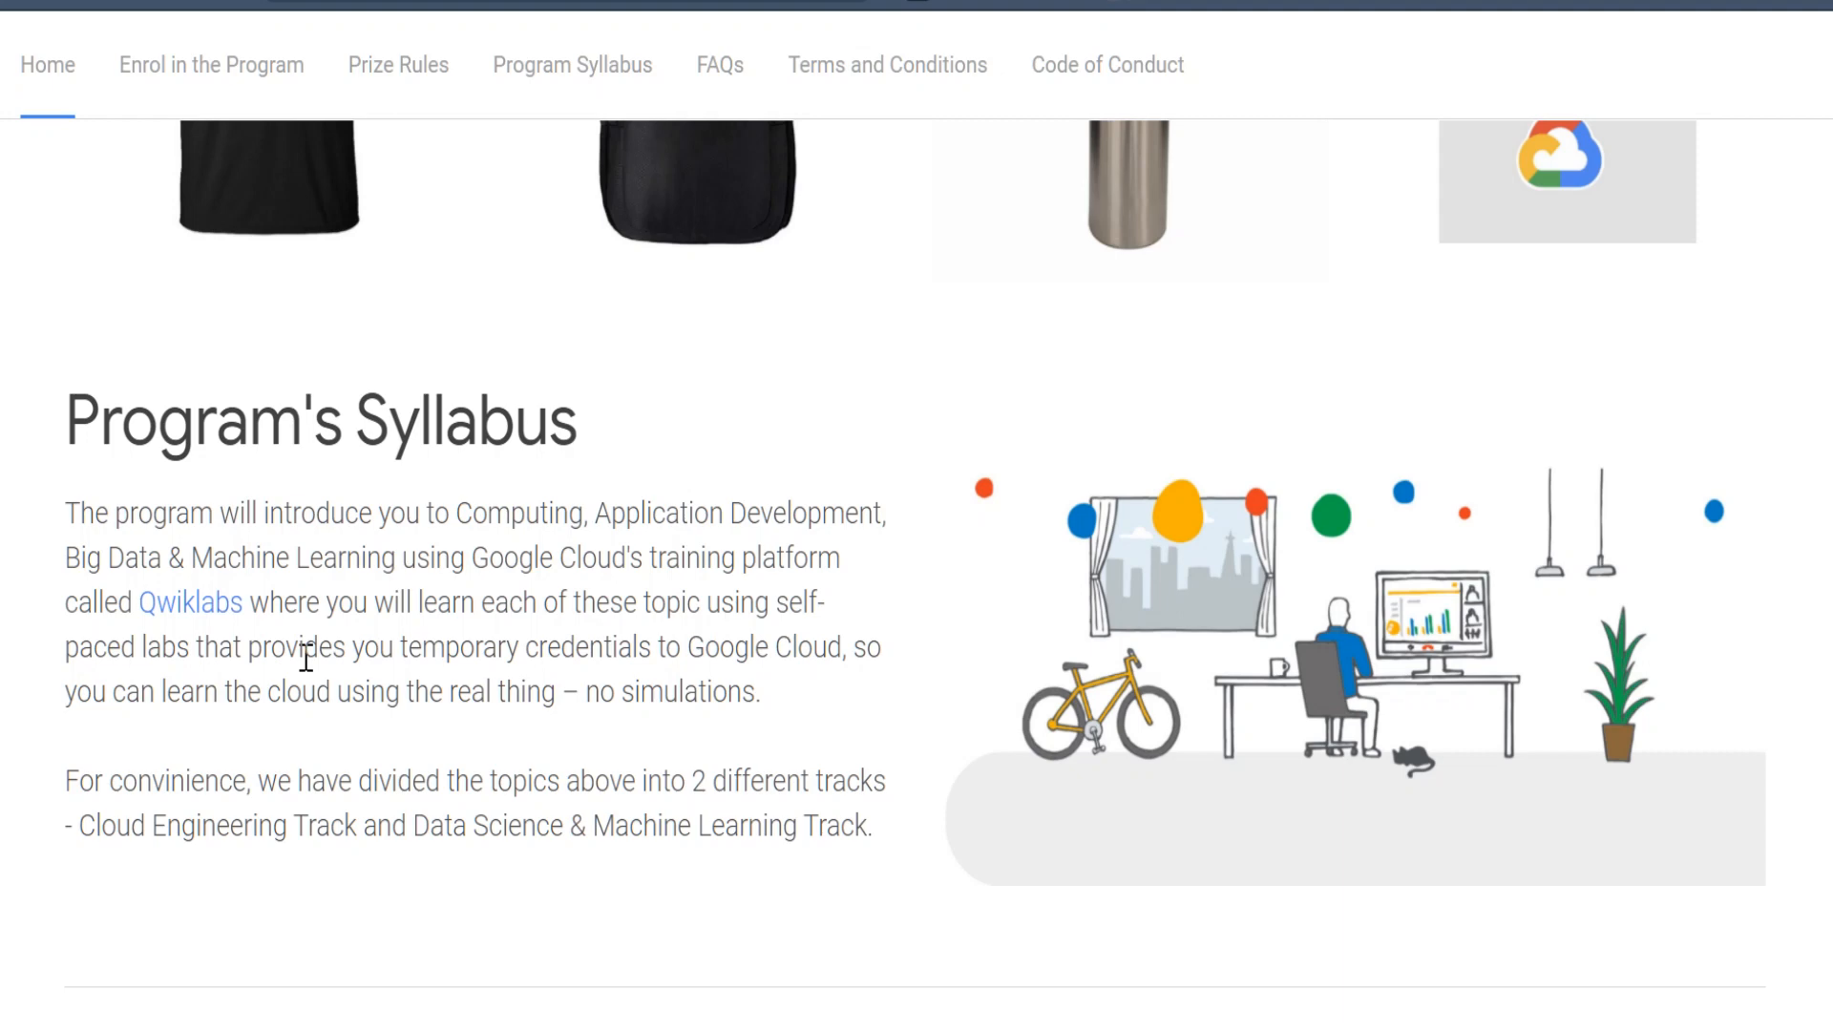
{"action": "mouse_move", "coordinate": [376, 592]}
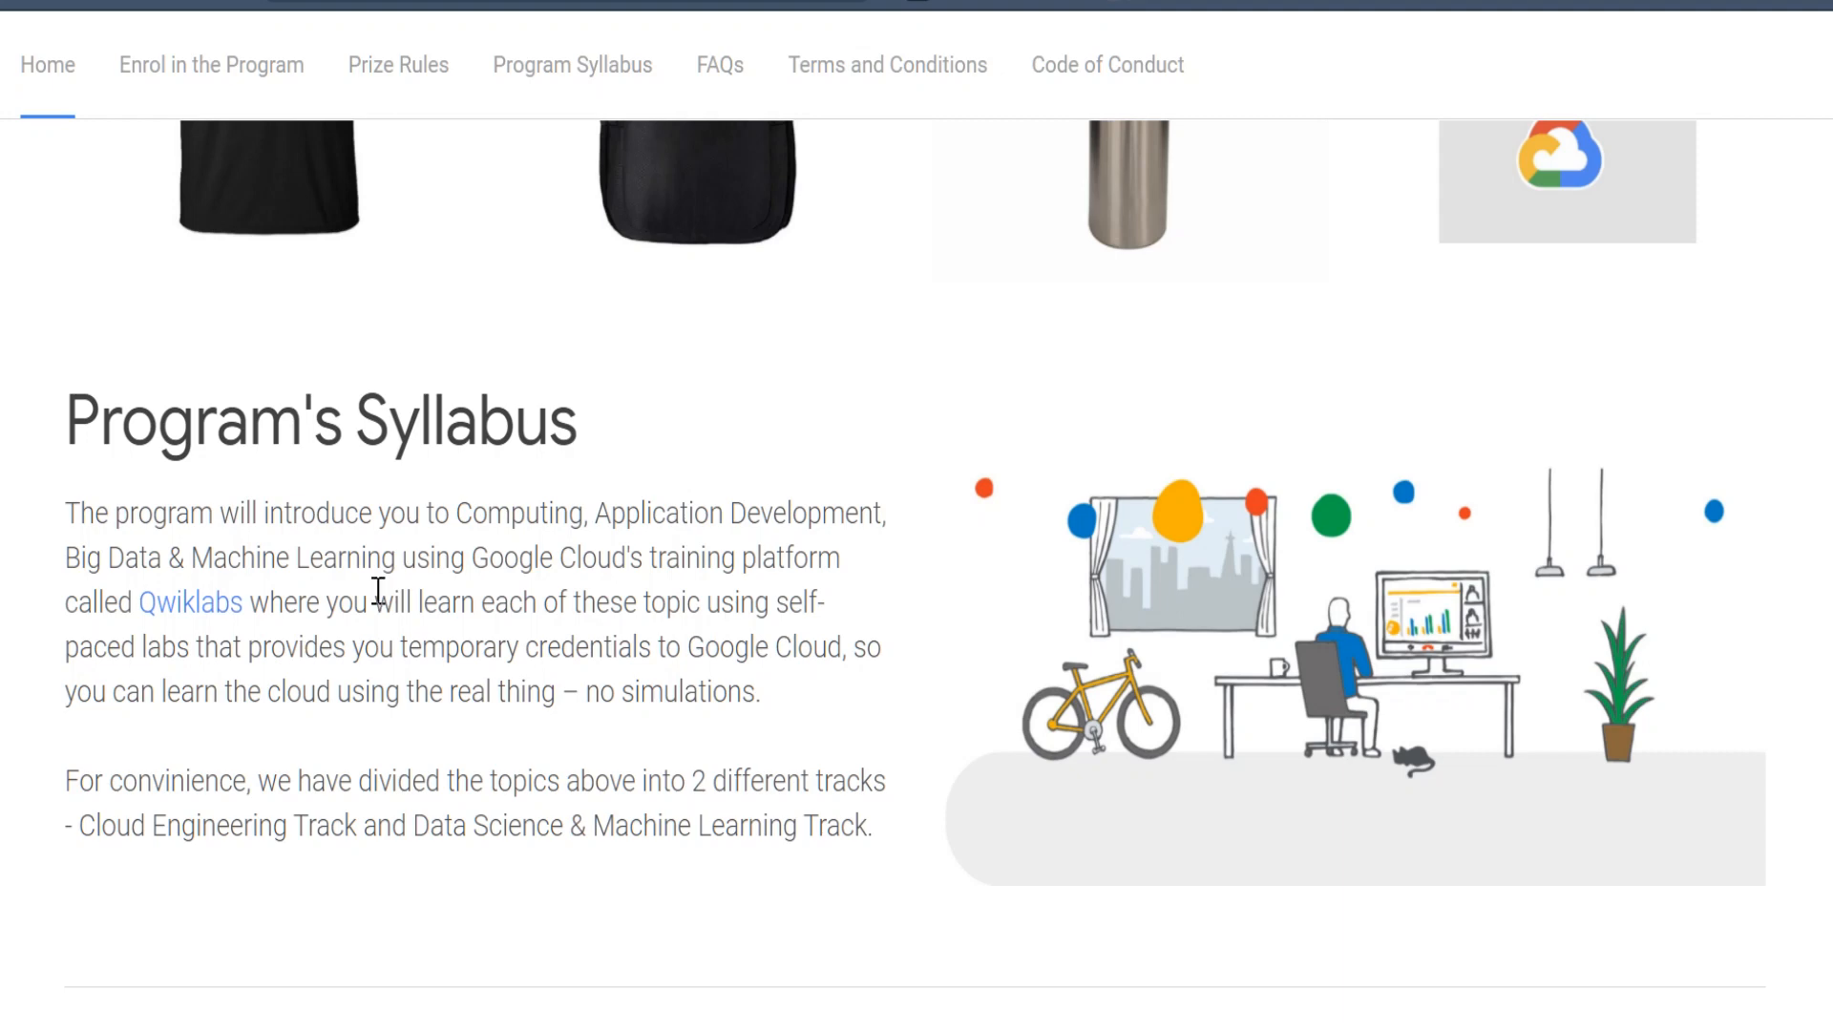
{"action": "scroll", "scroll_direction": "down", "scroll_amount": 3}
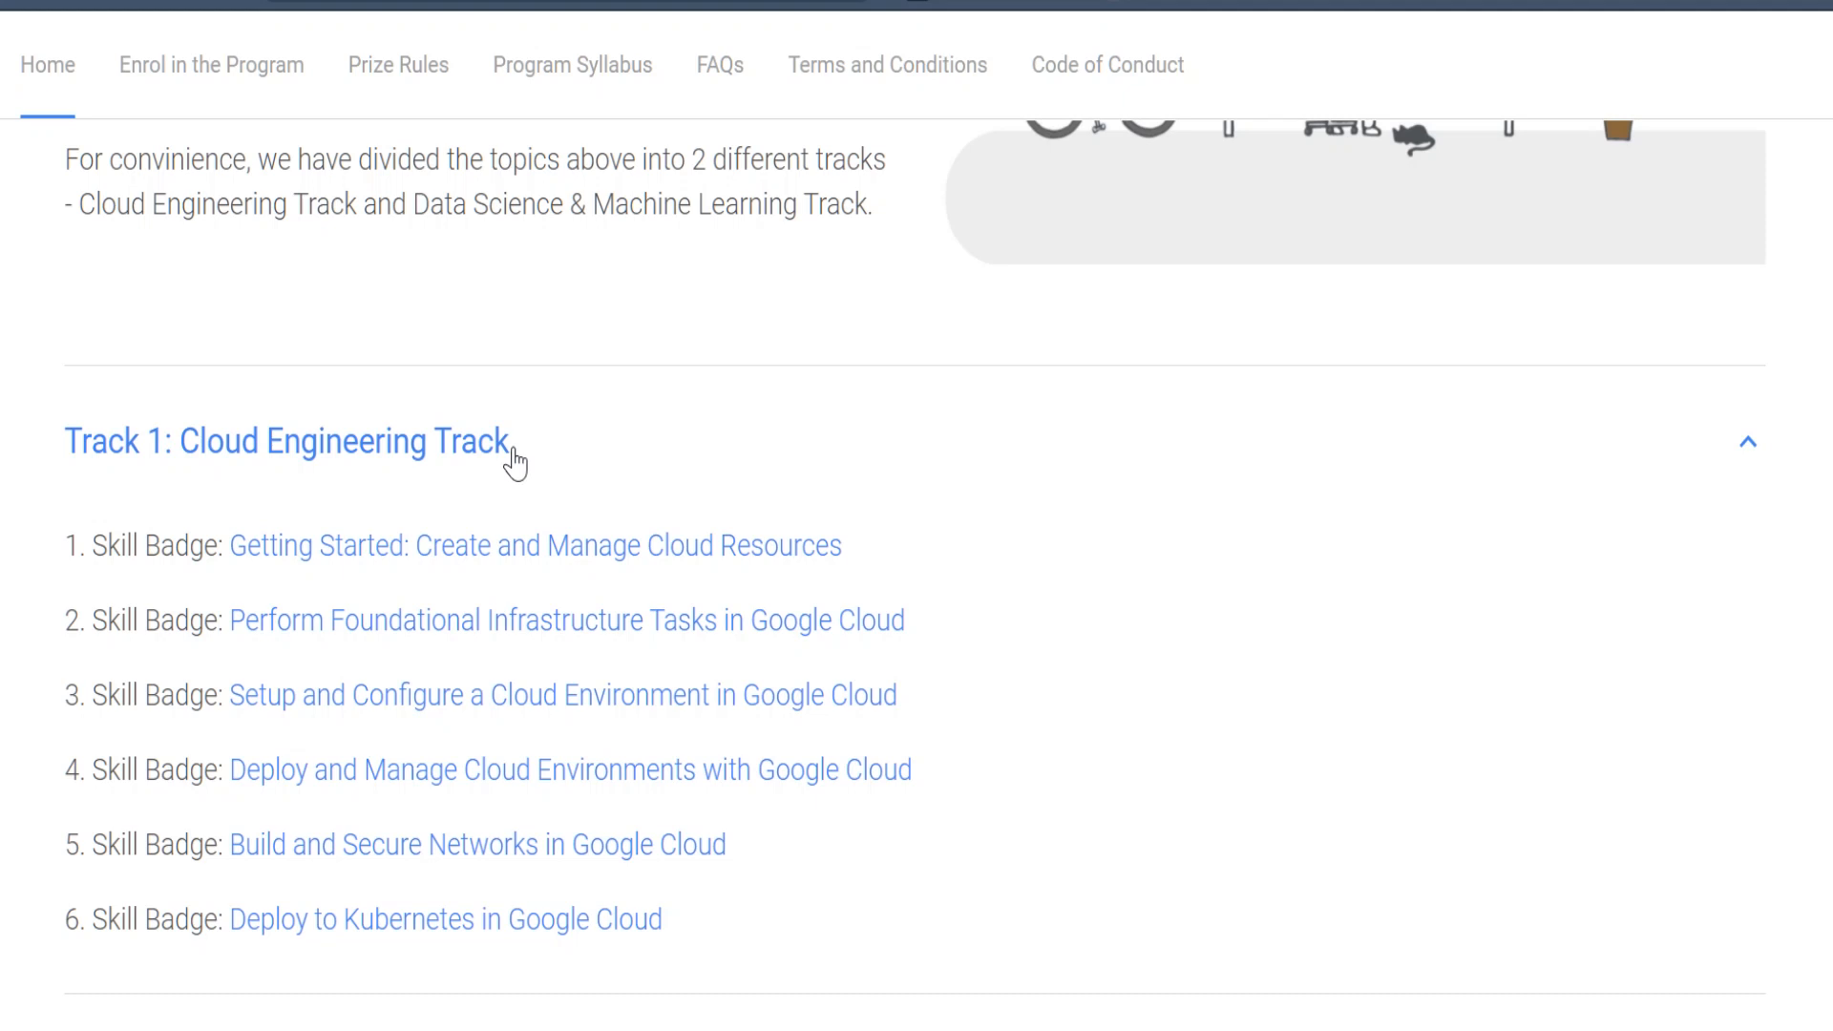
- Scroll down to Track 2: Data Science & Machine Learning Track below Track 1
{"action": "scroll", "scroll_direction": "down", "scroll_amount": 3}
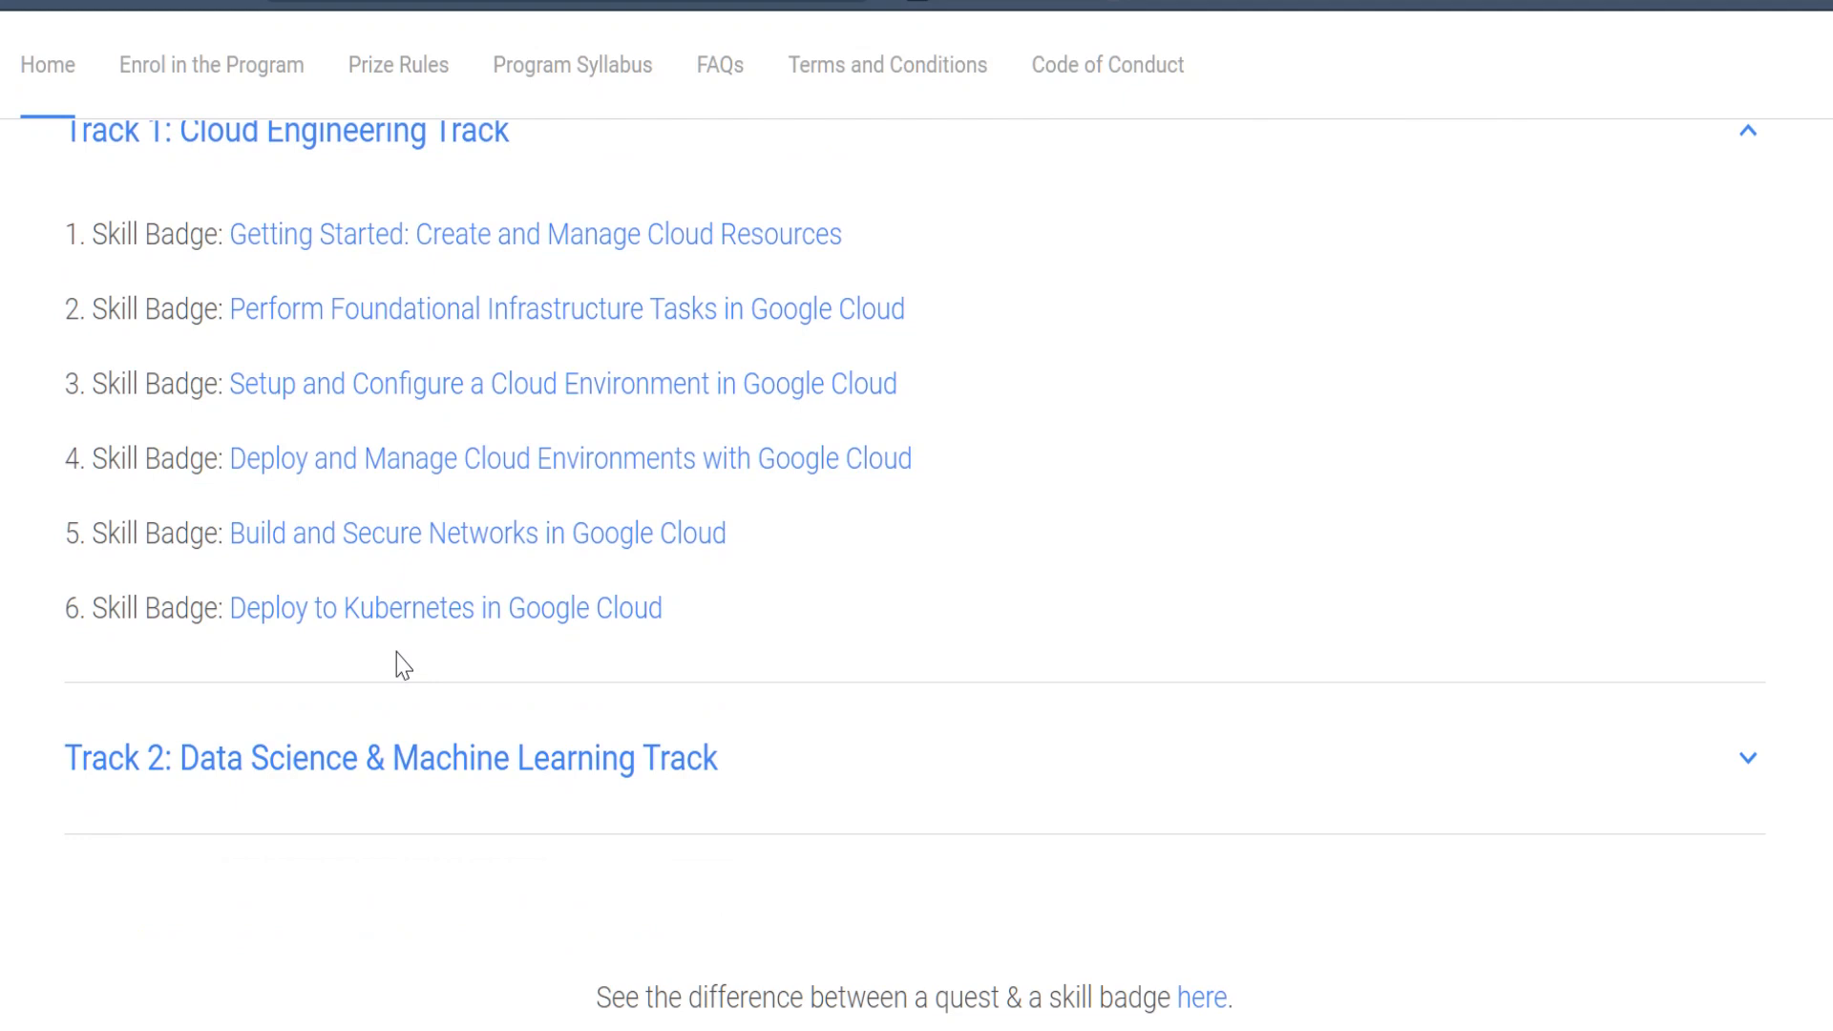
{"action": "mouse_move", "coordinate": [401, 777]}
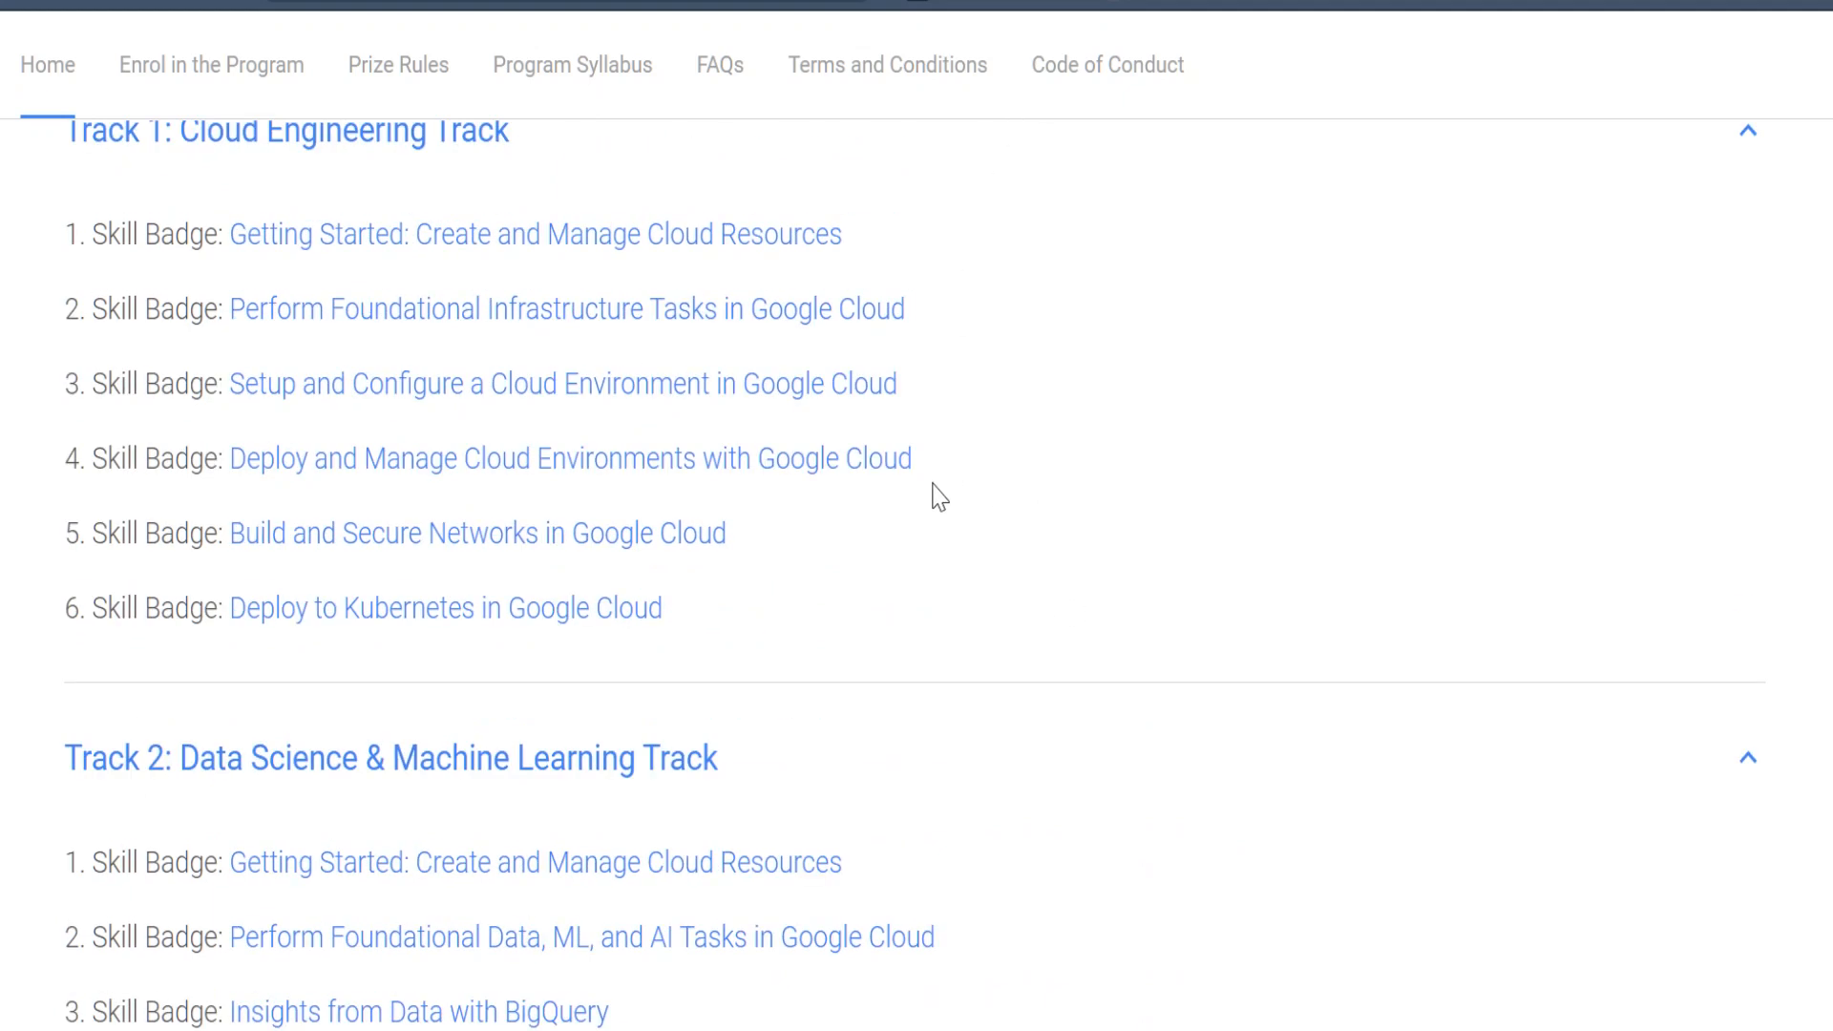
{"action": "mouse_move", "coordinate": [1197, 472]}
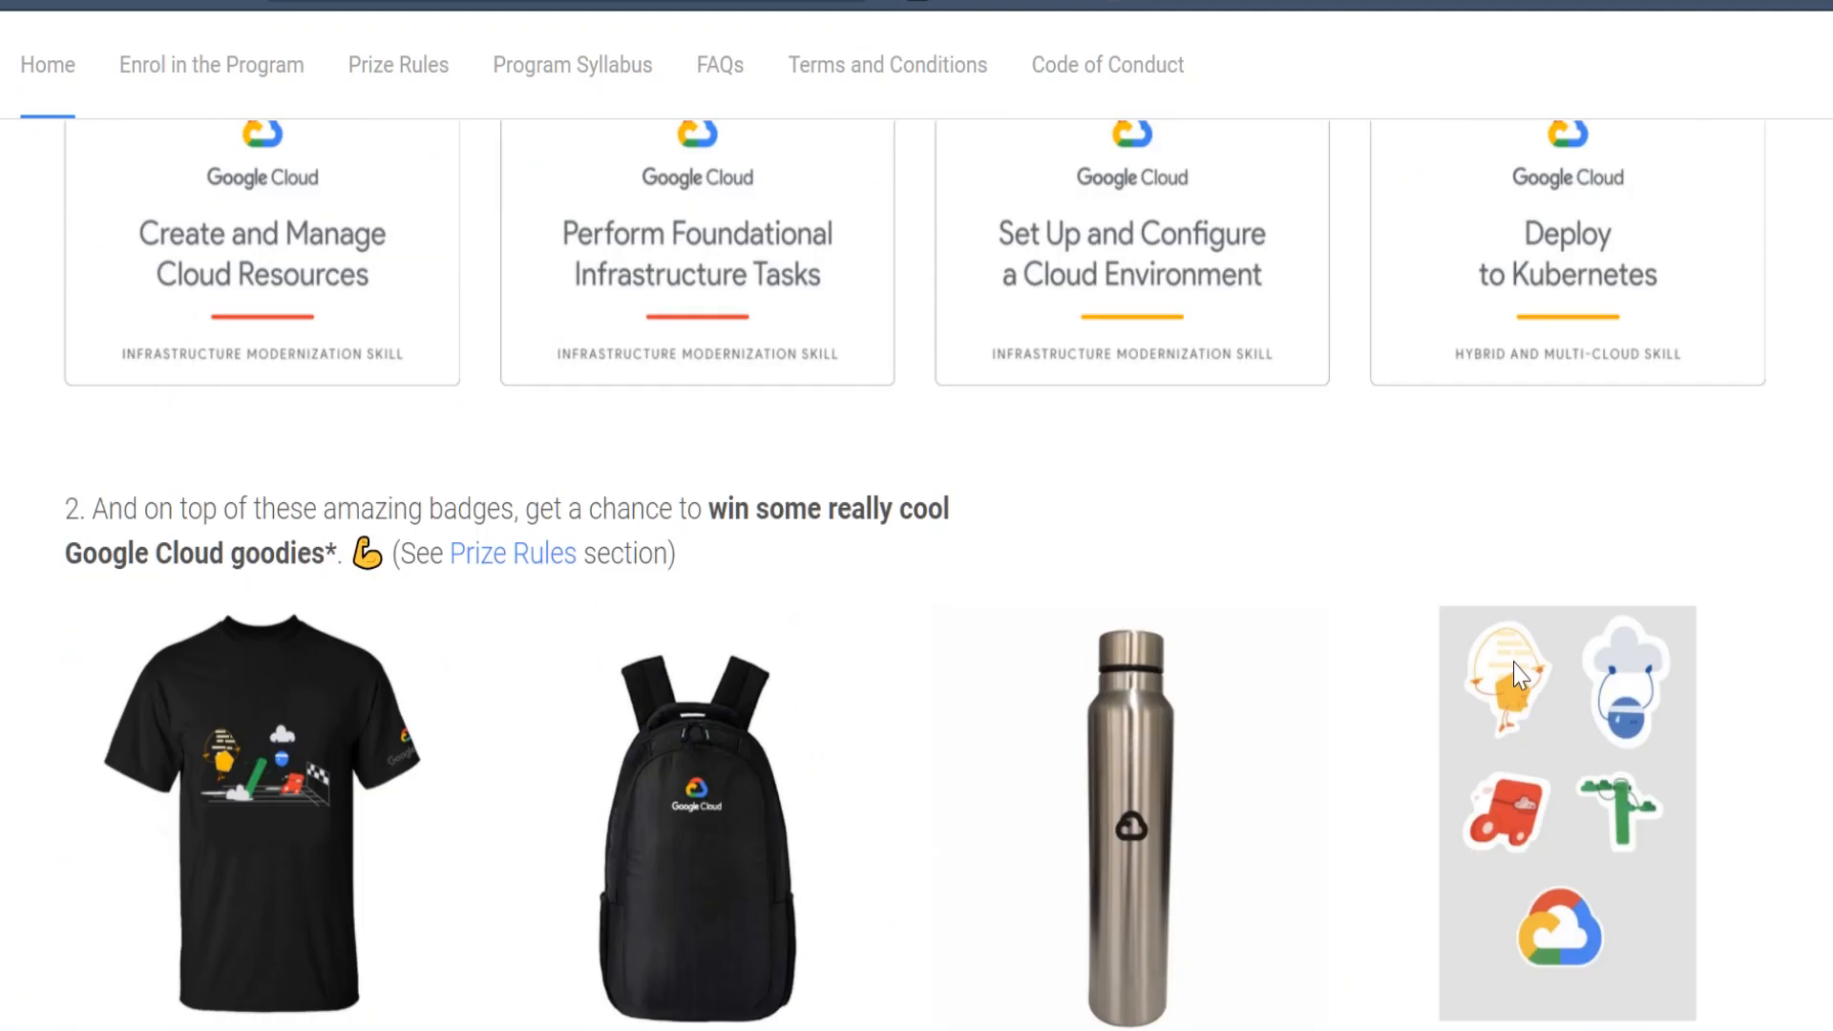
{"action": "scroll", "scroll_direction": "down", "scroll_amount": 3}
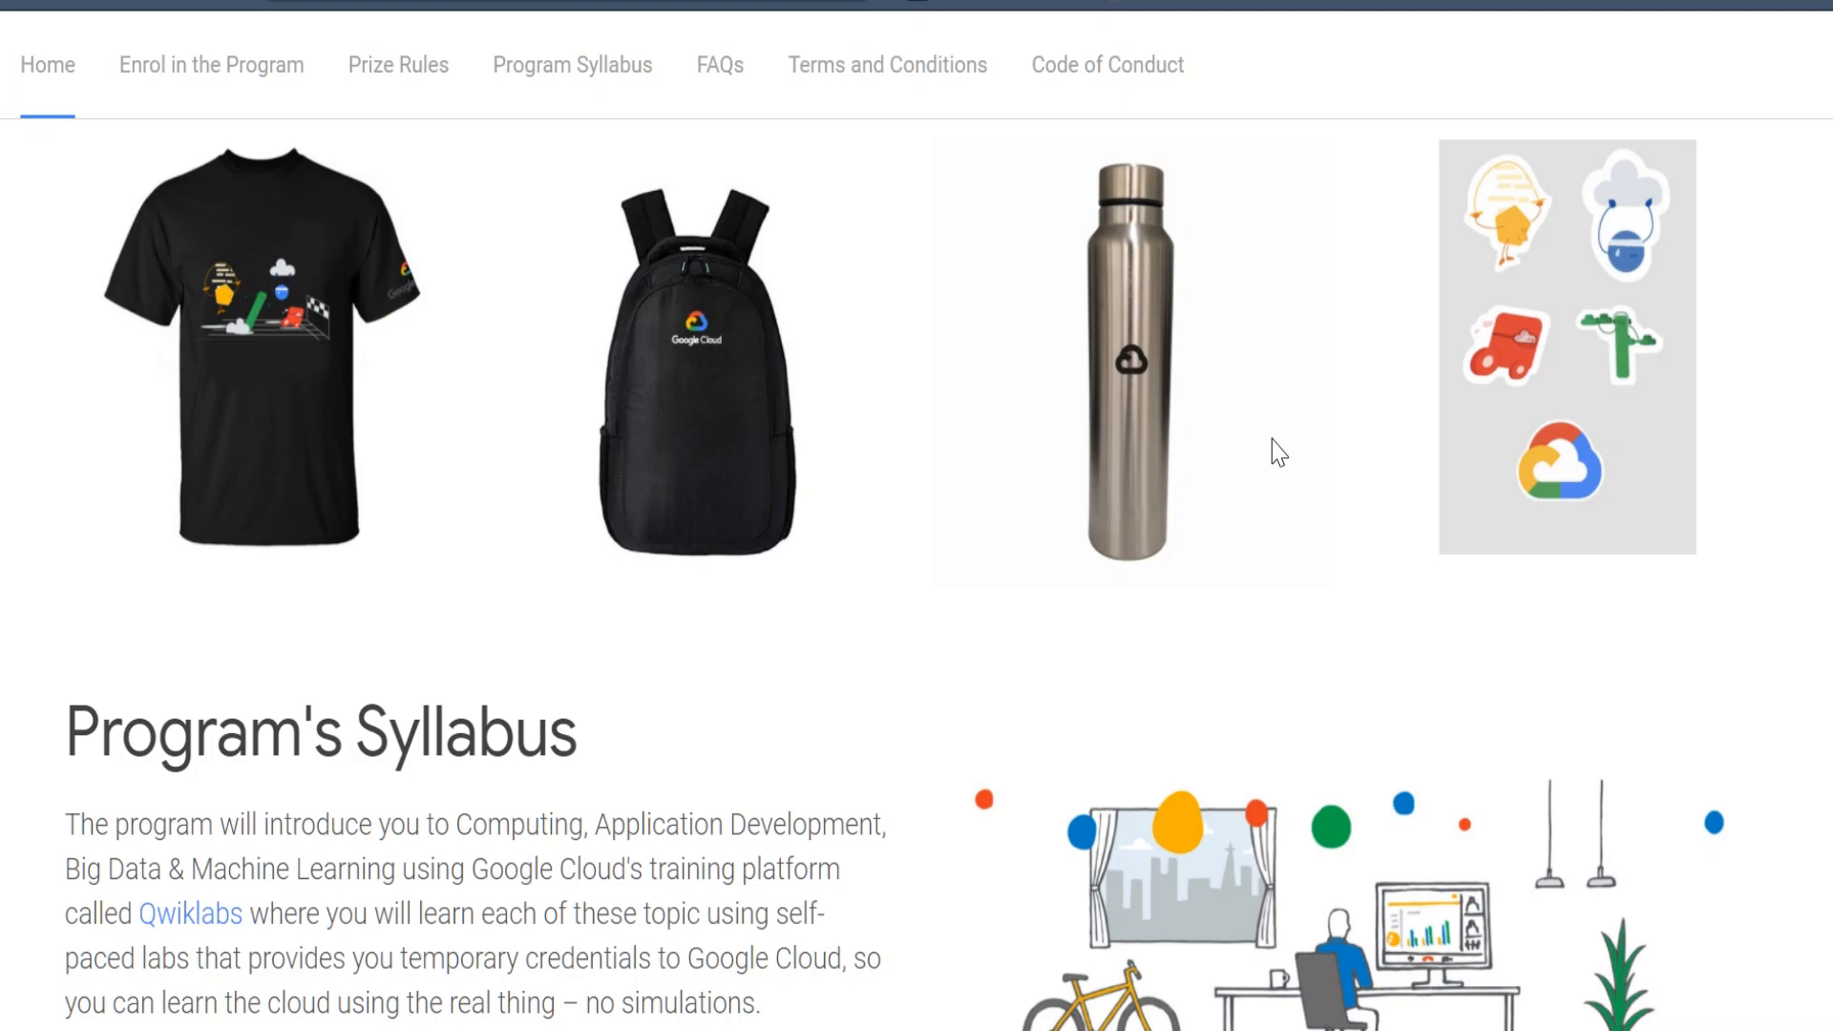
{"action": "mouse_move", "coordinate": [1419, 454]}
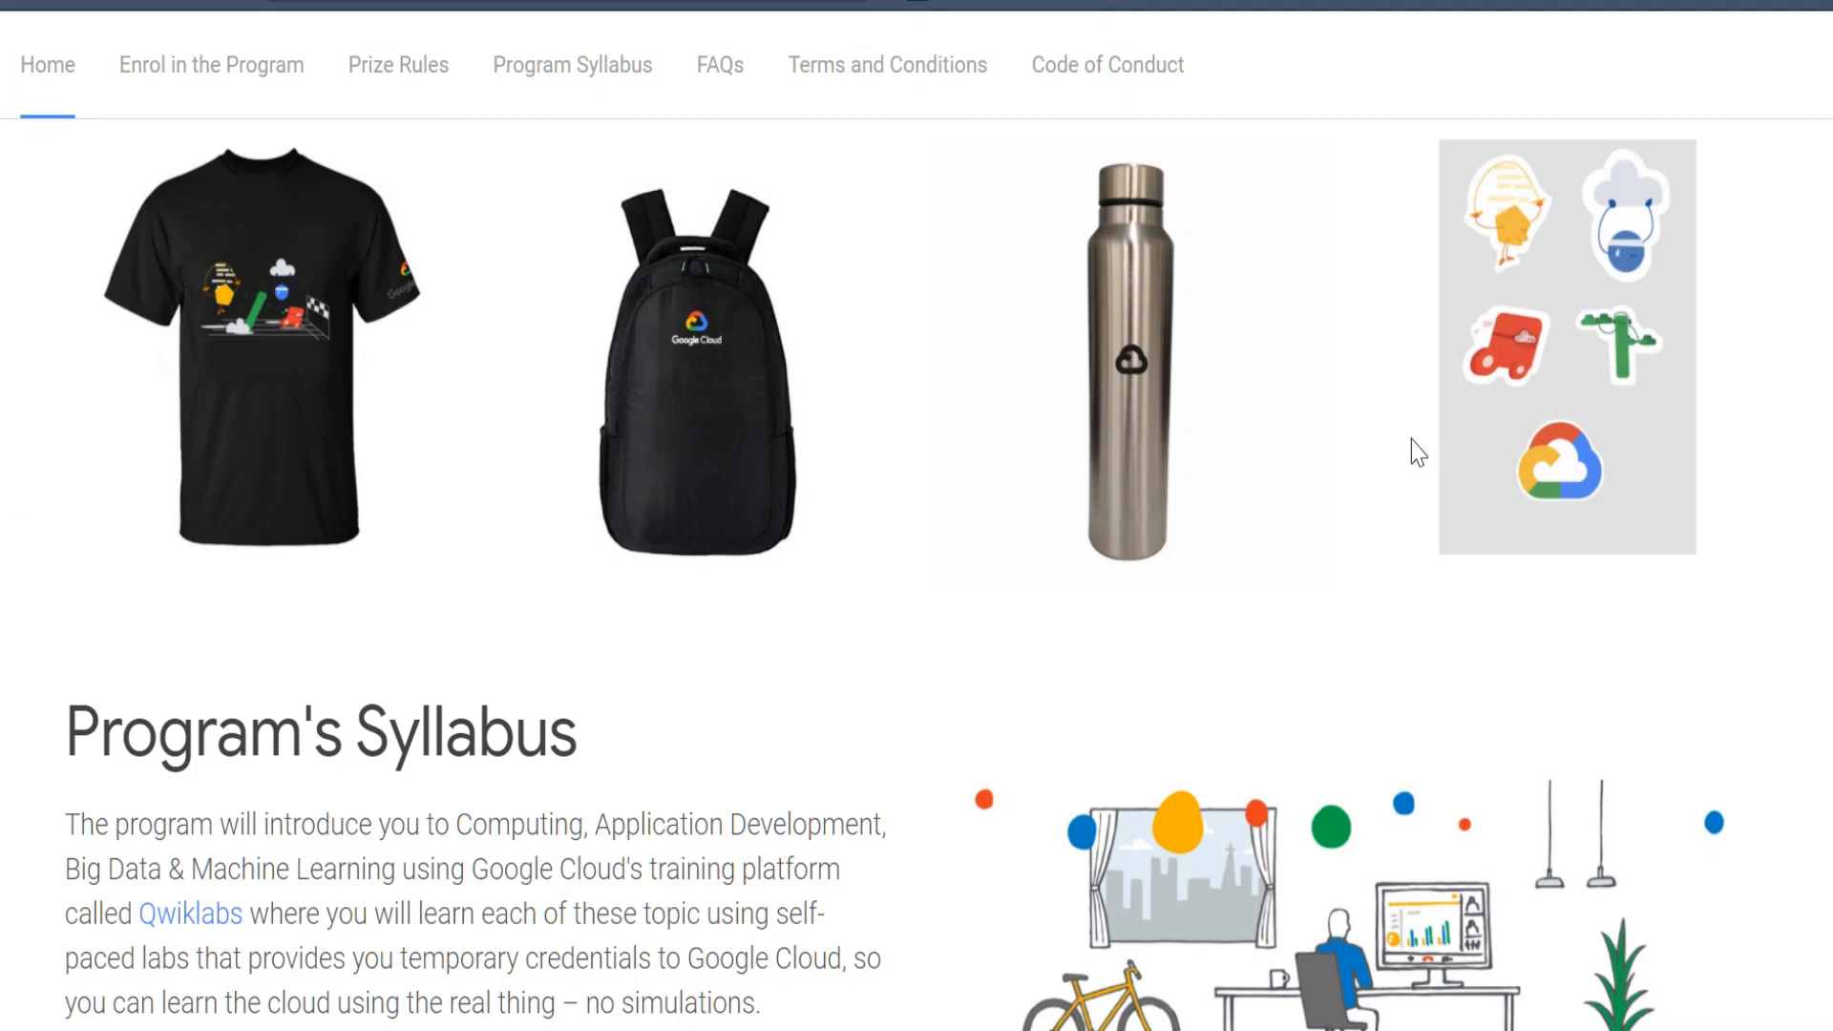
{"action": "mouse_move", "coordinate": [1375, 504]}
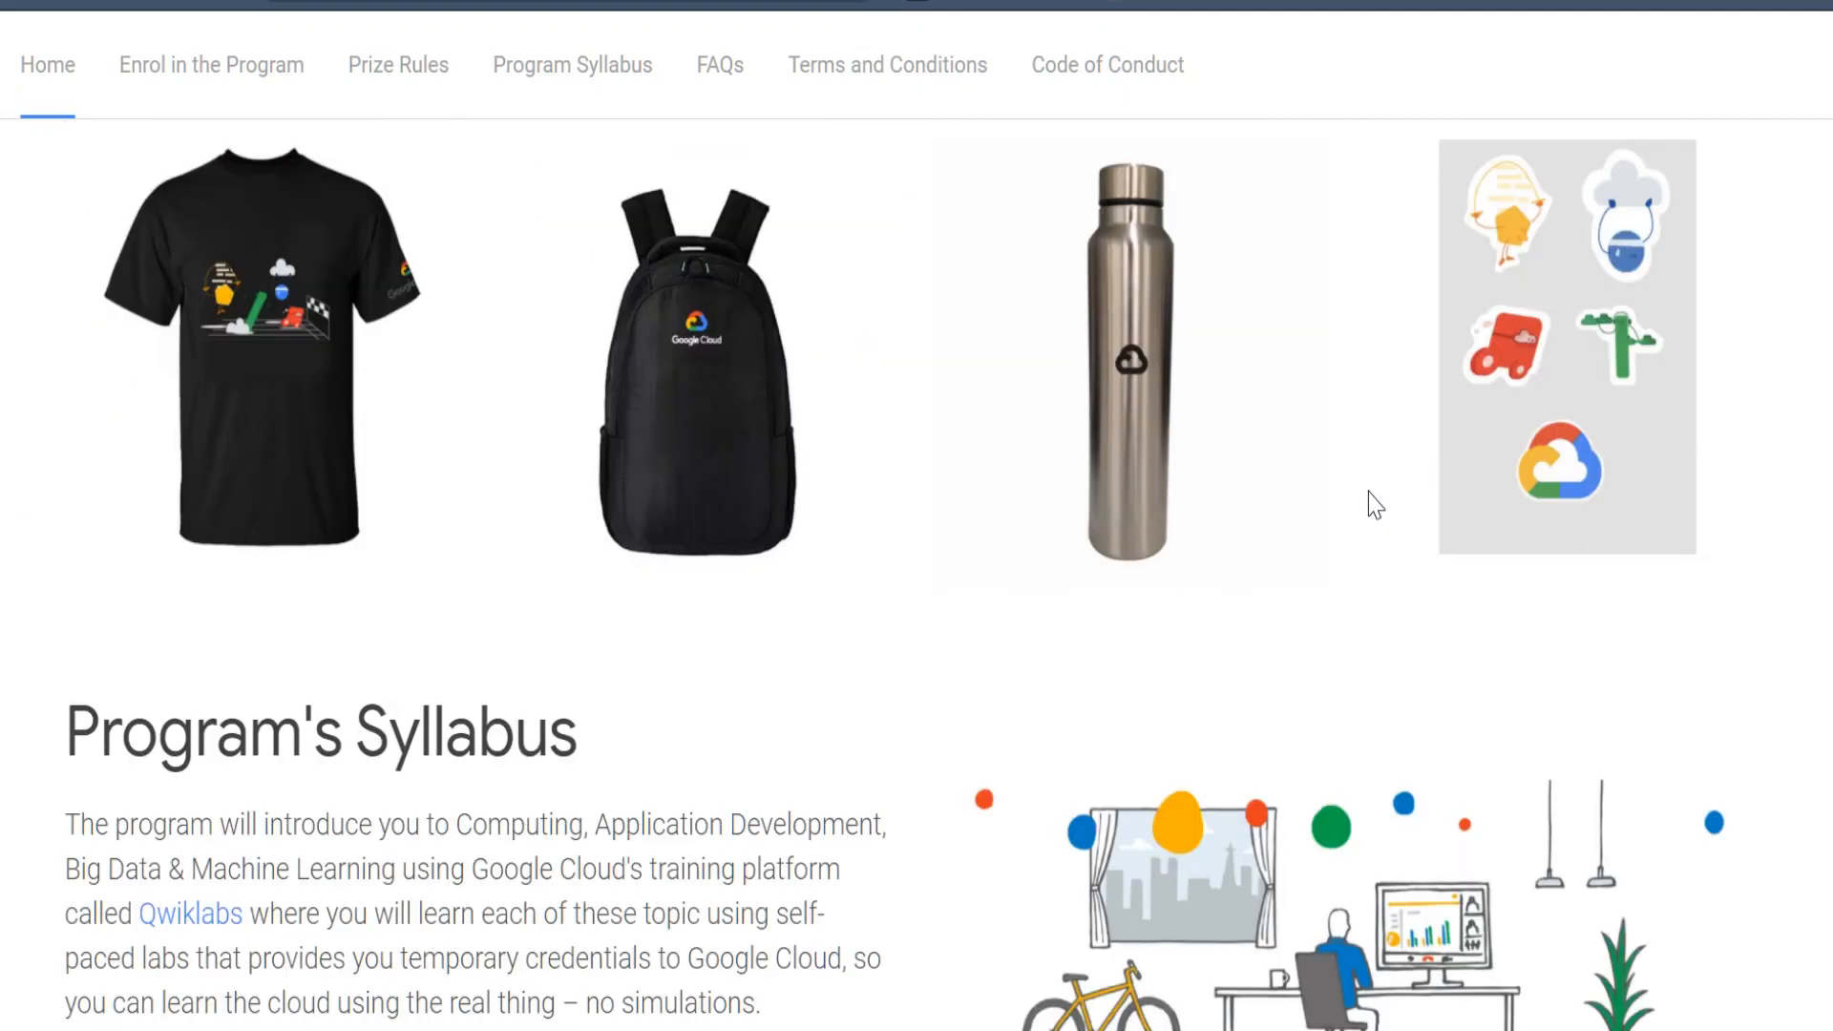
{"action": "scroll", "scroll_direction": "down", "scroll_amount": 3}
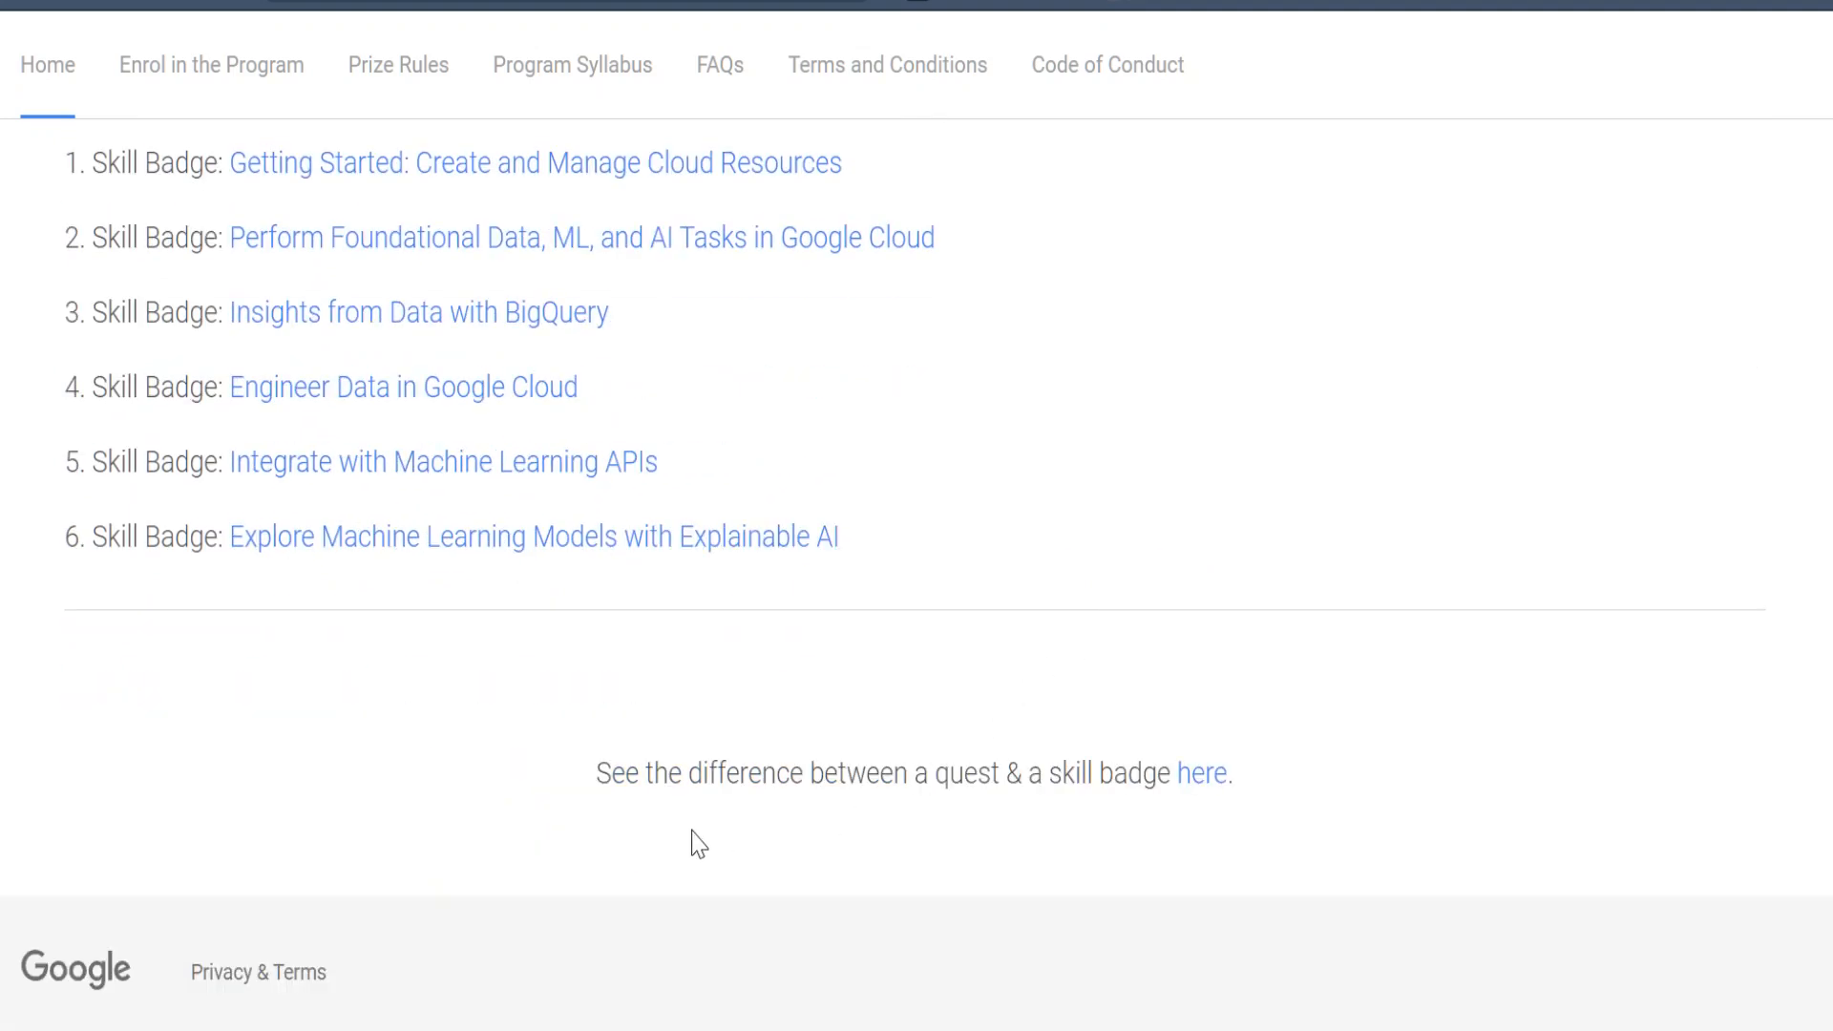
- Scroll past the Track 2 list toward the bottom of the homepage
{"action": "scroll", "scroll_direction": "down", "scroll_amount": 3}
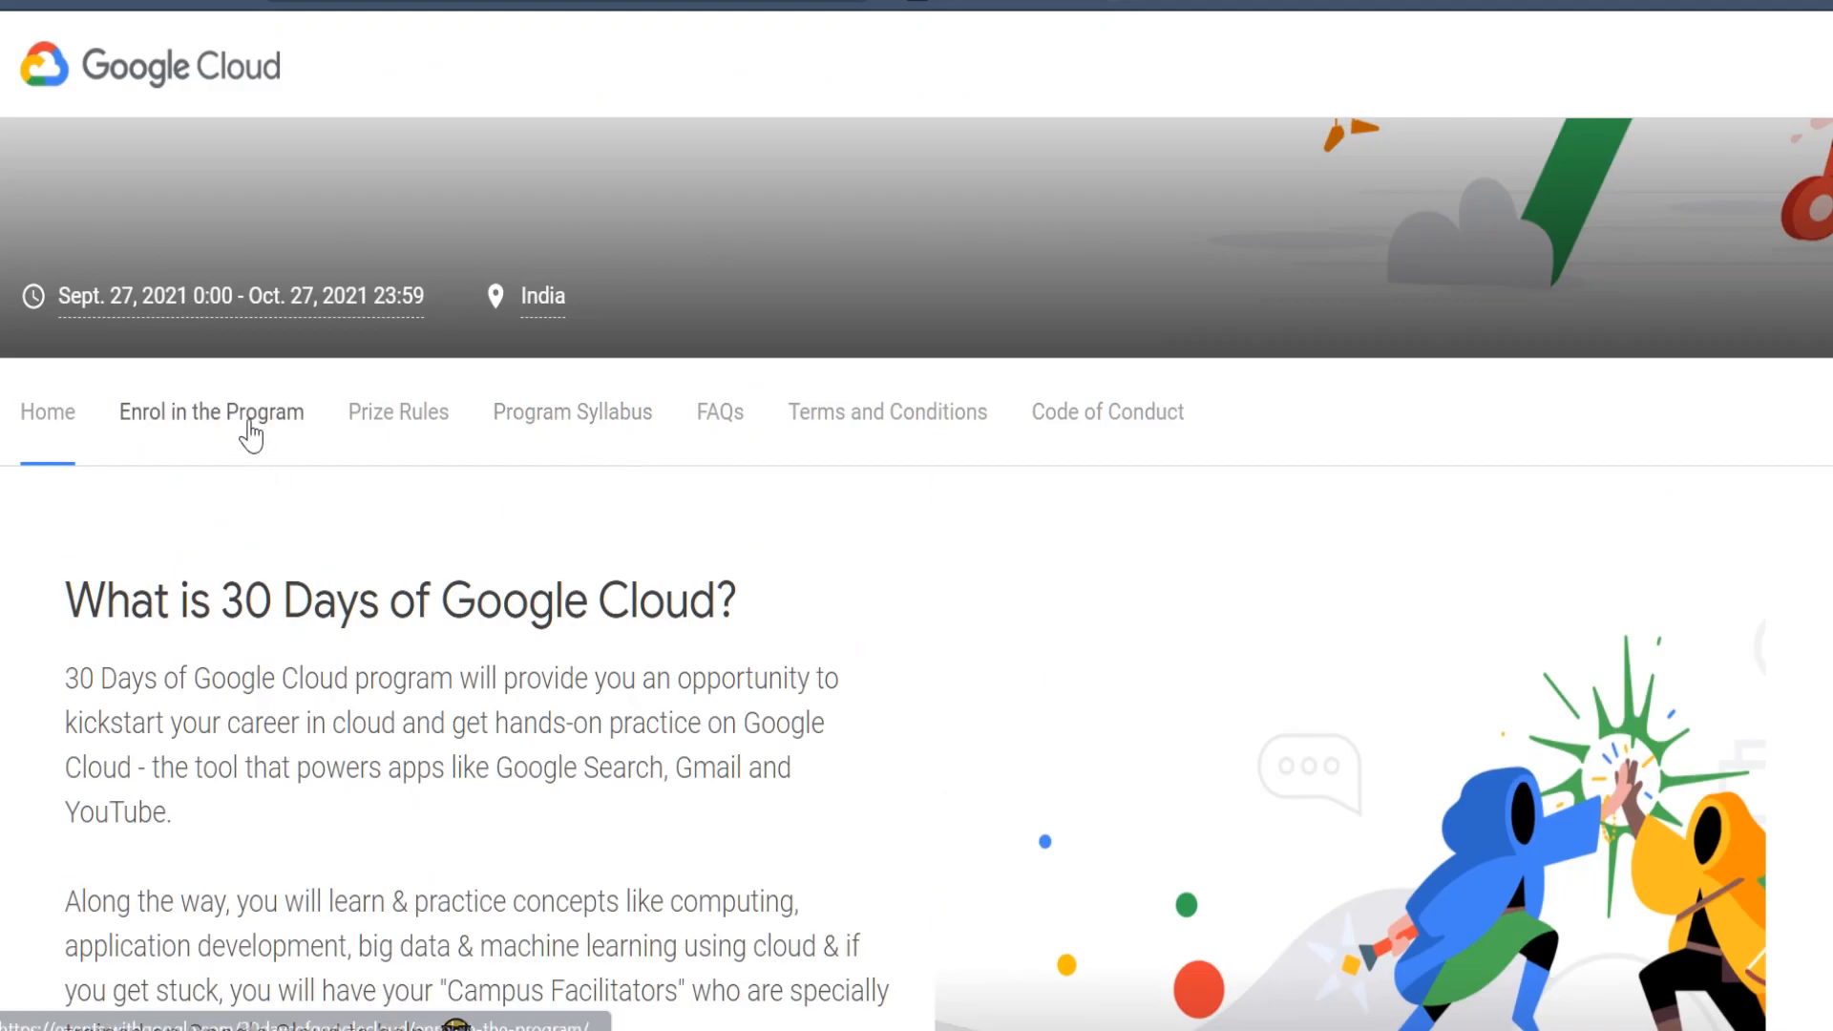
- Go to the Enrol in the Program page and read its notes, timeline and seat limit
{"action": "left_click", "coordinate": [210, 413]}
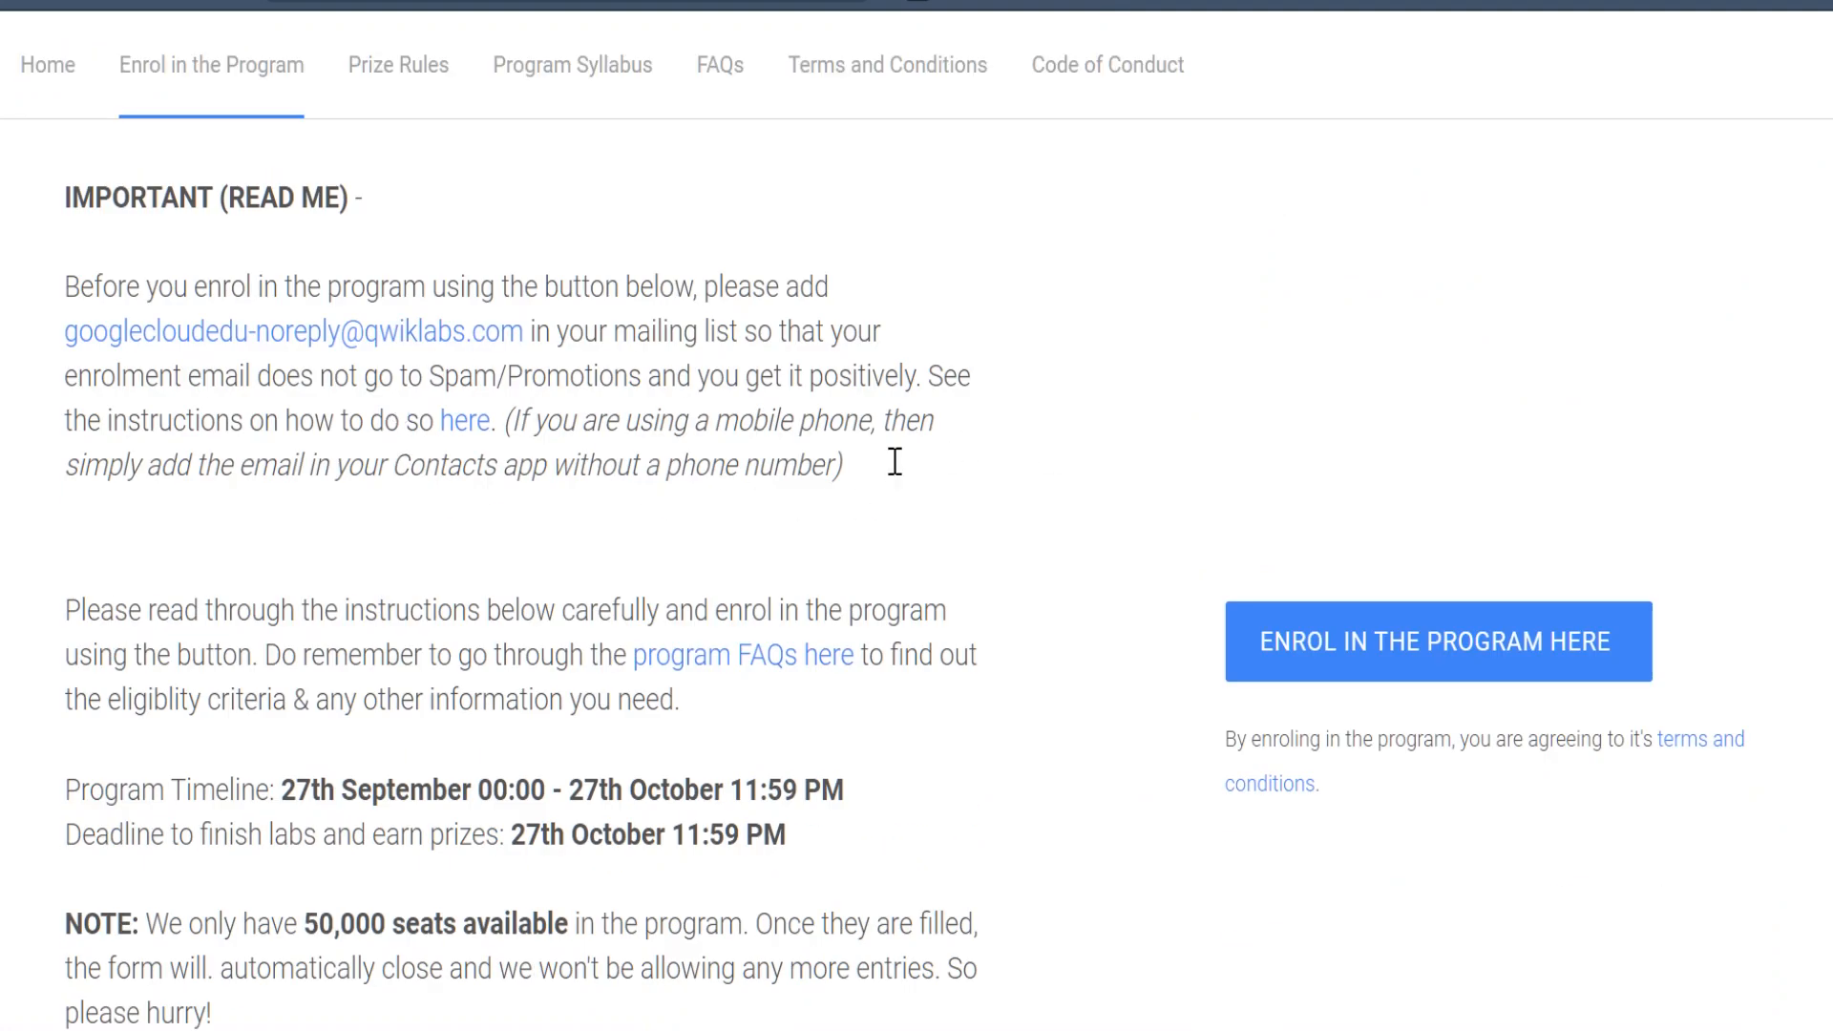
{"action": "scroll", "scroll_direction": "down", "scroll_amount": 3}
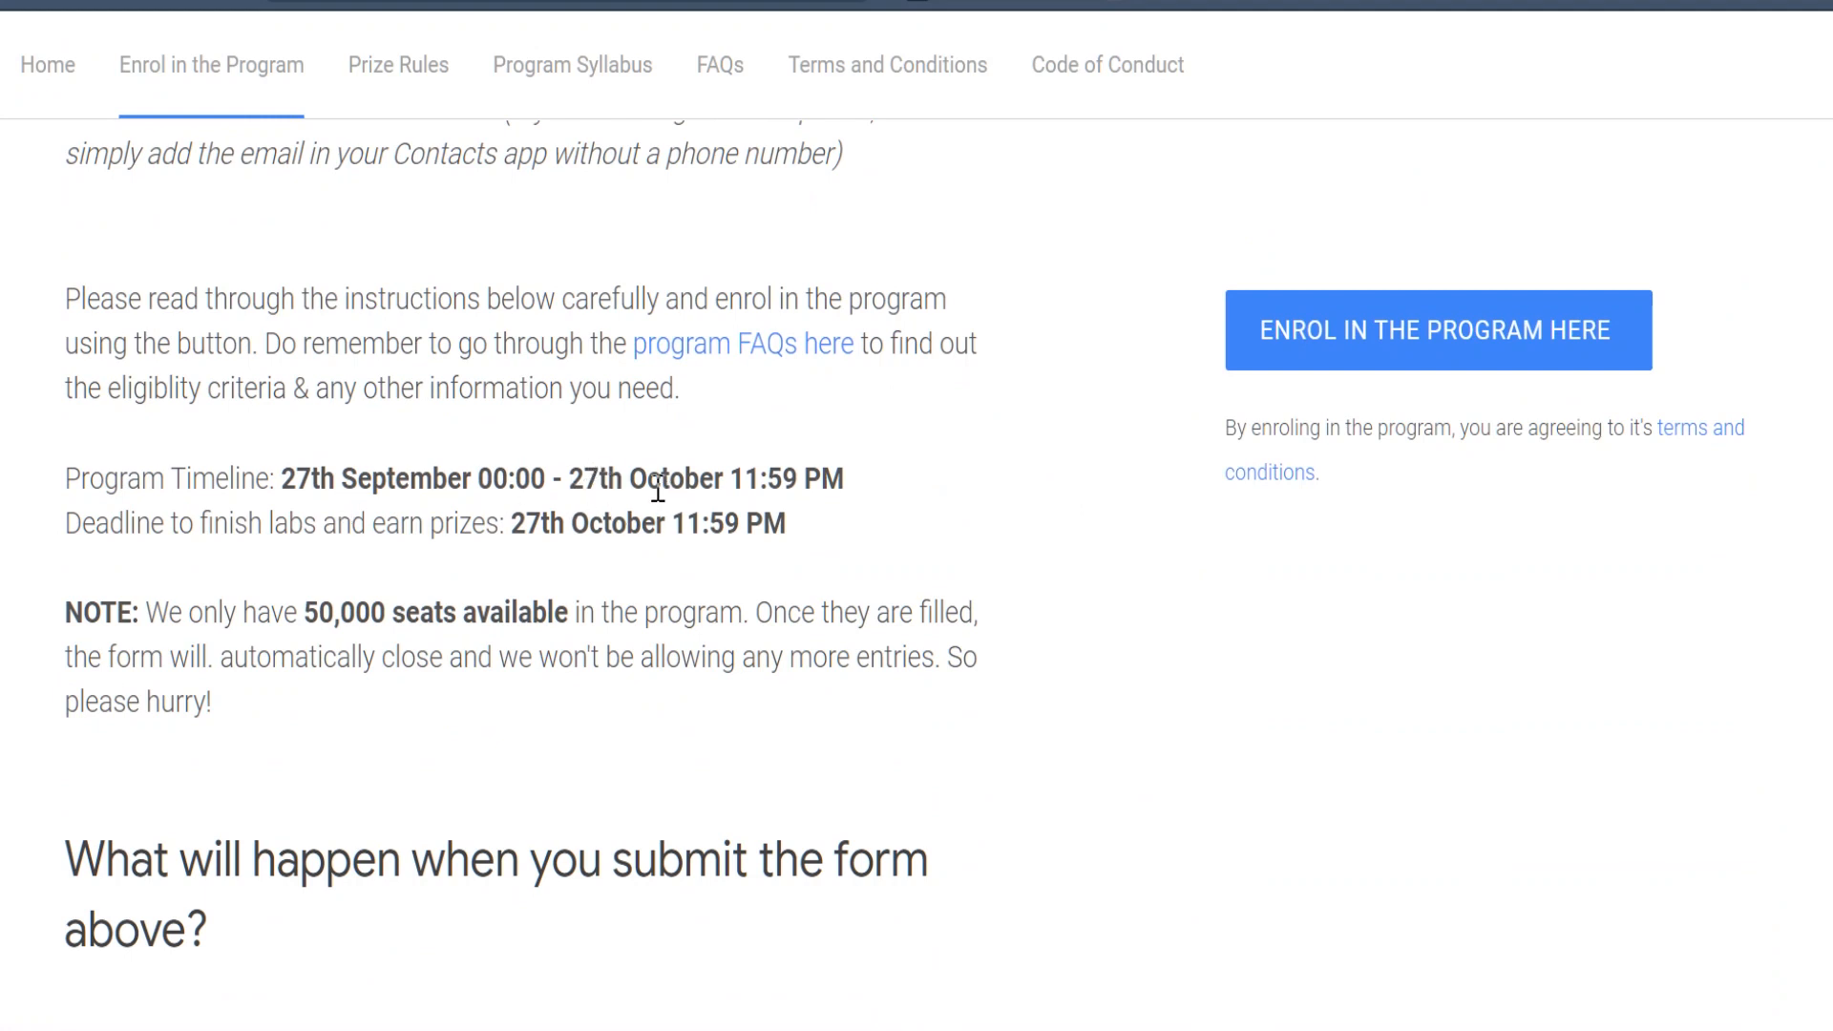
{"action": "mouse_move", "coordinate": [787, 521]}
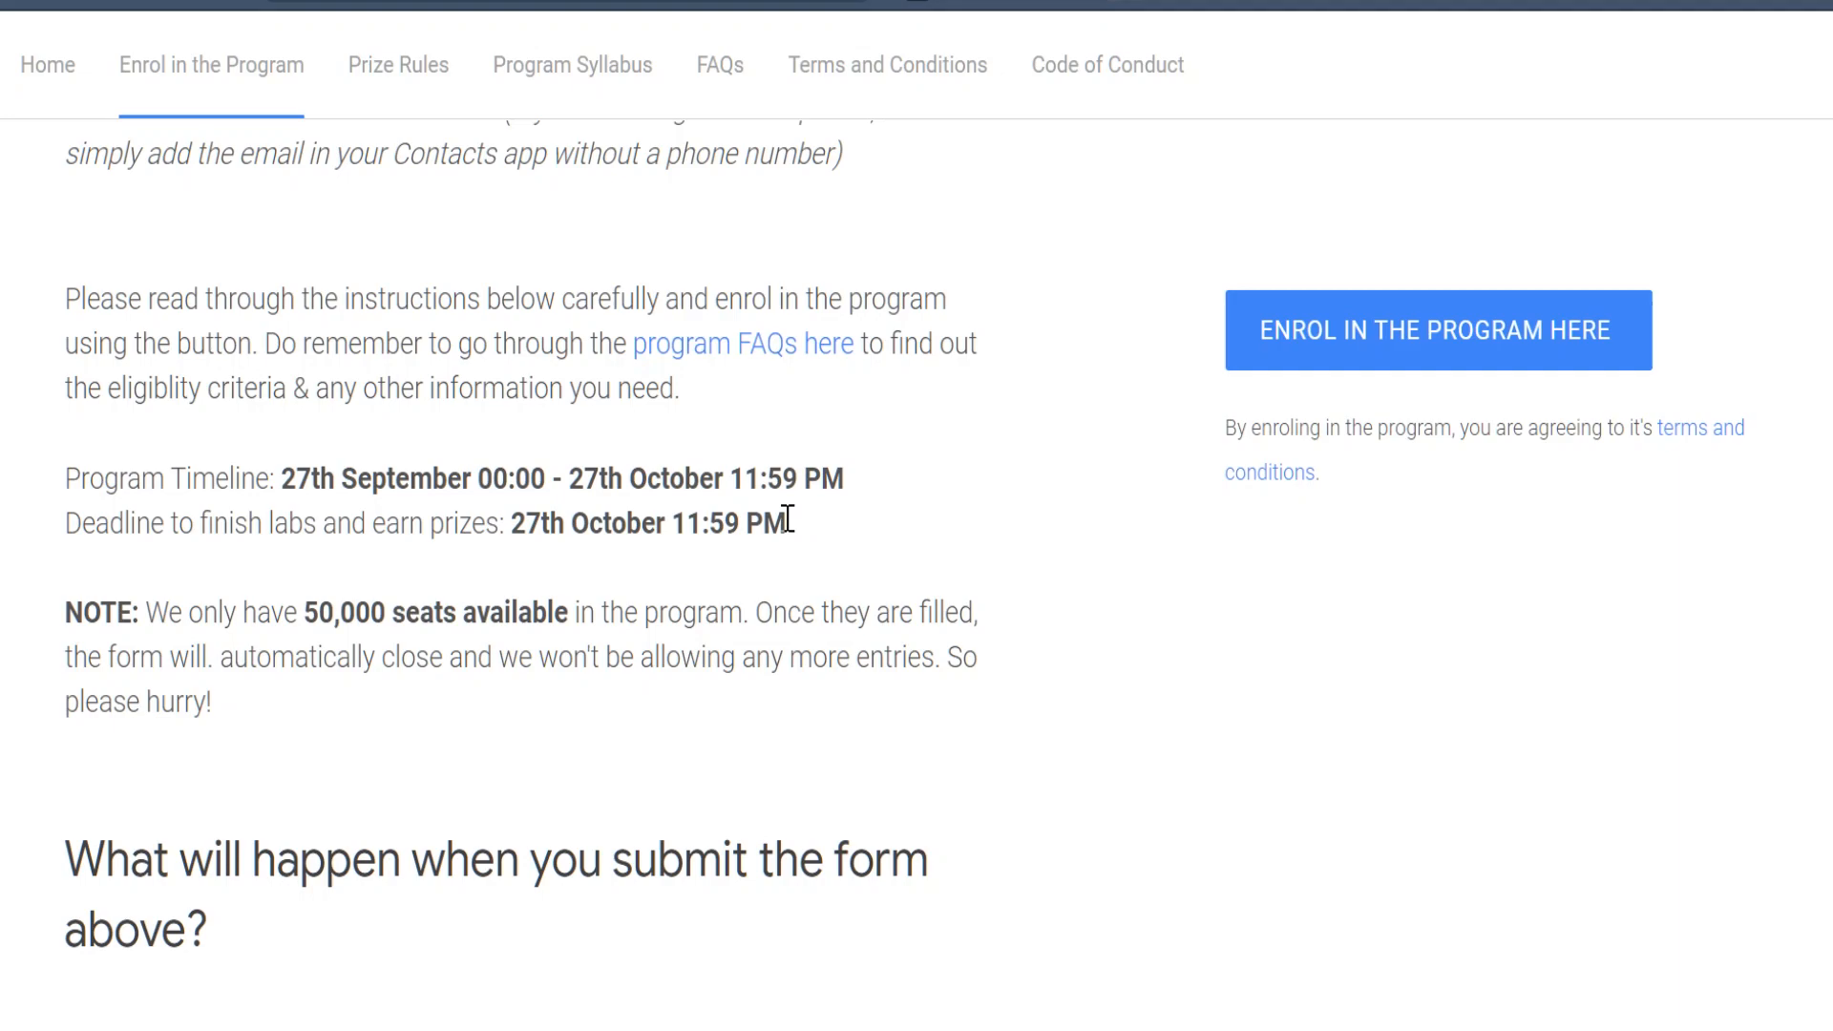
{"action": "mouse_move", "coordinate": [361, 552]}
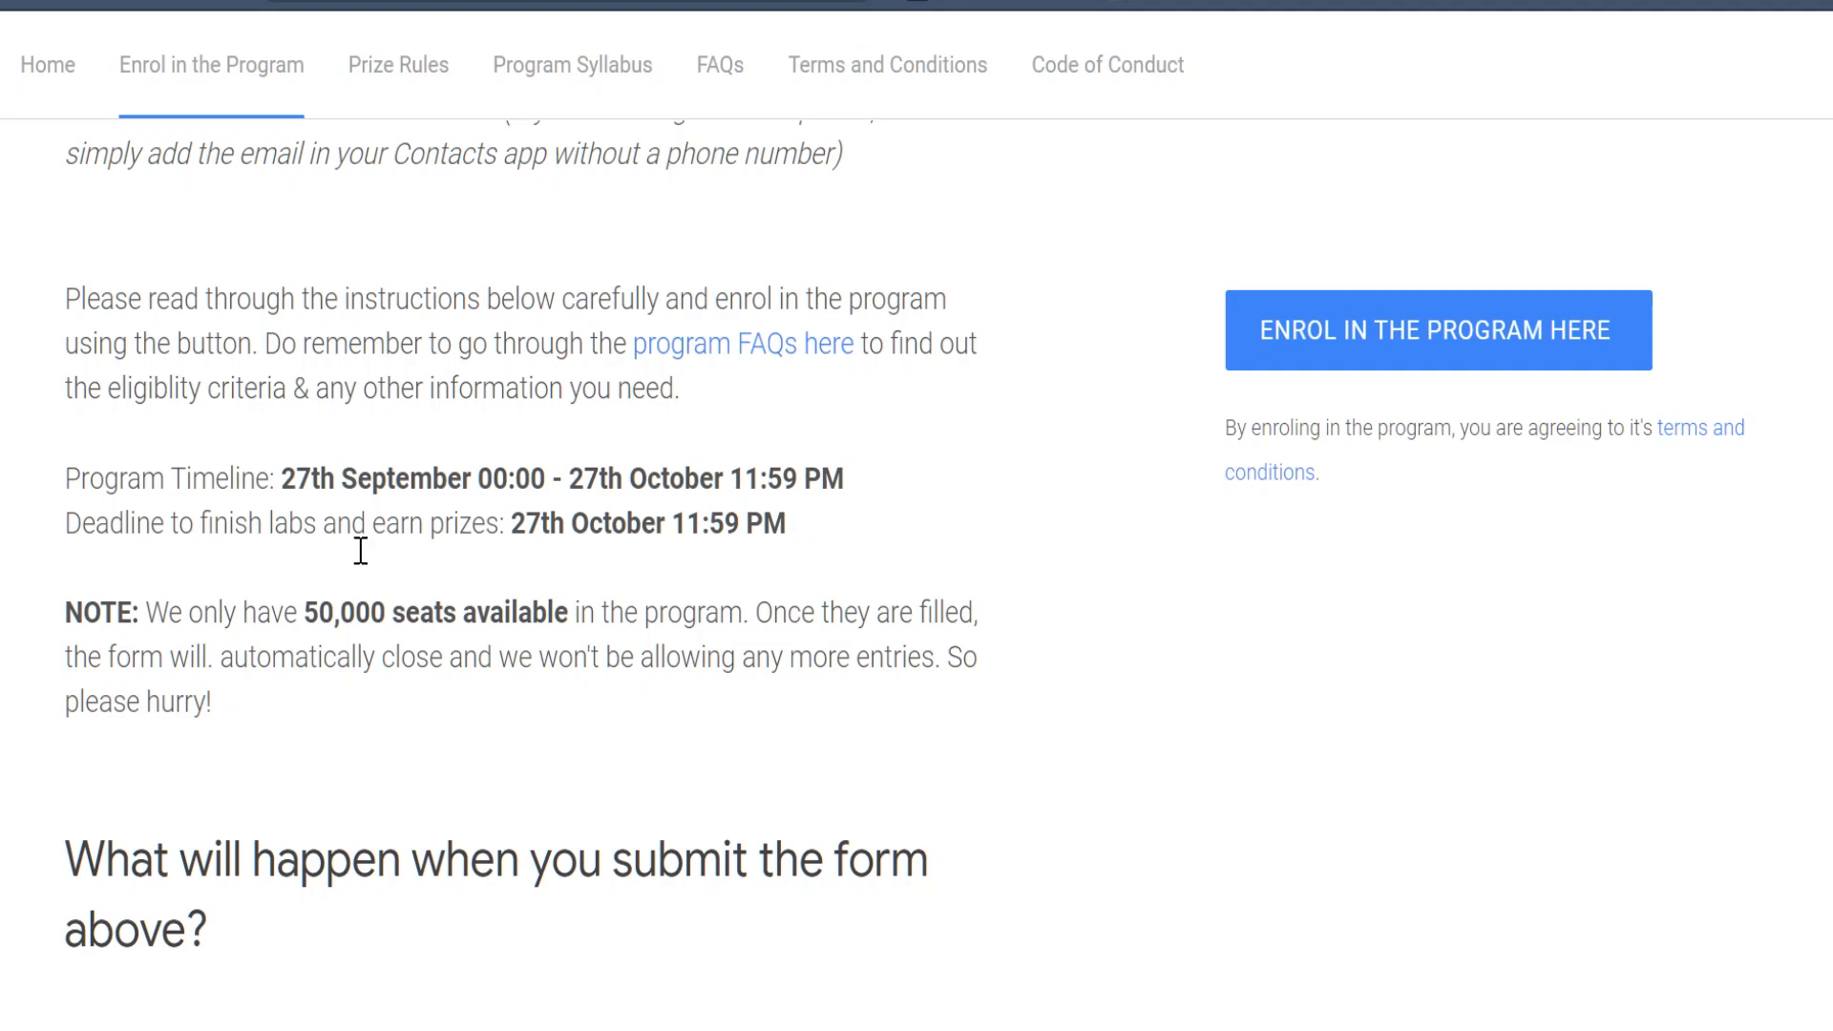
{"action": "scroll", "scroll_direction": "down", "scroll_amount": 3}
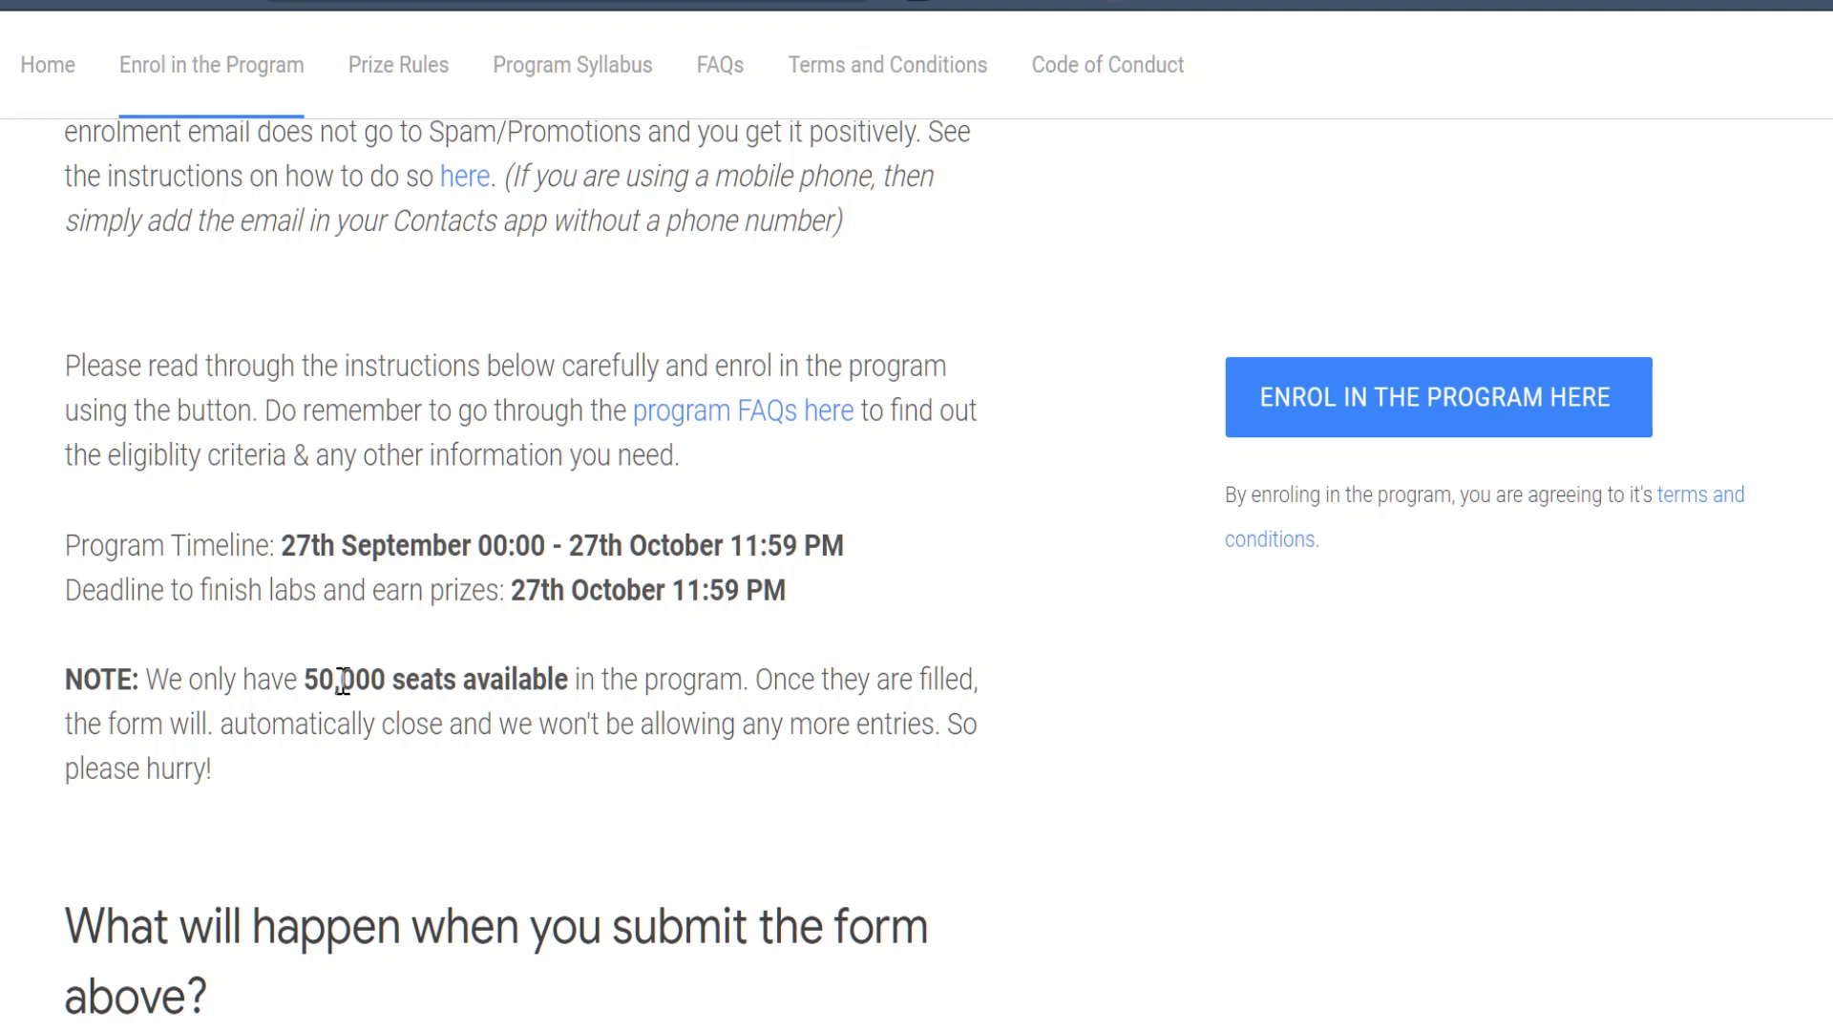
{"action": "scroll", "scroll_direction": "down", "scroll_amount": 3}
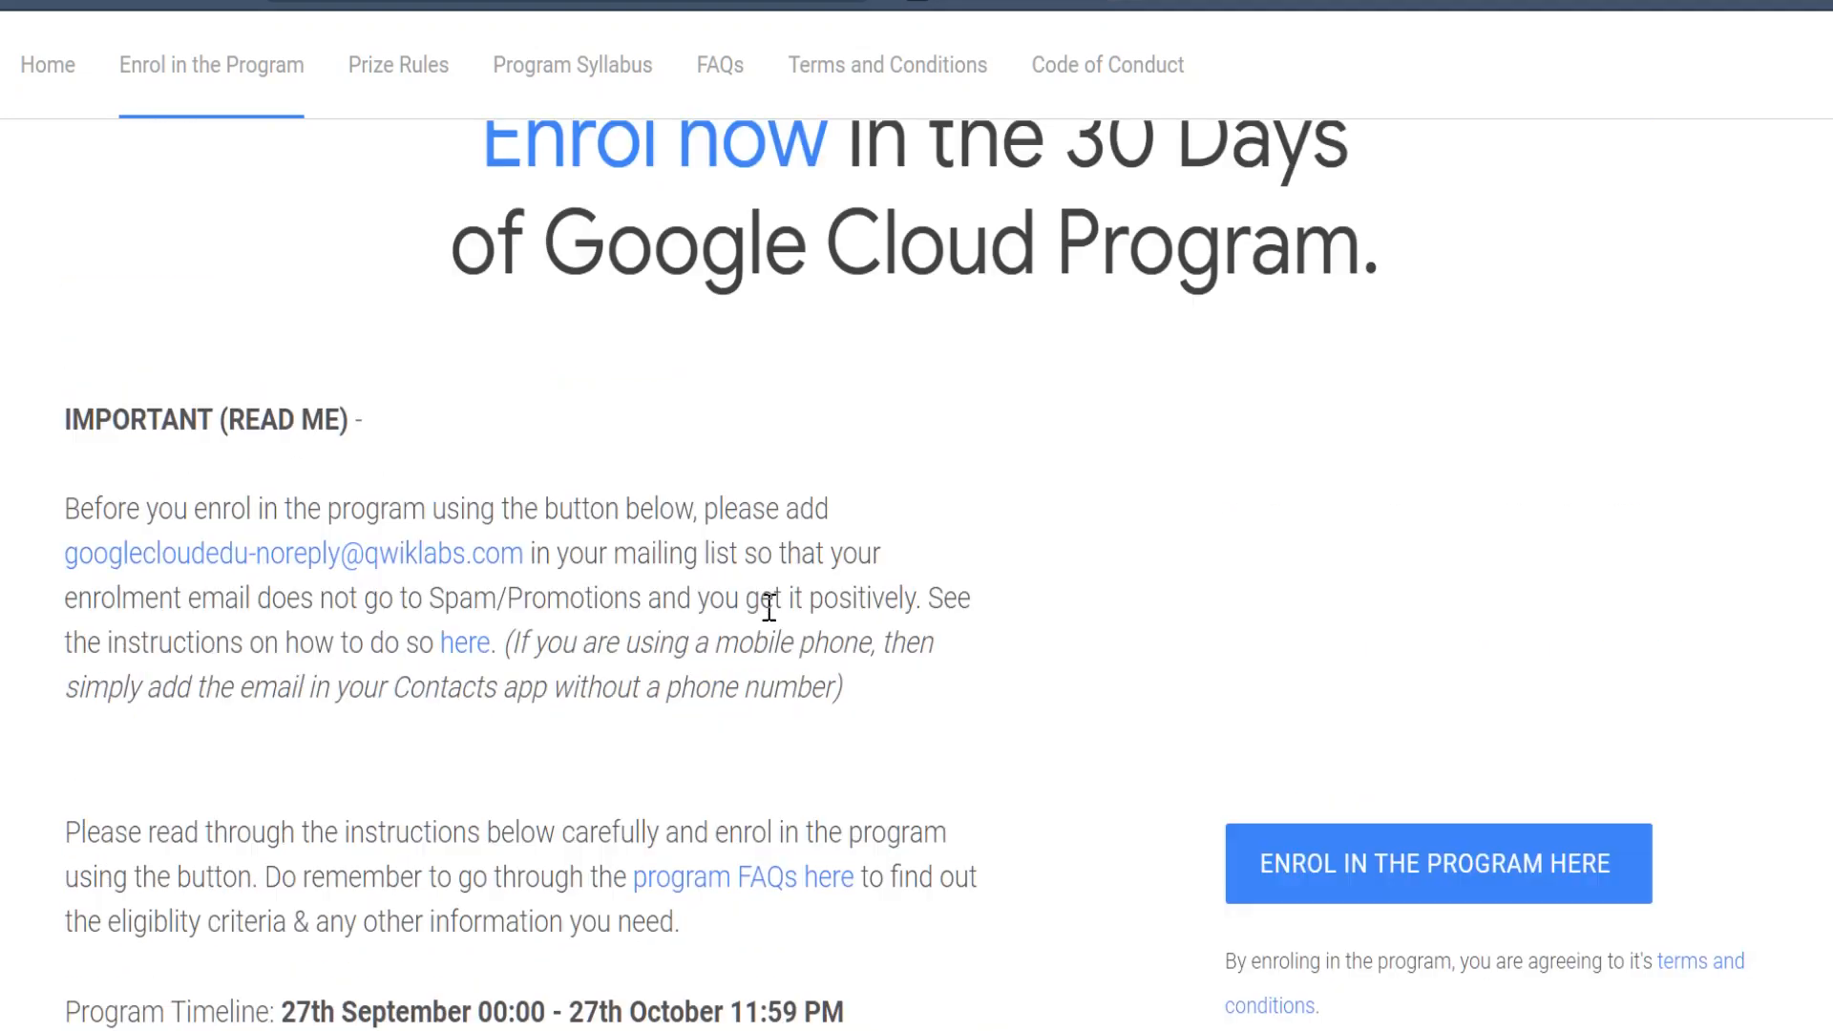
{"action": "scroll", "scroll_direction": "down", "scroll_amount": 3}
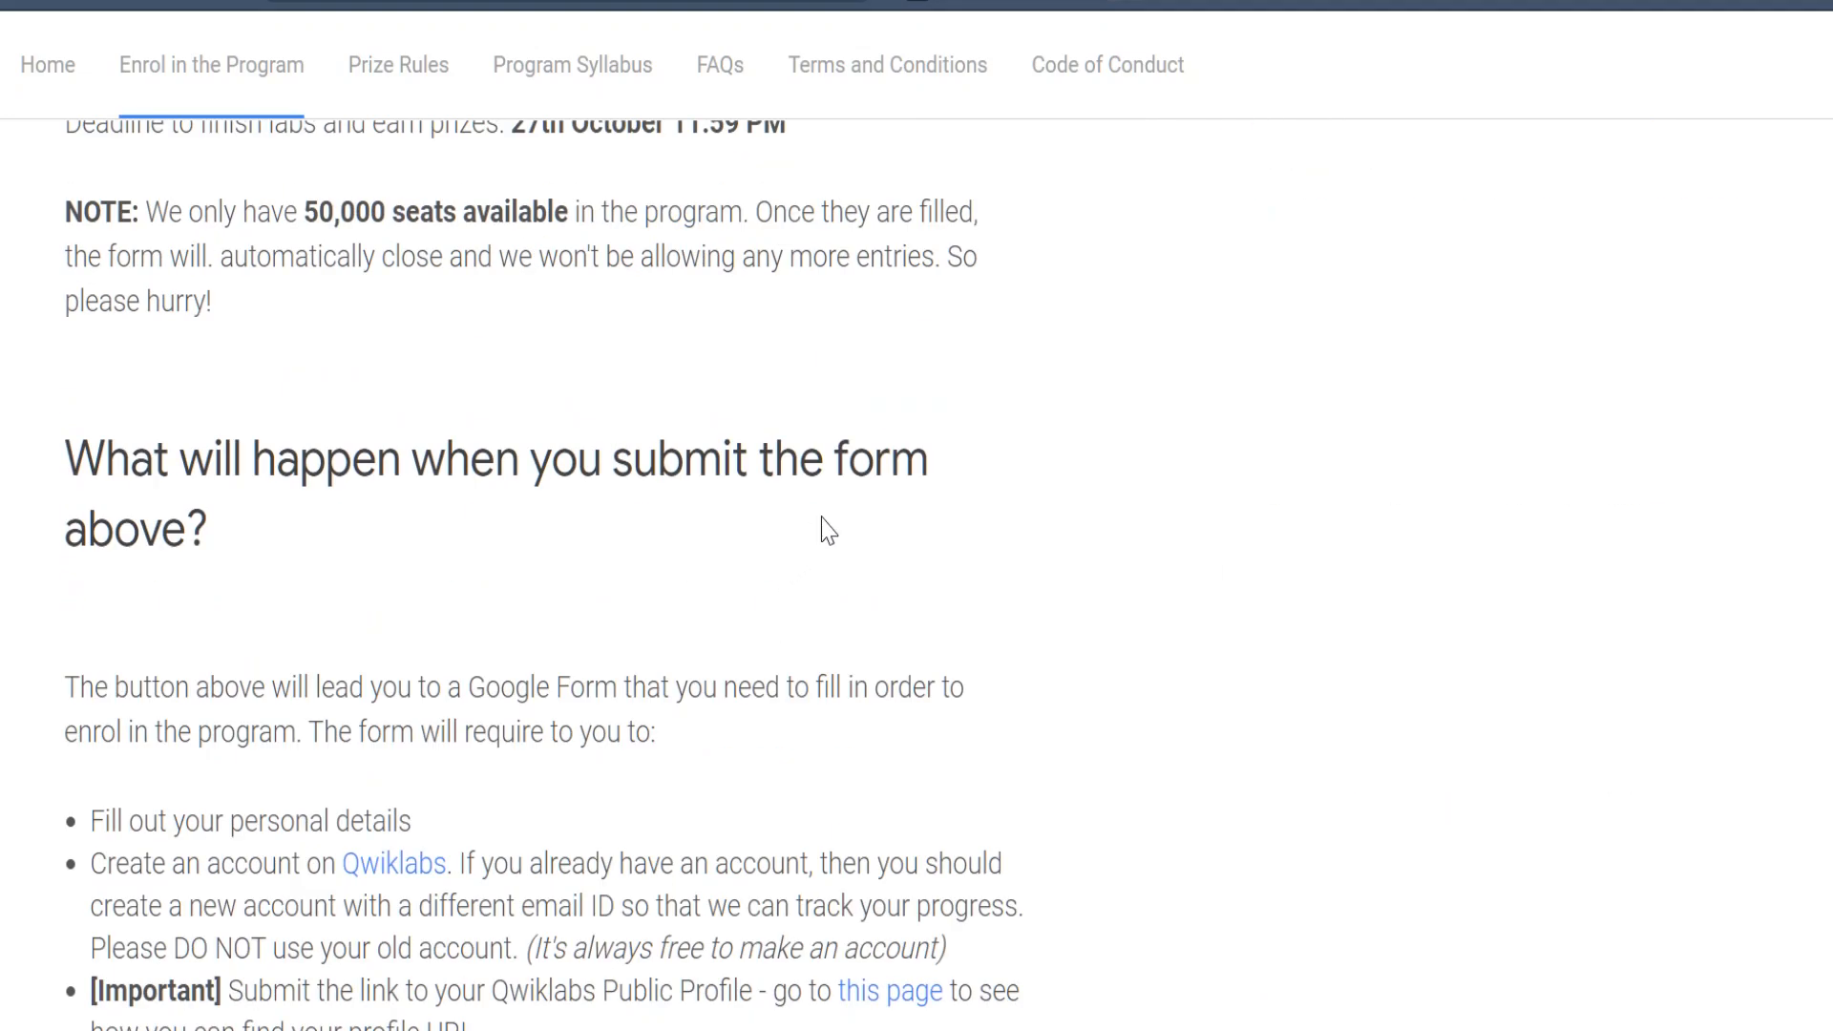
{"action": "scroll", "scroll_direction": "down", "scroll_amount": 3}
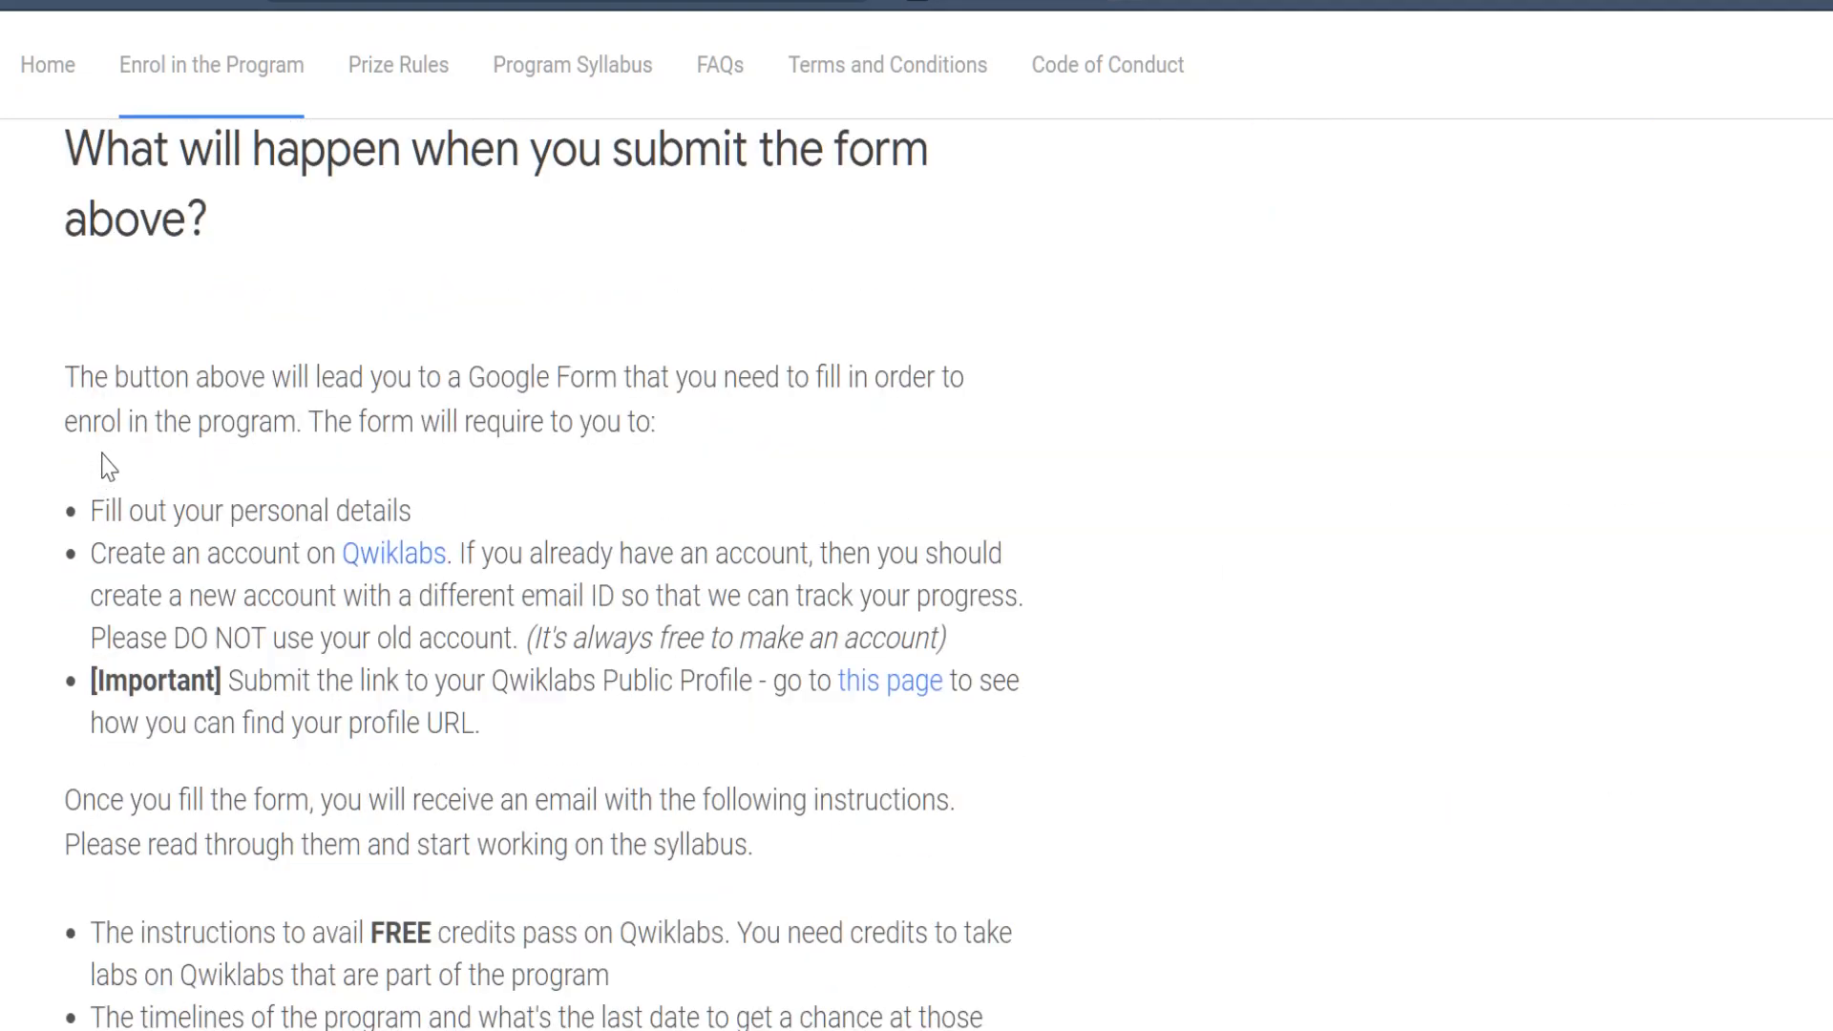
{"action": "mouse_move", "coordinate": [115, 550]}
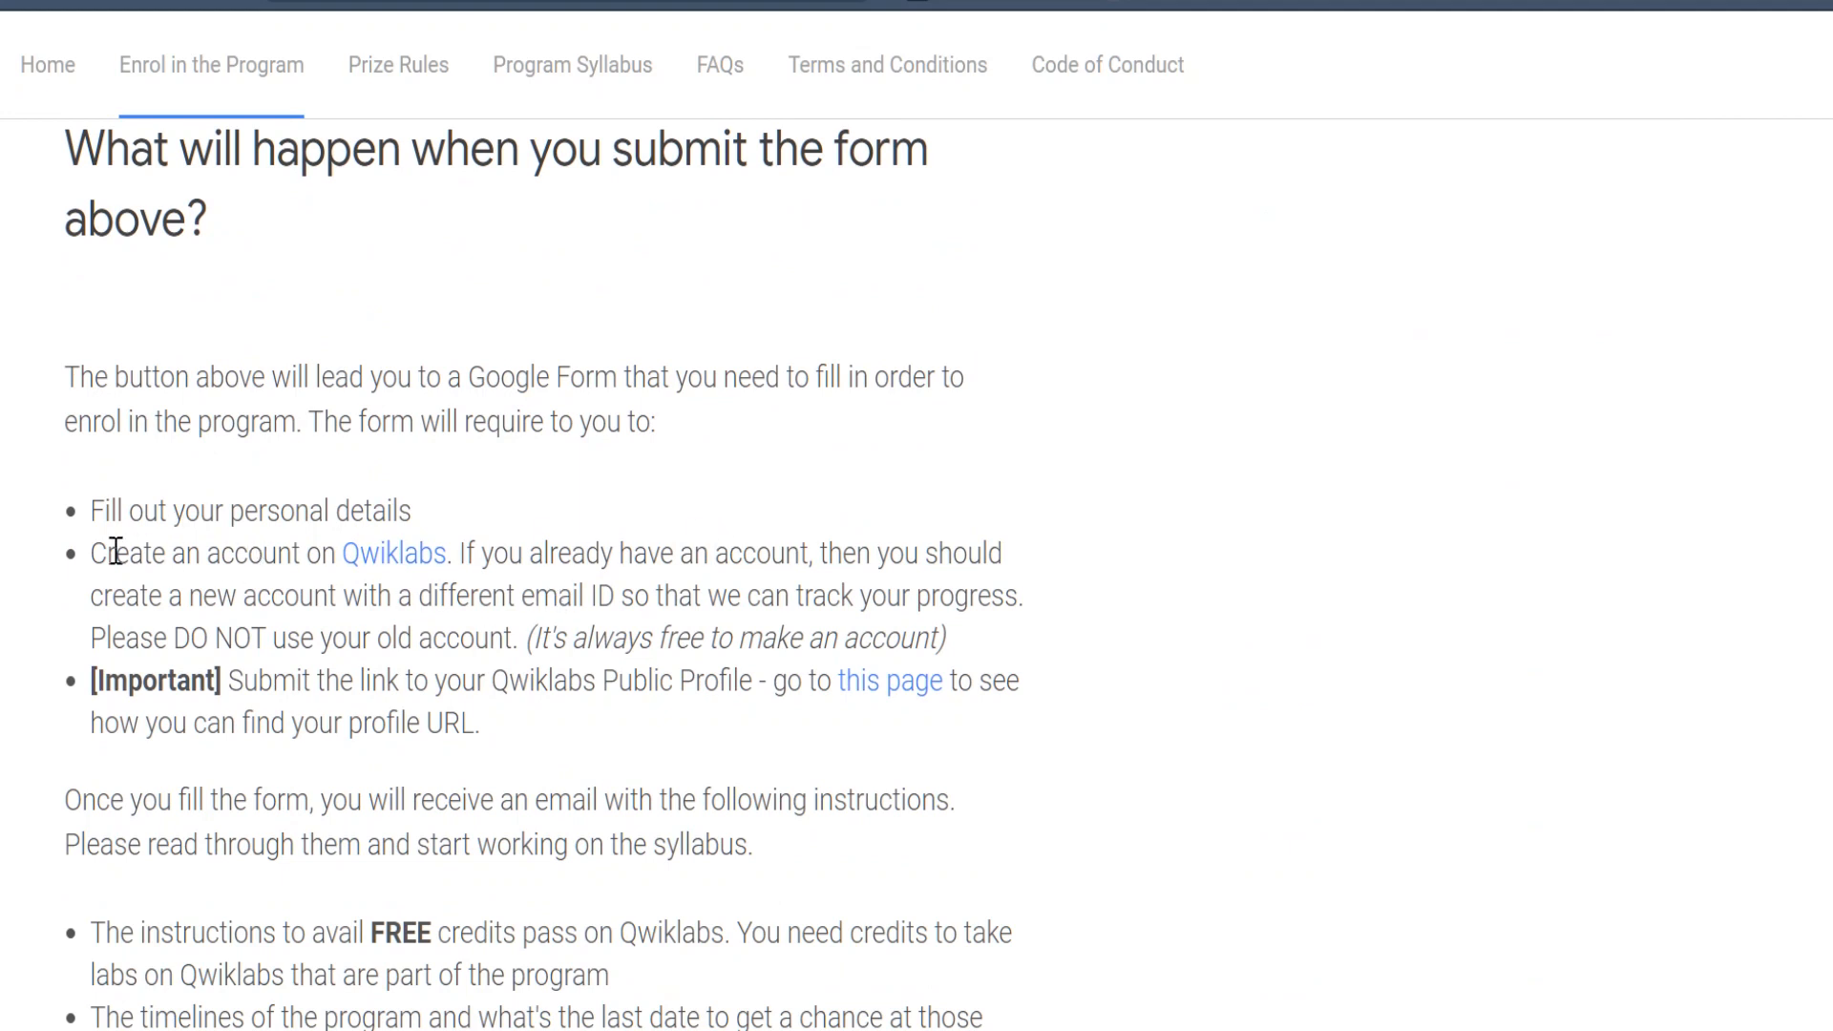
{"action": "mouse_move", "coordinate": [477, 585]}
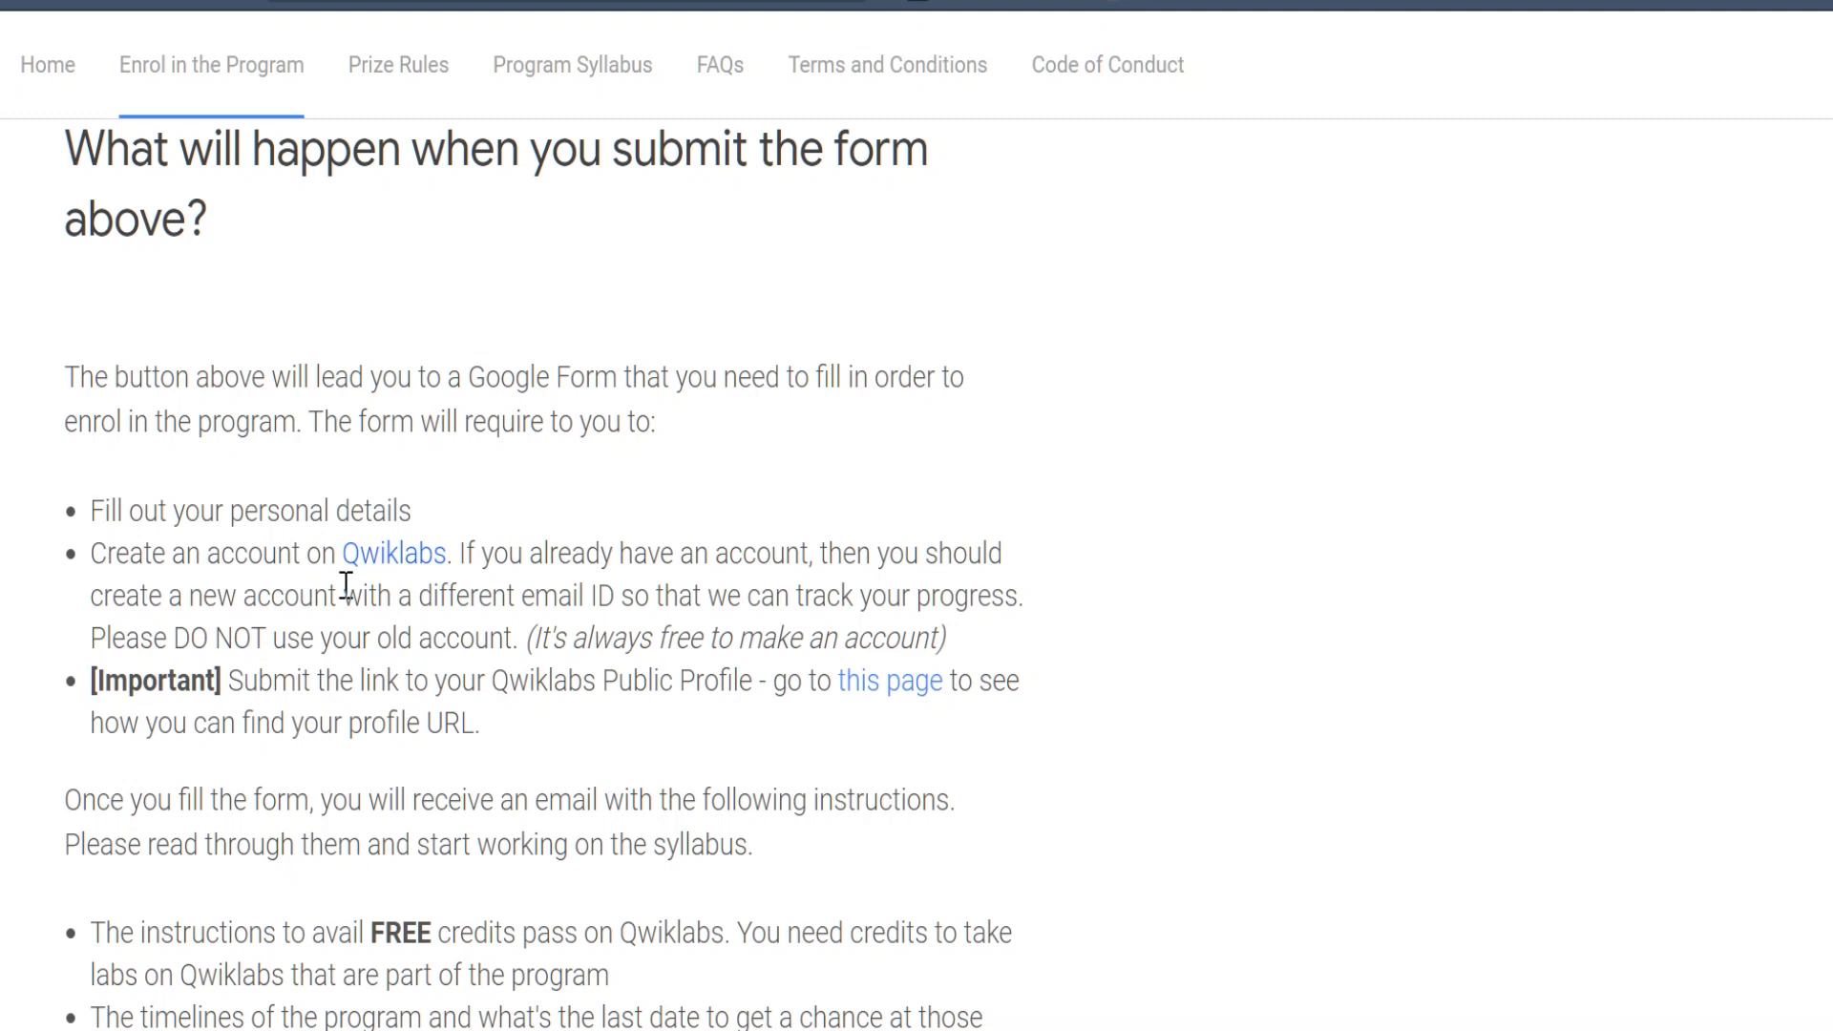
{"action": "scroll", "scroll_direction": "down", "scroll_amount": 3}
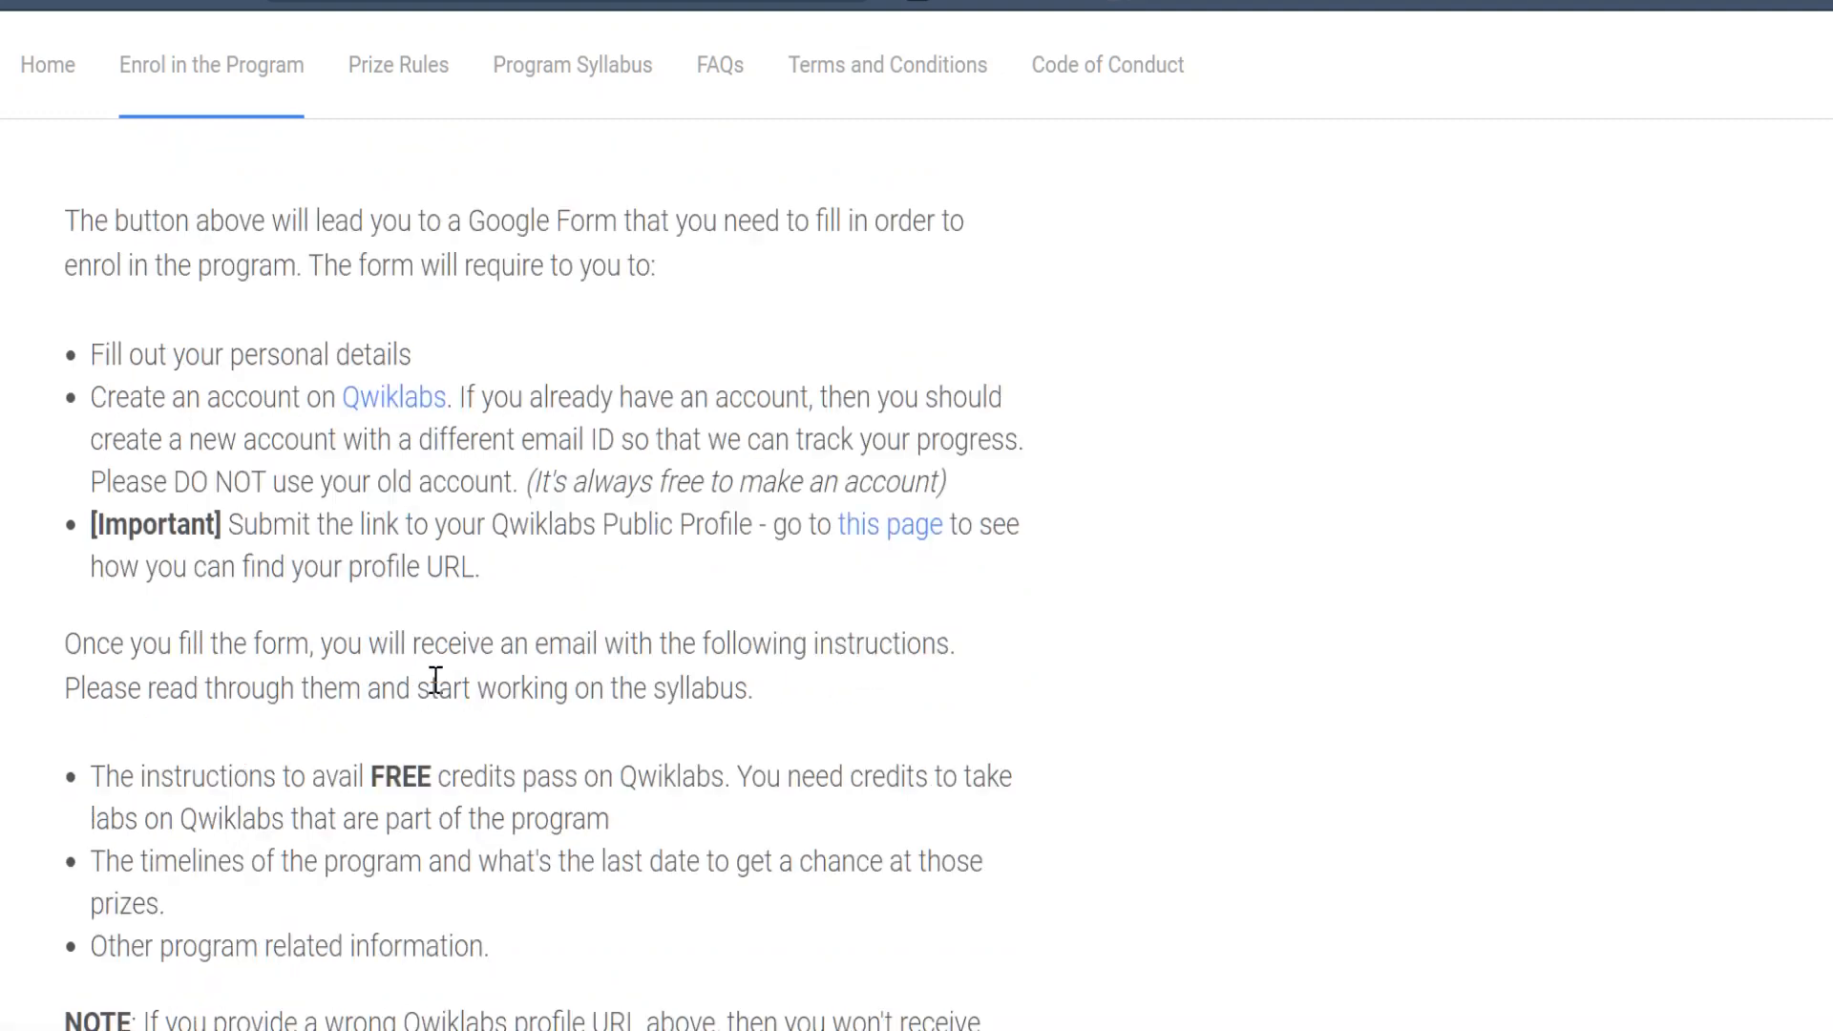
{"action": "scroll", "scroll_direction": "down", "scroll_amount": 3}
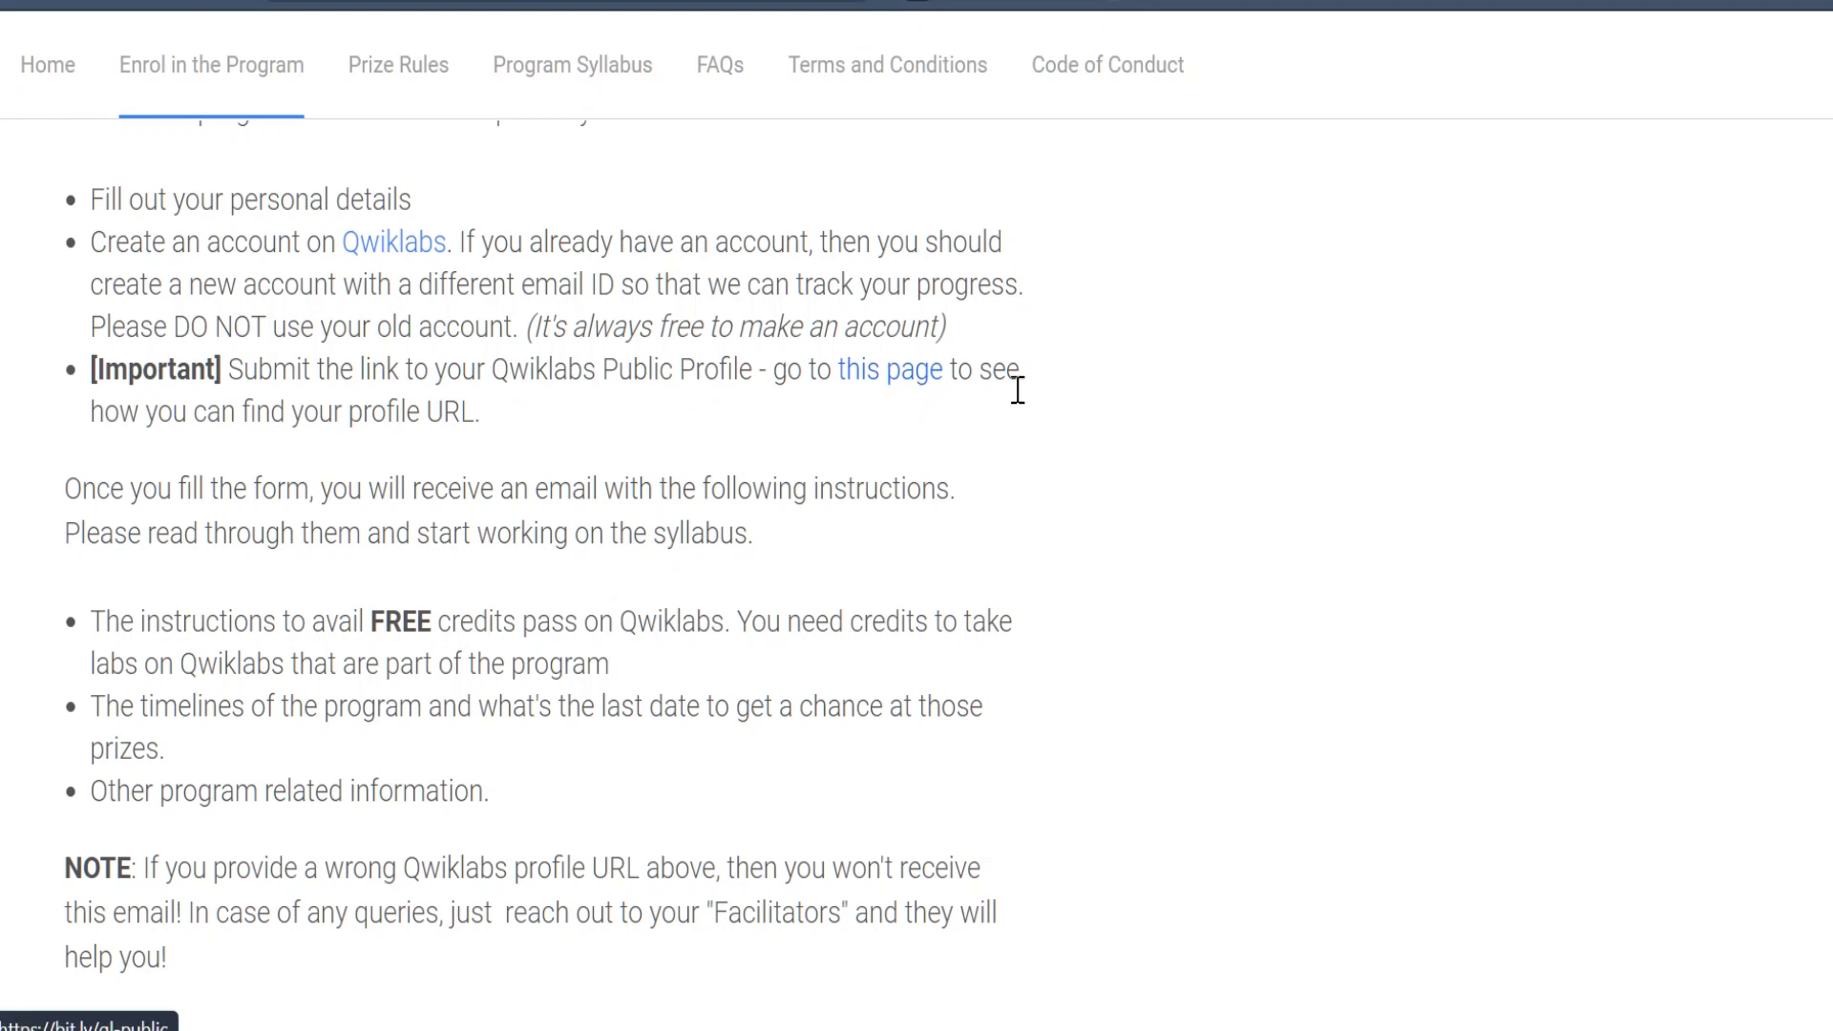
{"action": "scroll", "scroll_direction": "down", "scroll_amount": 3}
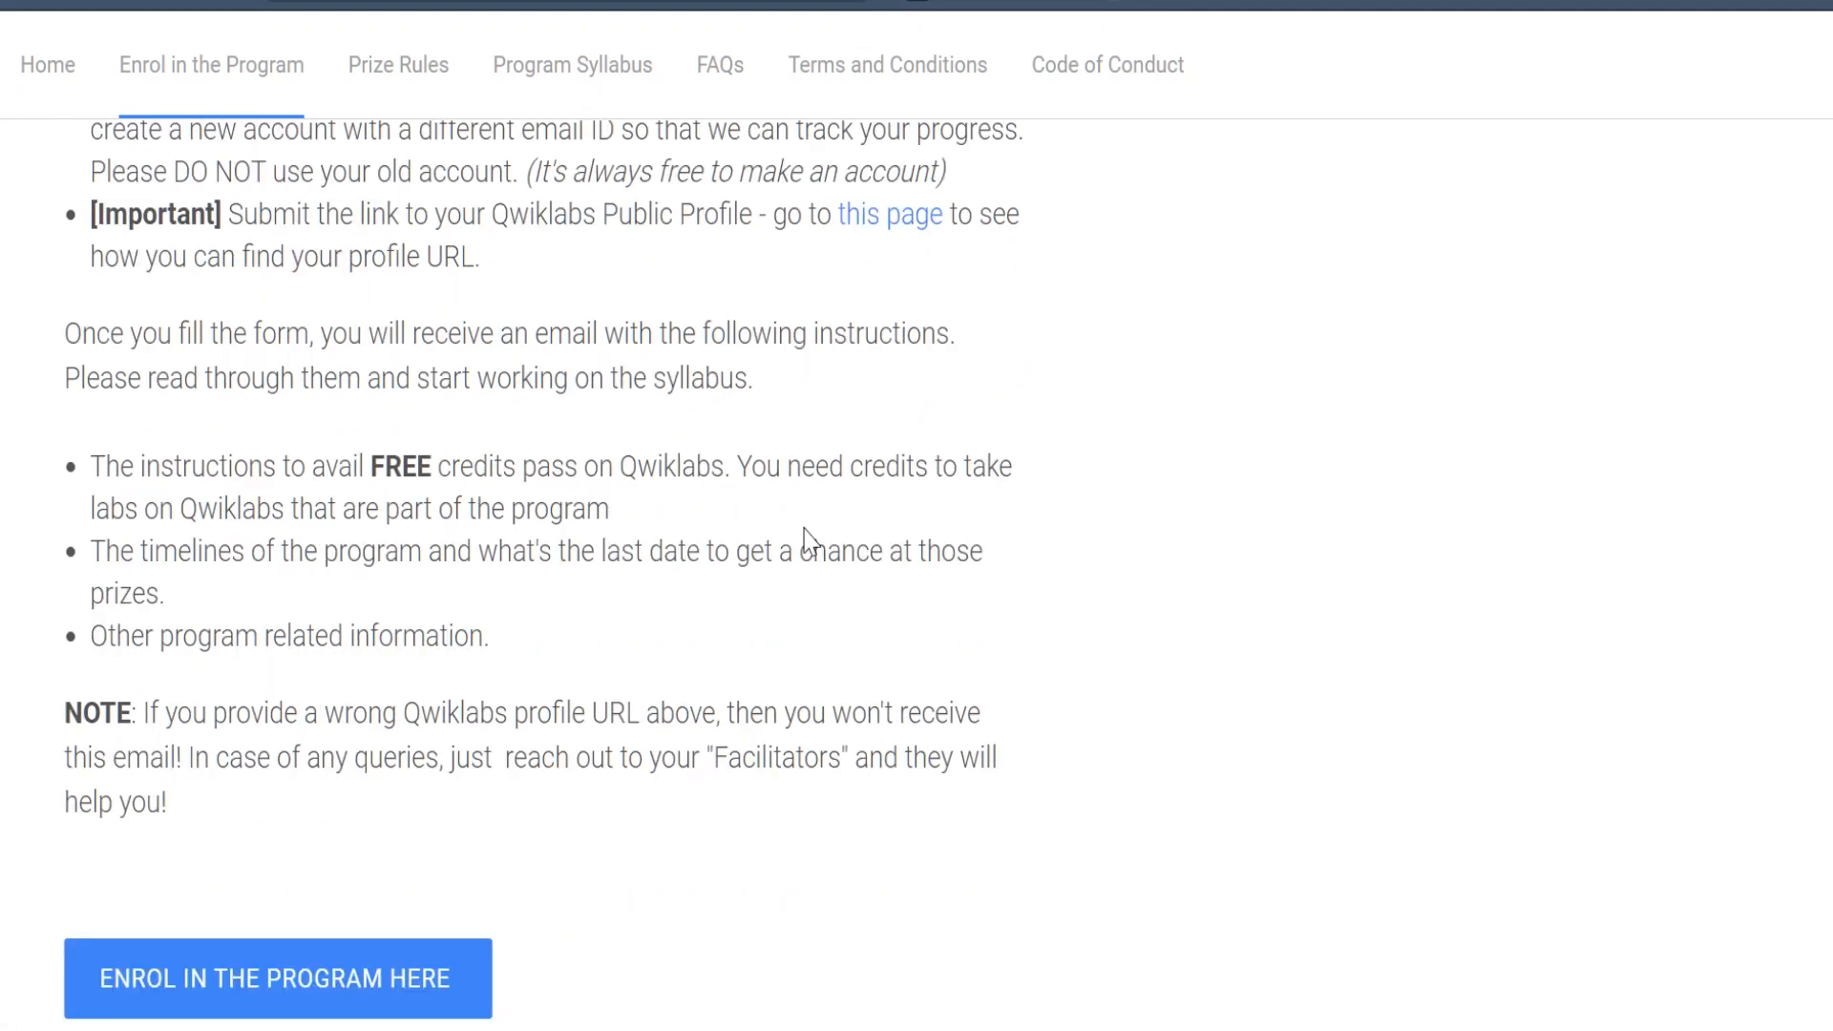
{"action": "mouse_move", "coordinate": [596, 632]}
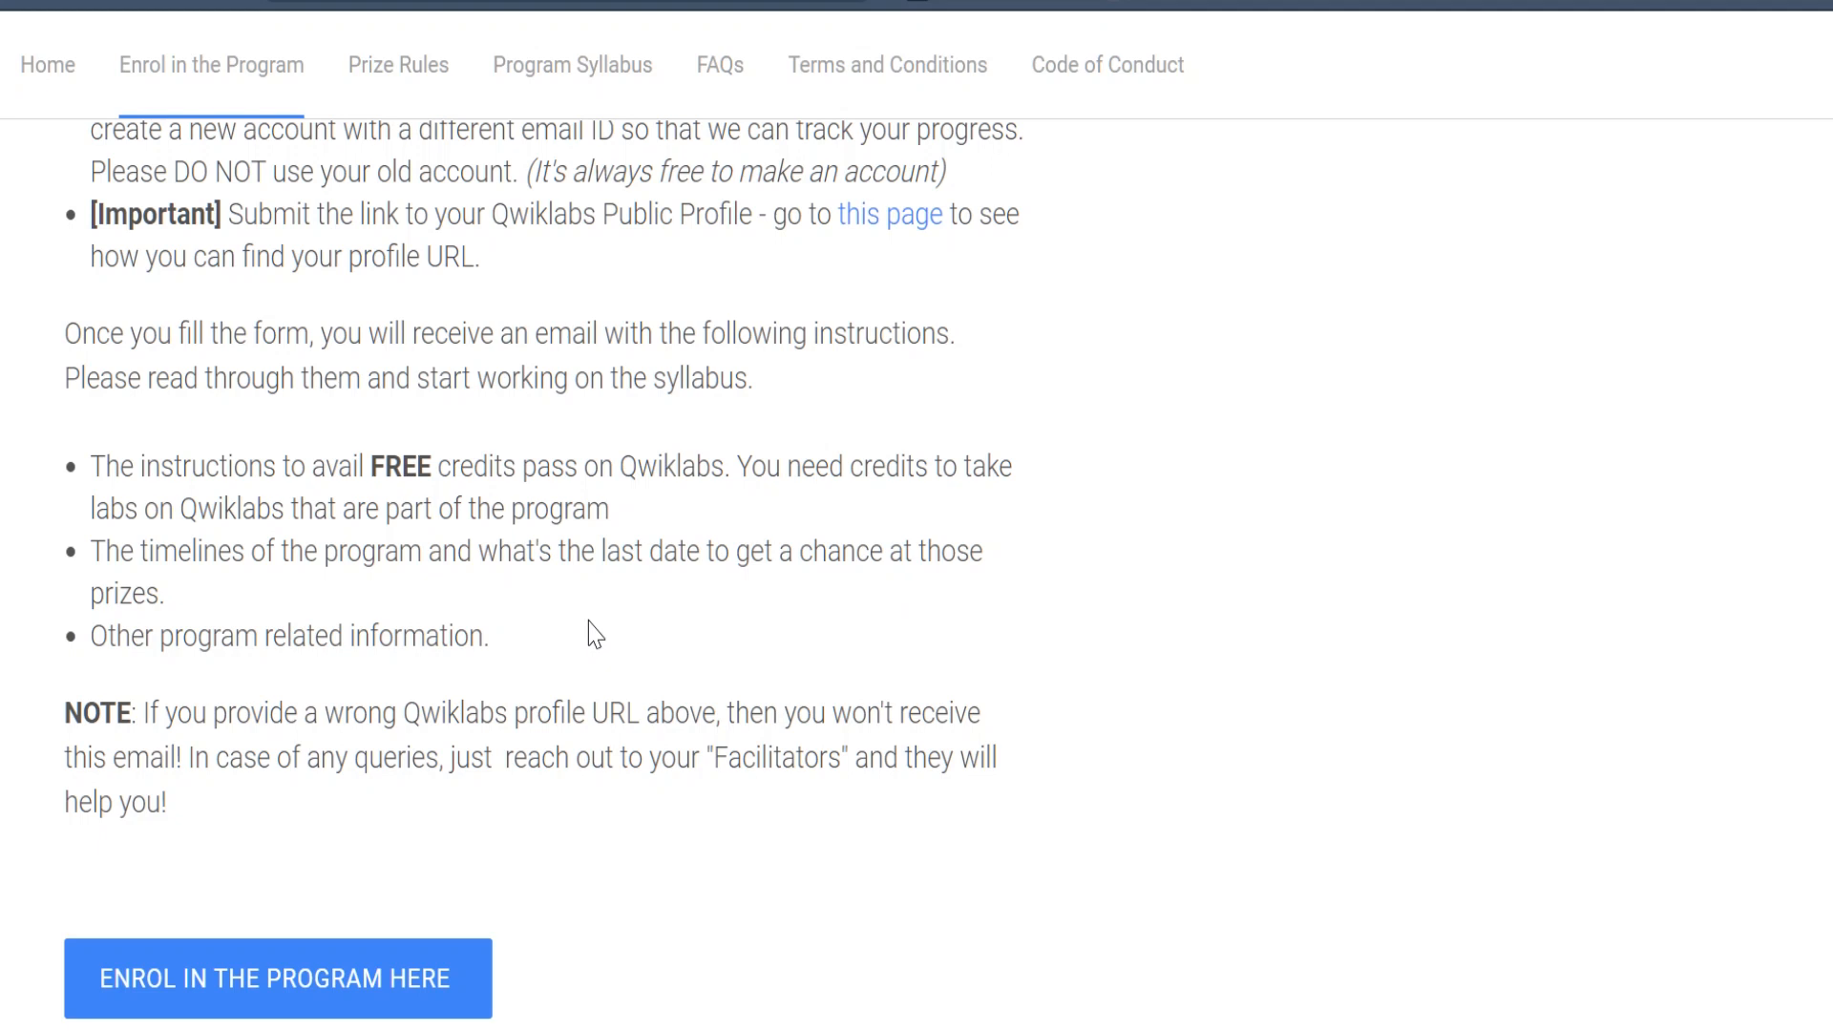
{"action": "mouse_move", "coordinate": [416, 712]}
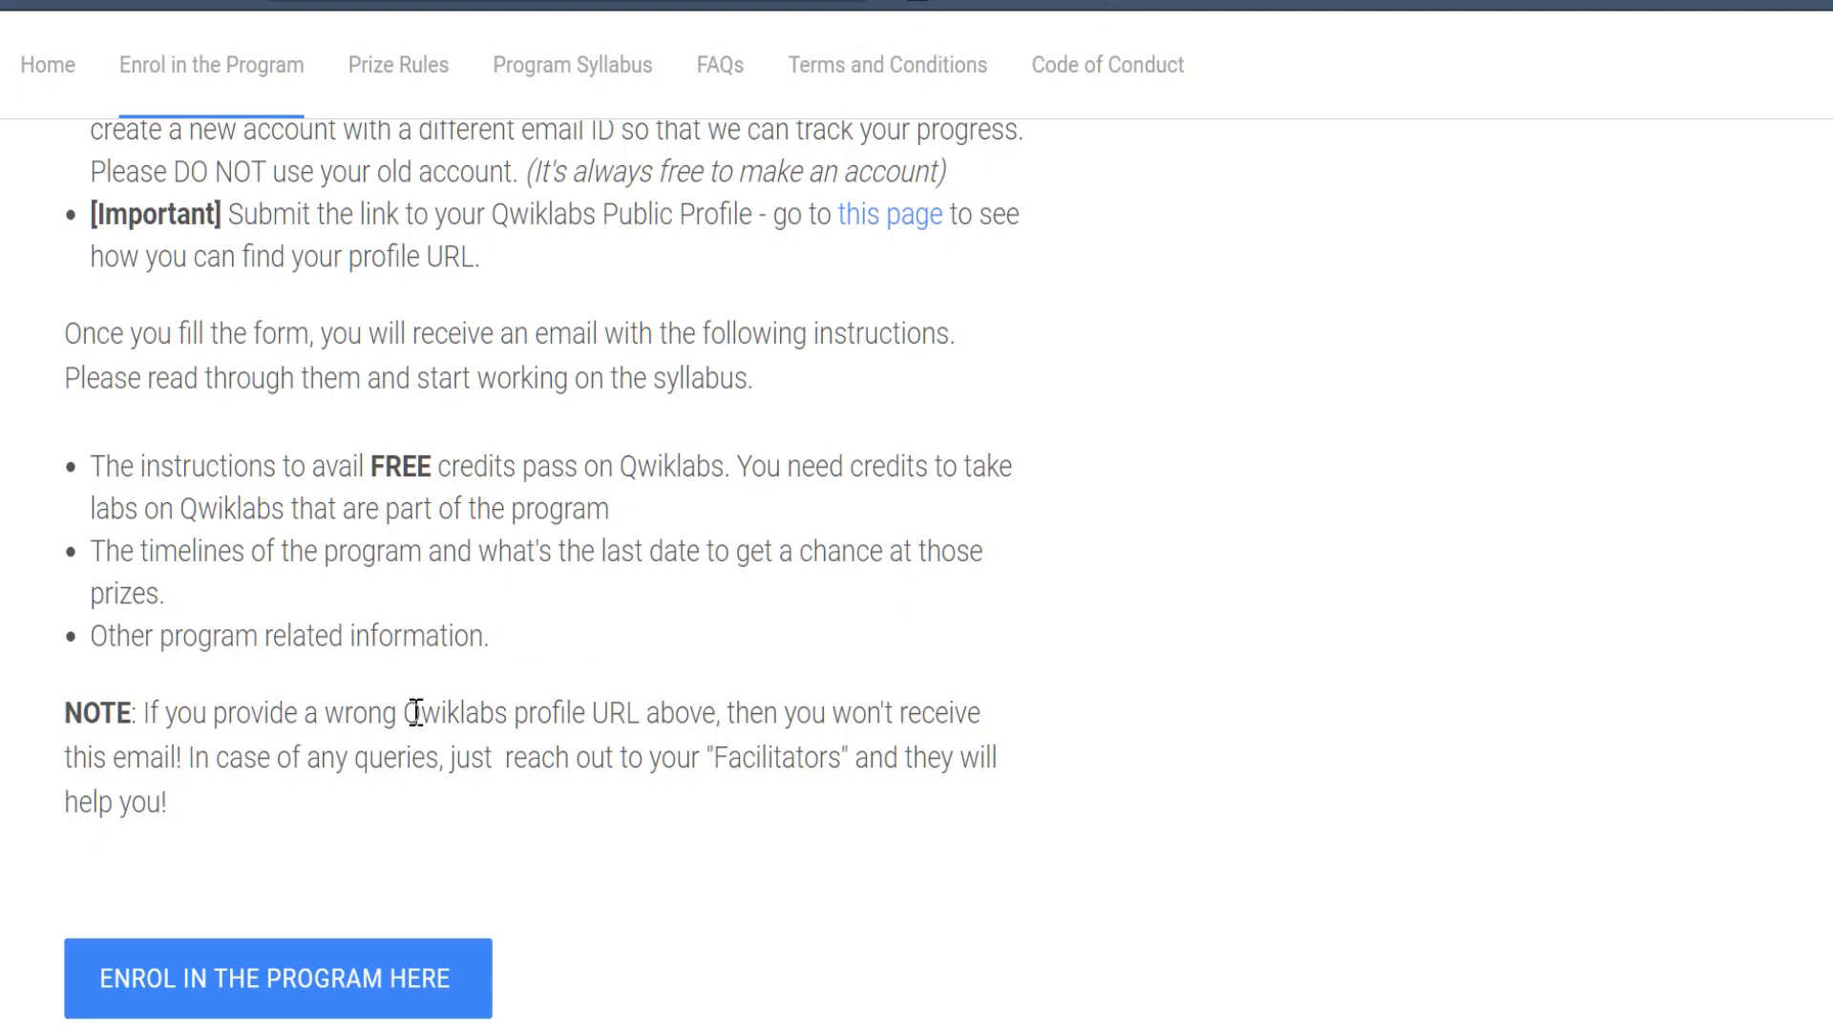
{"action": "scroll", "scroll_direction": "down", "scroll_amount": 3}
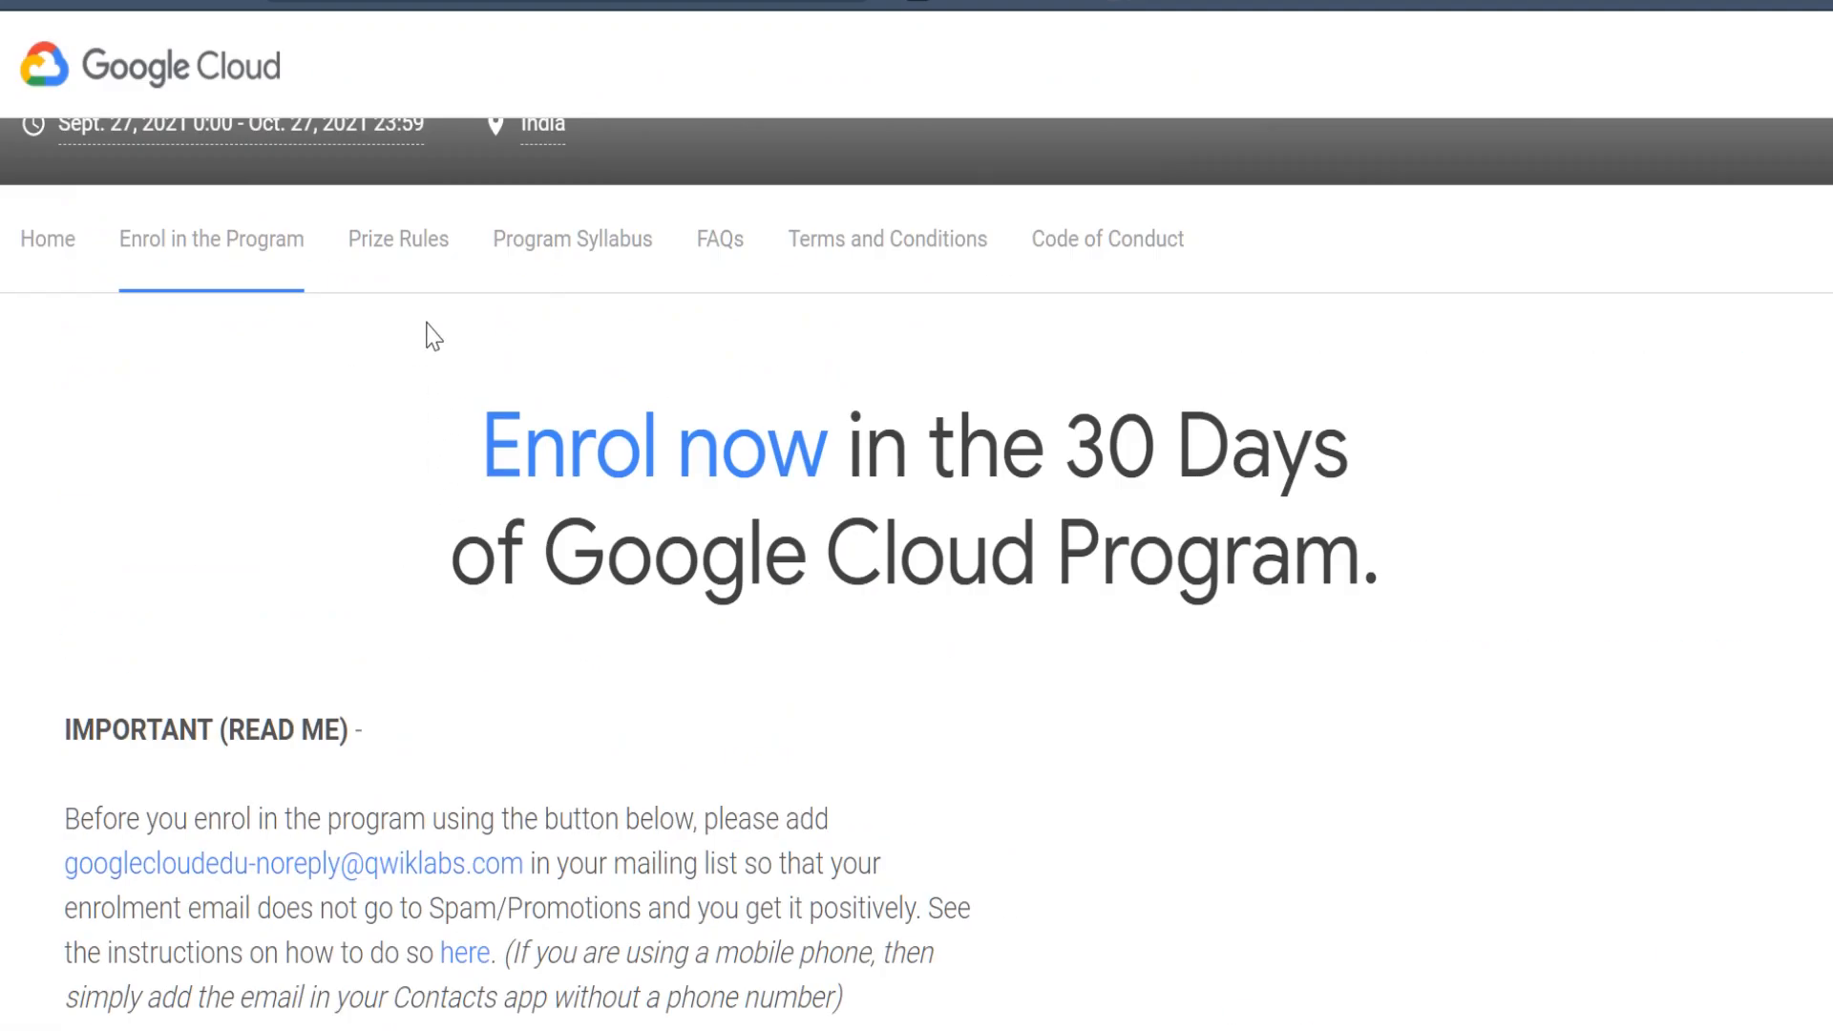
{"action": "mouse_move", "coordinate": [398, 239]}
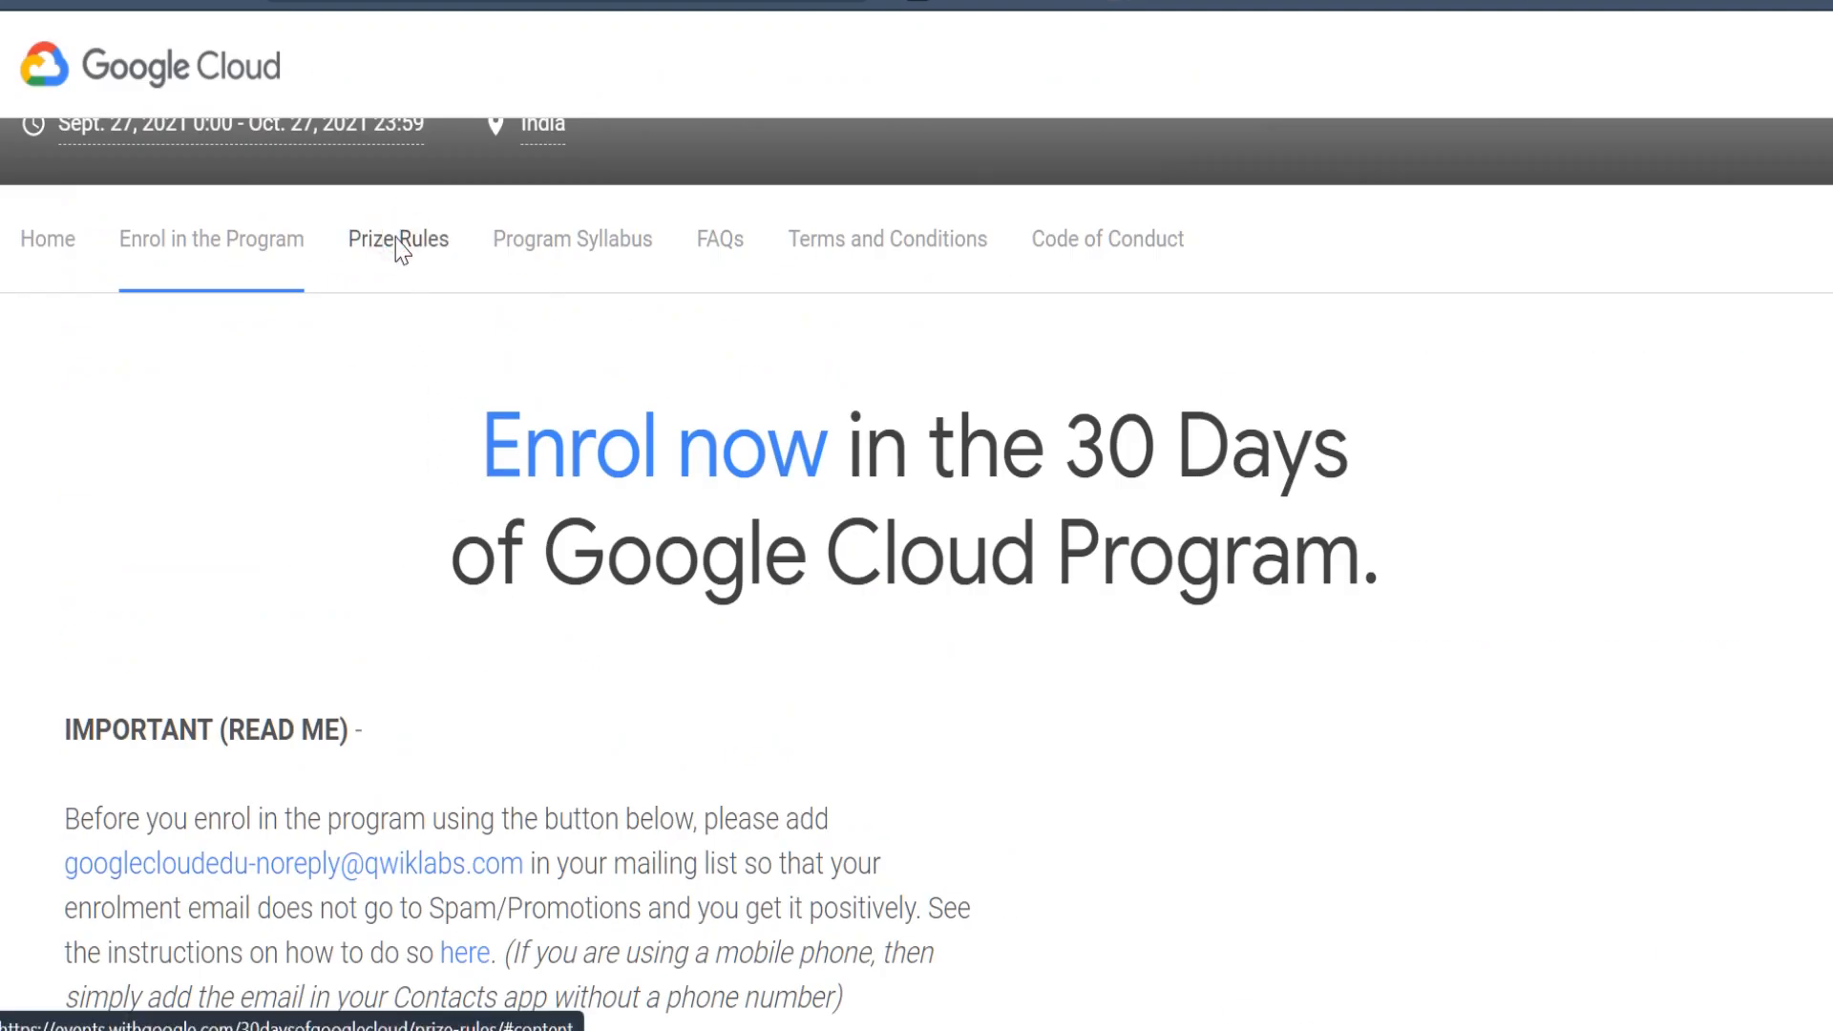
- Go to the Prize Rules page and read down to Prize #1 with its T-shirt and stickers
{"action": "left_click", "coordinate": [397, 239]}
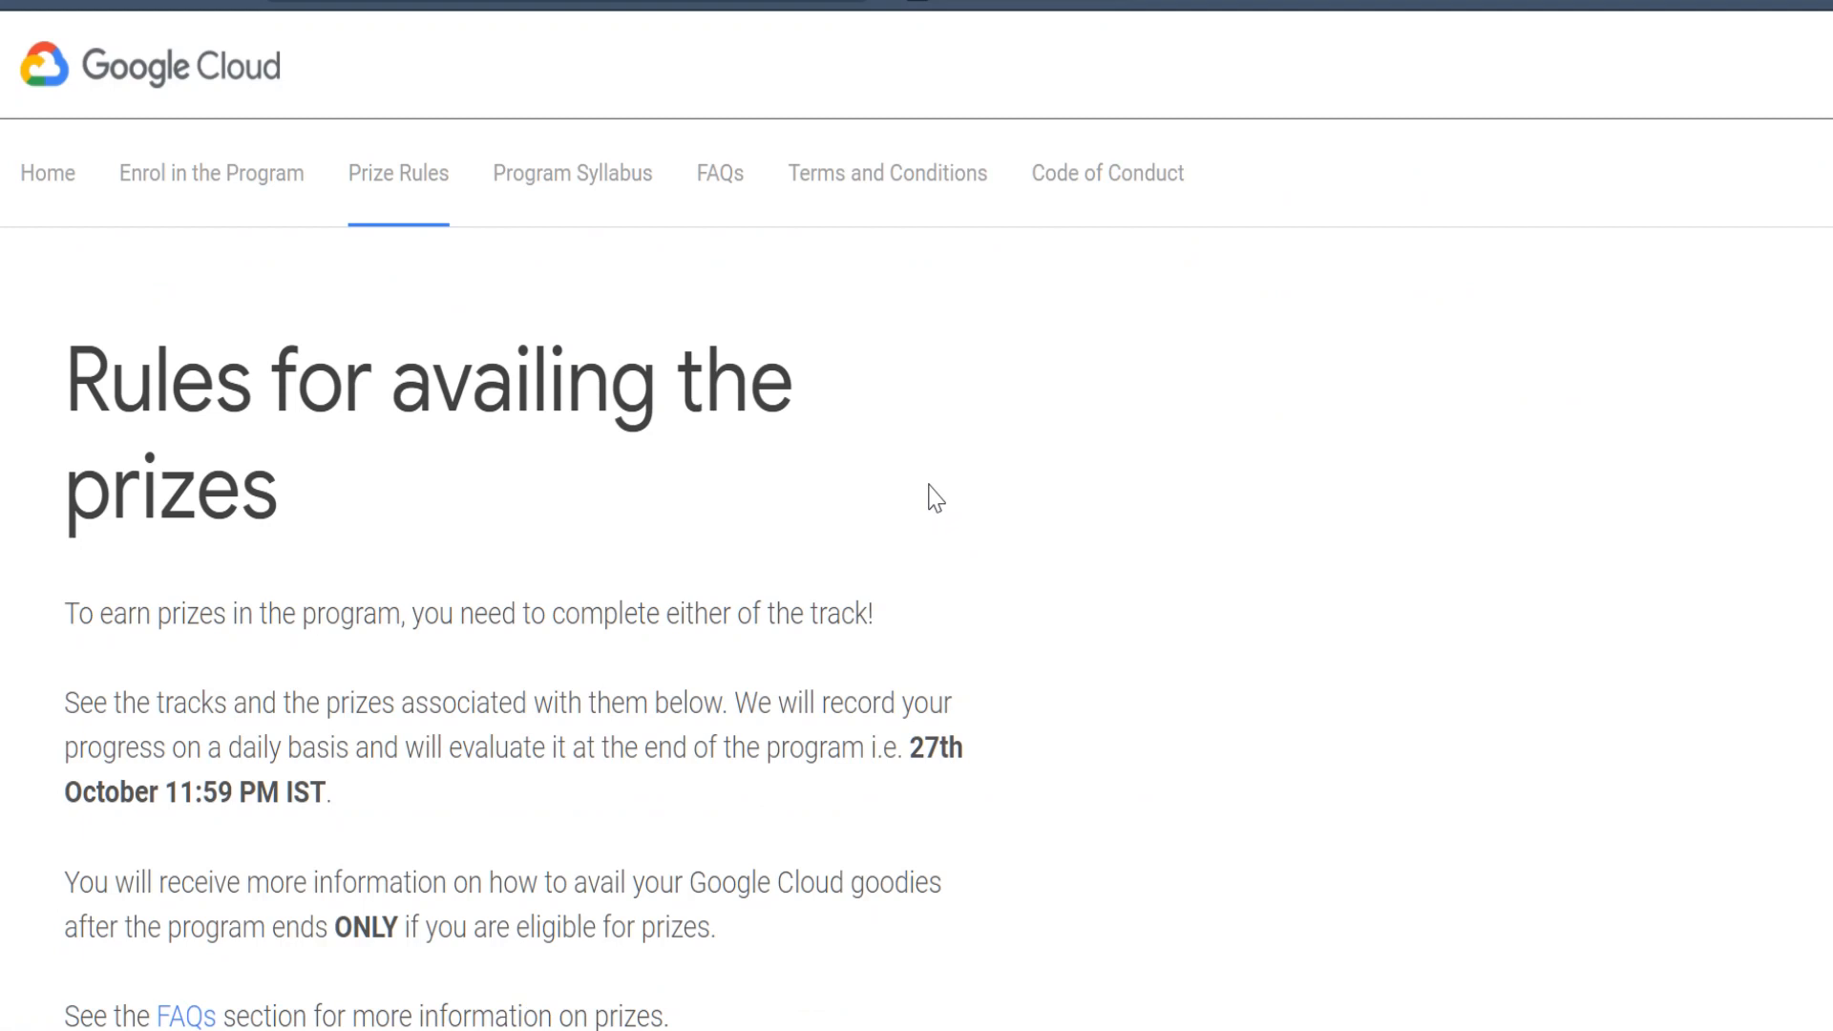
{"action": "mouse_move", "coordinate": [931, 427]}
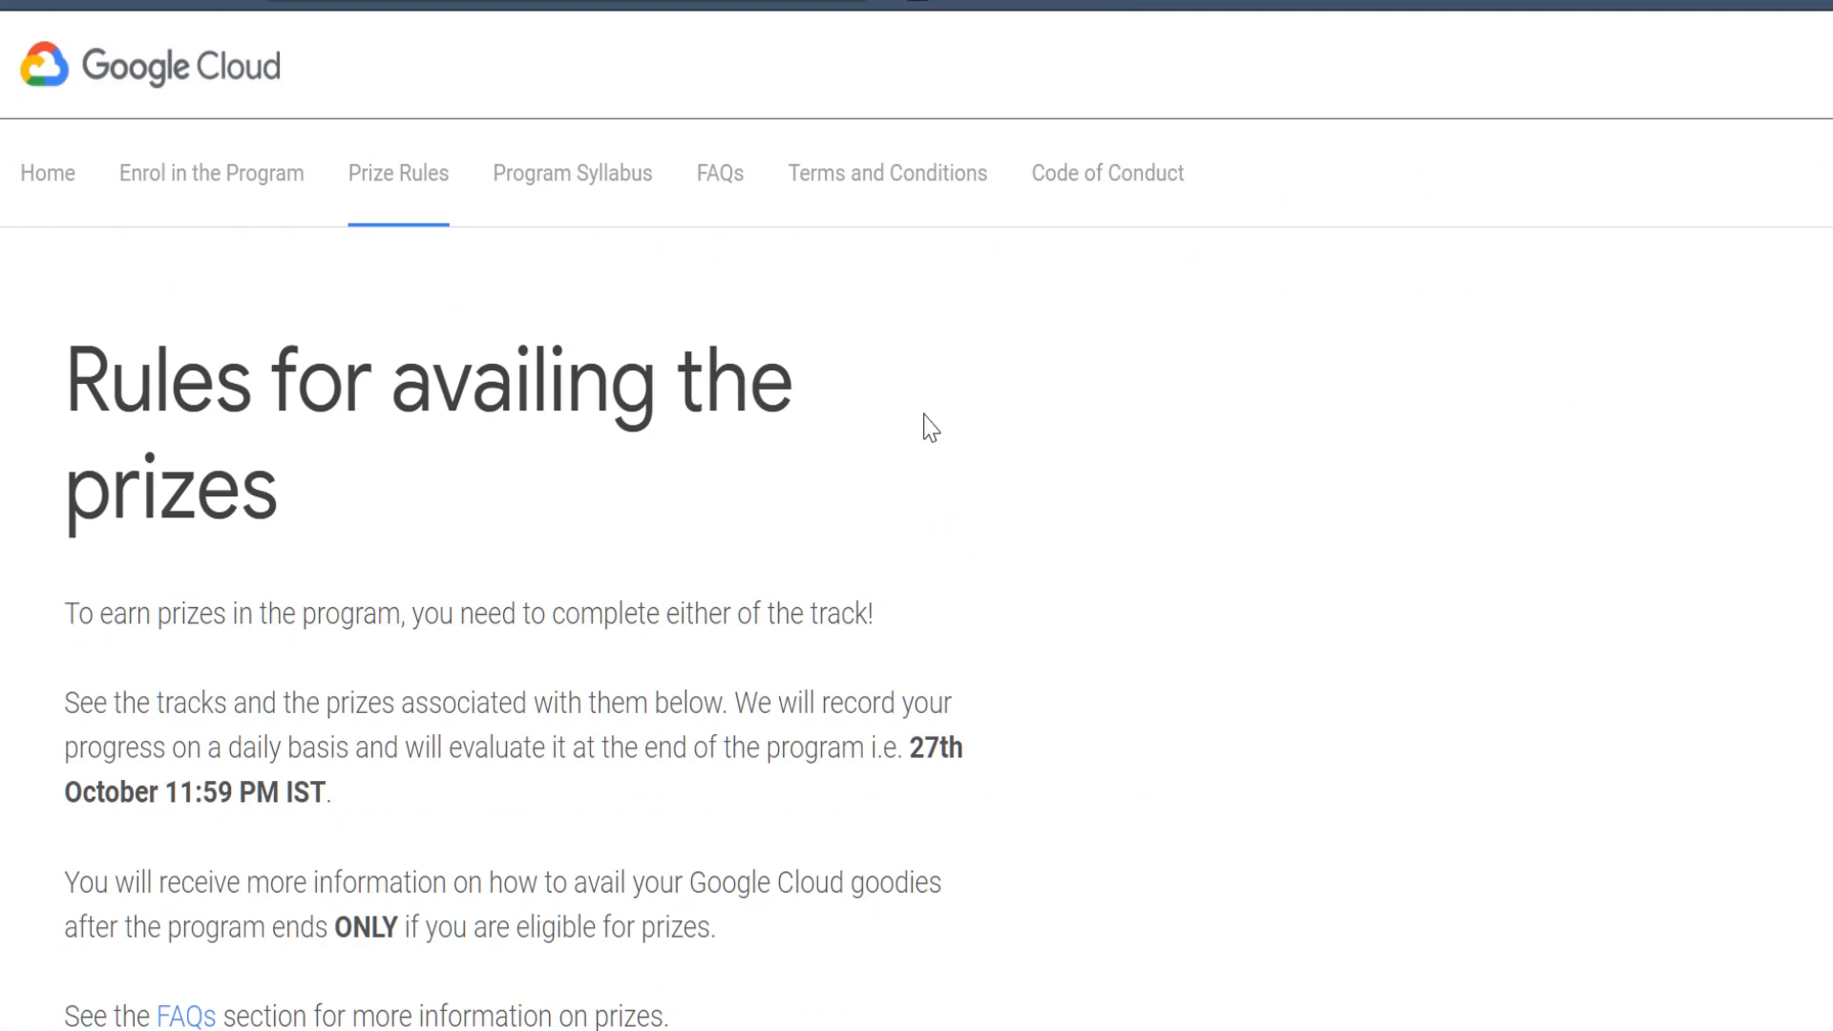
{"action": "scroll", "scroll_direction": "down", "scroll_amount": 3}
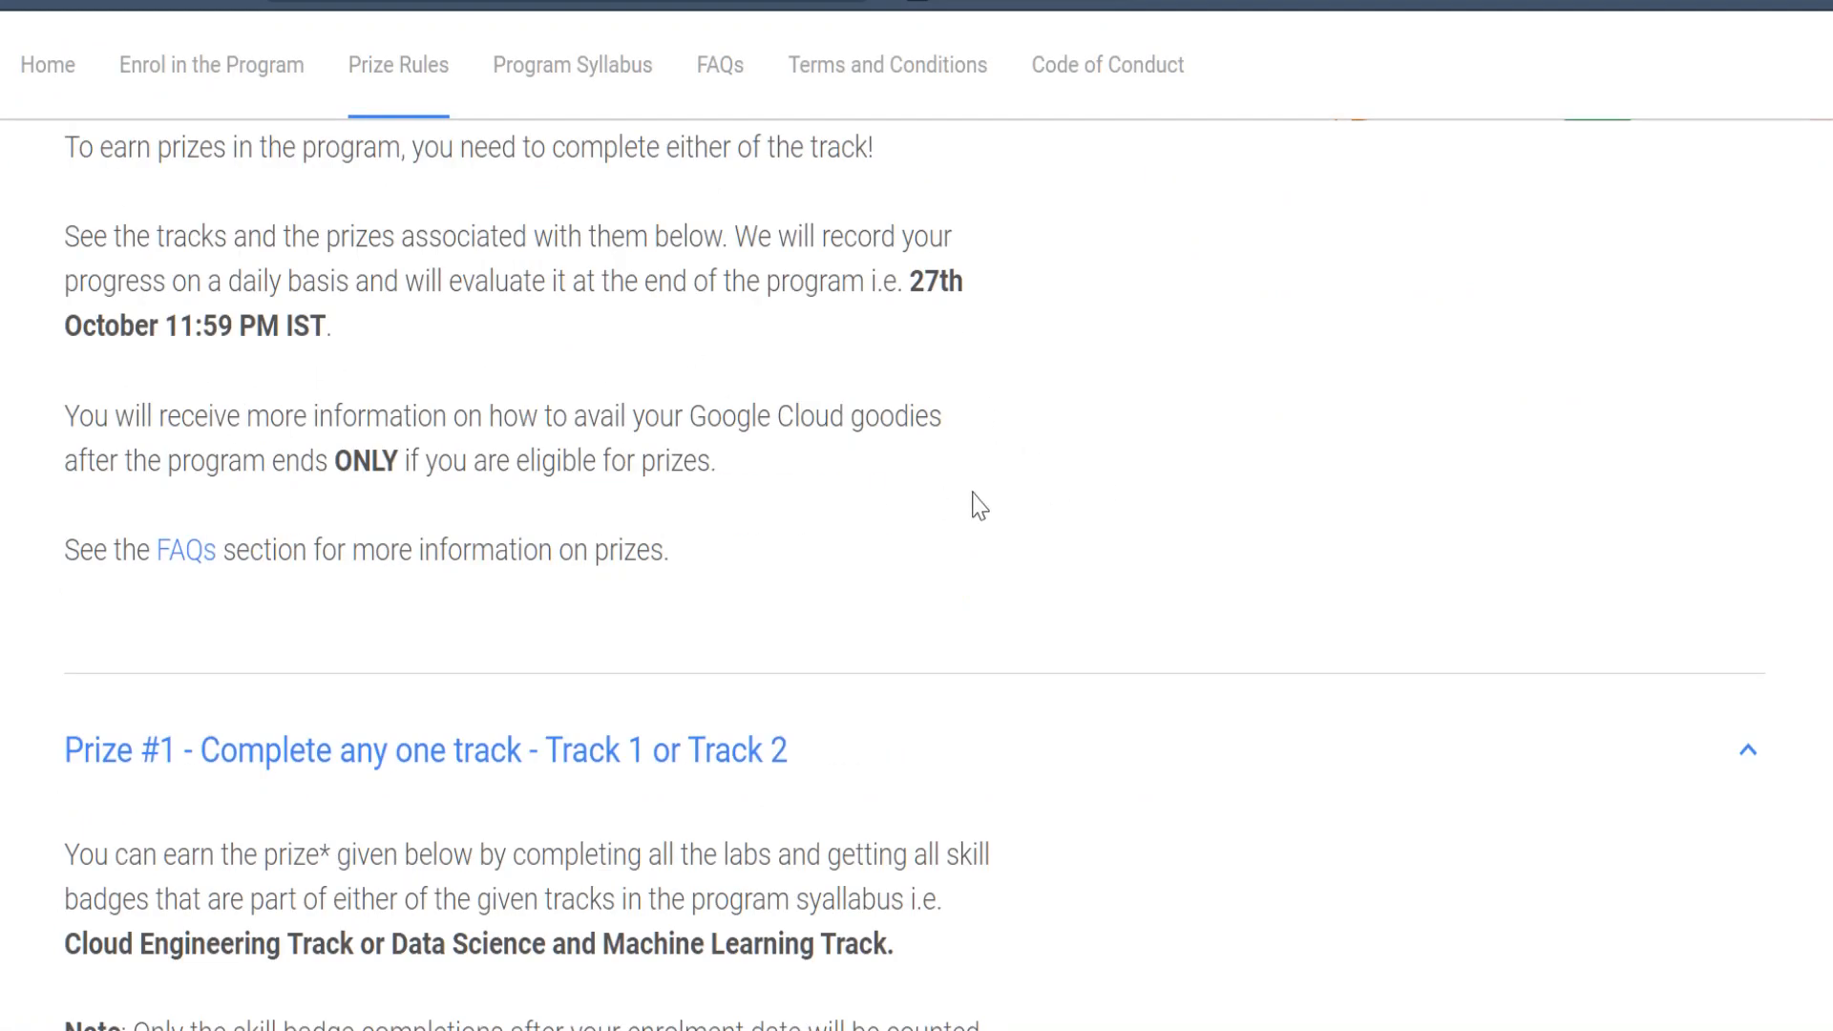
{"action": "mouse_move", "coordinate": [978, 479]}
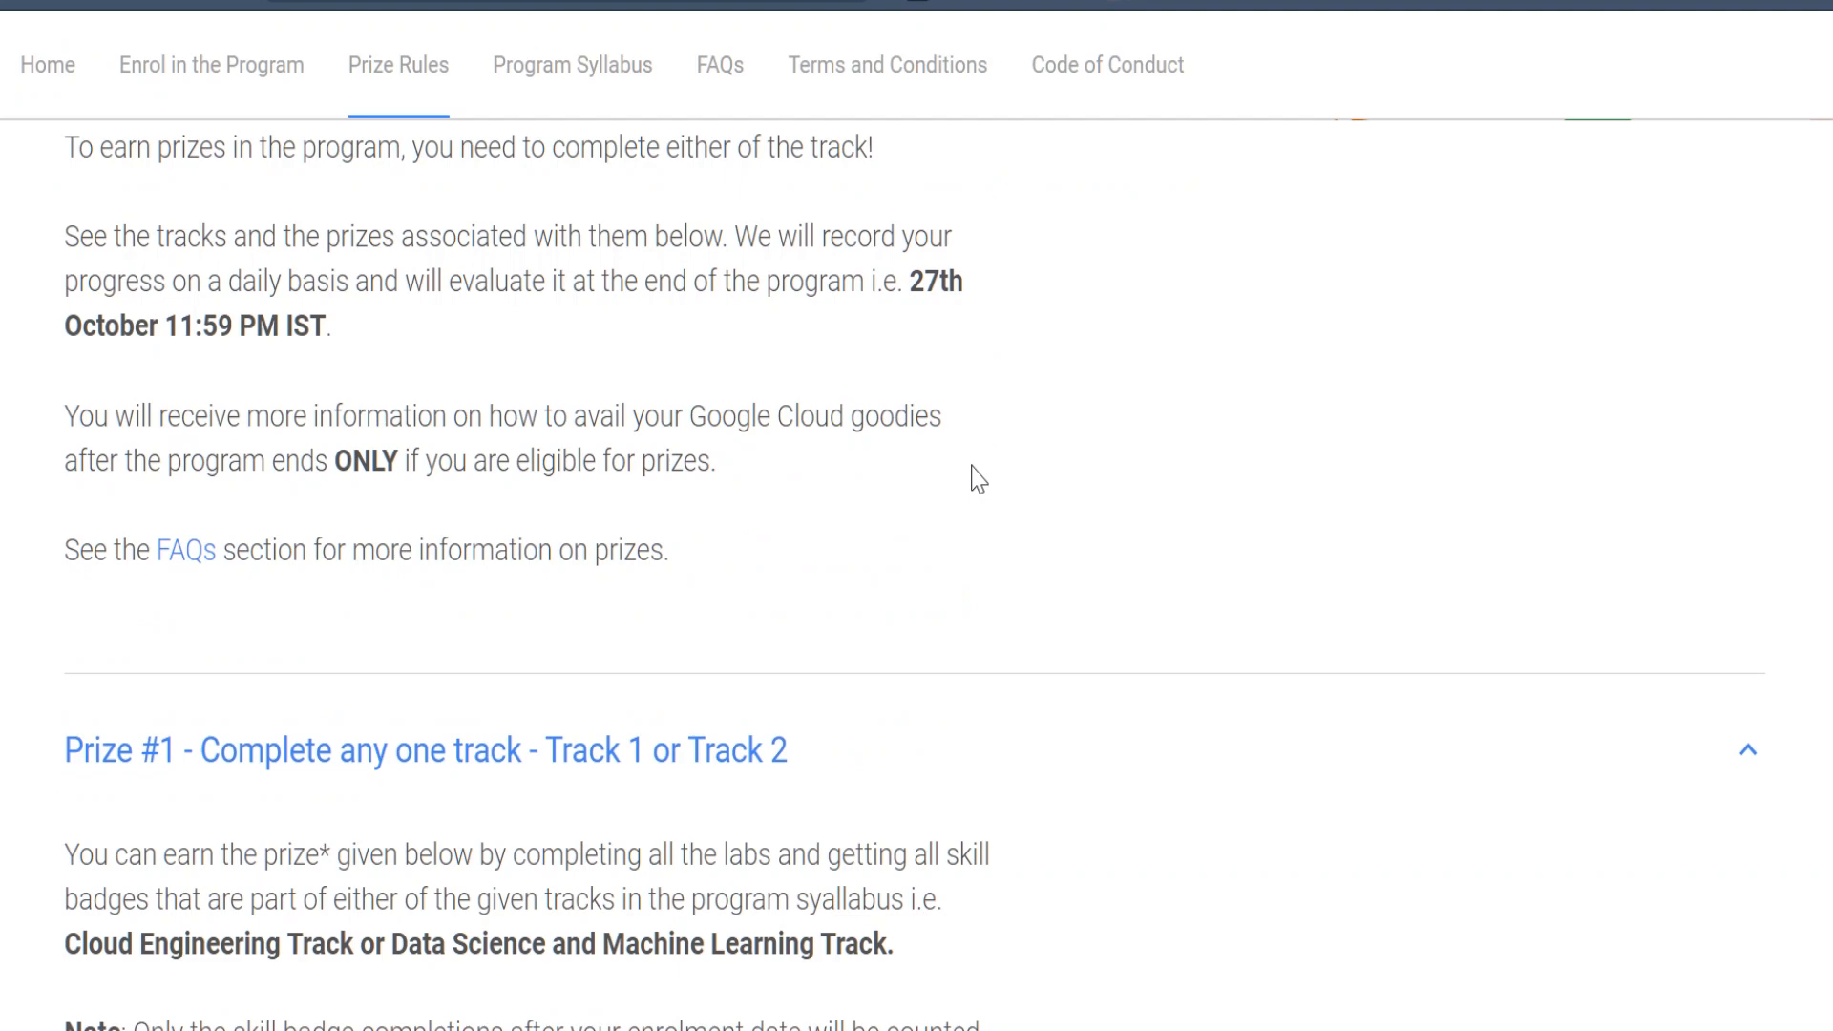
{"action": "scroll", "scroll_direction": "down", "scroll_amount": 3}
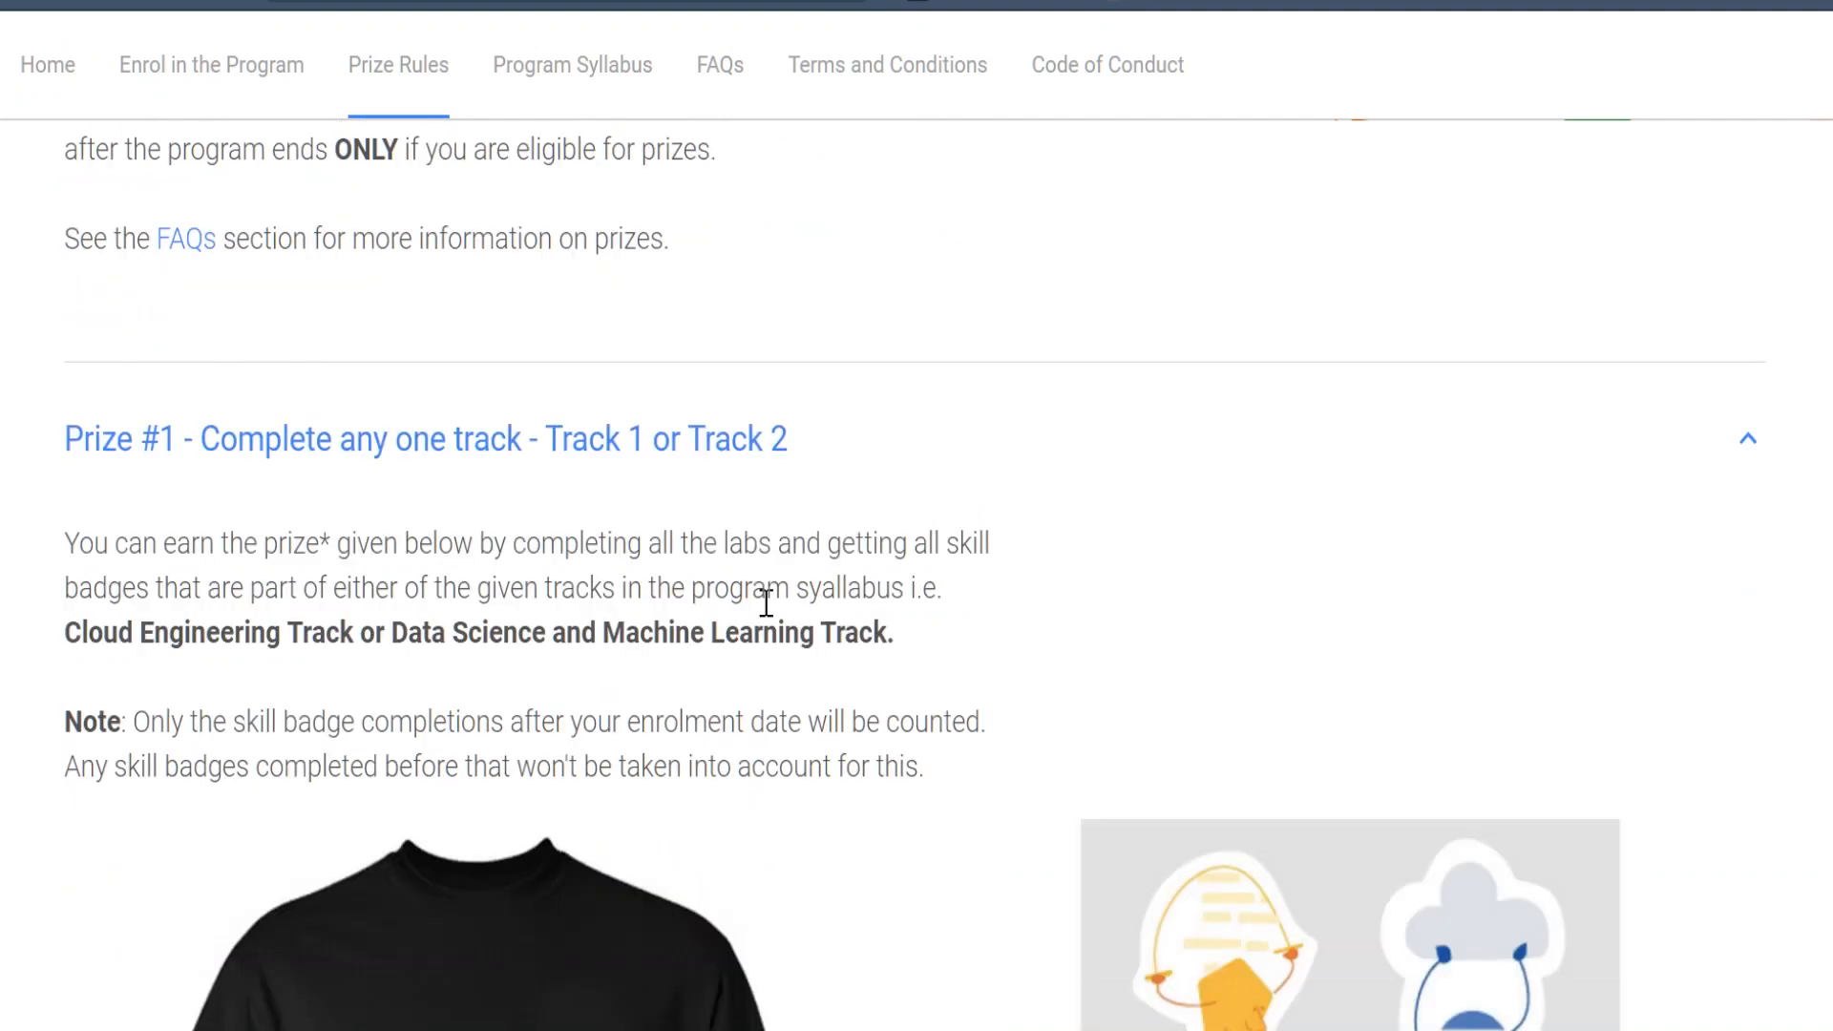
{"action": "mouse_move", "coordinate": [653, 480]}
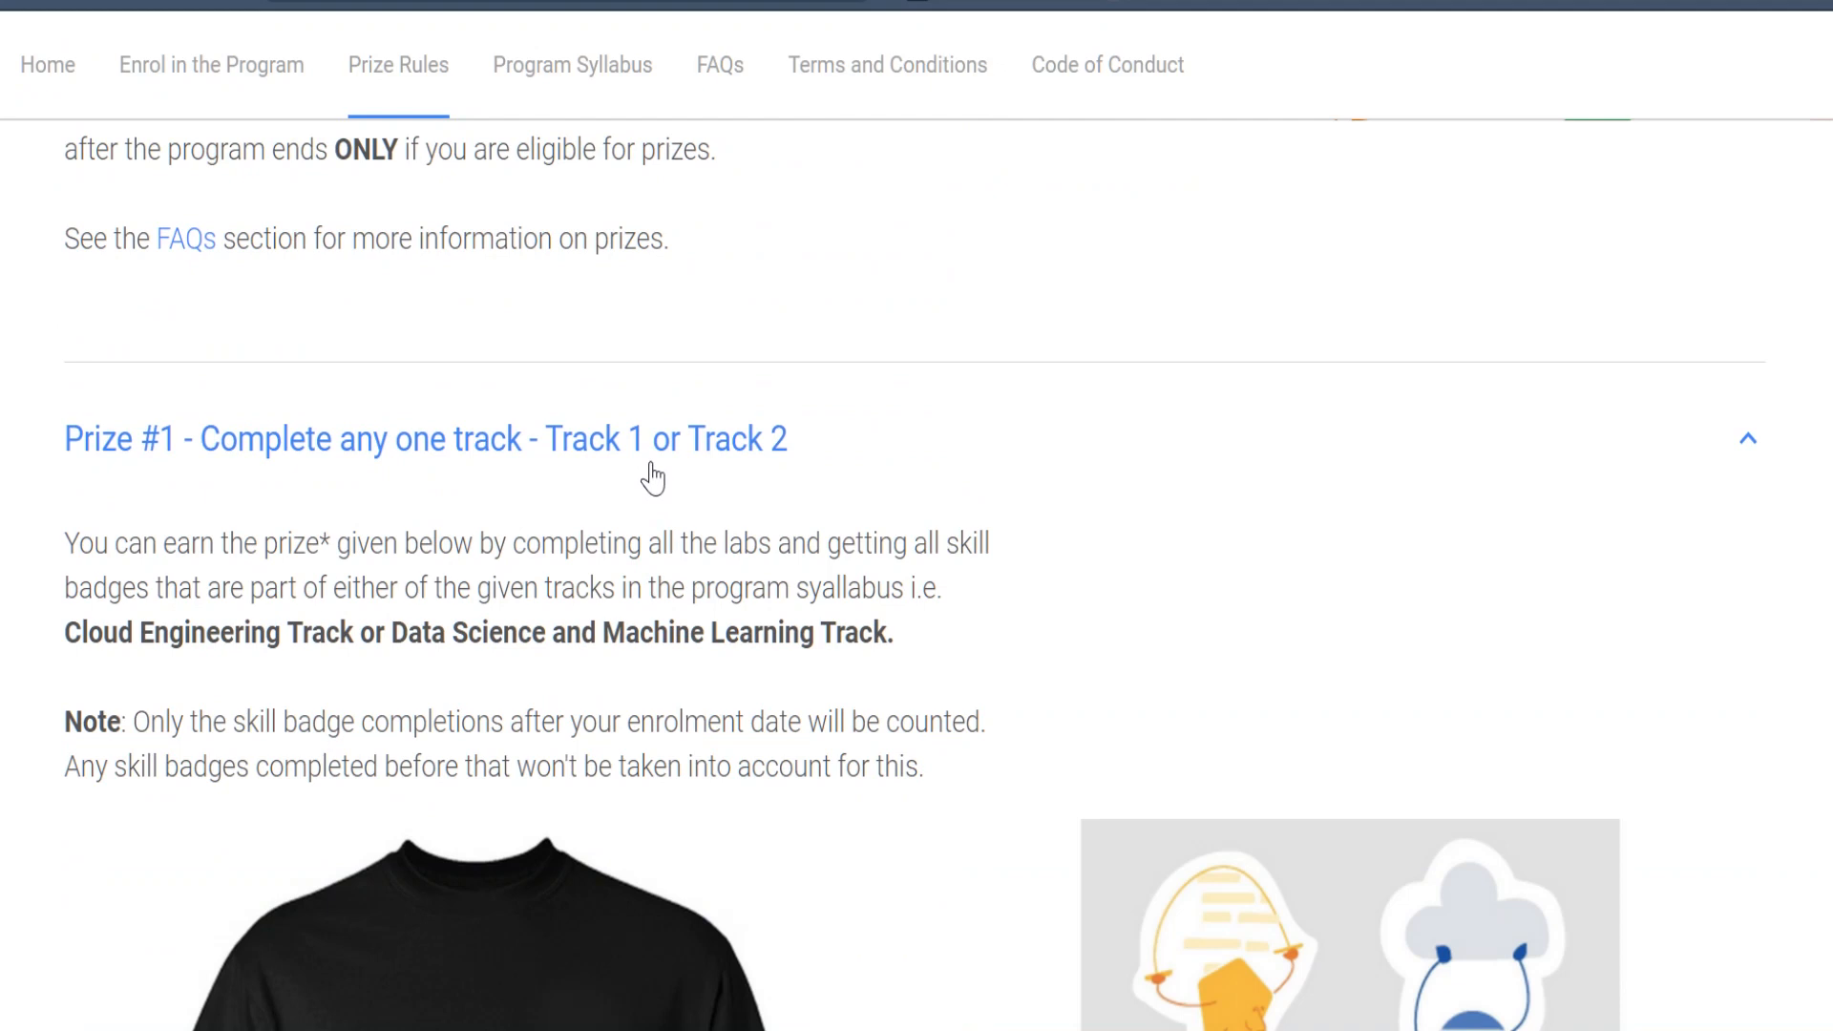
{"action": "mouse_move", "coordinate": [324, 680]}
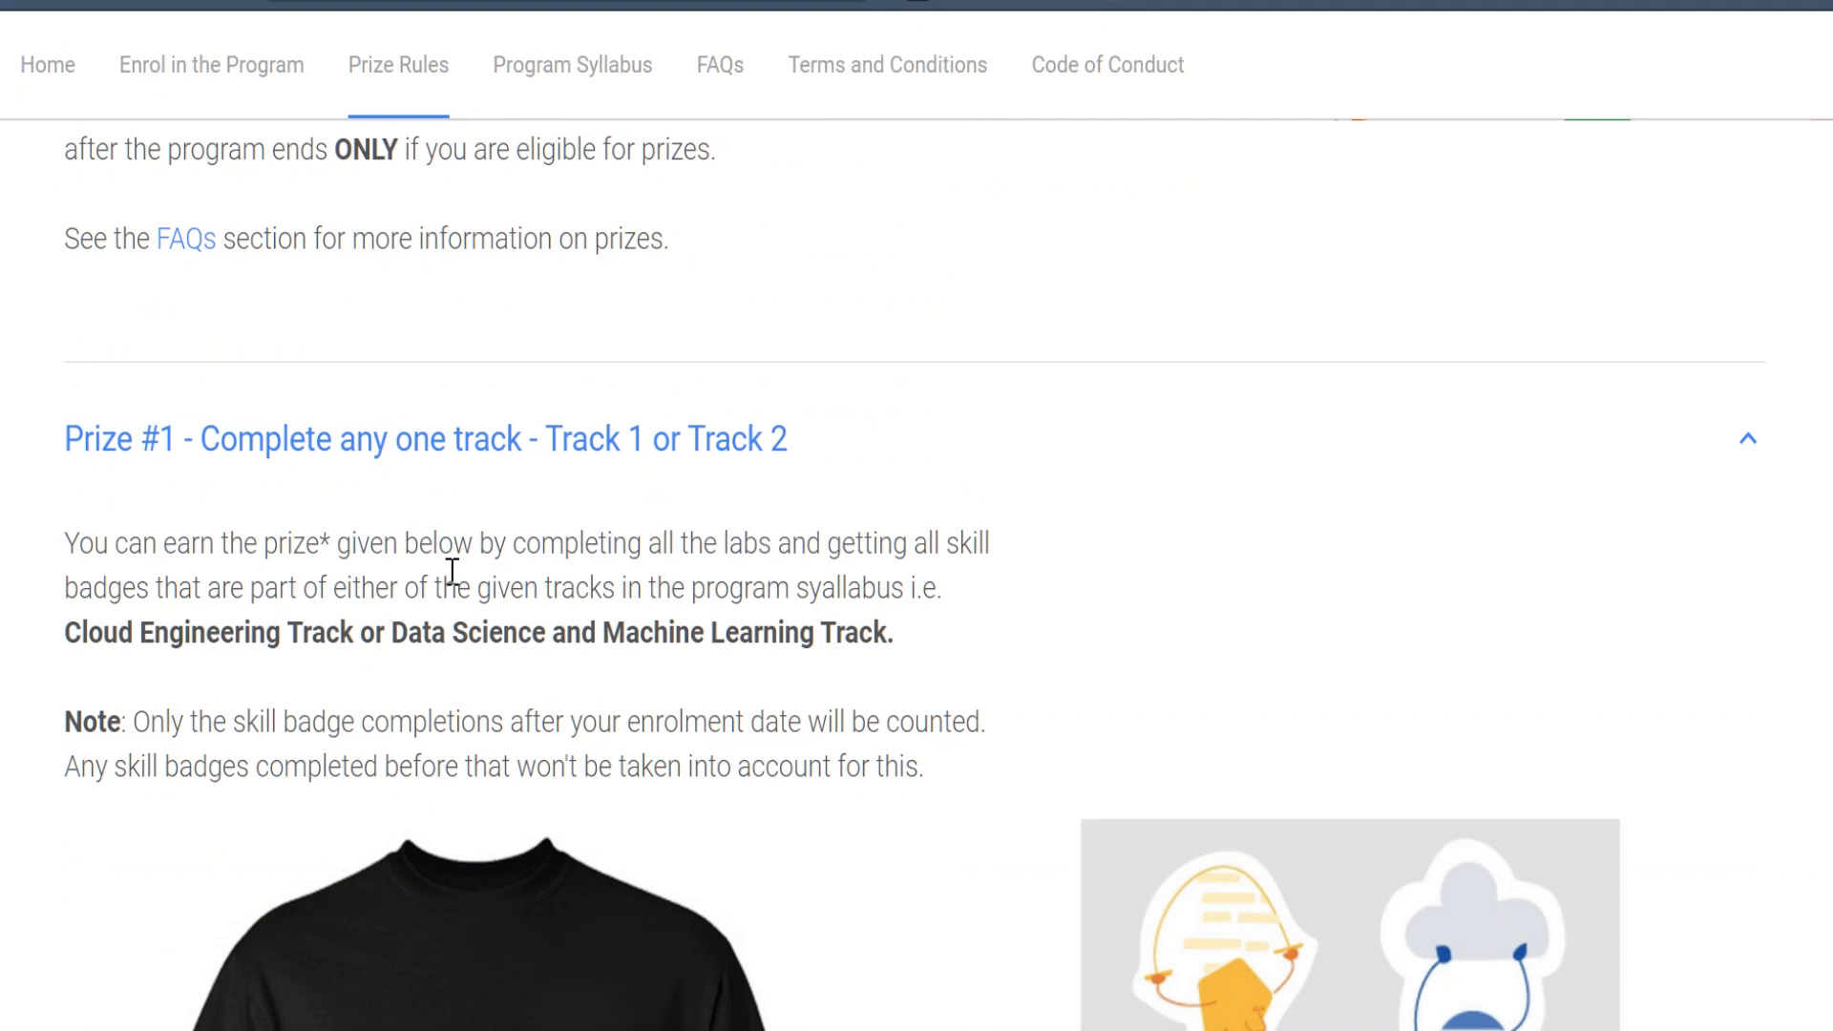
{"action": "mouse_move", "coordinate": [1013, 571]}
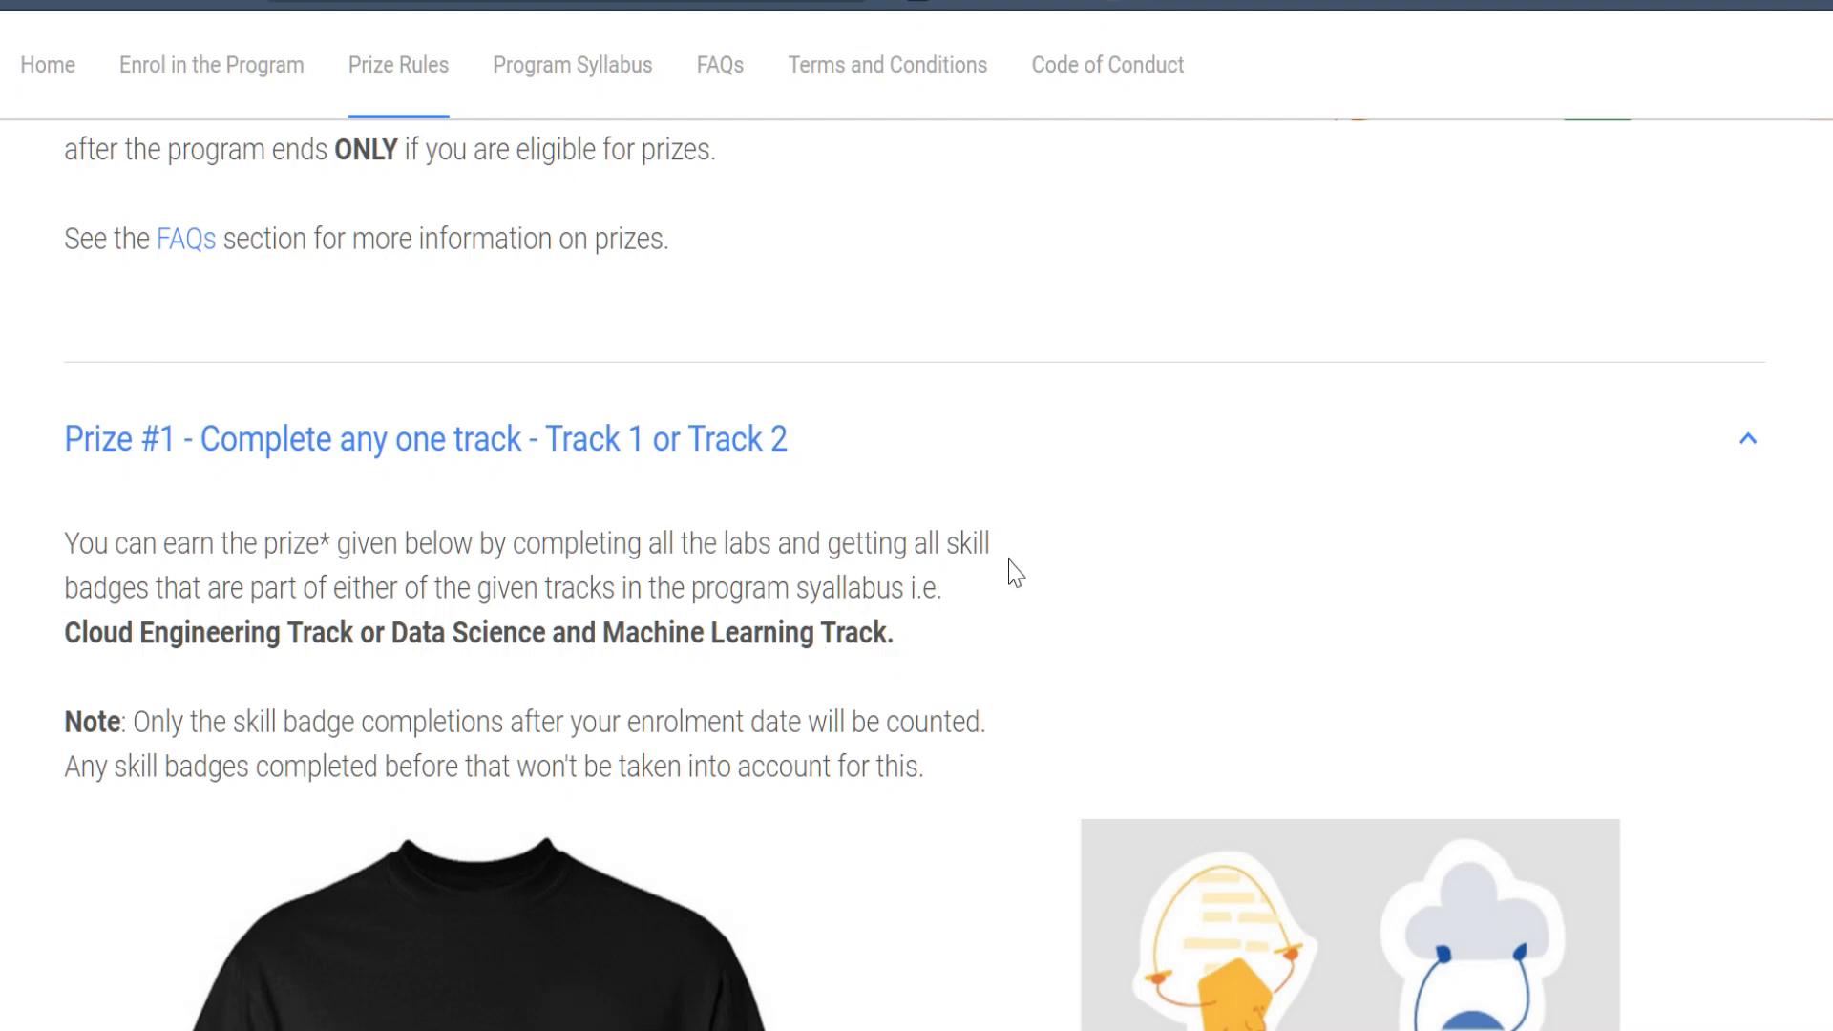
{"action": "scroll", "scroll_direction": "down", "scroll_amount": 3}
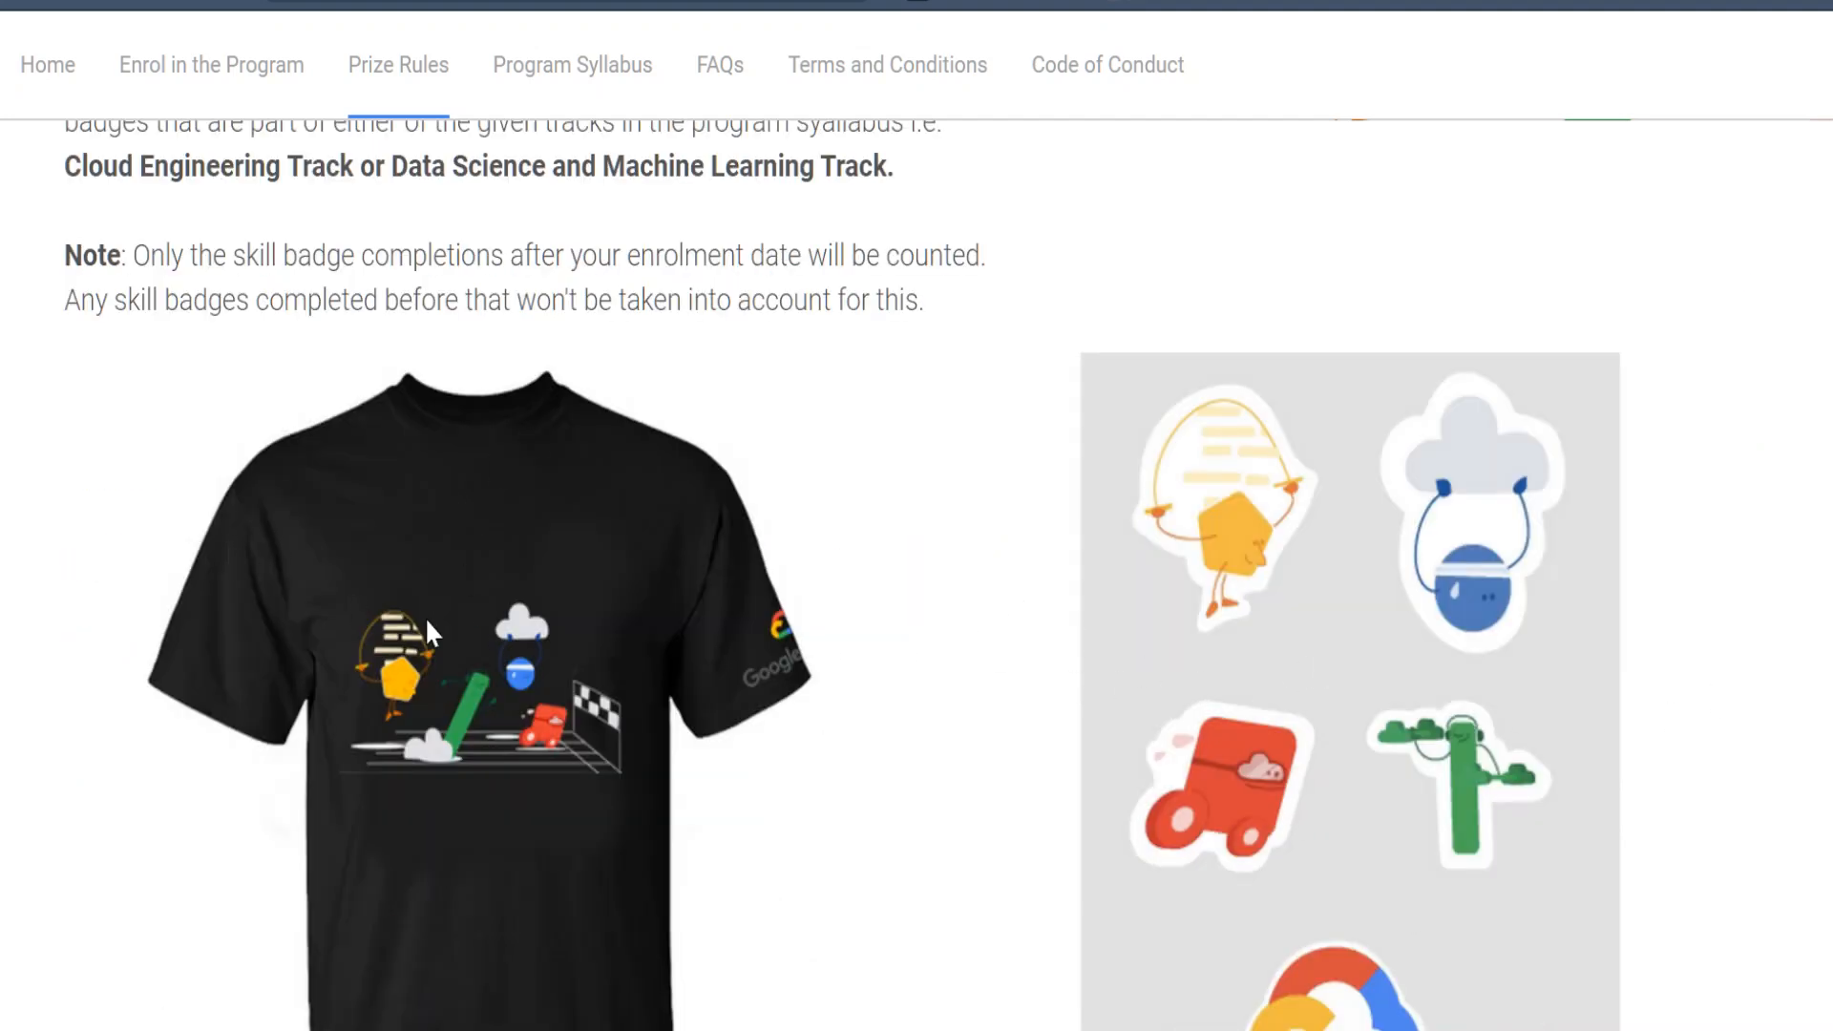
{"action": "mouse_move", "coordinate": [1059, 653]}
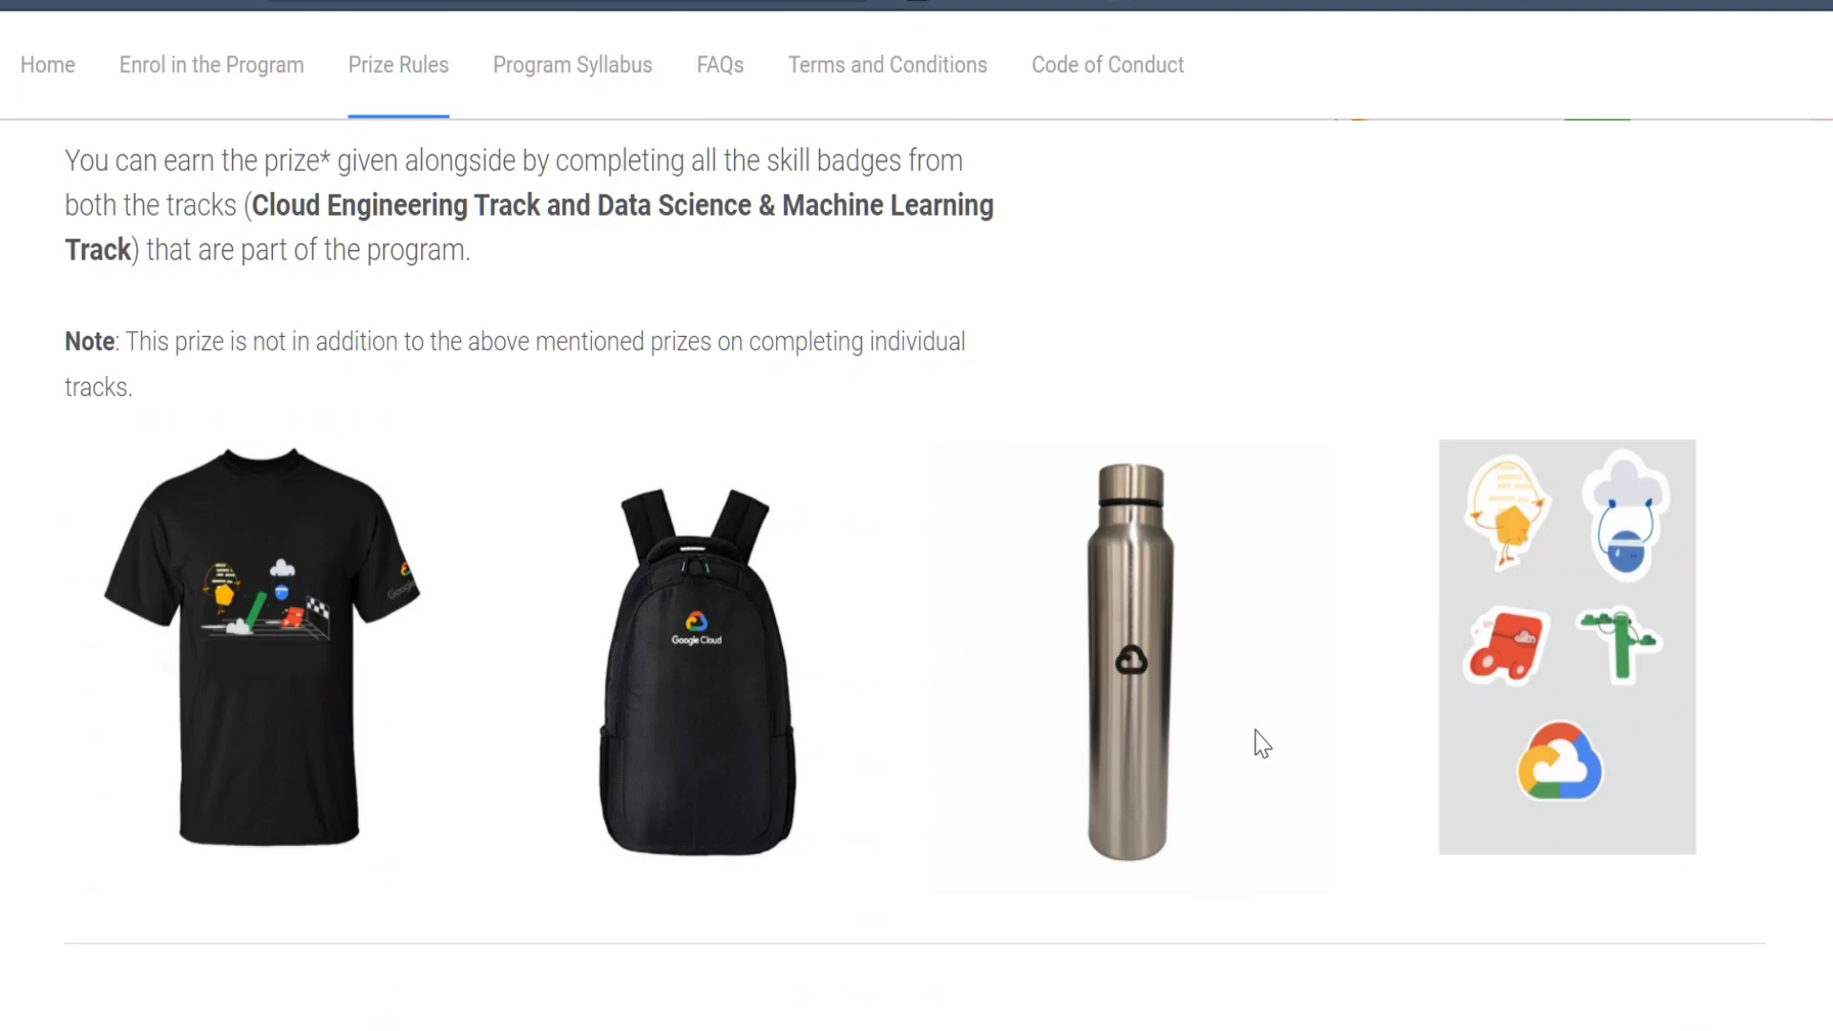
{"action": "mouse_move", "coordinate": [732, 699]}
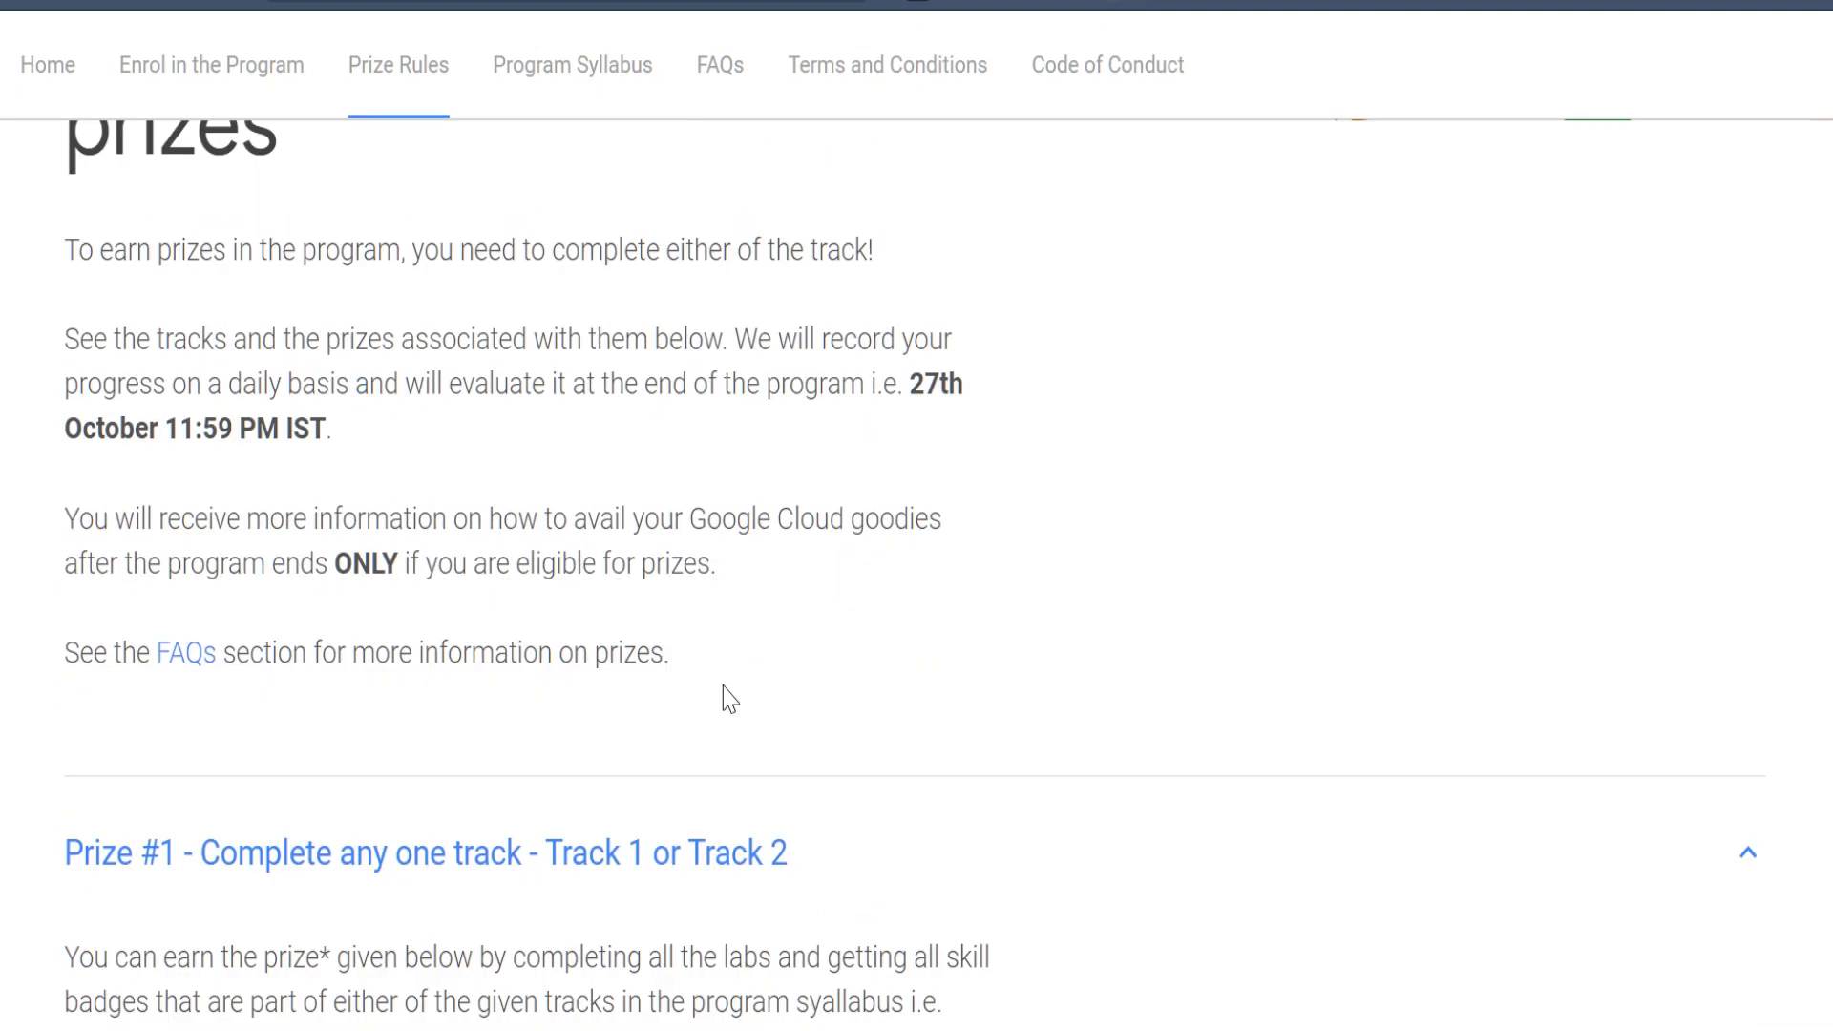
- Scroll the Program Syllabus page to Track 1's six Cloud Engineering skill badges
{"action": "scroll", "scroll_direction": "up", "scroll_amount": 3}
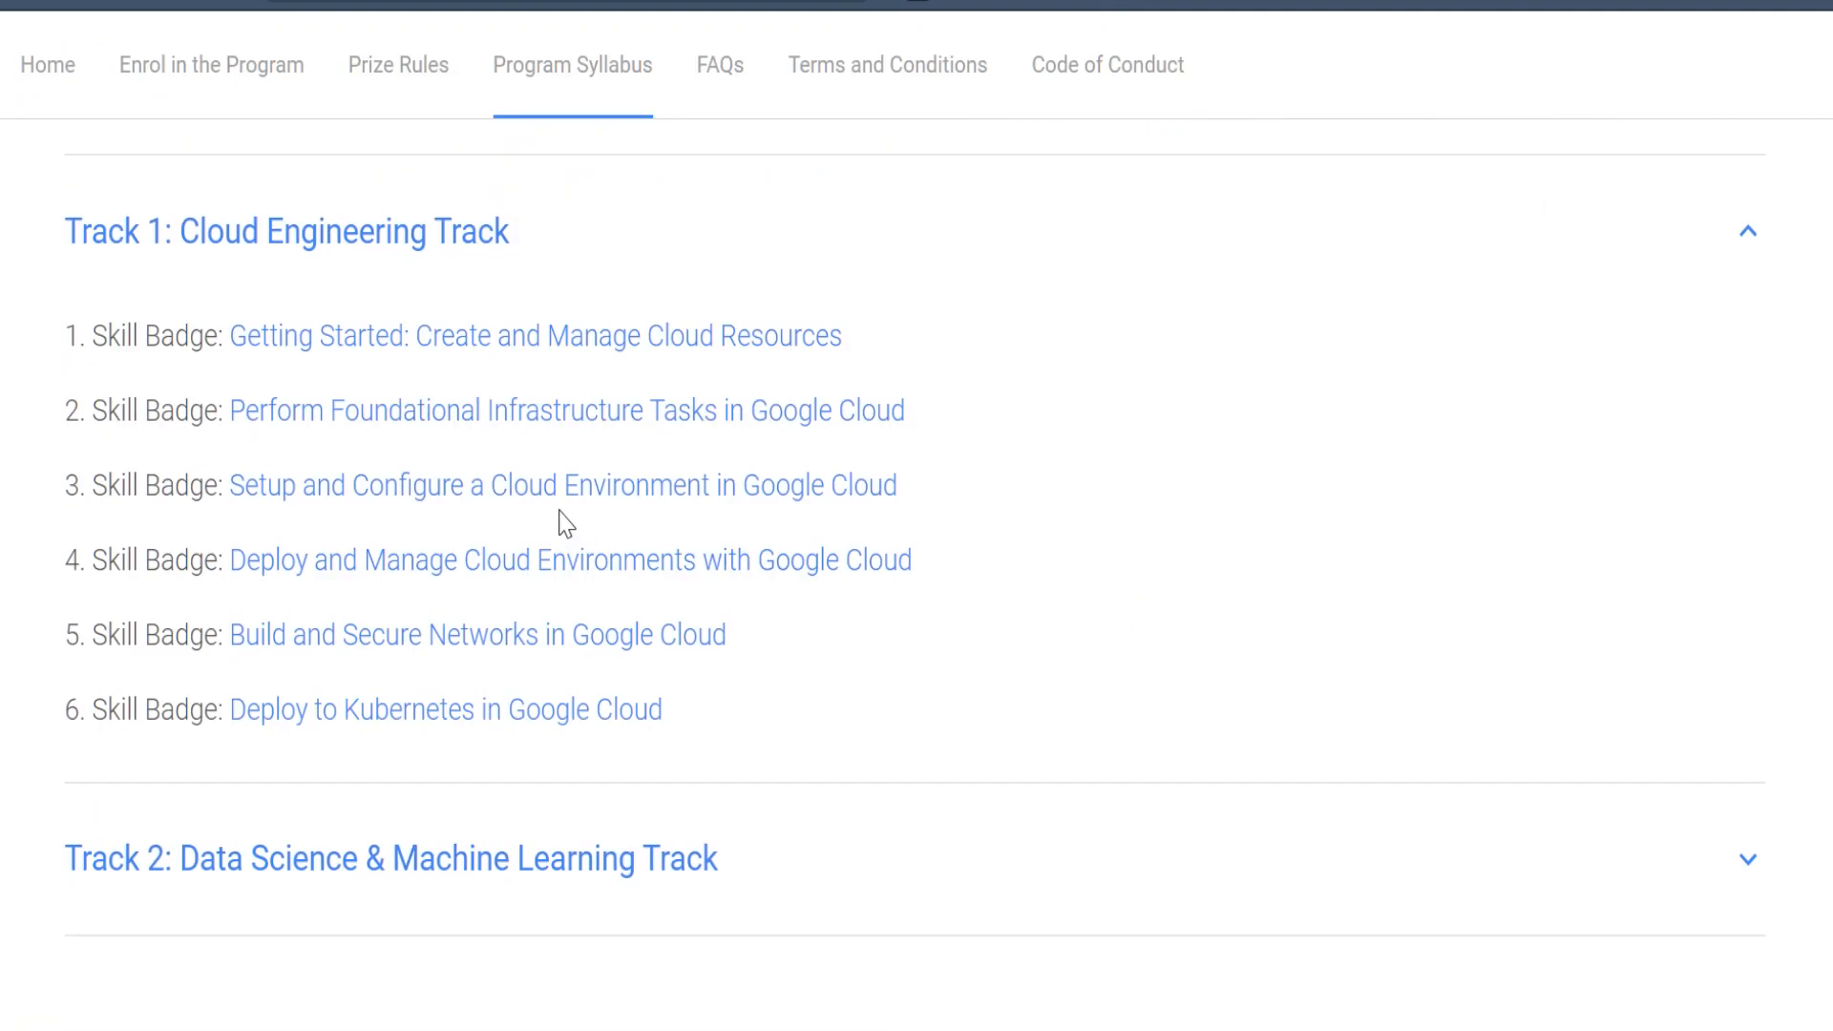
{"action": "scroll", "scroll_direction": "down", "scroll_amount": 3}
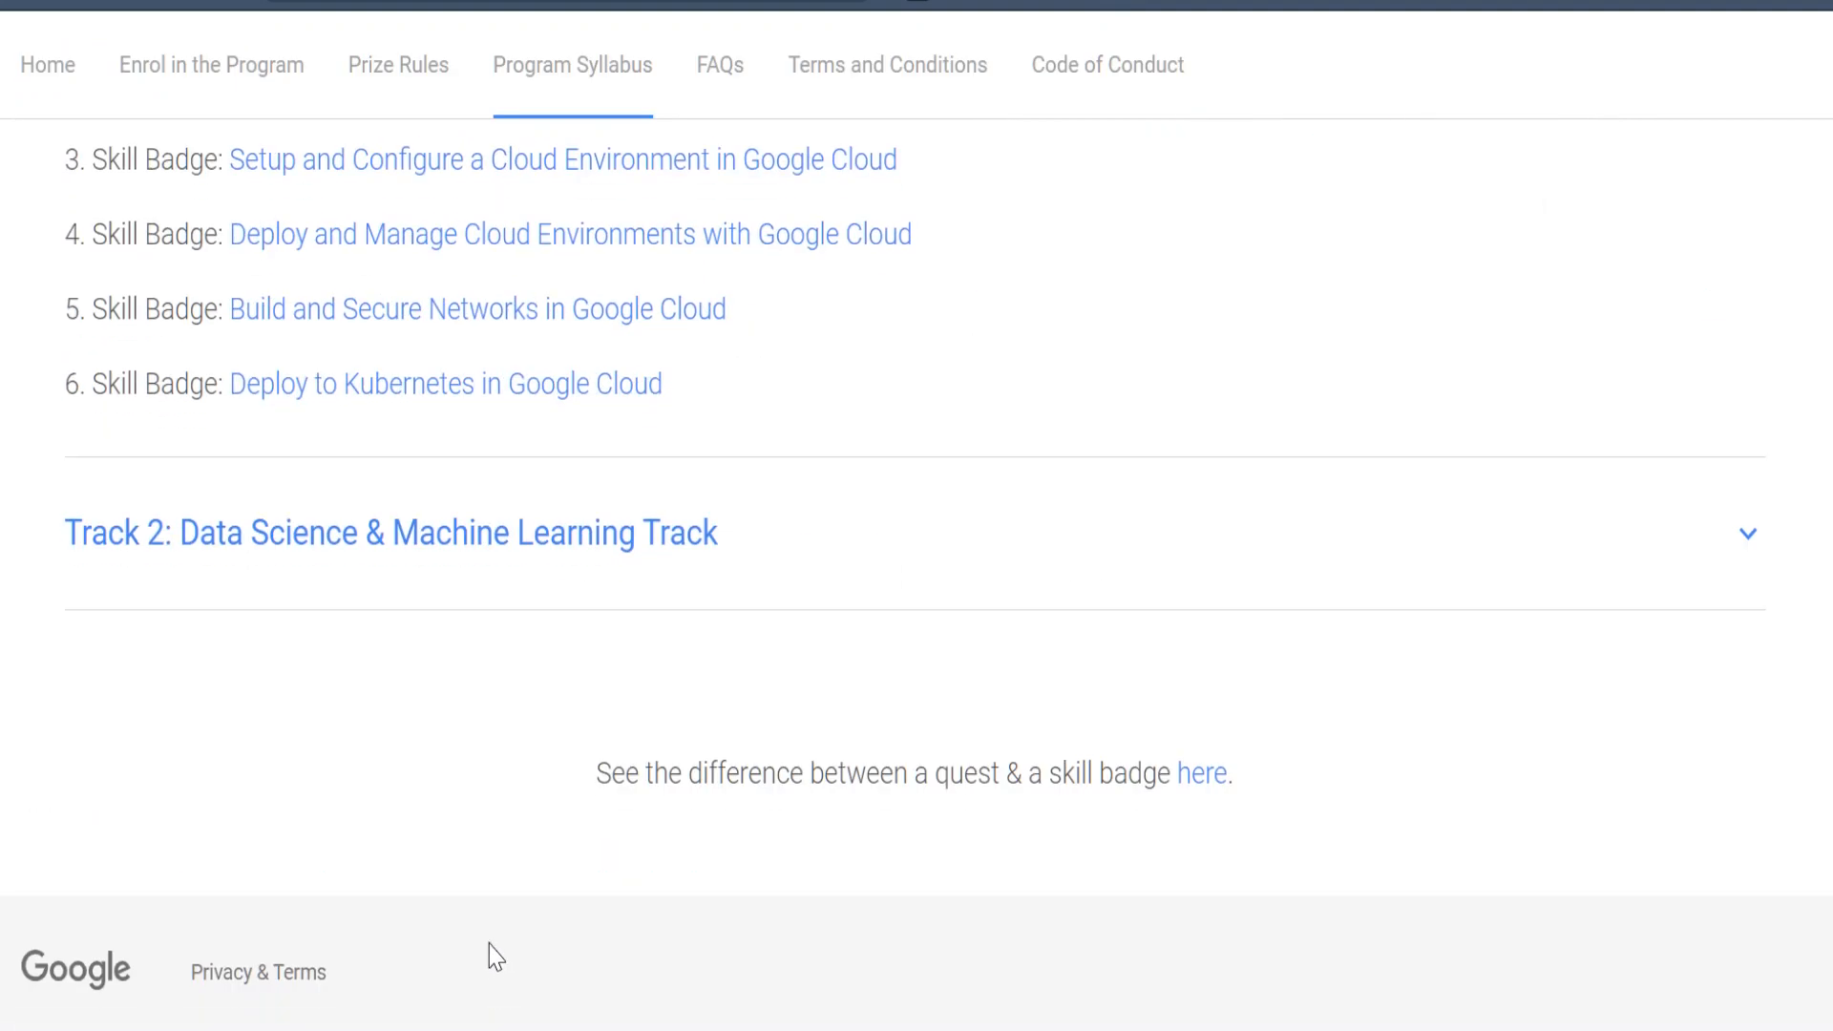
{"action": "scroll", "scroll_direction": "up", "scroll_amount": 3}
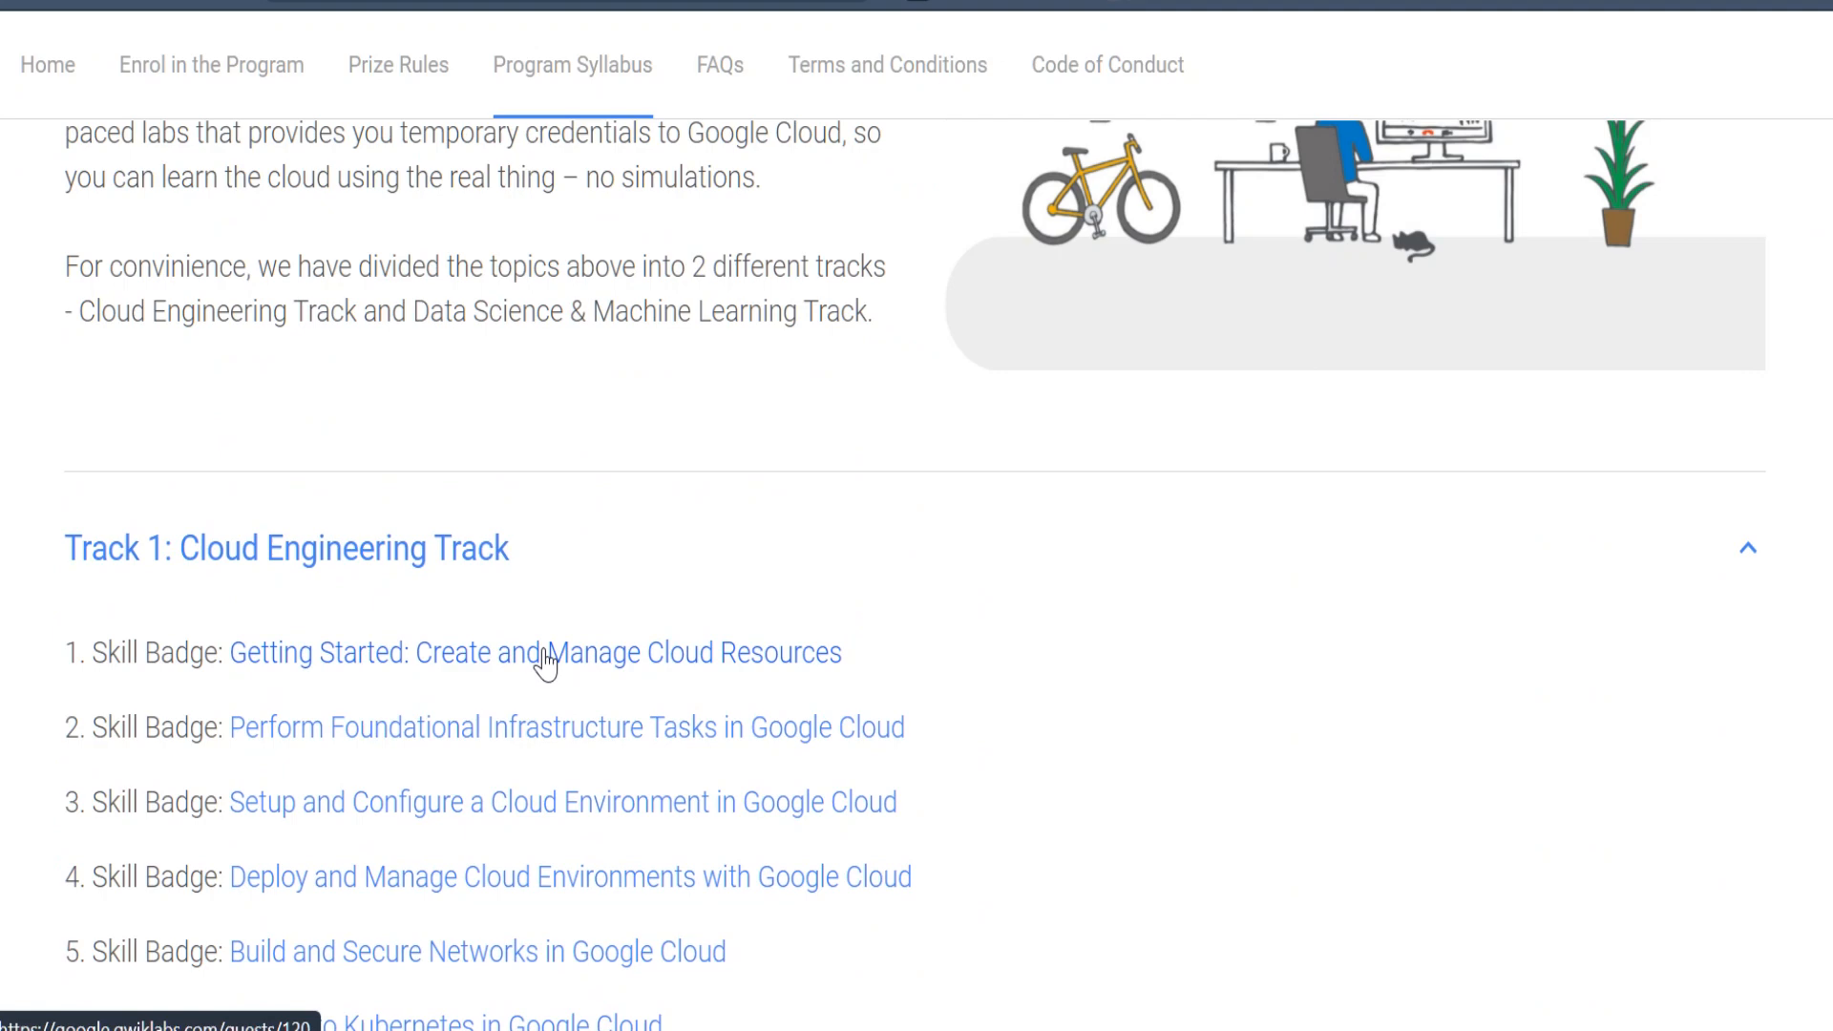
- Go to the Create and Manage Cloud Resources skill badge quest on Qwiklabs
{"action": "left_click", "coordinate": [535, 653]}
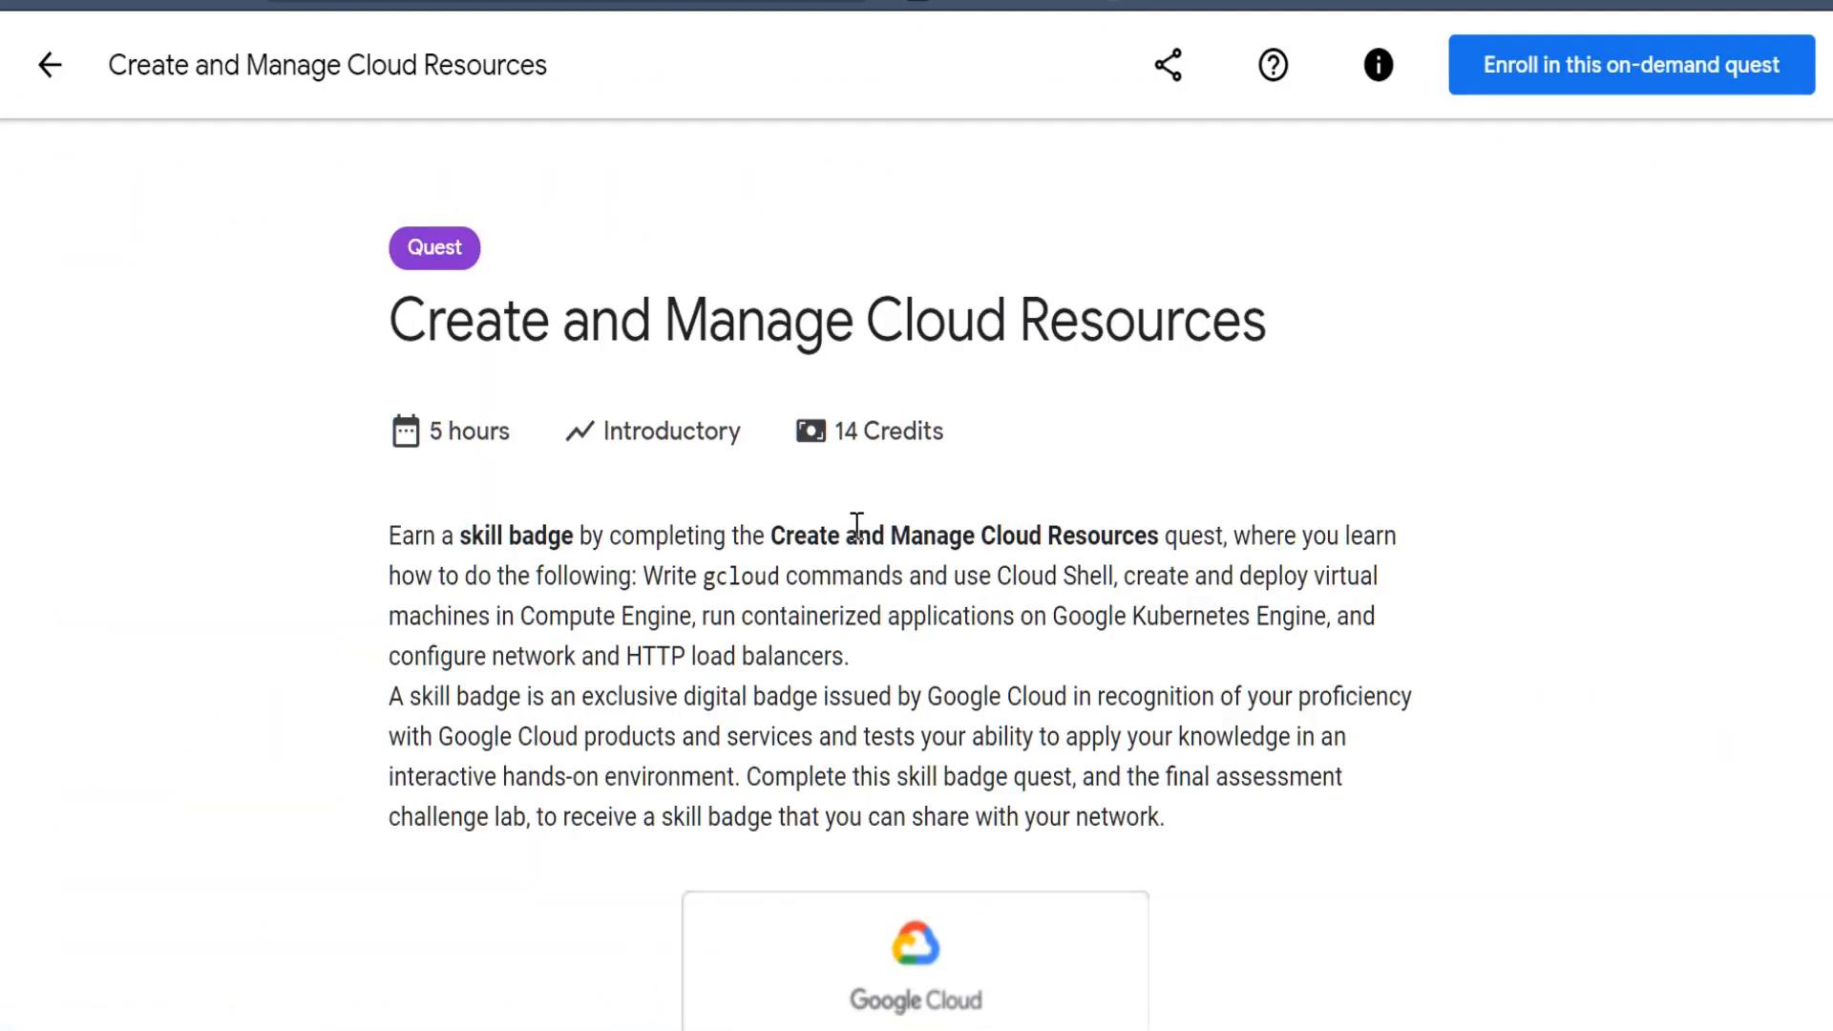
{"action": "scroll", "scroll_direction": "down", "scroll_amount": 3}
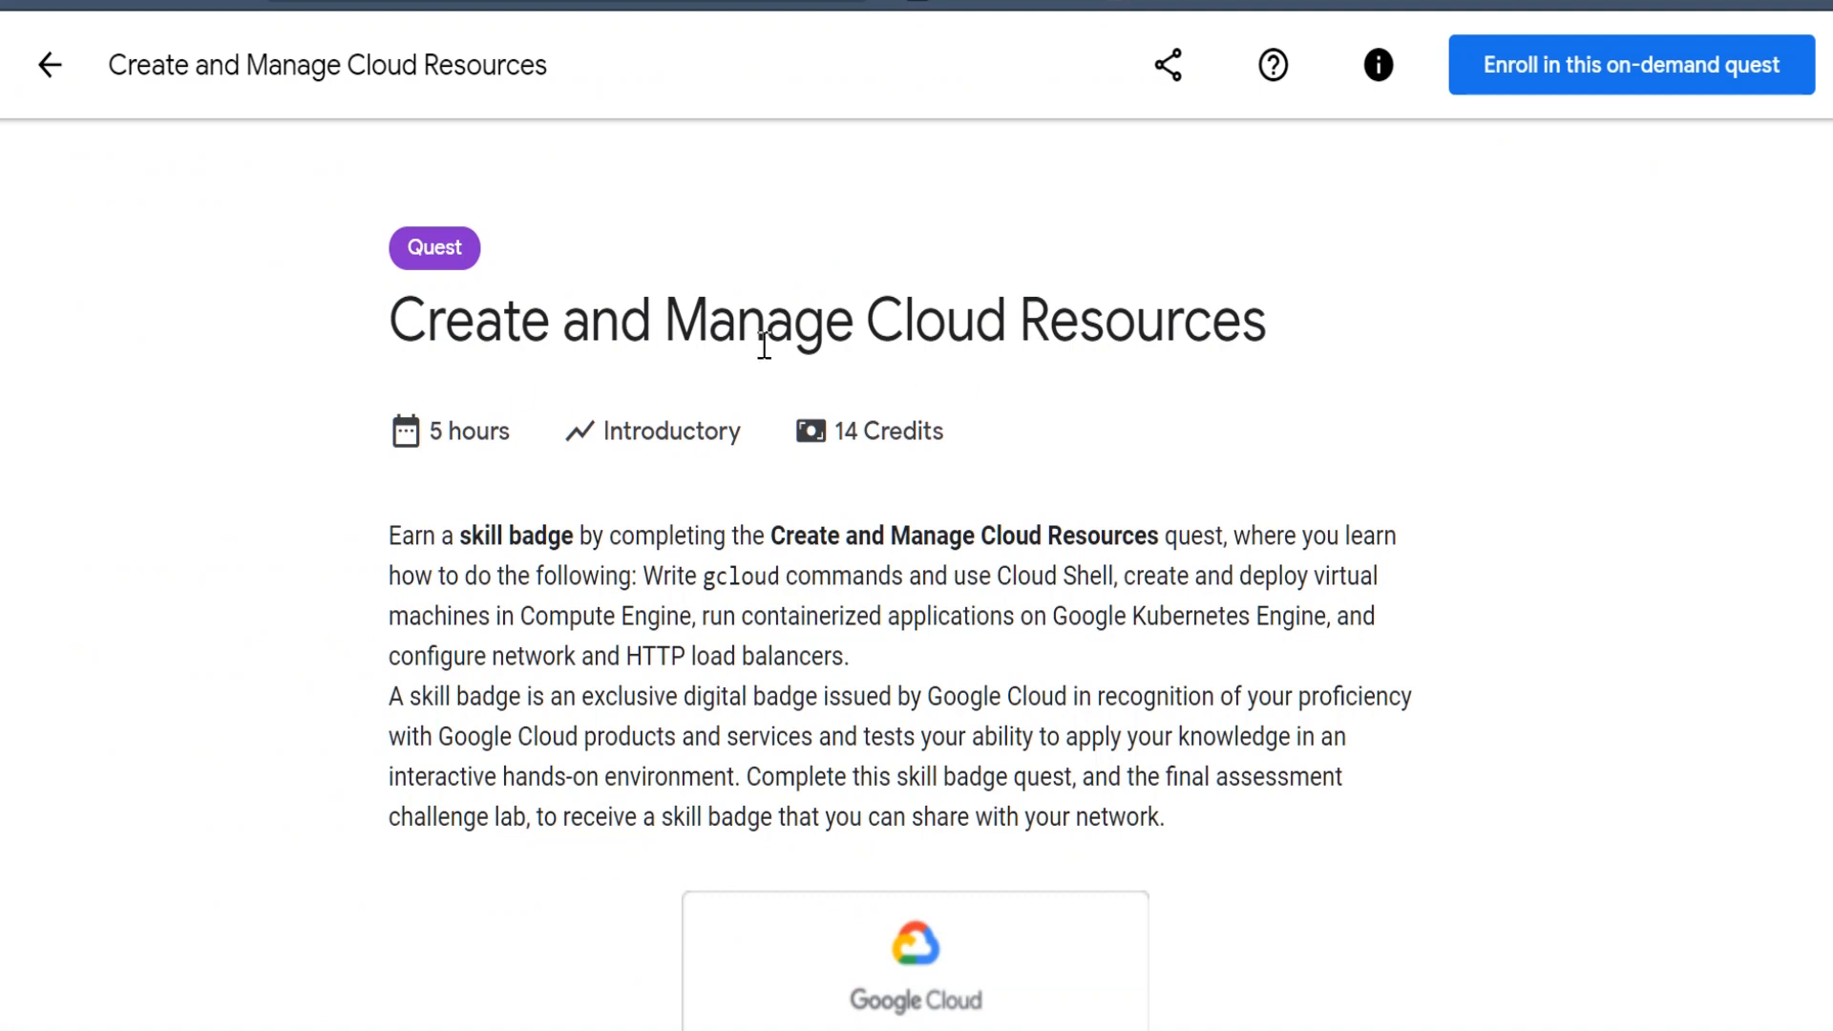
{"action": "mouse_move", "coordinate": [1337, 380]}
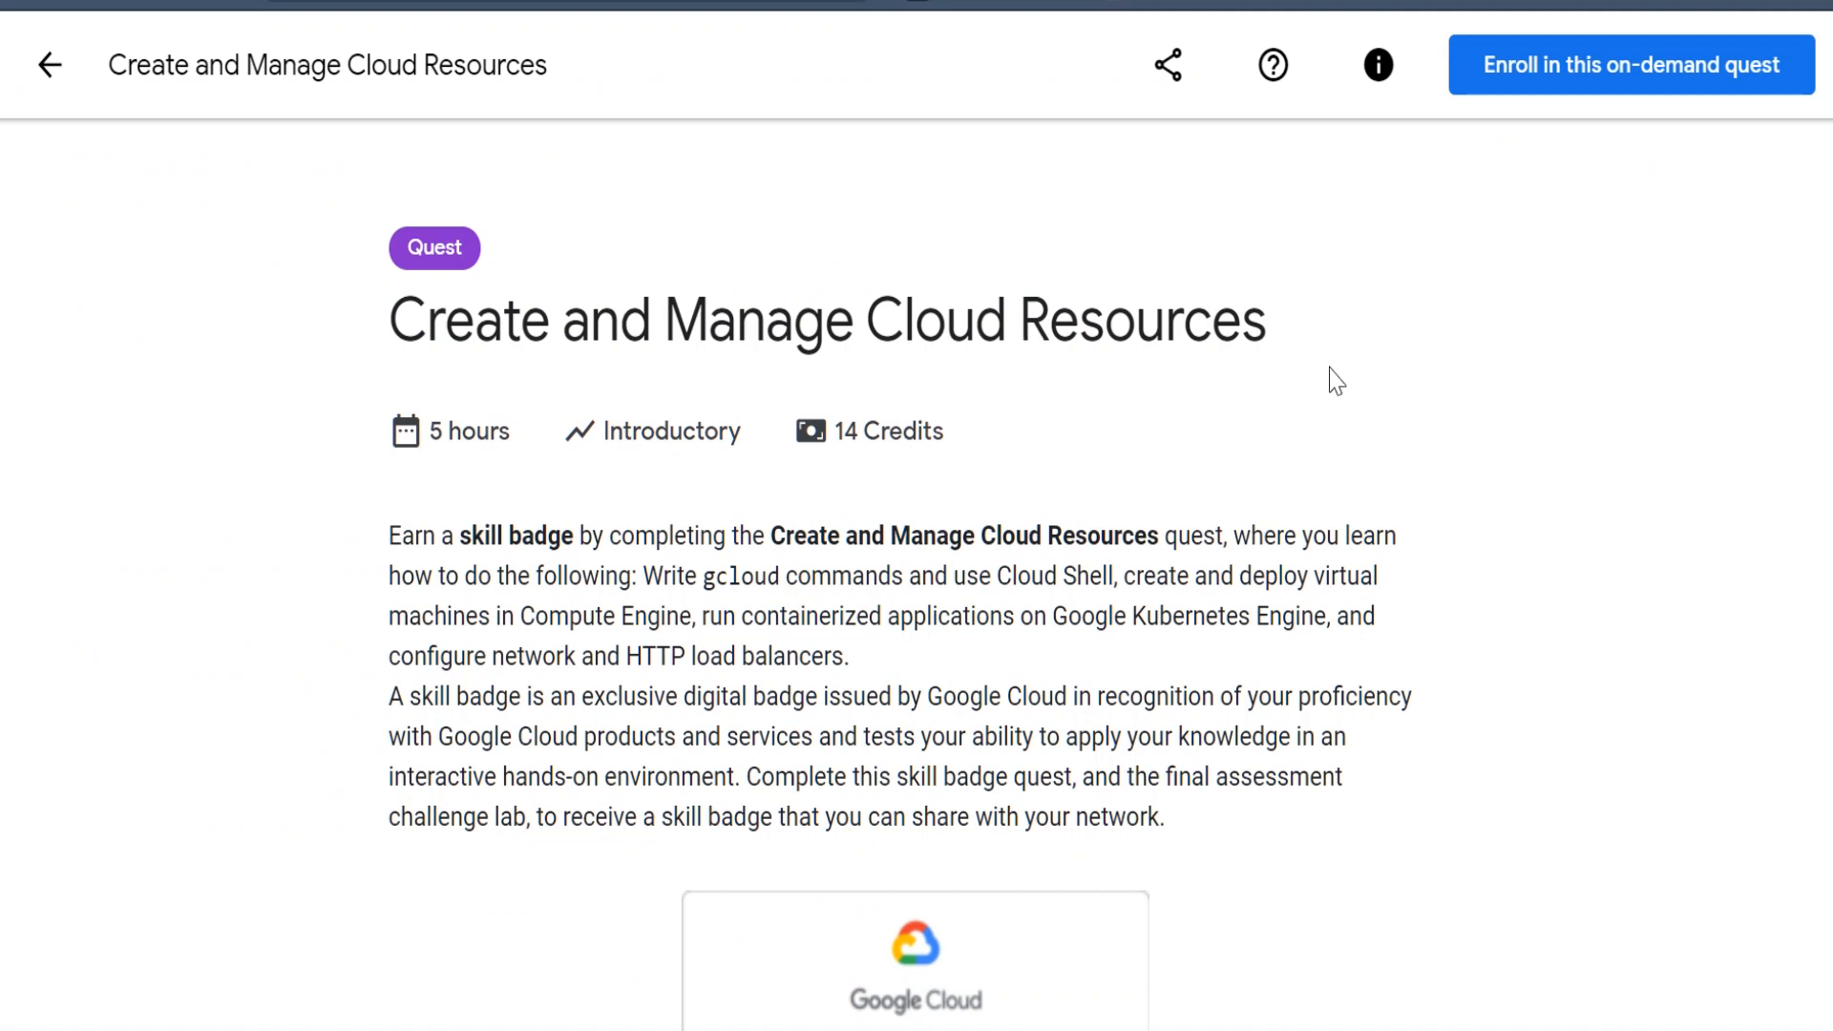
{"action": "scroll", "scroll_direction": "down", "scroll_amount": 3}
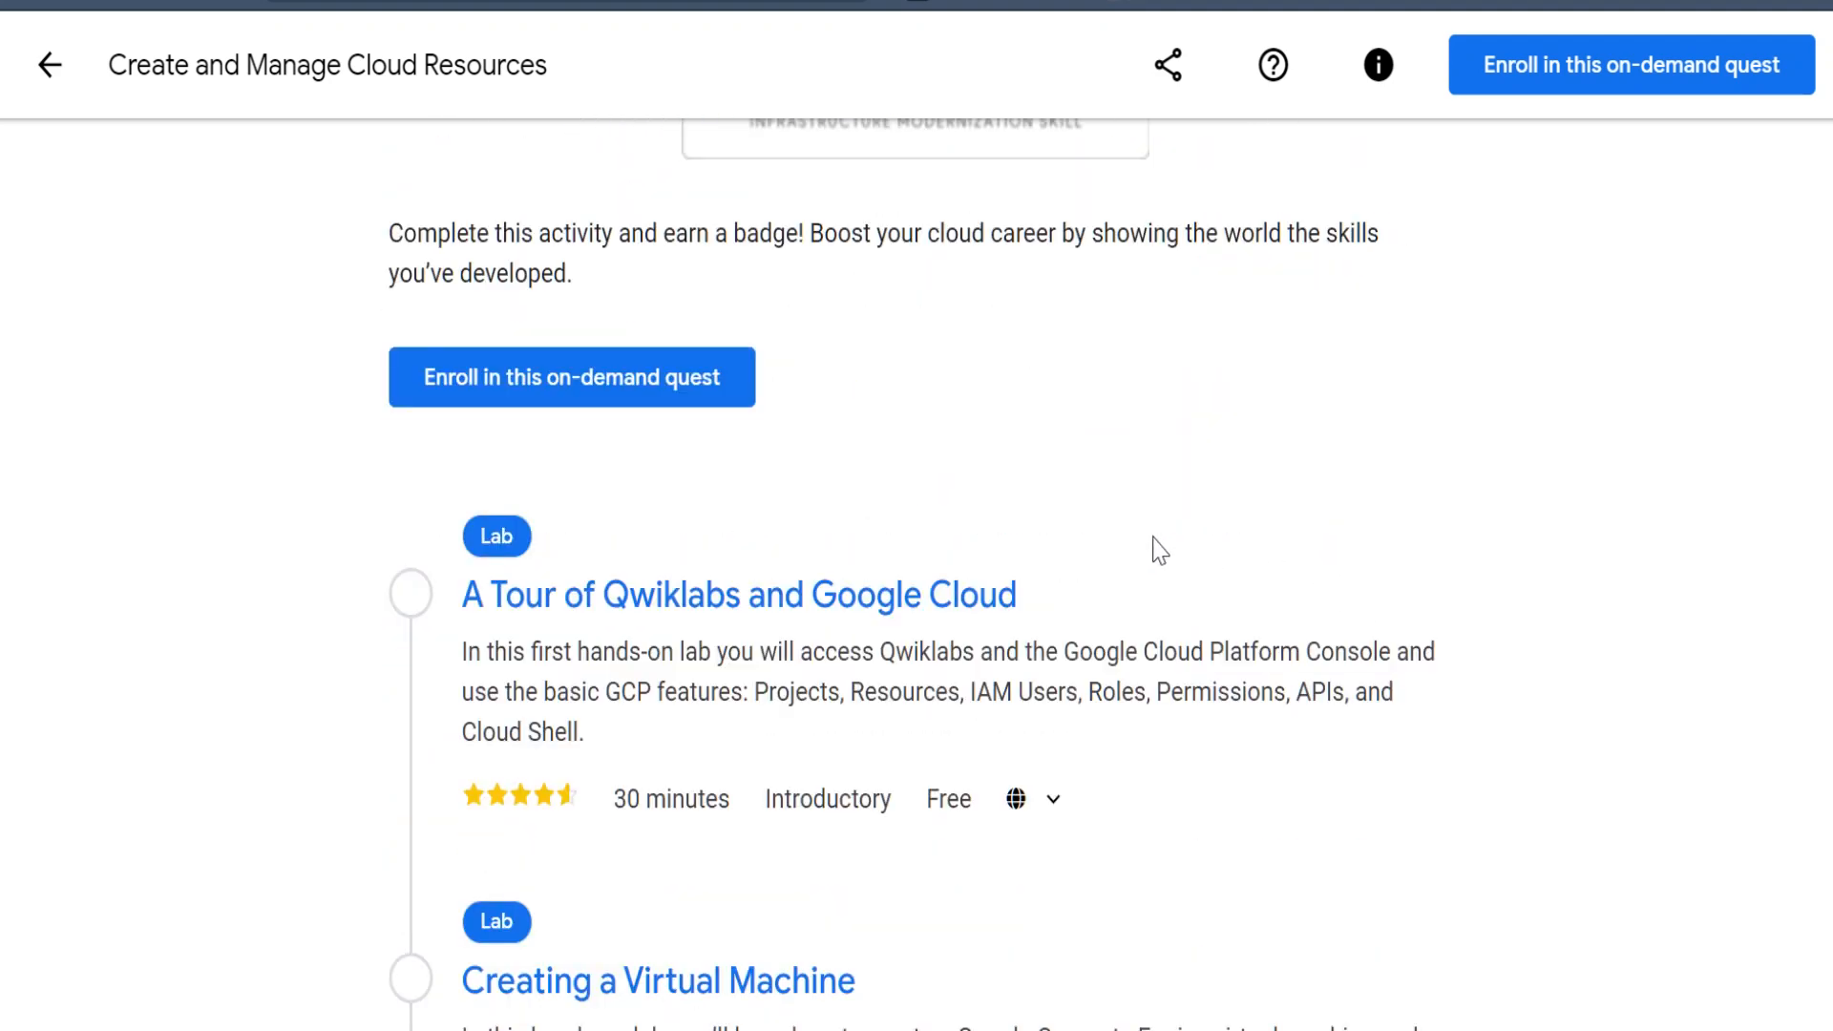
{"action": "scroll", "scroll_direction": "up", "scroll_amount": 3}
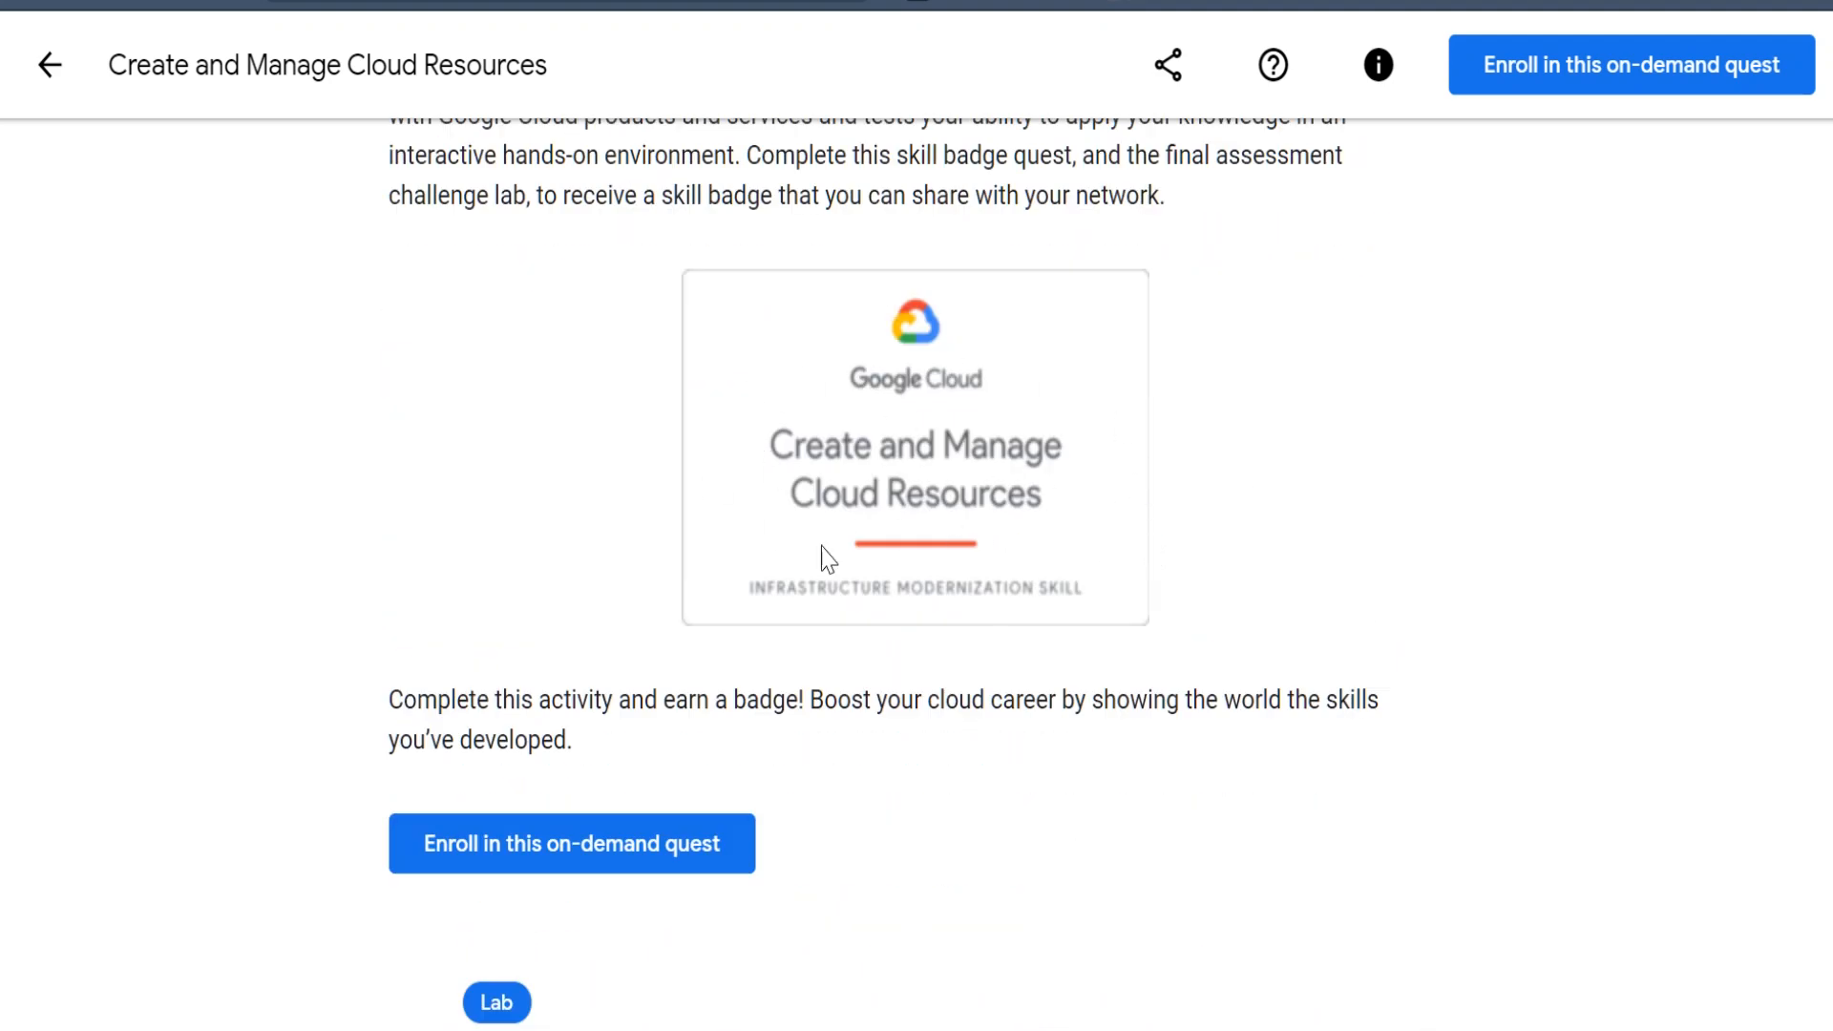
{"action": "mouse_move", "coordinate": [894, 451]}
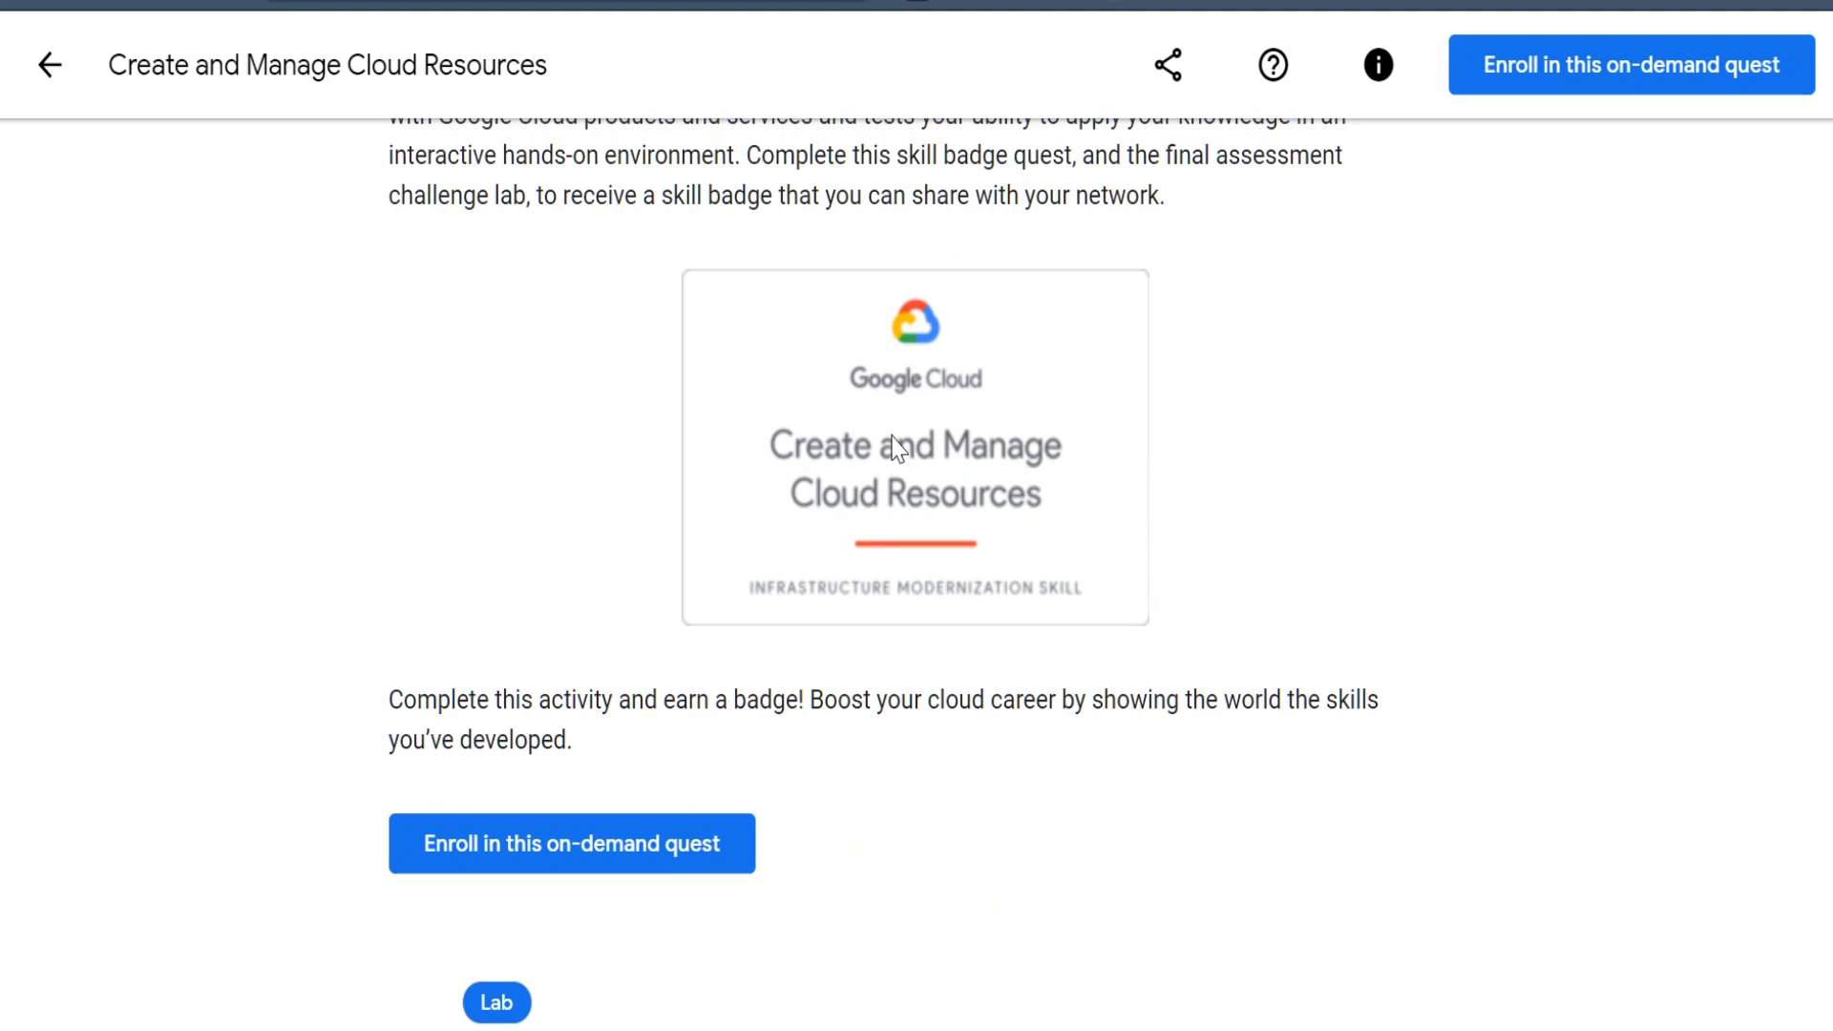
{"action": "mouse_move", "coordinate": [897, 473]}
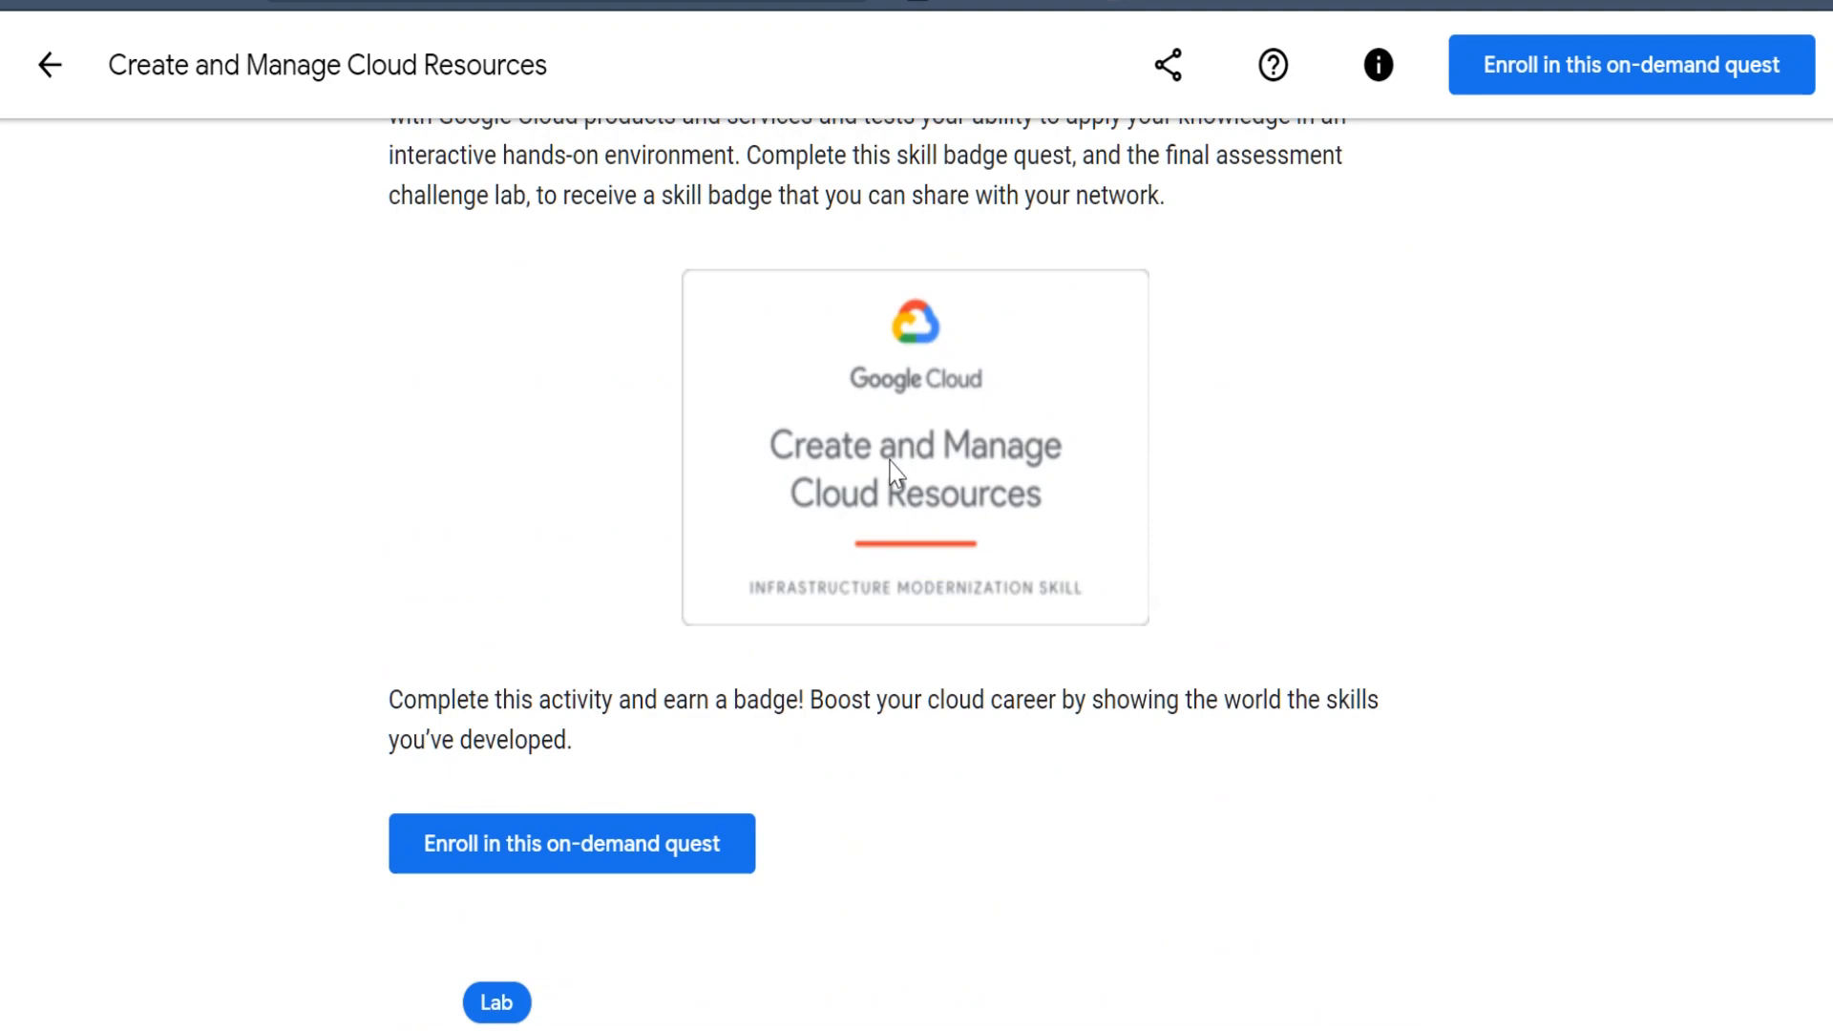
{"action": "scroll", "scroll_direction": "down", "scroll_amount": 3}
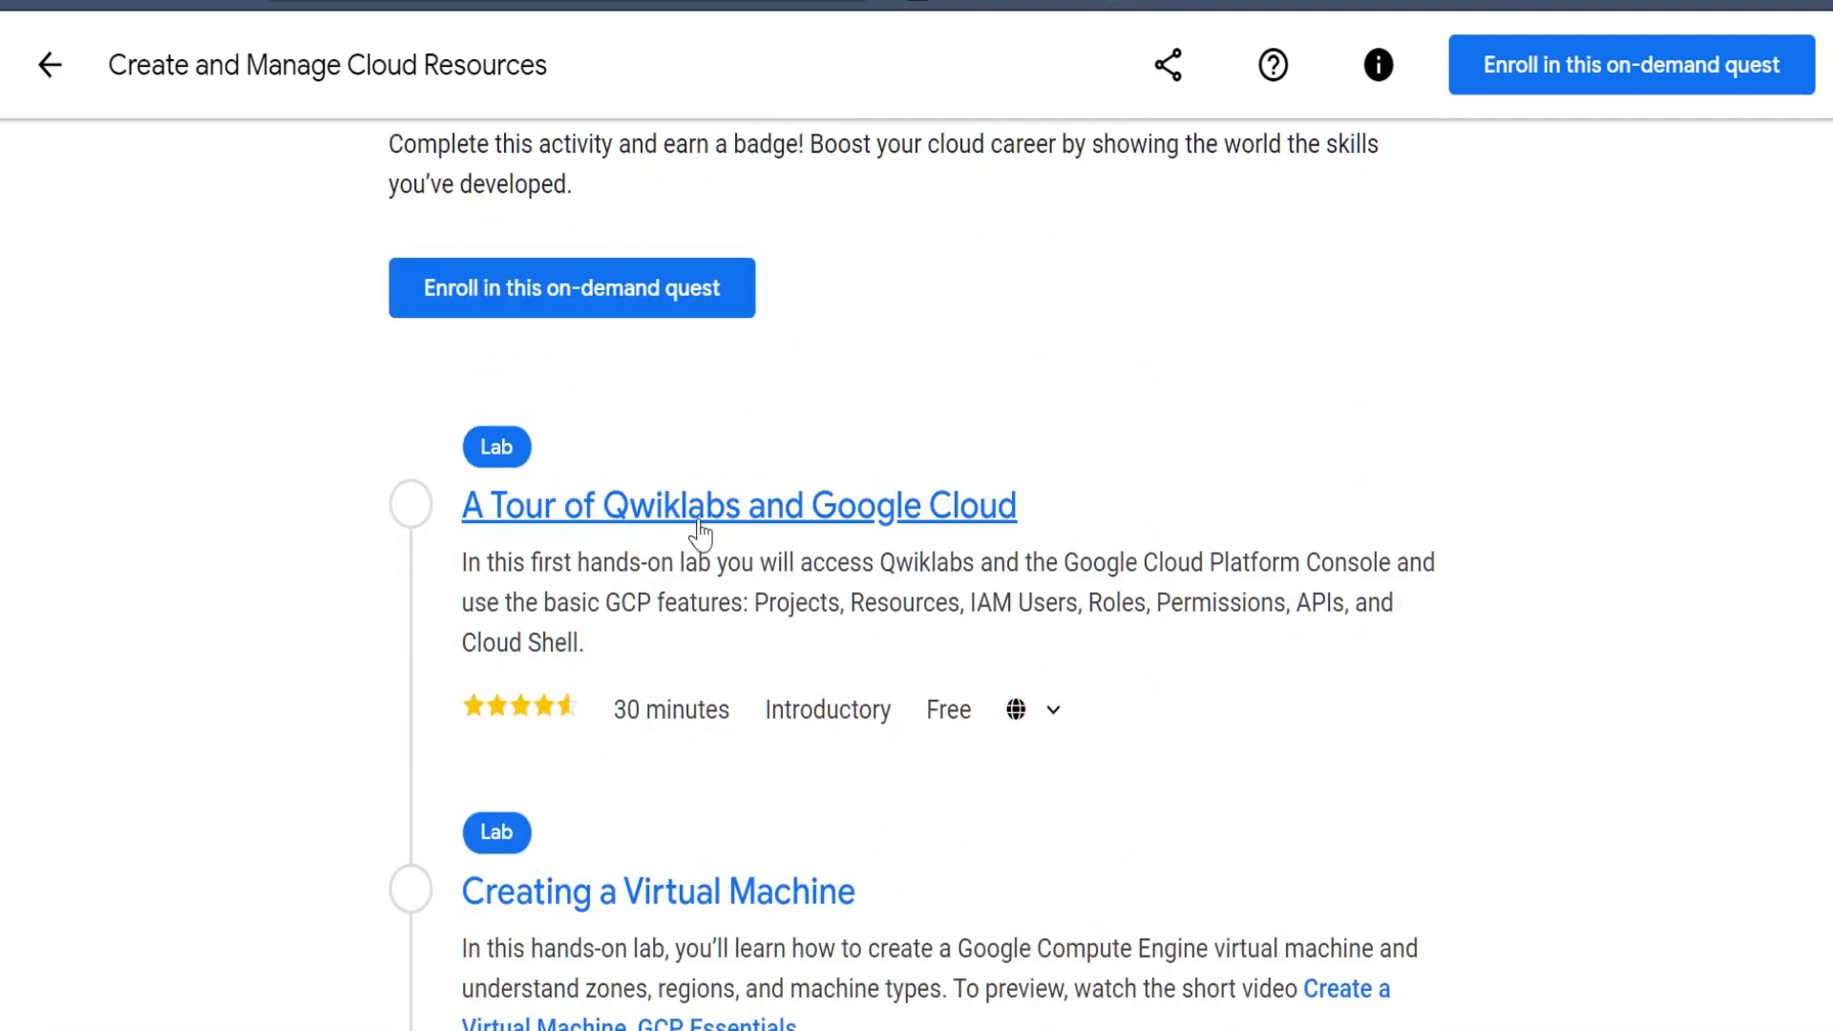
{"action": "mouse_move", "coordinate": [812, 636]}
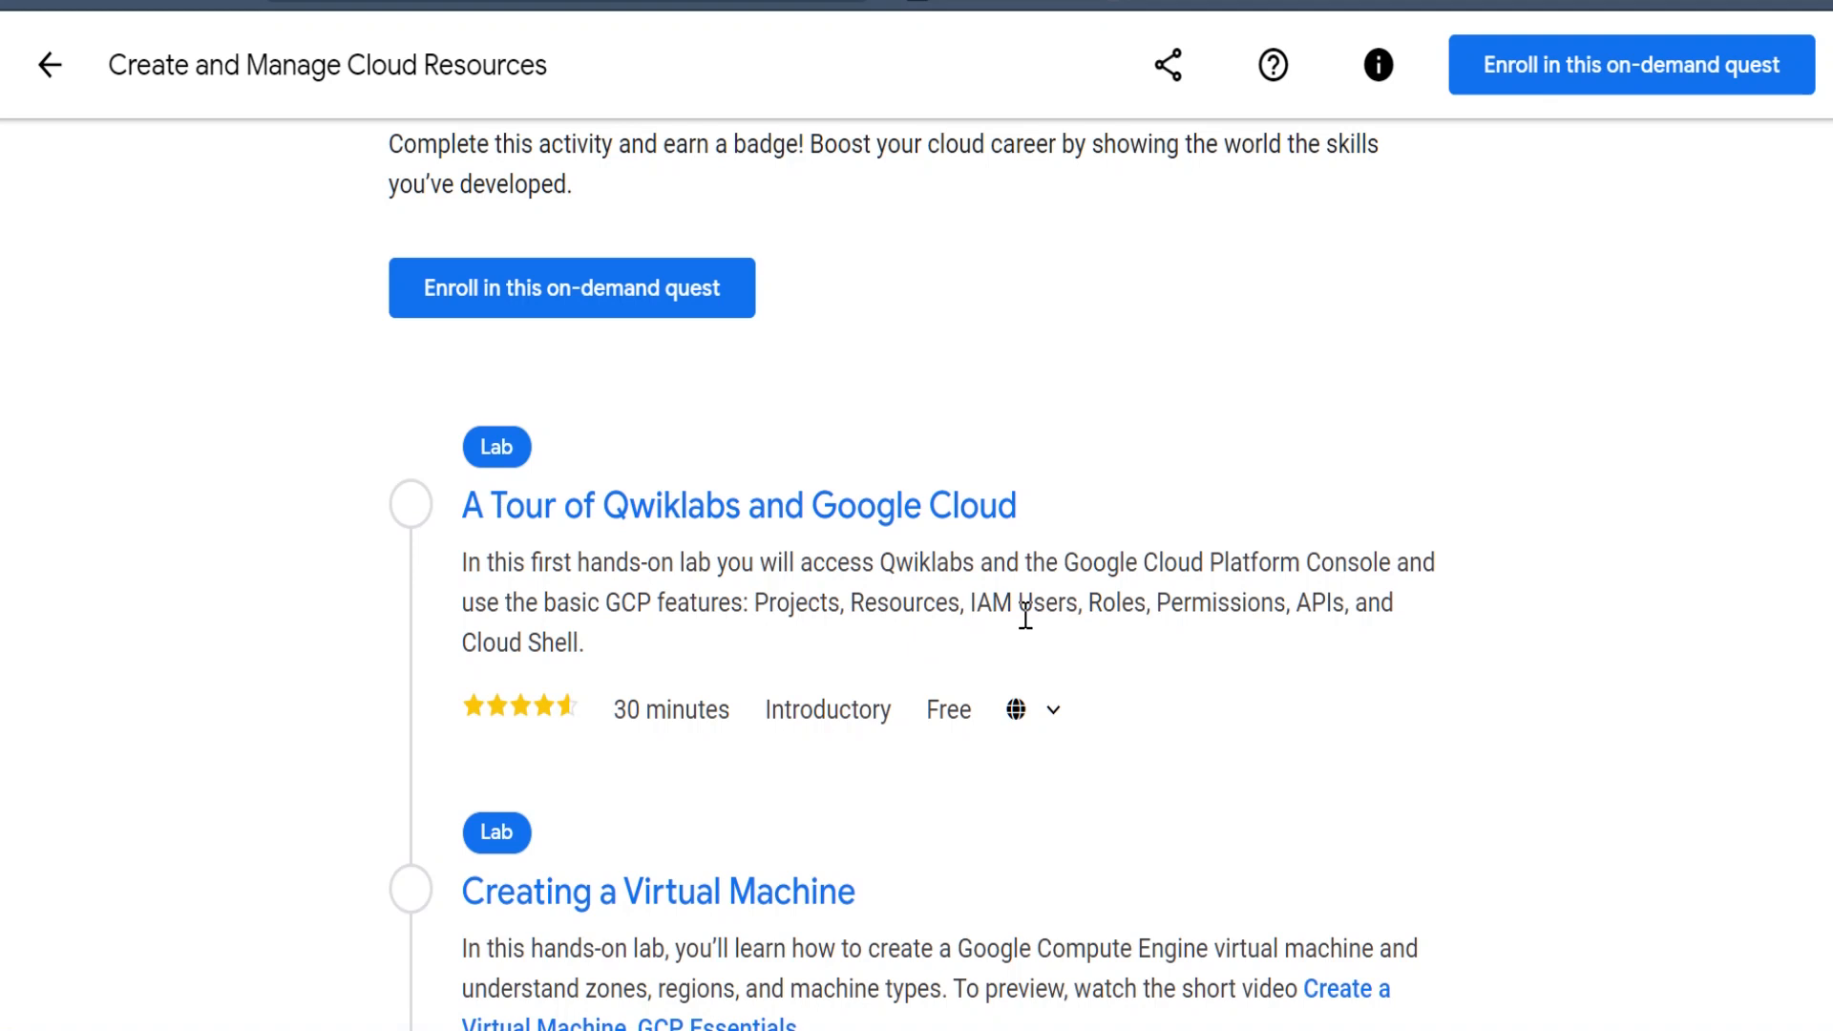
{"action": "mouse_move", "coordinate": [1096, 651]}
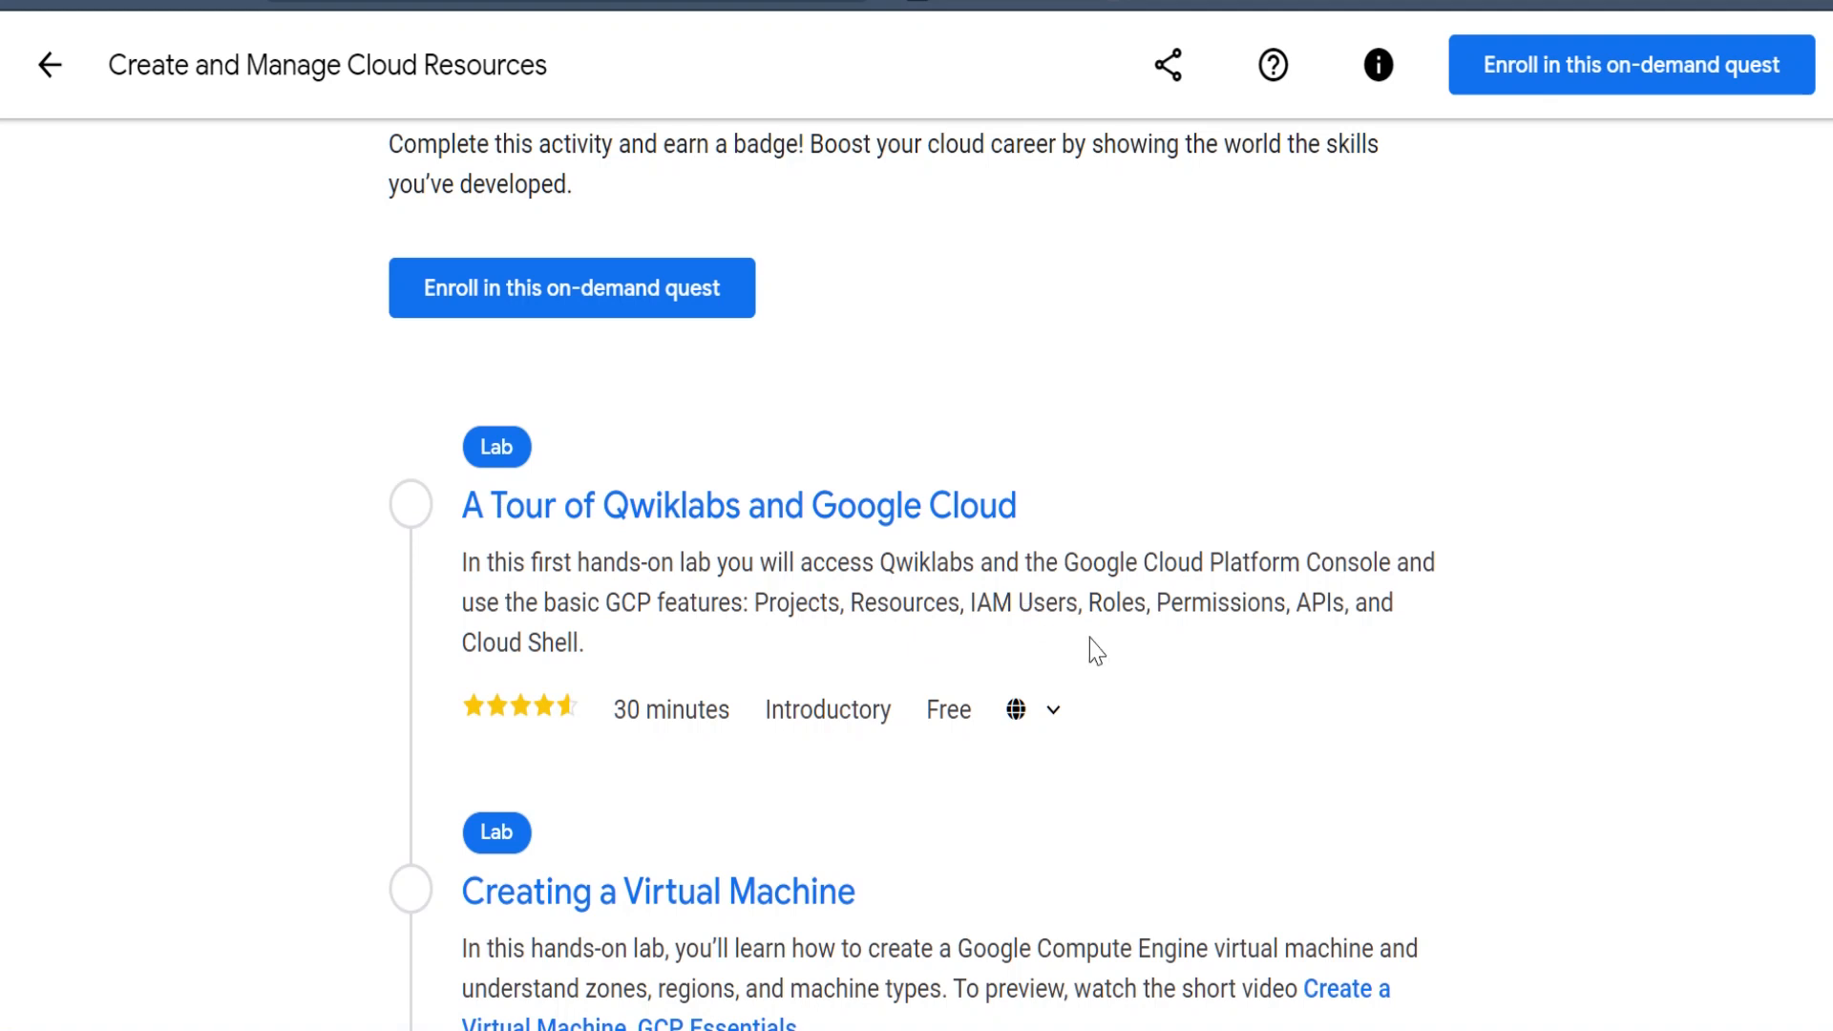
{"action": "mouse_move", "coordinate": [1353, 617]}
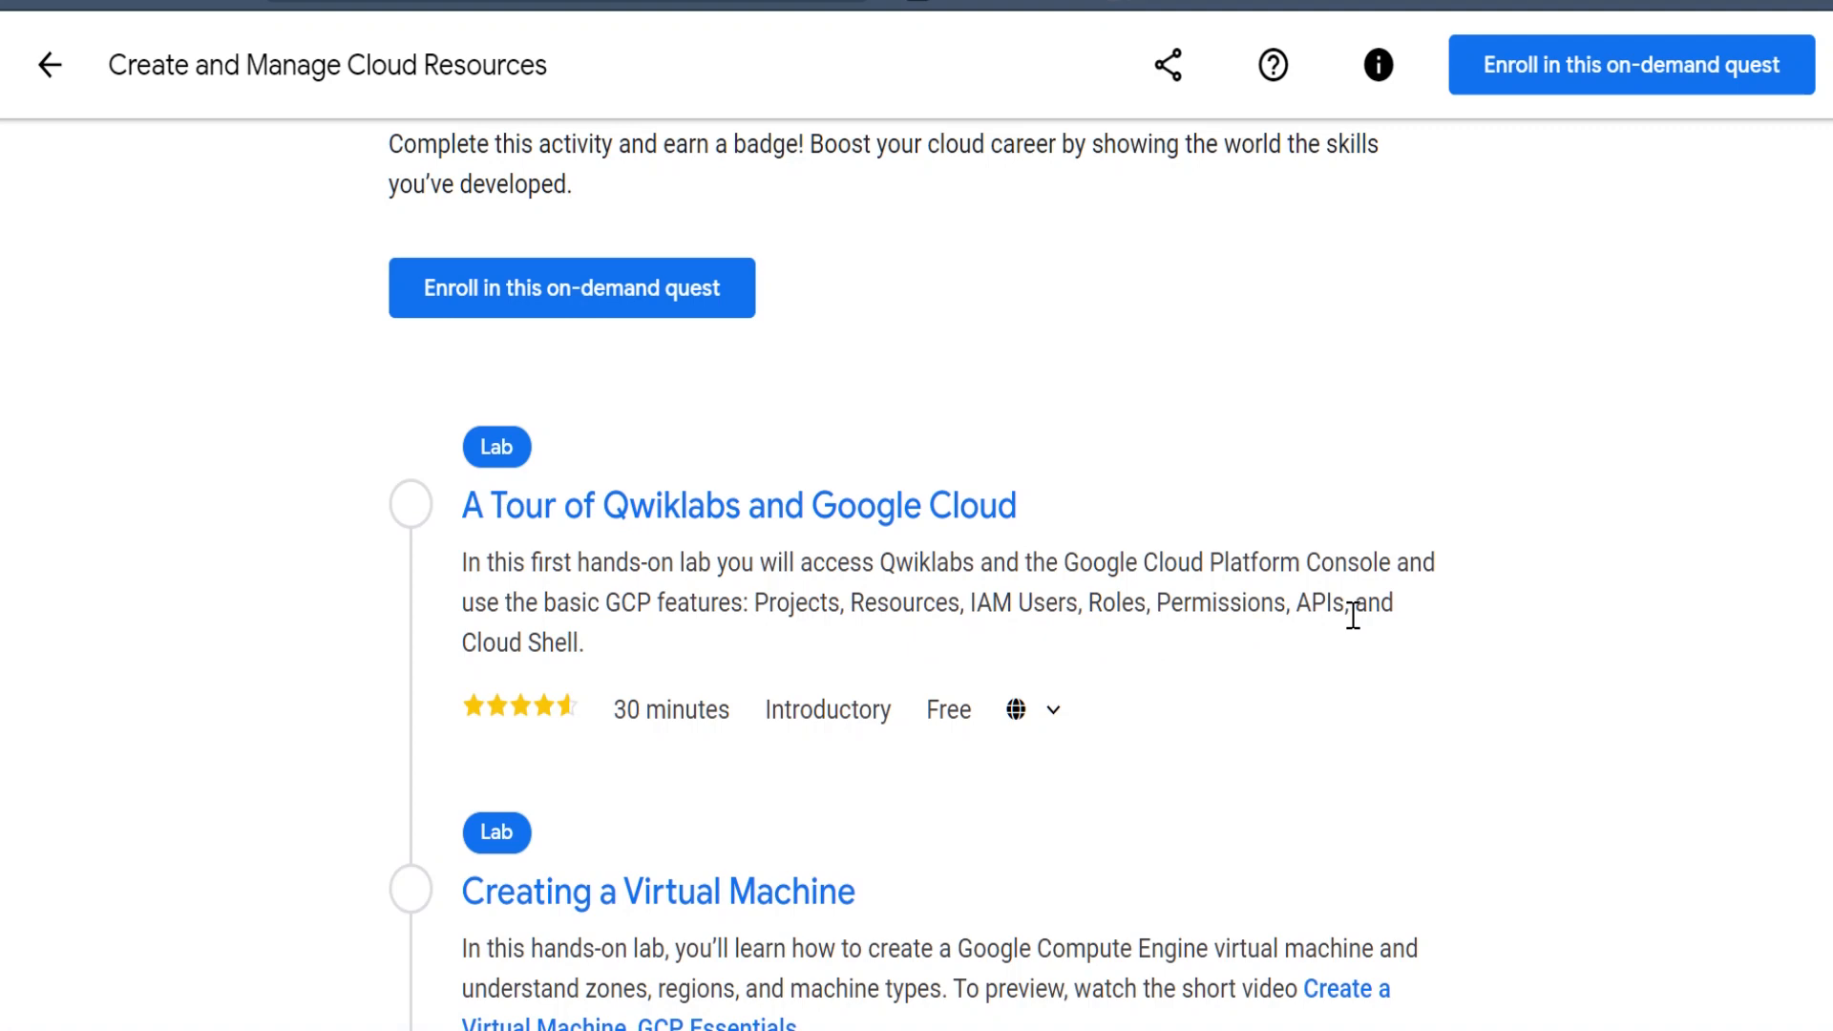
- Browse the quest's labs down to the Challenge Lab and back up to the badge and enroll button
{"action": "scroll", "scroll_direction": "down", "scroll_amount": 3}
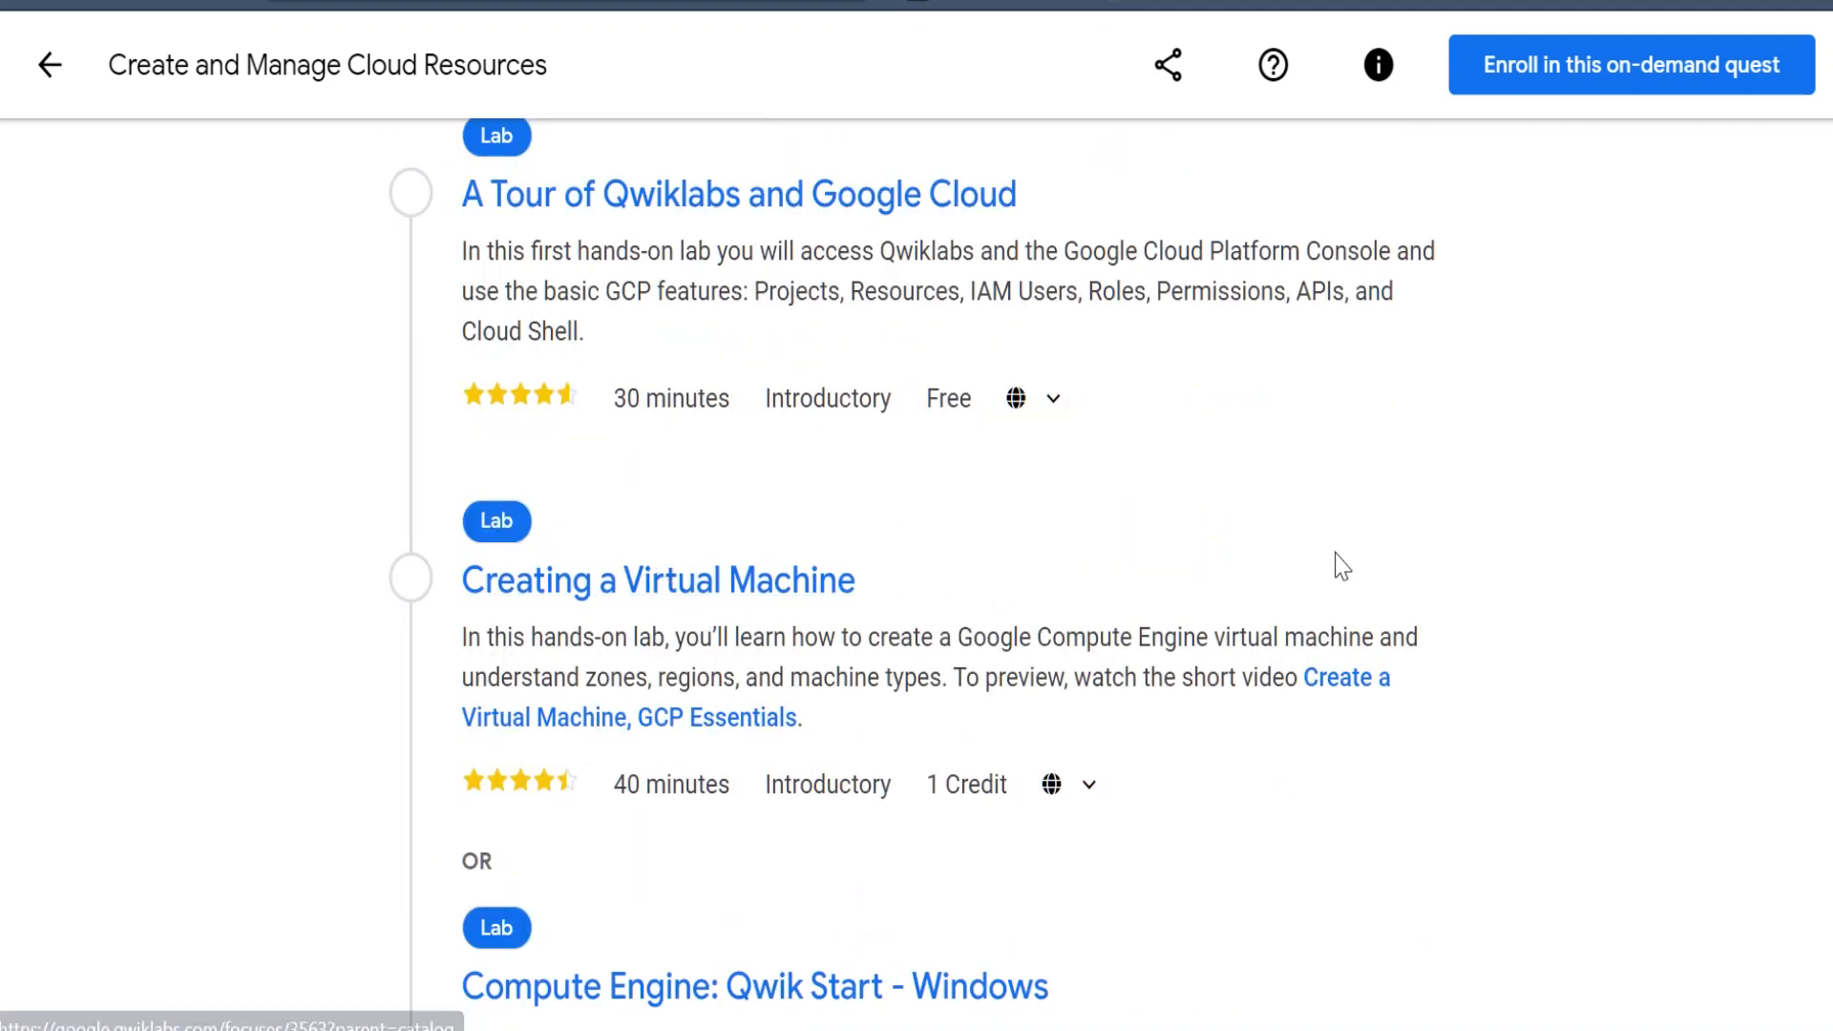
{"action": "scroll", "scroll_direction": "down", "scroll_amount": 3}
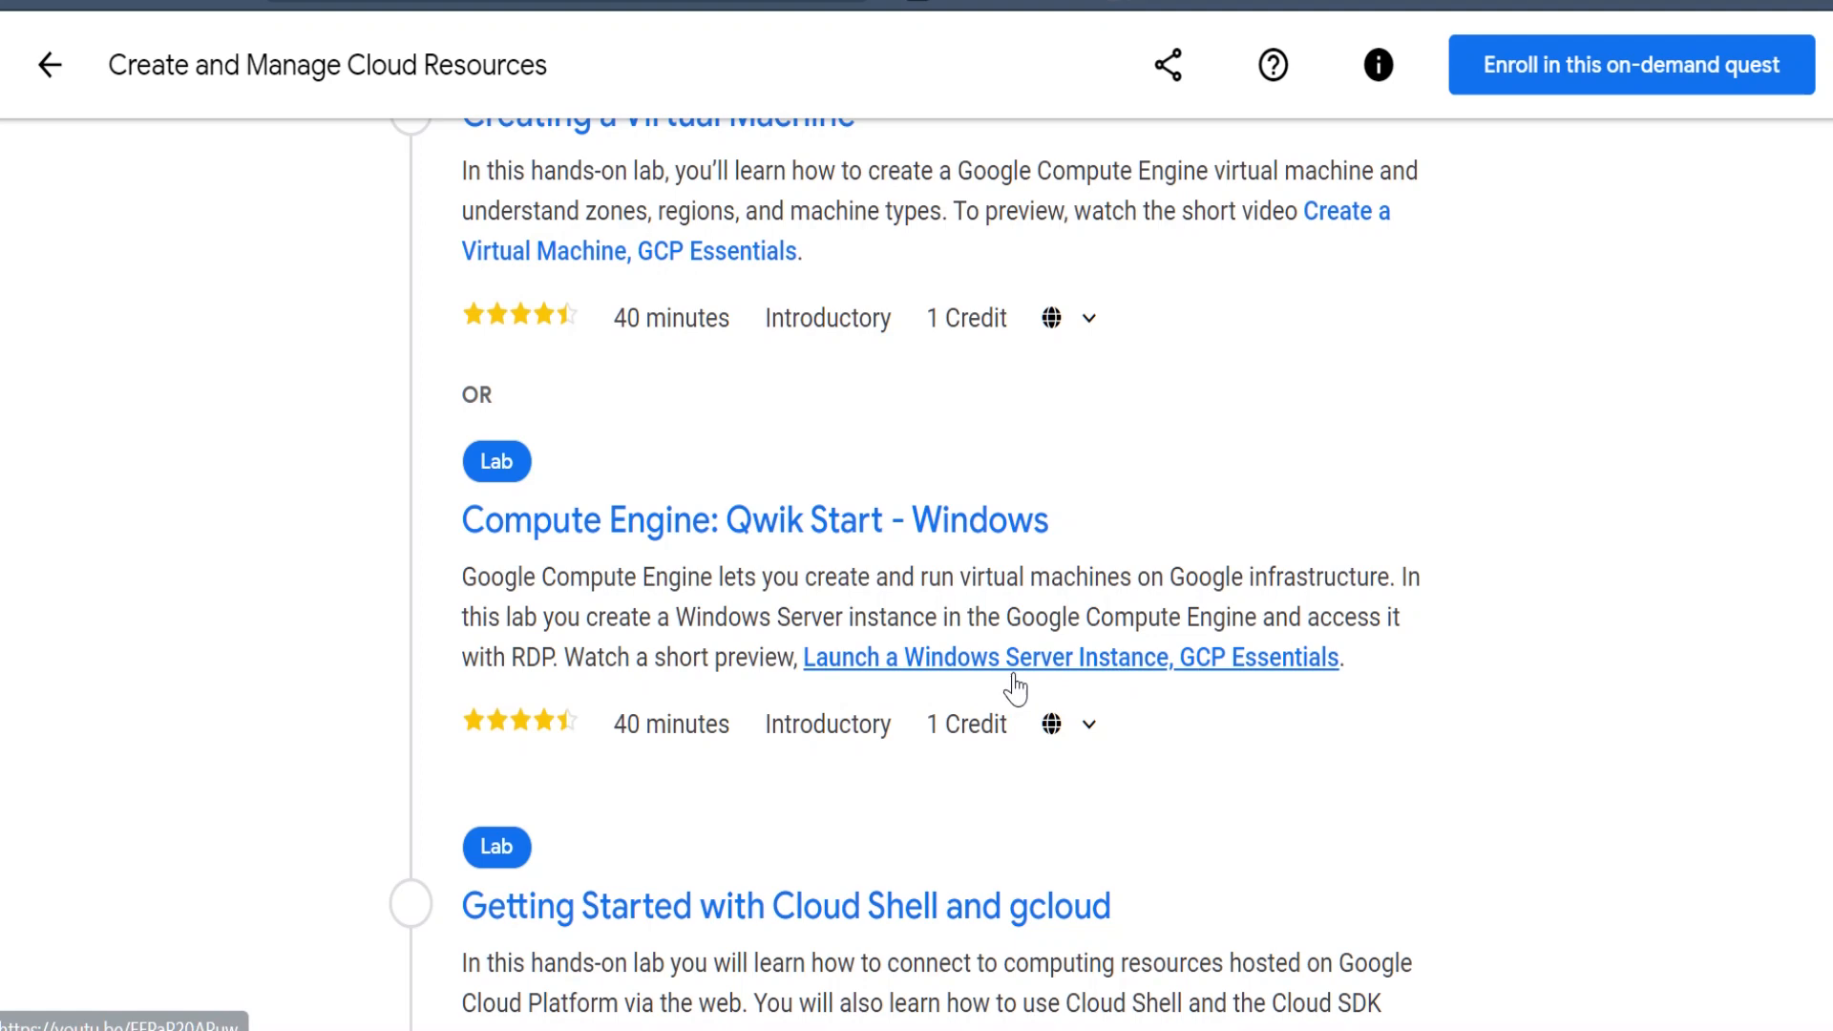
{"action": "scroll", "scroll_direction": "down", "scroll_amount": 3}
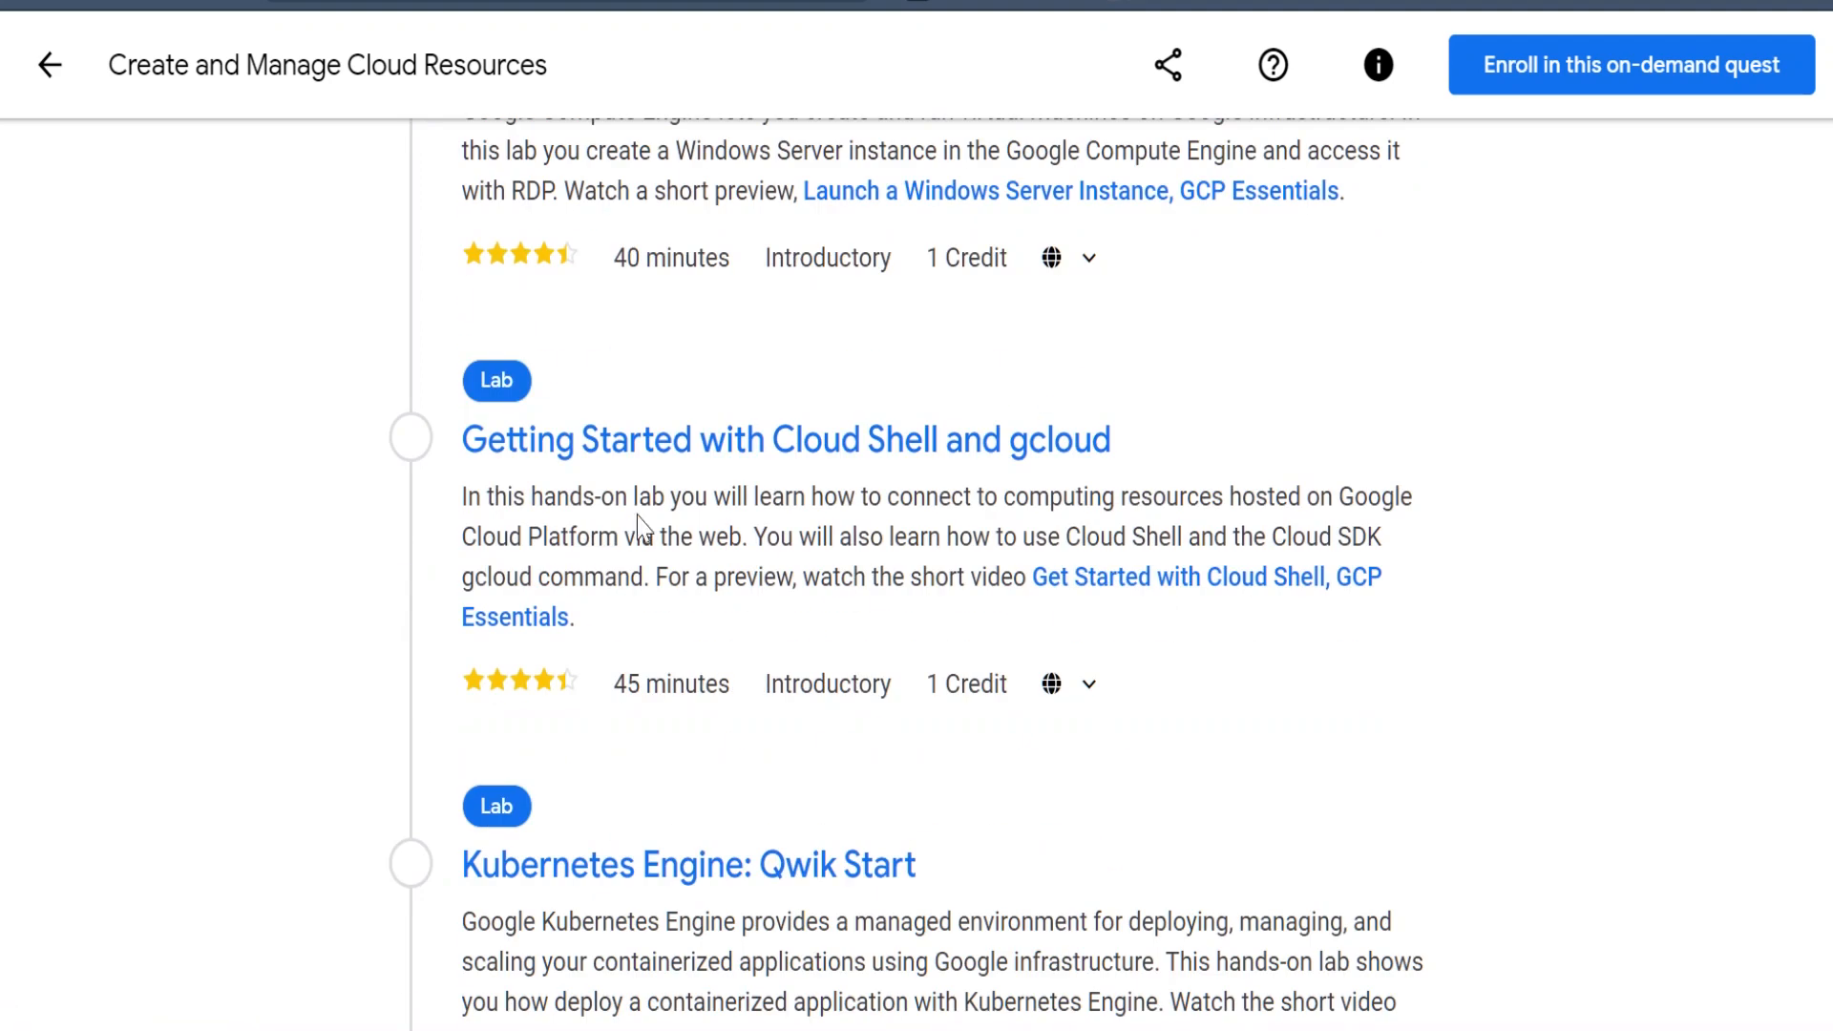
{"action": "mouse_move", "coordinate": [557, 454]}
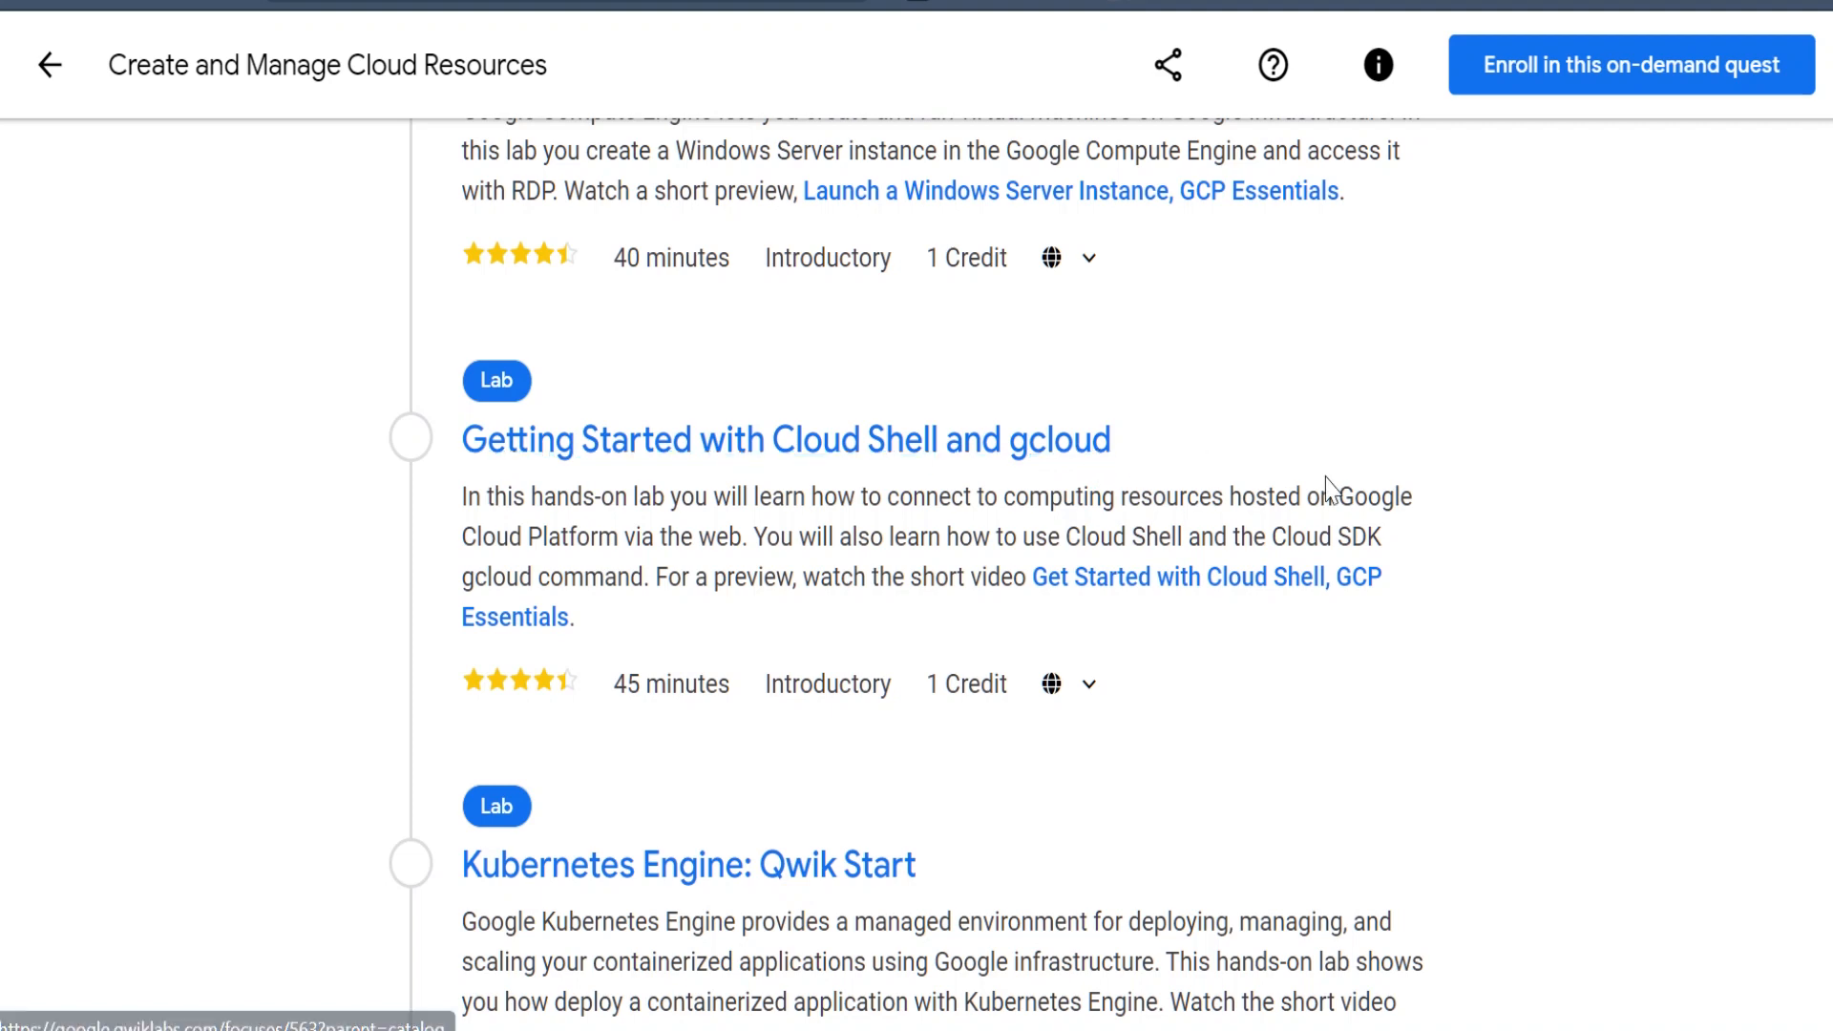
{"action": "scroll", "scroll_direction": "down", "scroll_amount": 3}
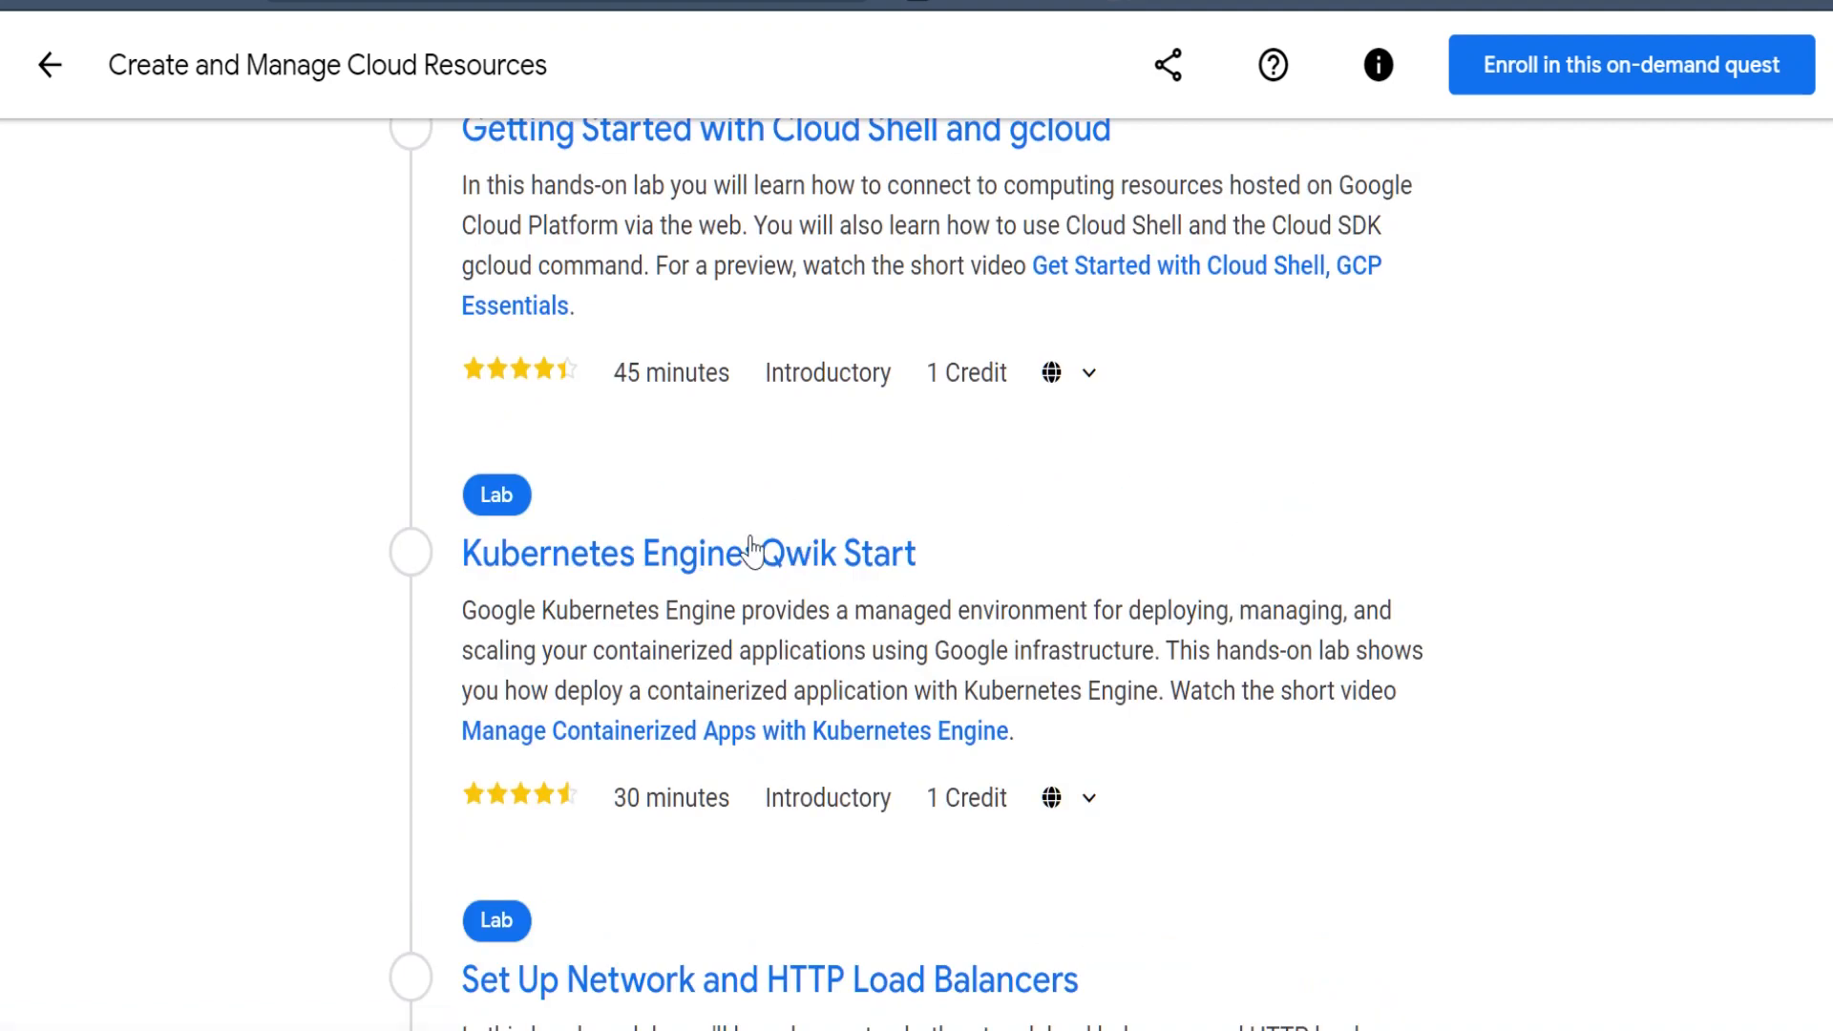
{"action": "scroll", "scroll_direction": "down", "scroll_amount": 3}
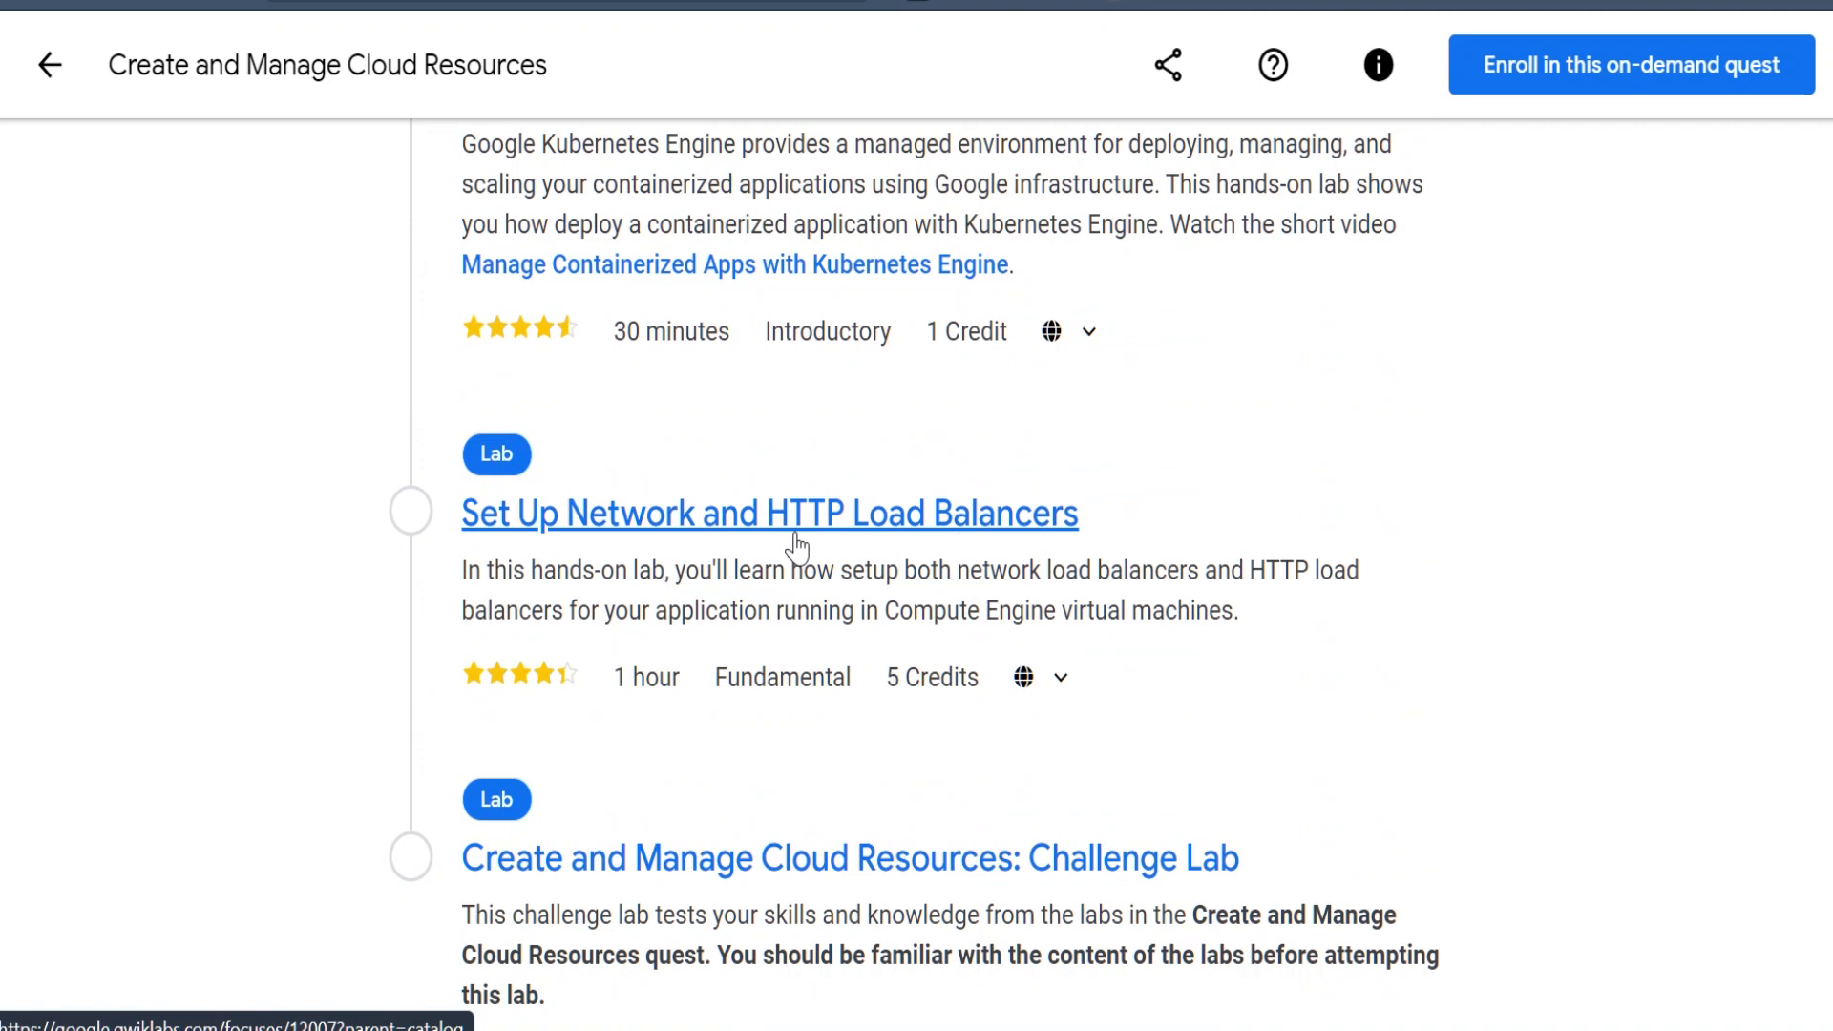
{"action": "mouse_move", "coordinate": [1144, 537]}
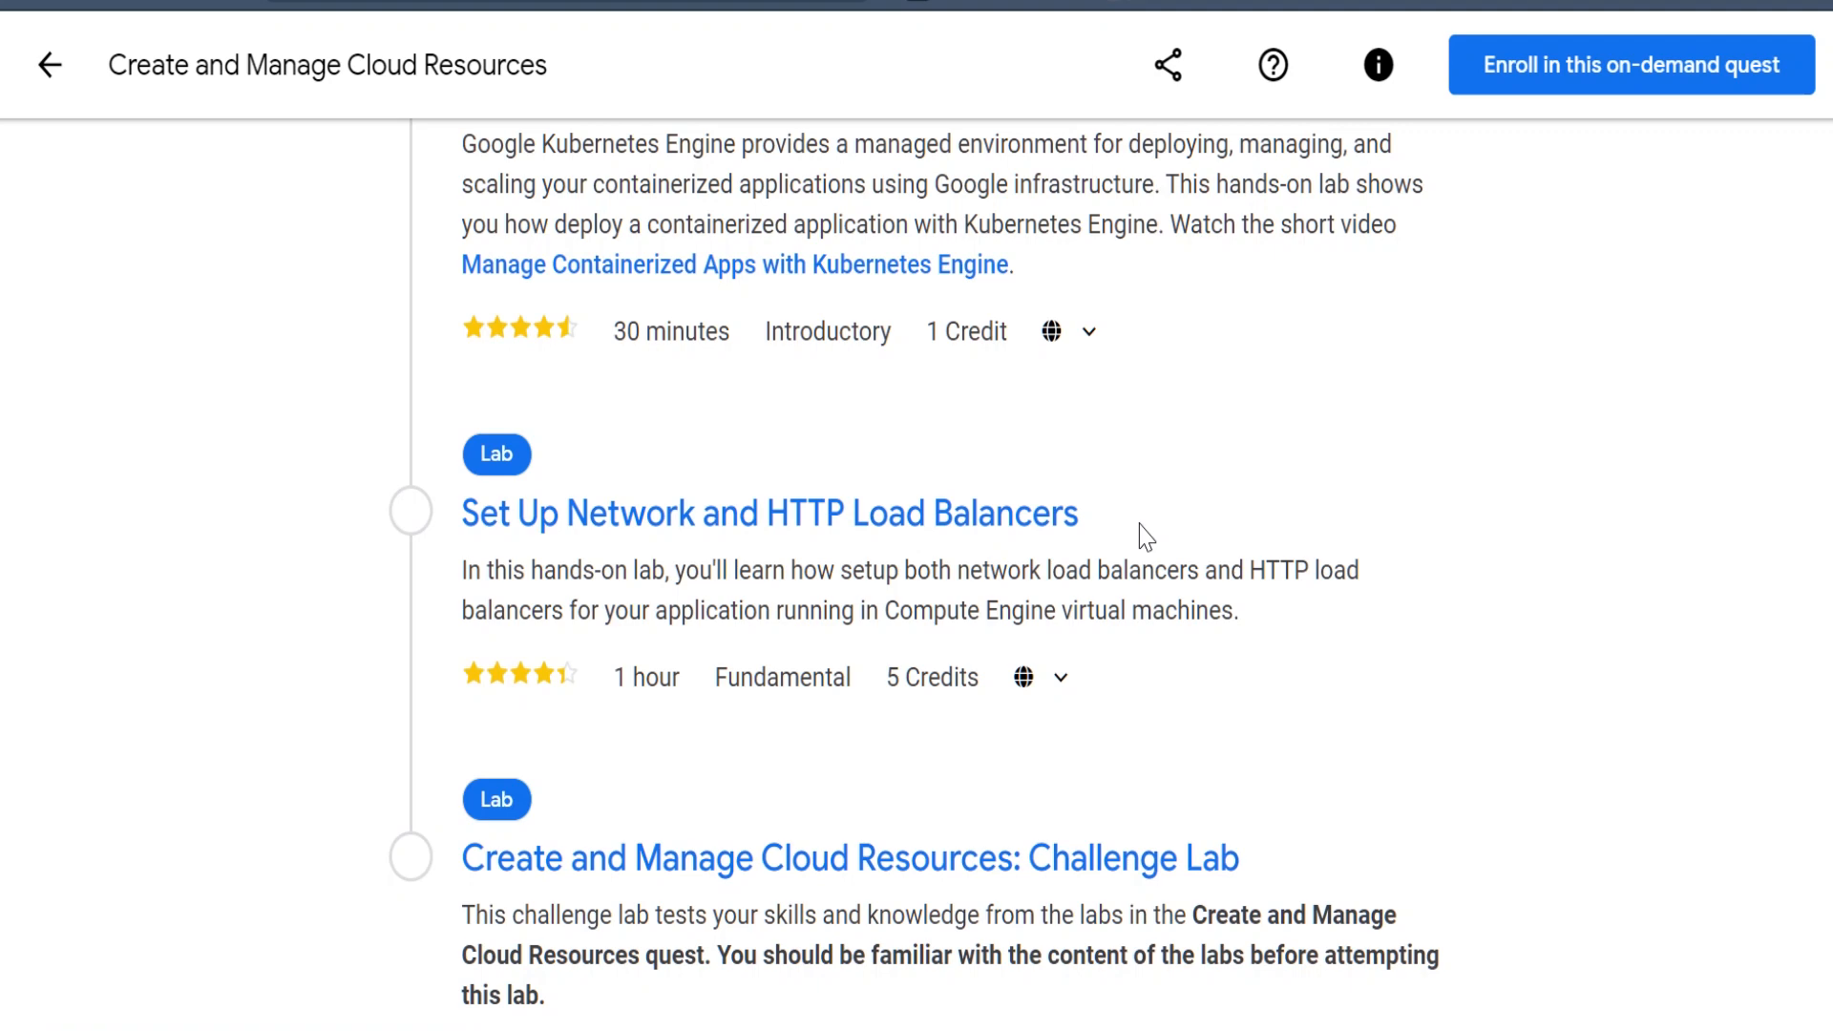
{"action": "scroll", "scroll_direction": "down", "scroll_amount": 3}
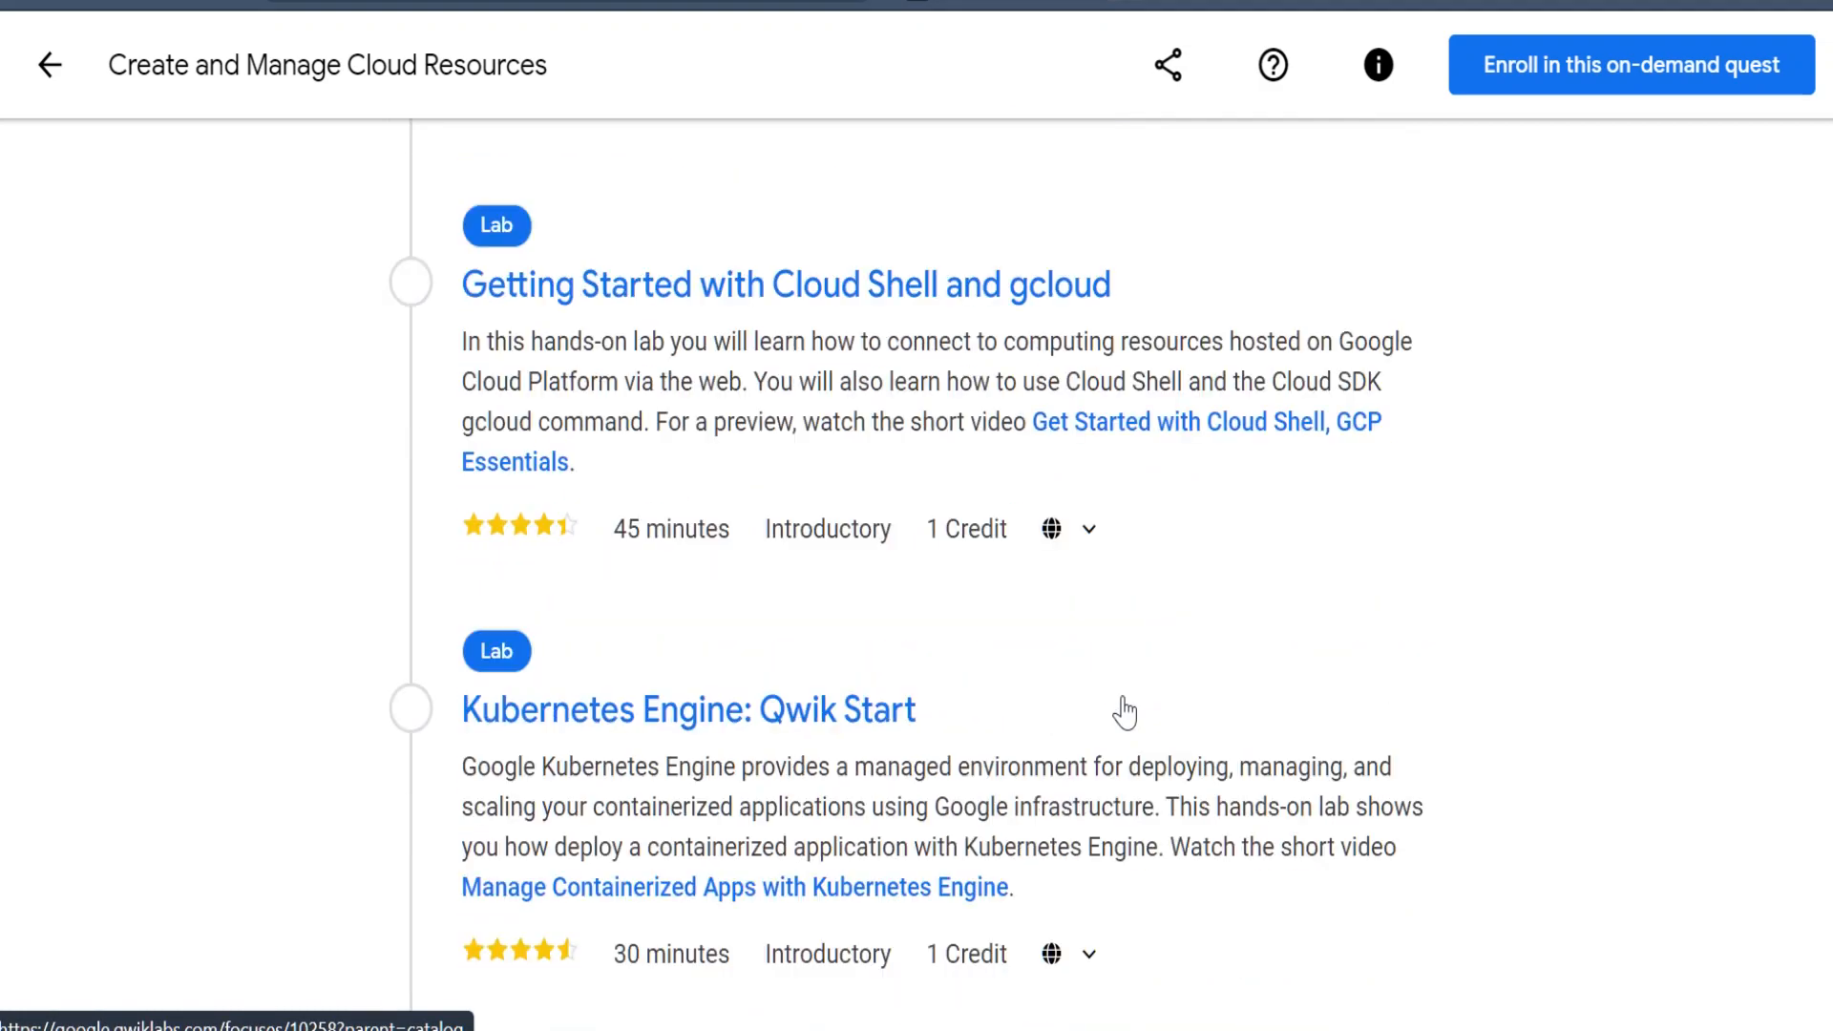
{"action": "scroll", "scroll_direction": "up", "scroll_amount": 3}
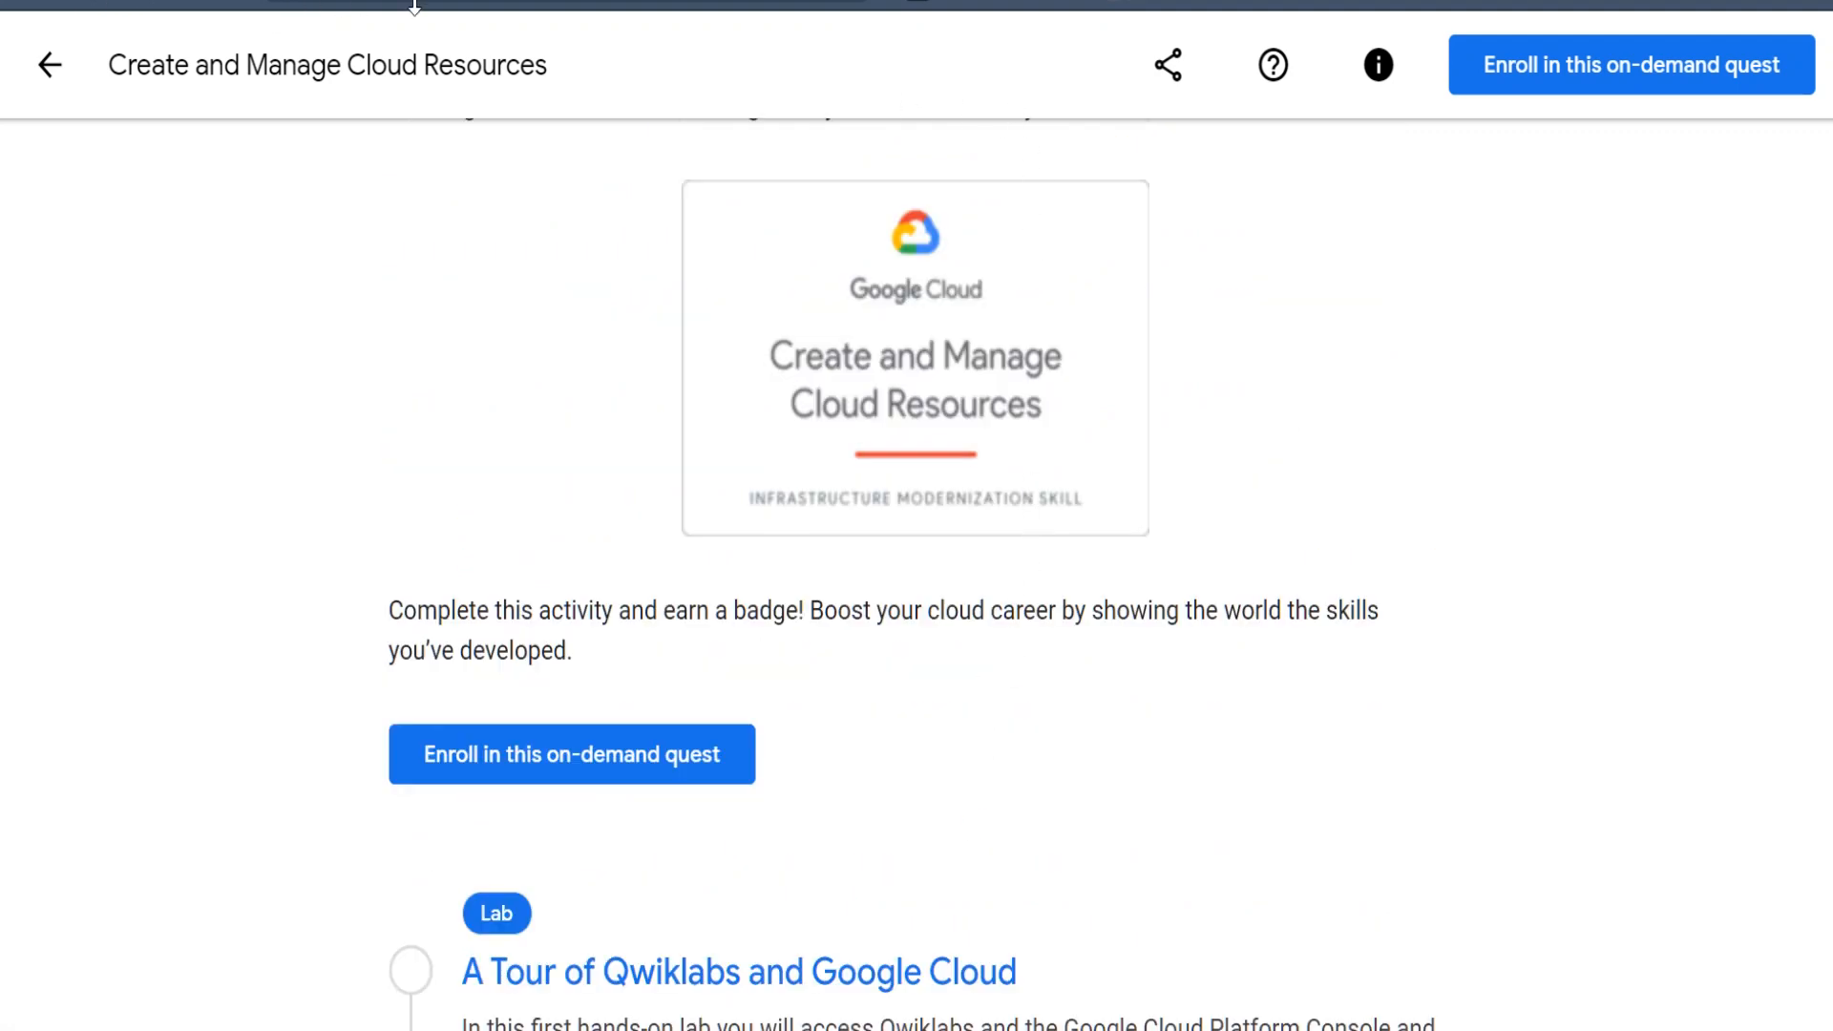
{"action": "mouse_move", "coordinate": [1073, 6]}
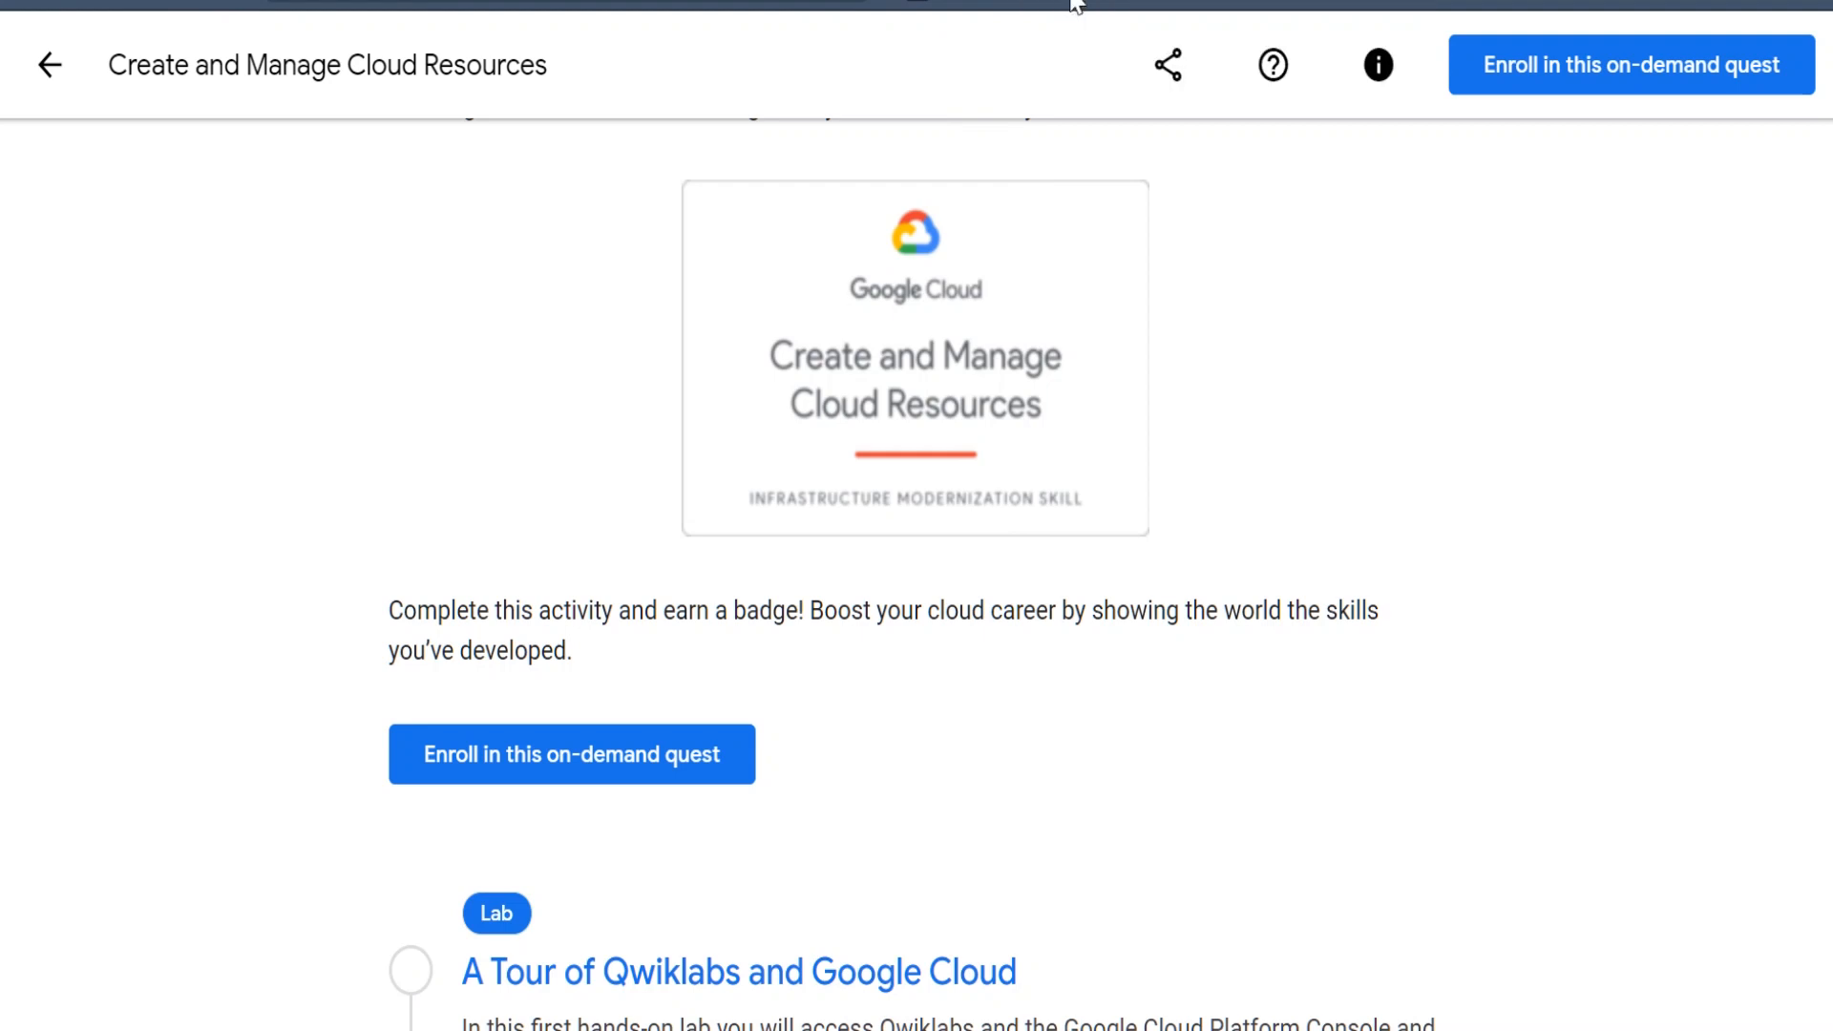
{"action": "mouse_move", "coordinate": [1205, 233]}
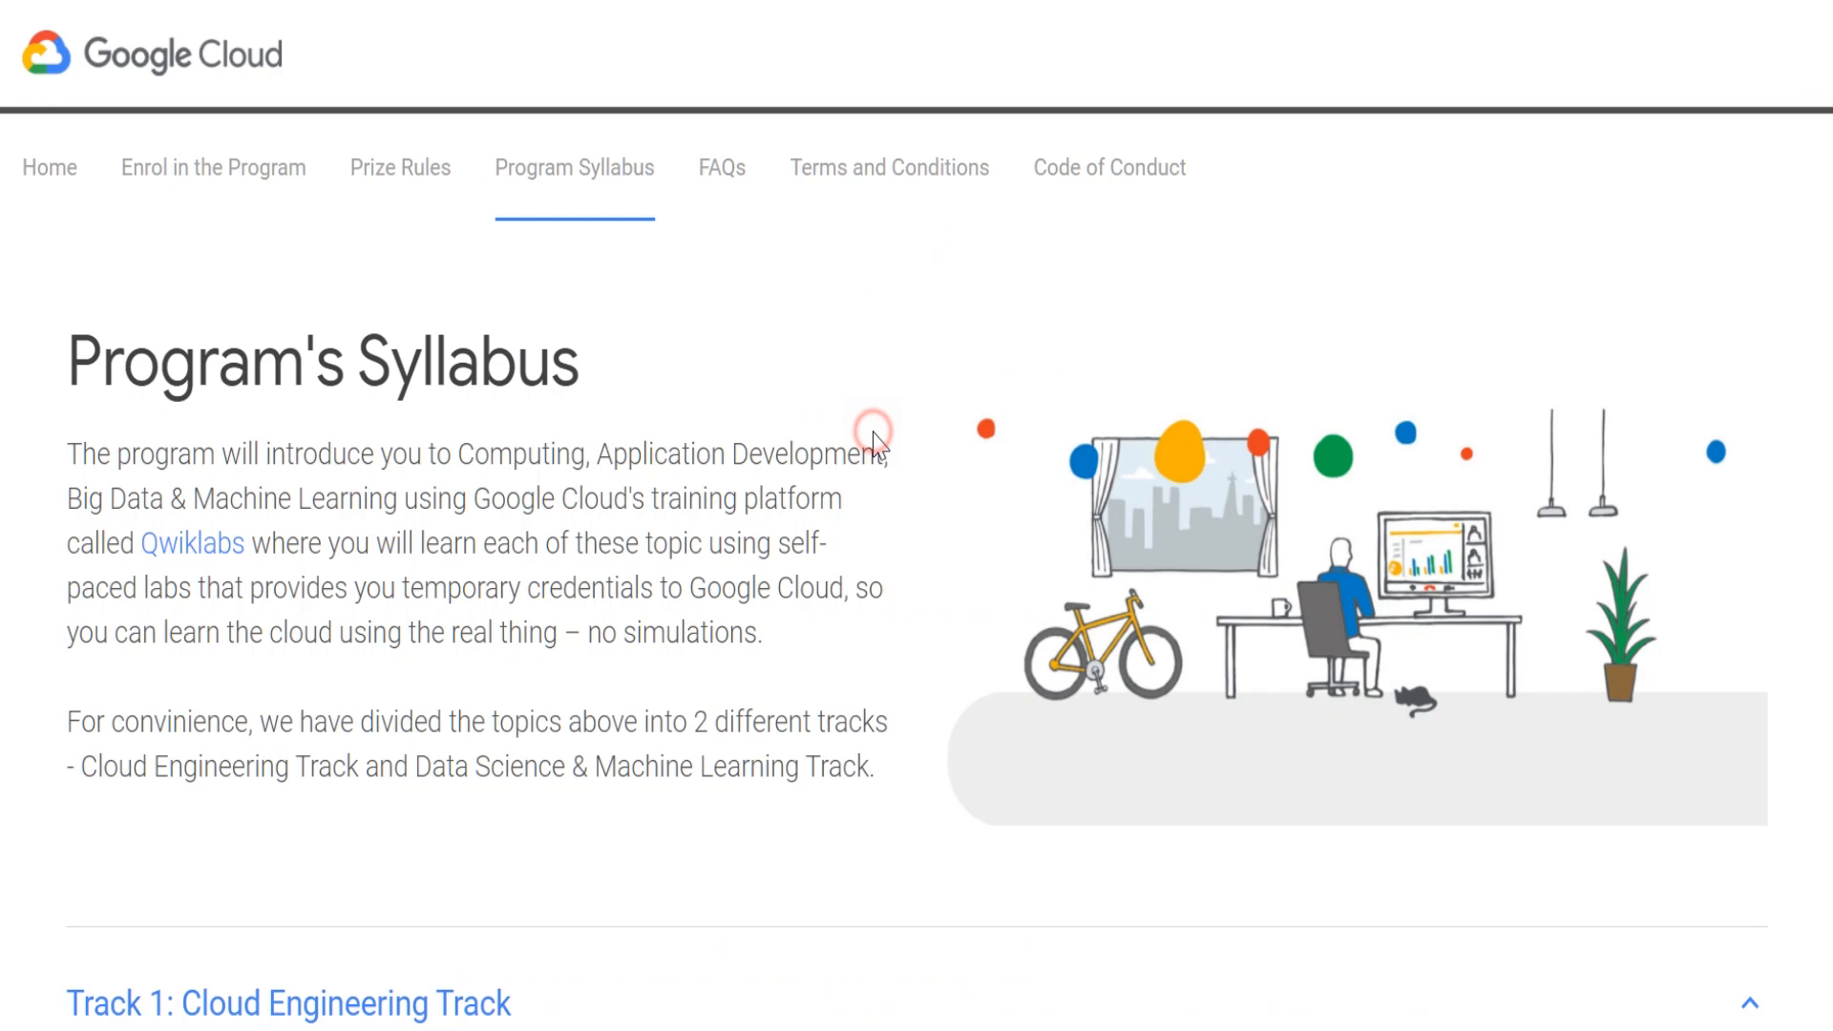
{"action": "mouse_move", "coordinate": [816, 382]}
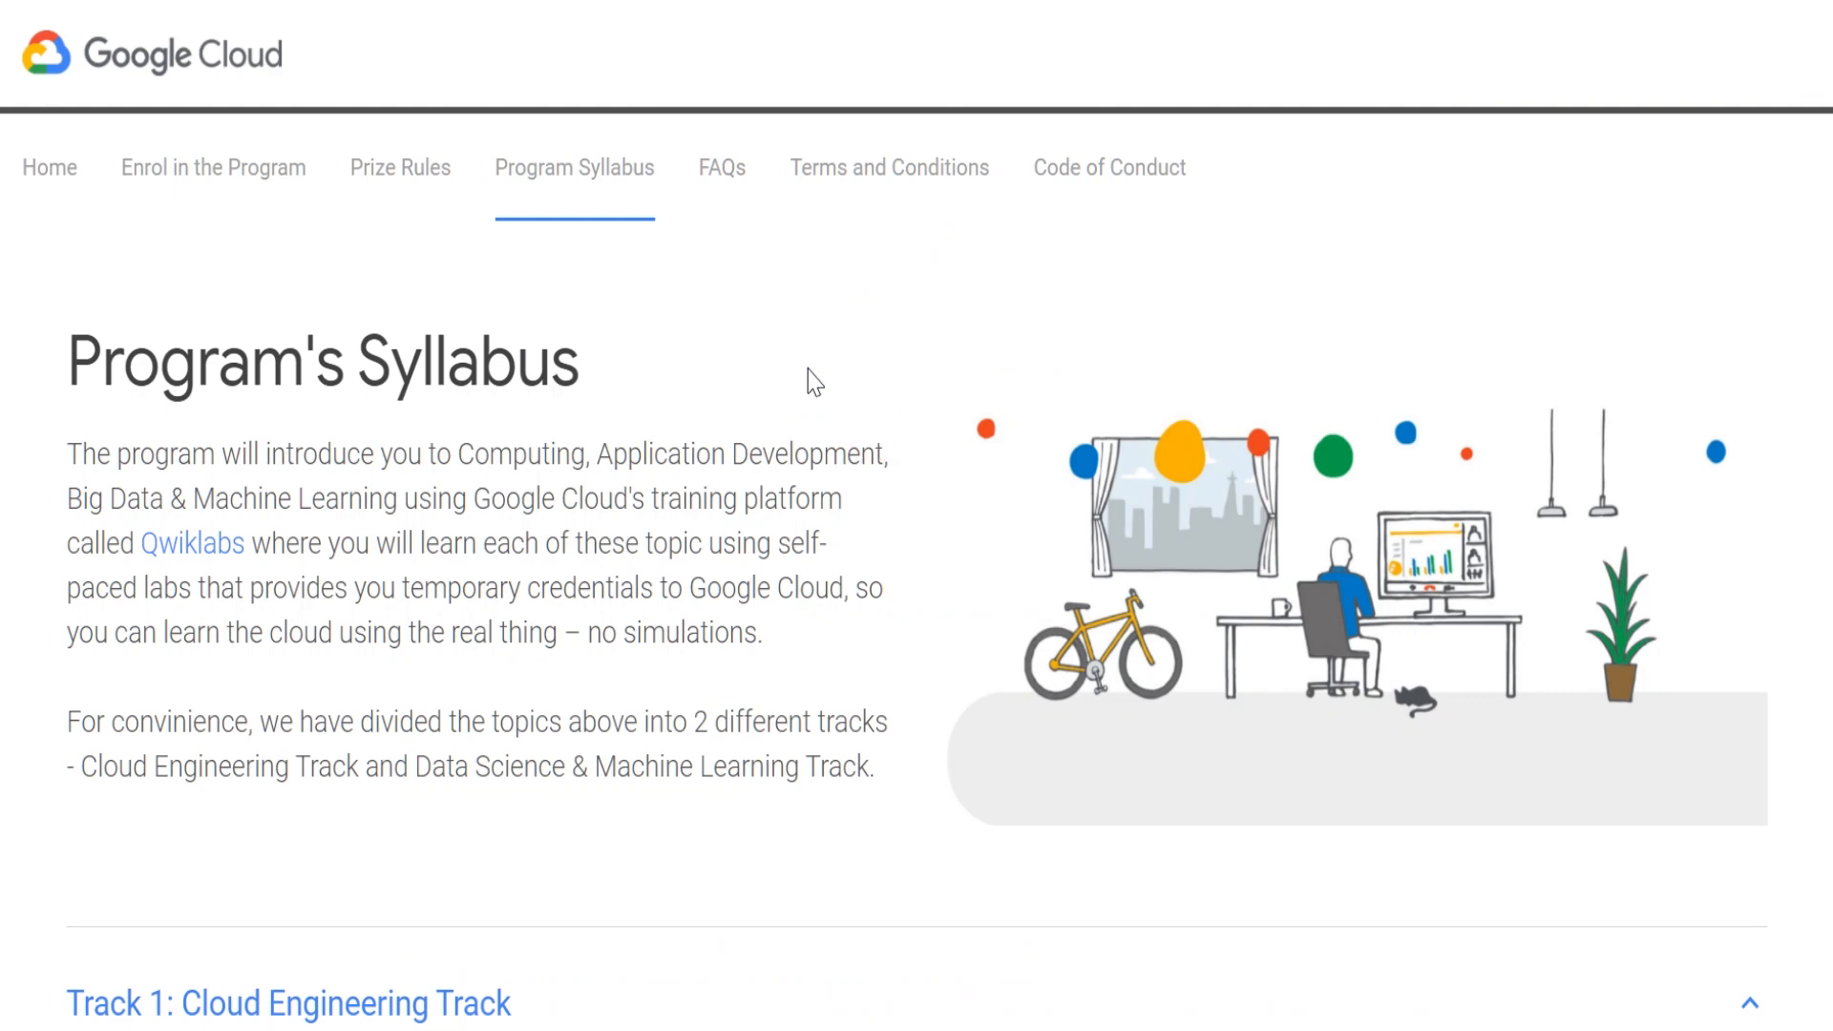
- Scroll to the Cloud Engineering track's skill badge list, then back to the top of the syllabus
{"action": "scroll", "scroll_direction": "down", "scroll_amount": 3}
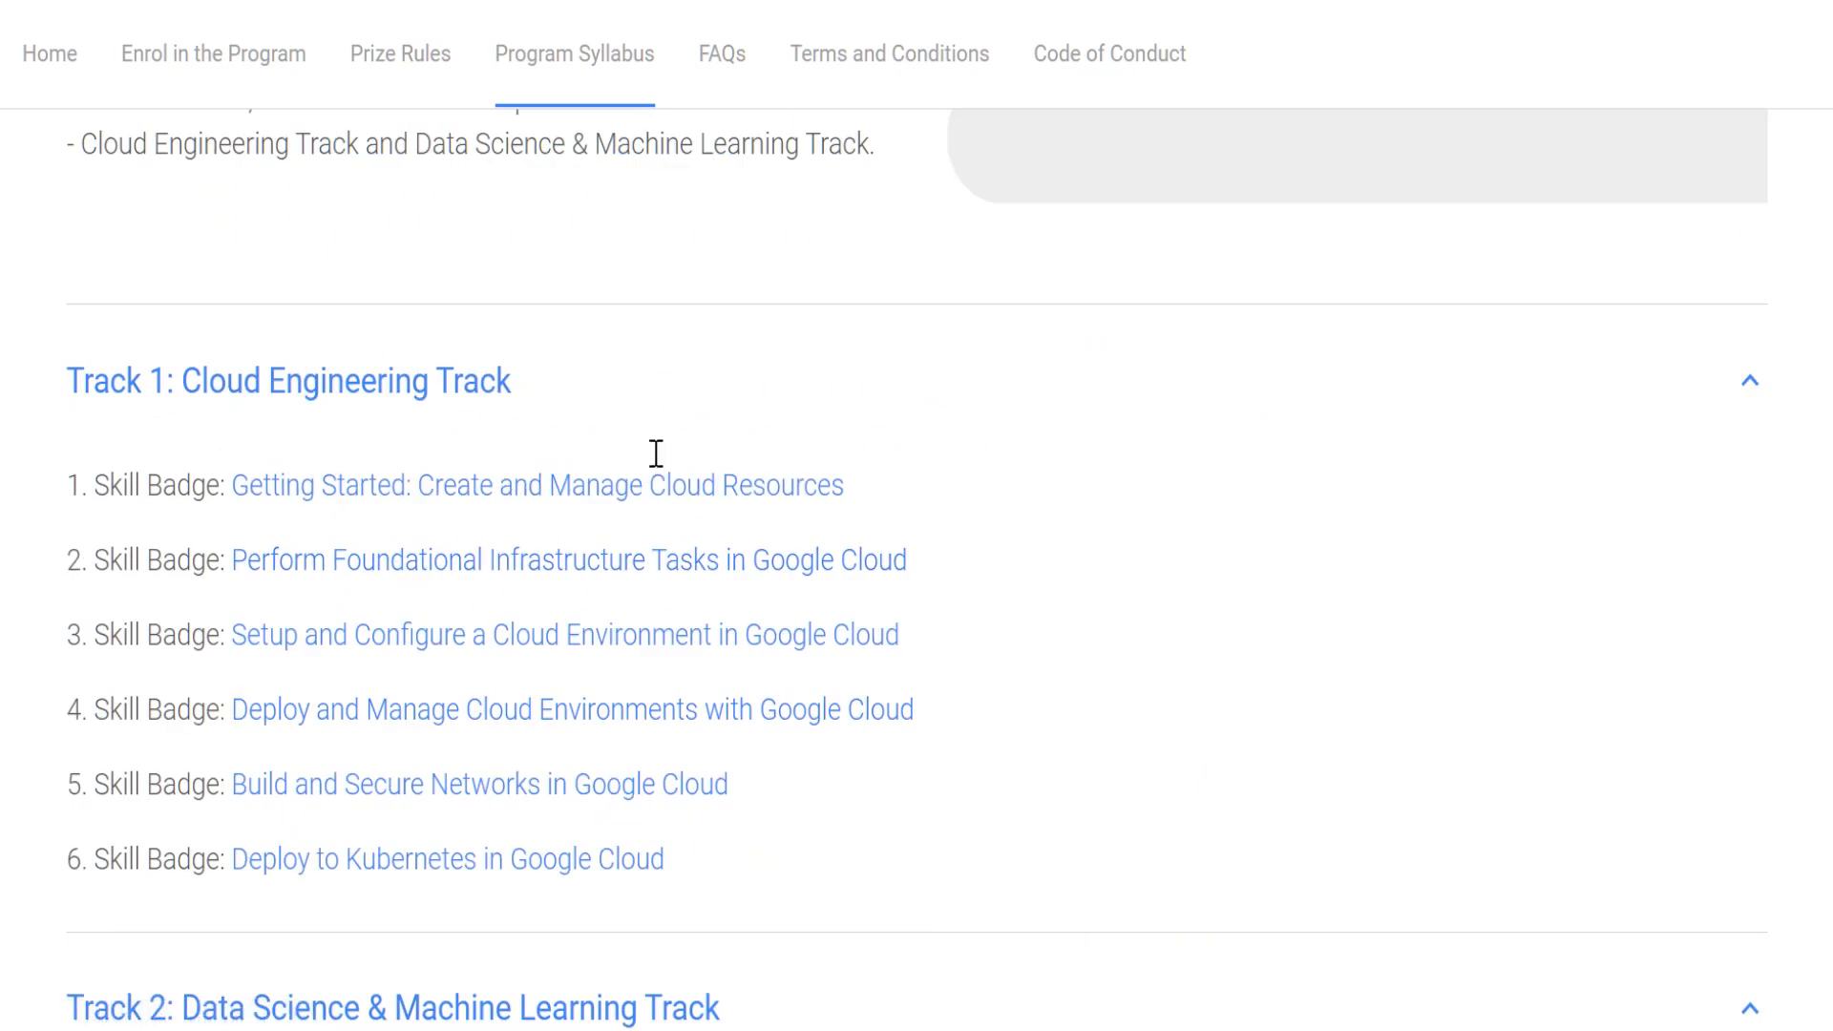
{"action": "scroll", "scroll_direction": "up", "scroll_amount": 3}
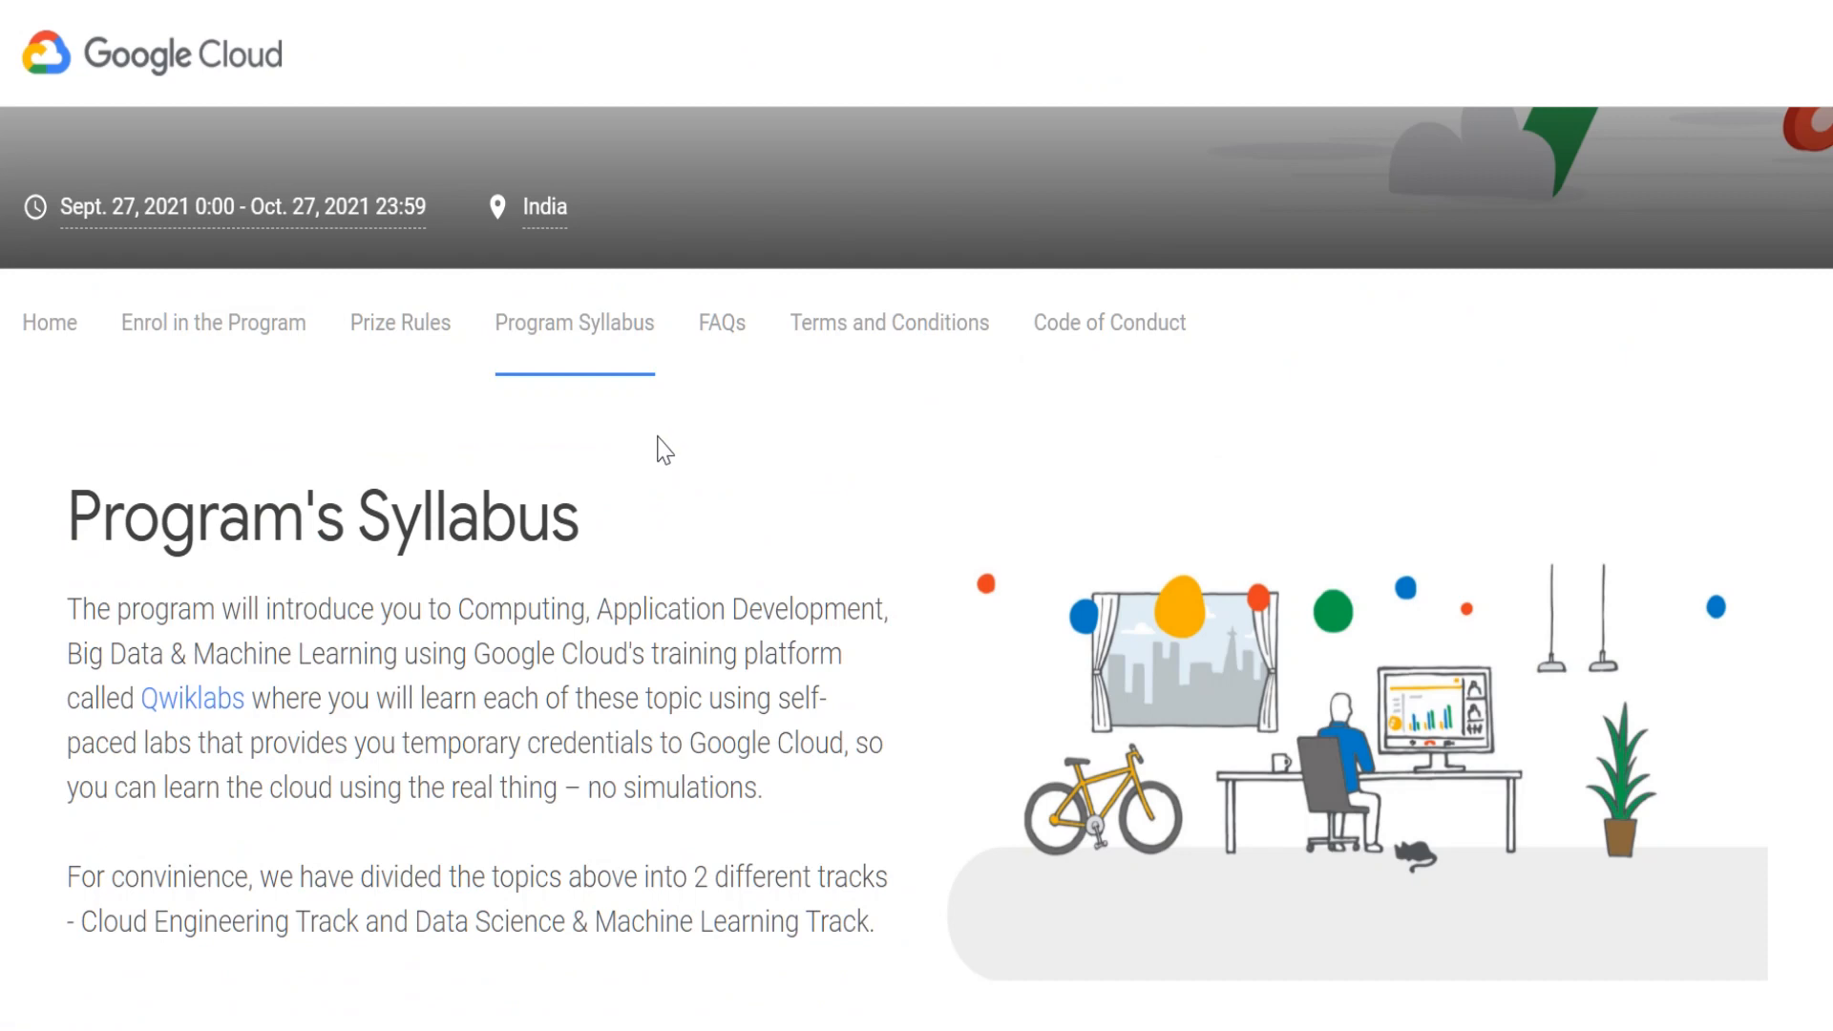
{"action": "mouse_move", "coordinate": [721, 323]}
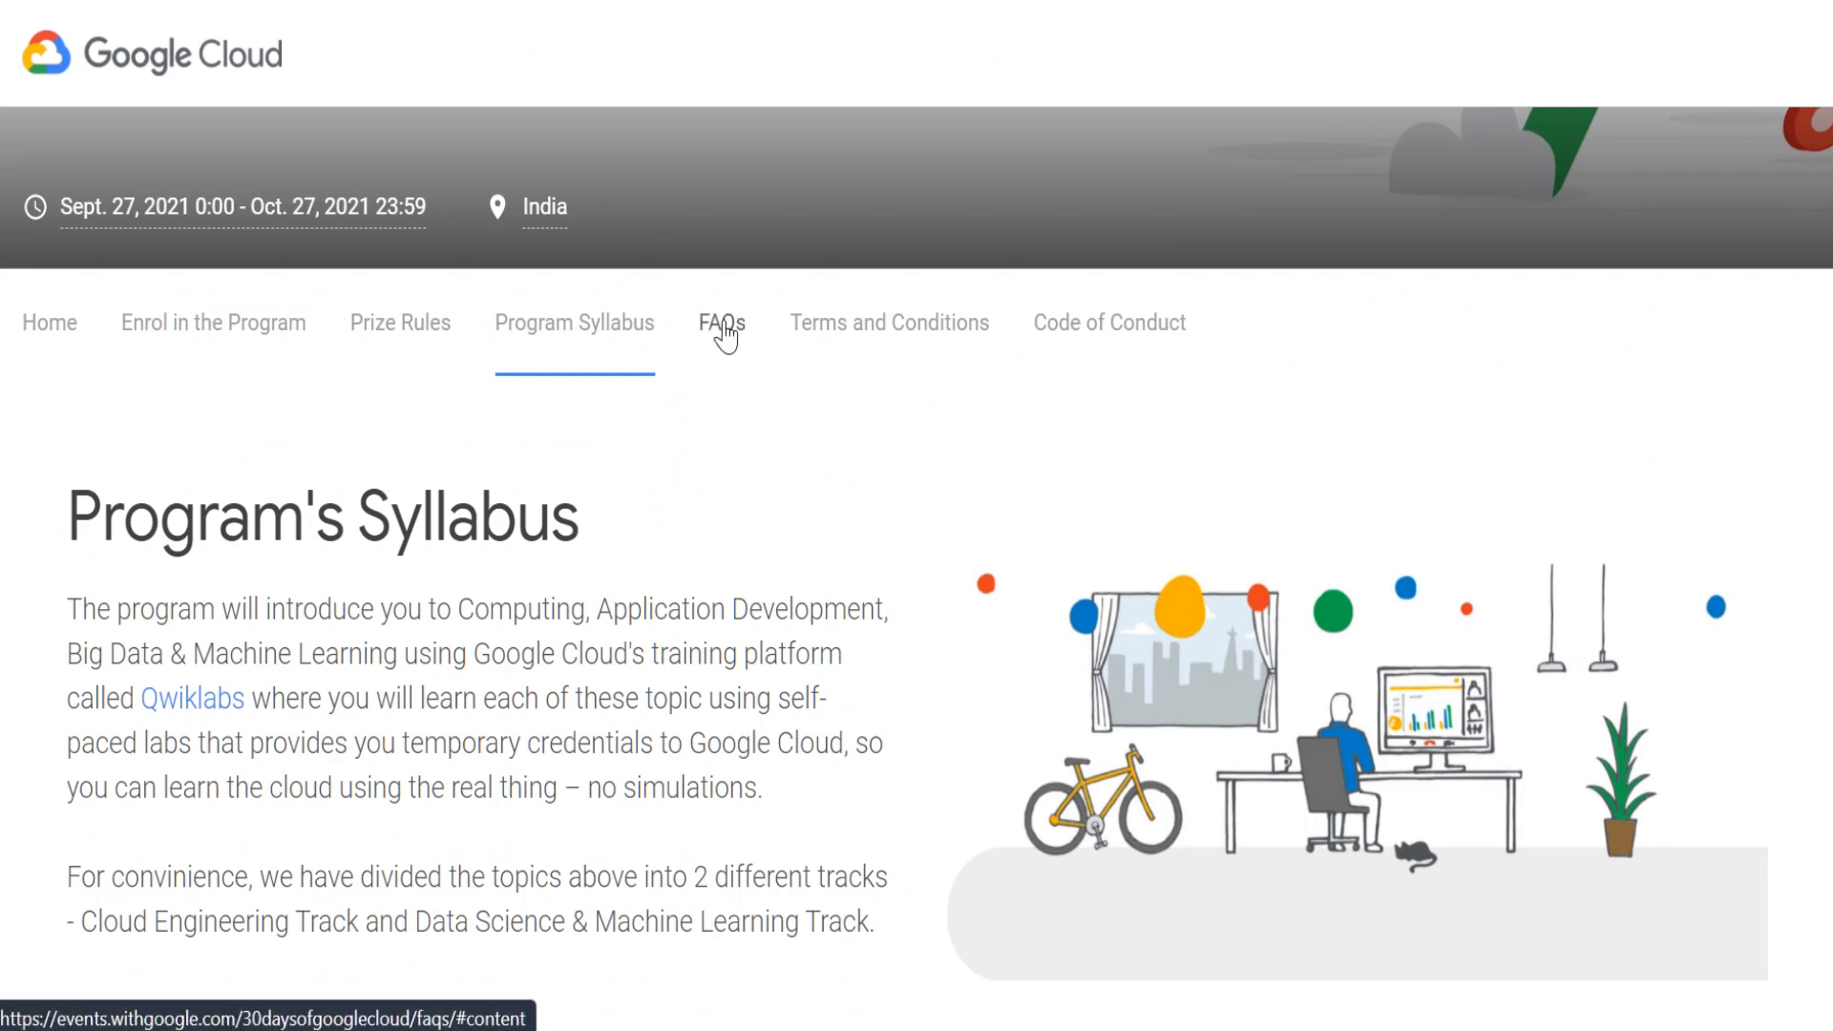
- Go to the FAQs page and read the eligibility criteria and invitation-email questions
{"action": "left_click", "coordinate": [720, 323]}
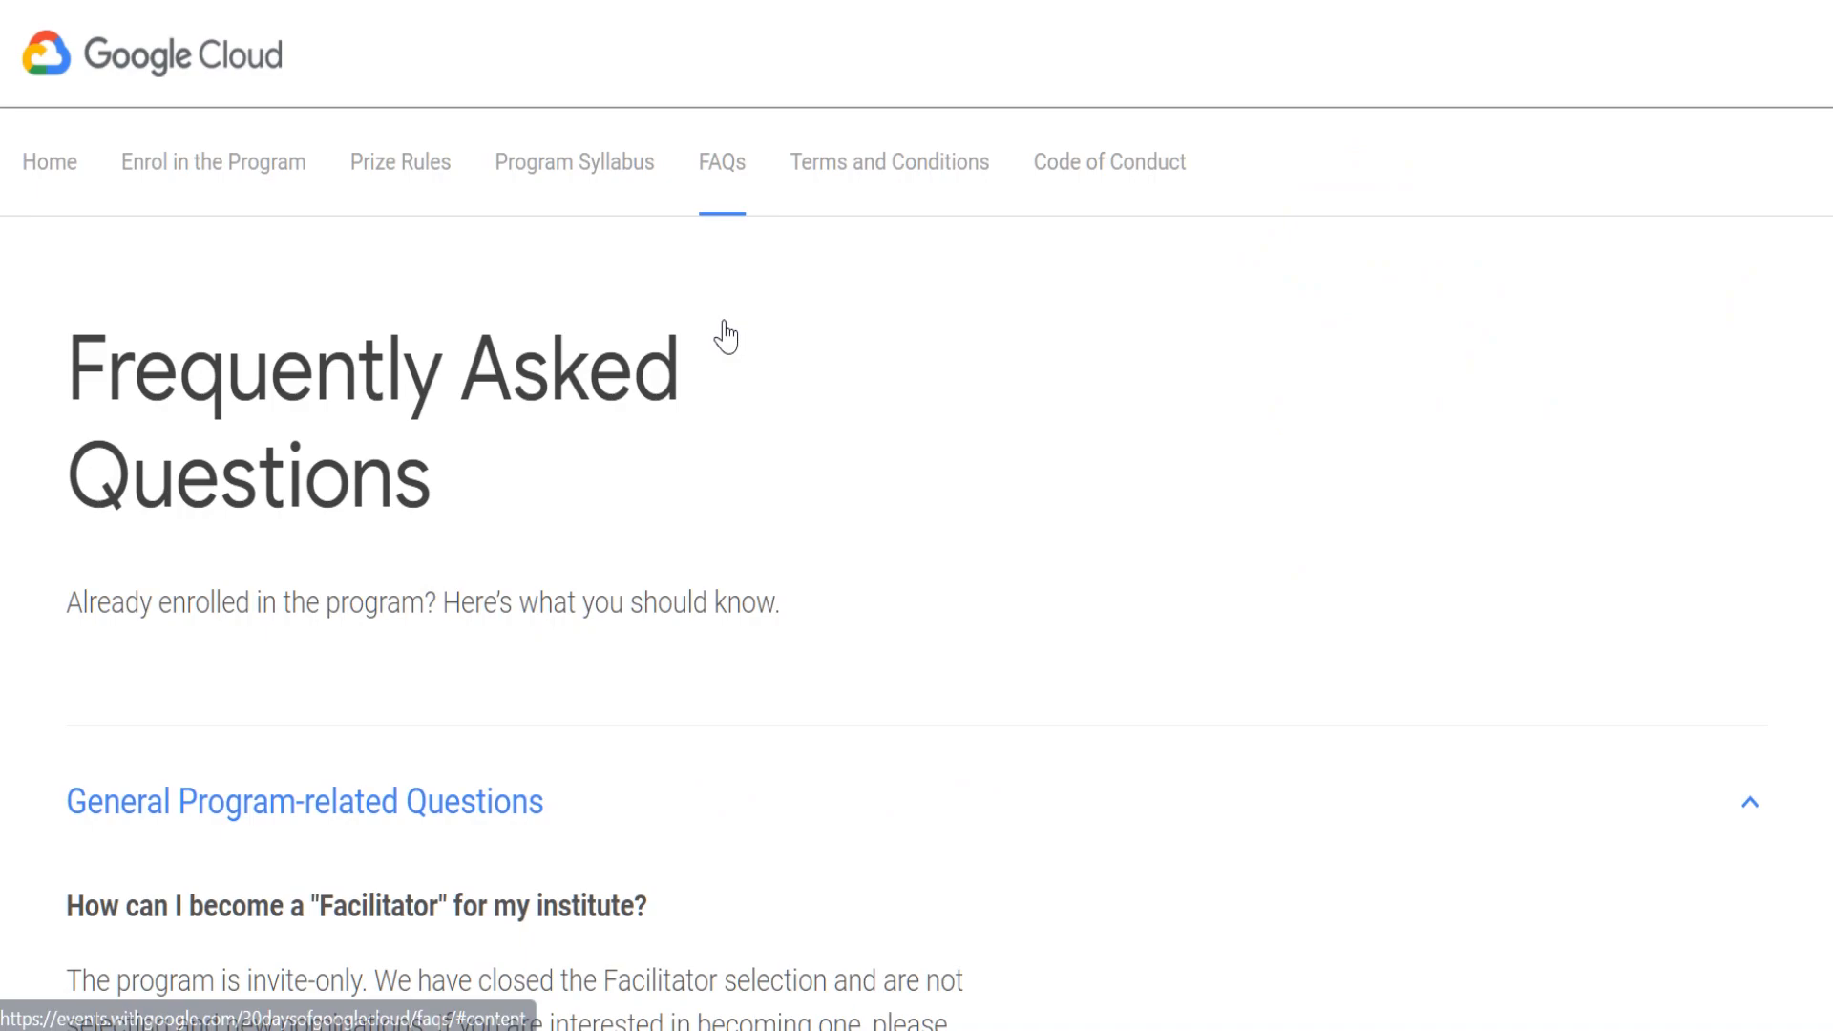
{"action": "scroll", "scroll_direction": "down", "scroll_amount": 3}
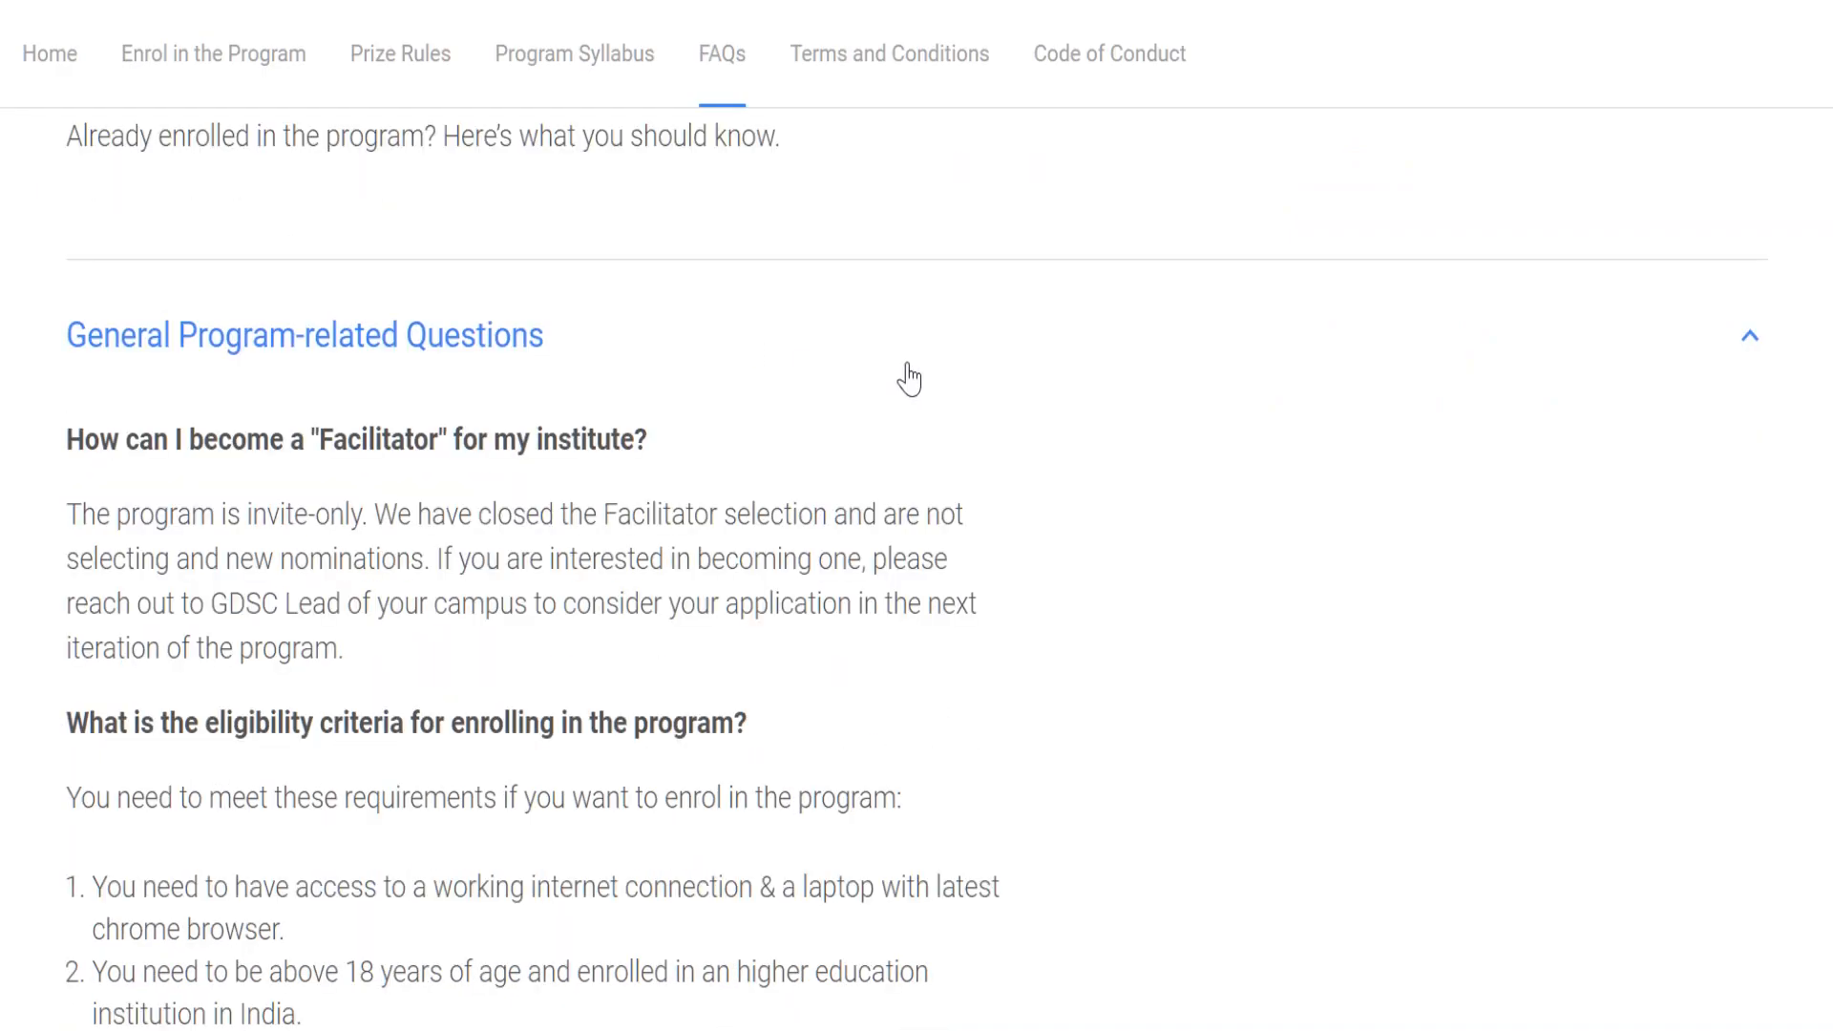
{"action": "scroll", "scroll_direction": "down", "scroll_amount": 3}
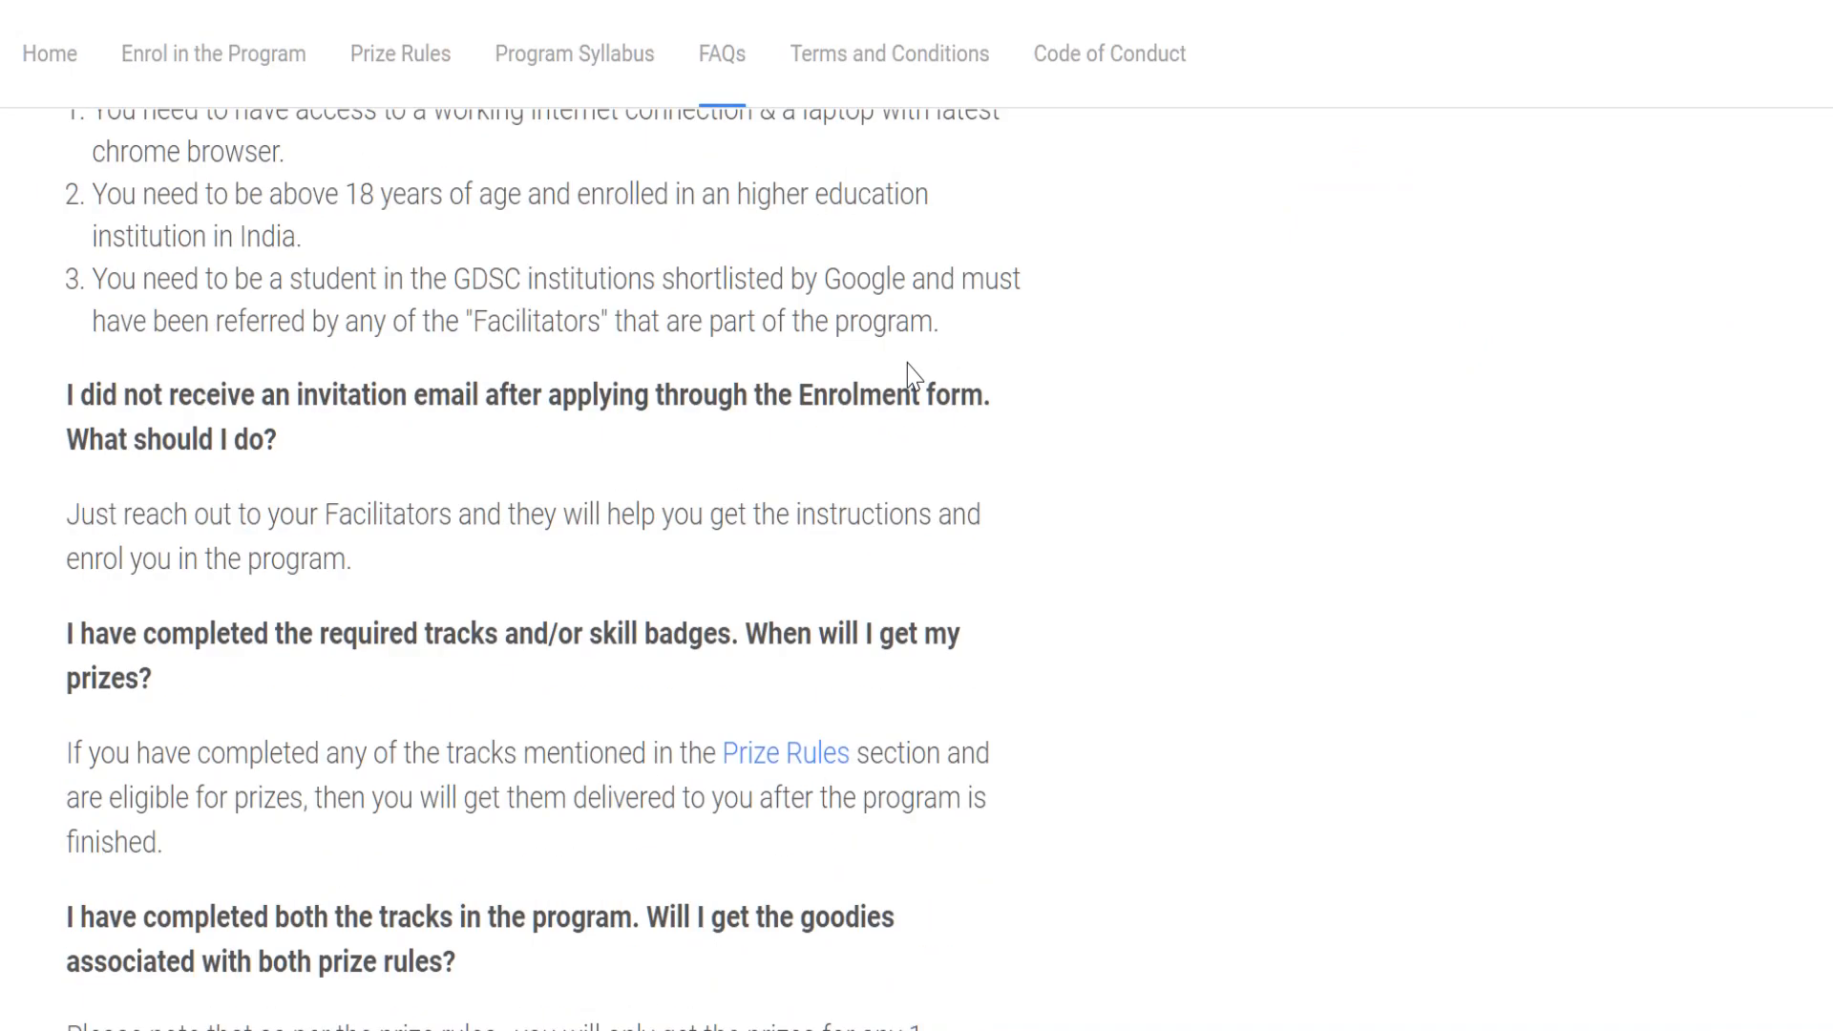
{"action": "scroll", "scroll_direction": "up", "scroll_amount": 3}
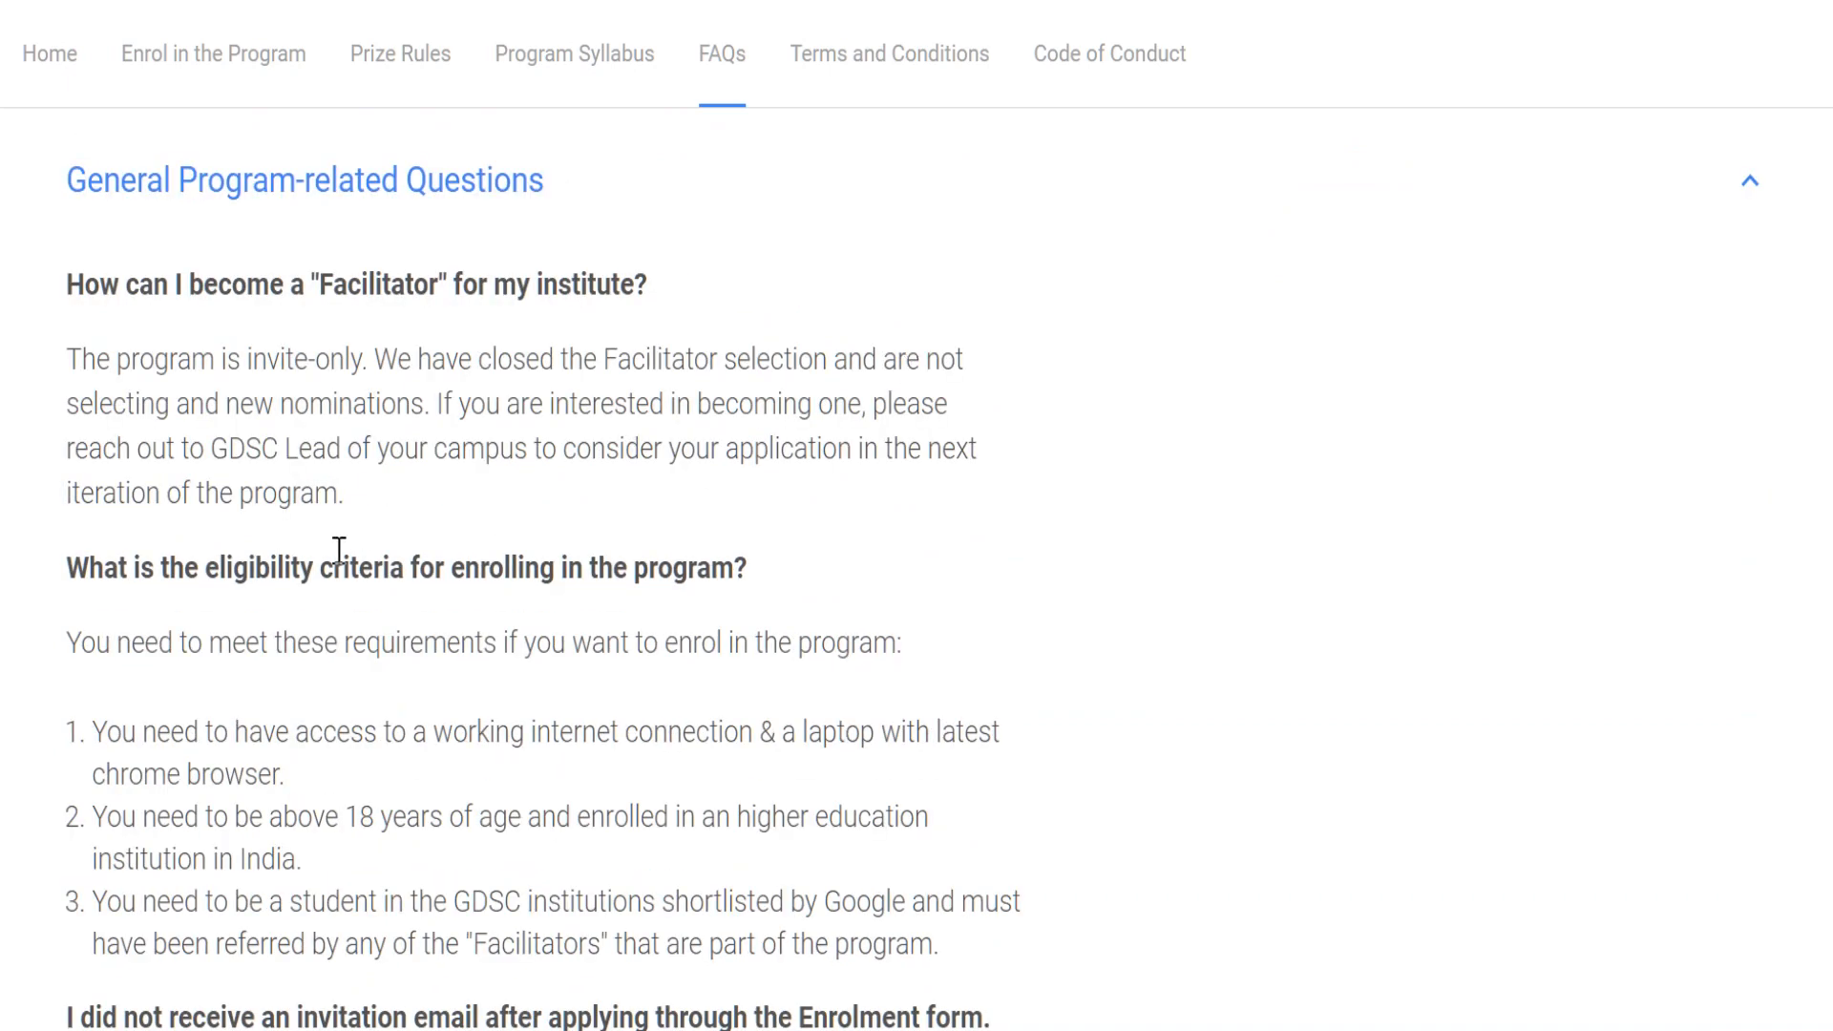
{"action": "scroll", "scroll_direction": "down", "scroll_amount": 3}
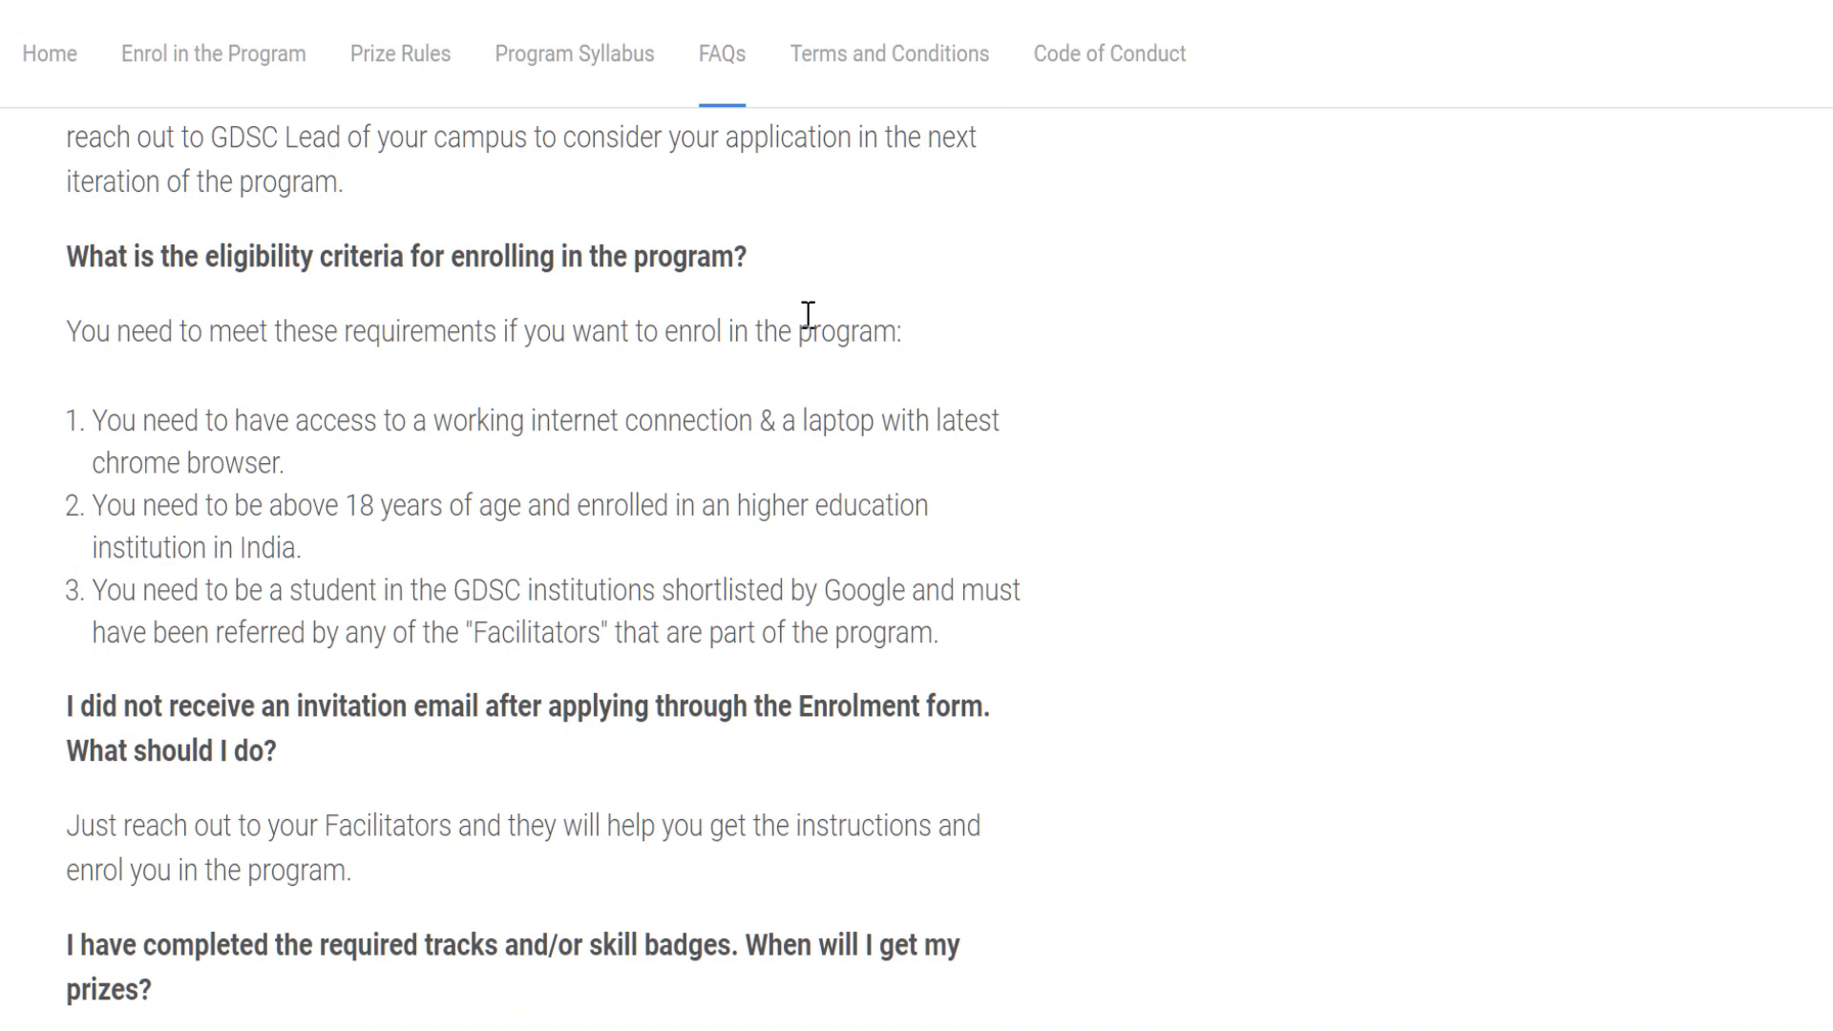
{"action": "mouse_move", "coordinate": [729, 487]}
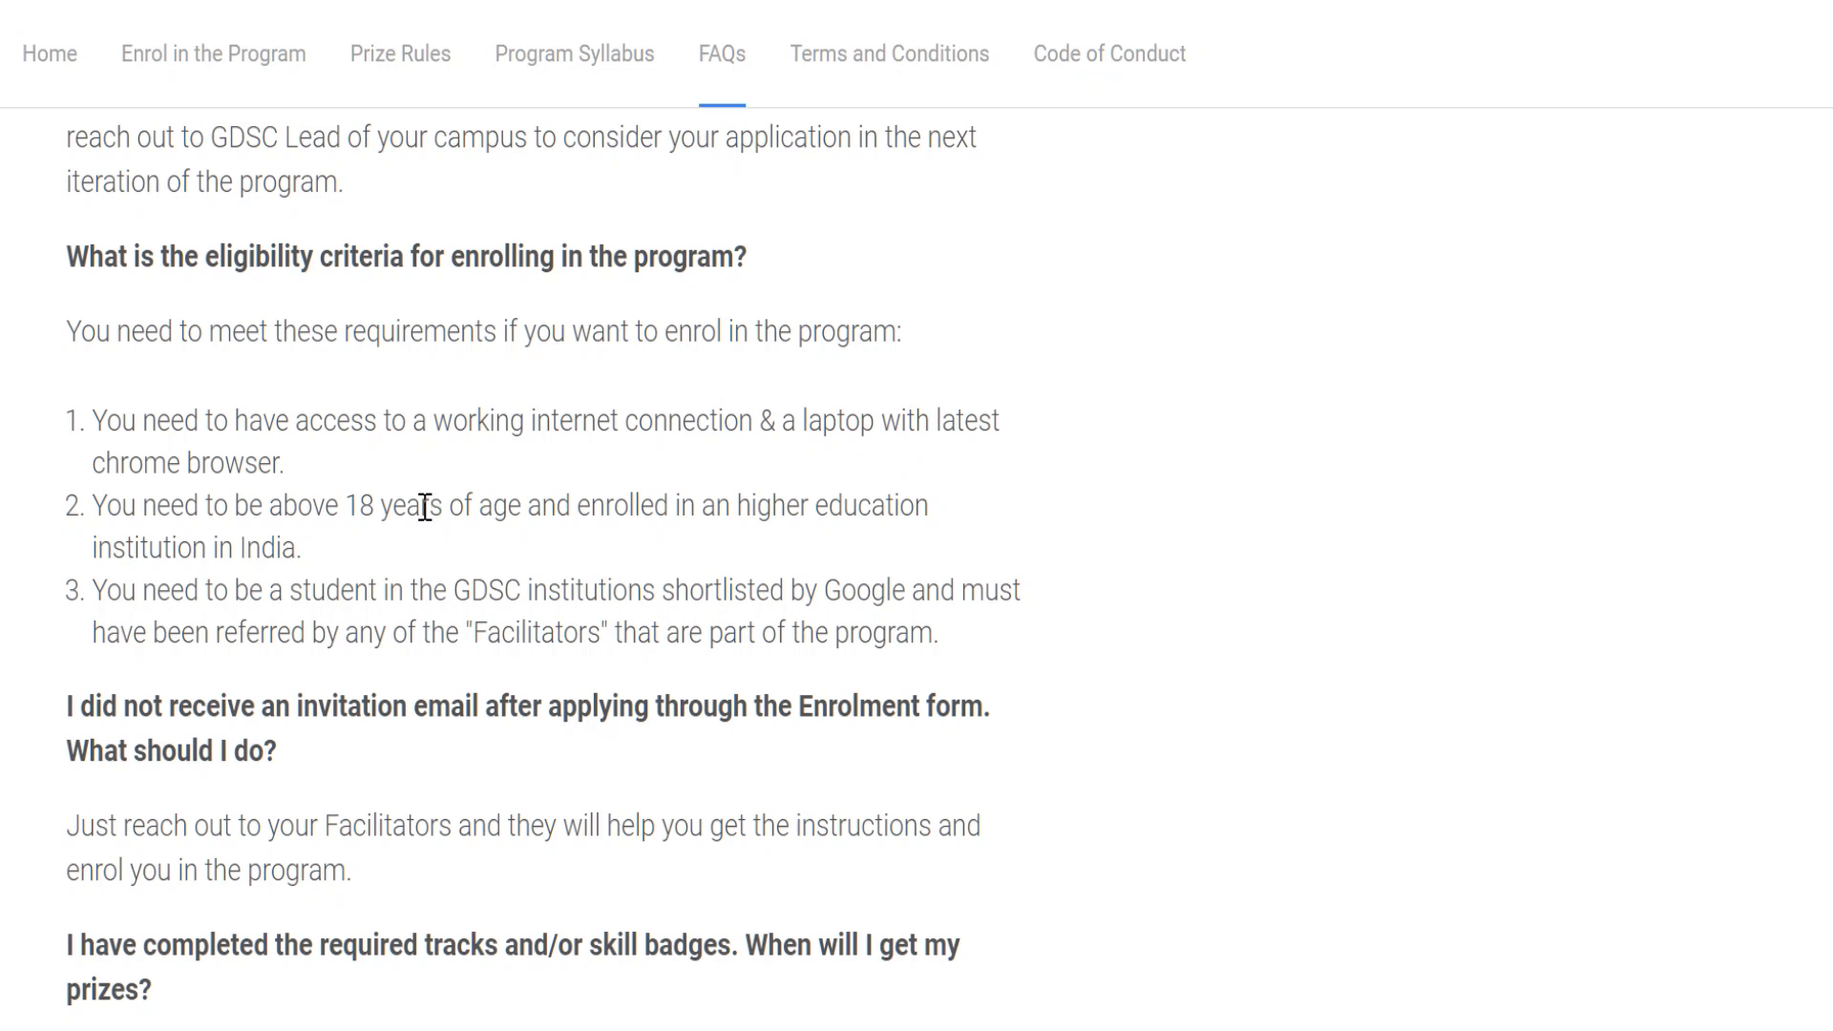
{"action": "mouse_move", "coordinate": [670, 519]}
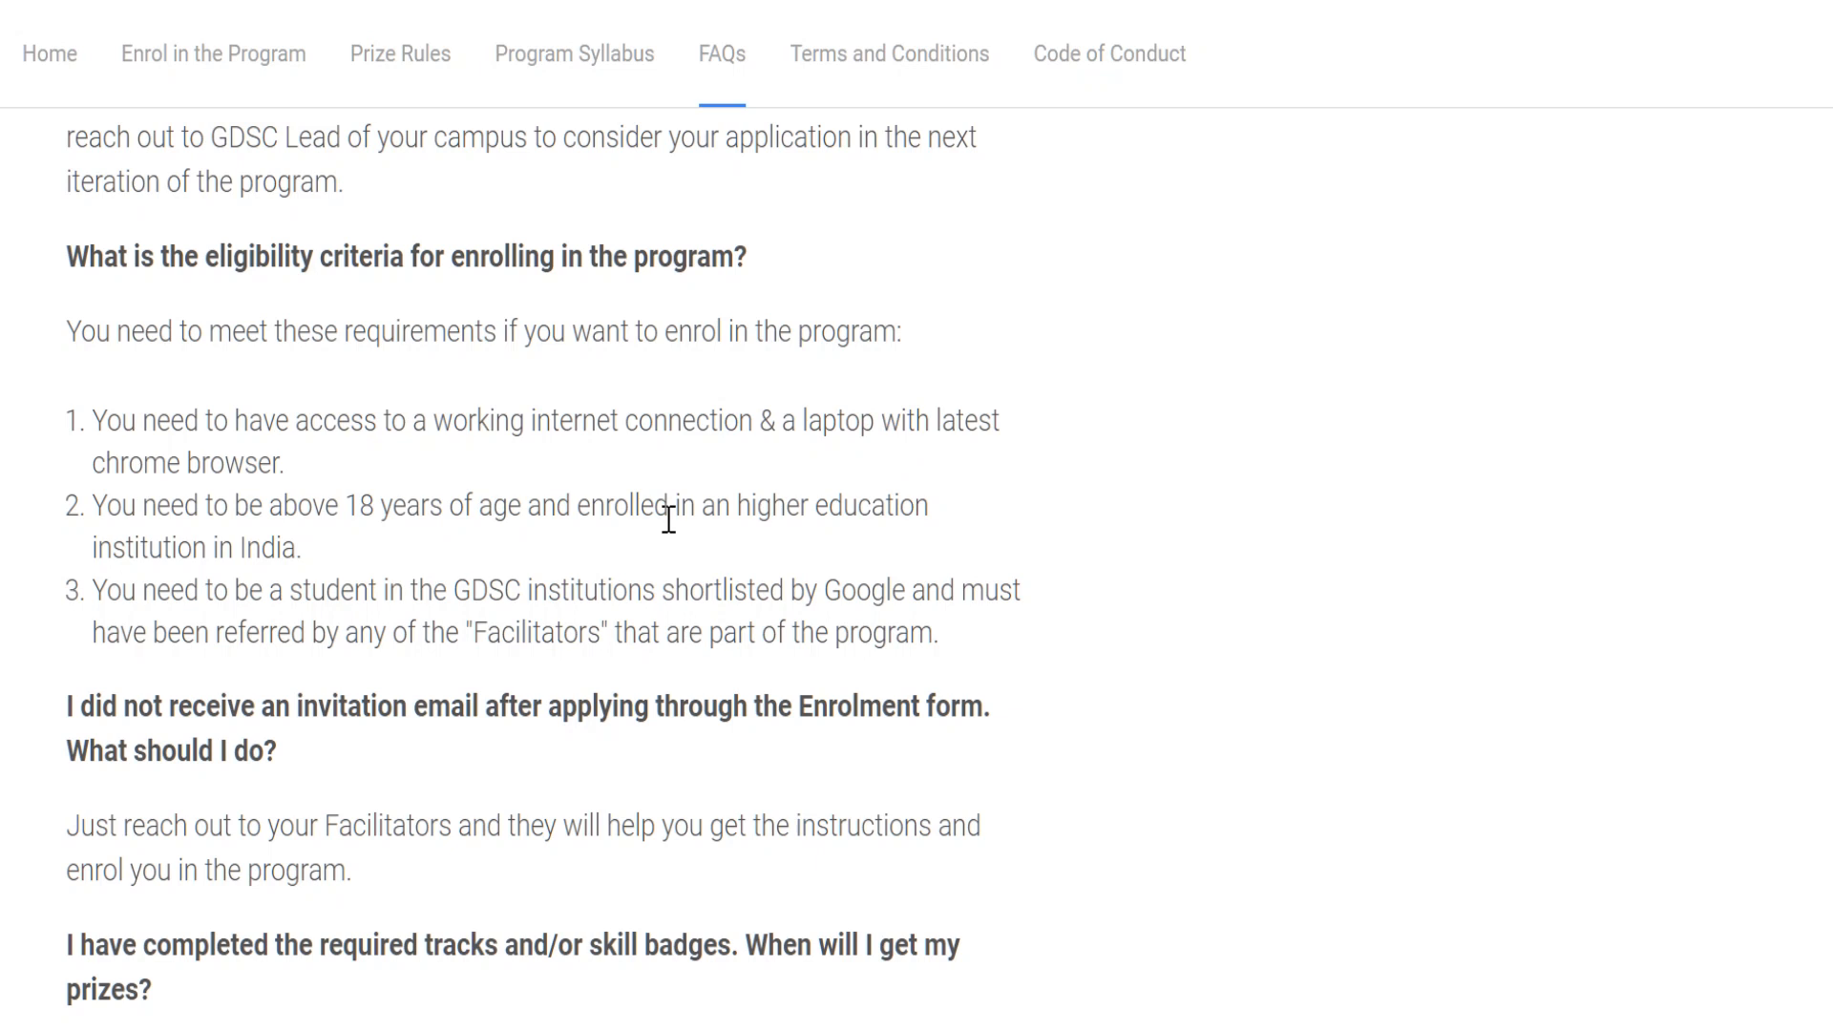
{"action": "mouse_move", "coordinate": [393, 598]}
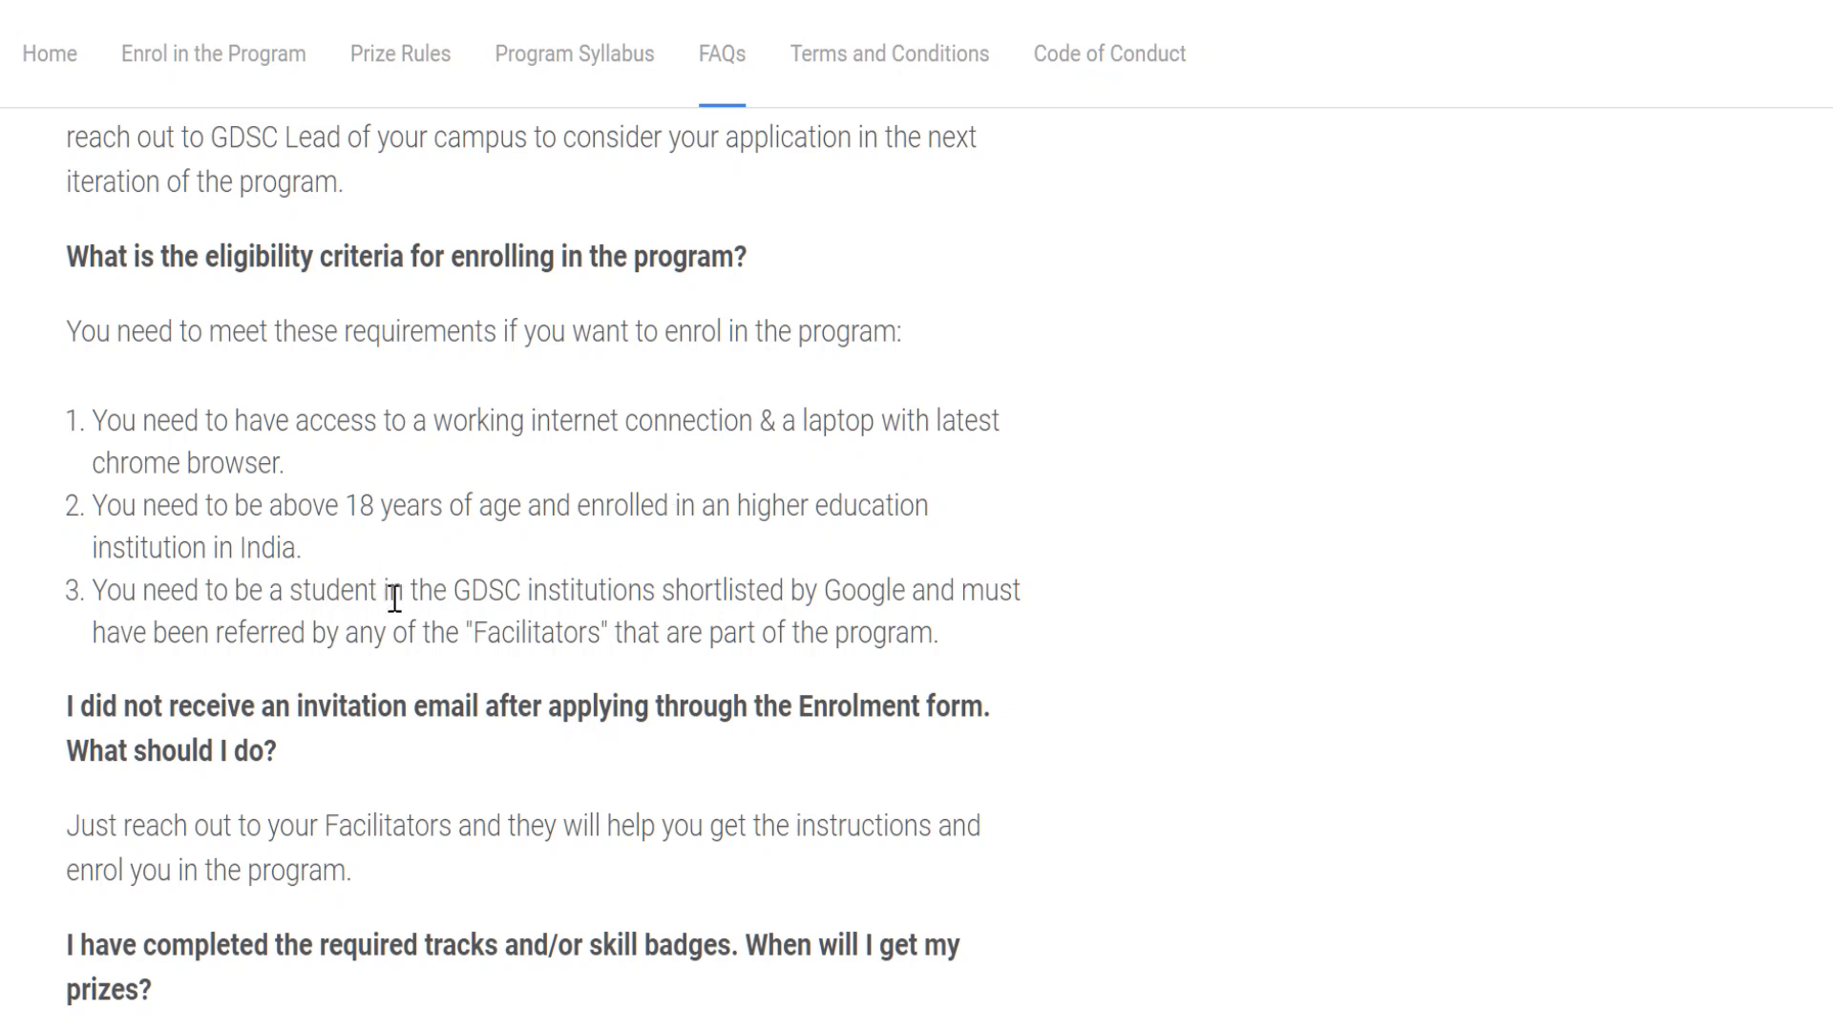
{"action": "mouse_move", "coordinate": [548, 594]}
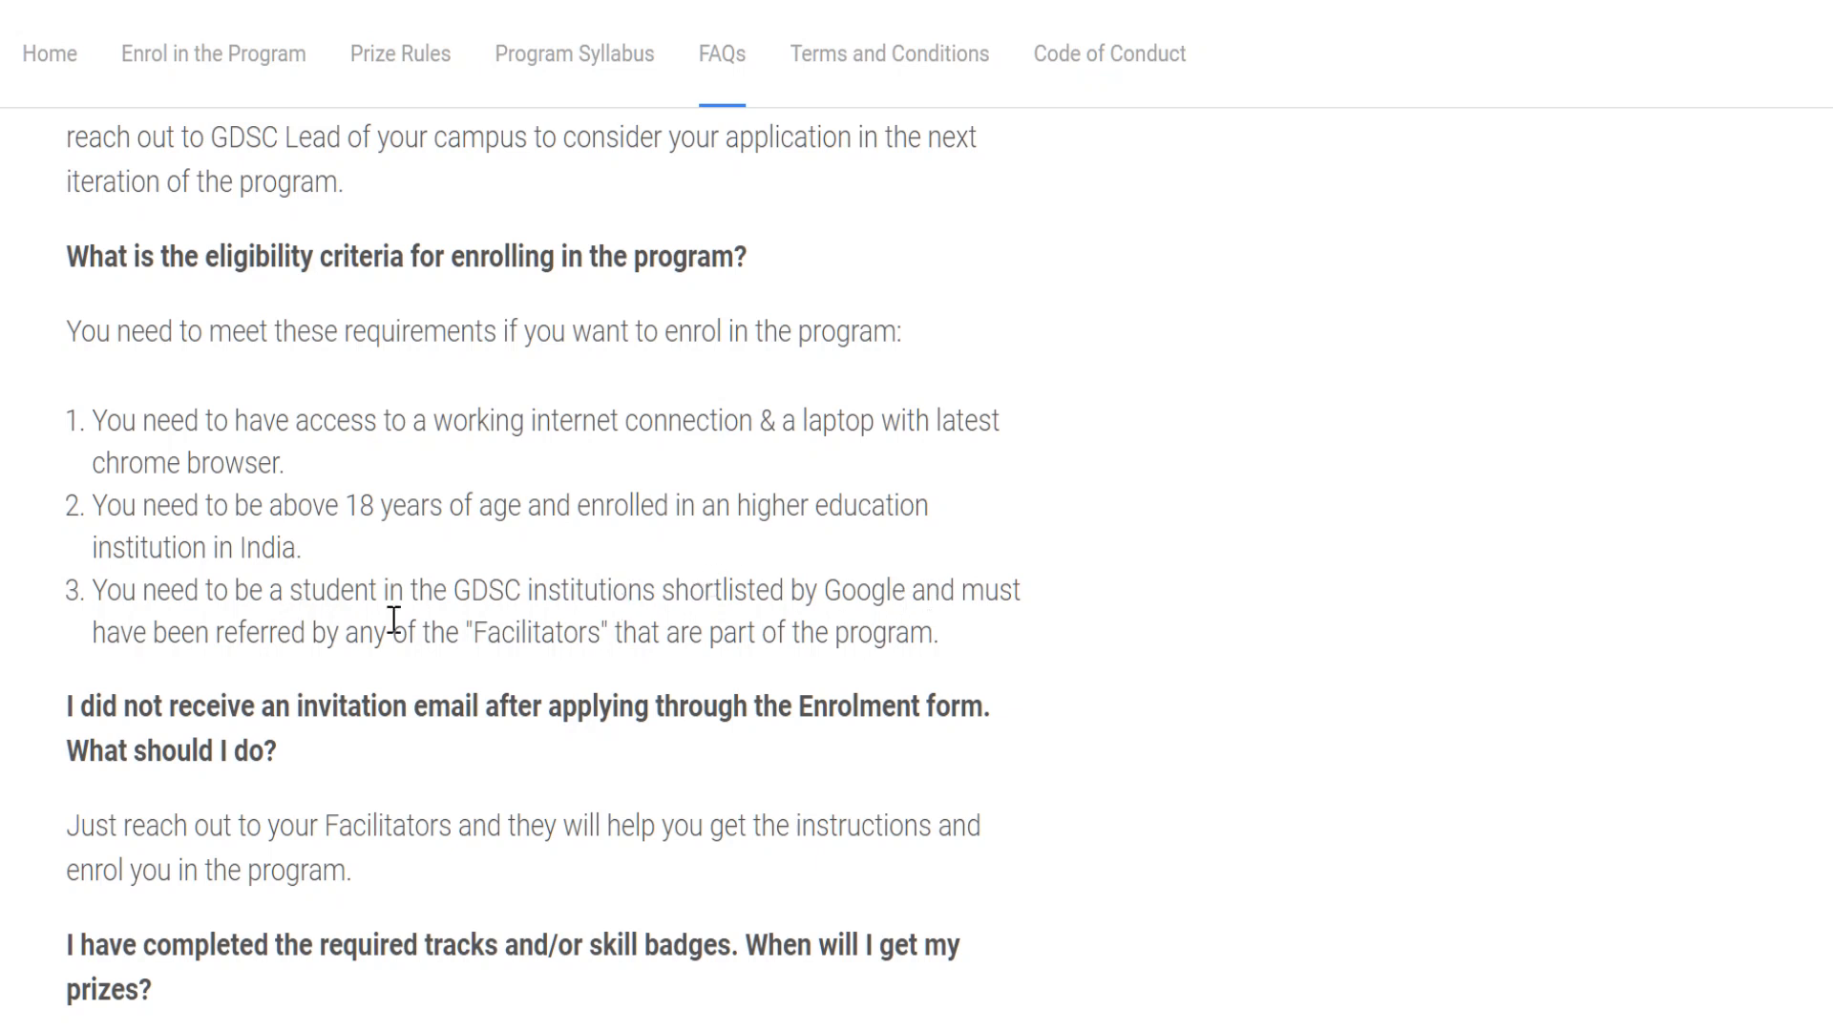
{"action": "mouse_move", "coordinate": [626, 642]}
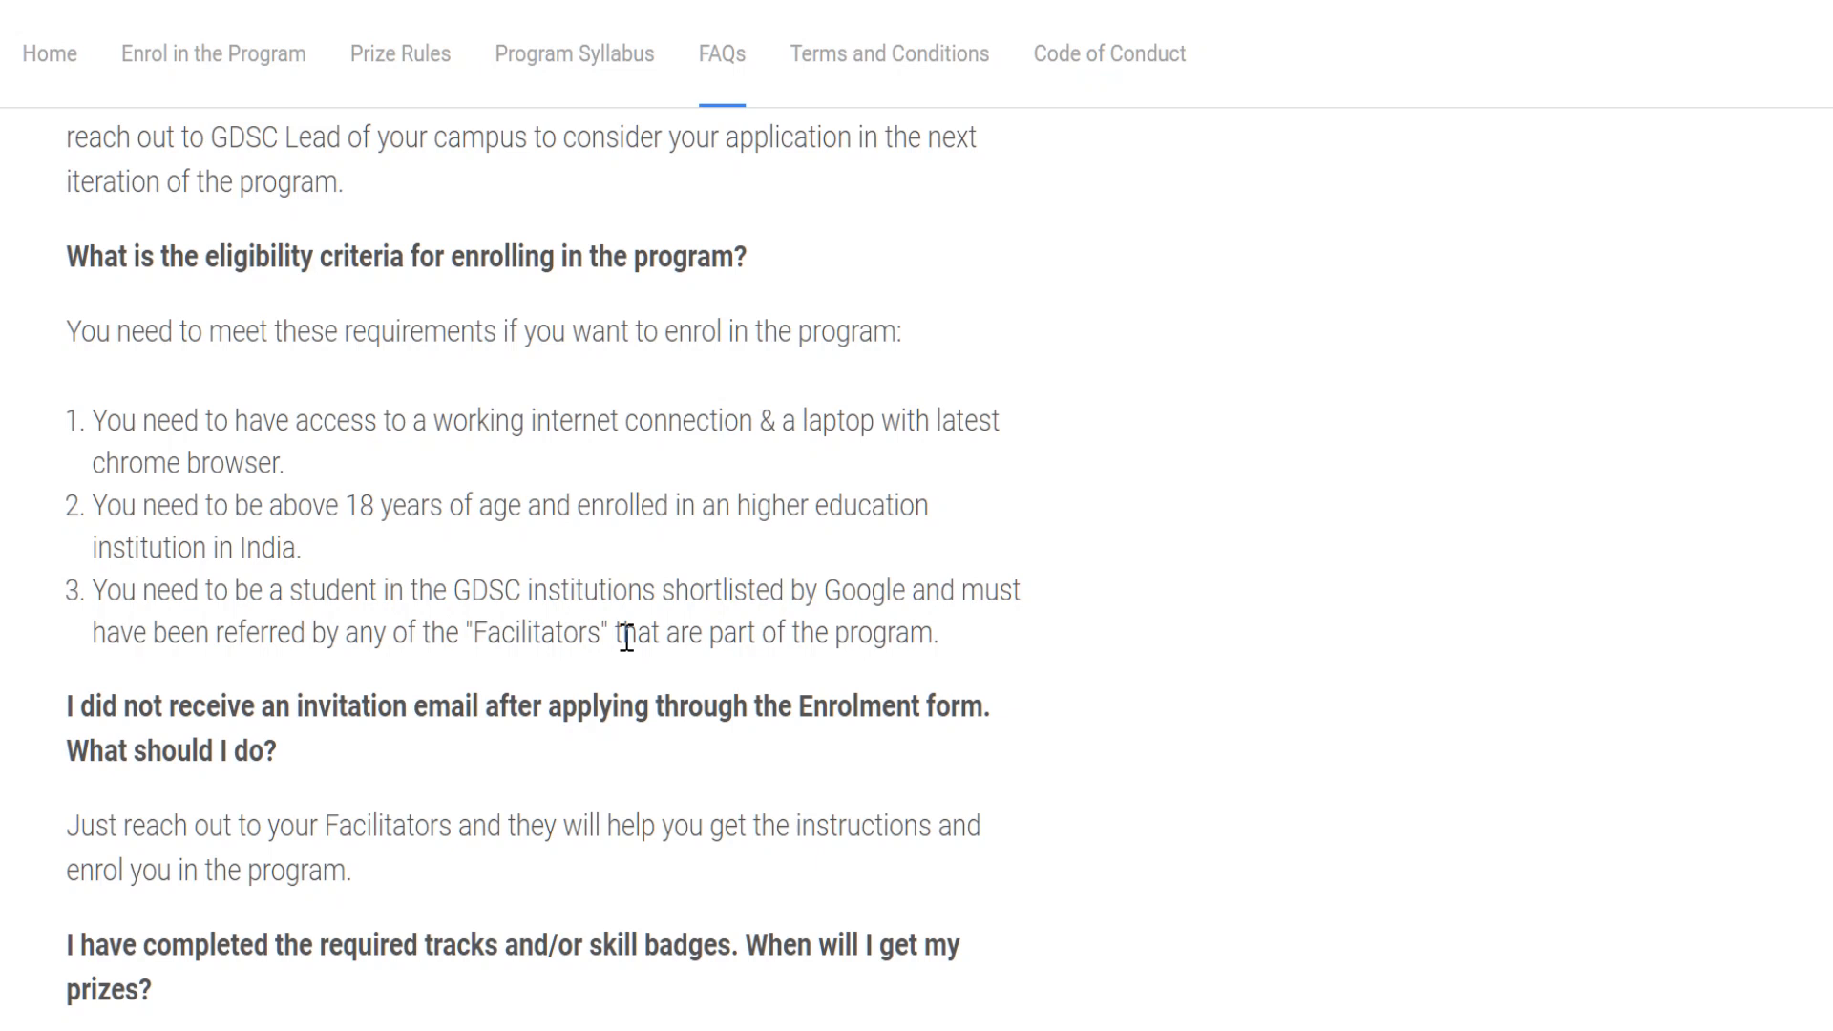
{"action": "mouse_move", "coordinate": [957, 657]}
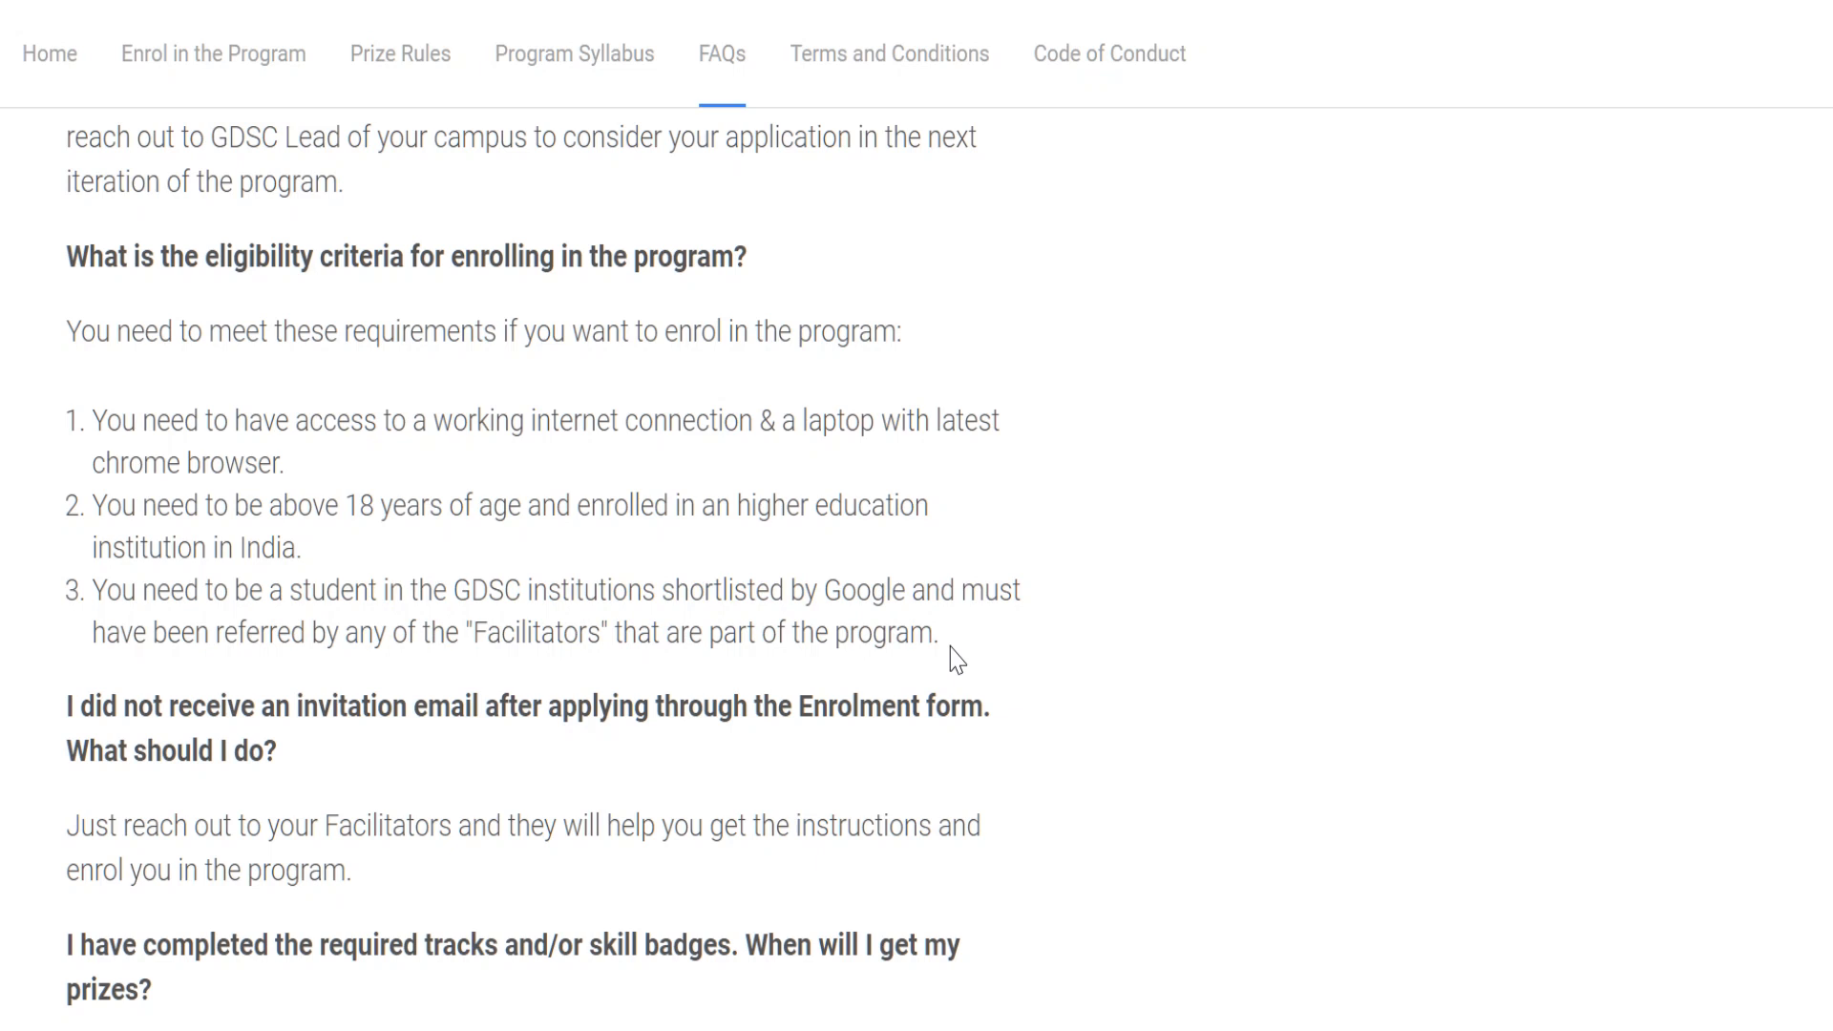
{"action": "mouse_move", "coordinate": [565, 617]}
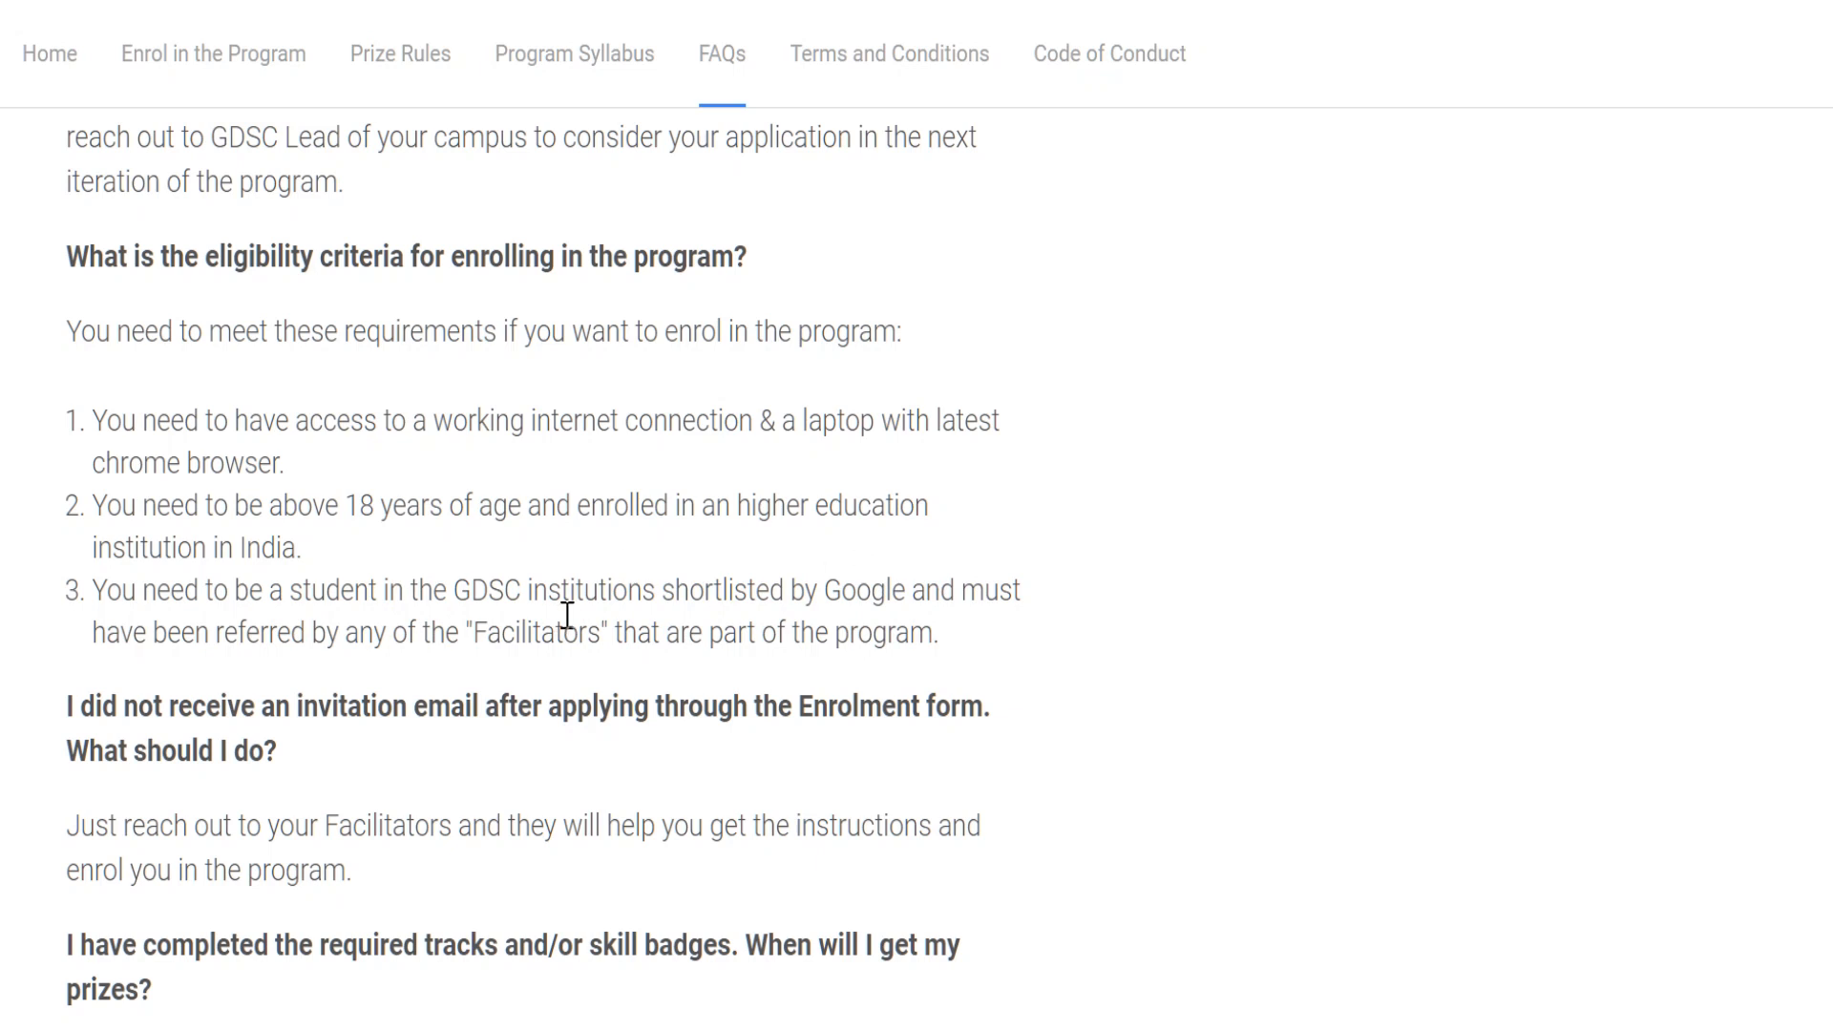
{"action": "mouse_move", "coordinate": [584, 638]}
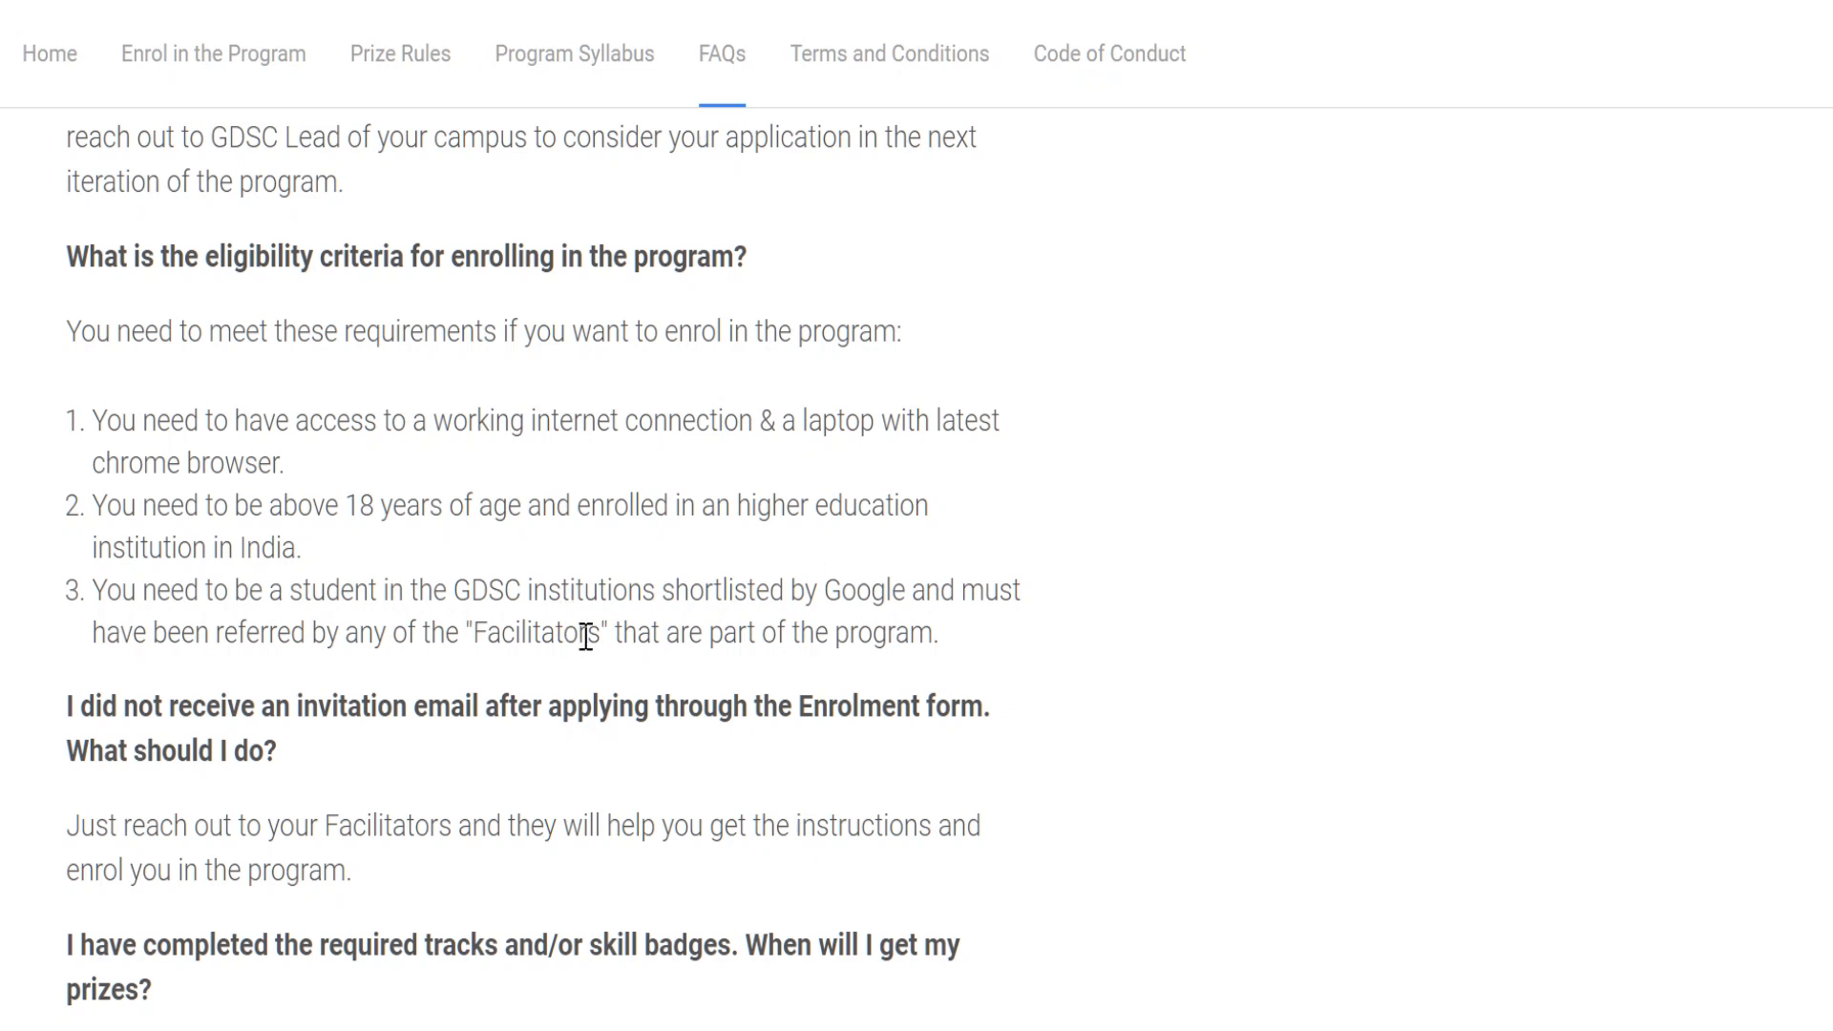
{"action": "double_click", "coordinate": [491, 590]}
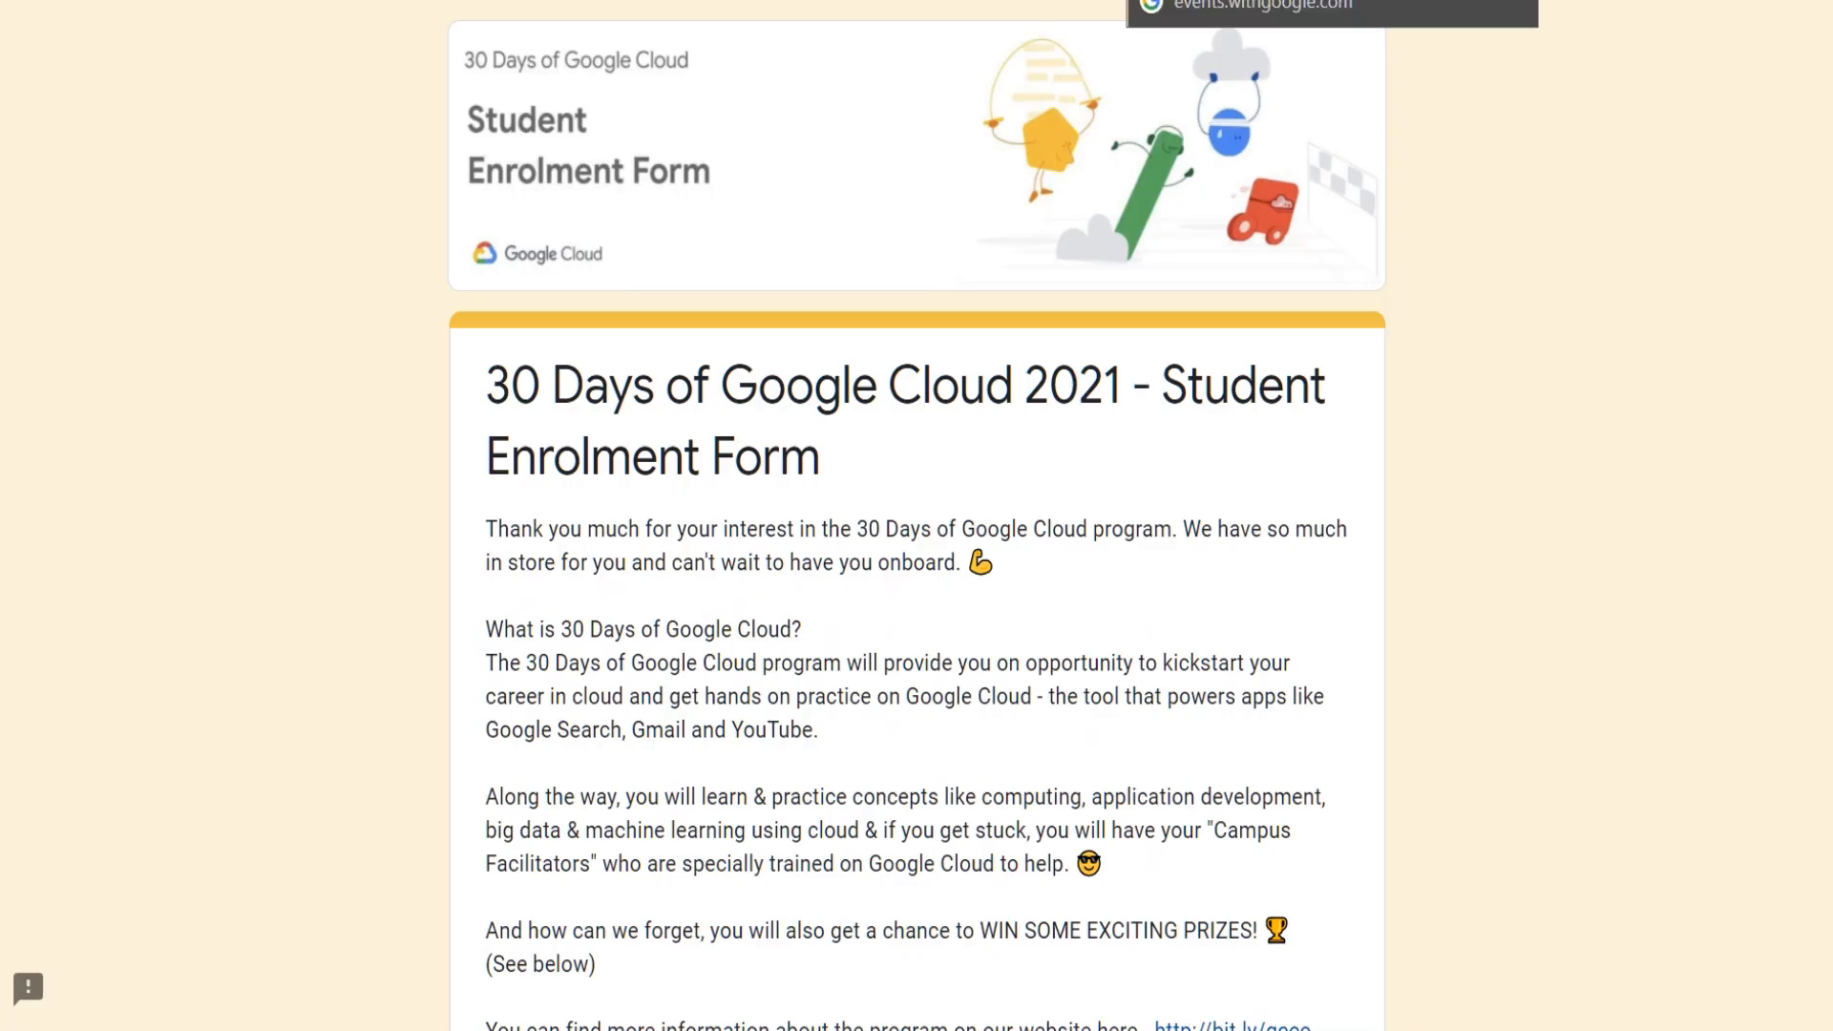
{"action": "double_click", "coordinate": [487, 596]}
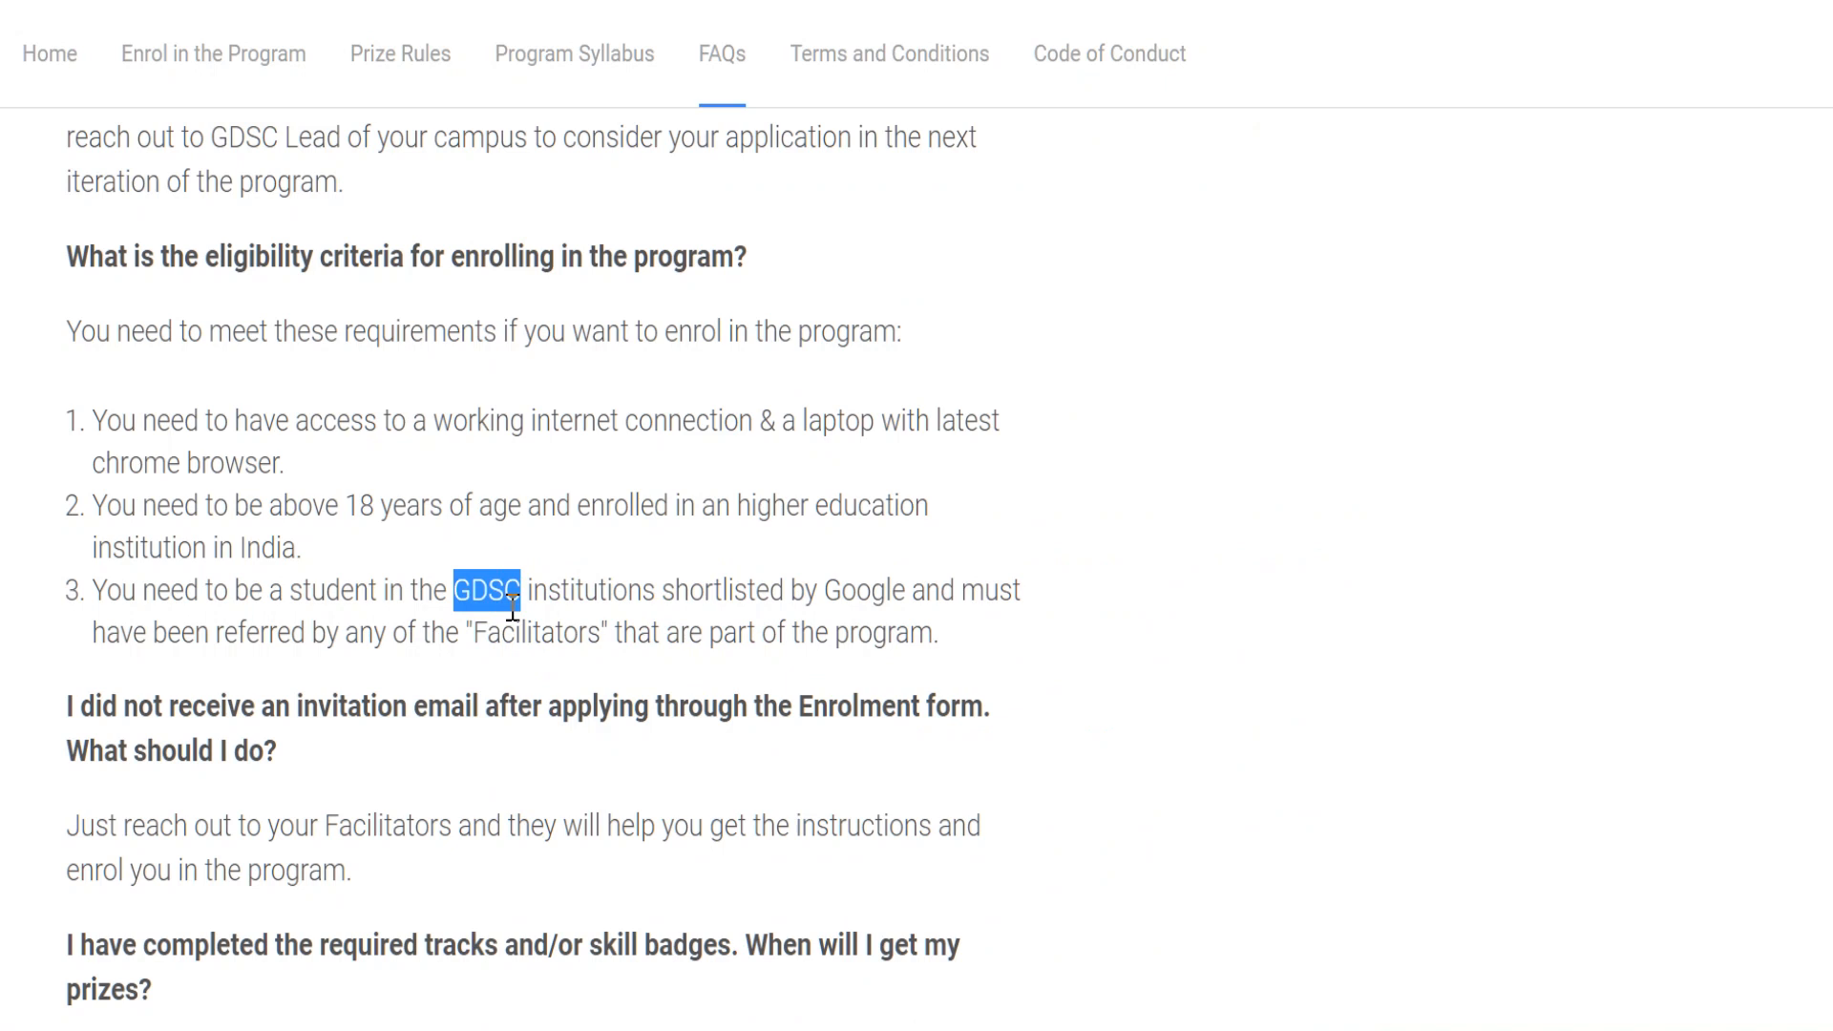
{"action": "mouse_move", "coordinate": [577, 588]}
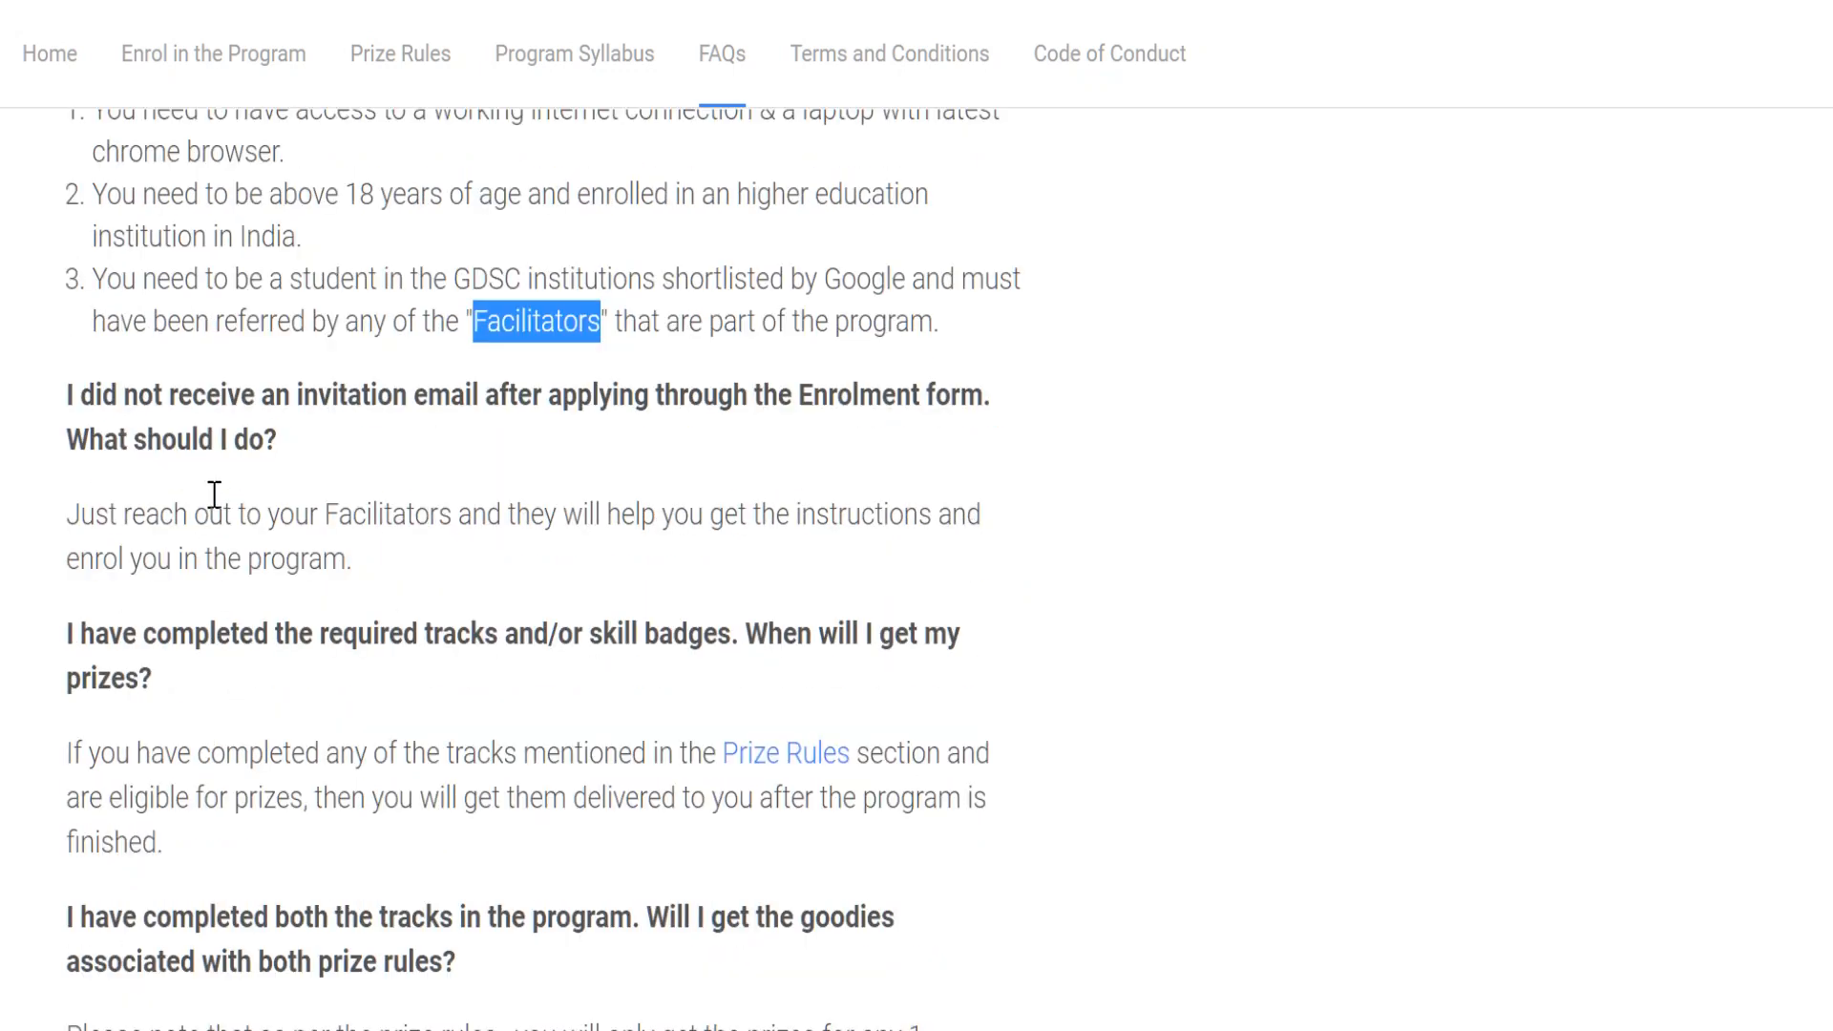
{"action": "mouse_move", "coordinate": [235, 437]}
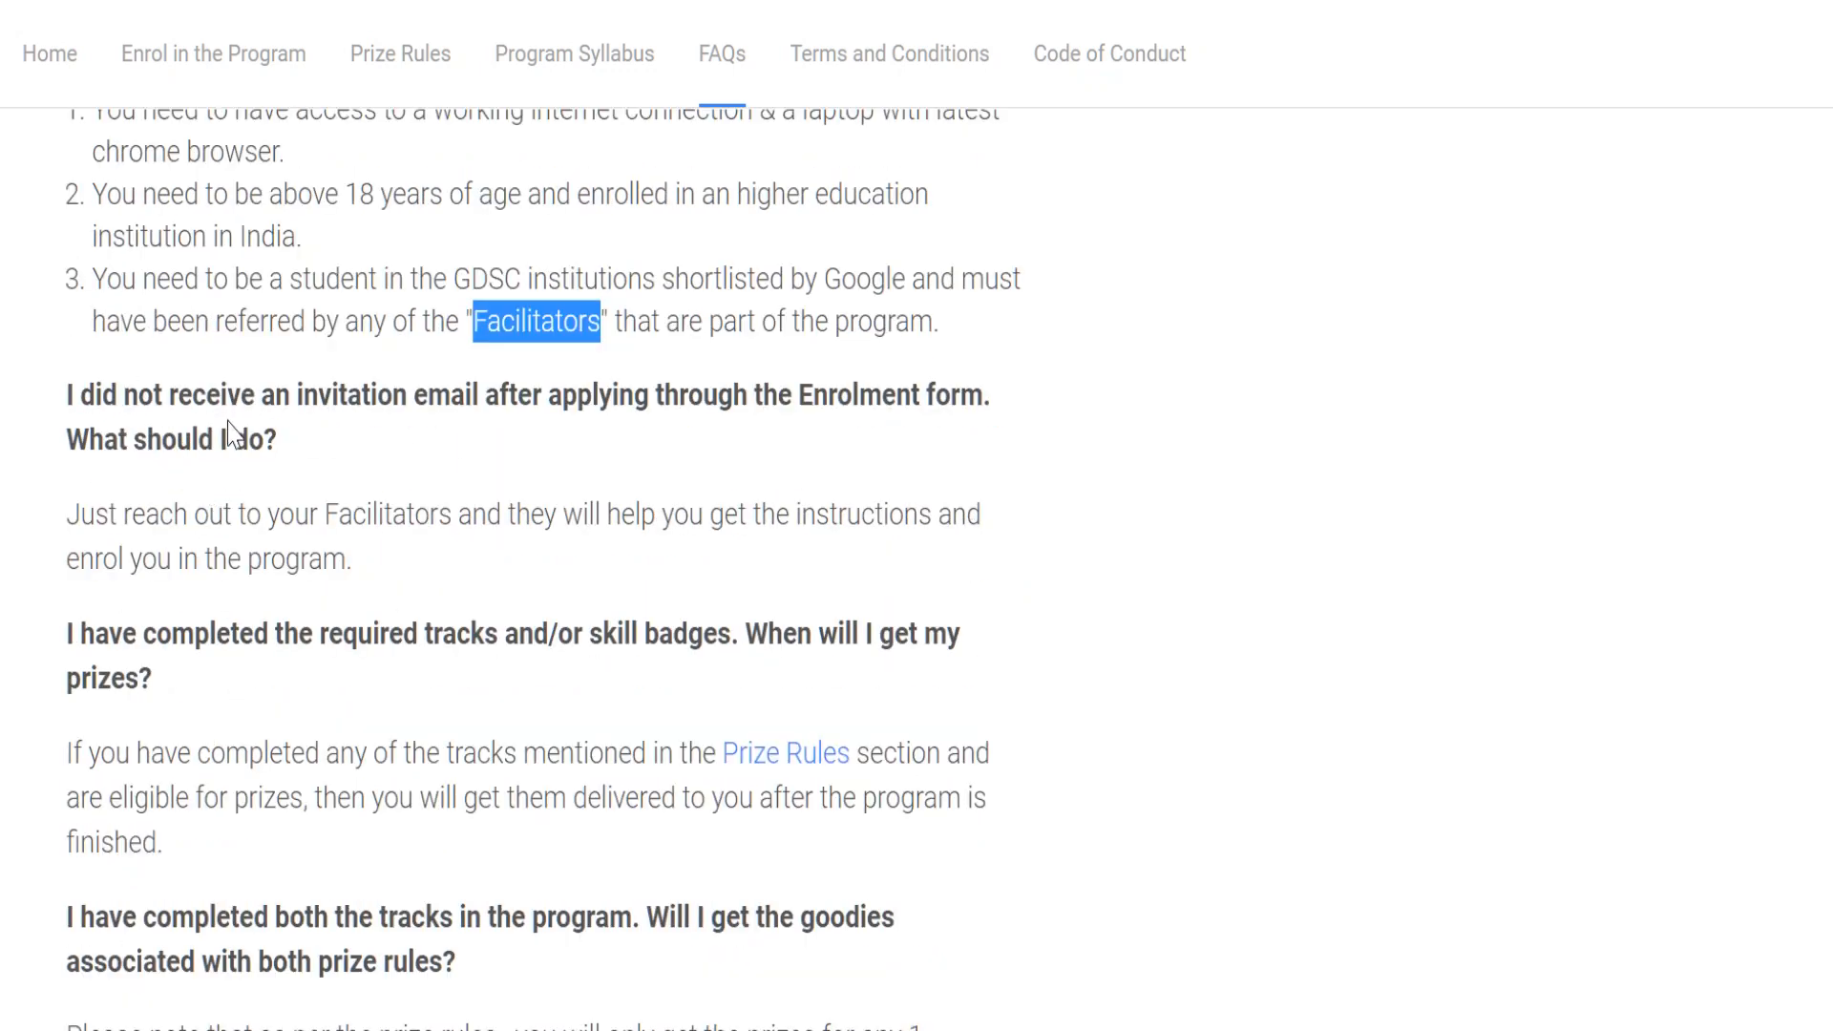
{"action": "mouse_move", "coordinate": [796, 430]}
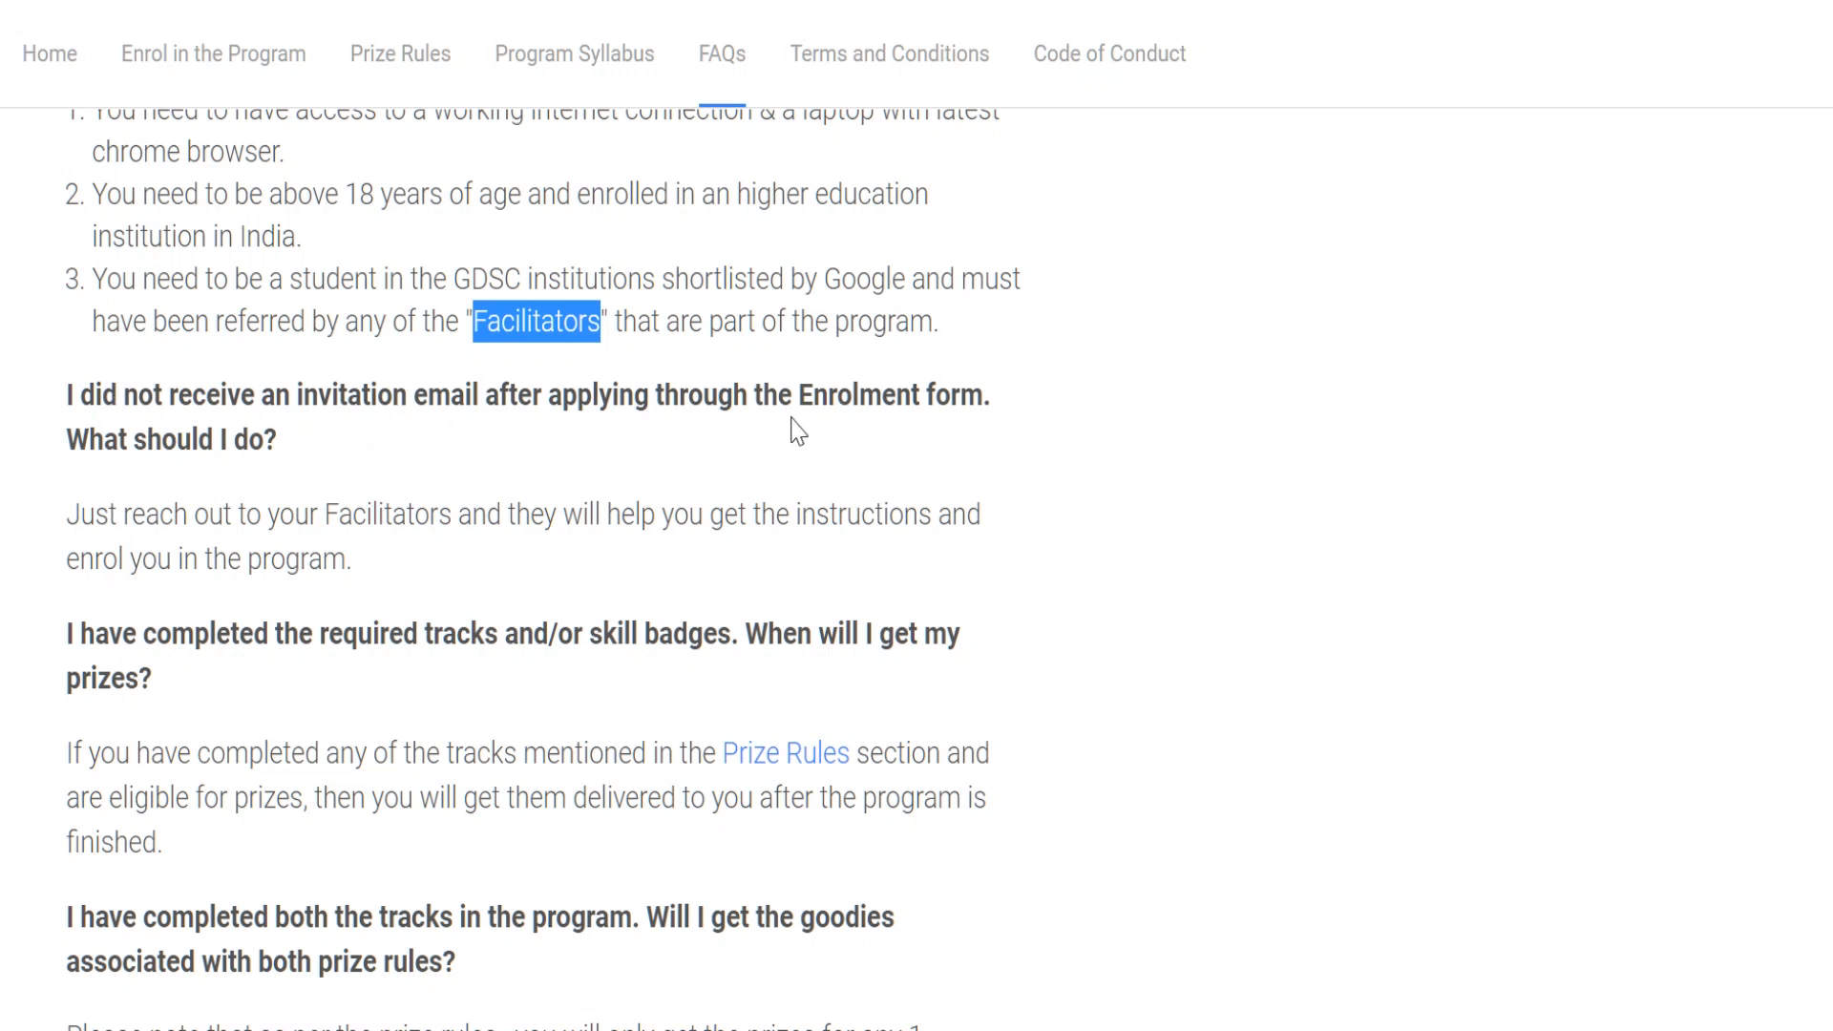
{"action": "mouse_move", "coordinate": [103, 554]}
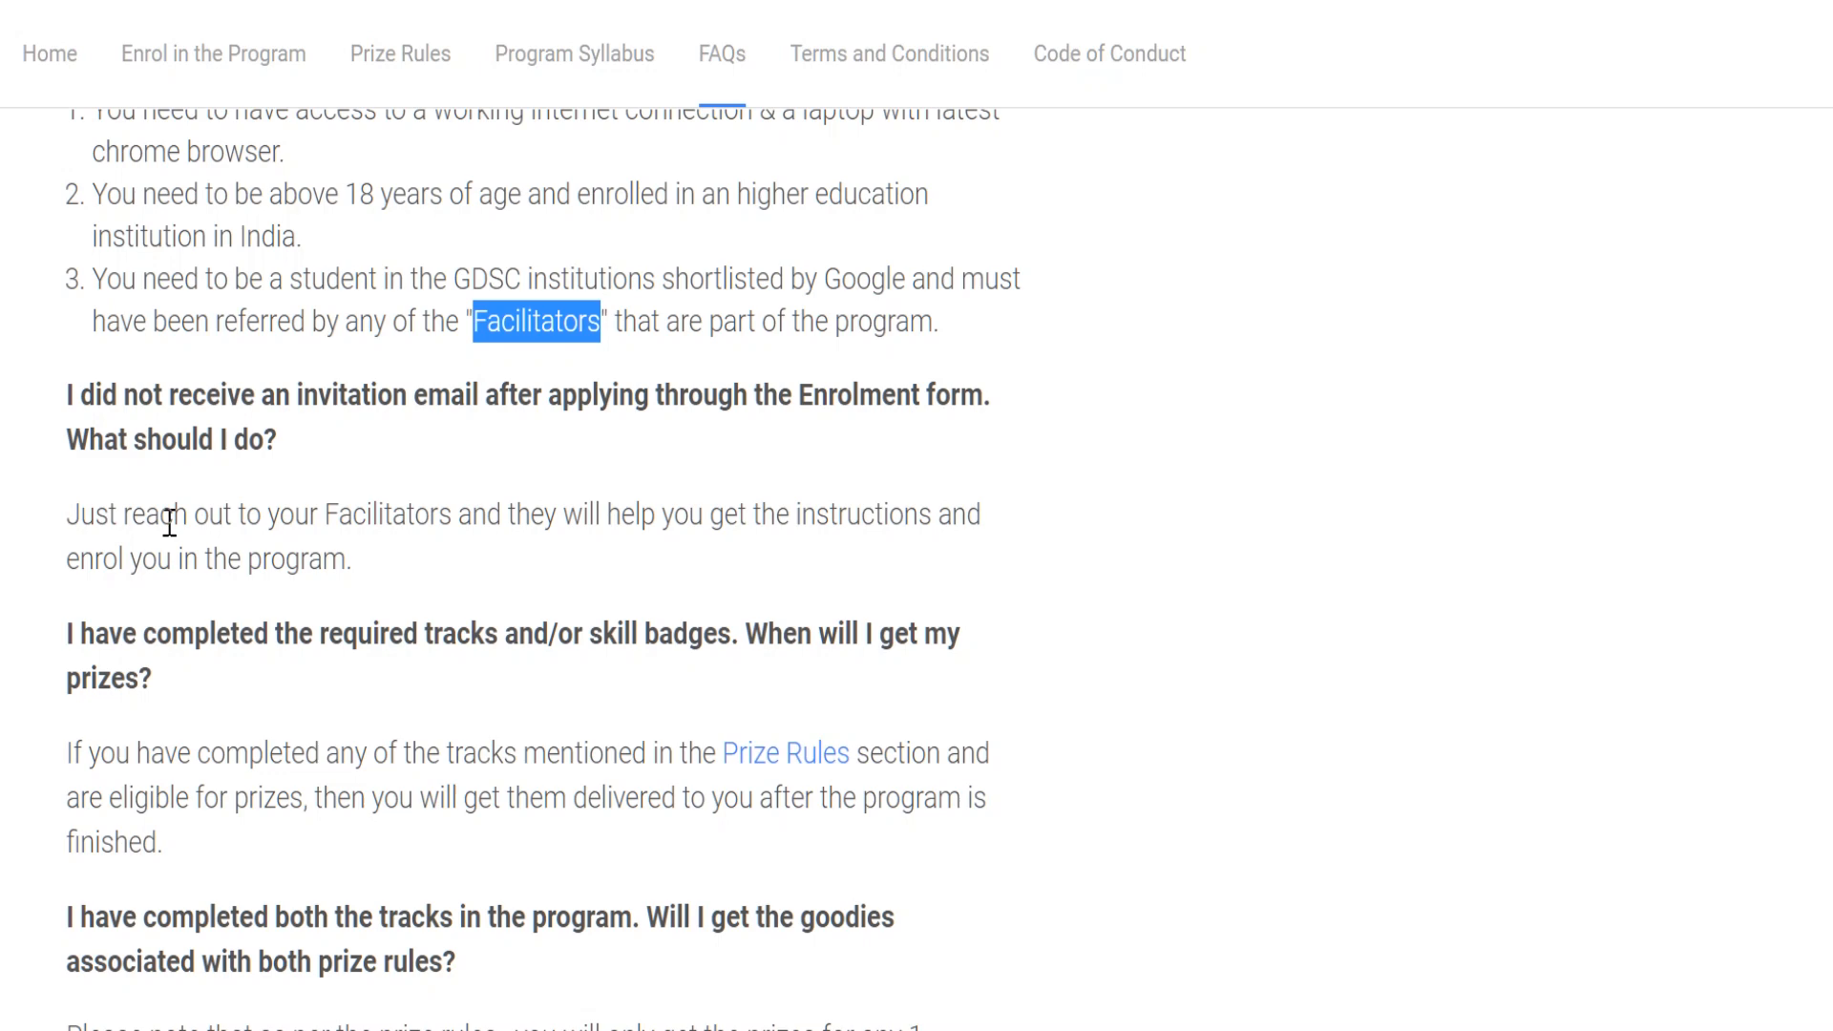
{"action": "mouse_move", "coordinate": [429, 534]}
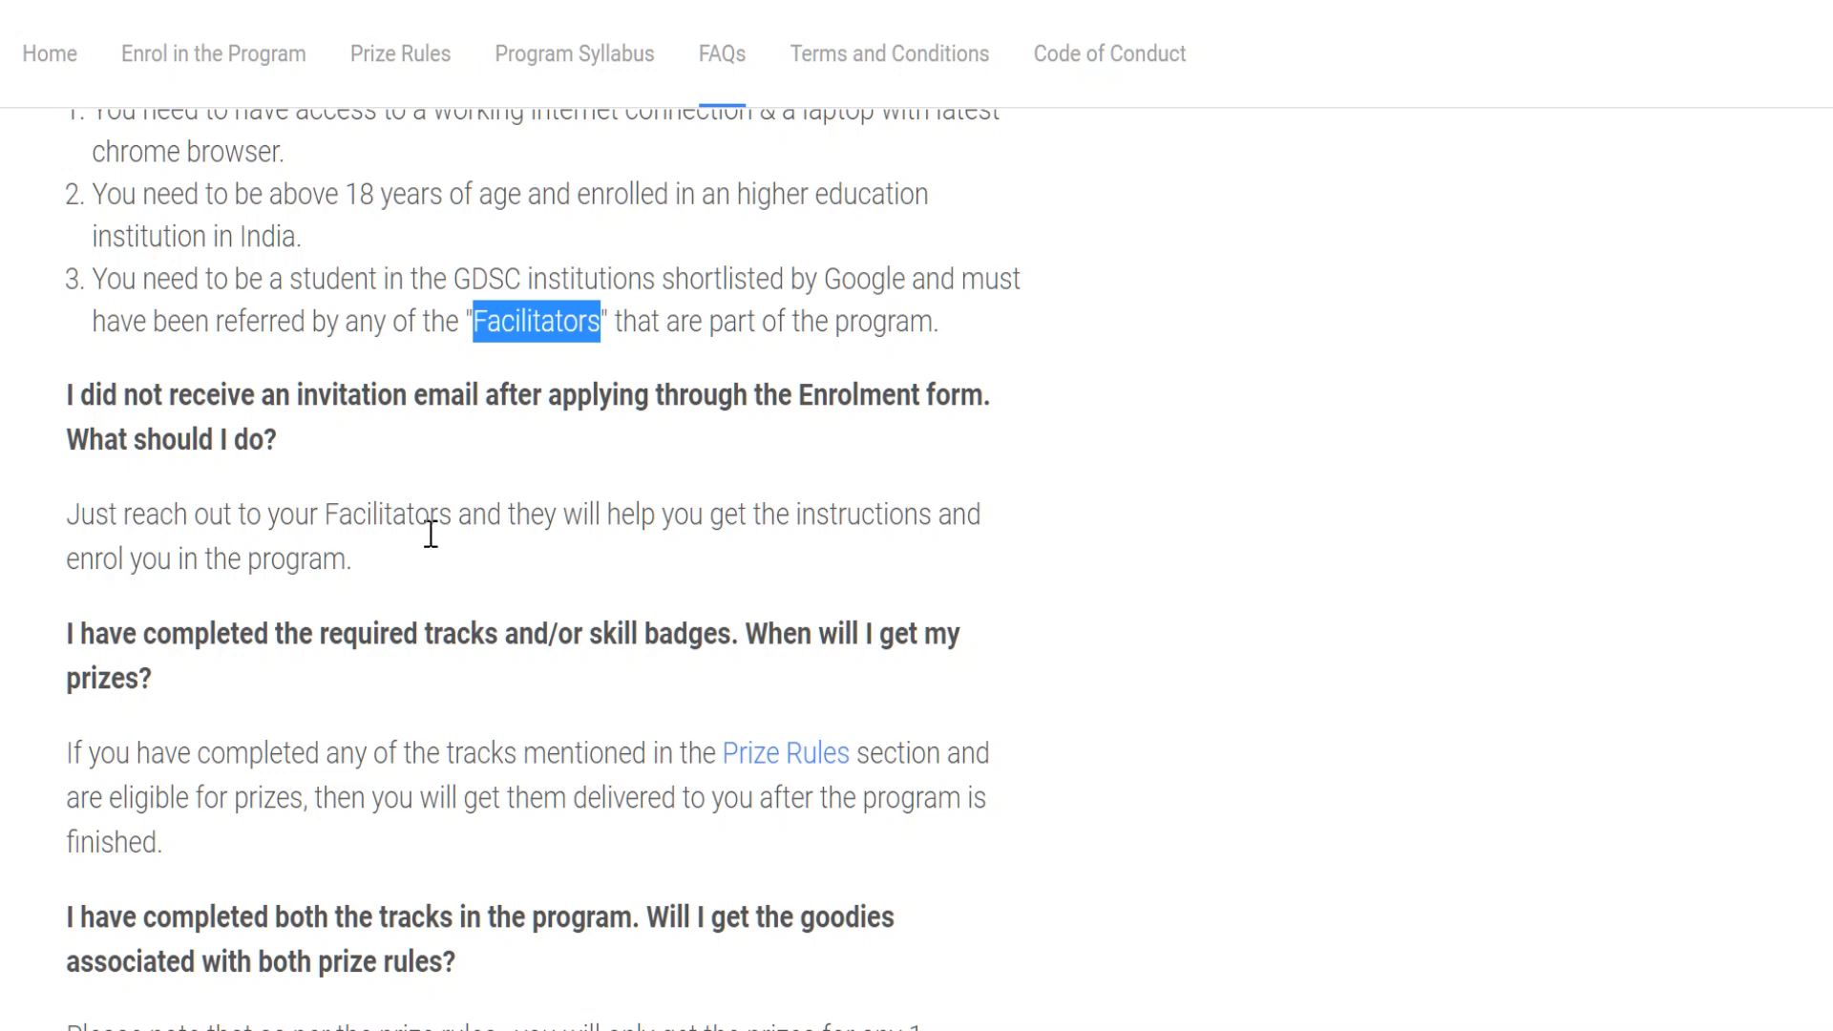
{"action": "mouse_move", "coordinate": [932, 527]}
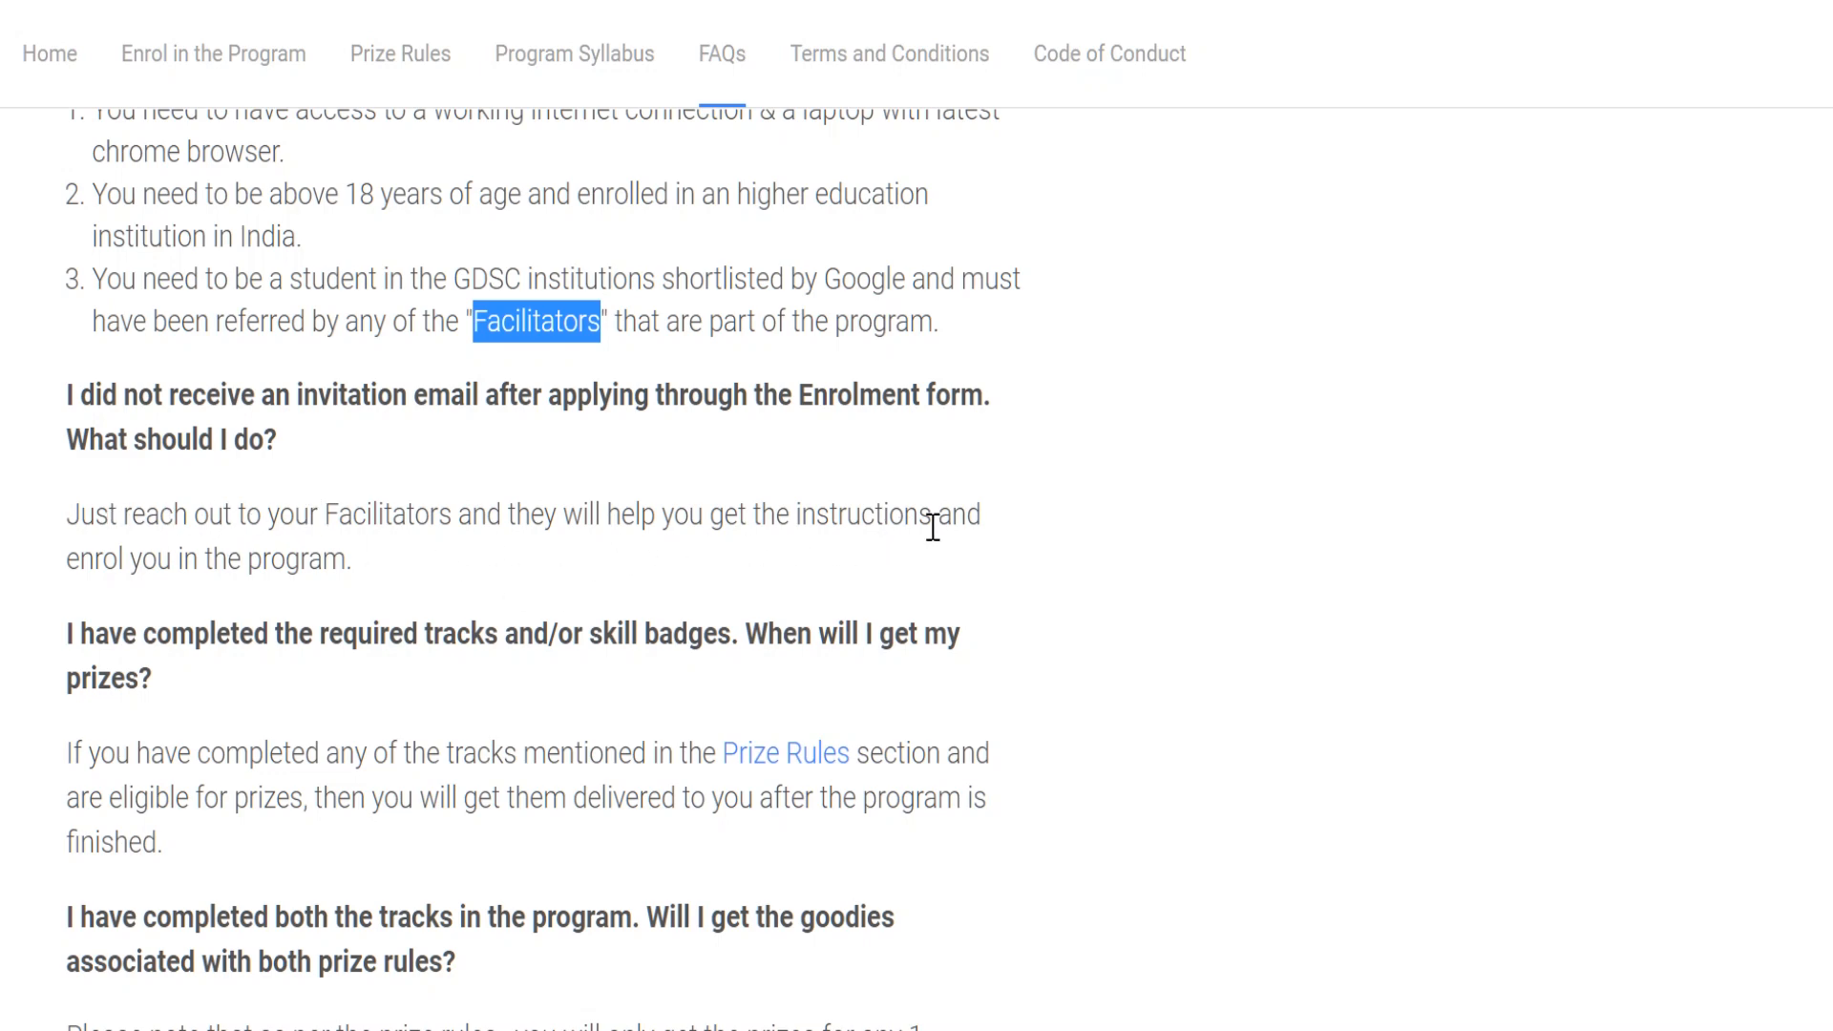
{"action": "scroll", "scroll_direction": "down", "scroll_amount": 3}
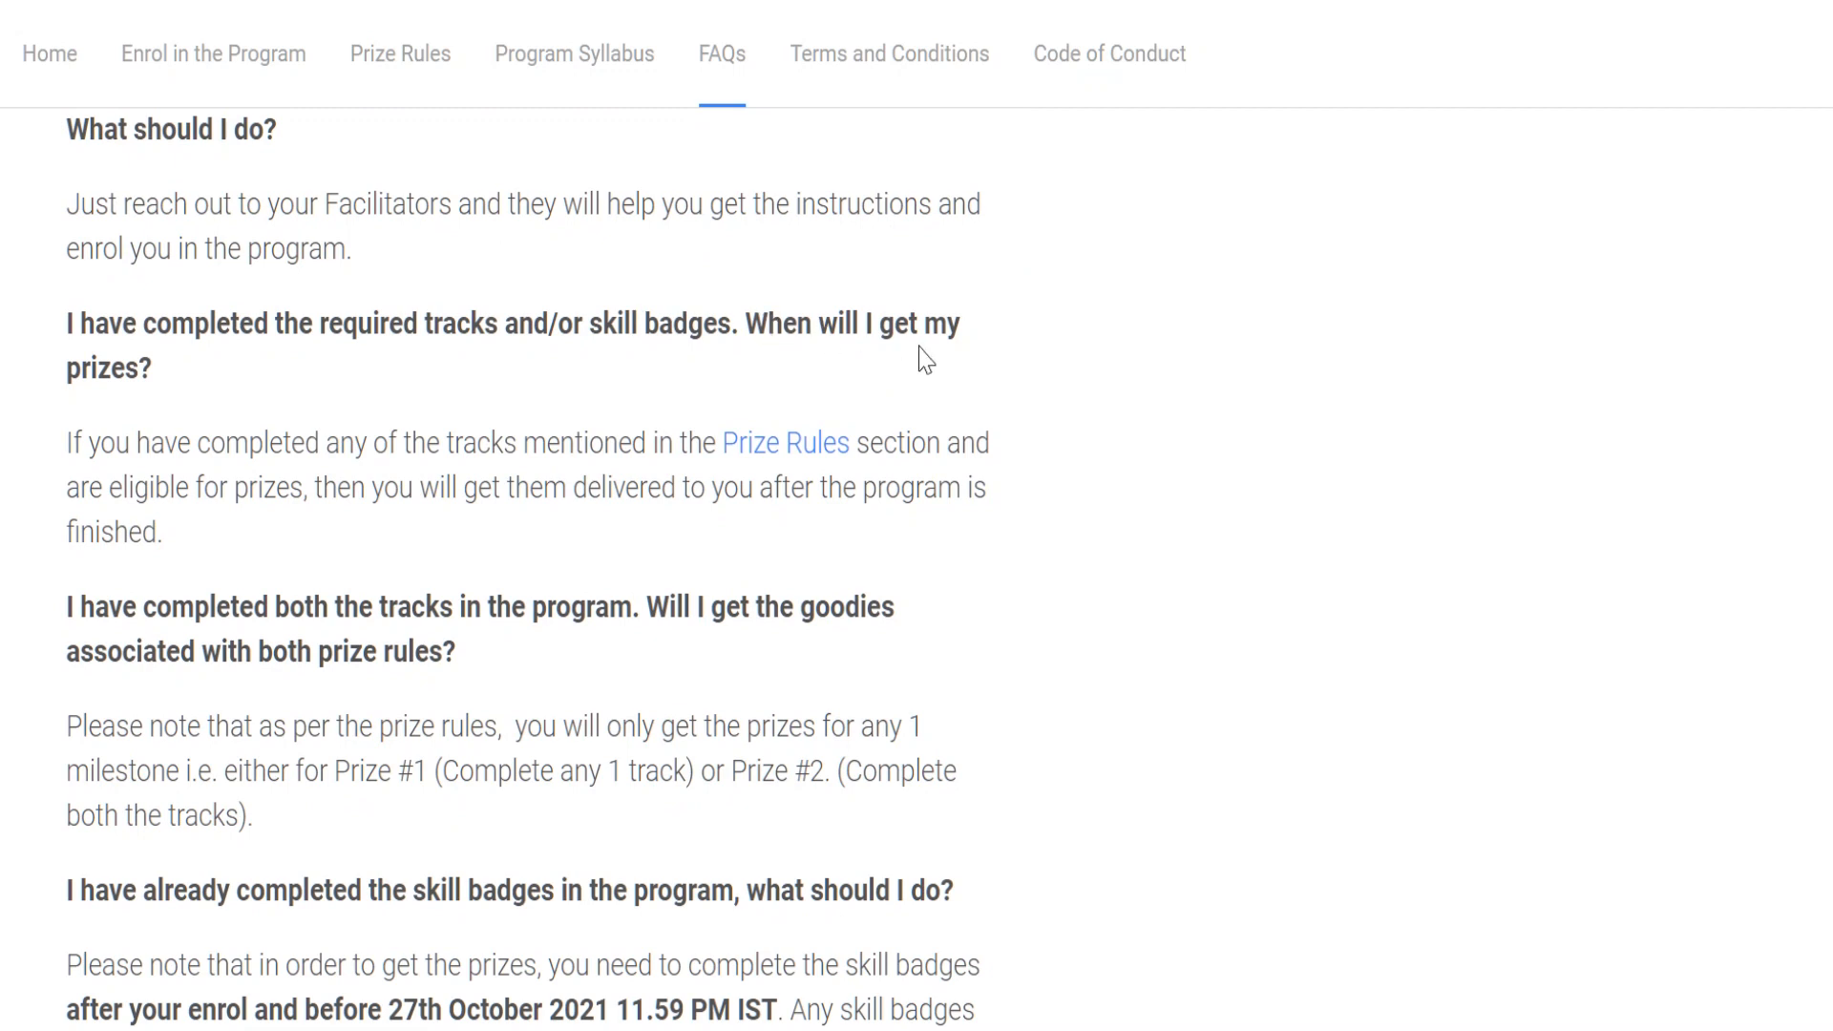
{"action": "mouse_move", "coordinate": [279, 412]}
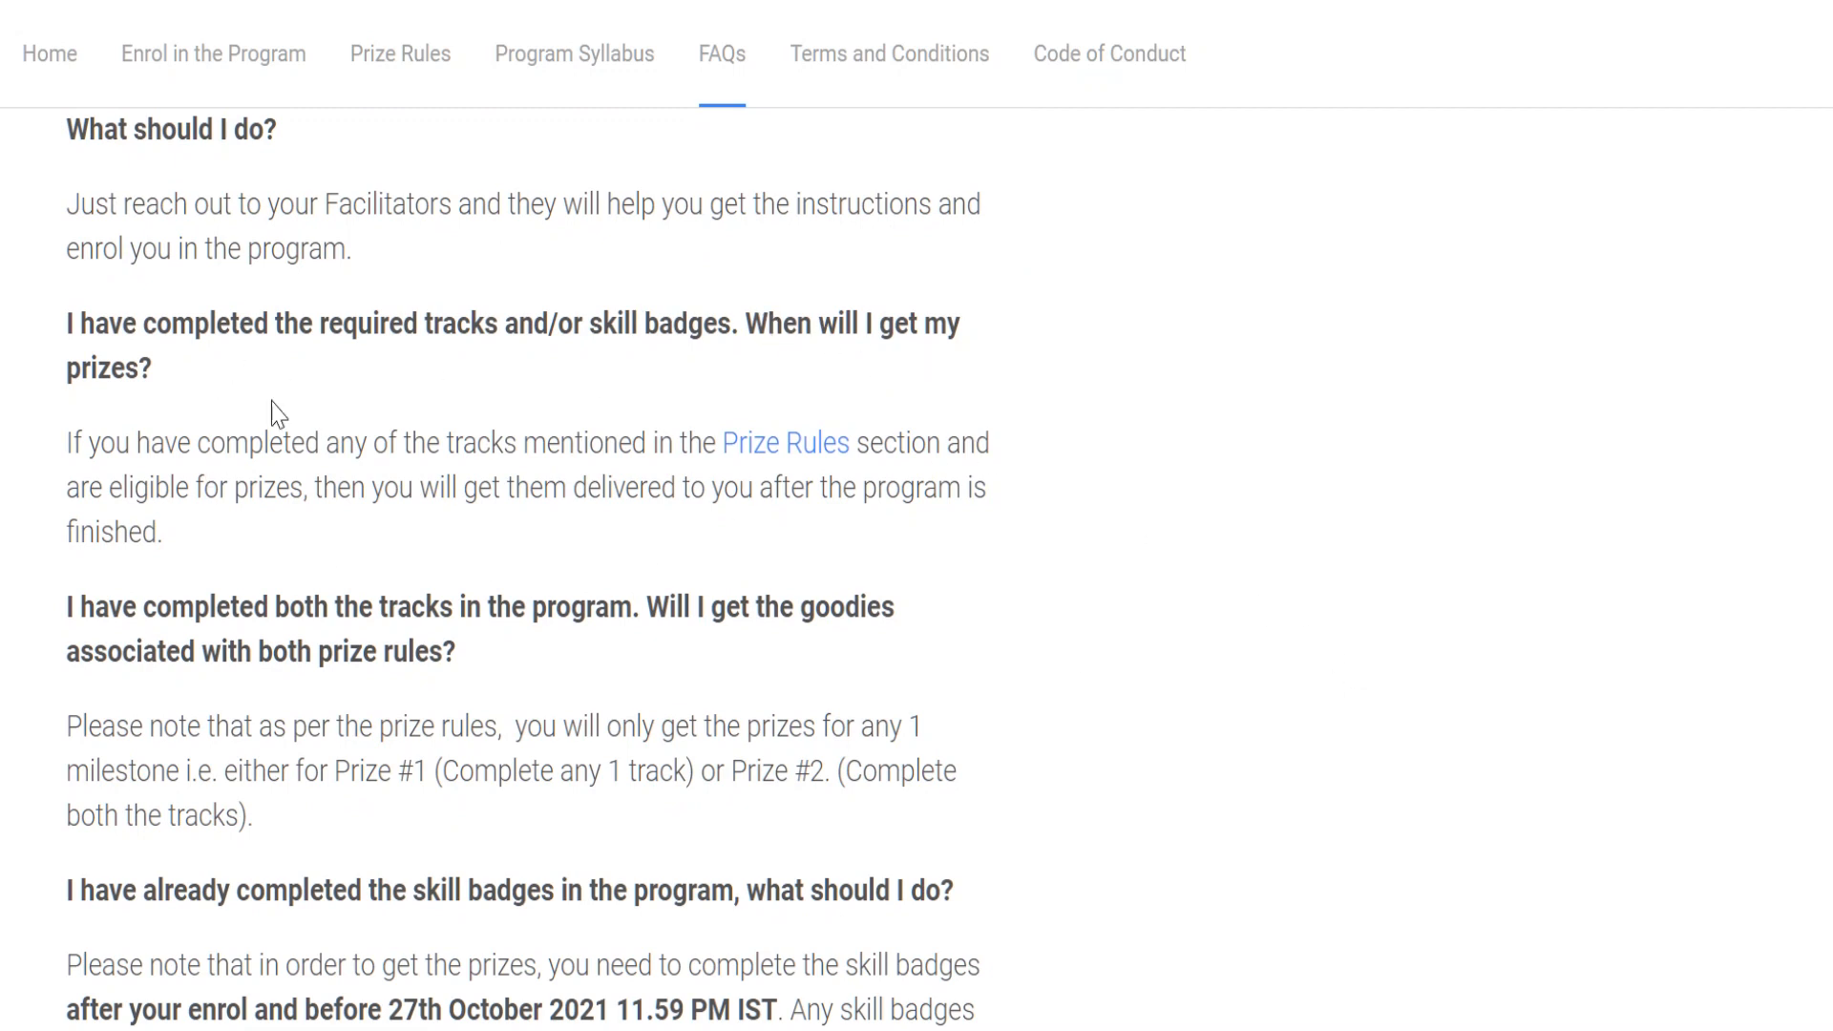
{"action": "mouse_move", "coordinate": [848, 489]}
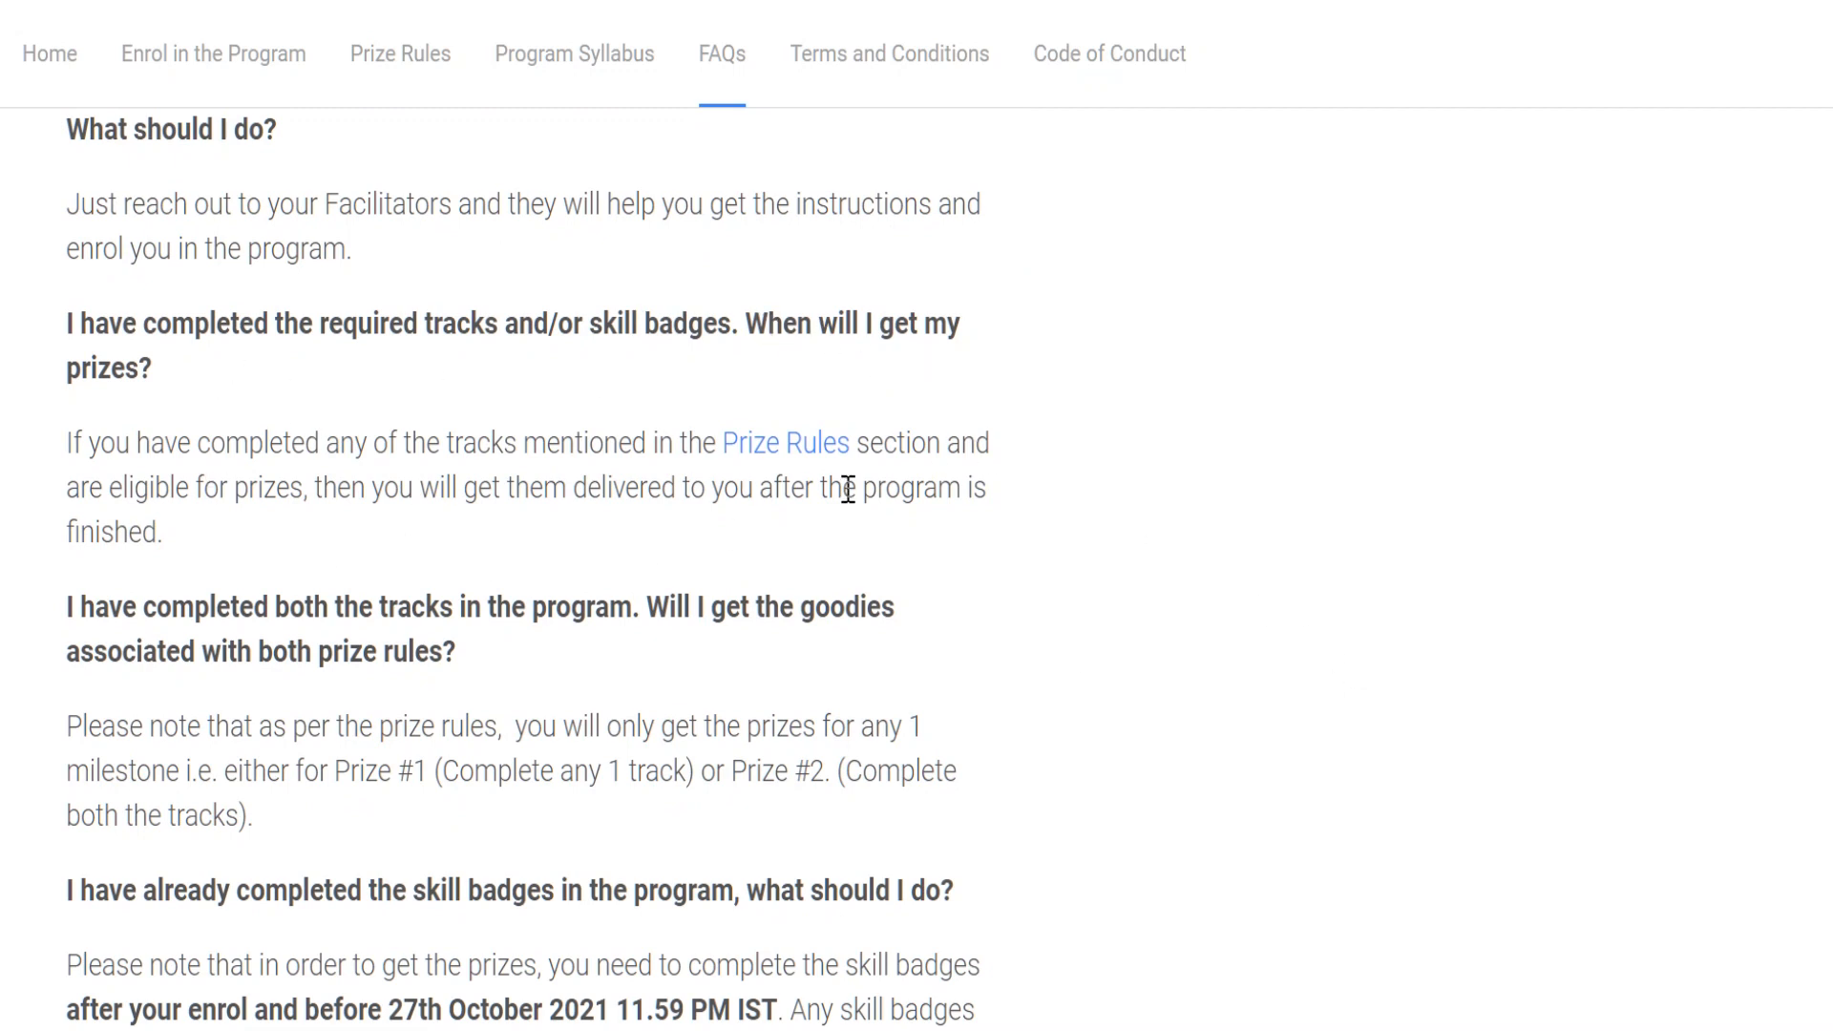
{"action": "scroll", "scroll_direction": "down", "scroll_amount": 3}
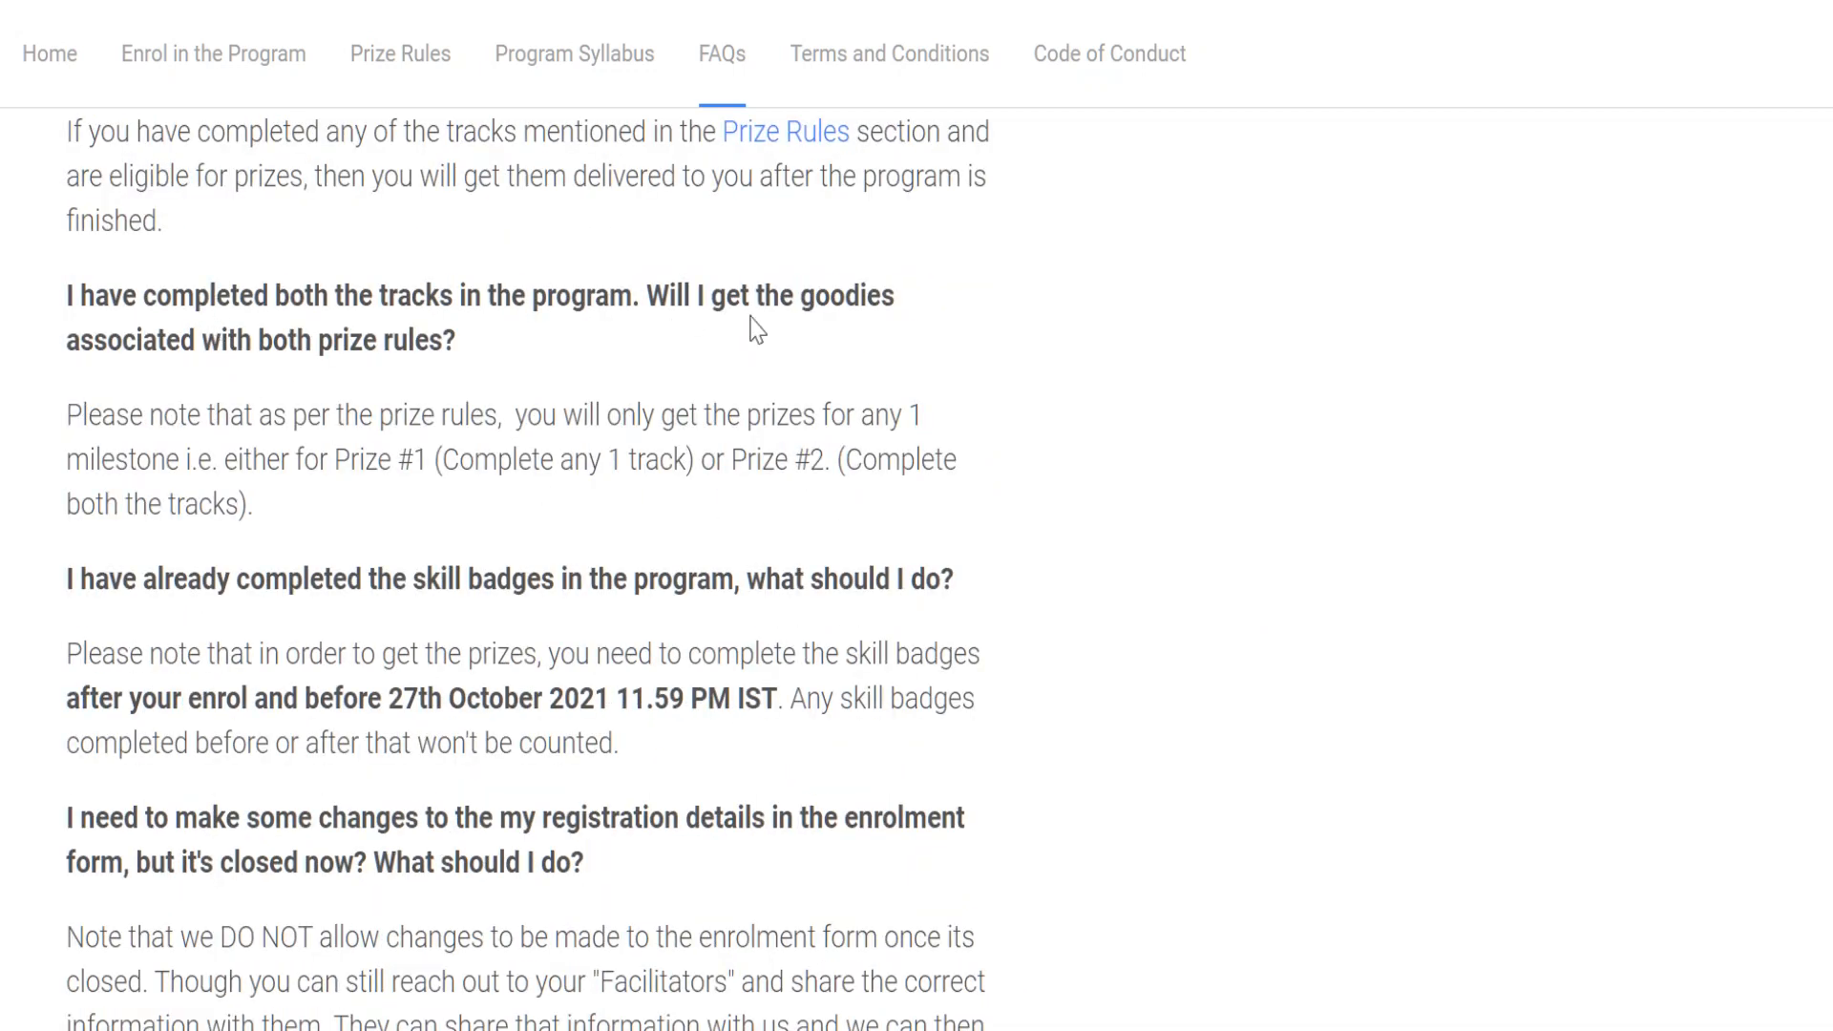
{"action": "scroll", "scroll_direction": "down", "scroll_amount": 3}
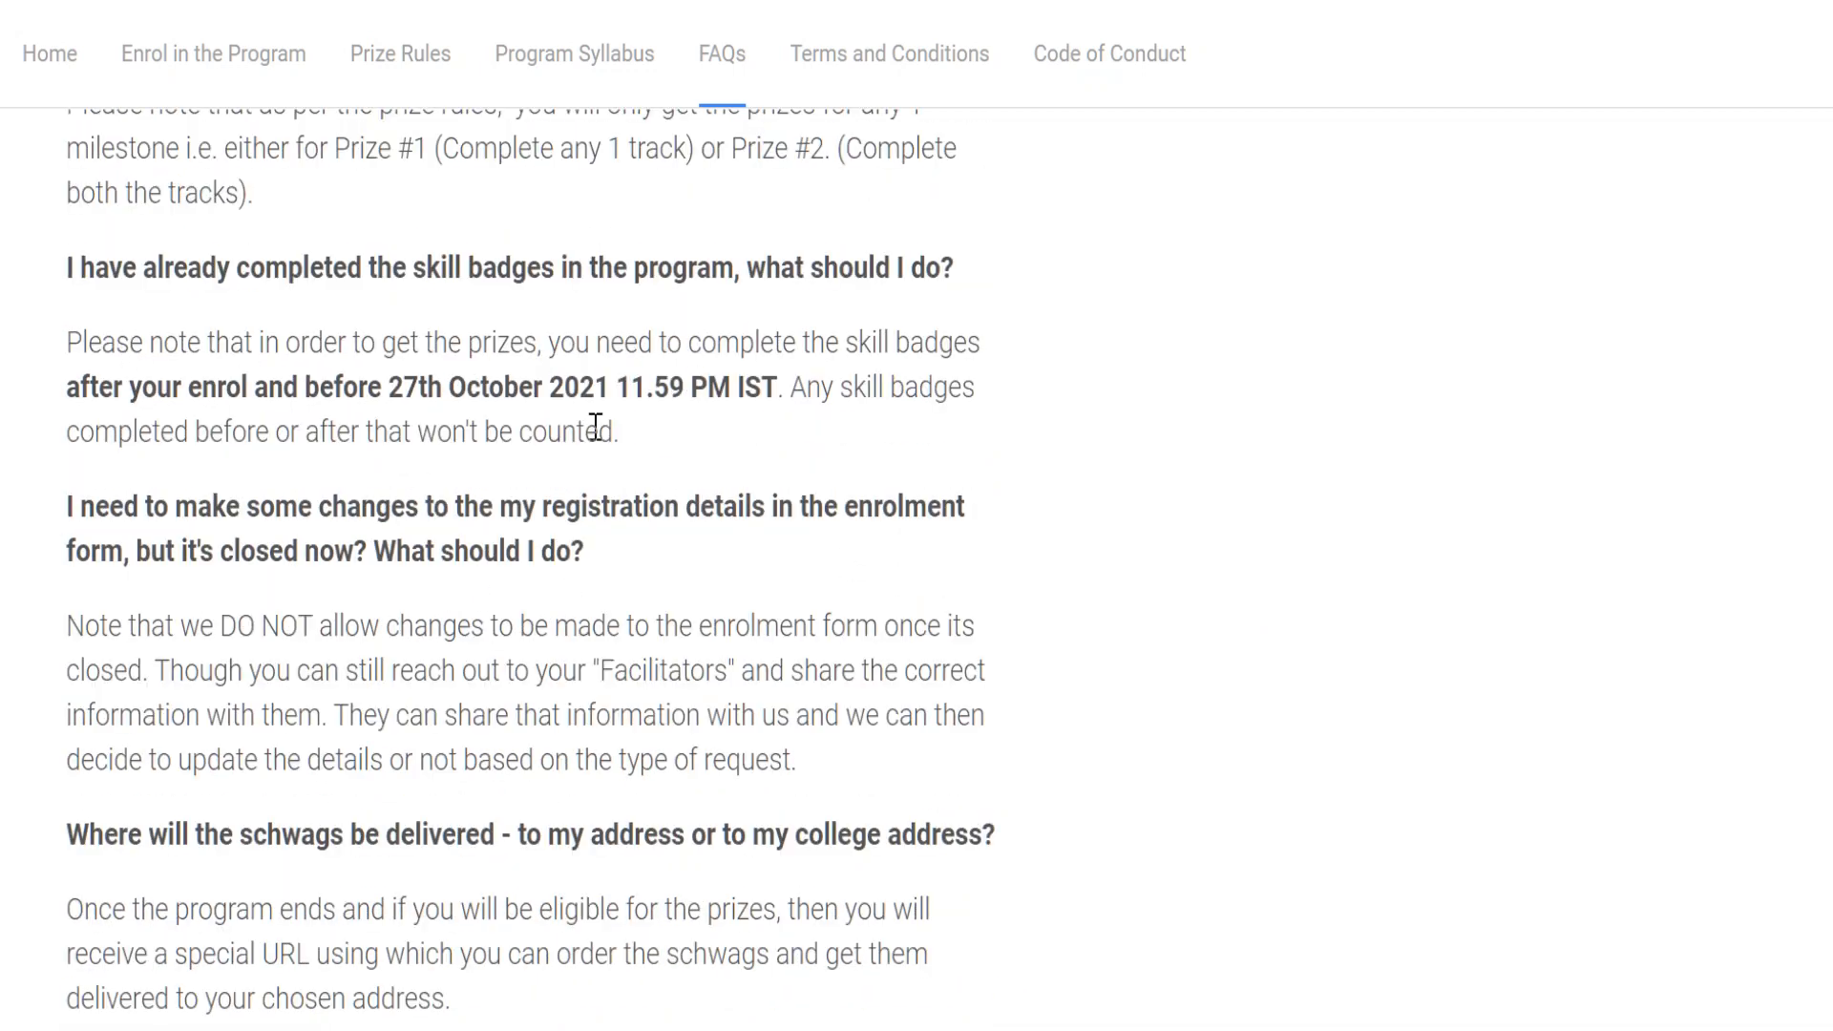
{"action": "scroll", "scroll_direction": "down", "scroll_amount": 3}
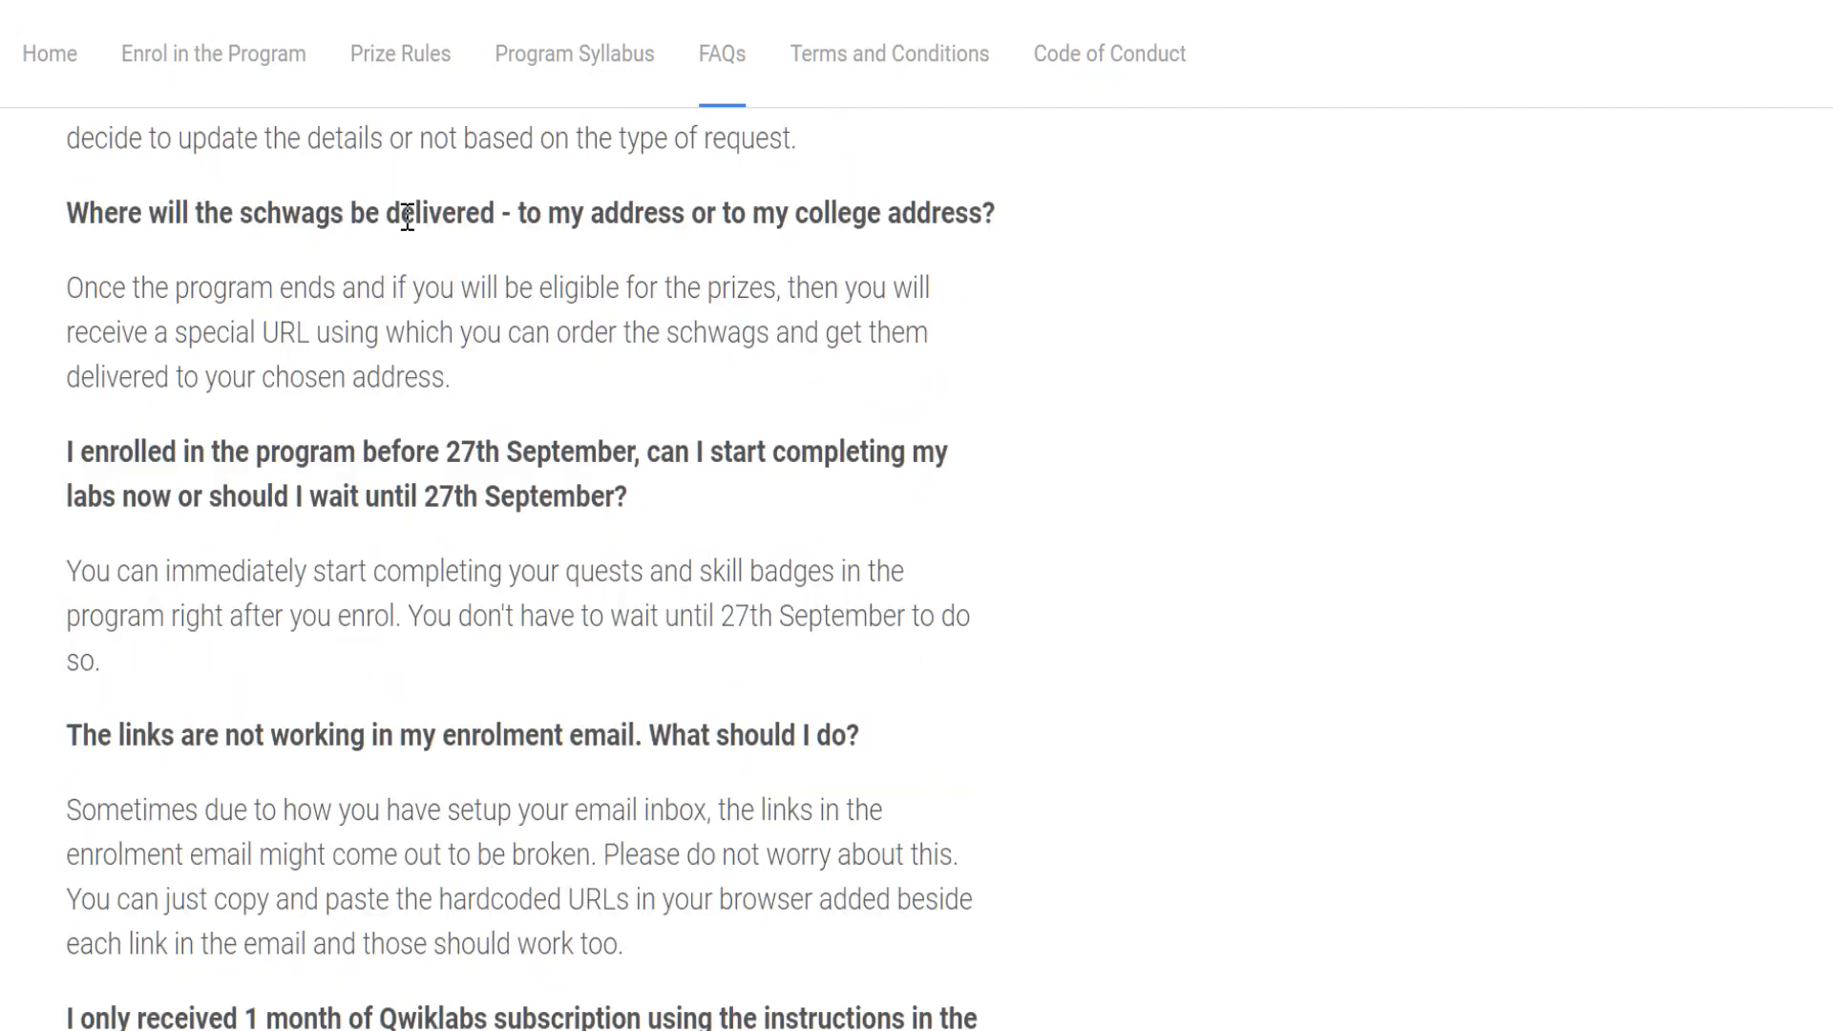
{"action": "mouse_move", "coordinate": [592, 212]}
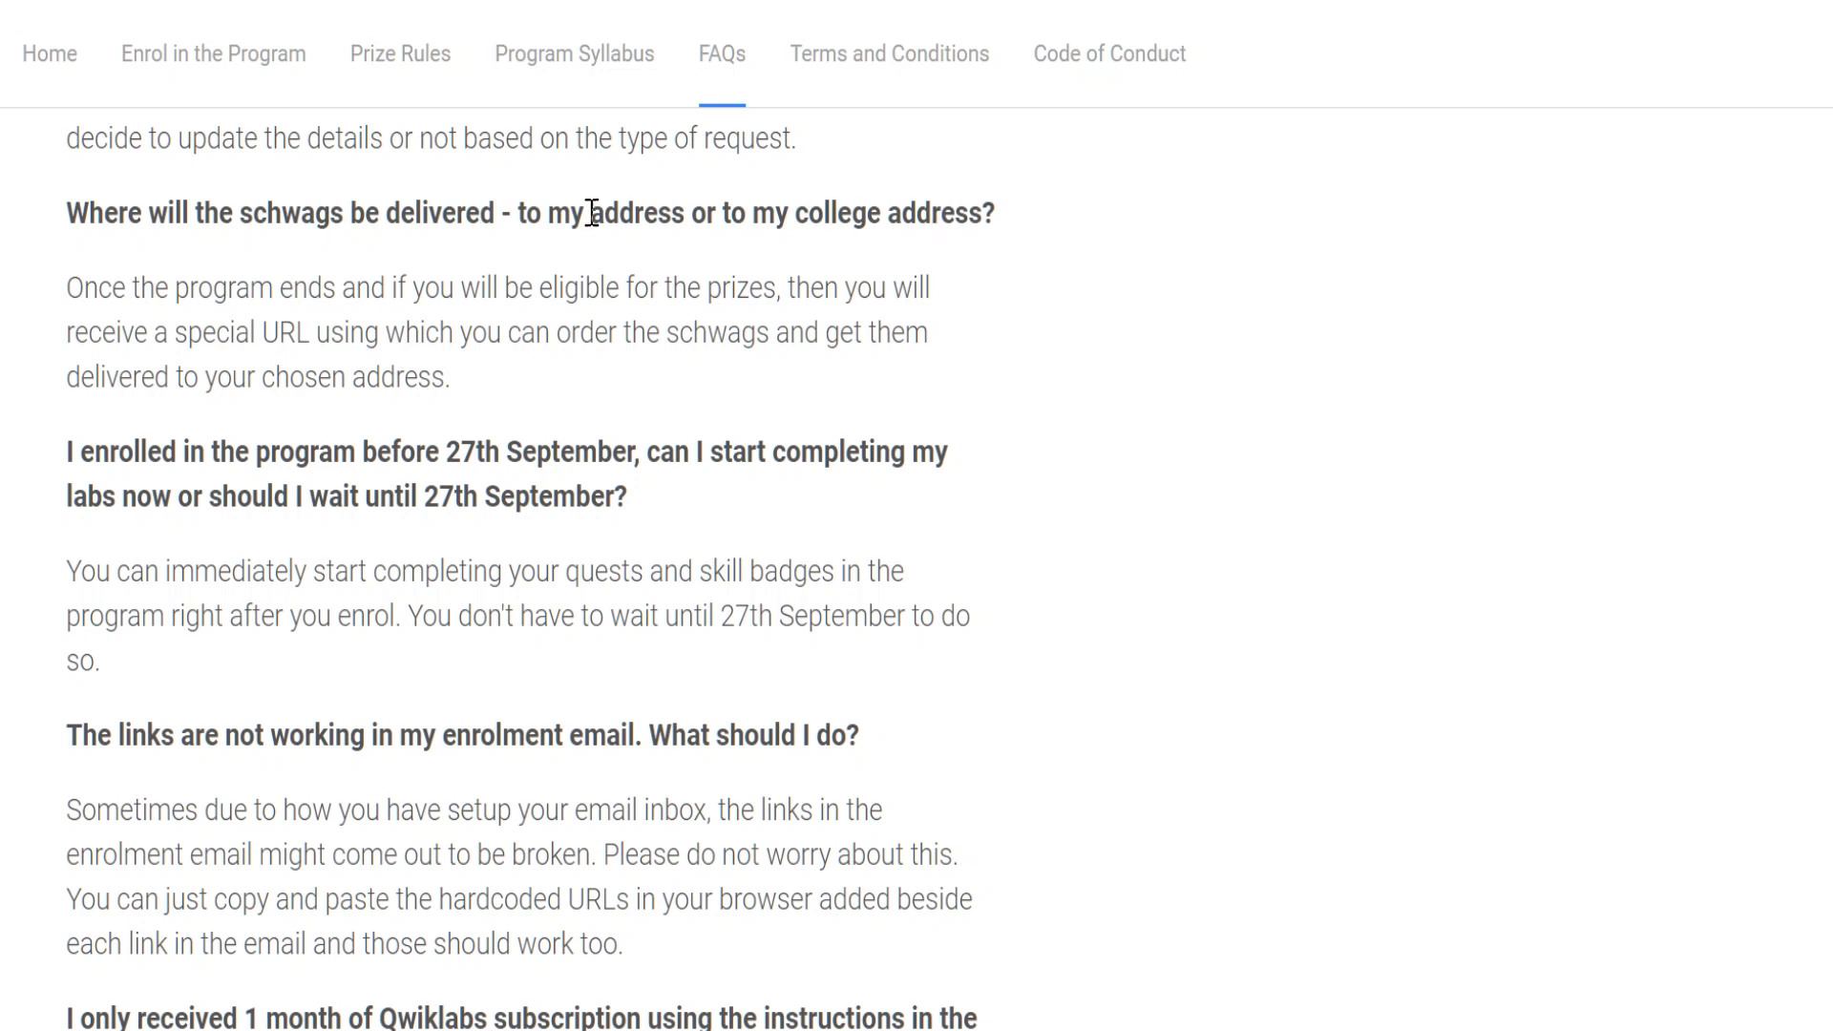
{"action": "mouse_move", "coordinate": [900, 248]}
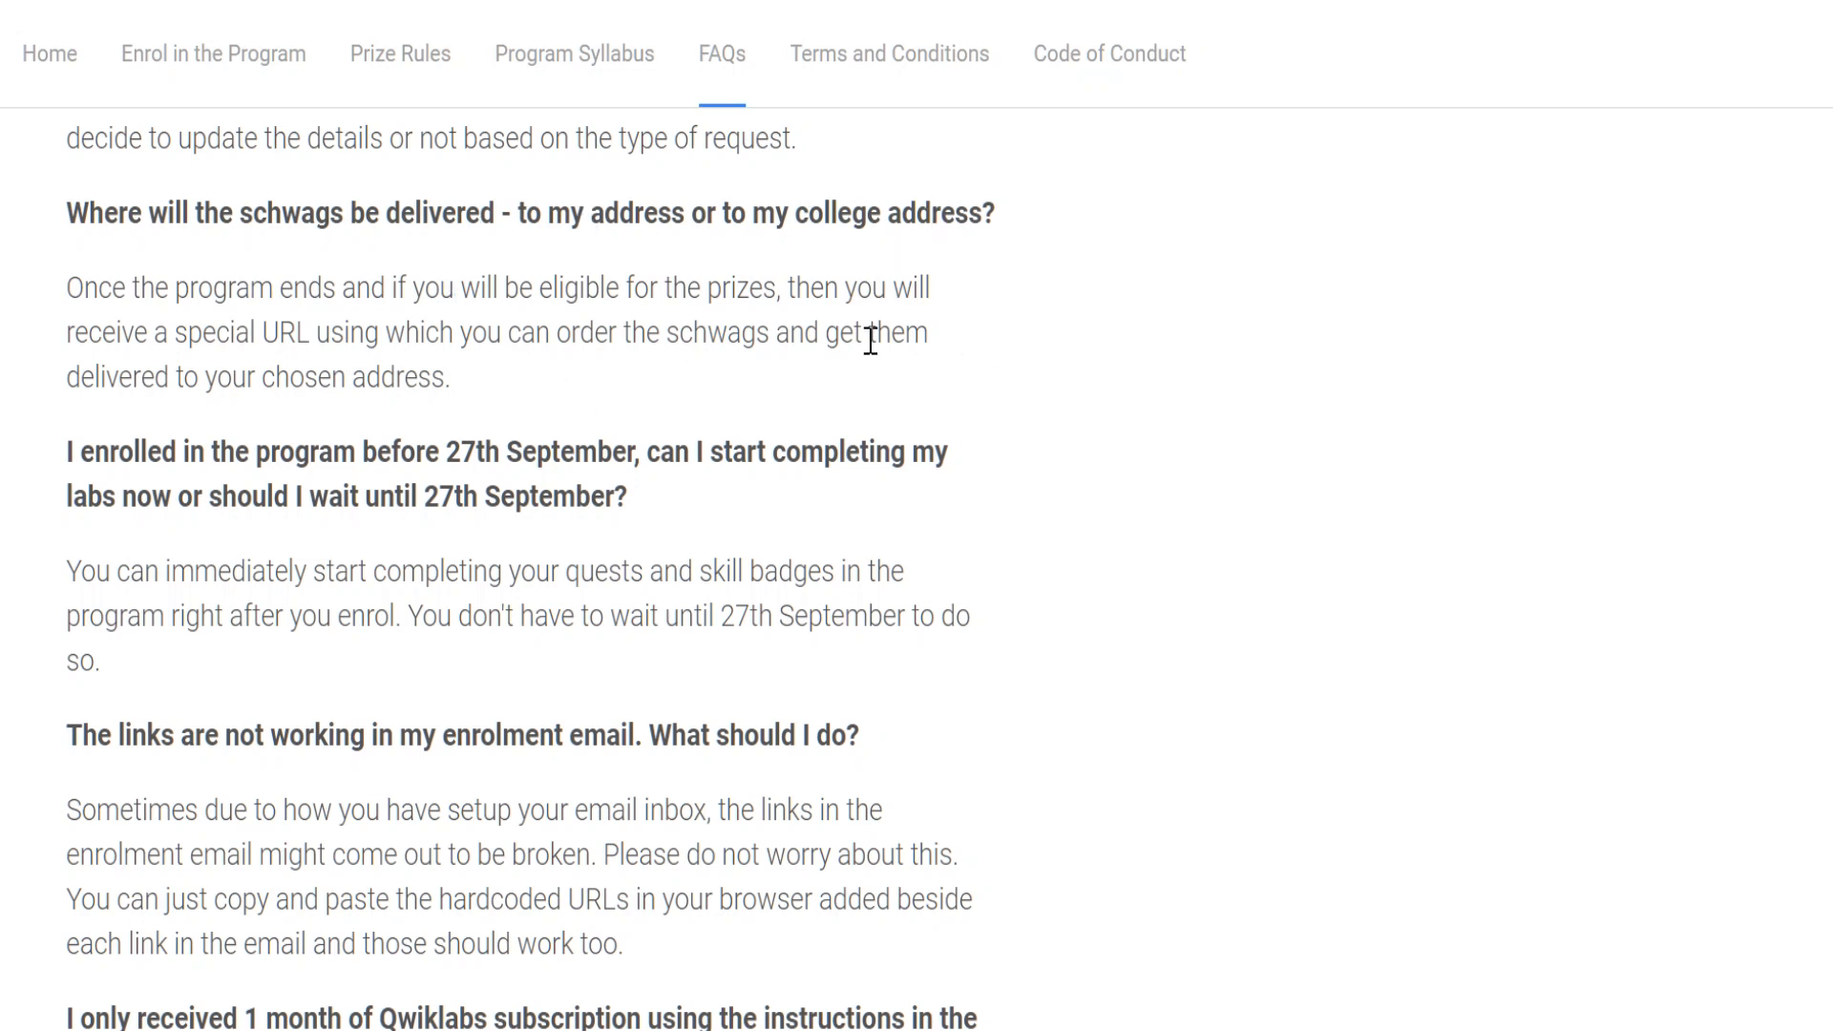
{"action": "mouse_move", "coordinate": [286, 501]}
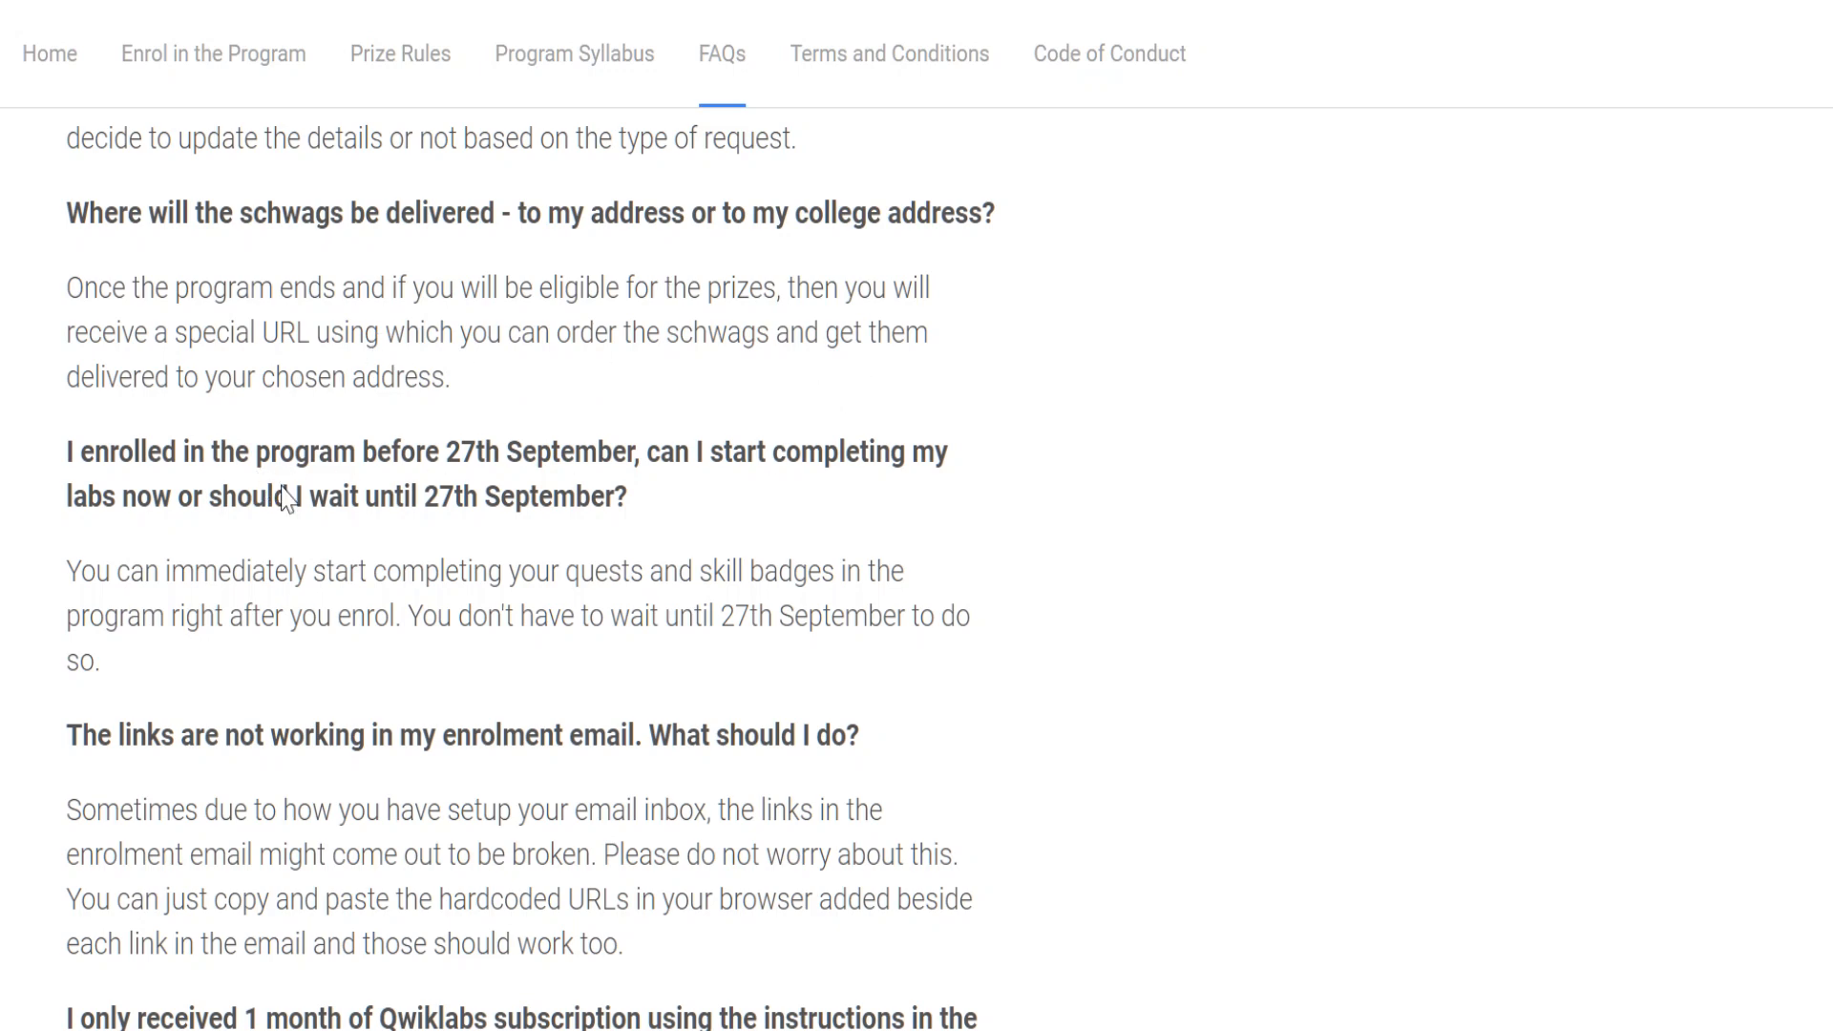
{"action": "scroll", "scroll_direction": "down", "scroll_amount": 3}
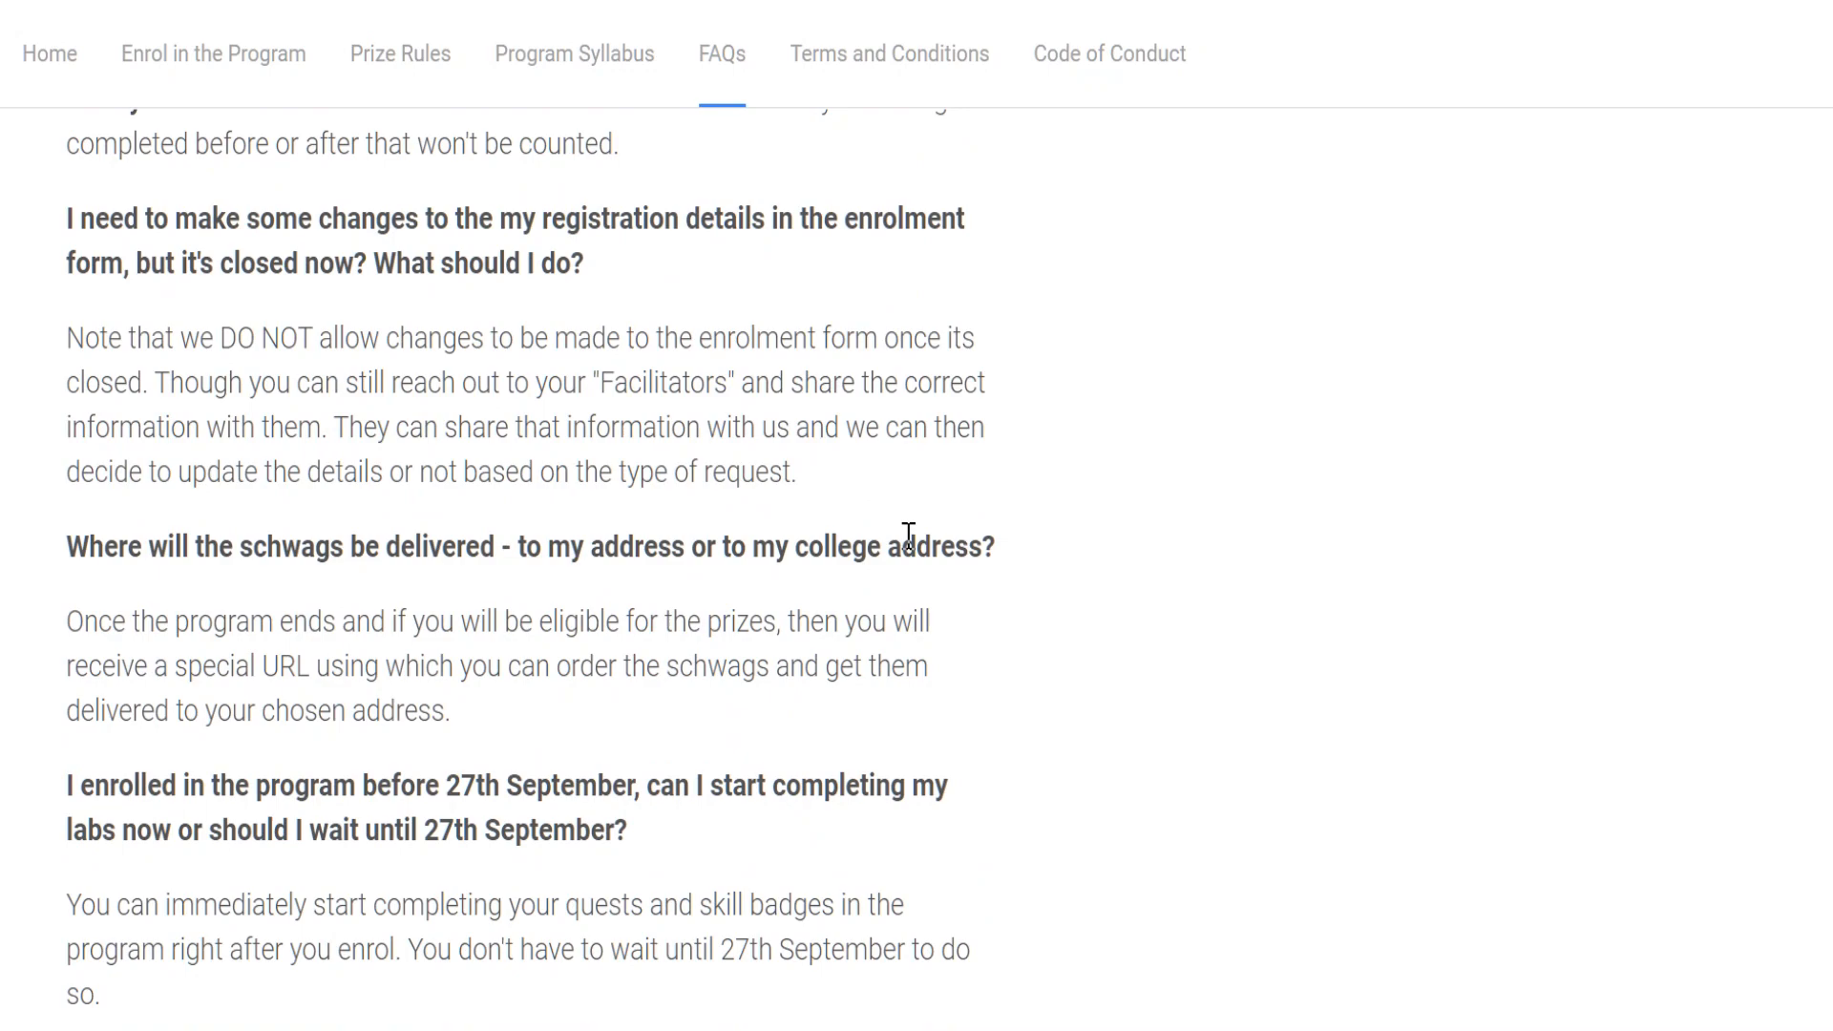
{"action": "scroll", "scroll_direction": "up", "scroll_amount": 3}
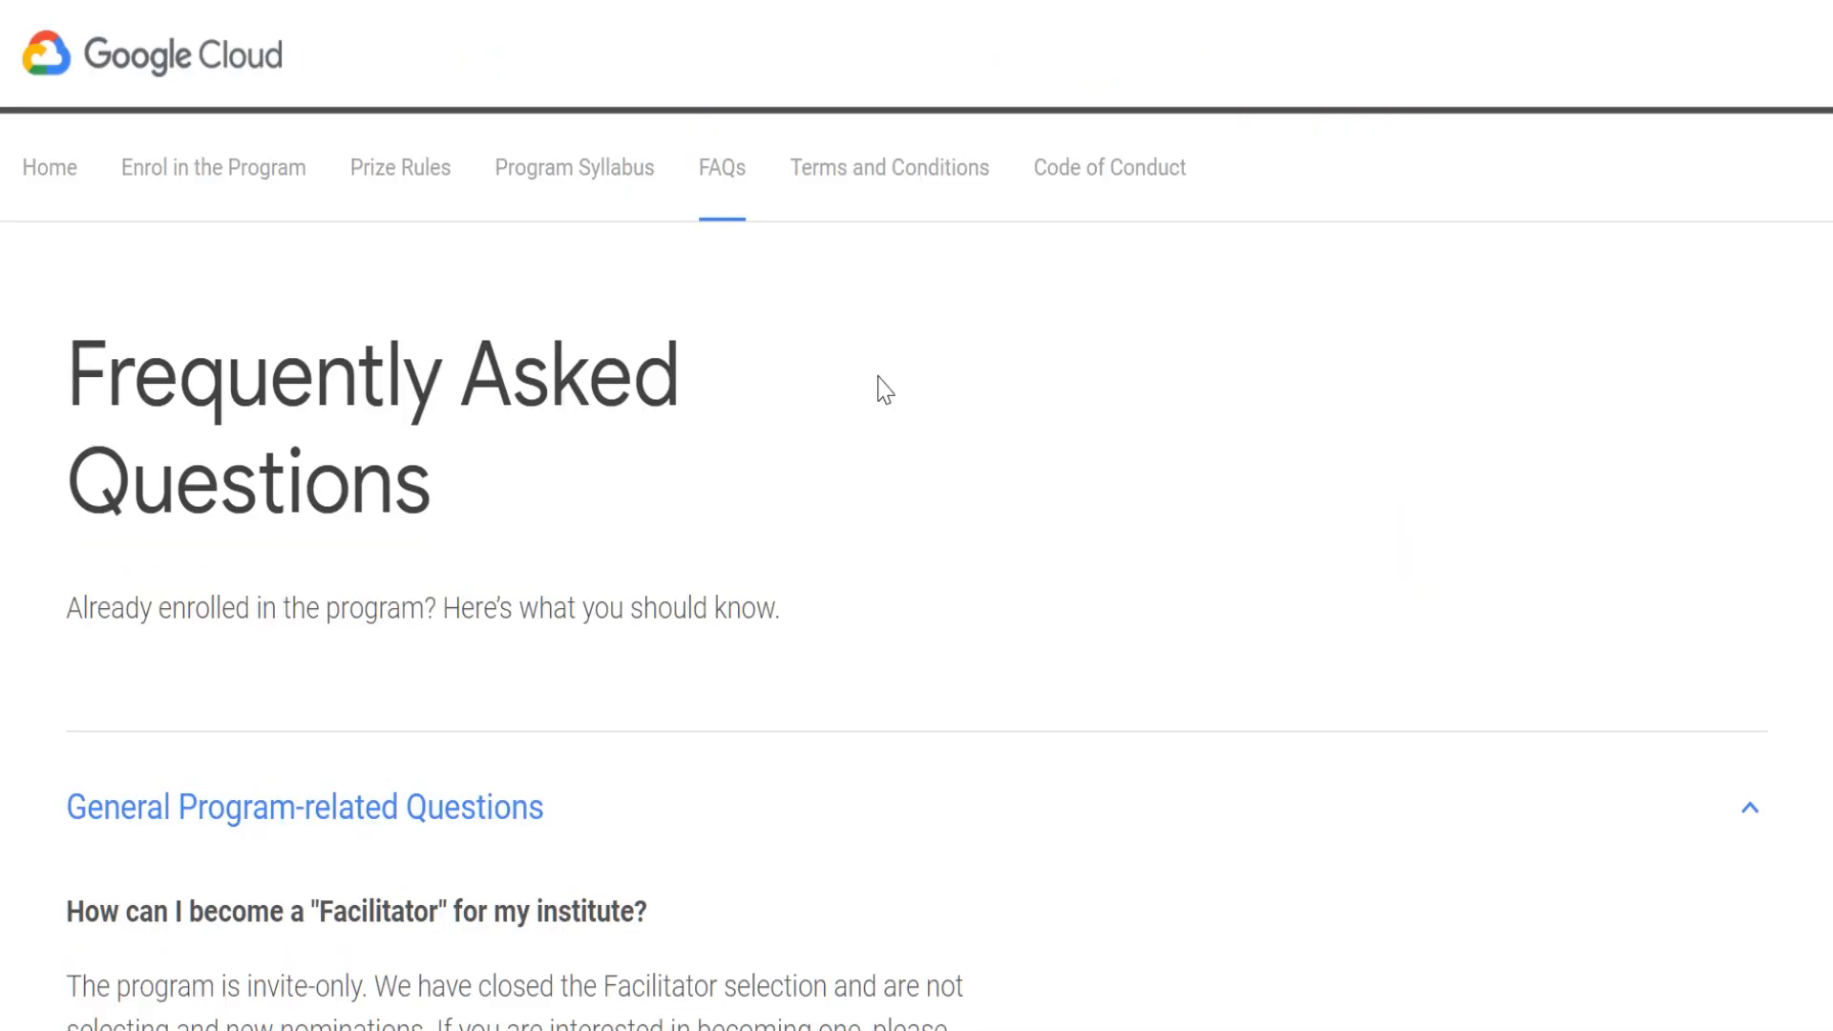
- Go to Enrol in the Program and launch the 2021 Student Enrolment Form from 'ENROL IN THE PROGRAM HERE'
{"action": "scroll", "scroll_direction": "down", "scroll_amount": 3}
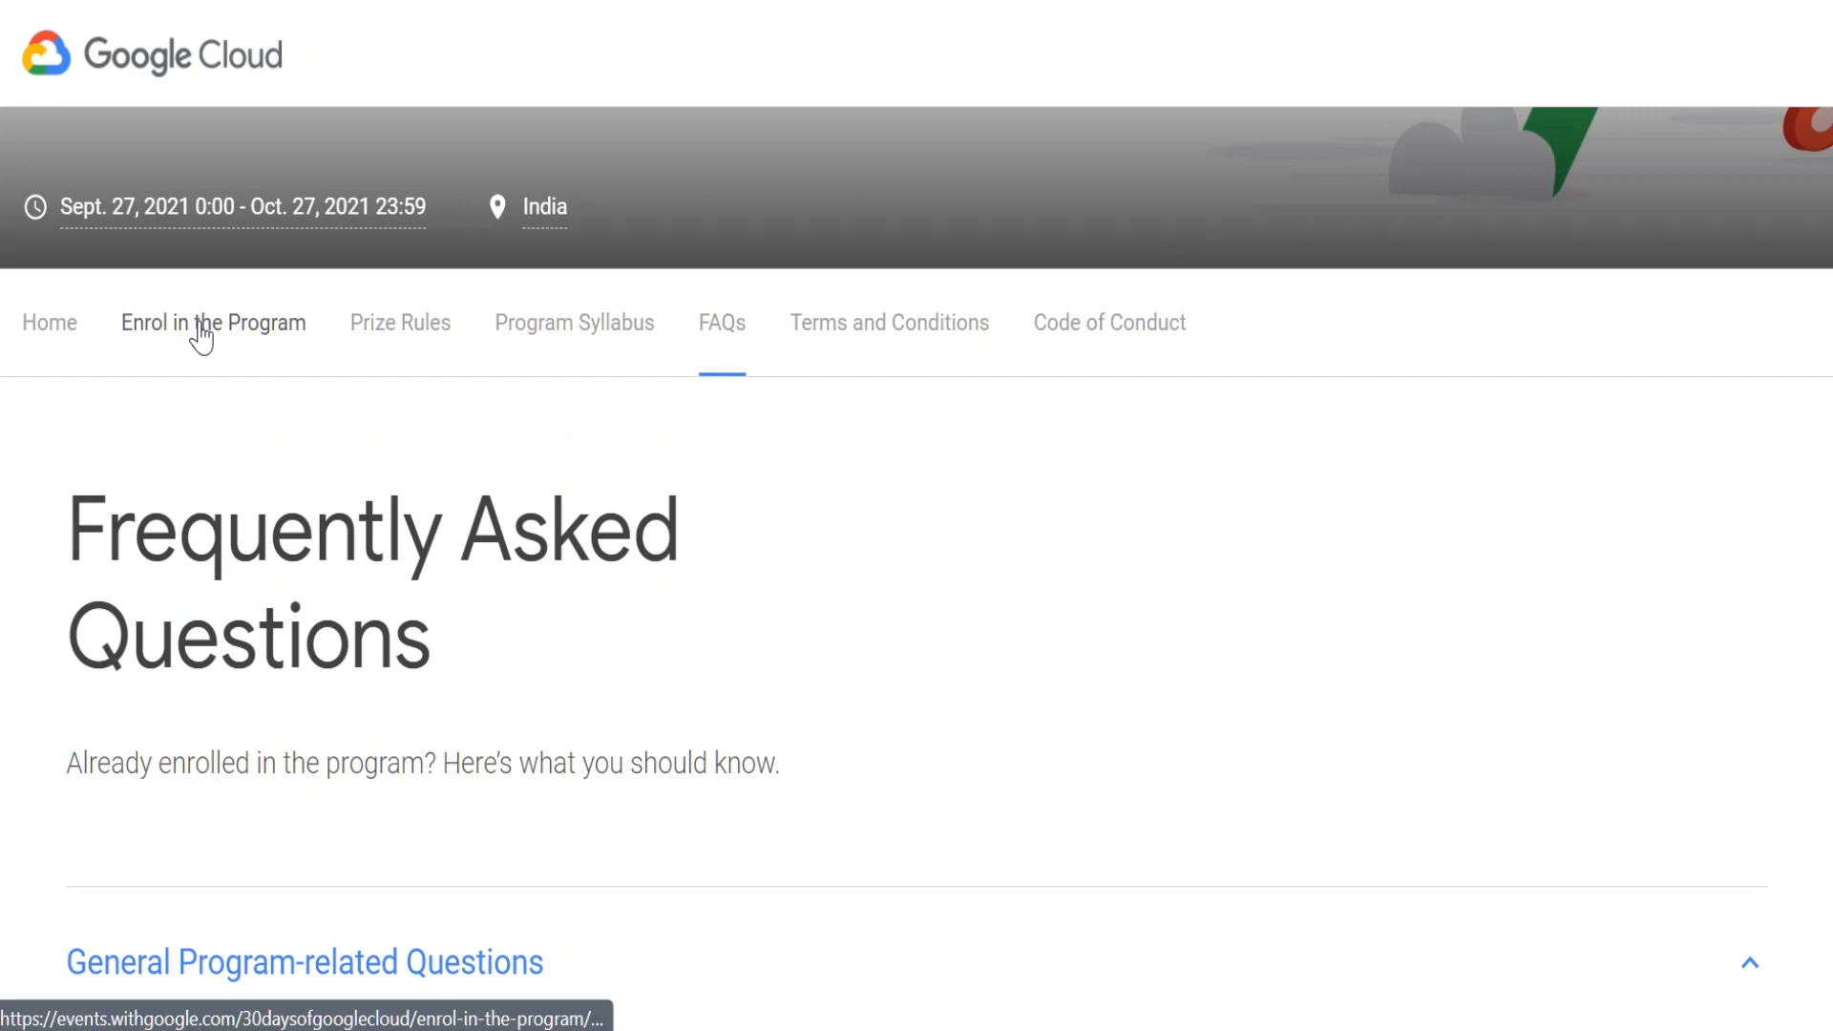
{"action": "mouse_move", "coordinate": [1089, 468]}
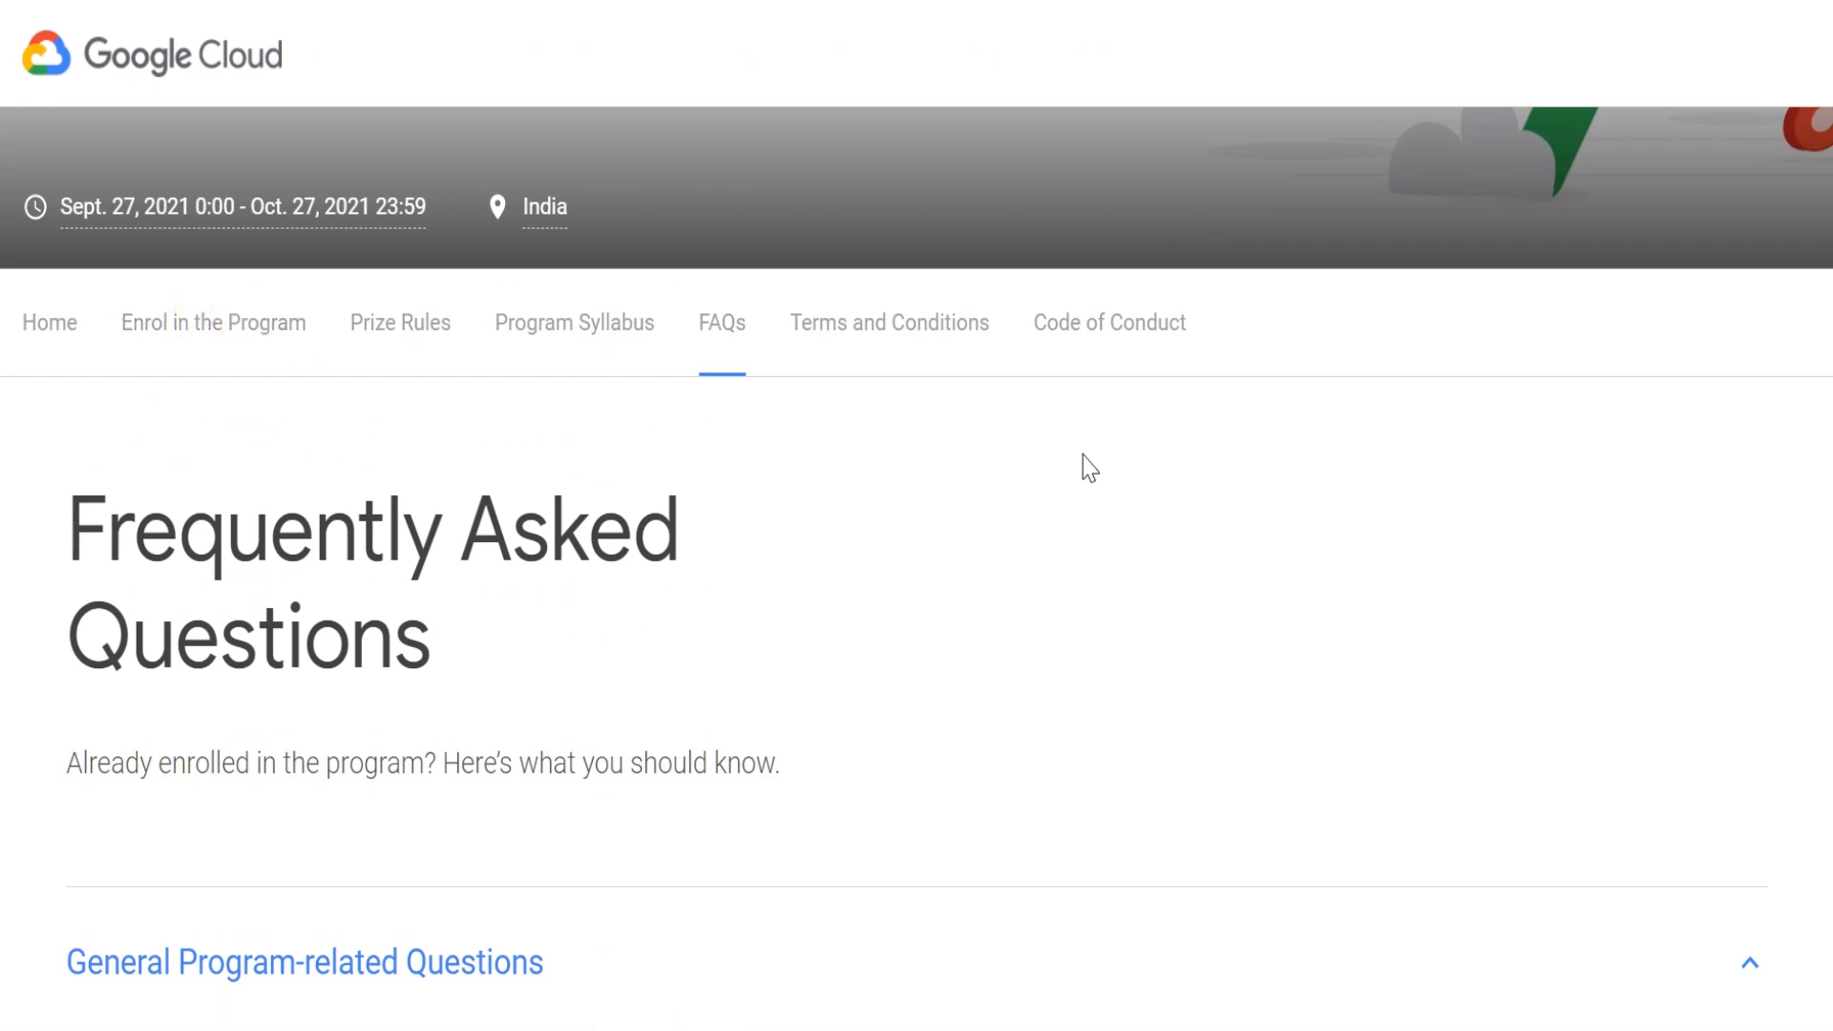
{"action": "left_click", "coordinate": [212, 322]}
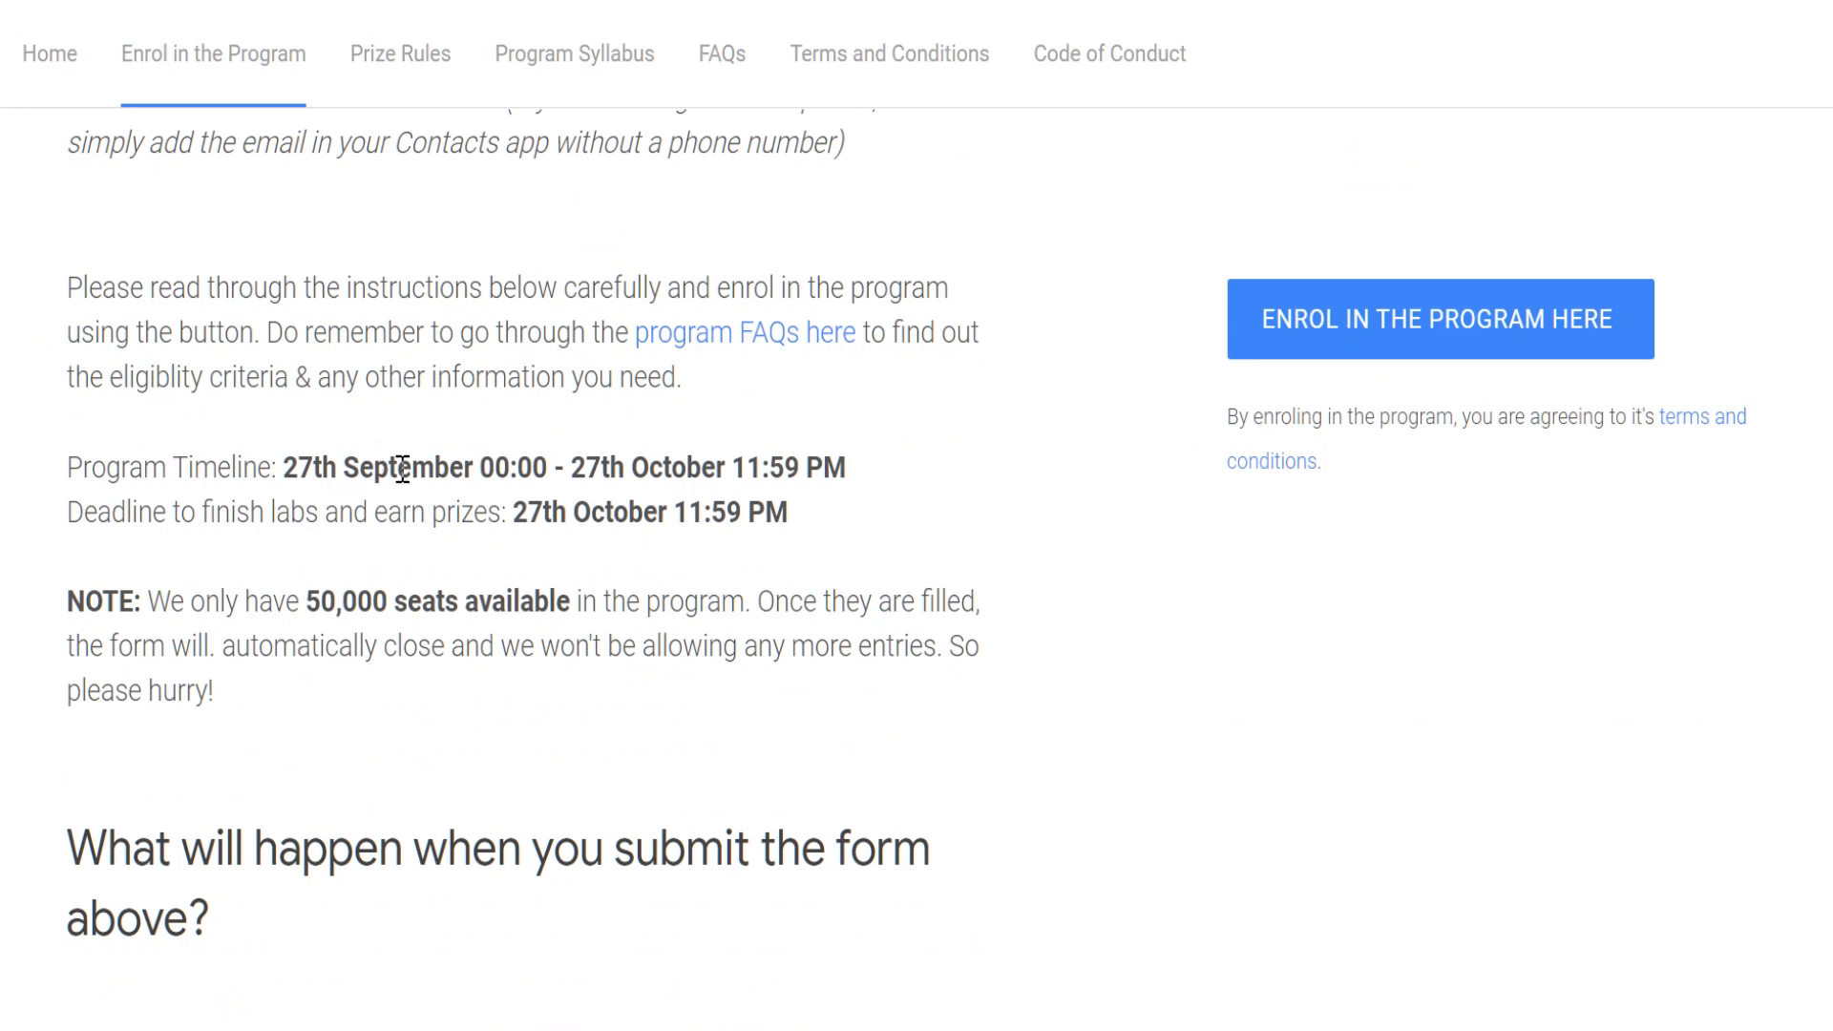
{"action": "mouse_move", "coordinate": [429, 592]}
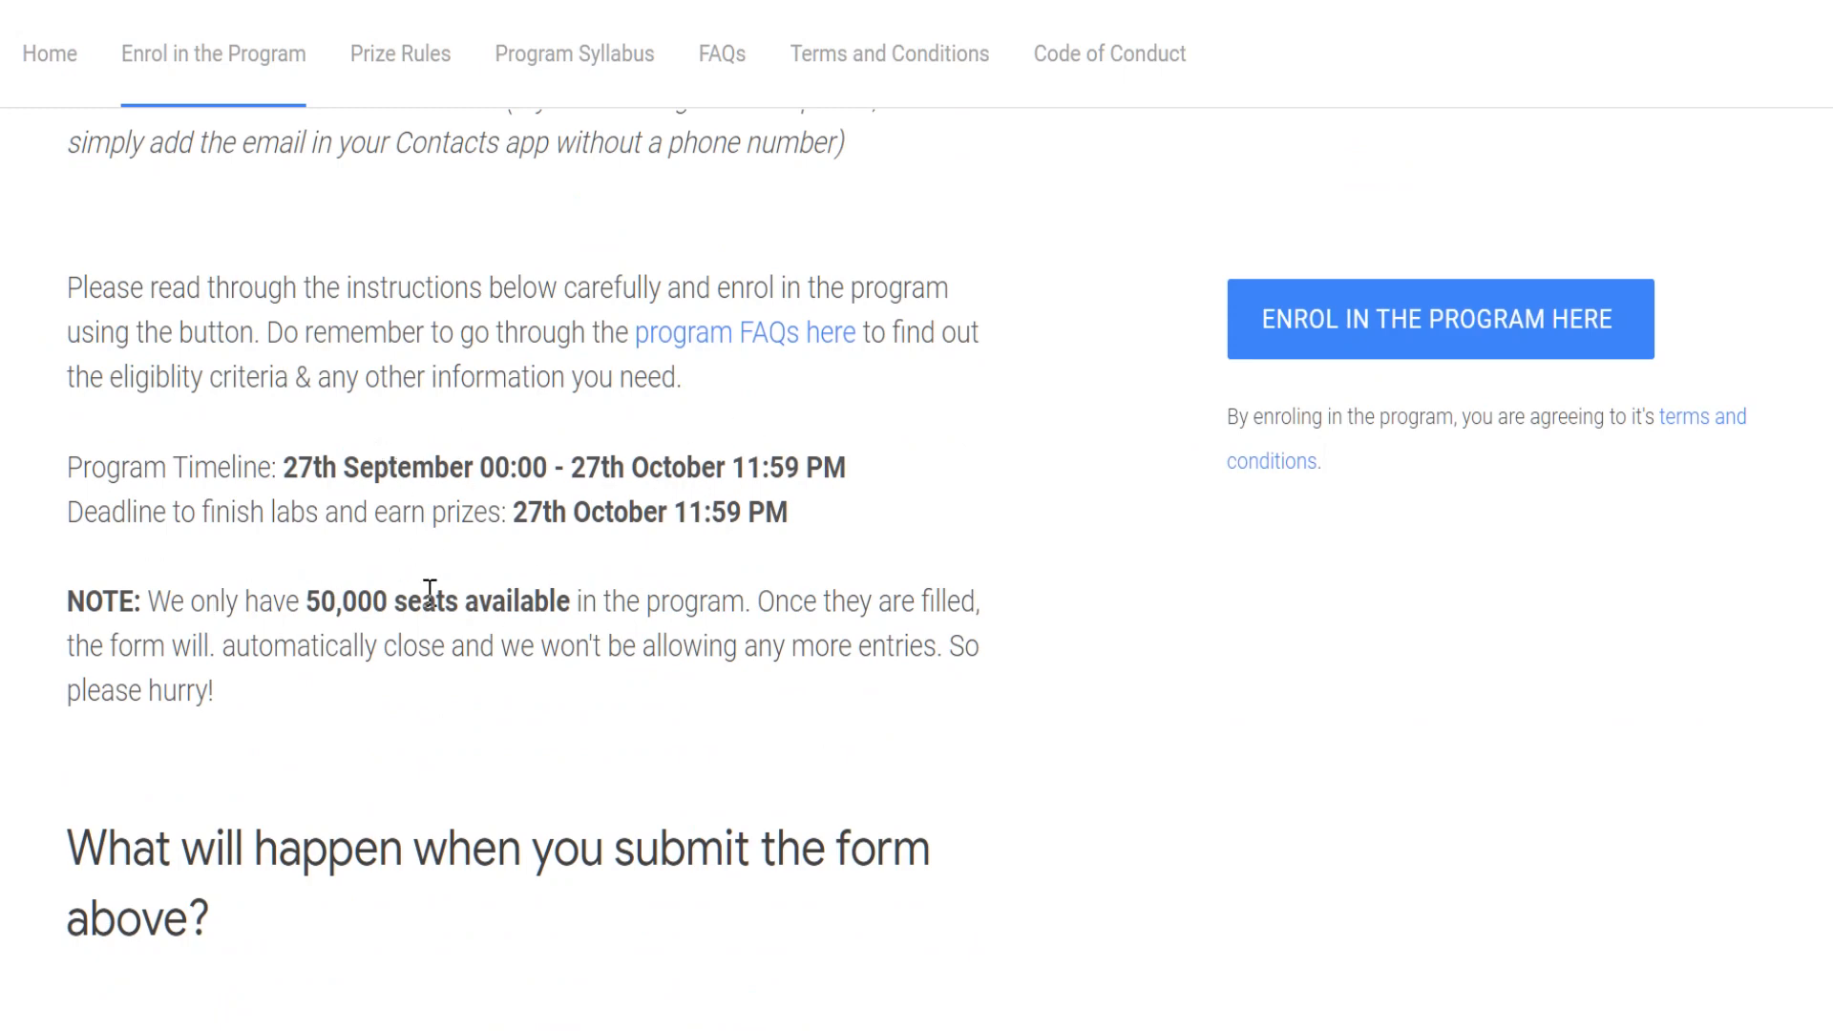
{"action": "scroll", "scroll_direction": "down", "scroll_amount": 3}
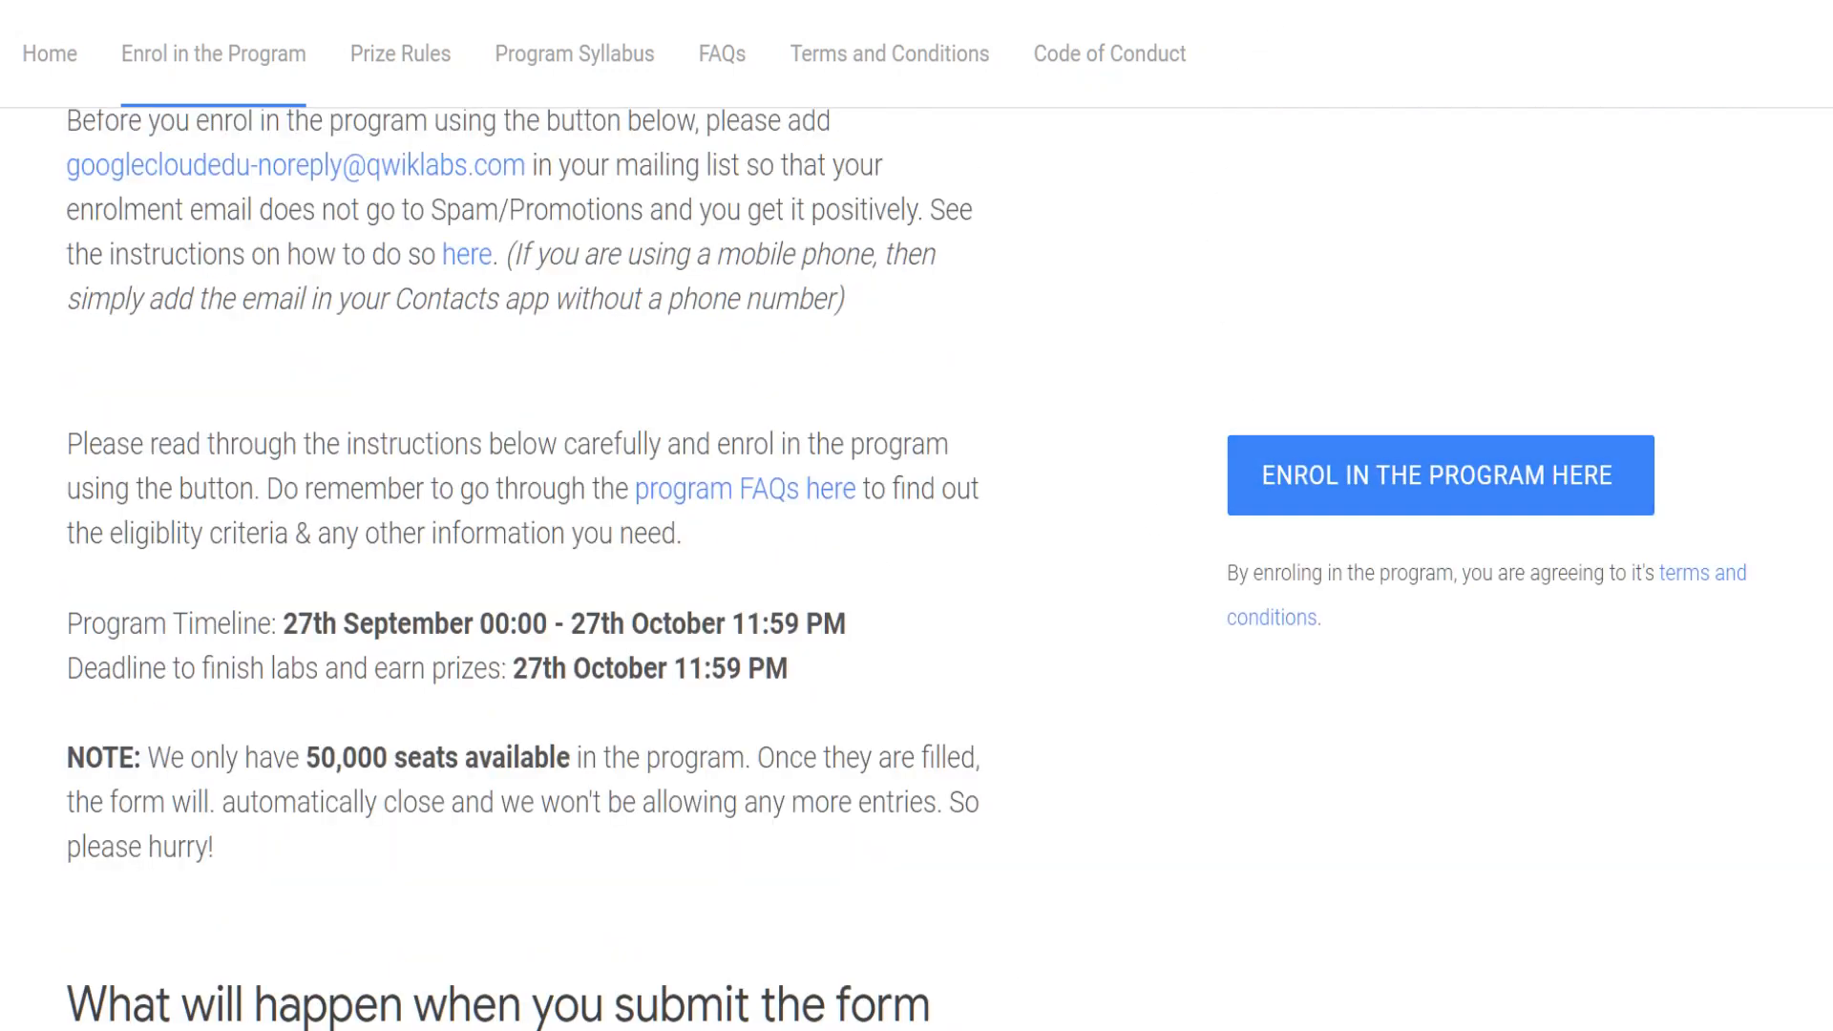
{"action": "left_click", "coordinate": [1440, 475]}
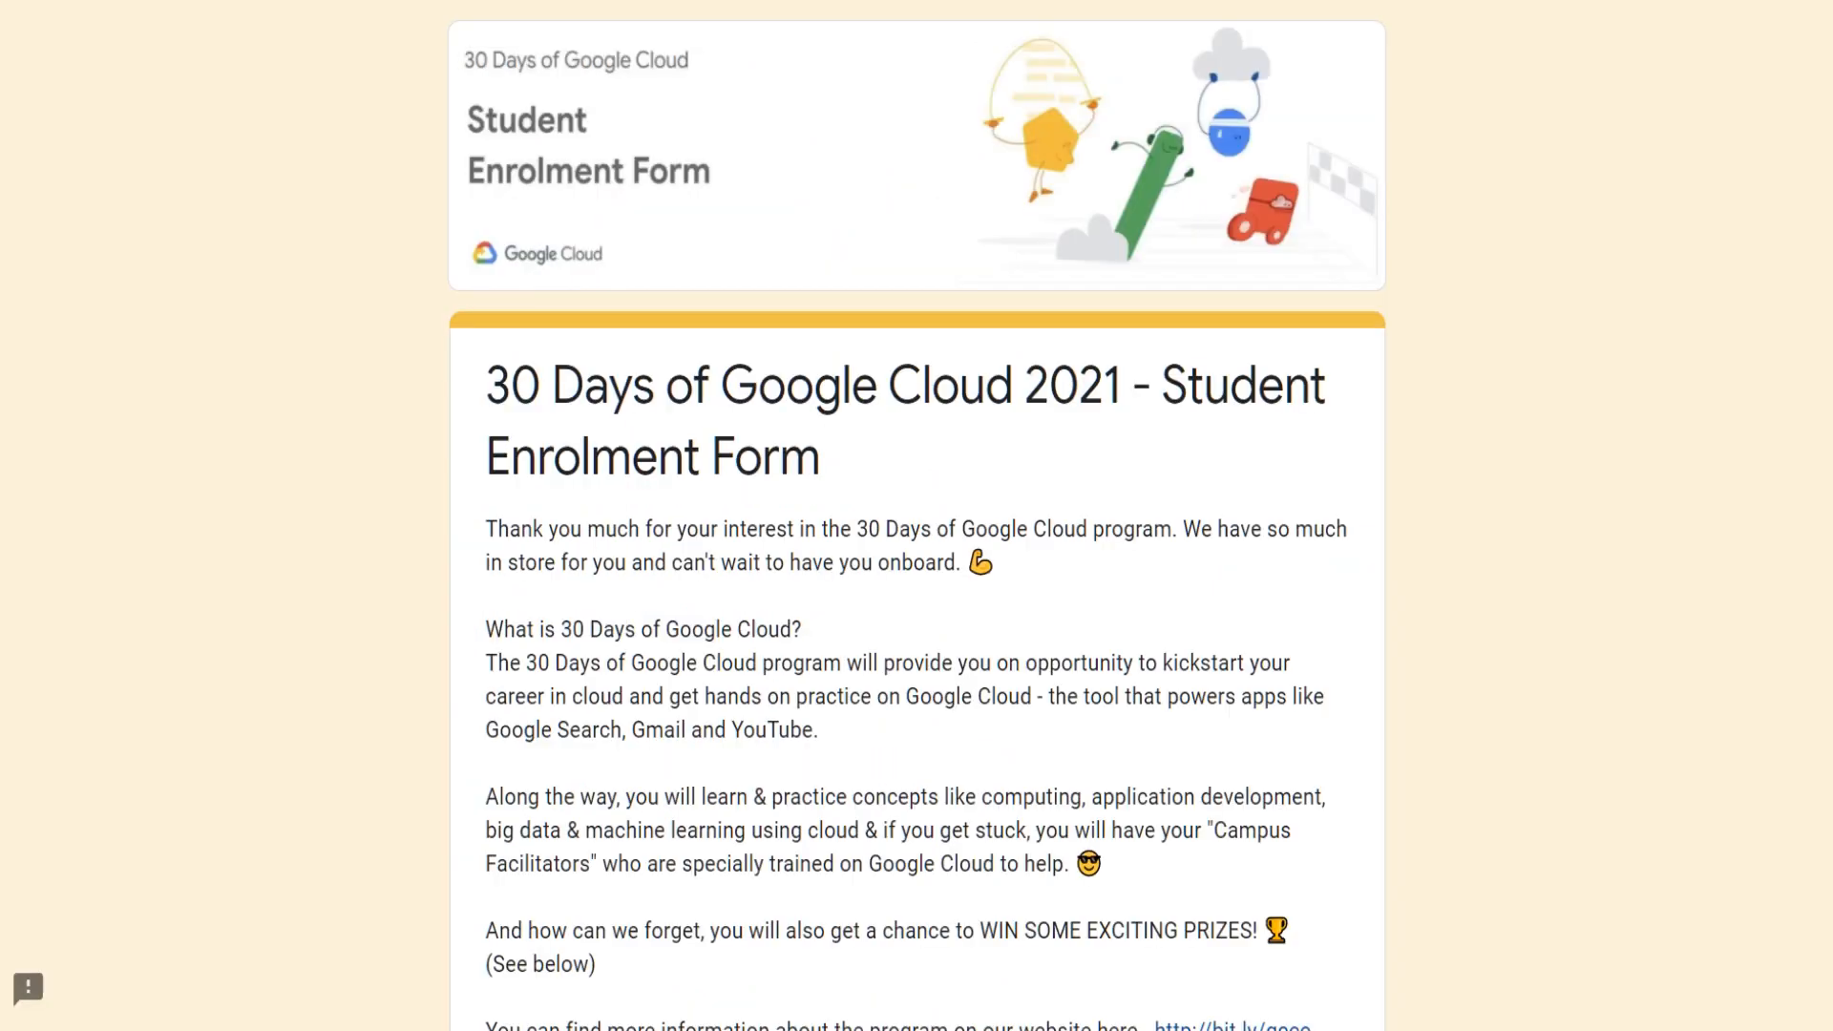
{"action": "mouse_move", "coordinate": [804, 453]}
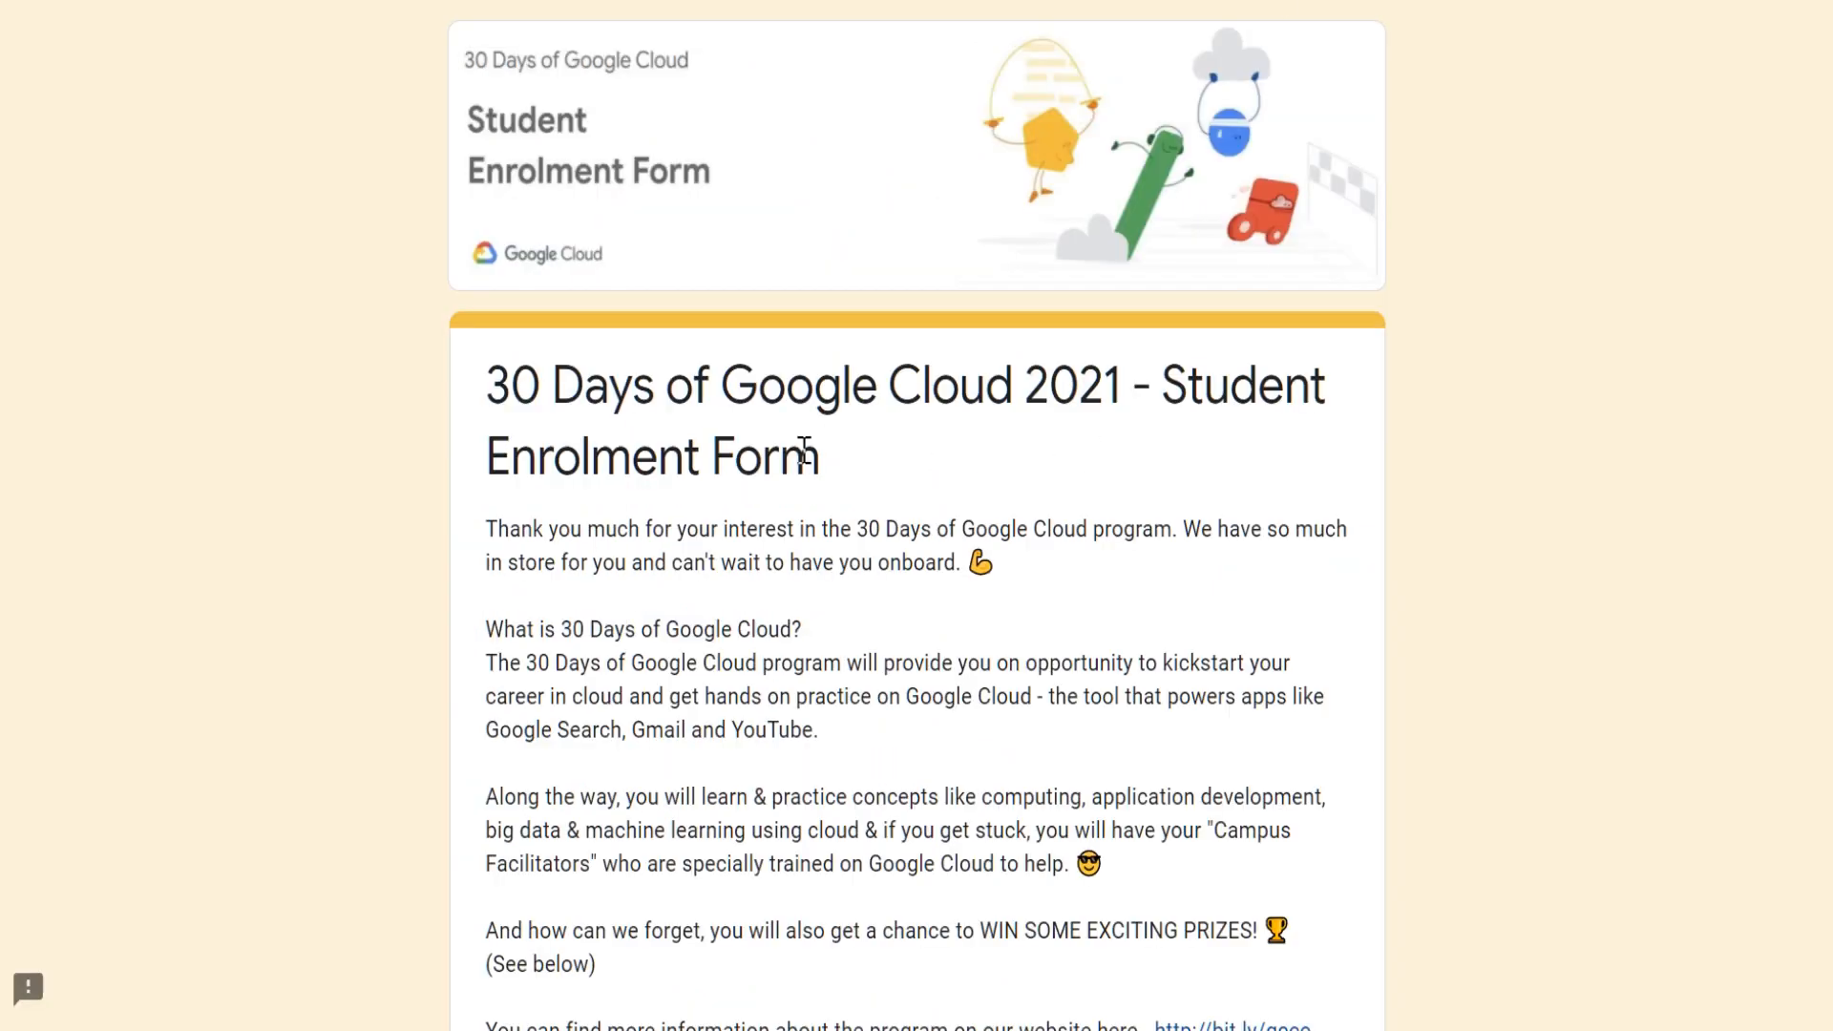
- Move past the form's intro and goodies images to its Terms & Conditions section via Next
{"action": "scroll", "scroll_direction": "down", "scroll_amount": 3}
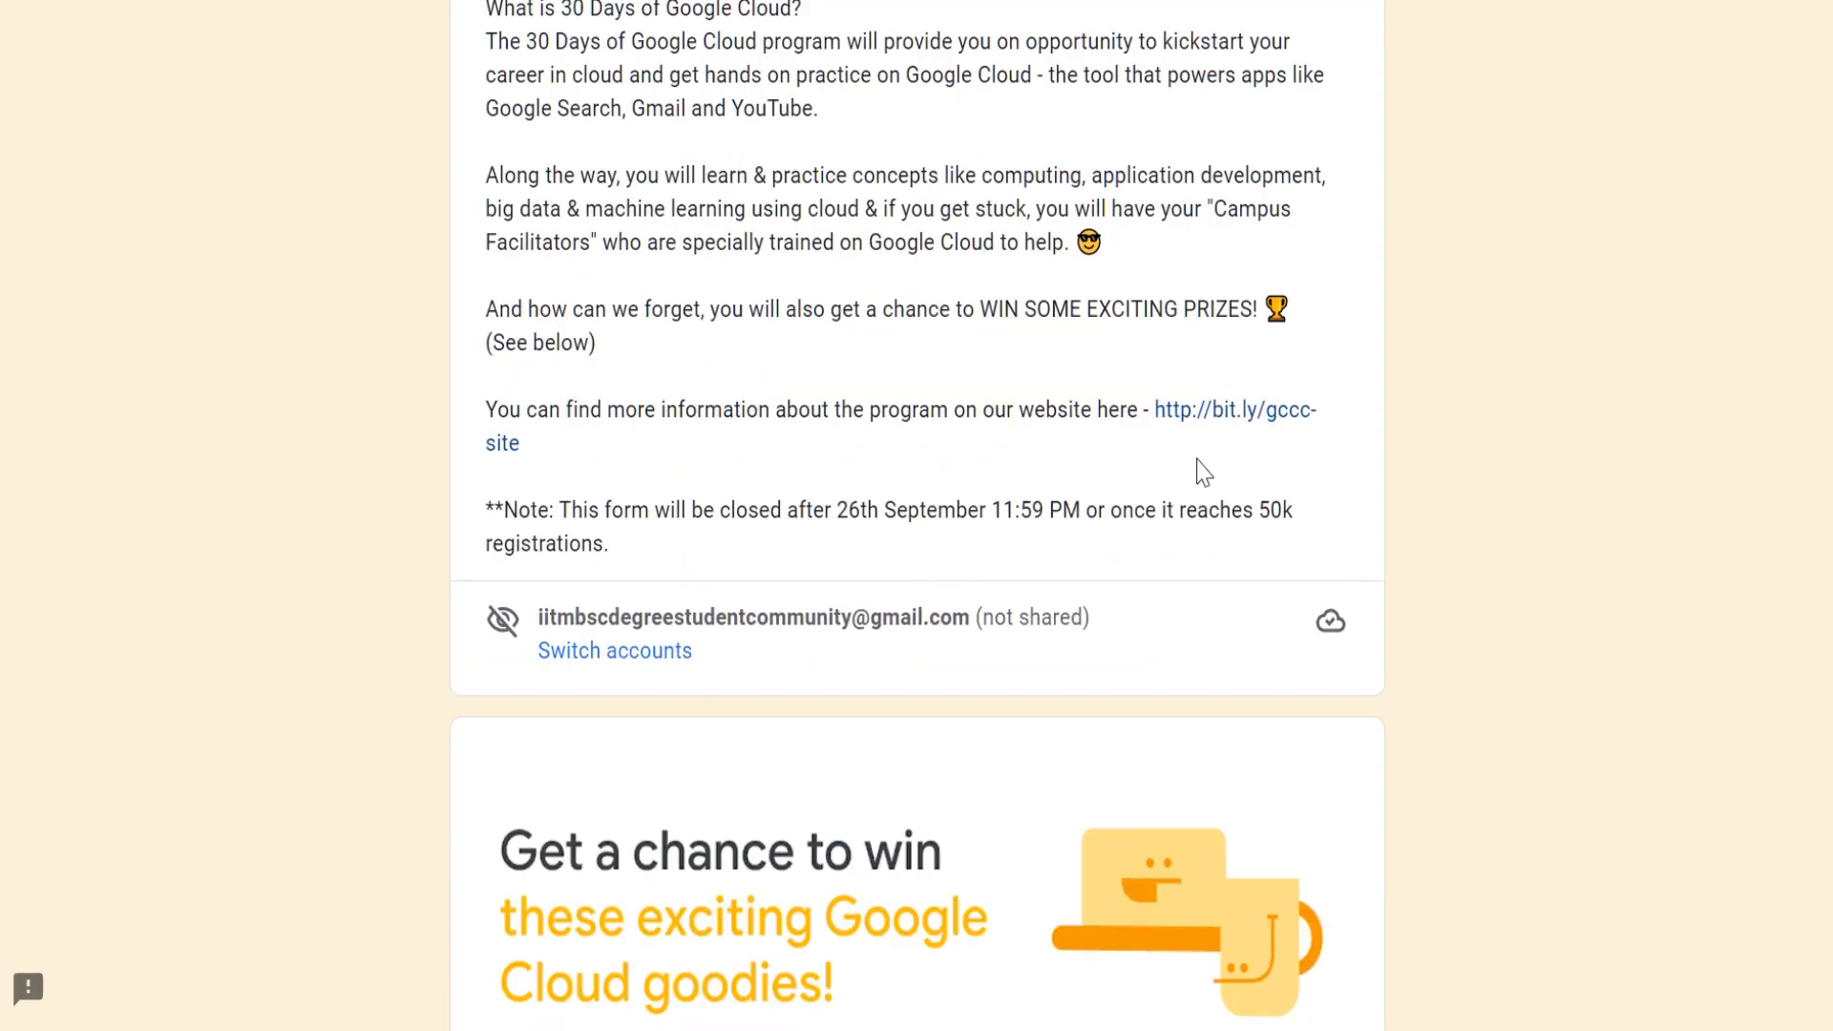
{"action": "scroll", "scroll_direction": "down", "scroll_amount": 3}
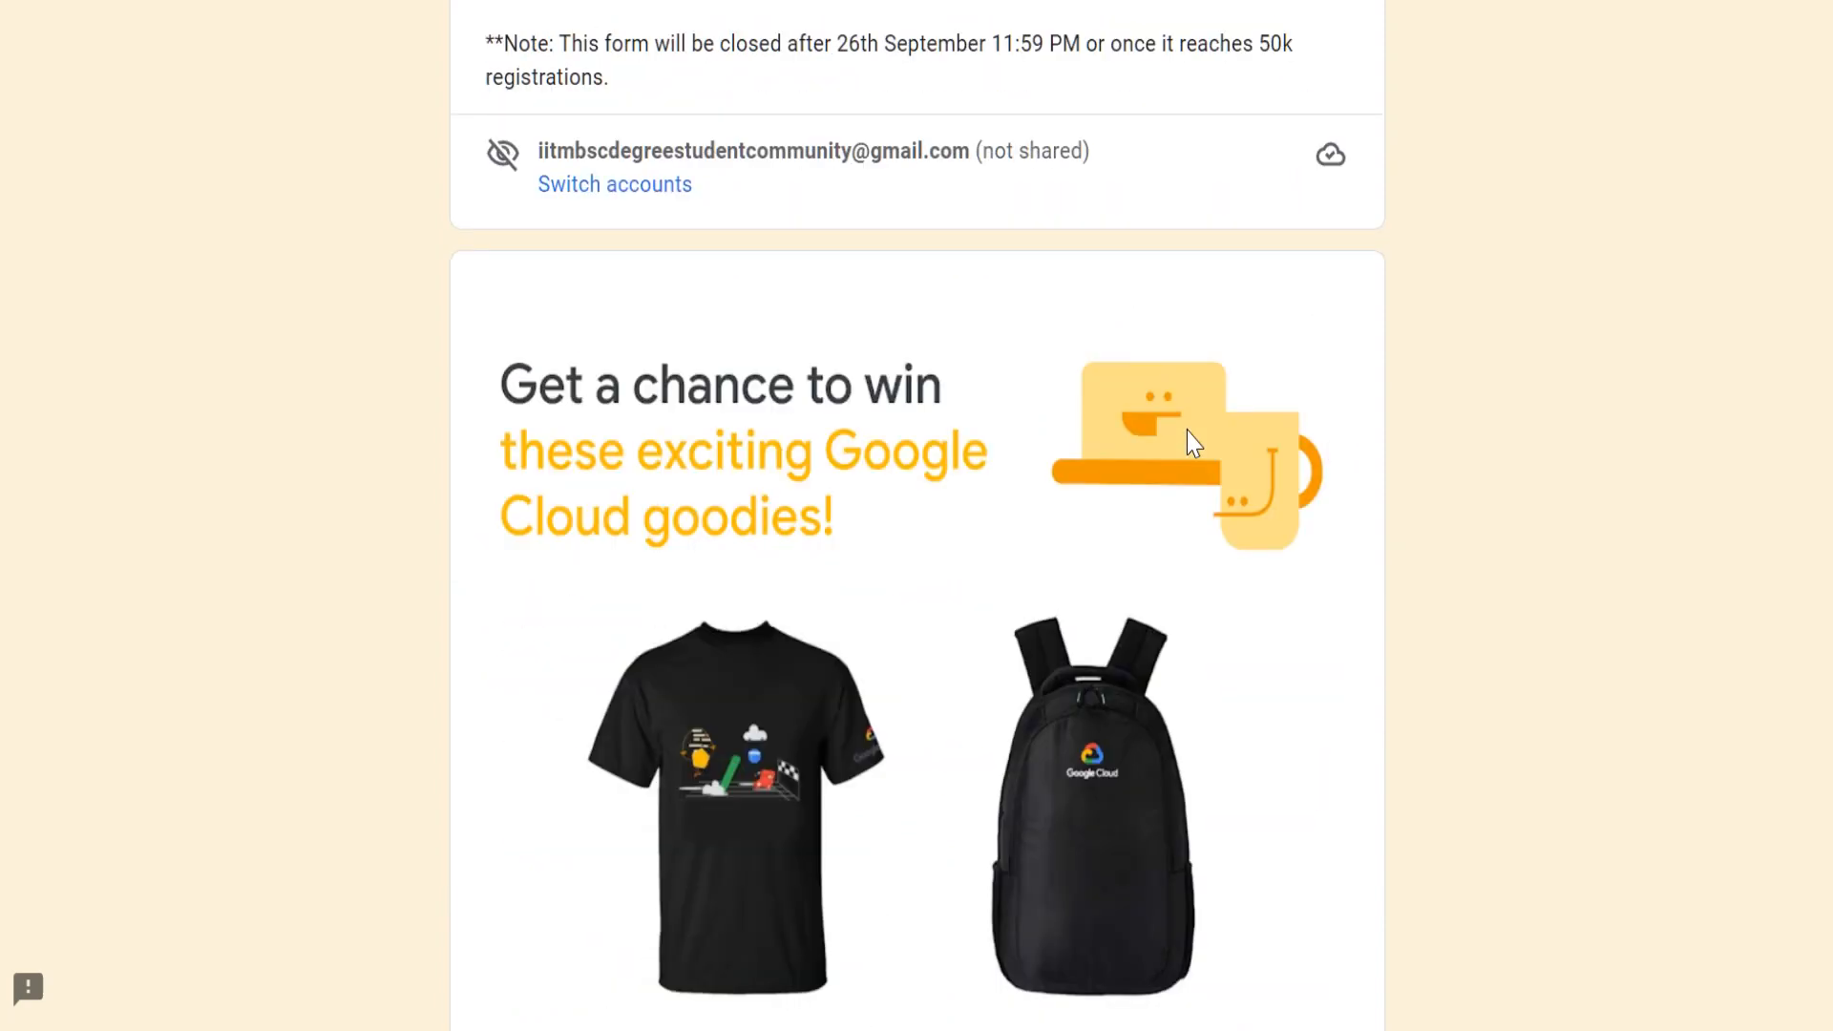
{"action": "scroll", "scroll_direction": "down", "scroll_amount": 3}
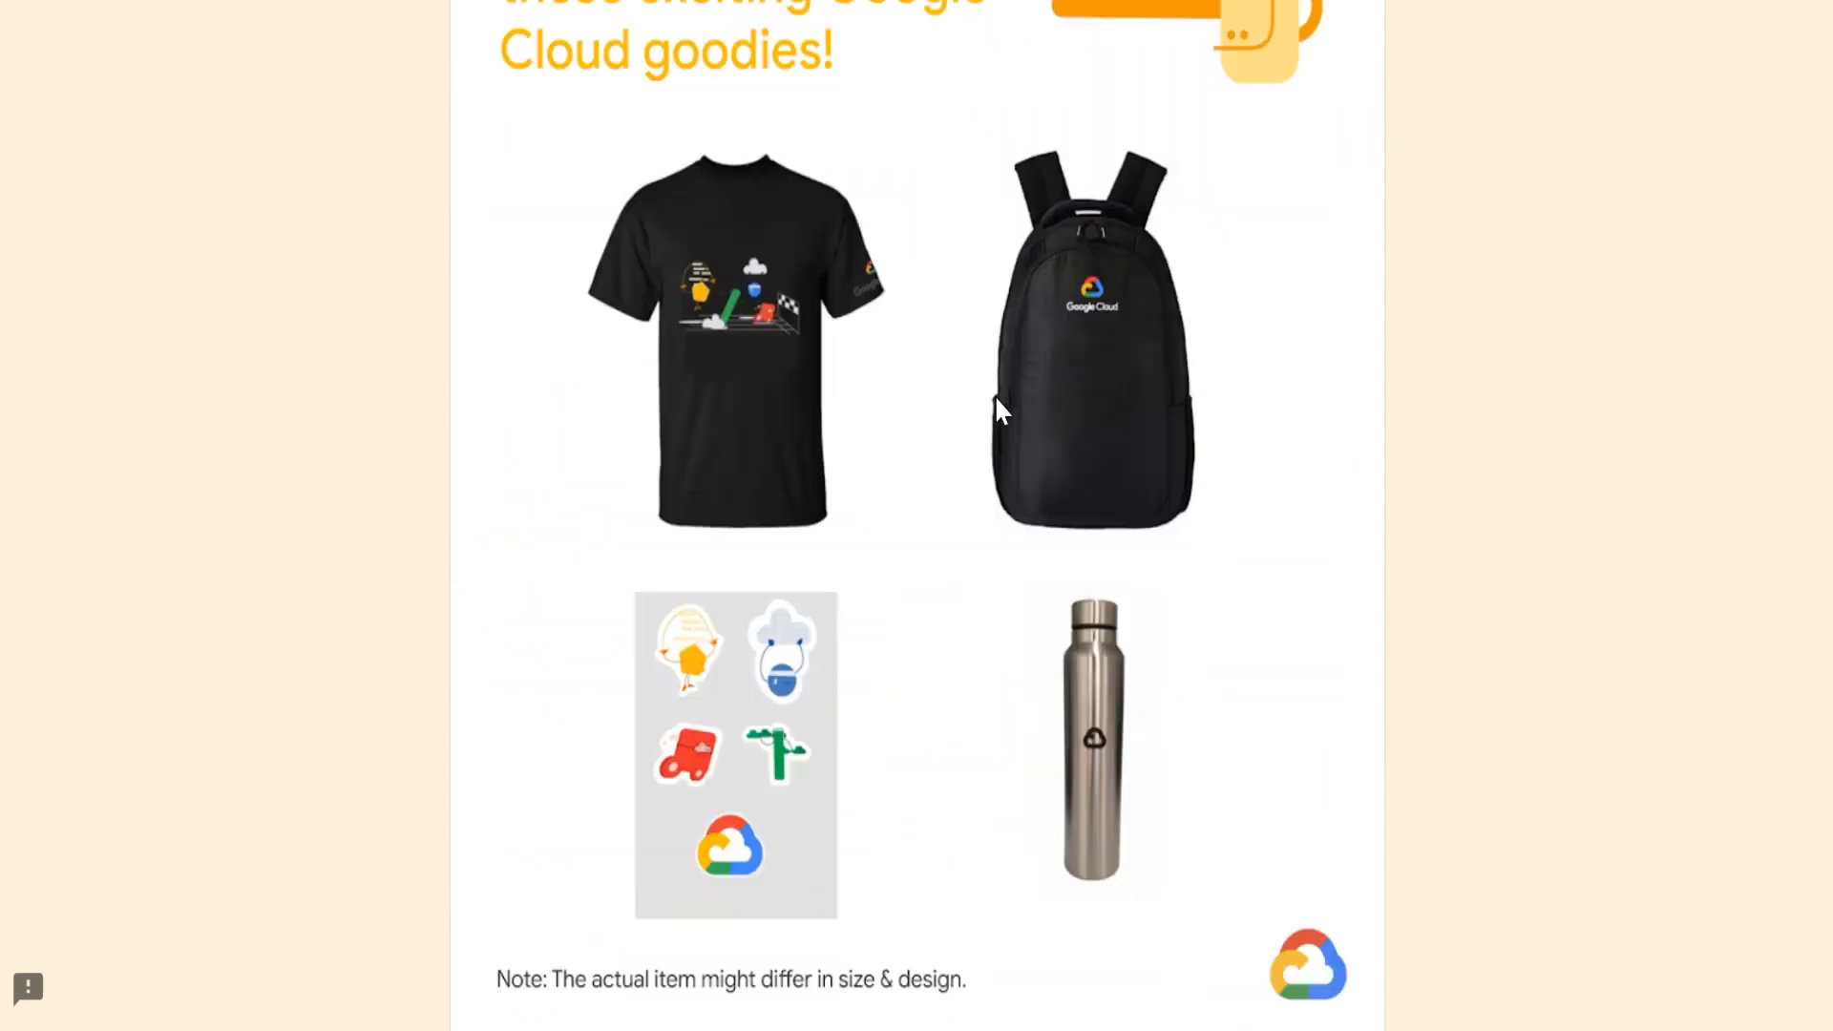
{"action": "scroll", "scroll_direction": "down", "scroll_amount": 3}
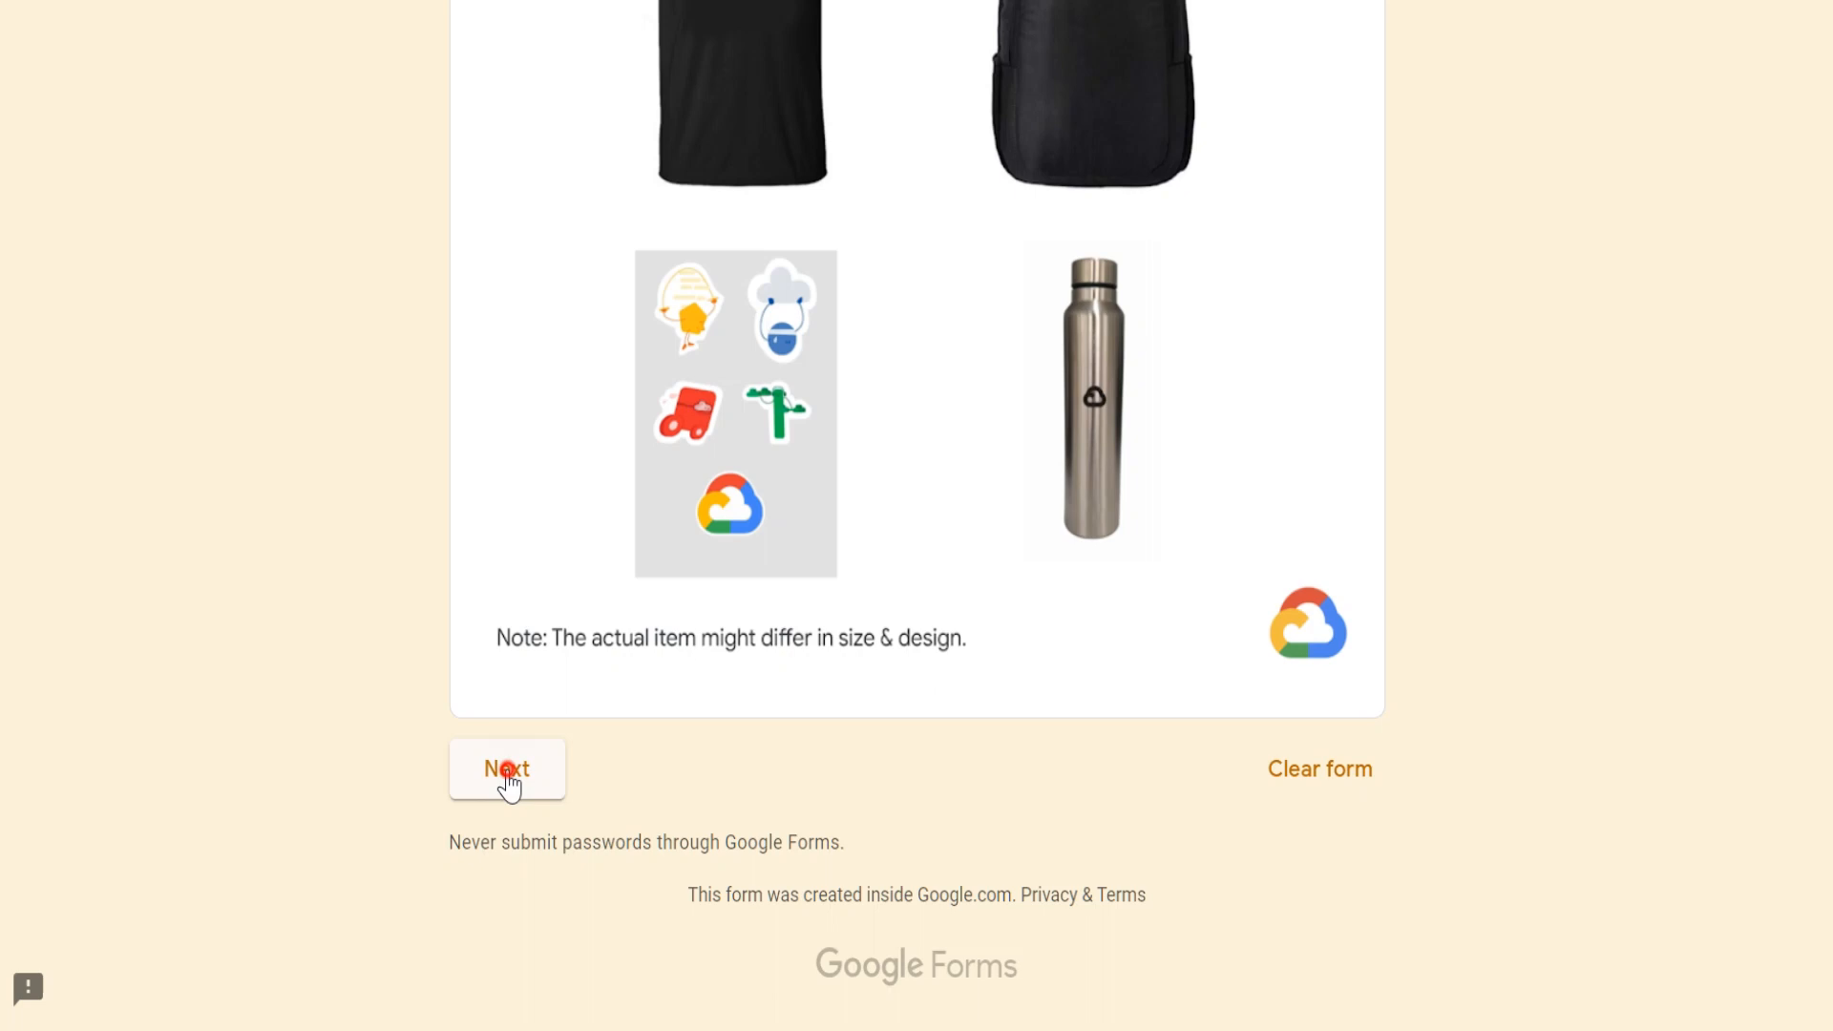
{"action": "left_click", "coordinate": [506, 769]}
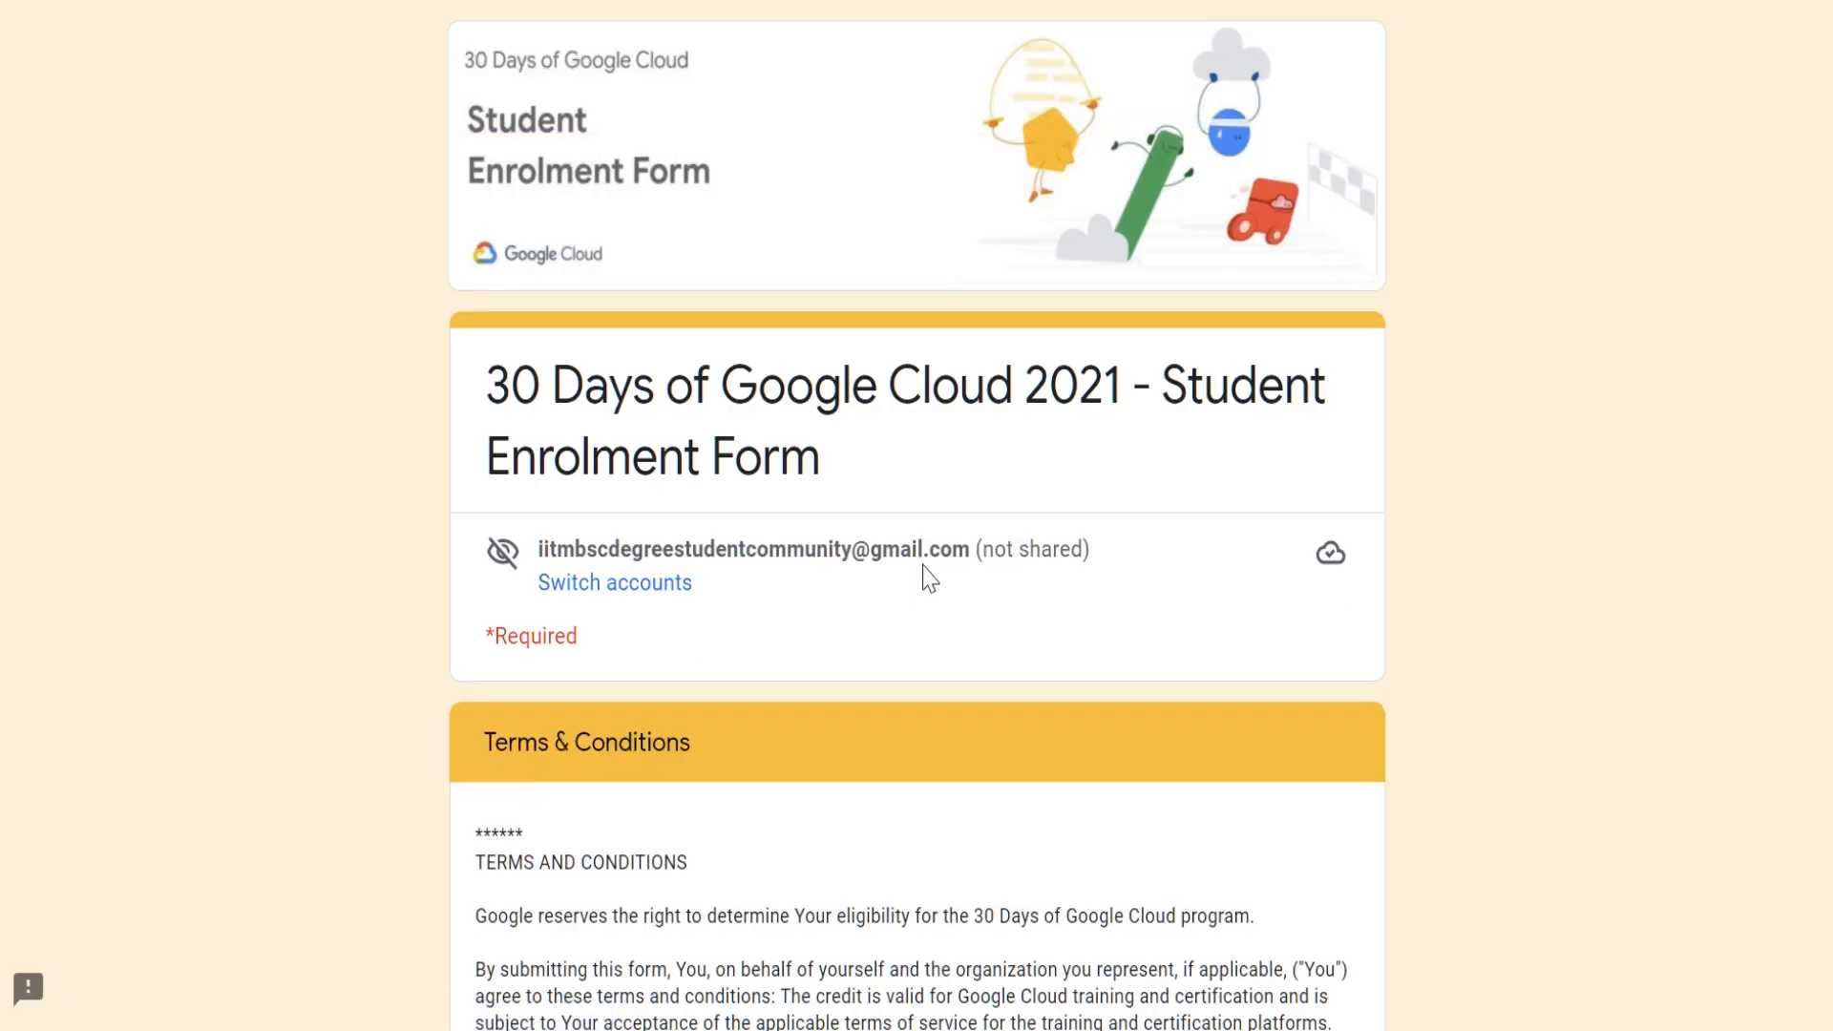
- Continue past the accepted terms and review the enrolment form's required details questions
{"action": "scroll", "scroll_direction": "down", "scroll_amount": 3}
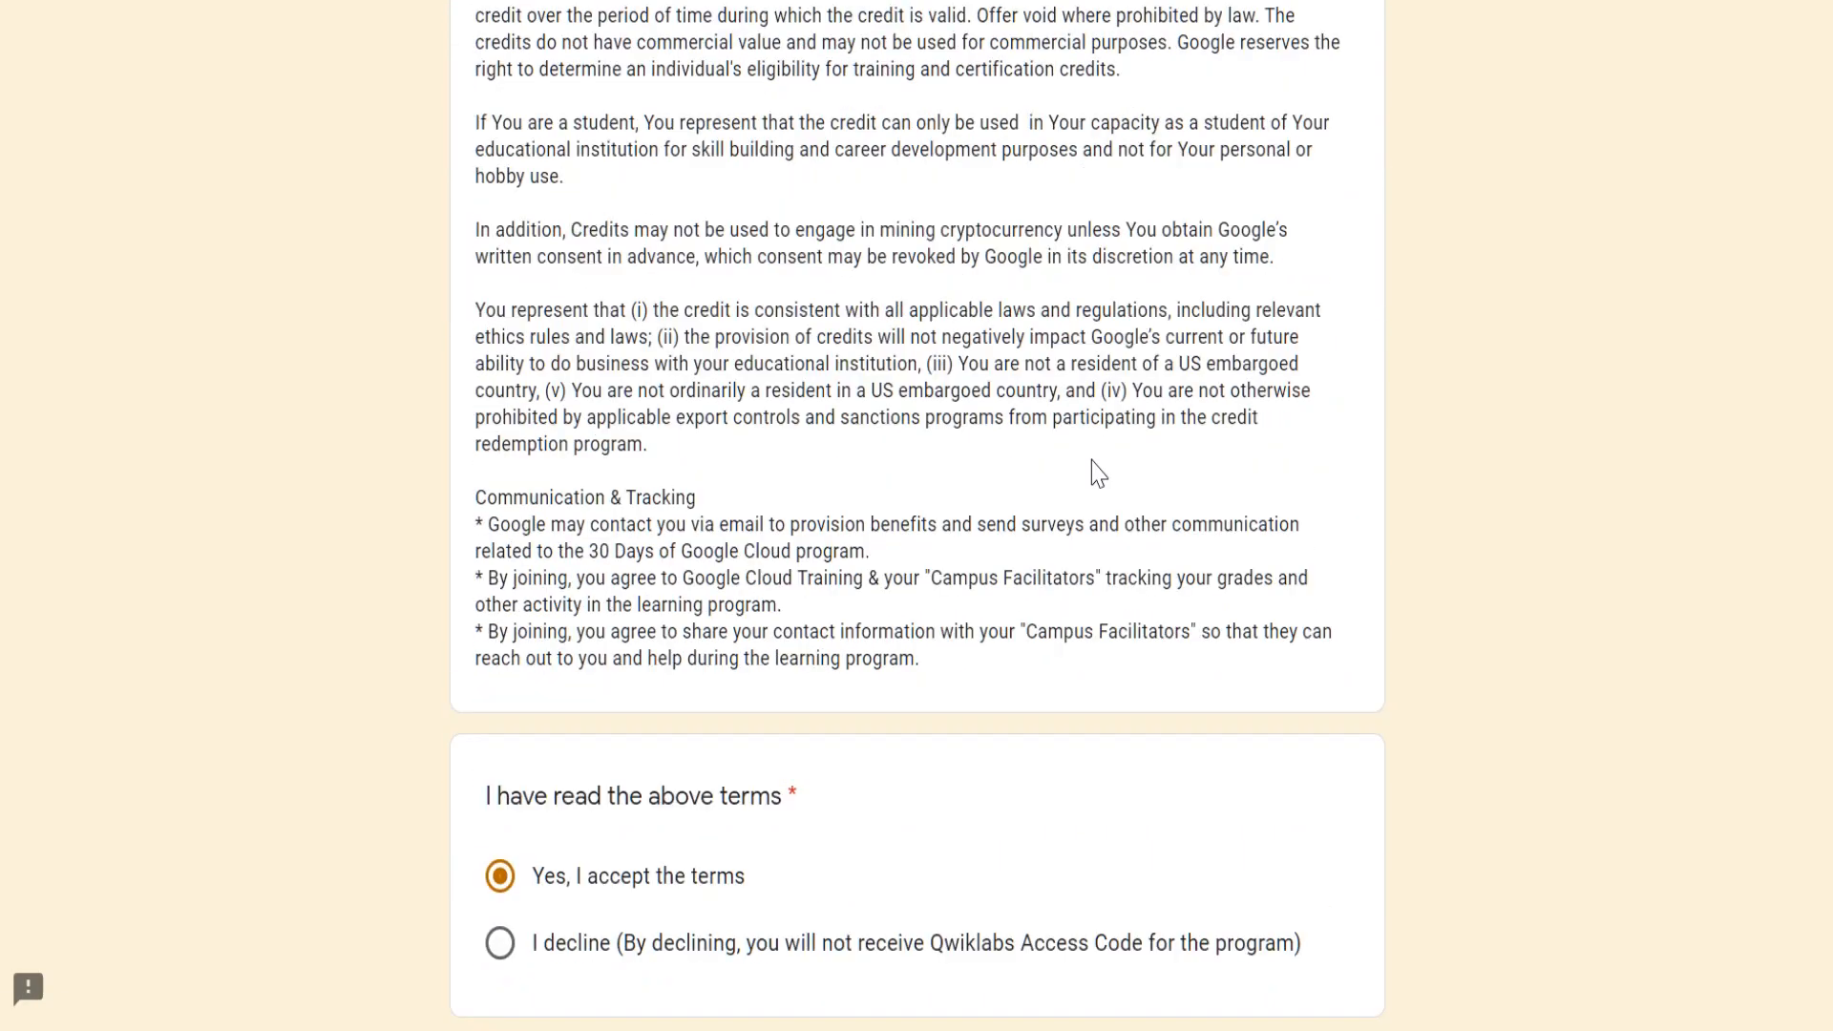
{"action": "left_click", "coordinate": [643, 770]}
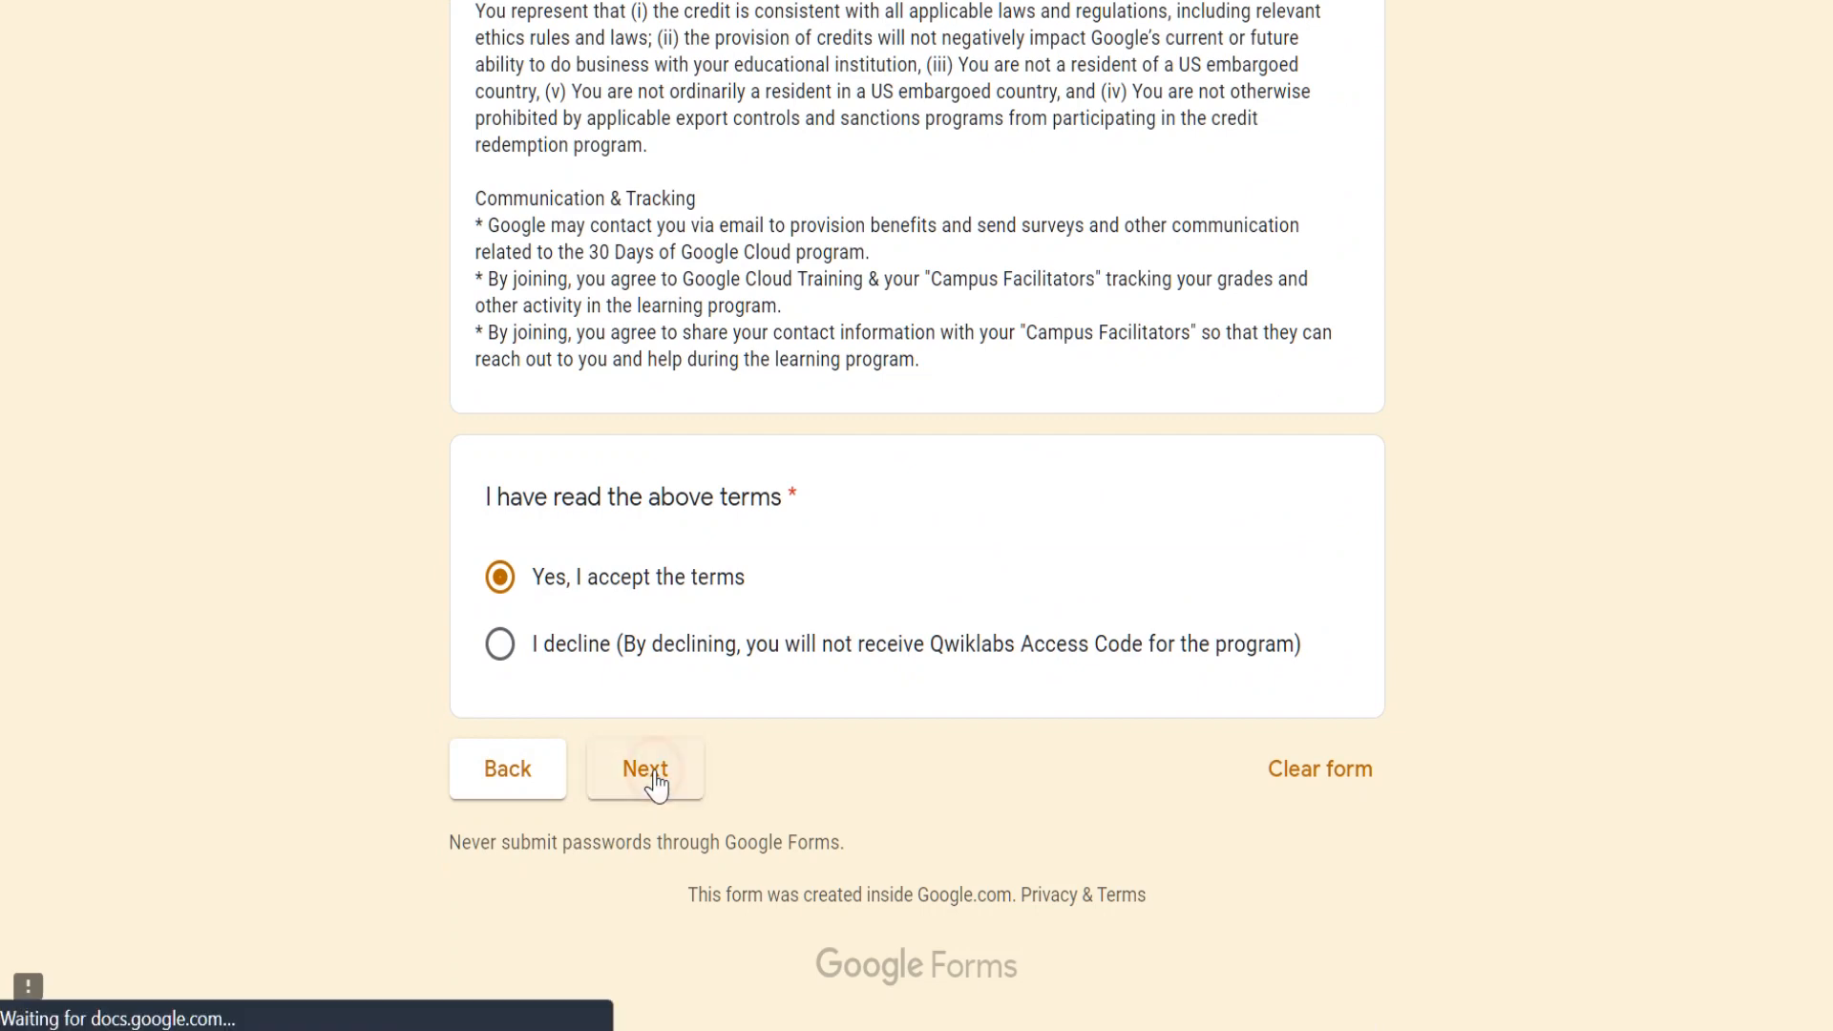
{"action": "left_click", "coordinate": [644, 770]}
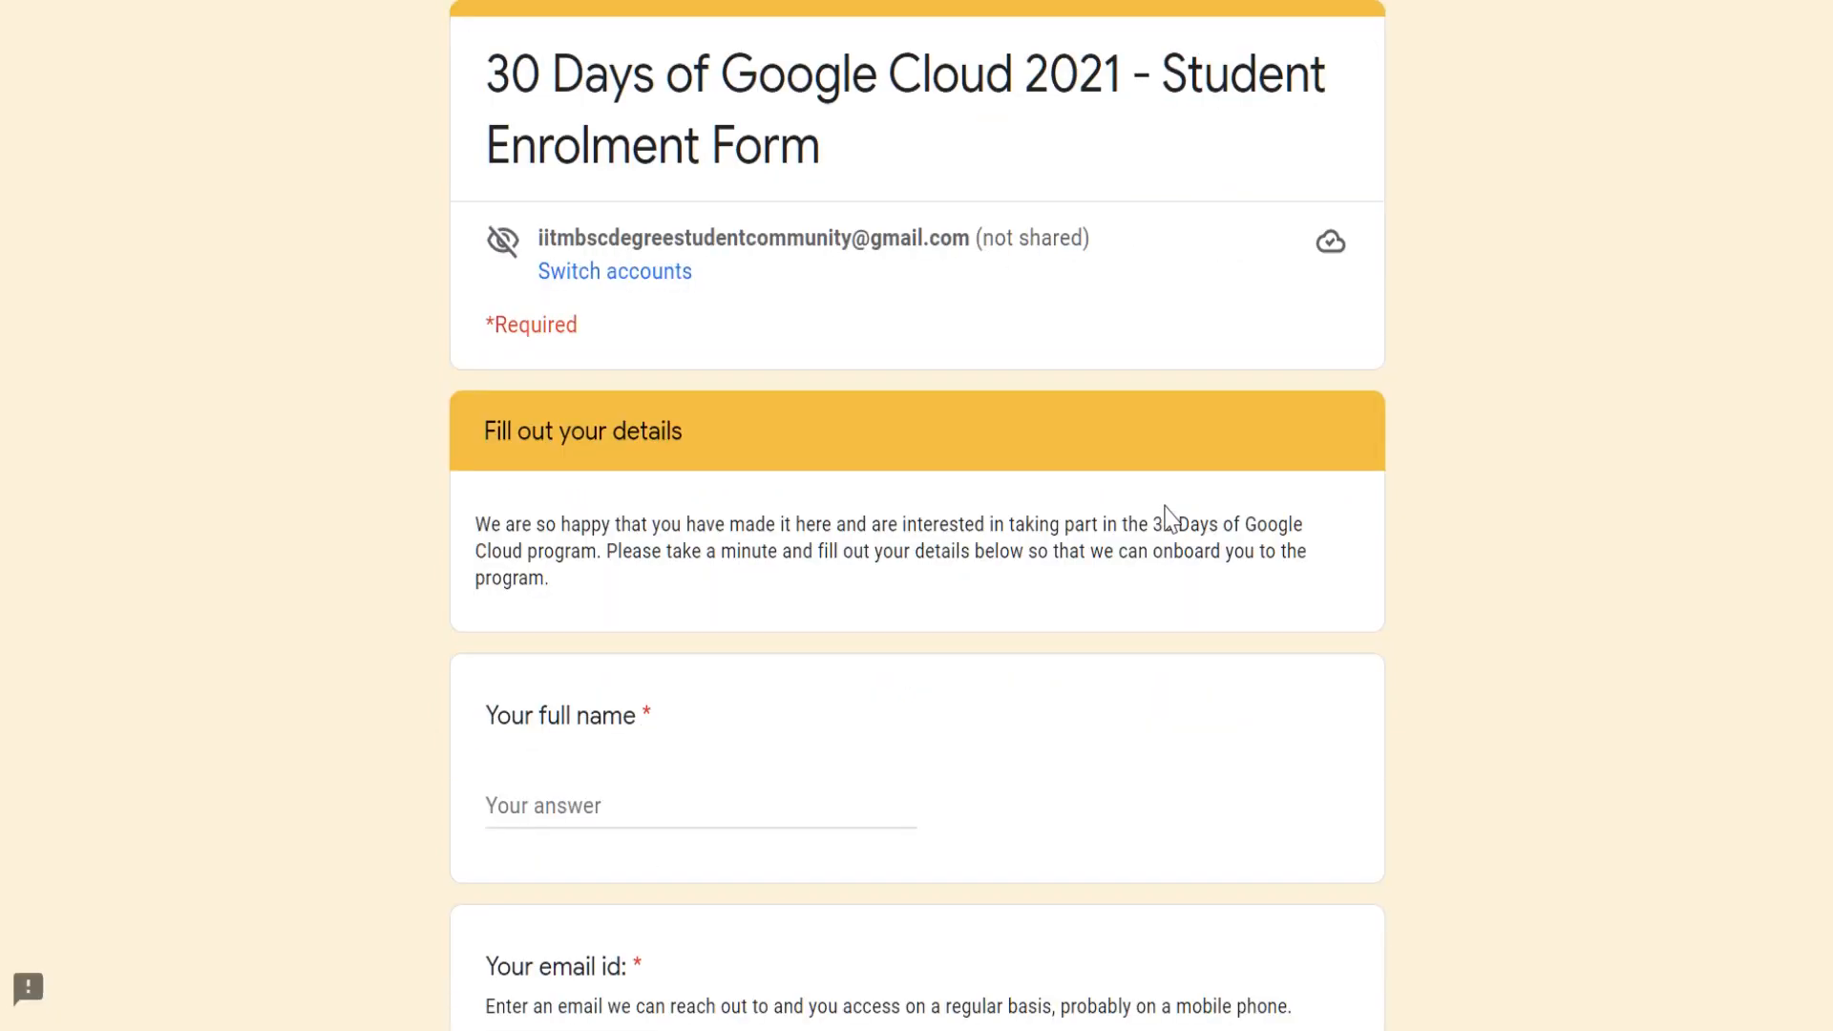
{"action": "scroll", "scroll_direction": "down", "scroll_amount": 3}
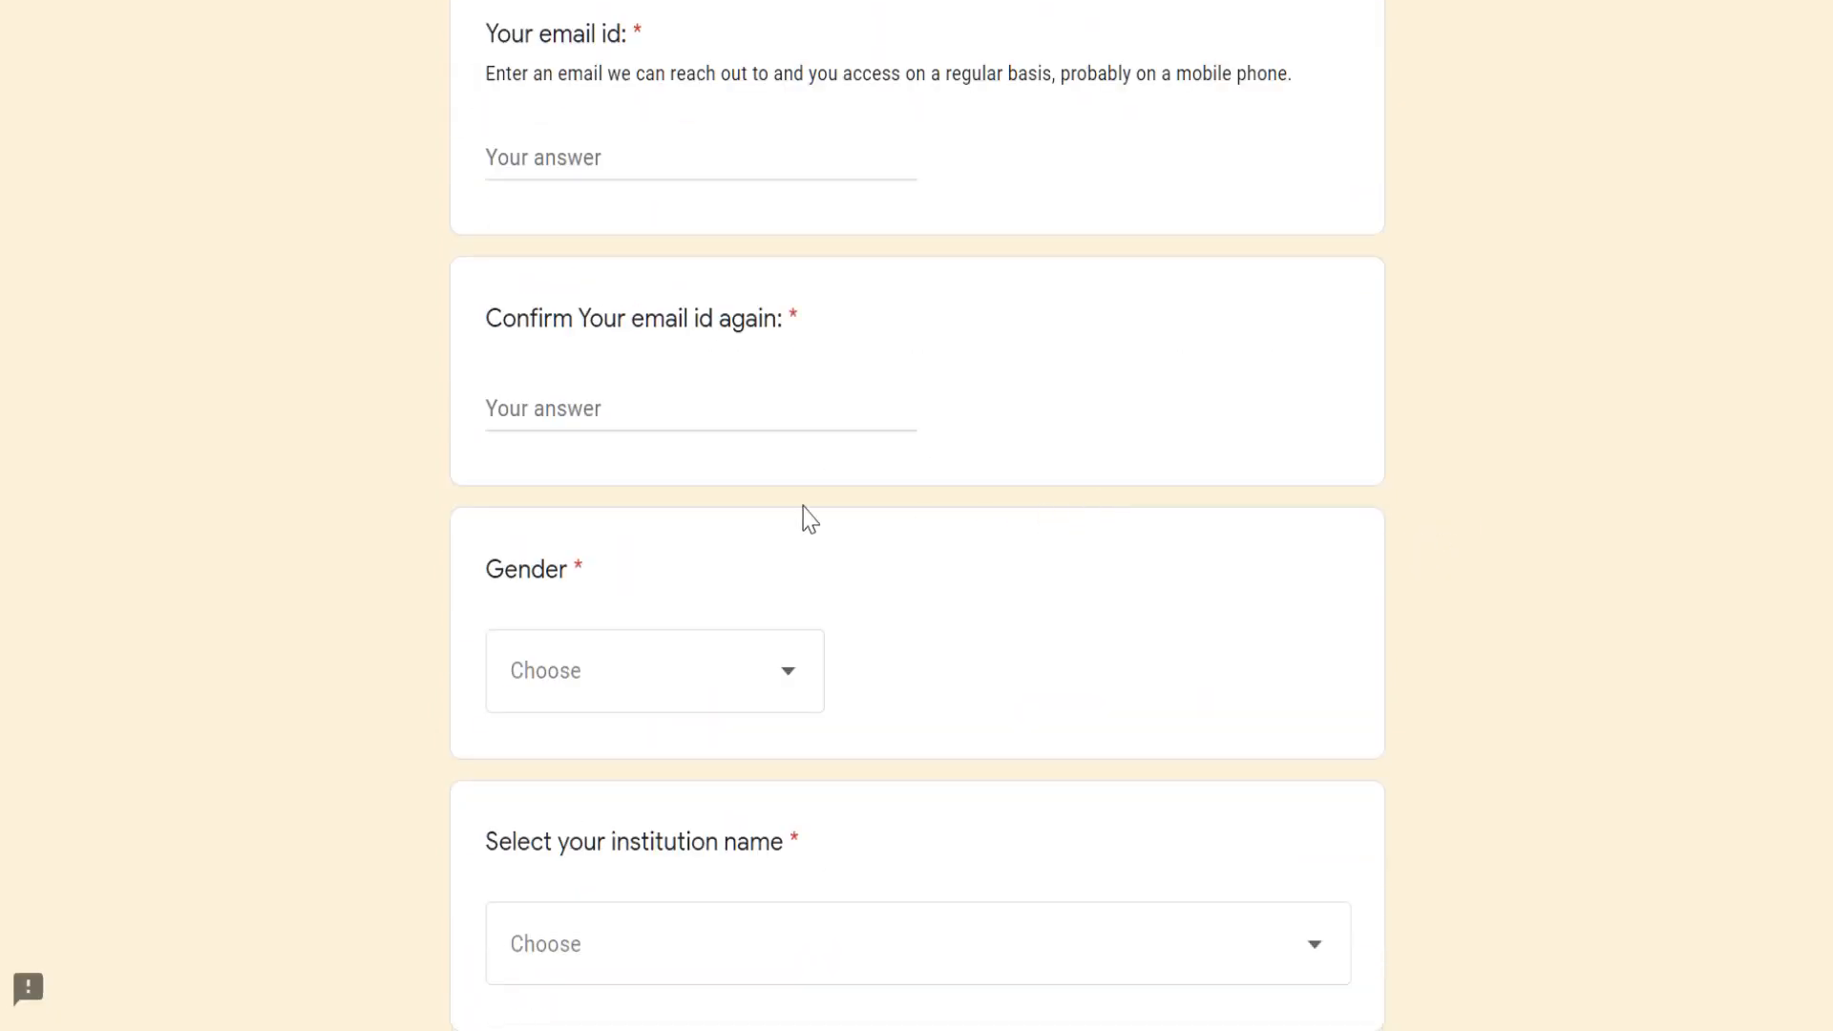
{"action": "scroll", "scroll_direction": "down", "scroll_amount": 3}
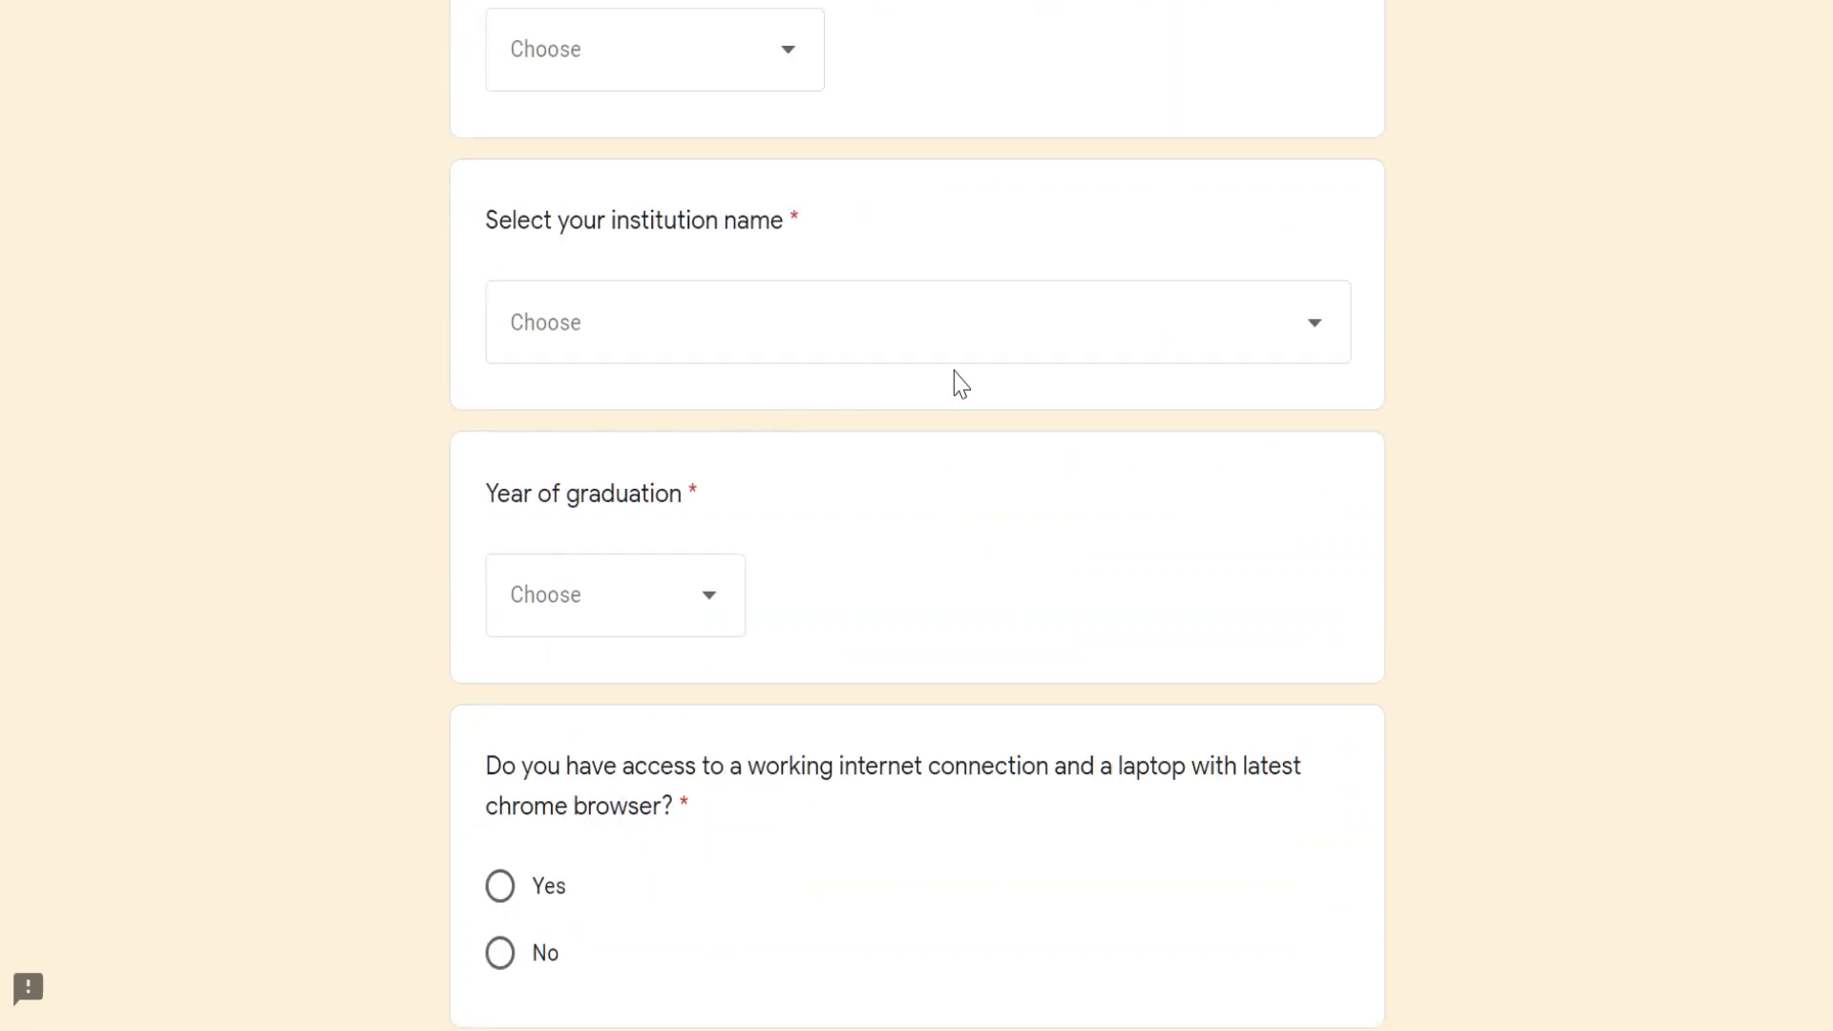
{"action": "scroll", "scroll_direction": "down", "scroll_amount": 3}
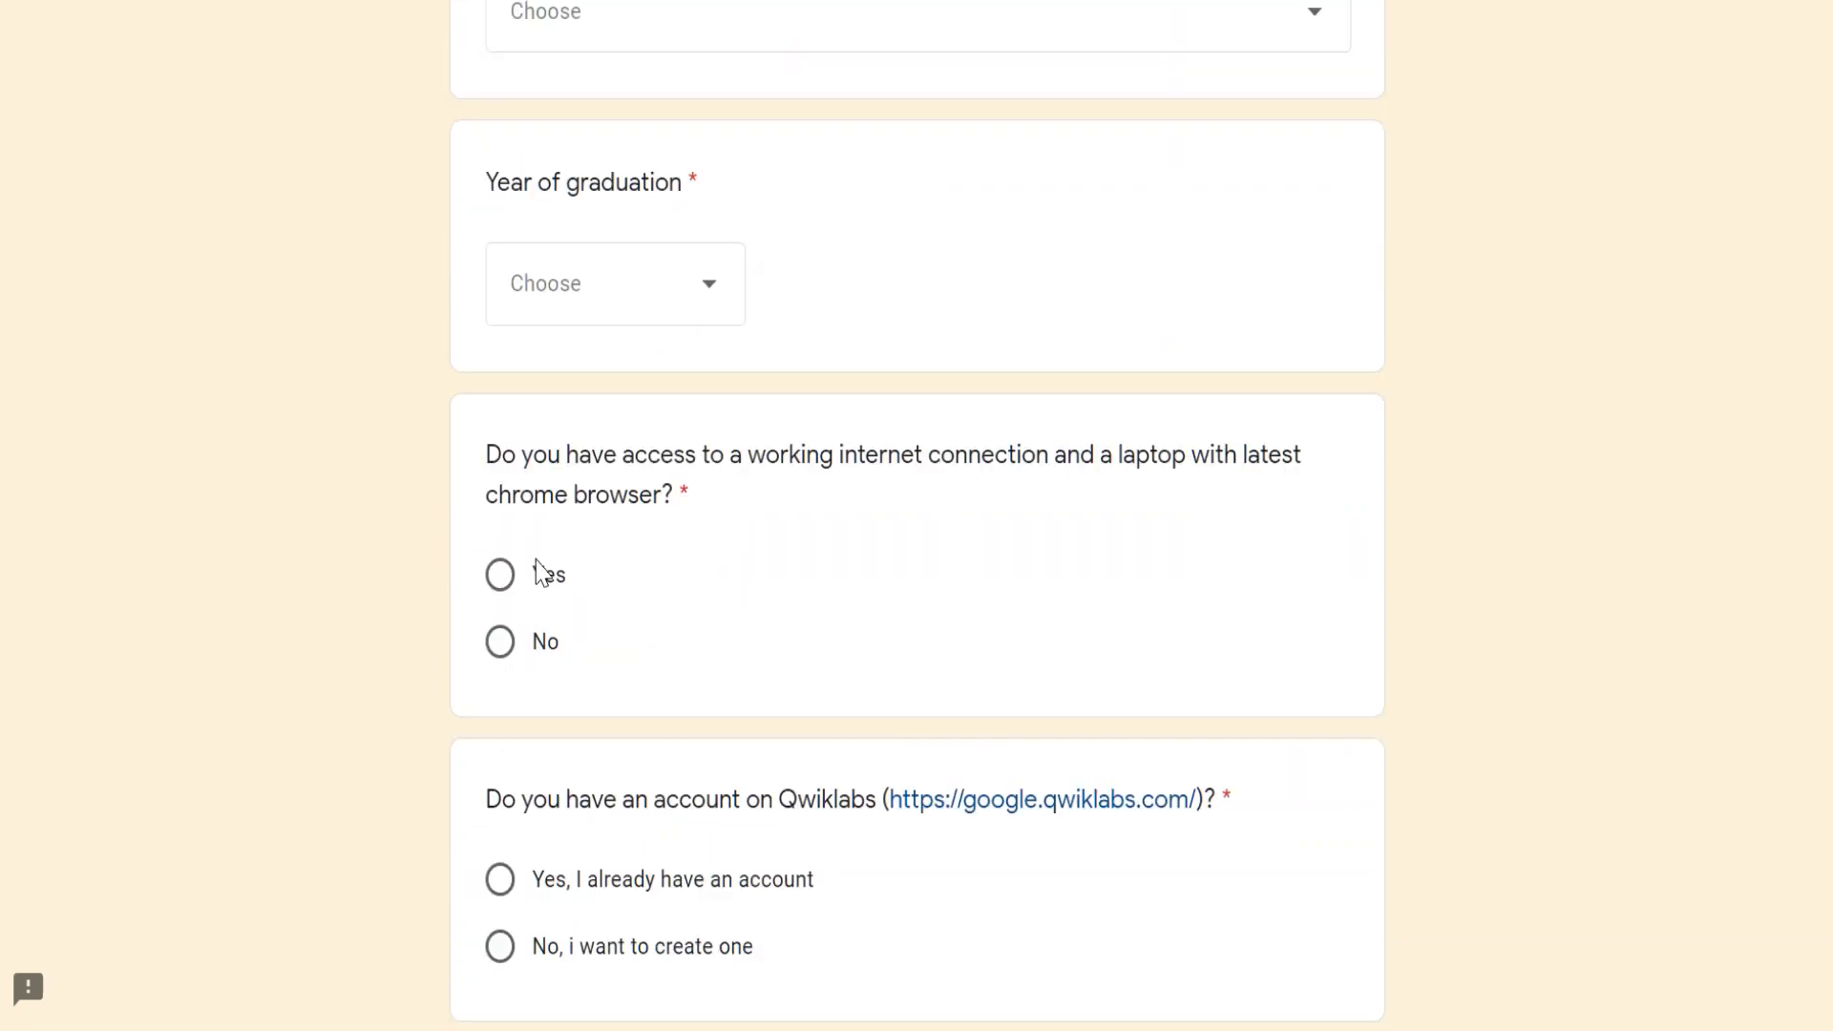
{"action": "scroll", "scroll_direction": "down", "scroll_amount": 3}
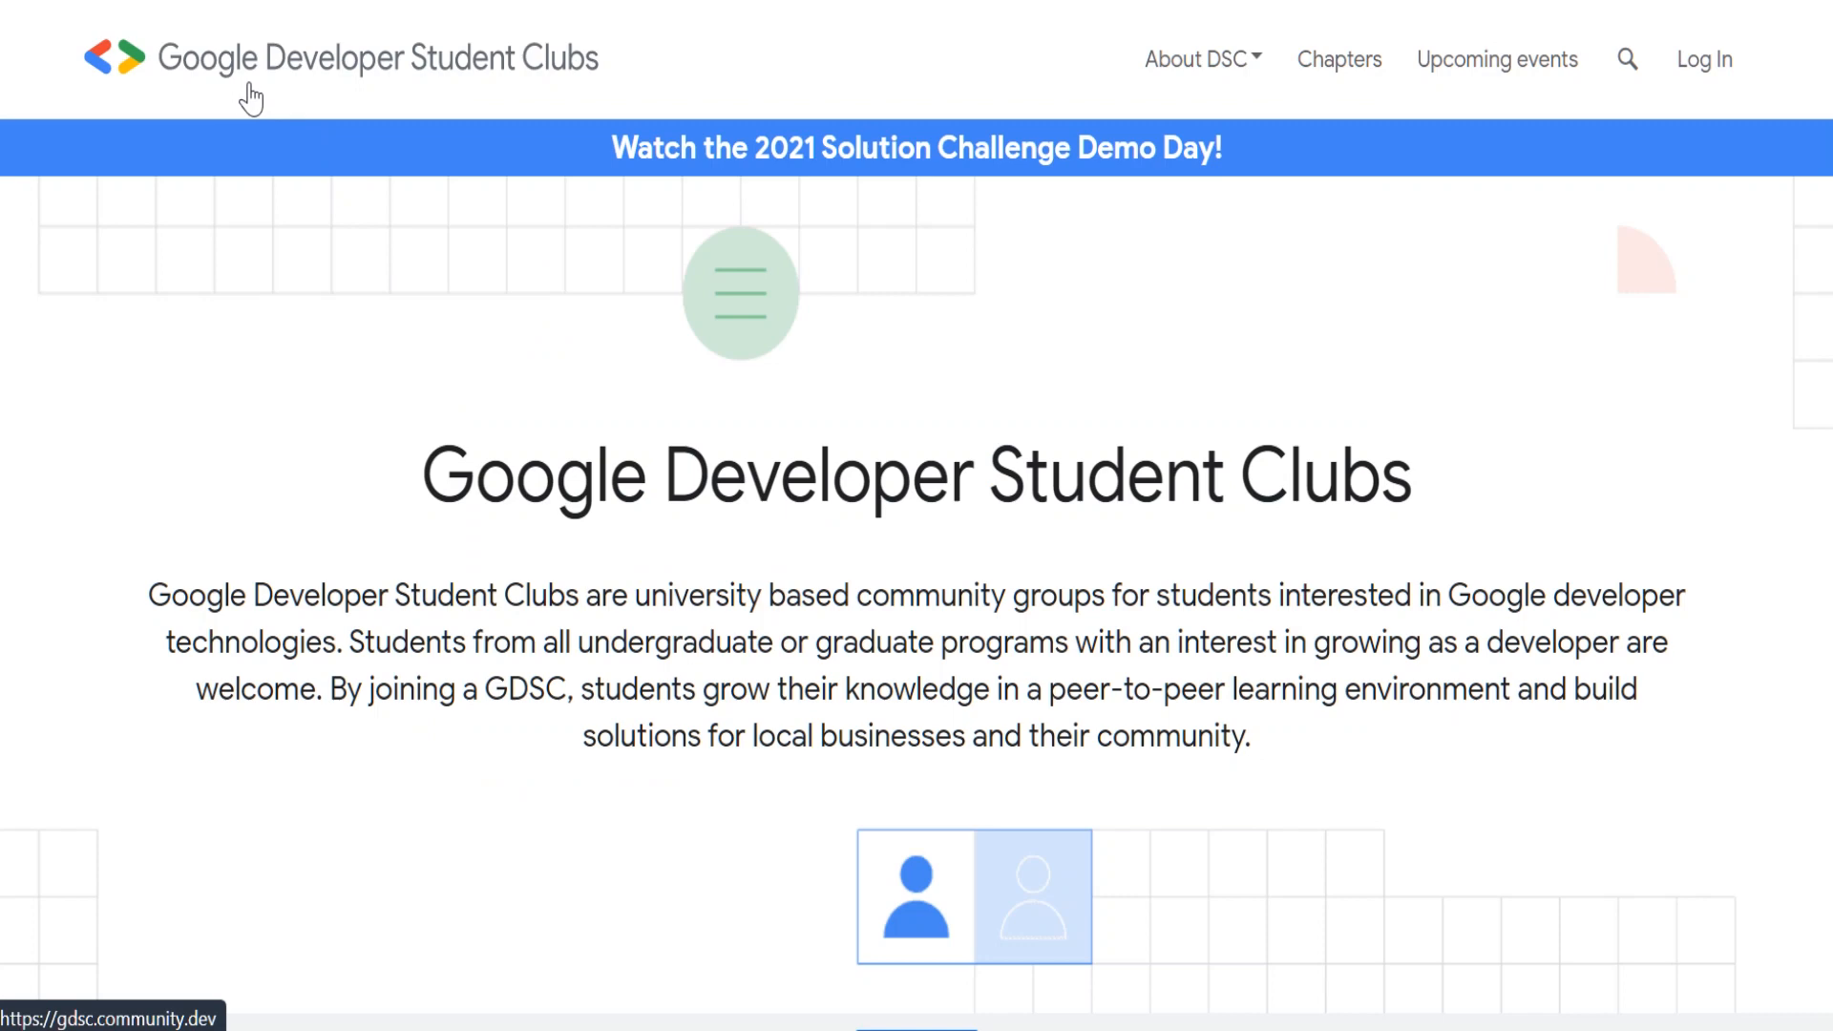
{"action": "mouse_move", "coordinate": [525, 75]}
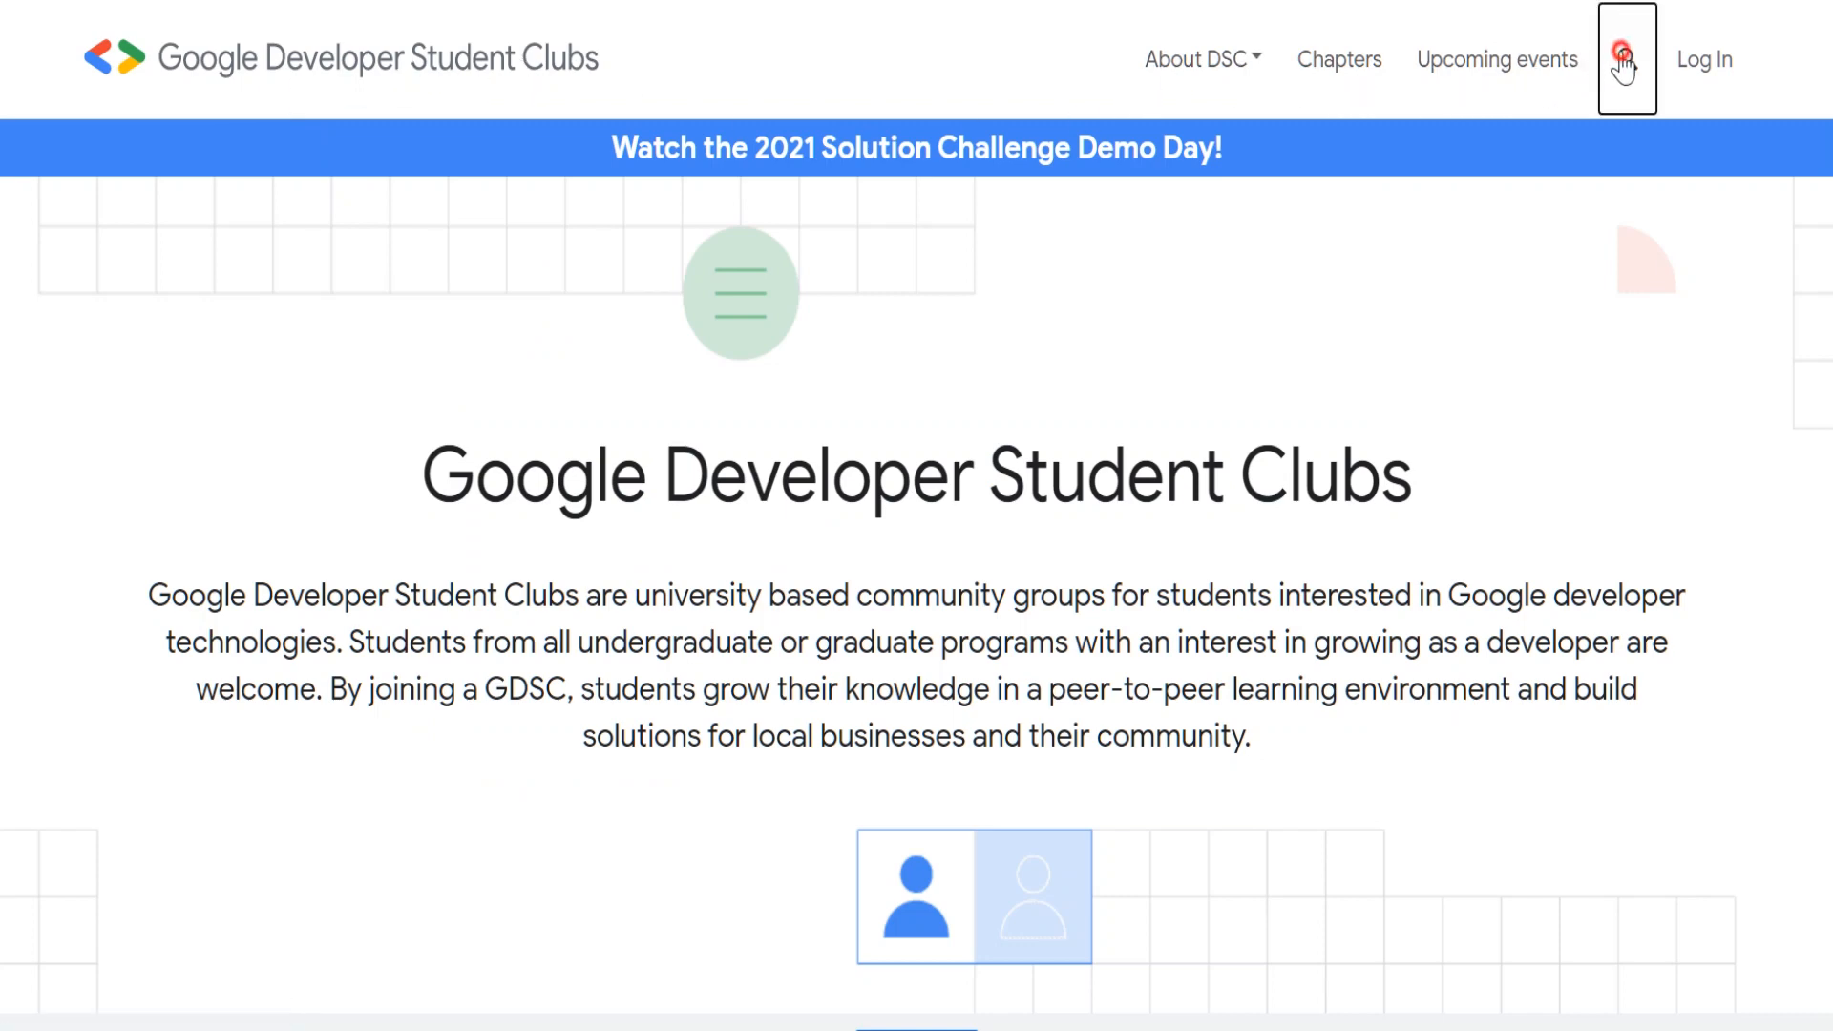
- Bring up the Google Developer Student Clubs site search from the top navigation bar
{"action": "left_click", "coordinate": [1624, 60]}
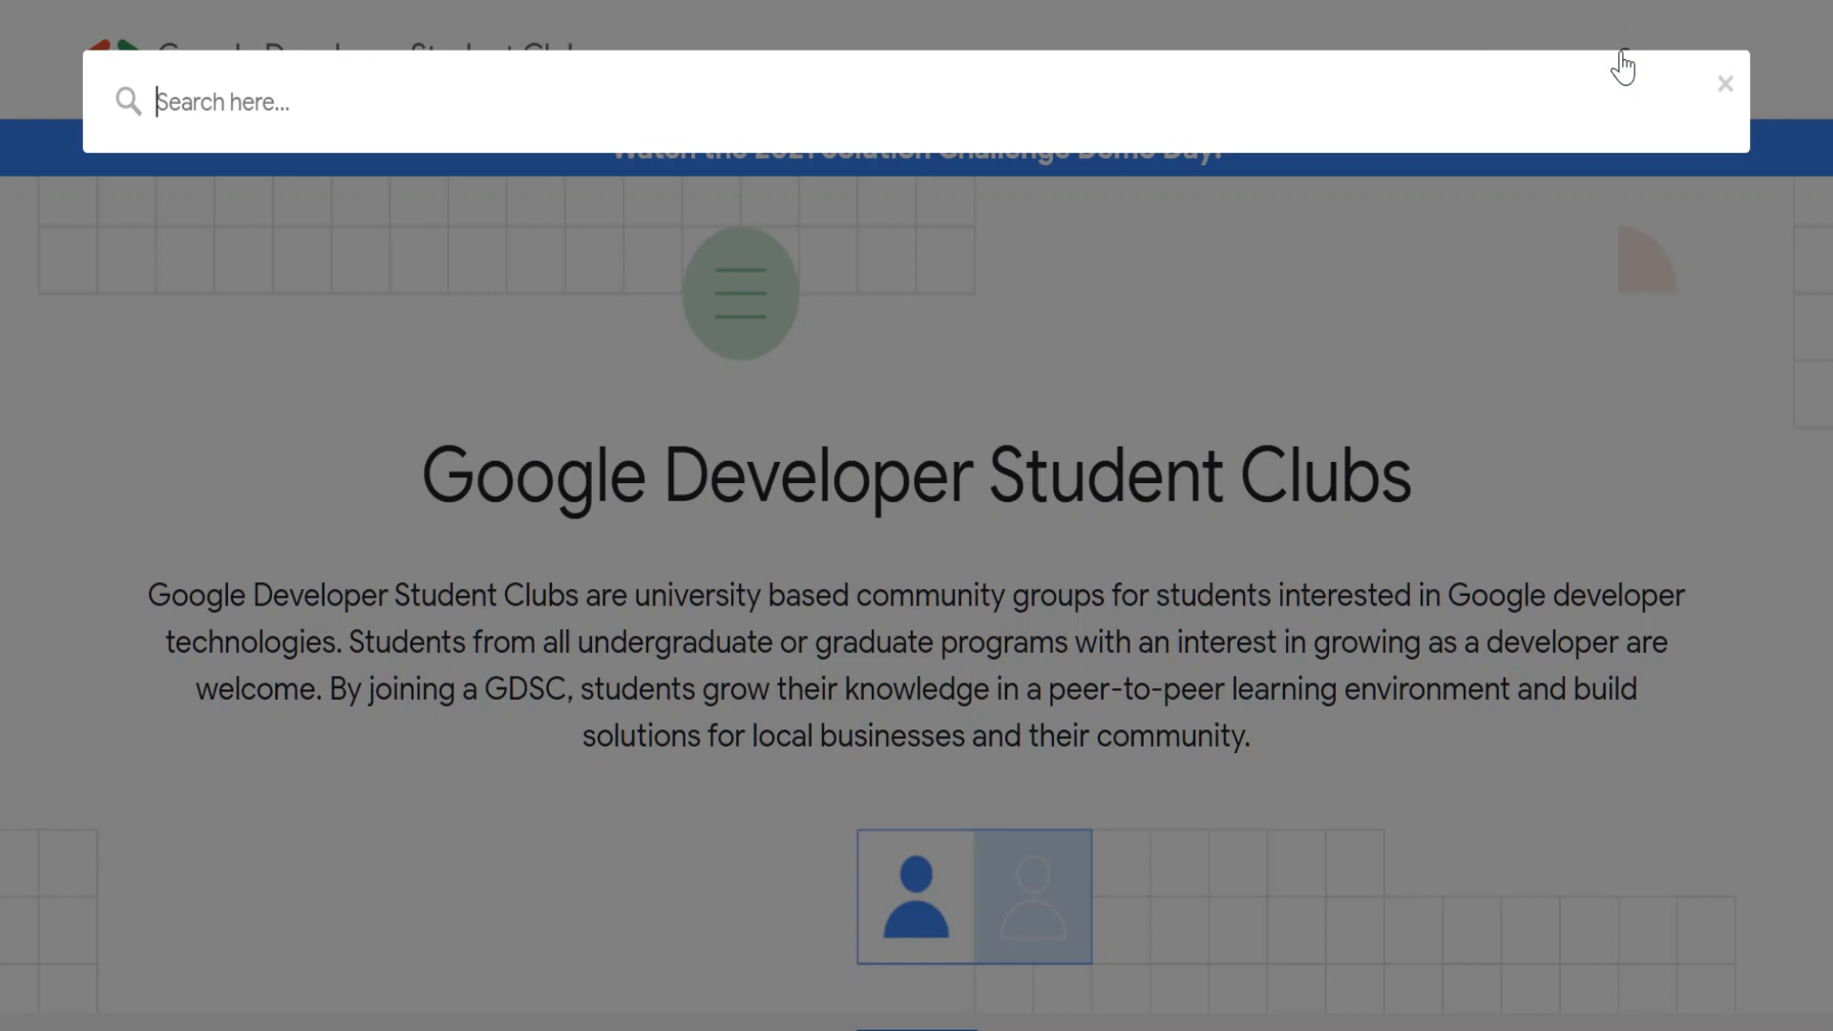
- Search 'bhilai' and choose the 'Introduction to 30 Days of Google Cloud' event result
{"action": "type", "text": "b"}
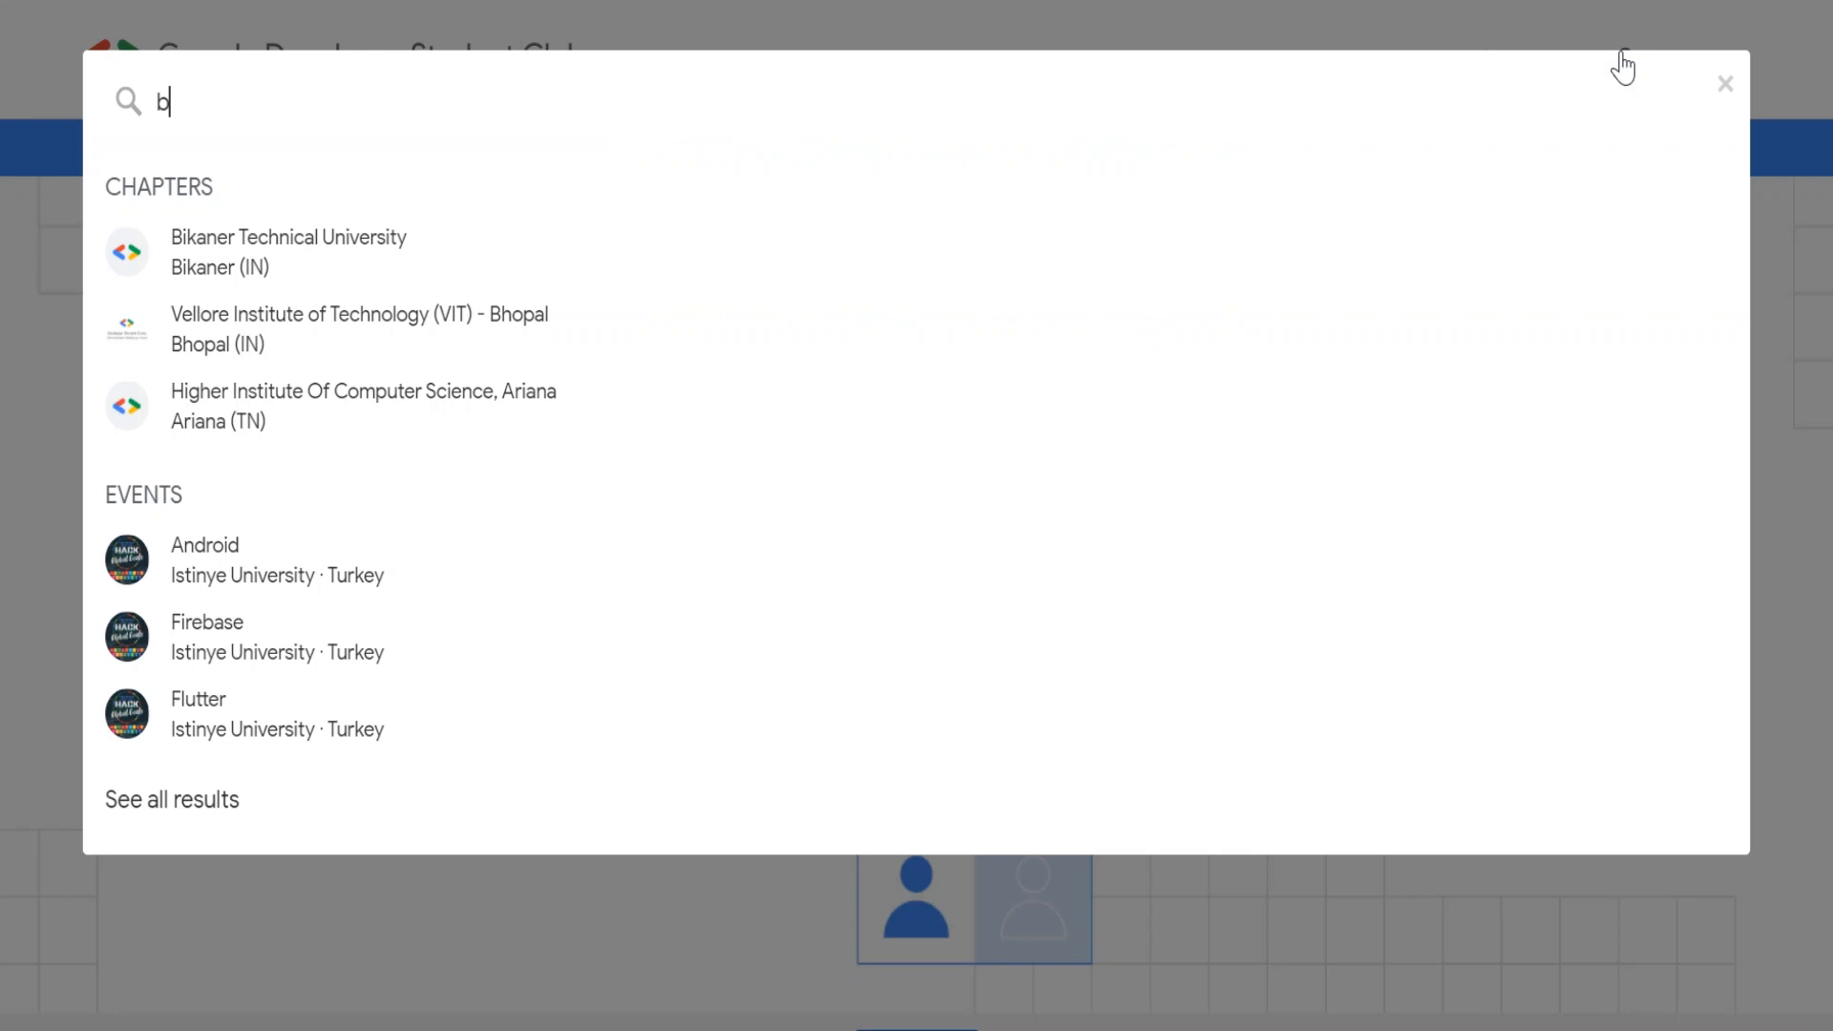
{"action": "type", "text": "hilai"}
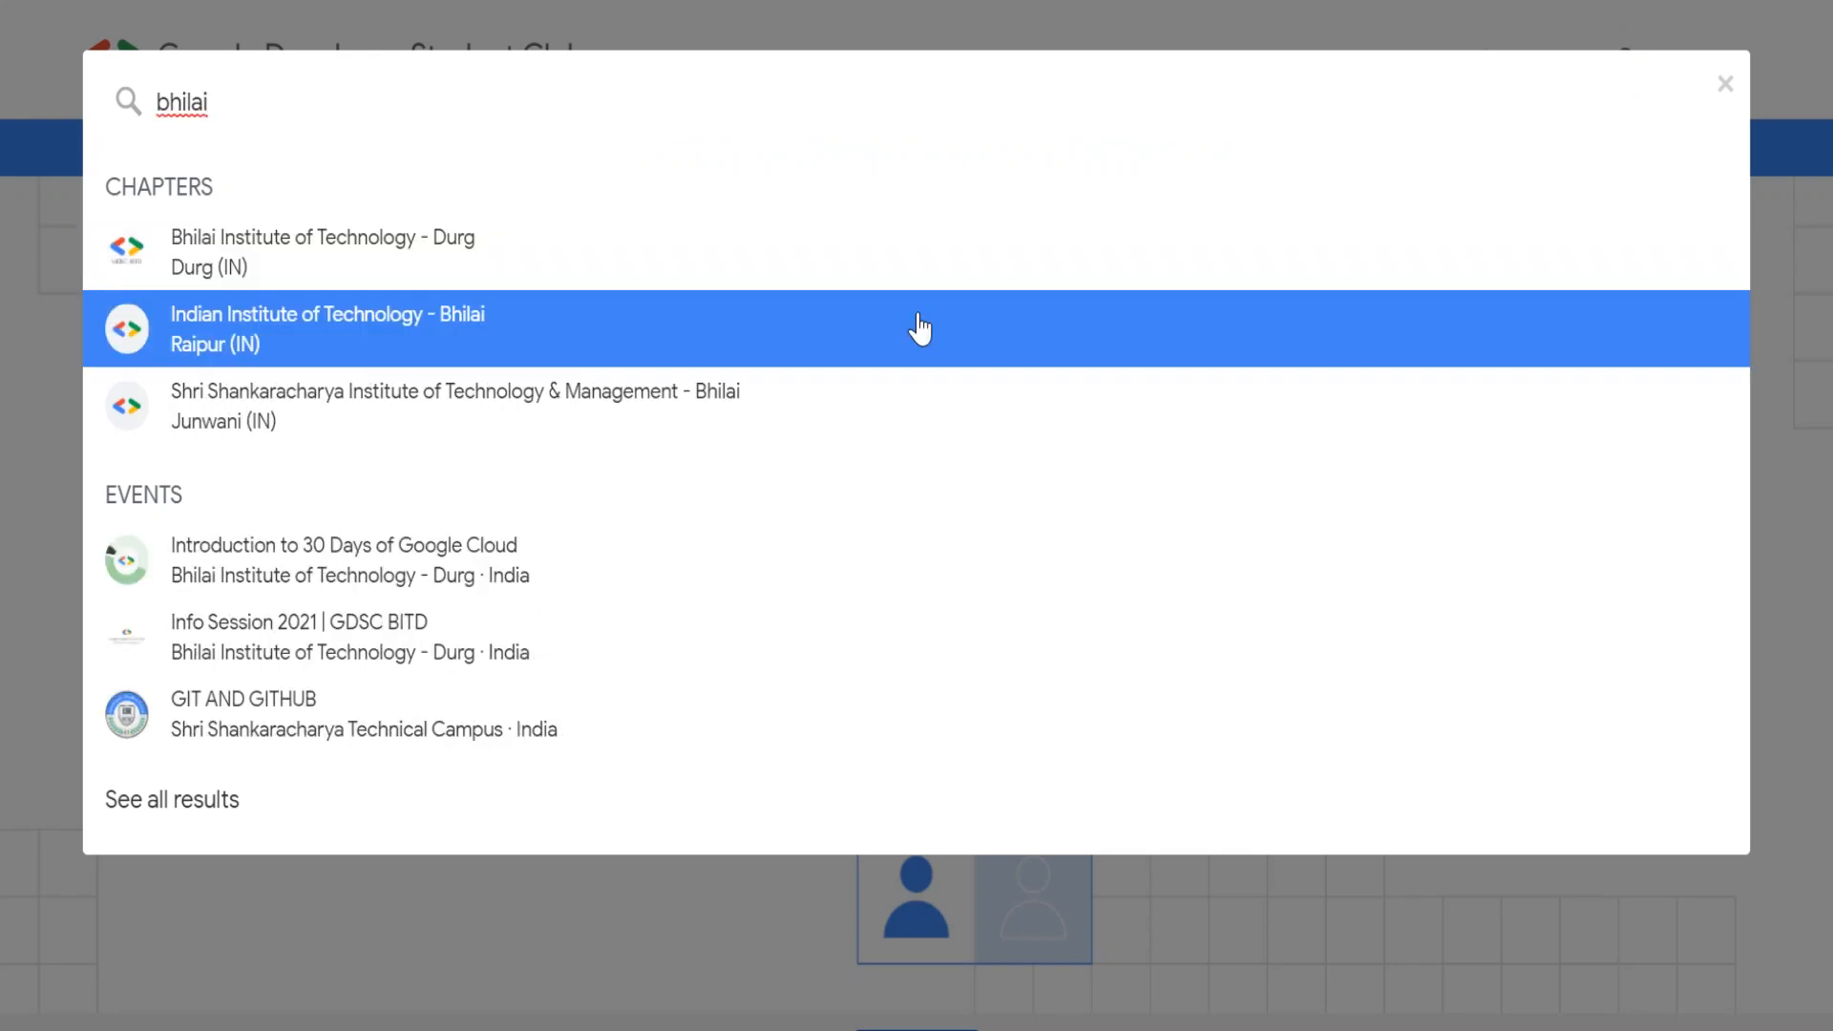
{"action": "mouse_move", "coordinate": [279, 483]}
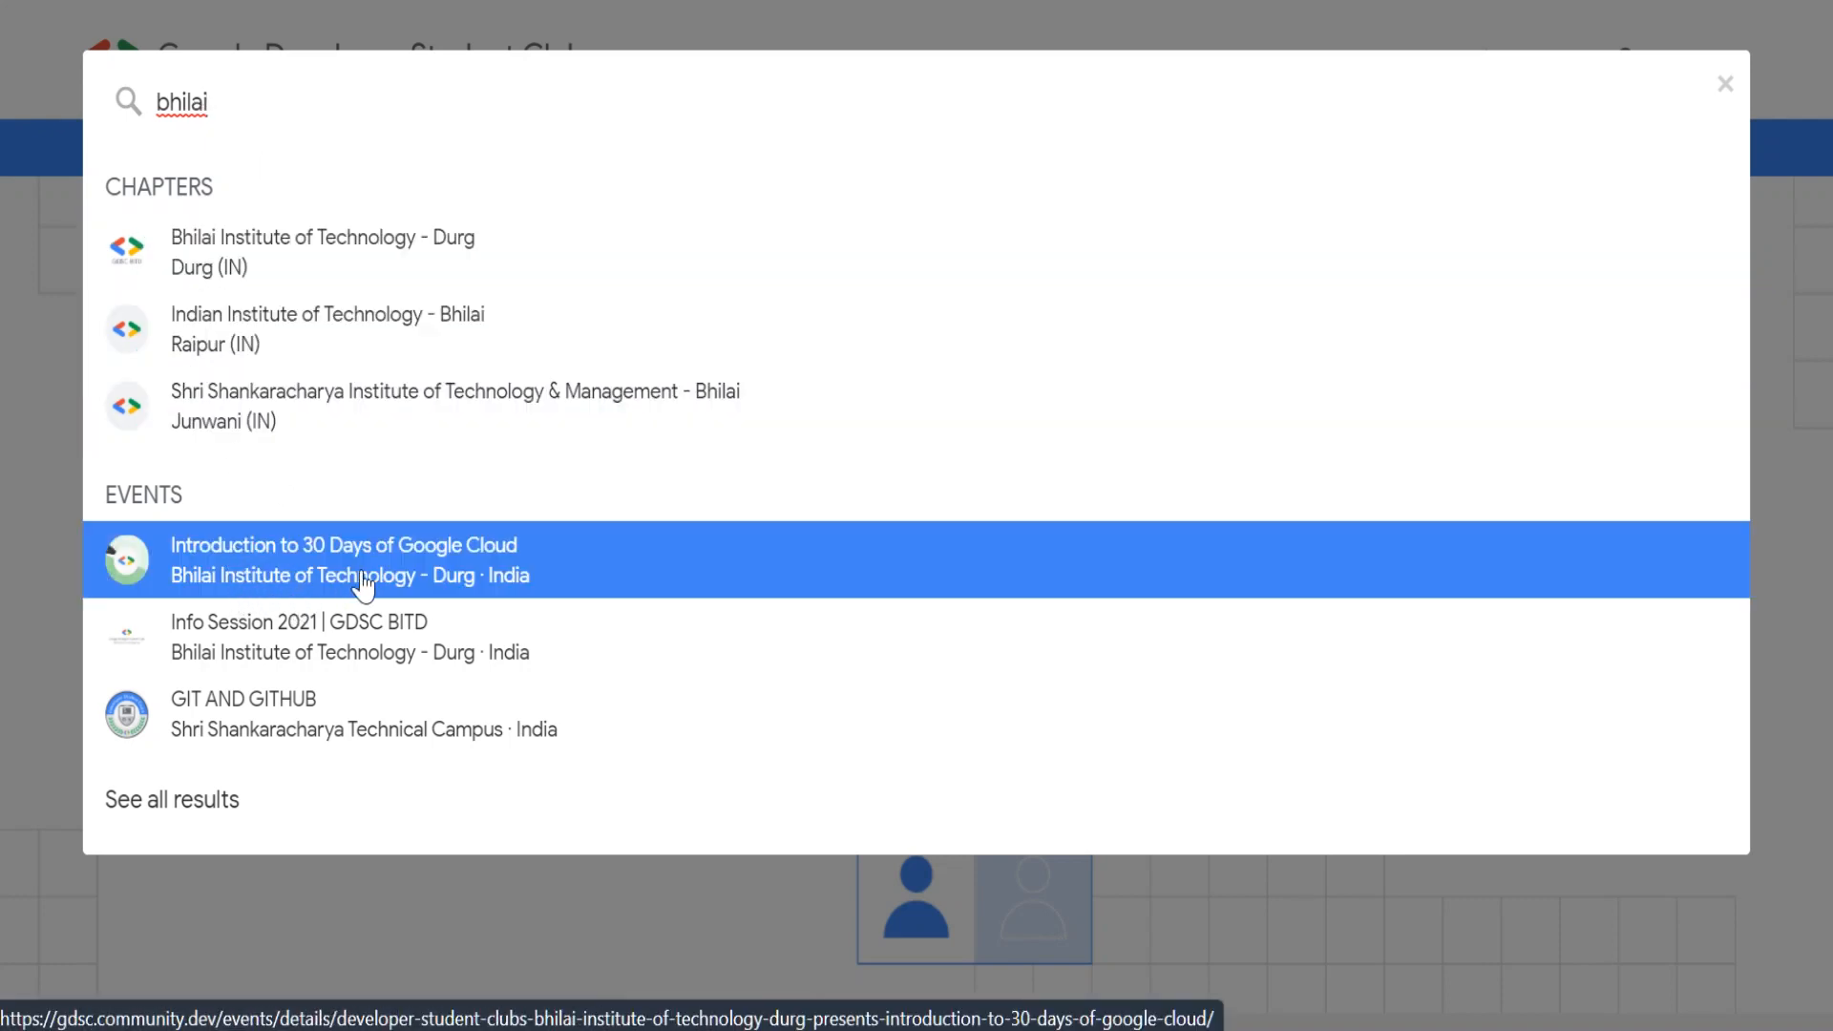
{"action": "type", "text": "Introduction to 30 Days of Google Cloud"}
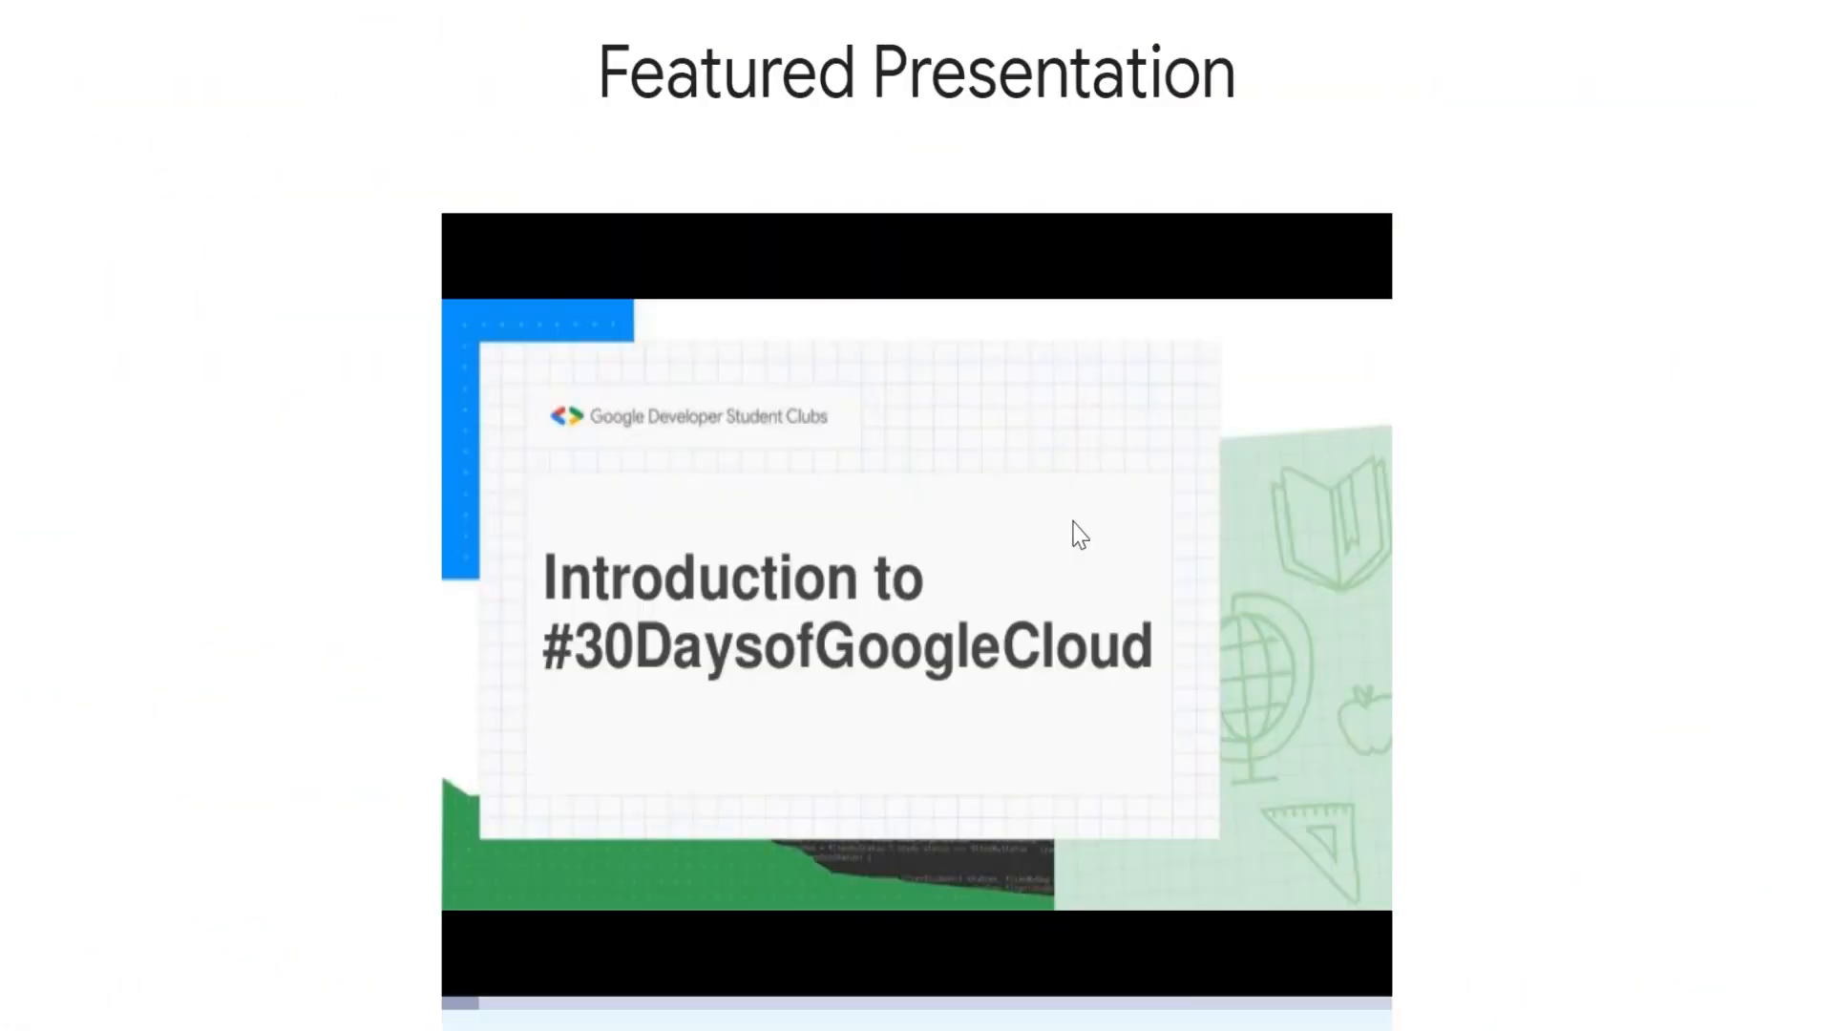
- Scroll the event page down to its Facilitators section to see who runs it
{"action": "scroll", "scroll_direction": "down", "scroll_amount": 3}
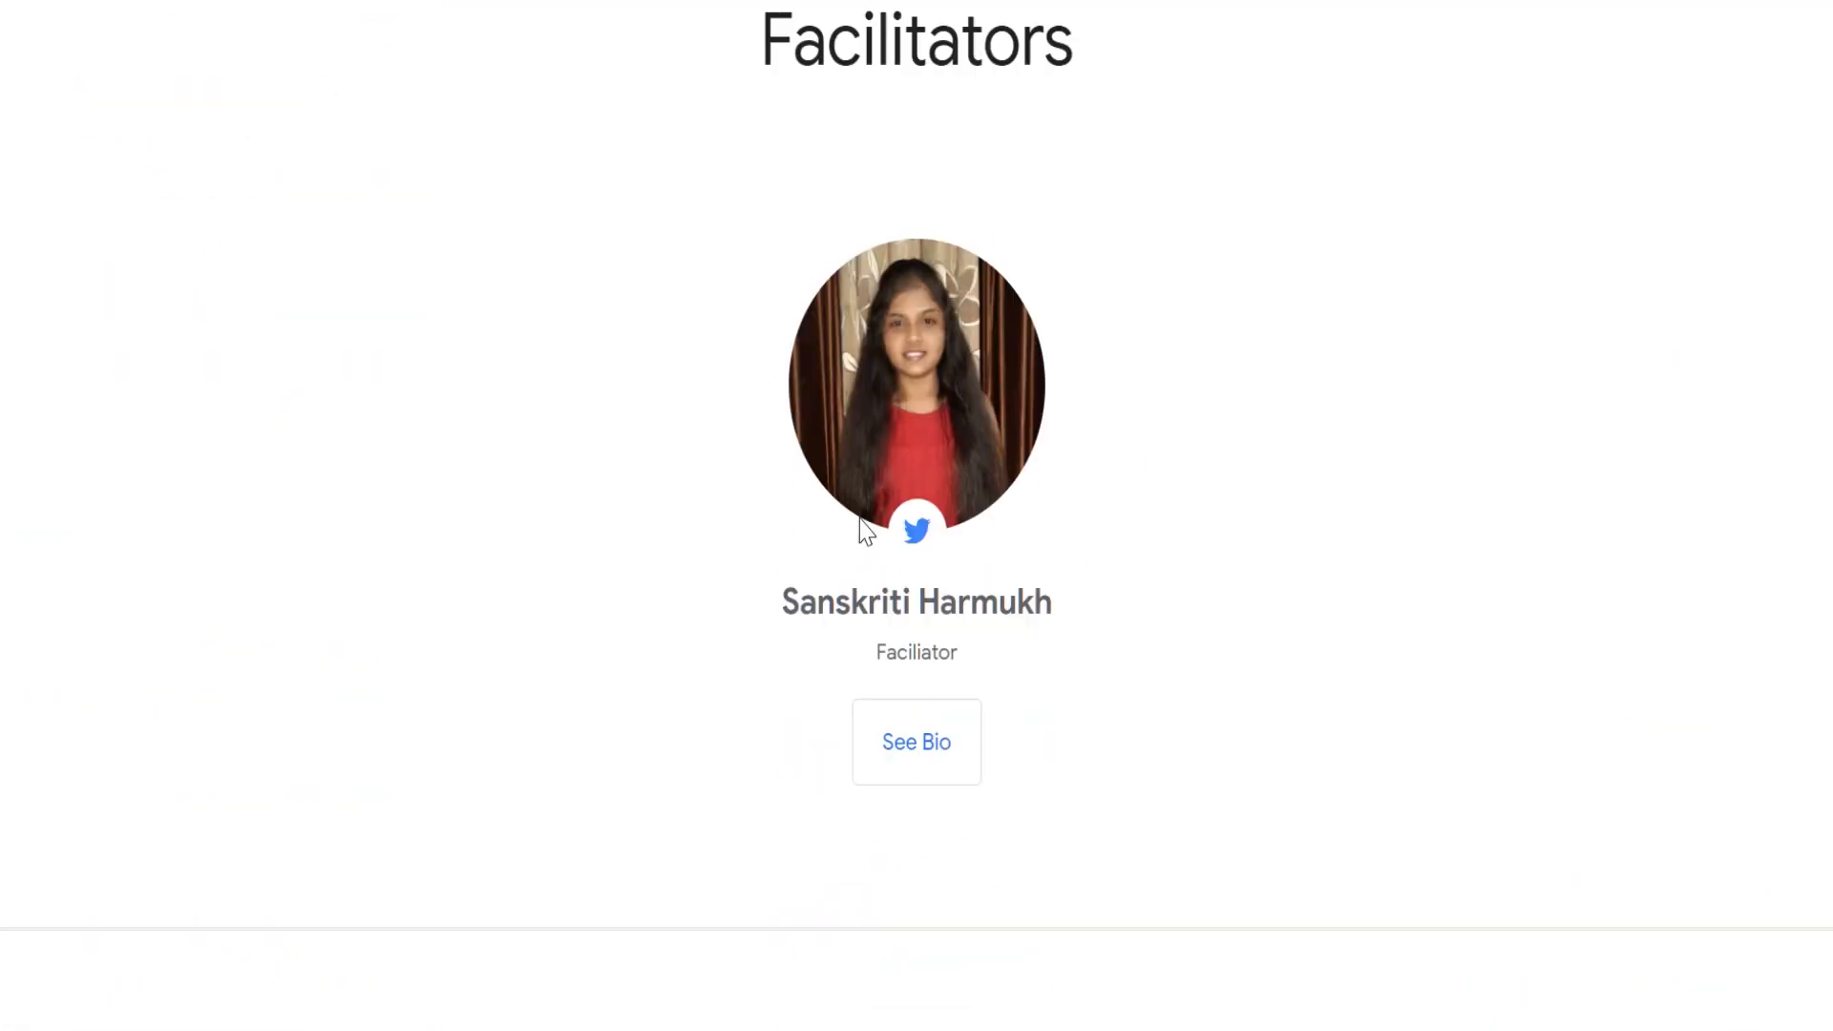
{"action": "mouse_move", "coordinate": [925, 682]}
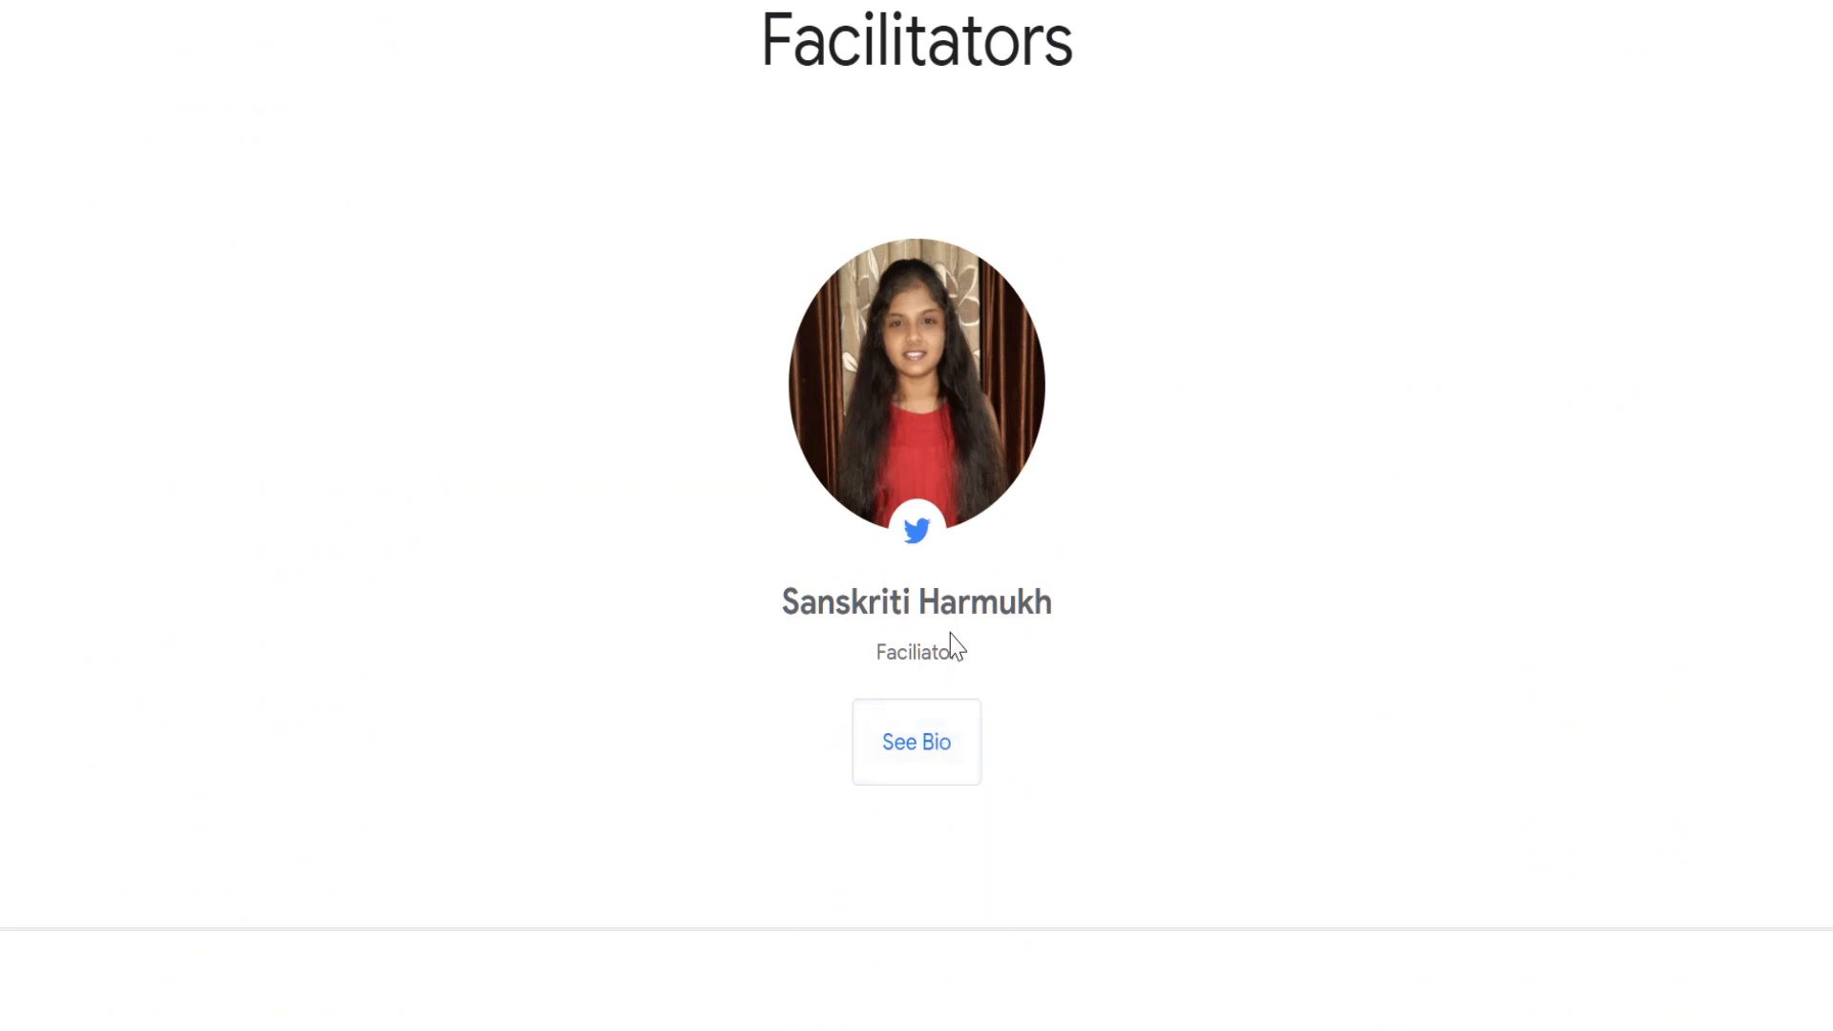
{"action": "mouse_move", "coordinate": [917, 529]}
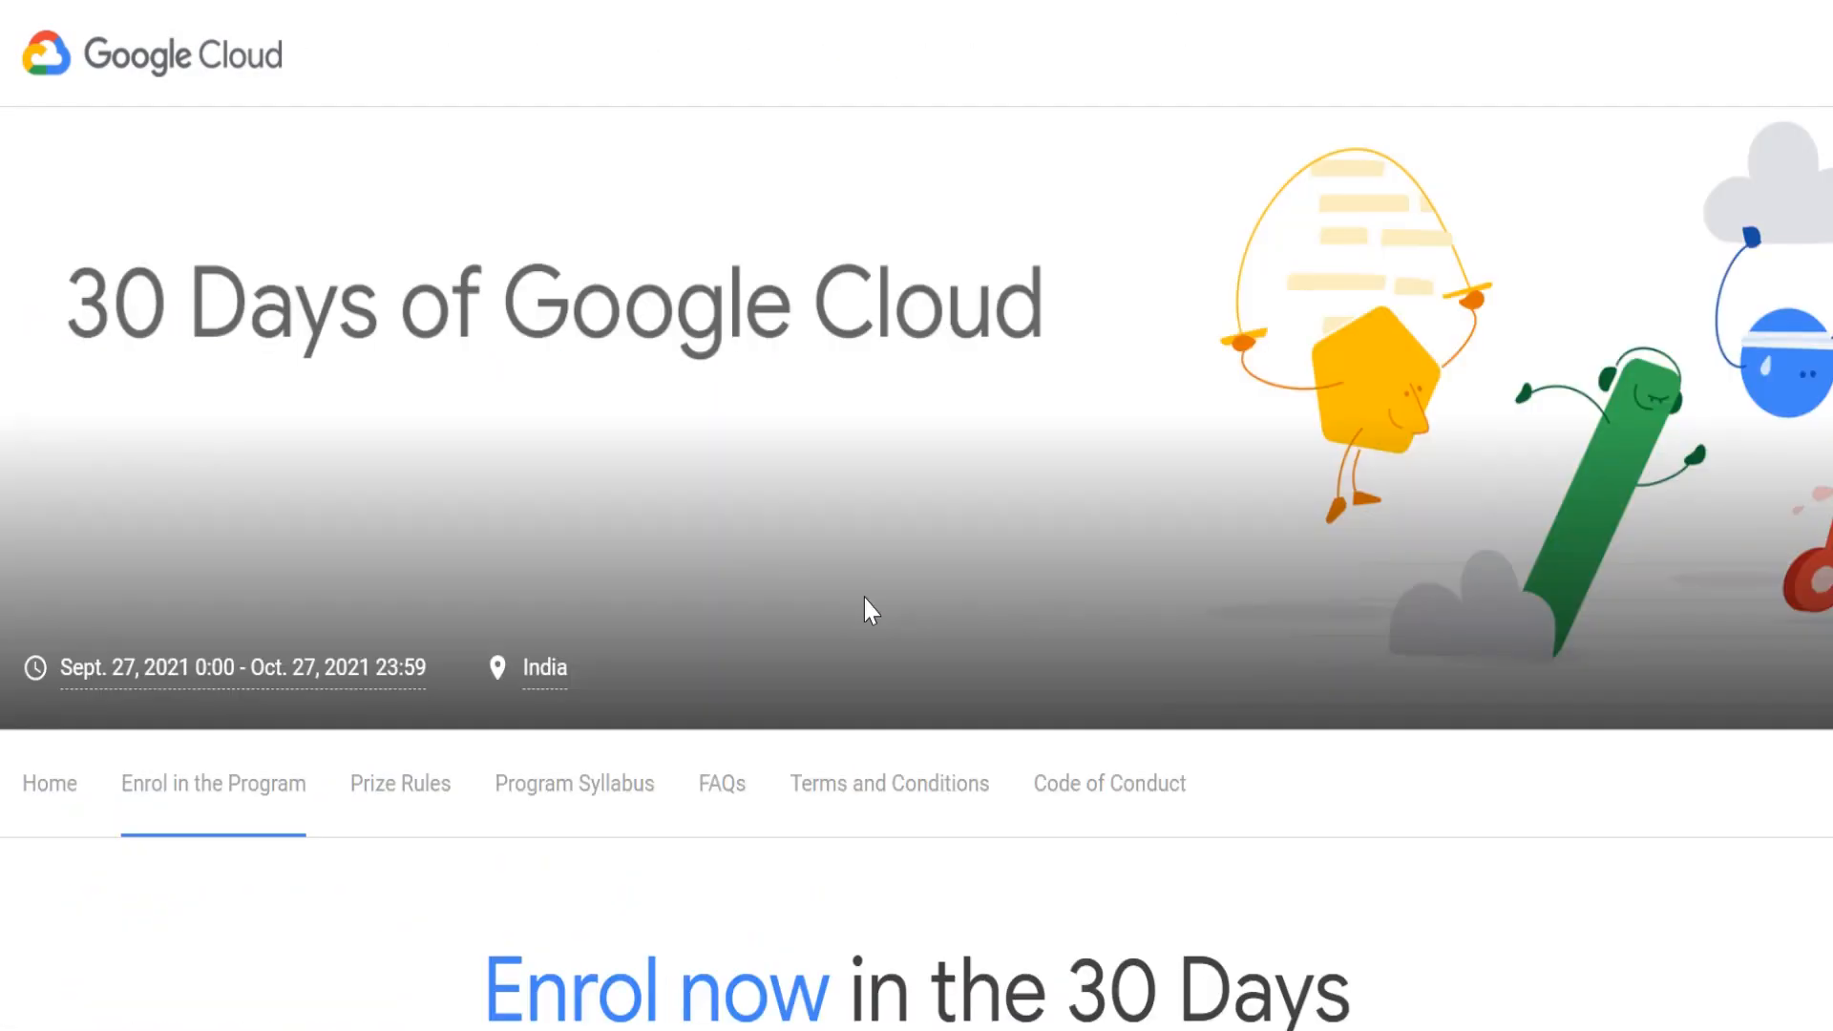
- Go to the FAQs page and skim the facilitator and eligibility questions
{"action": "scroll", "scroll_direction": "down", "scroll_amount": 3}
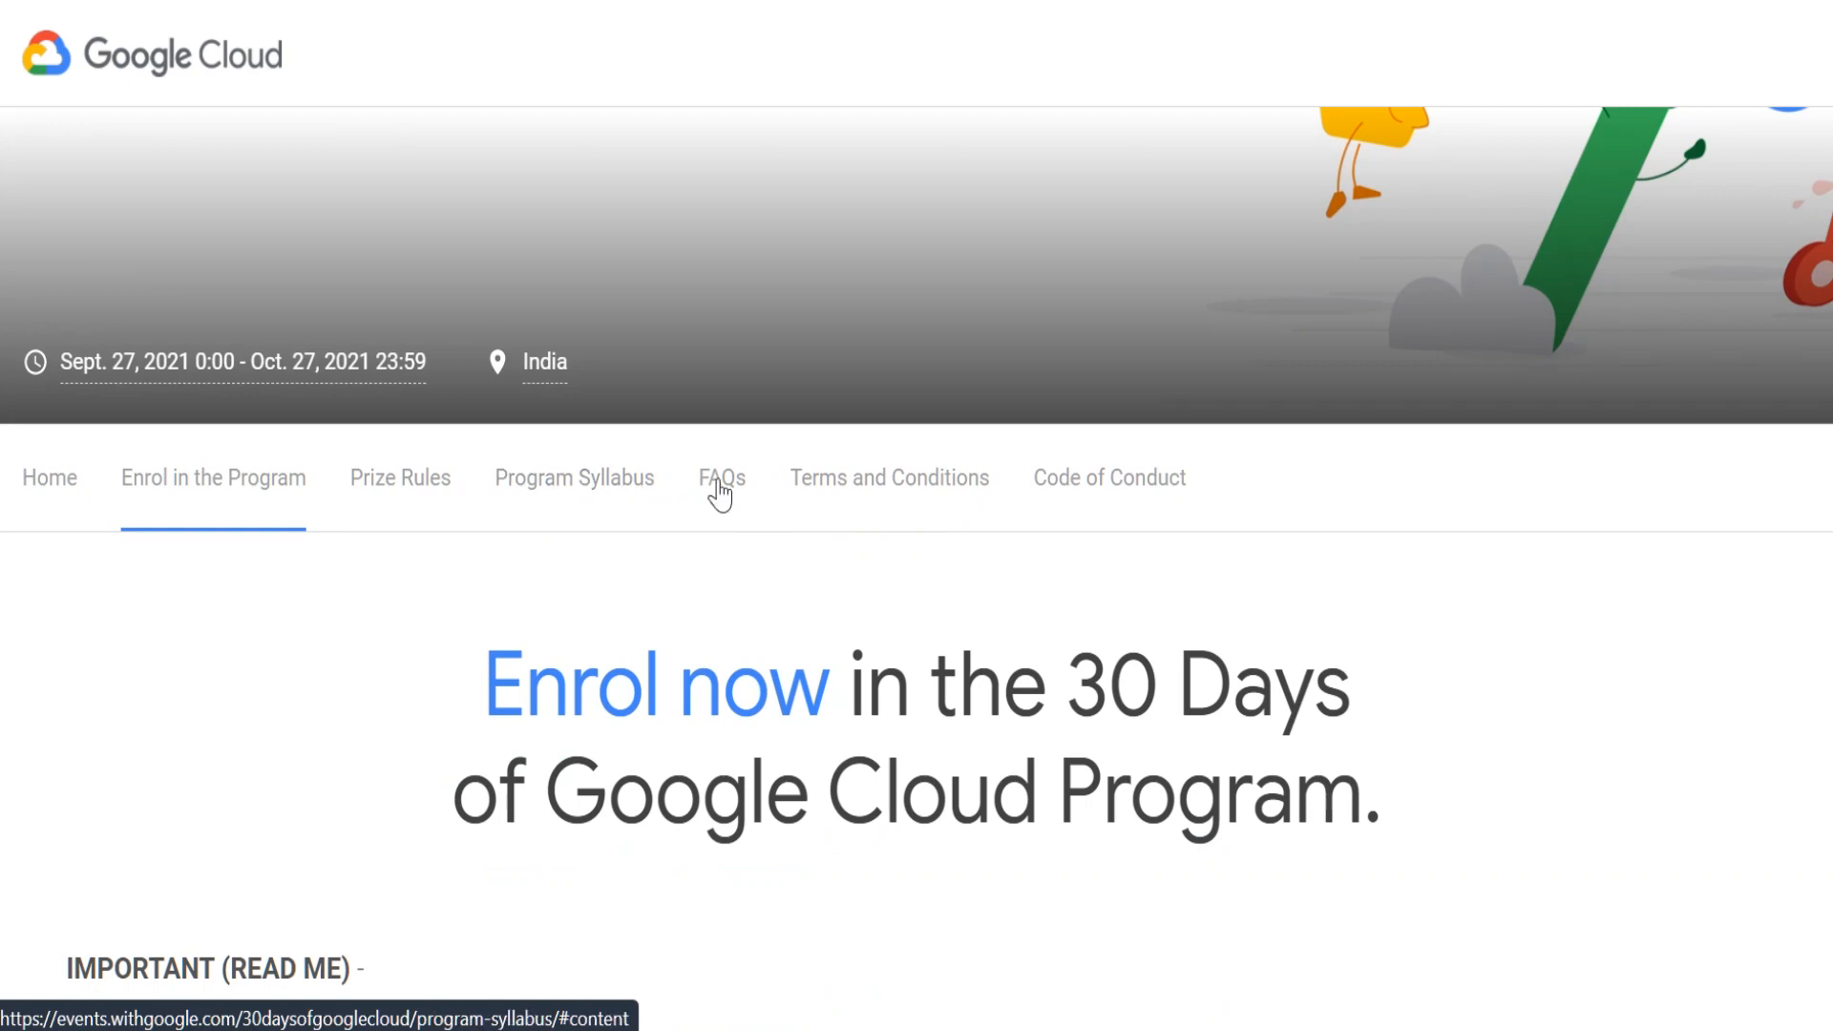
{"action": "left_click", "coordinate": [722, 477]}
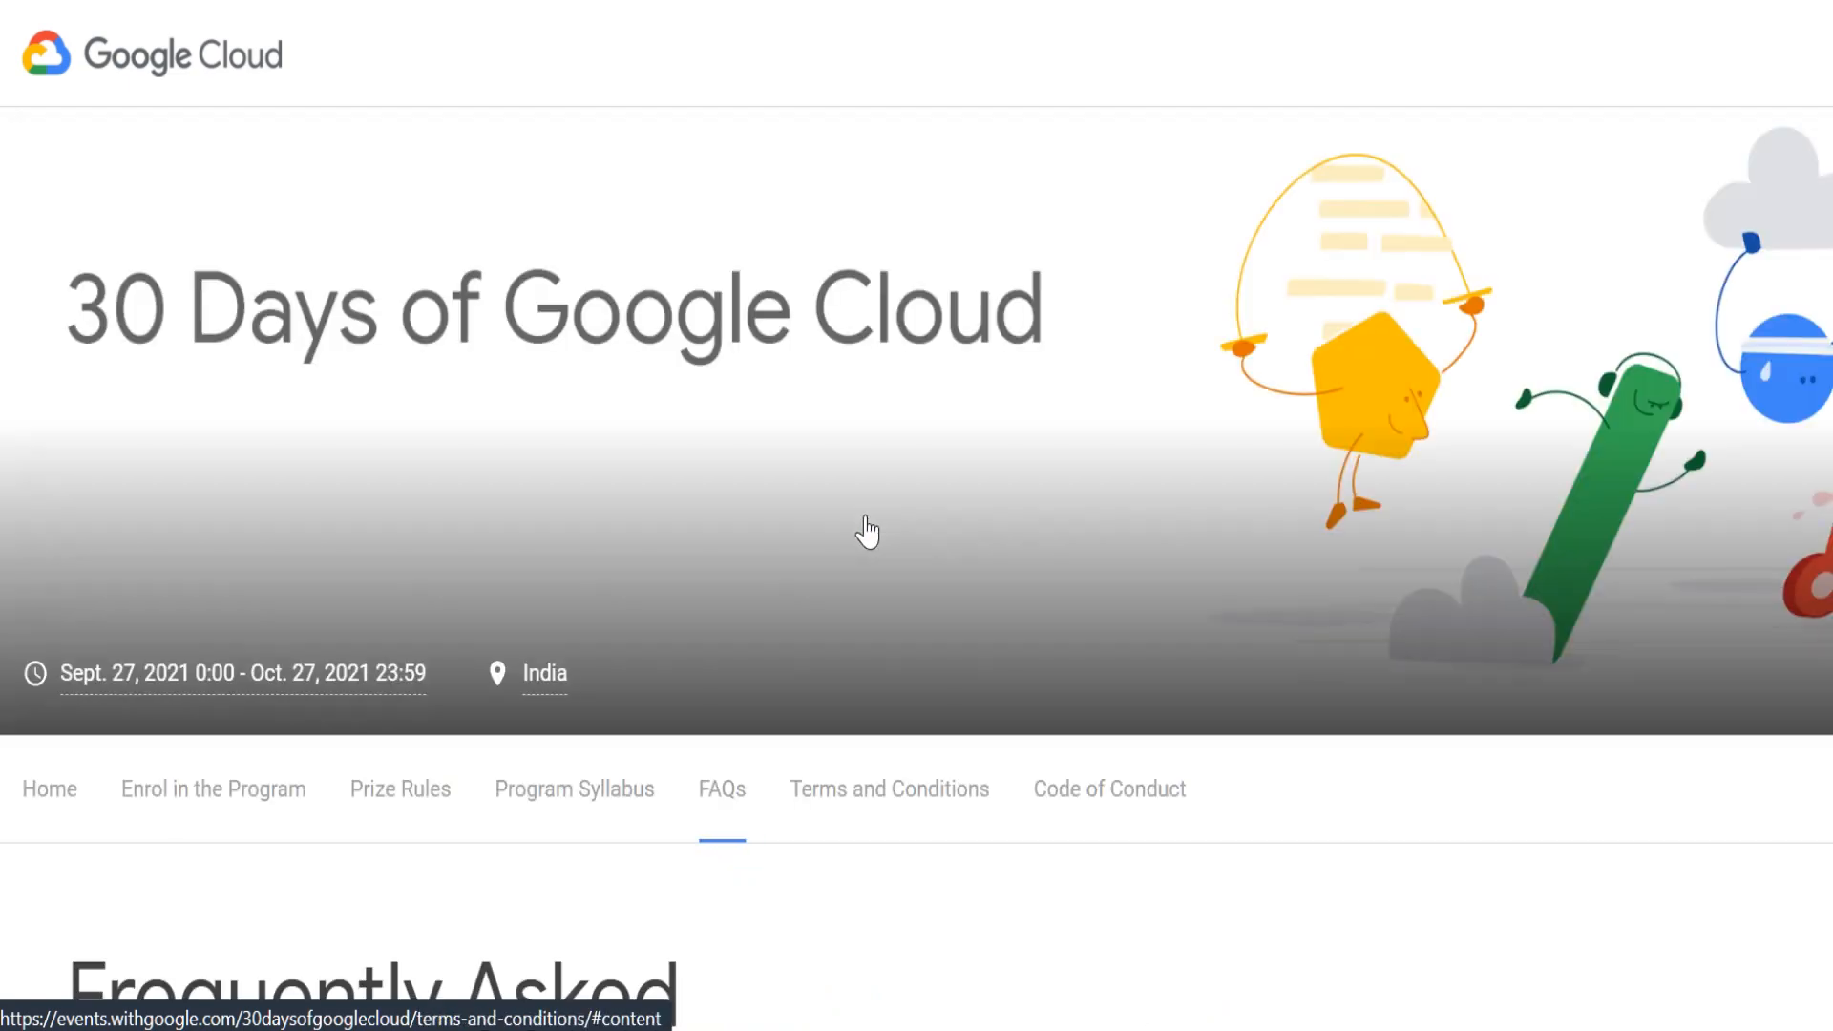
{"action": "scroll", "scroll_direction": "down", "scroll_amount": 3}
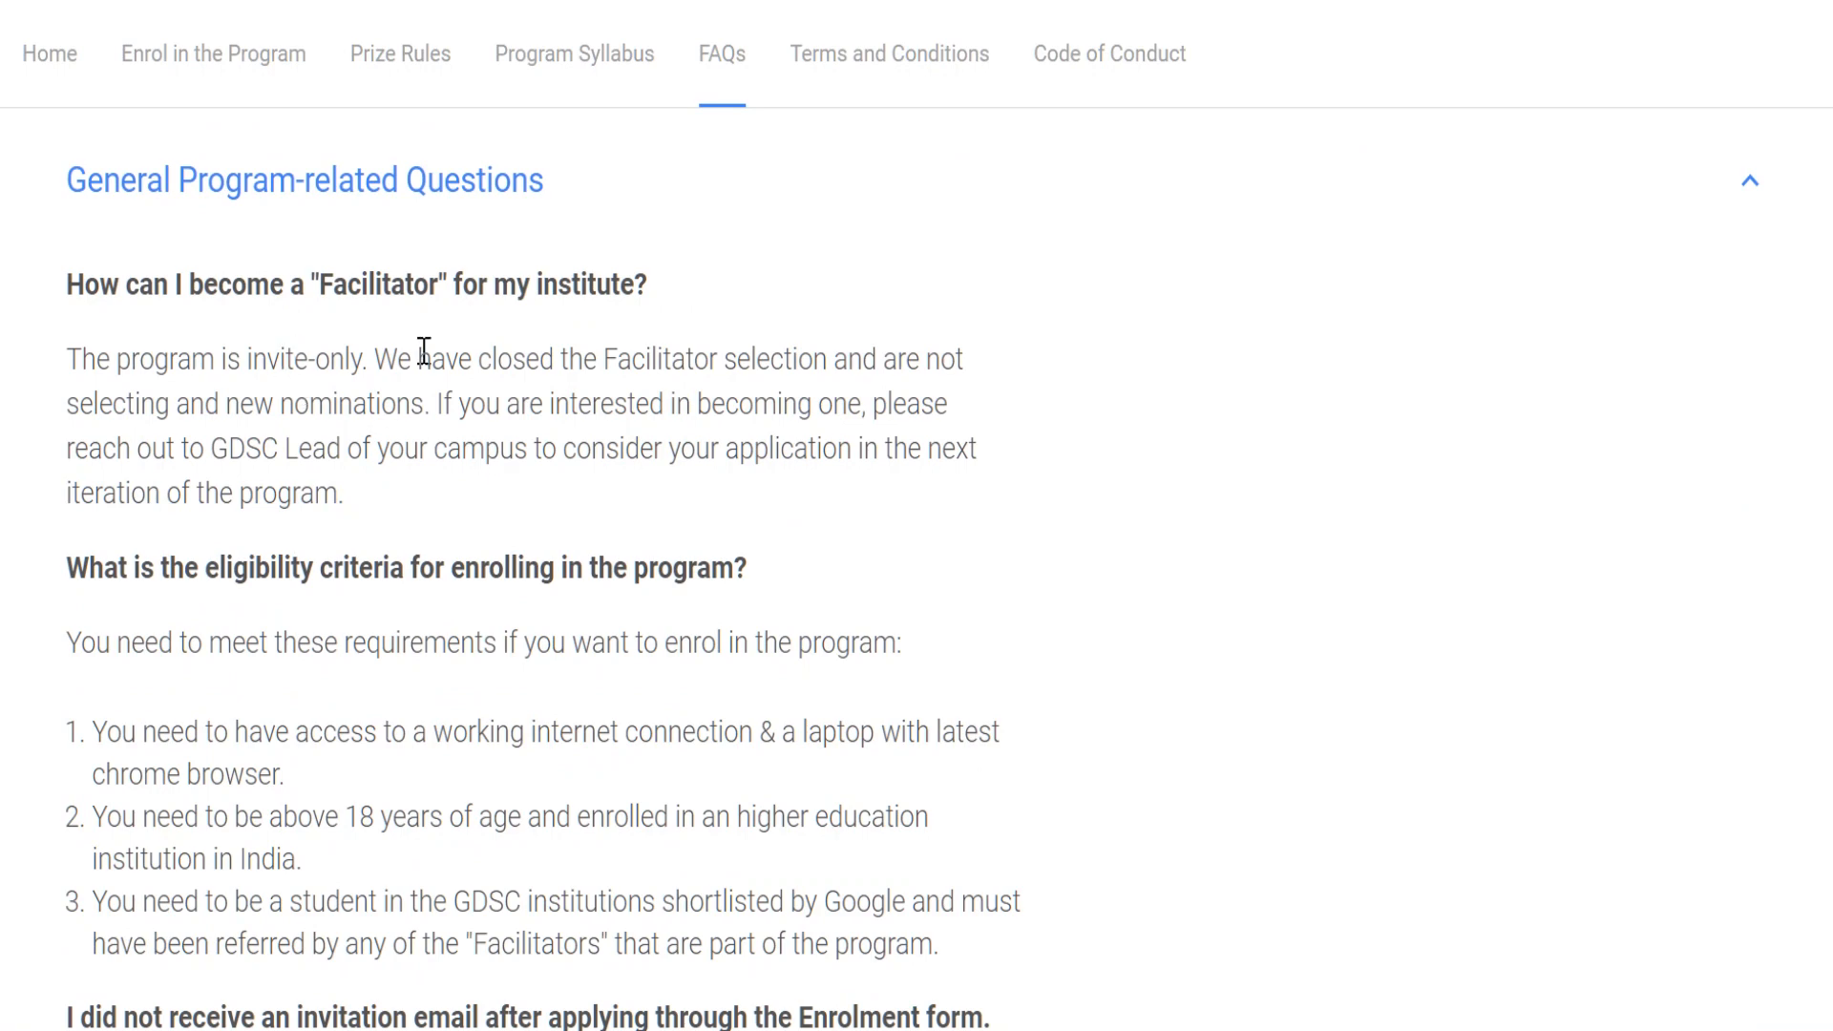
{"action": "scroll", "scroll_direction": "down", "scroll_amount": 3}
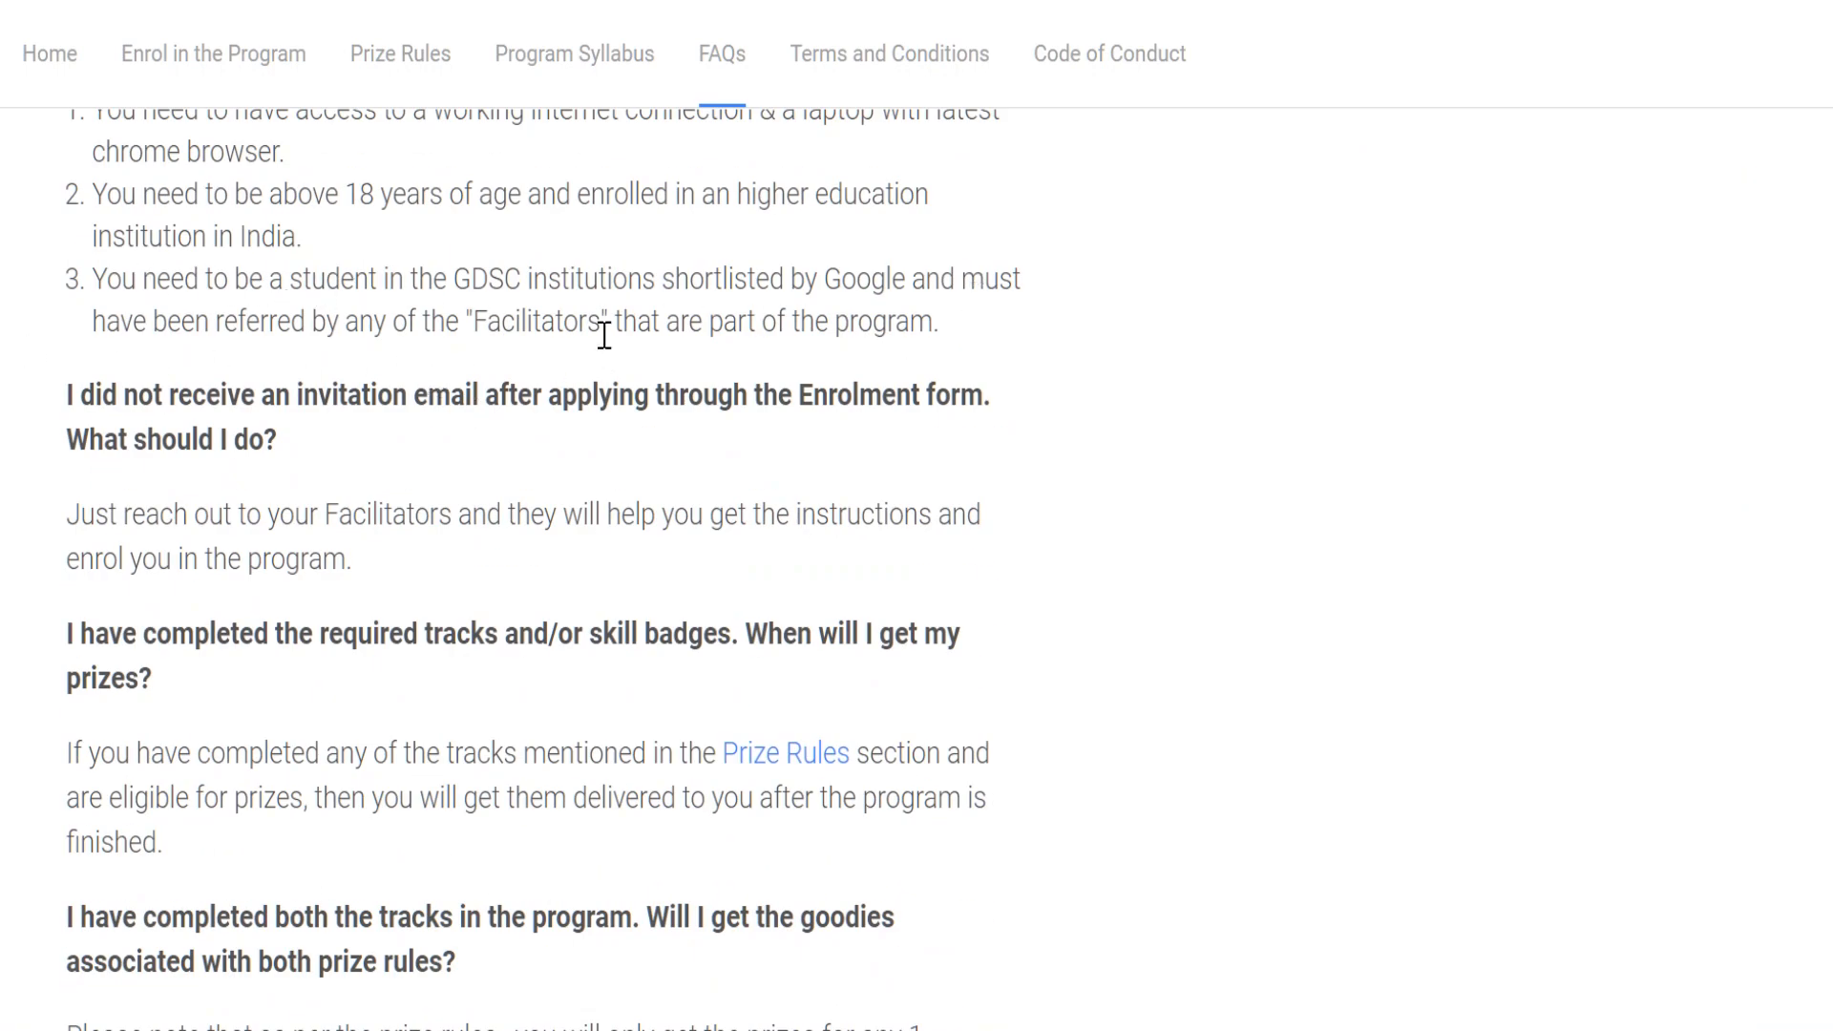
{"action": "scroll", "scroll_direction": "up", "scroll_amount": 3}
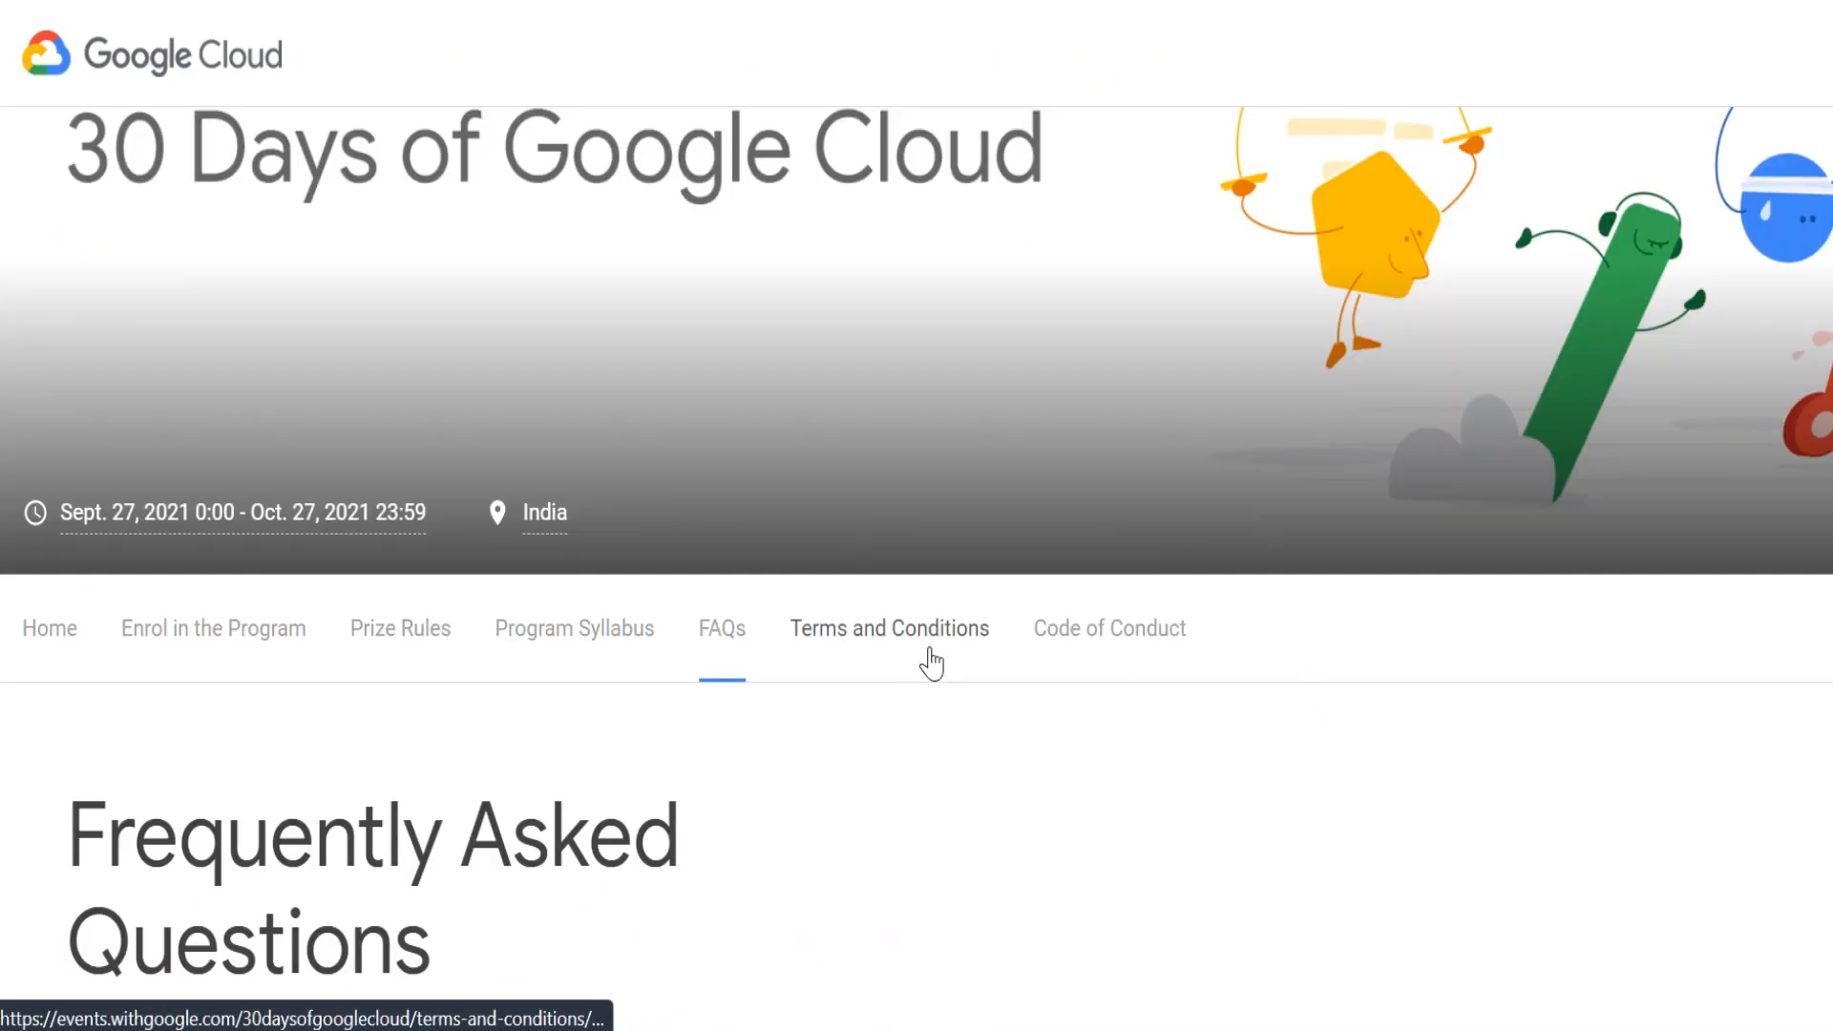
- Visit the Terms and Conditions page, then return to the program's Home page
{"action": "left_click", "coordinate": [888, 628]}
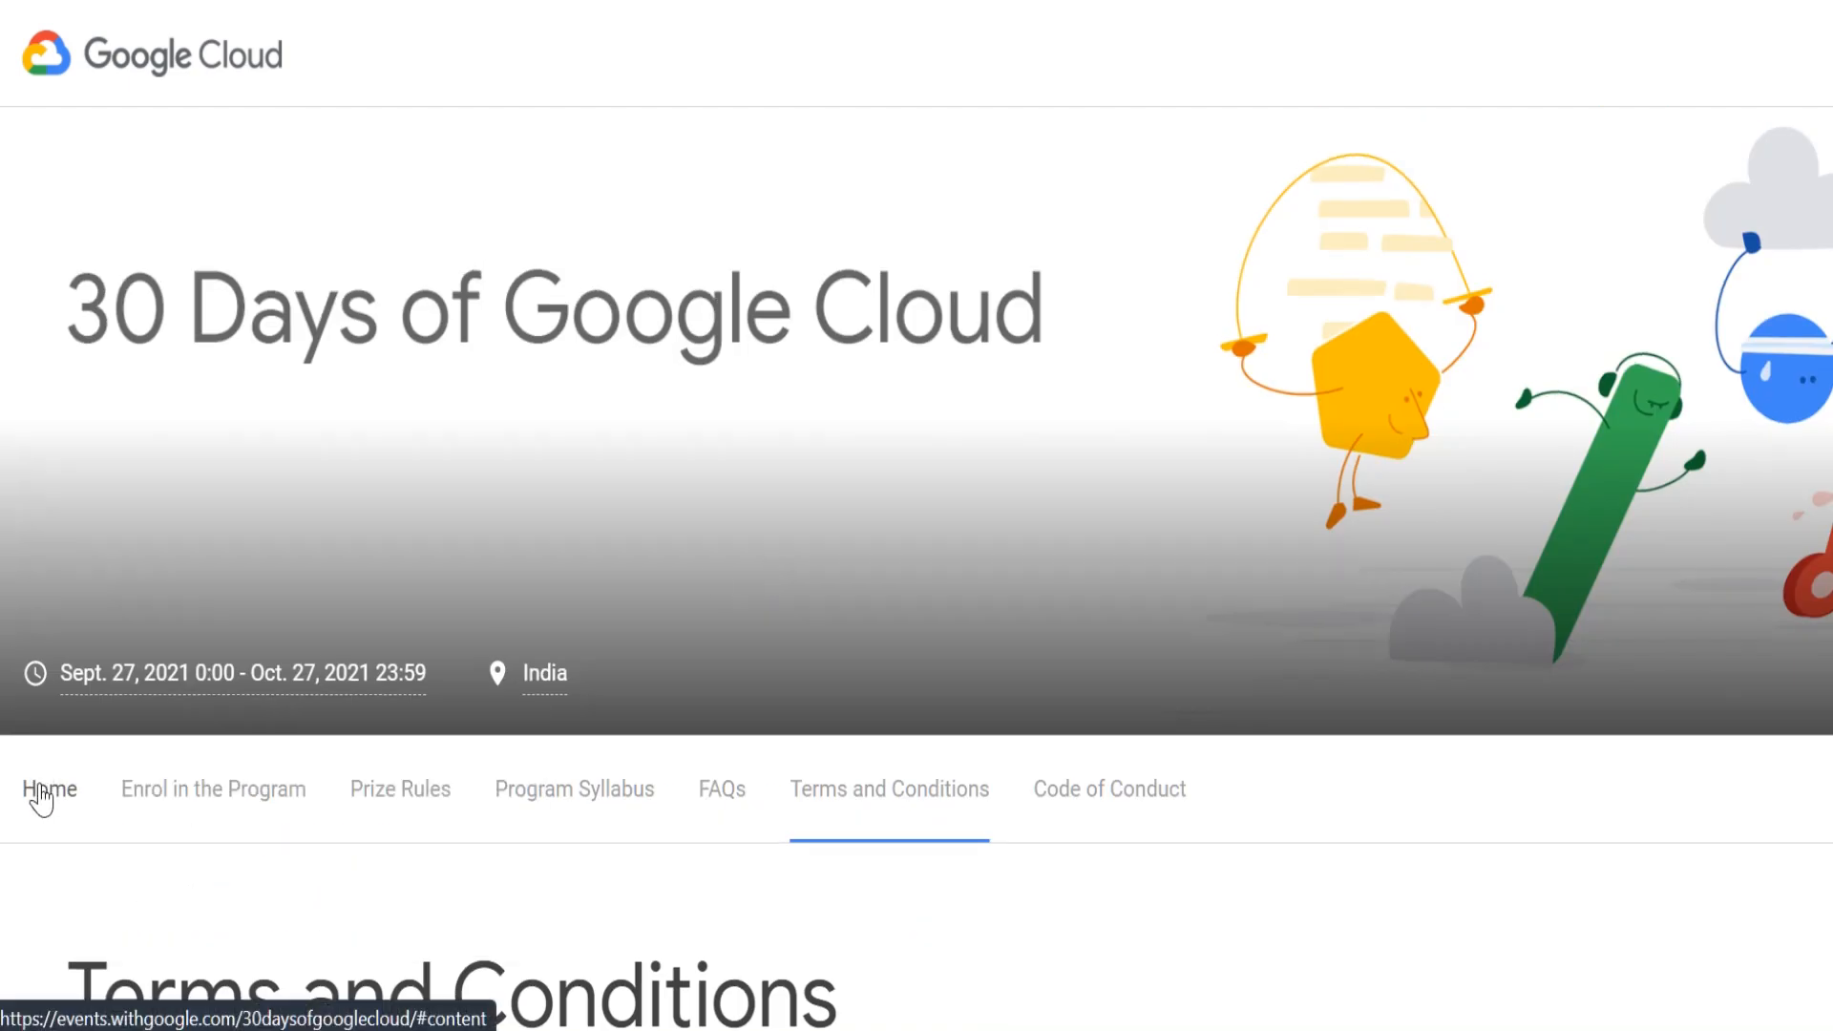
{"action": "left_click", "coordinate": [49, 789]}
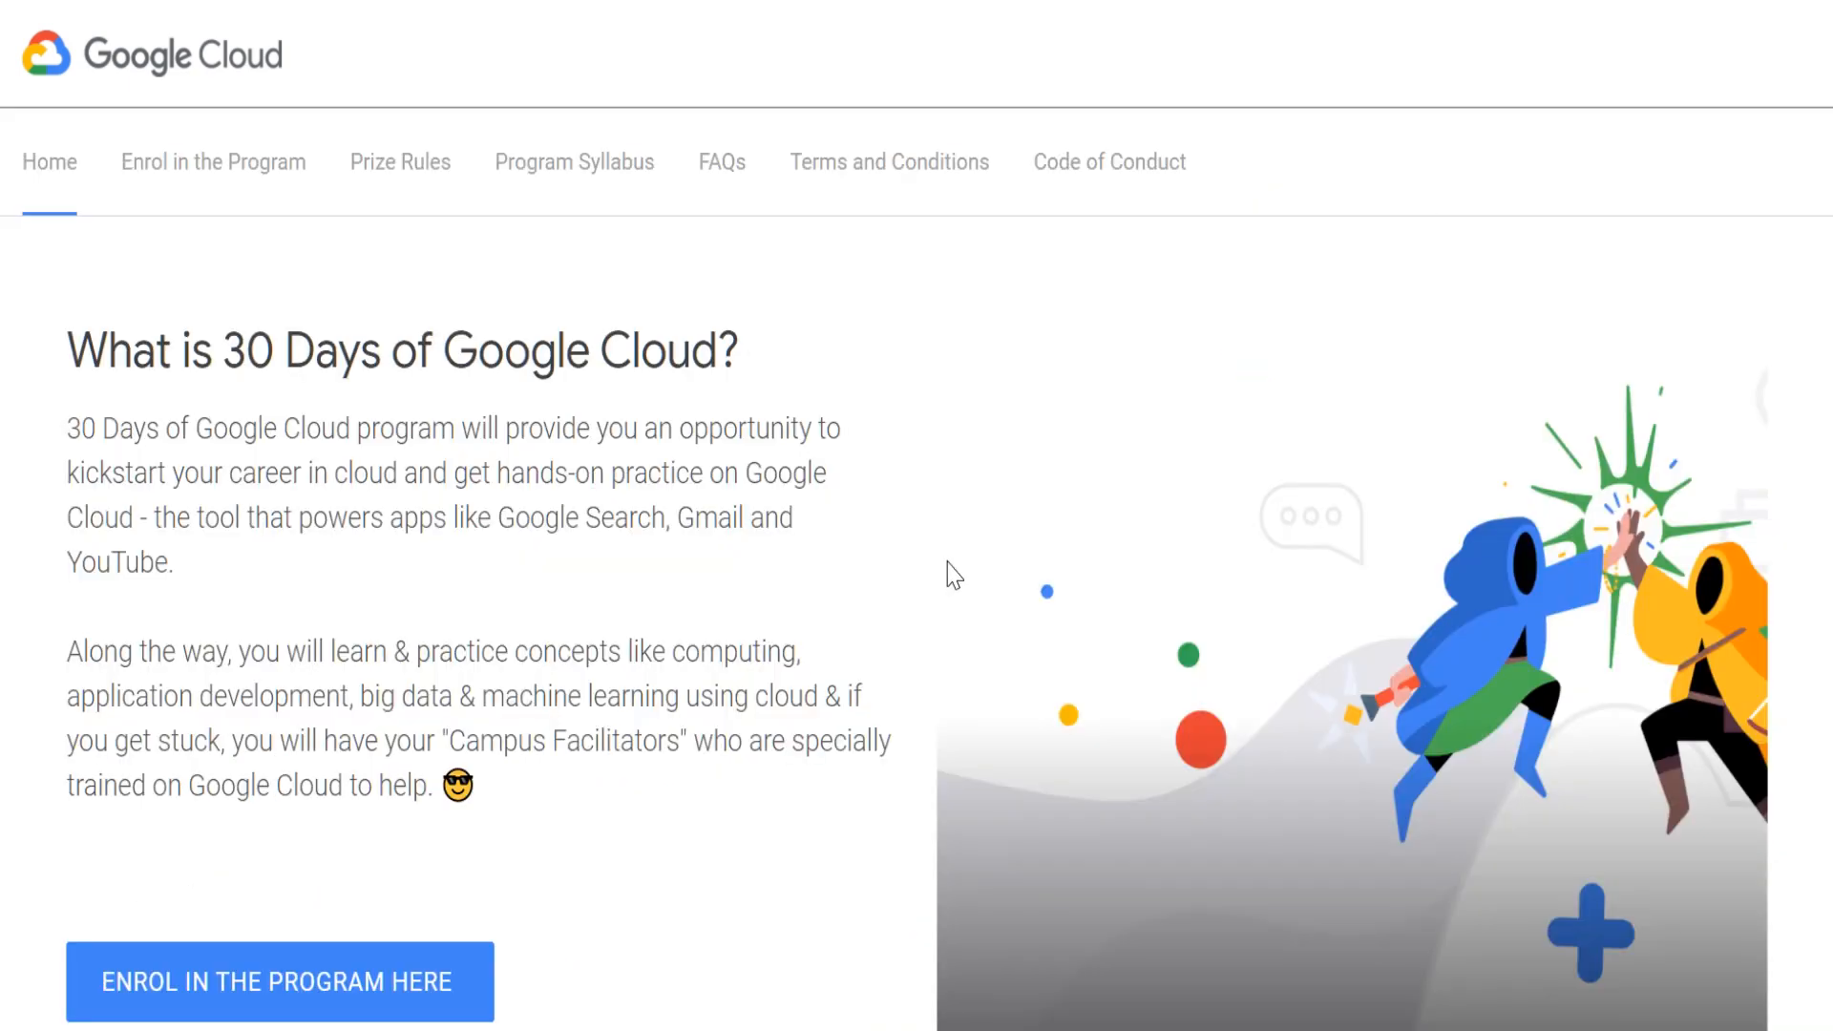
{"action": "scroll", "scroll_direction": "down", "scroll_amount": 3}
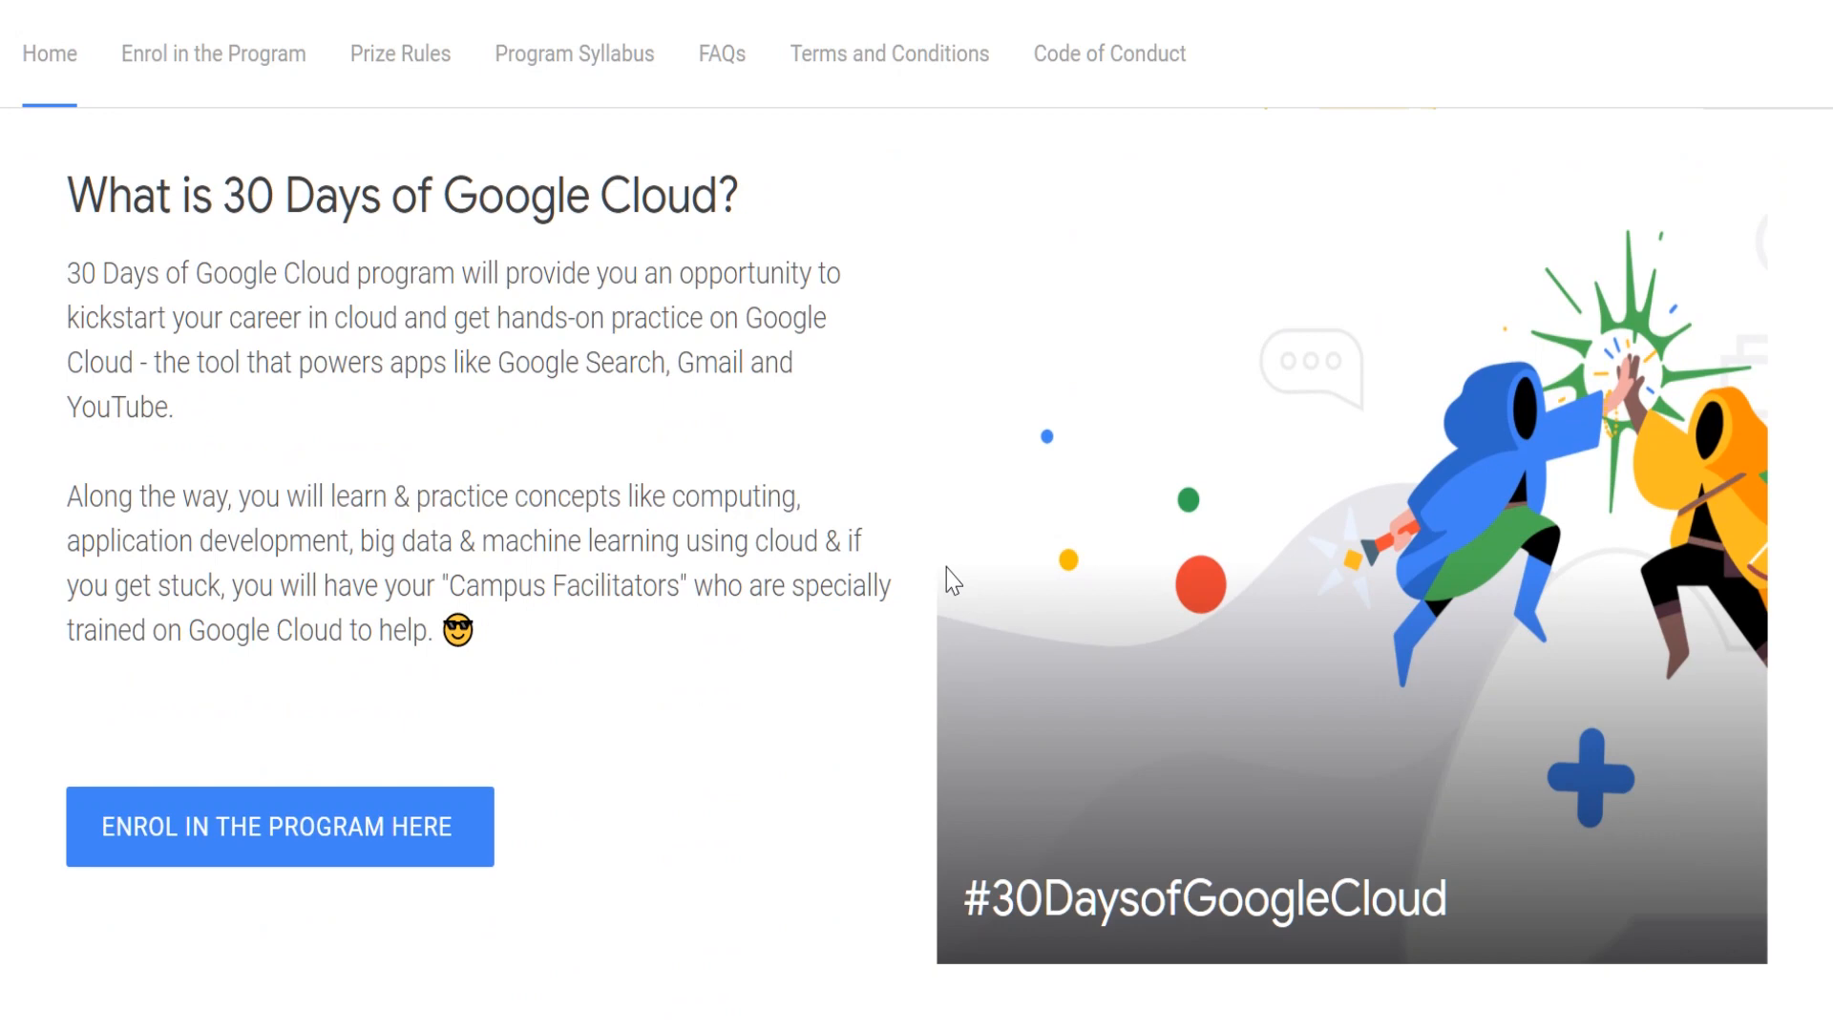
{"action": "scroll", "scroll_direction": "down", "scroll_amount": 3}
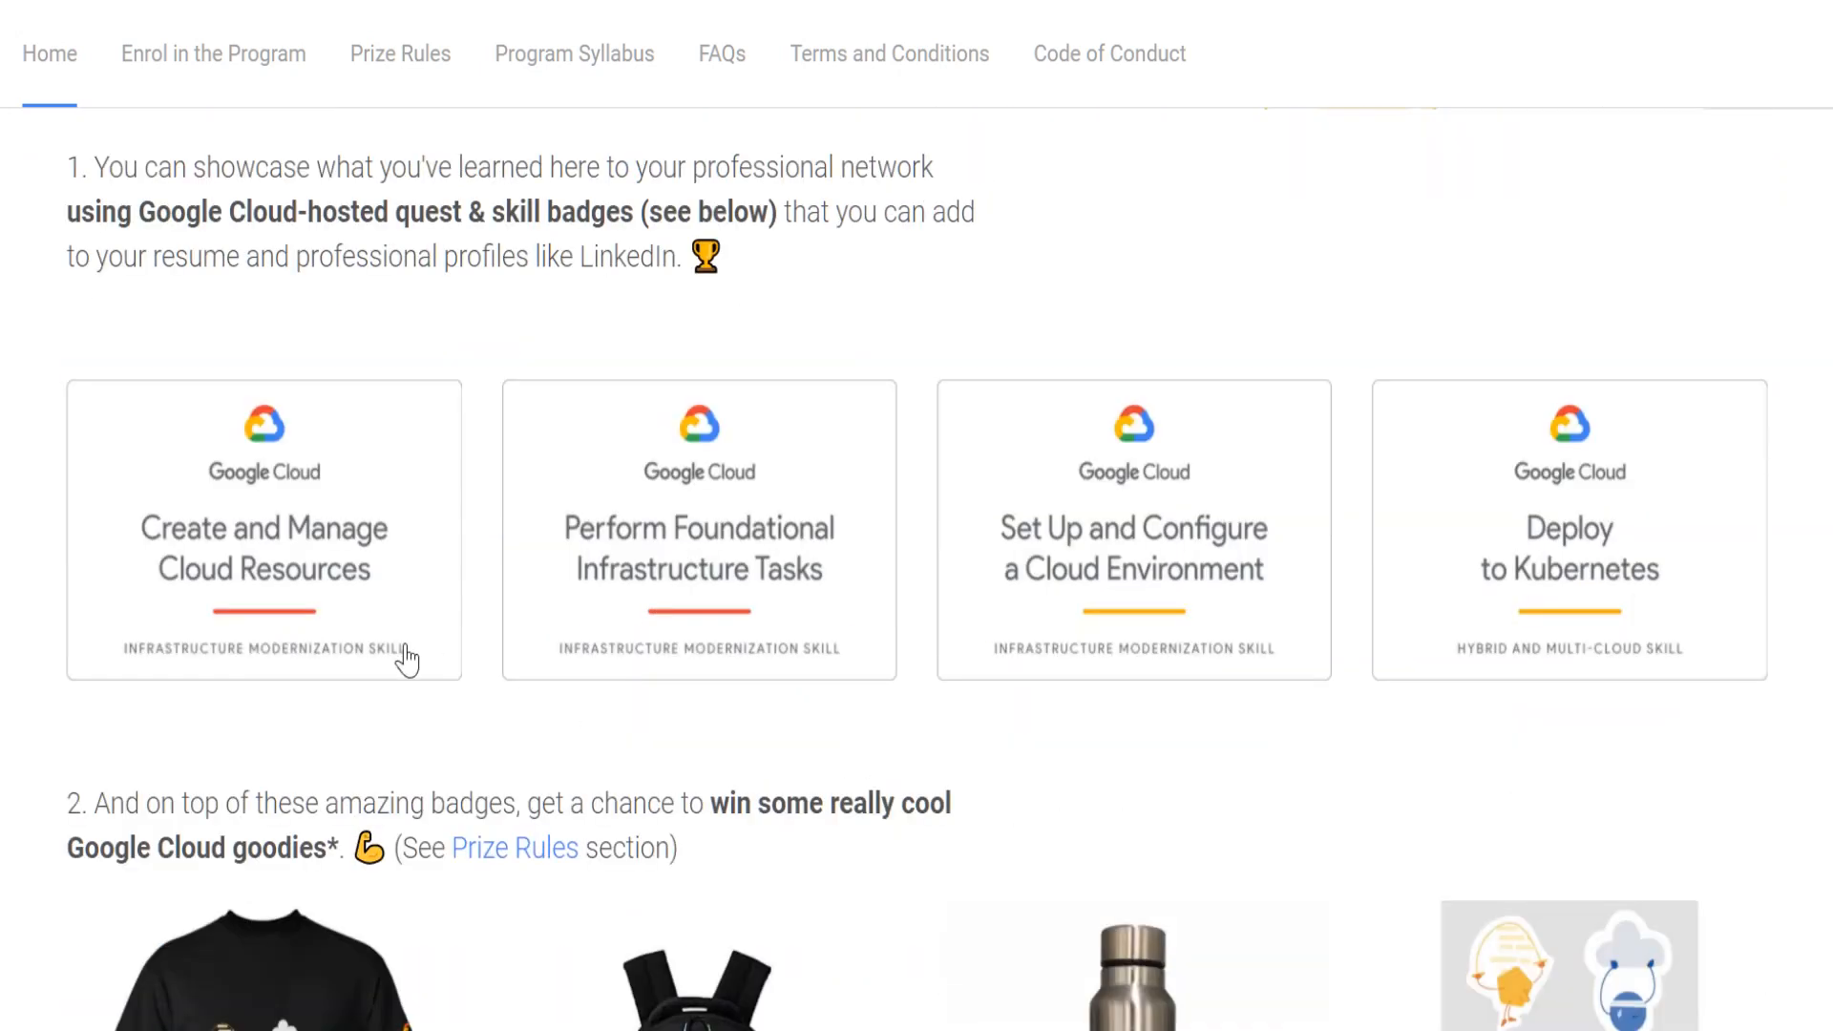
{"action": "mouse_move", "coordinate": [403, 527]}
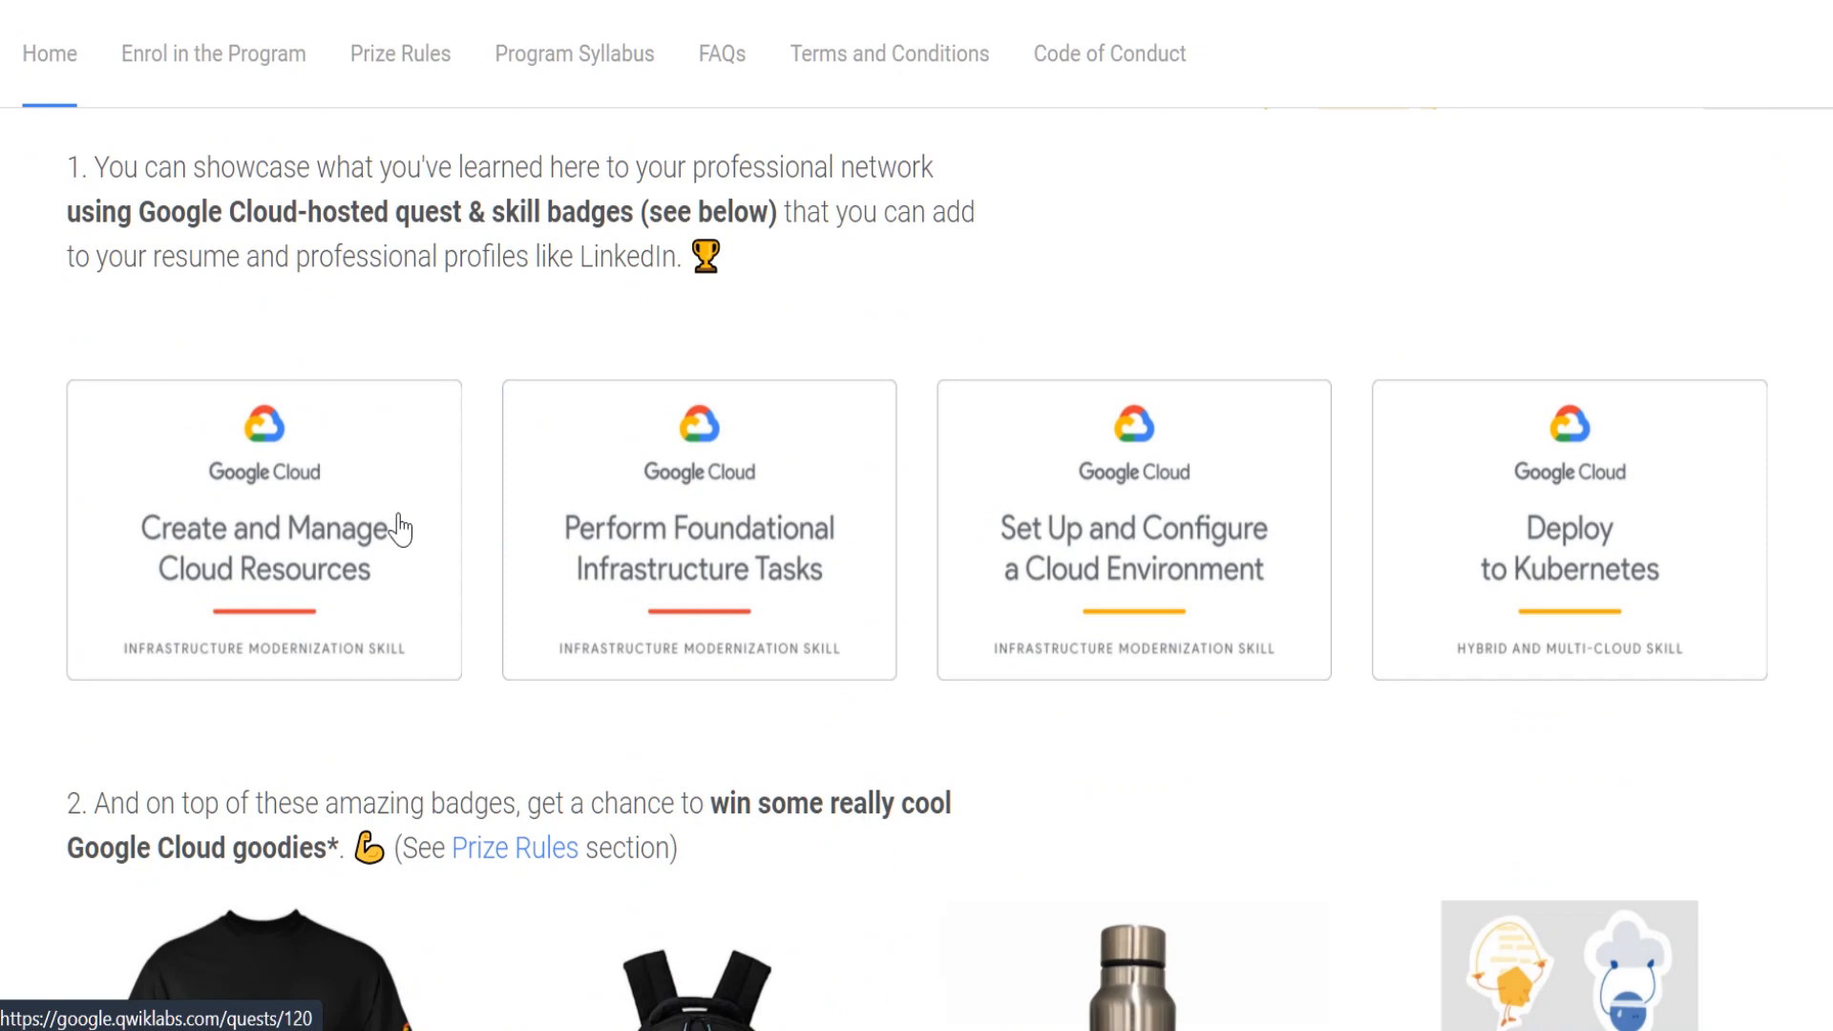
{"action": "mouse_move", "coordinate": [434, 336]}
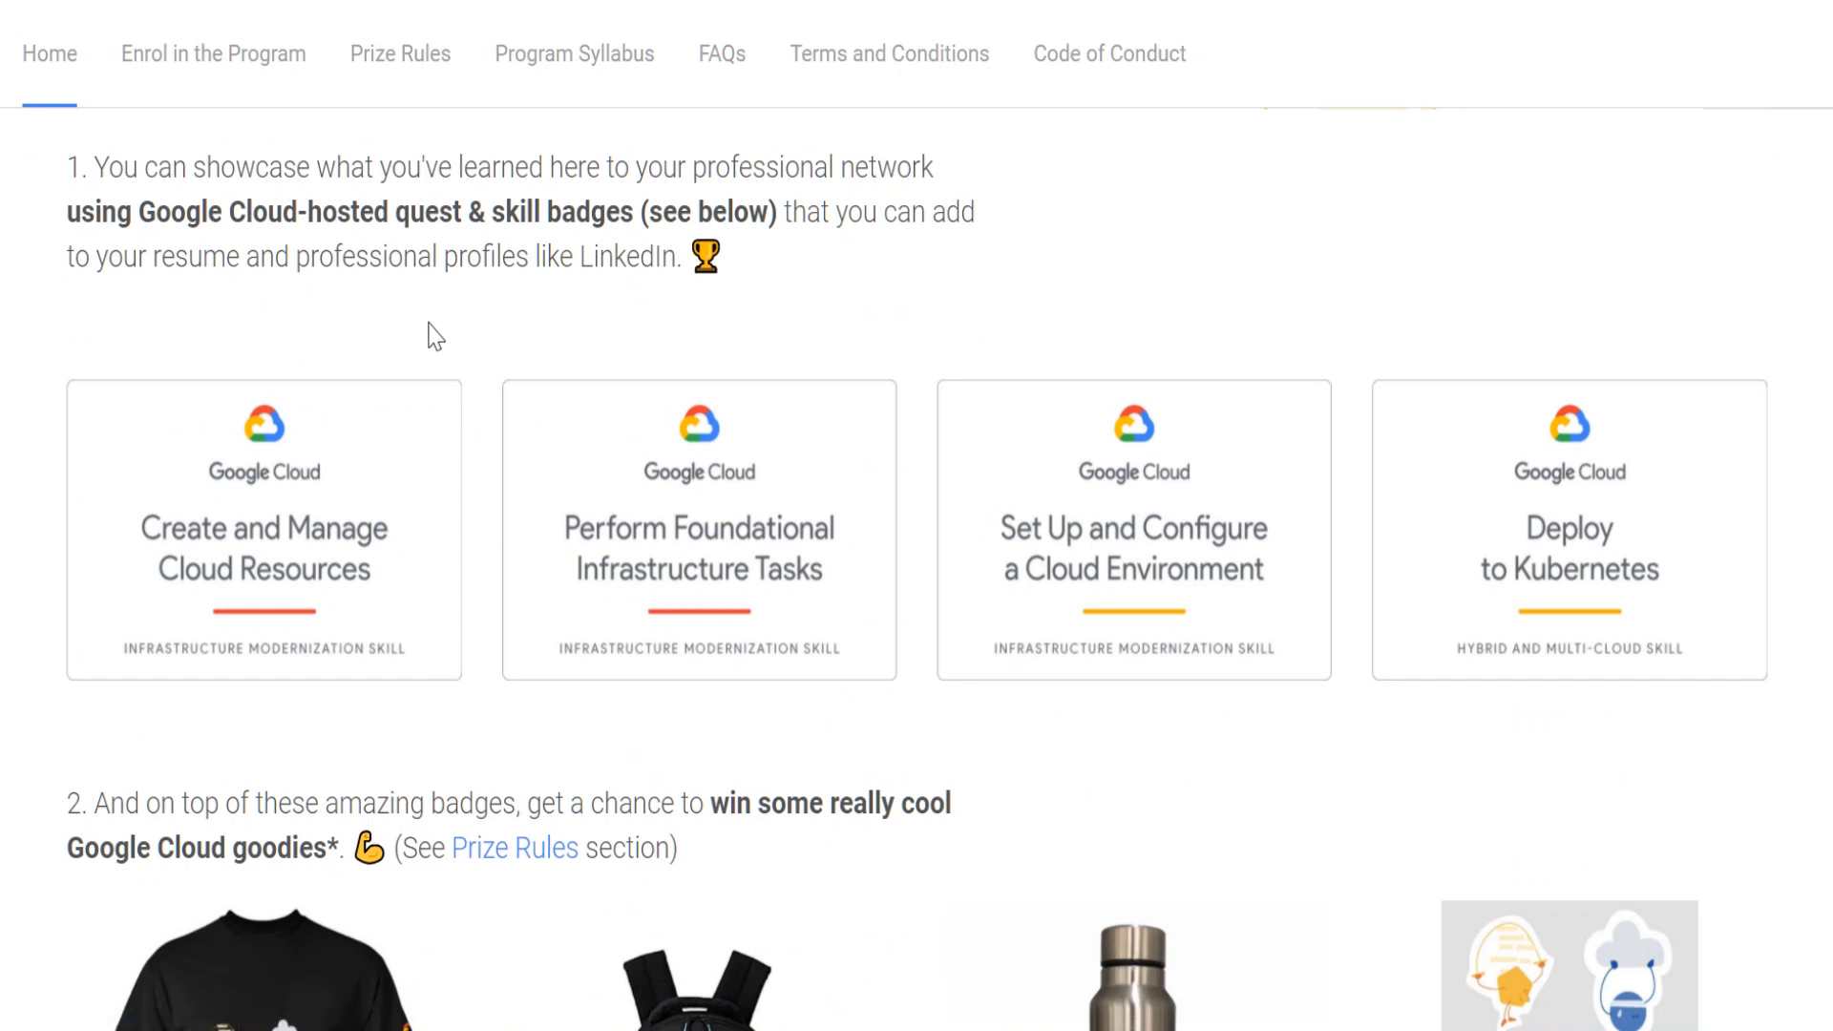
{"action": "mouse_move", "coordinate": [430, 390]}
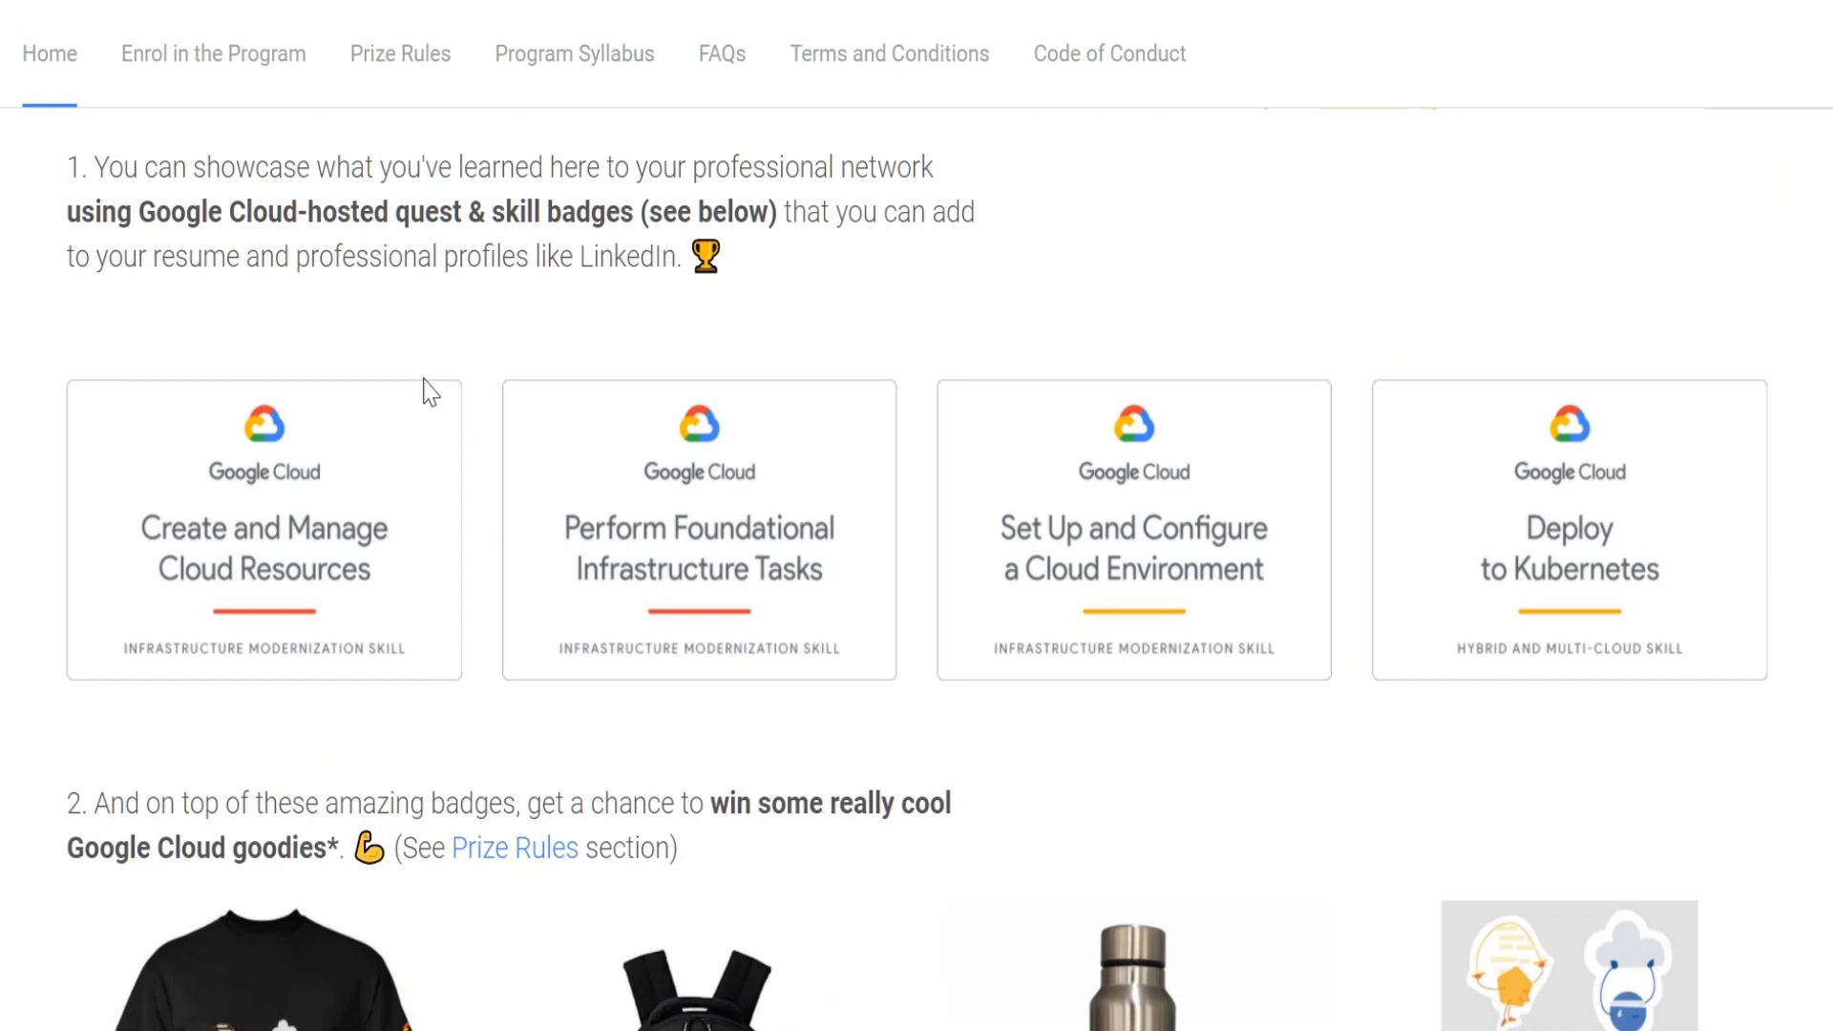
{"action": "mouse_move", "coordinate": [1383, 577]}
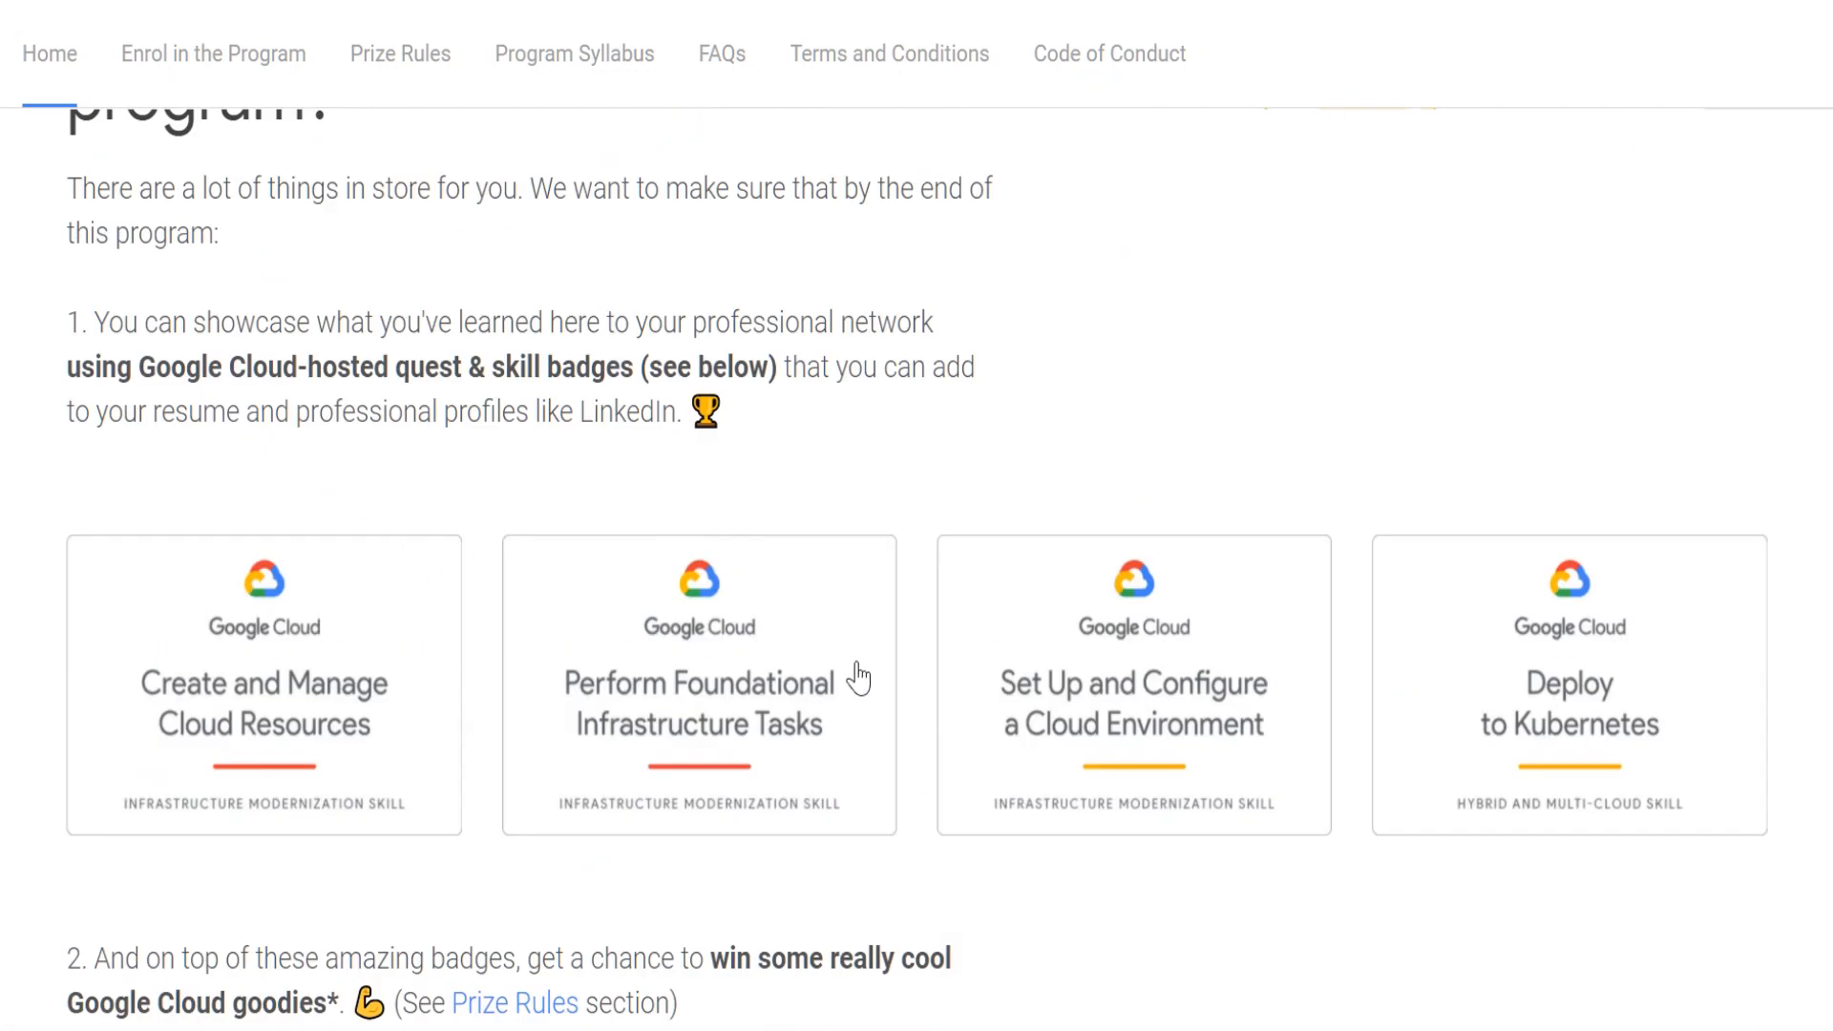
{"action": "scroll", "scroll_direction": "down", "scroll_amount": 3}
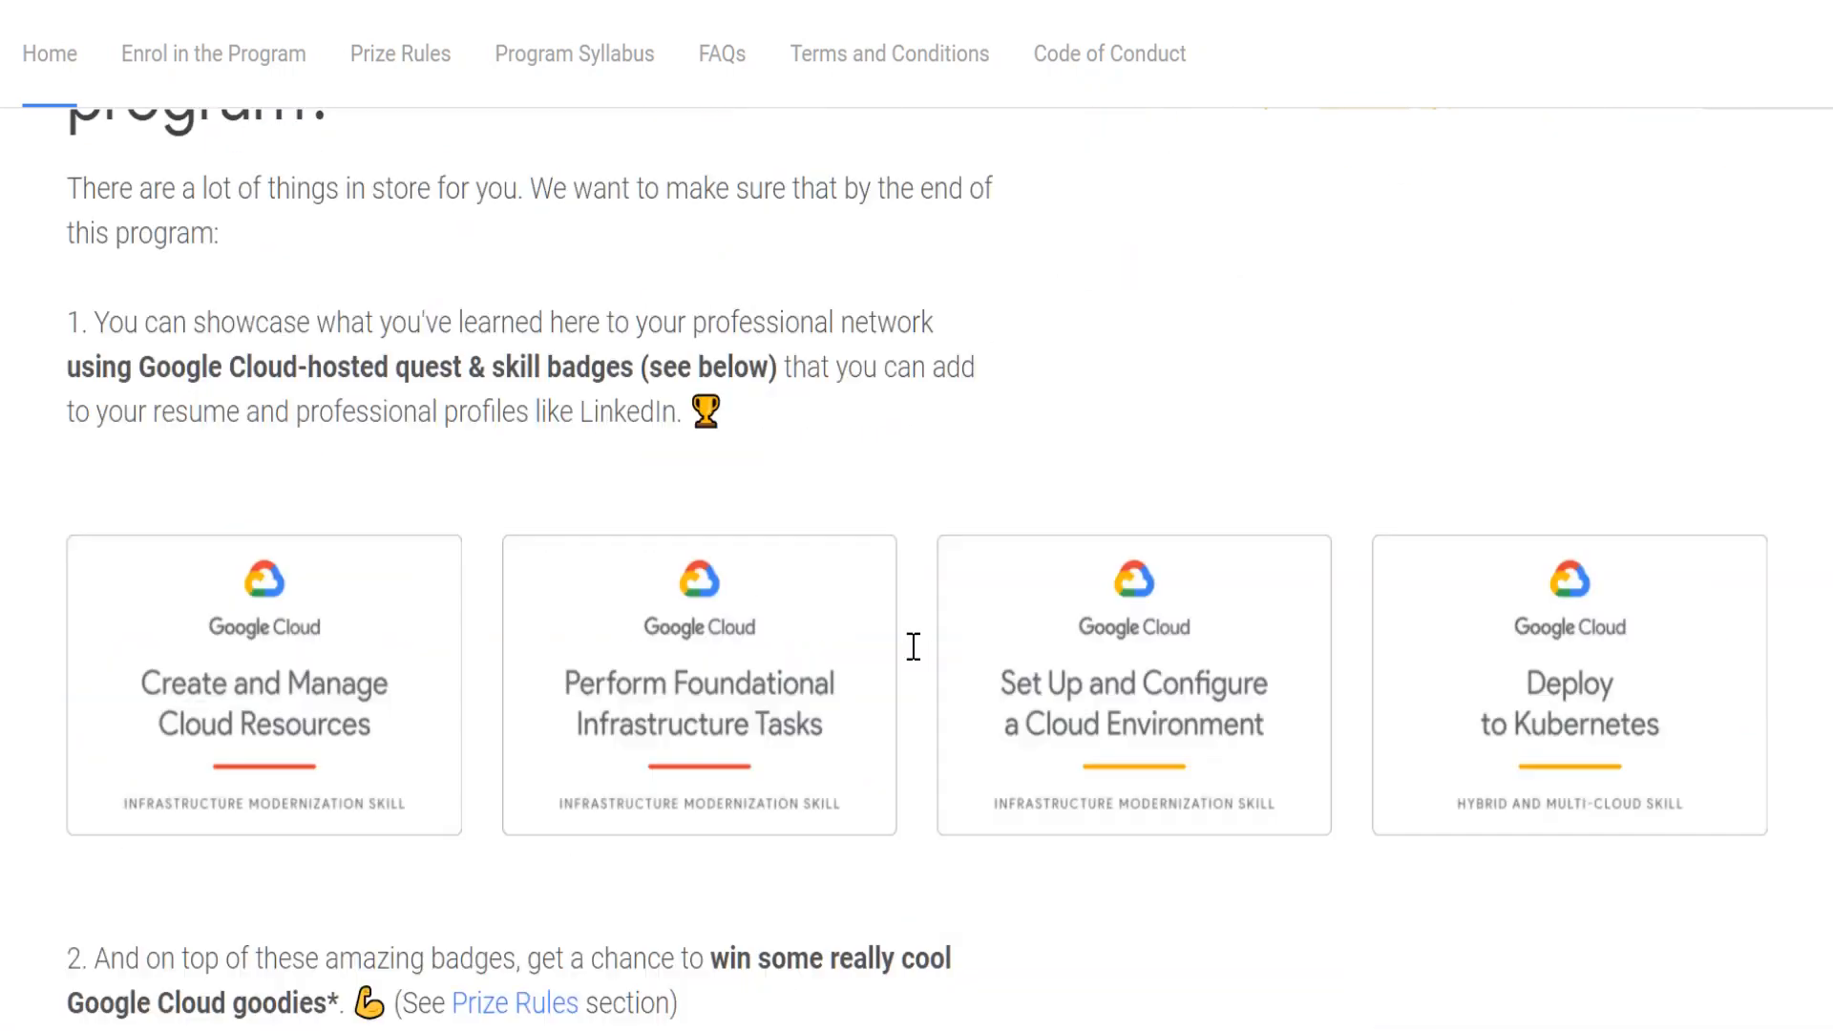
{"action": "left_click", "coordinate": [50, 54]}
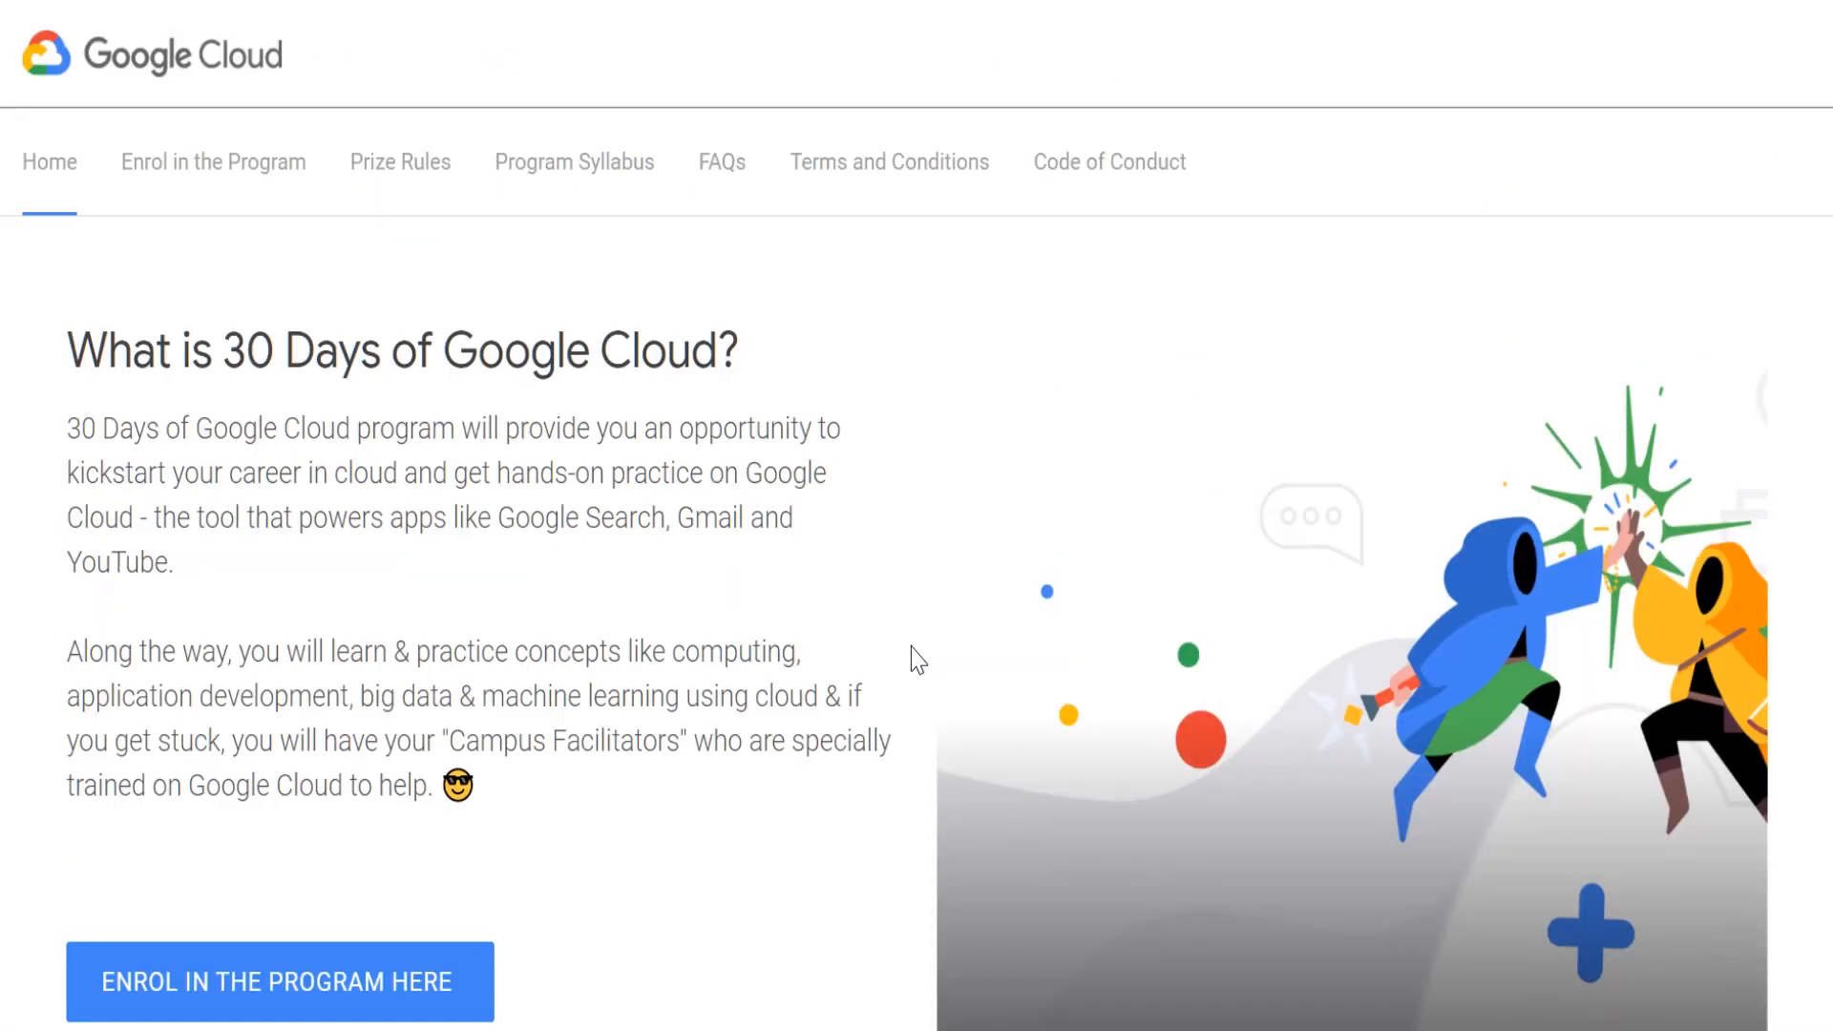